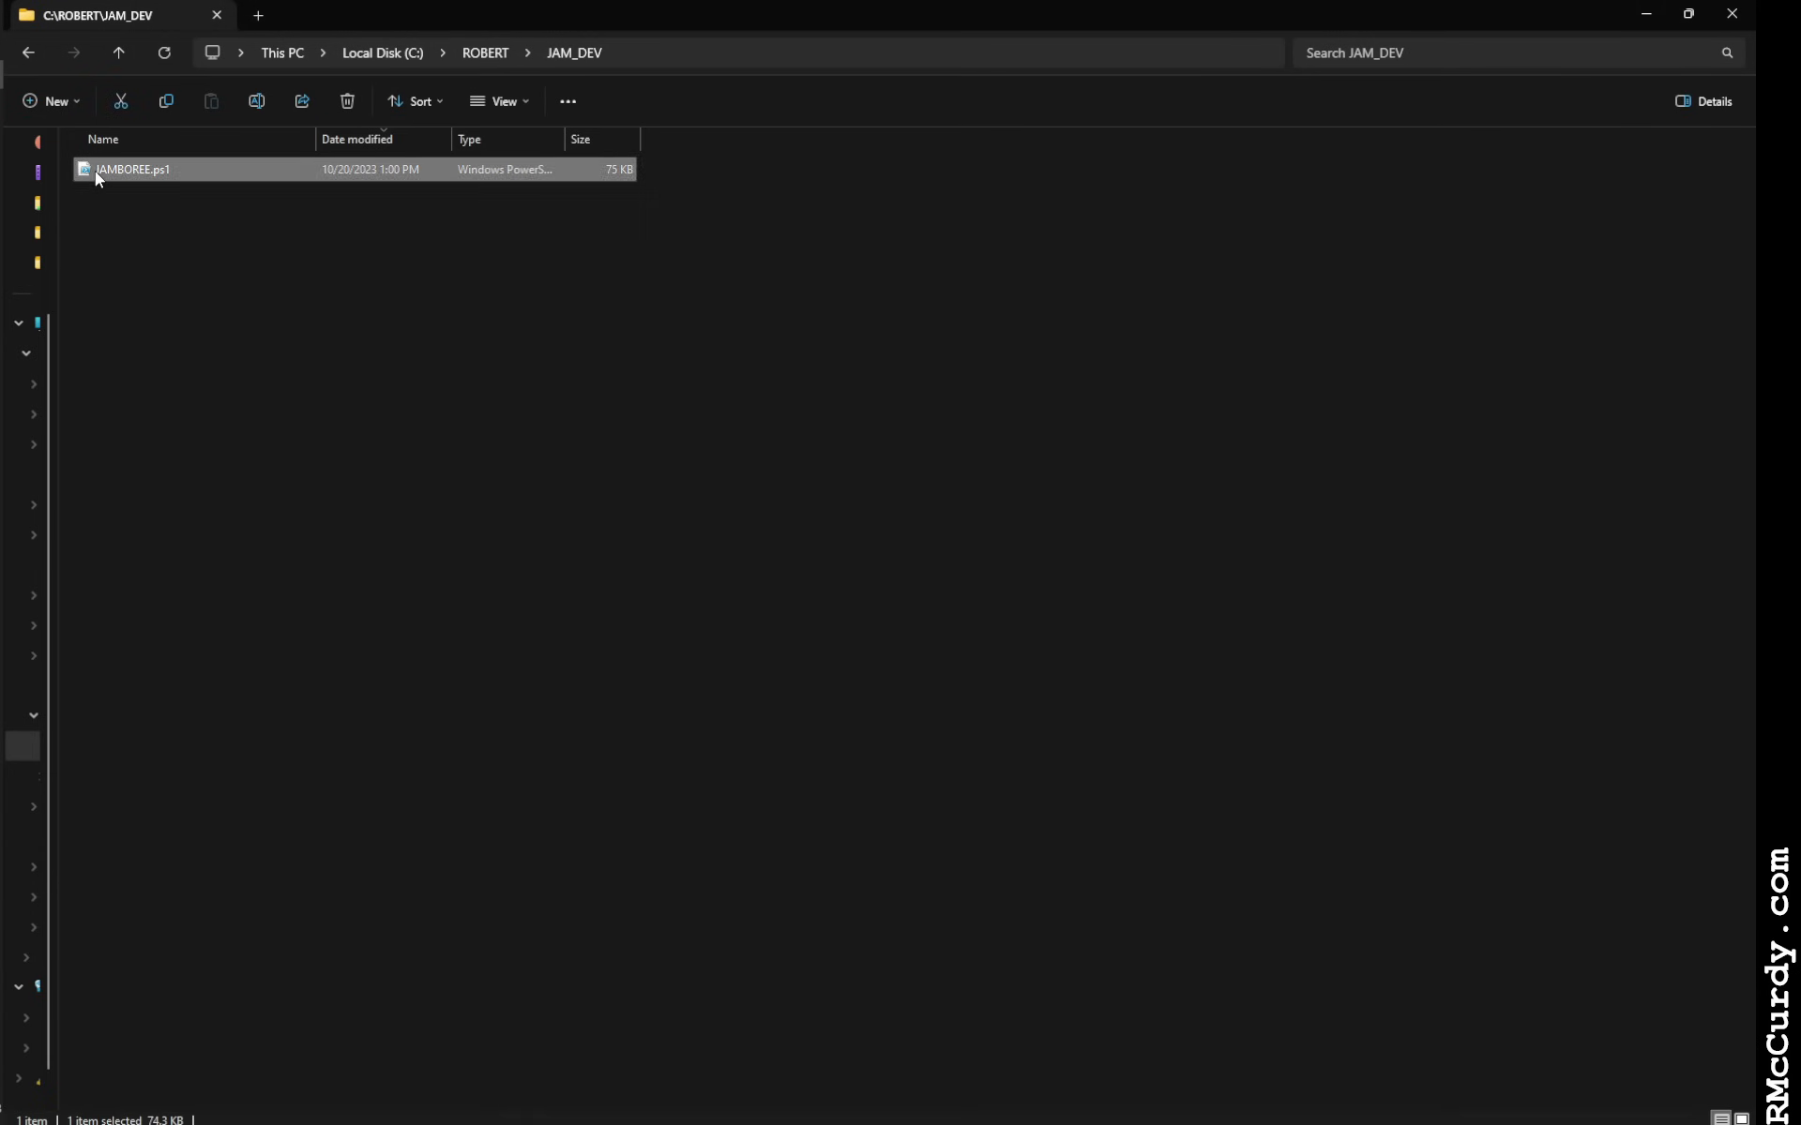
# Run JAMBOREE.ps1 from C:\ROBERT\JAM_DEV with PowerShell
pyautogui.rightClick(132, 169)
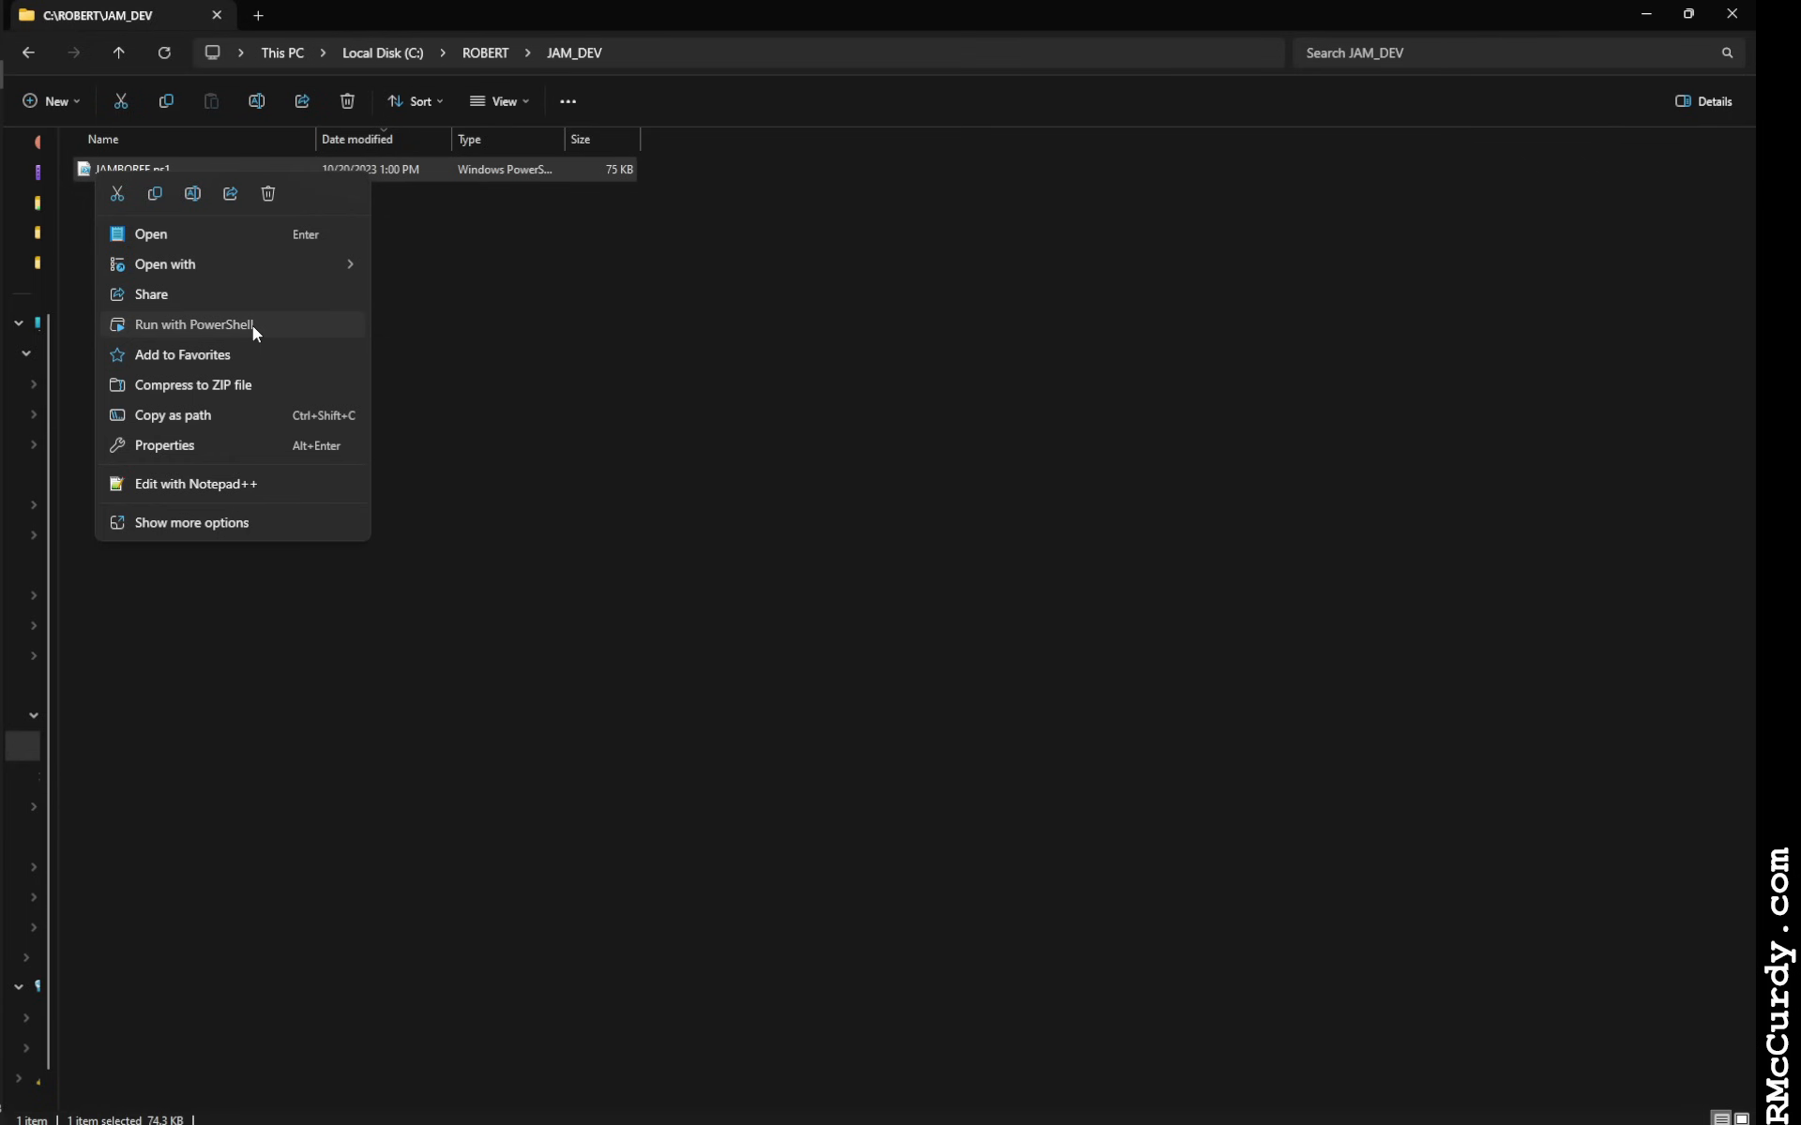
pyautogui.click(195, 324)
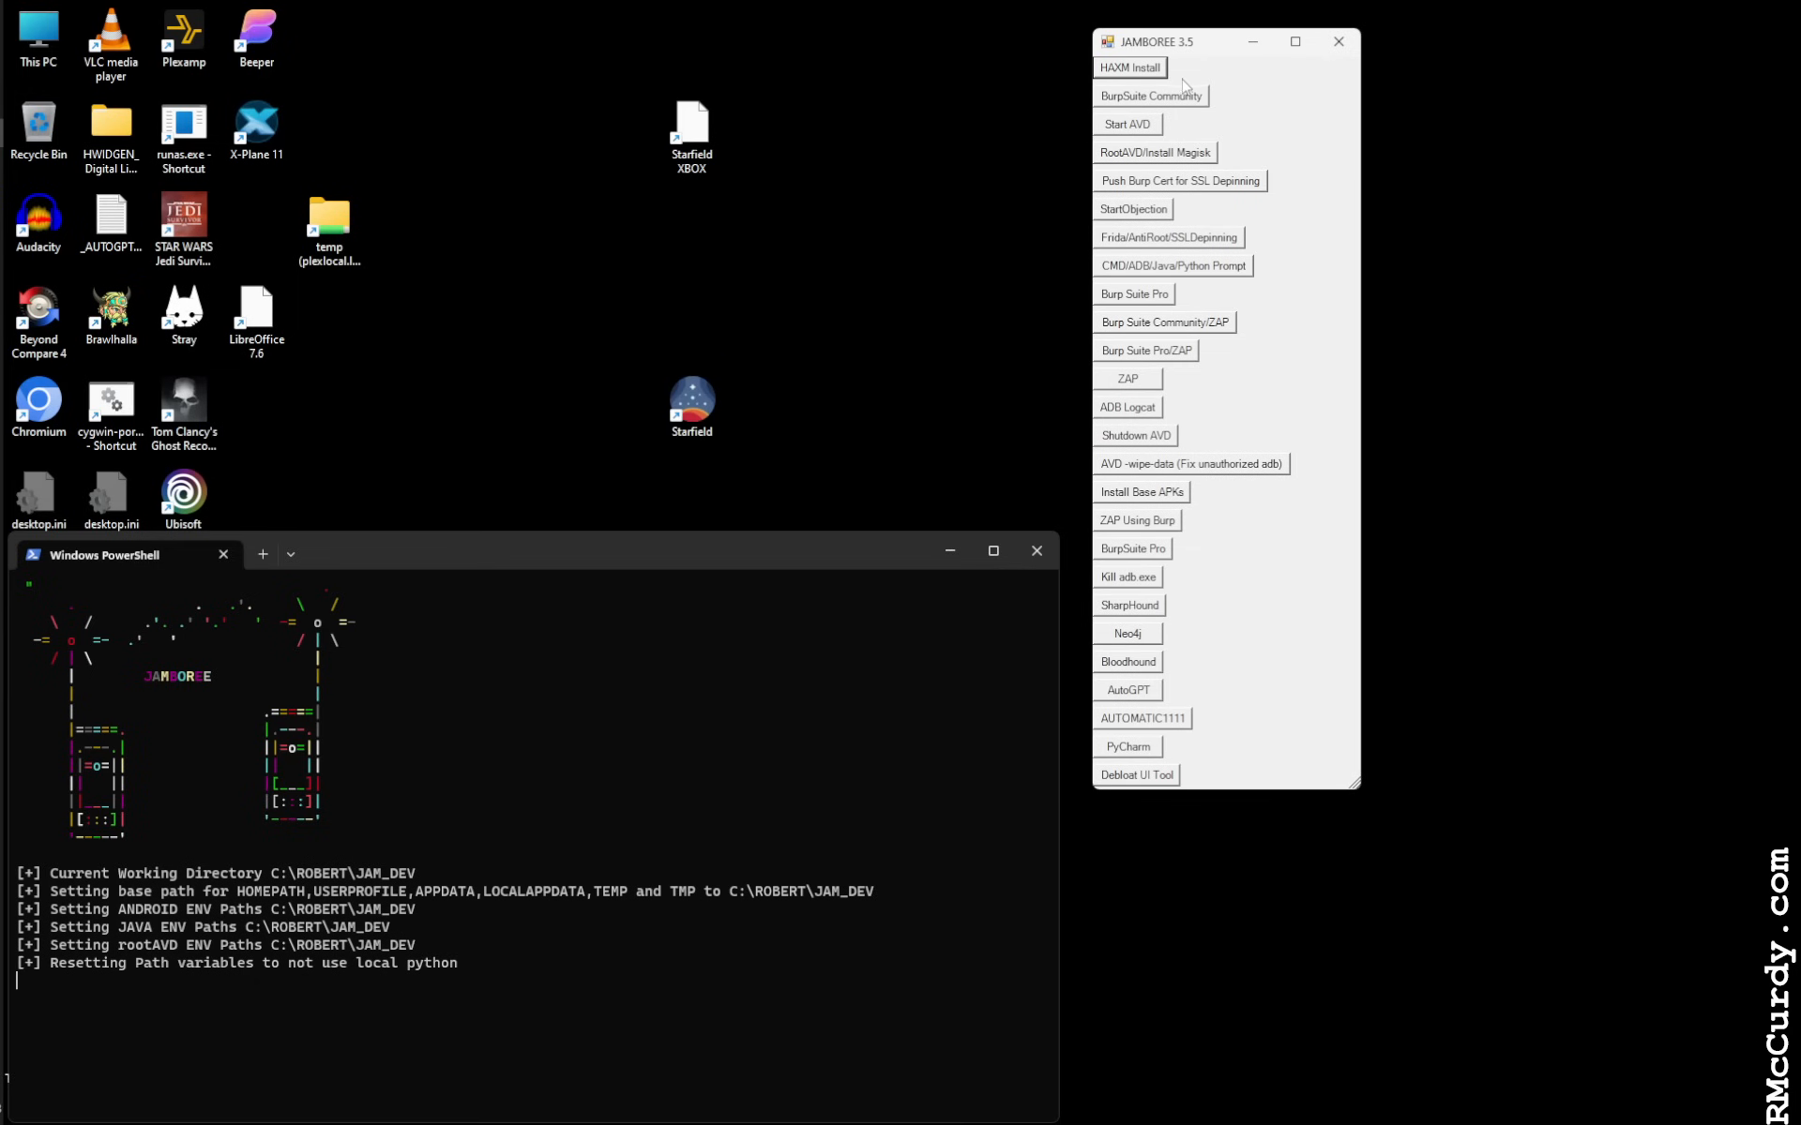
pyautogui.moveTo(1216, 89)
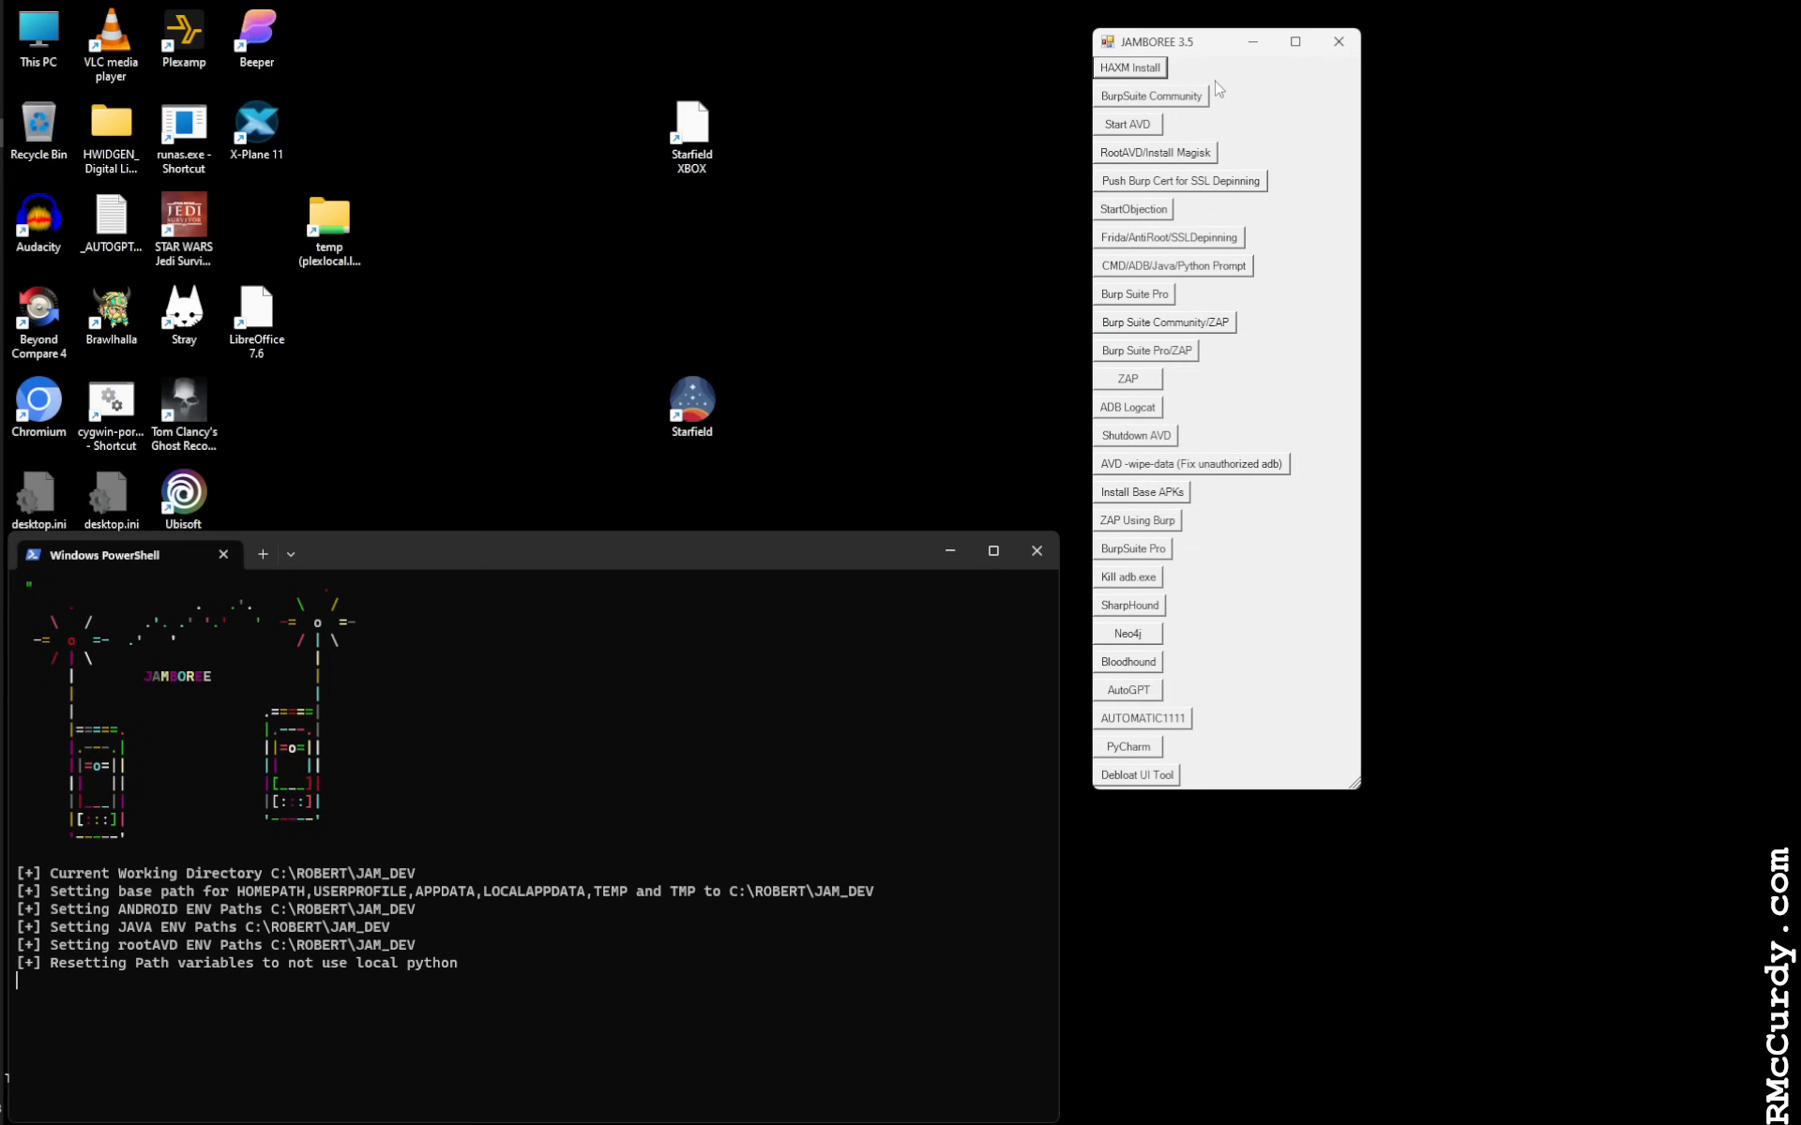
pyautogui.moveTo(1160, 66)
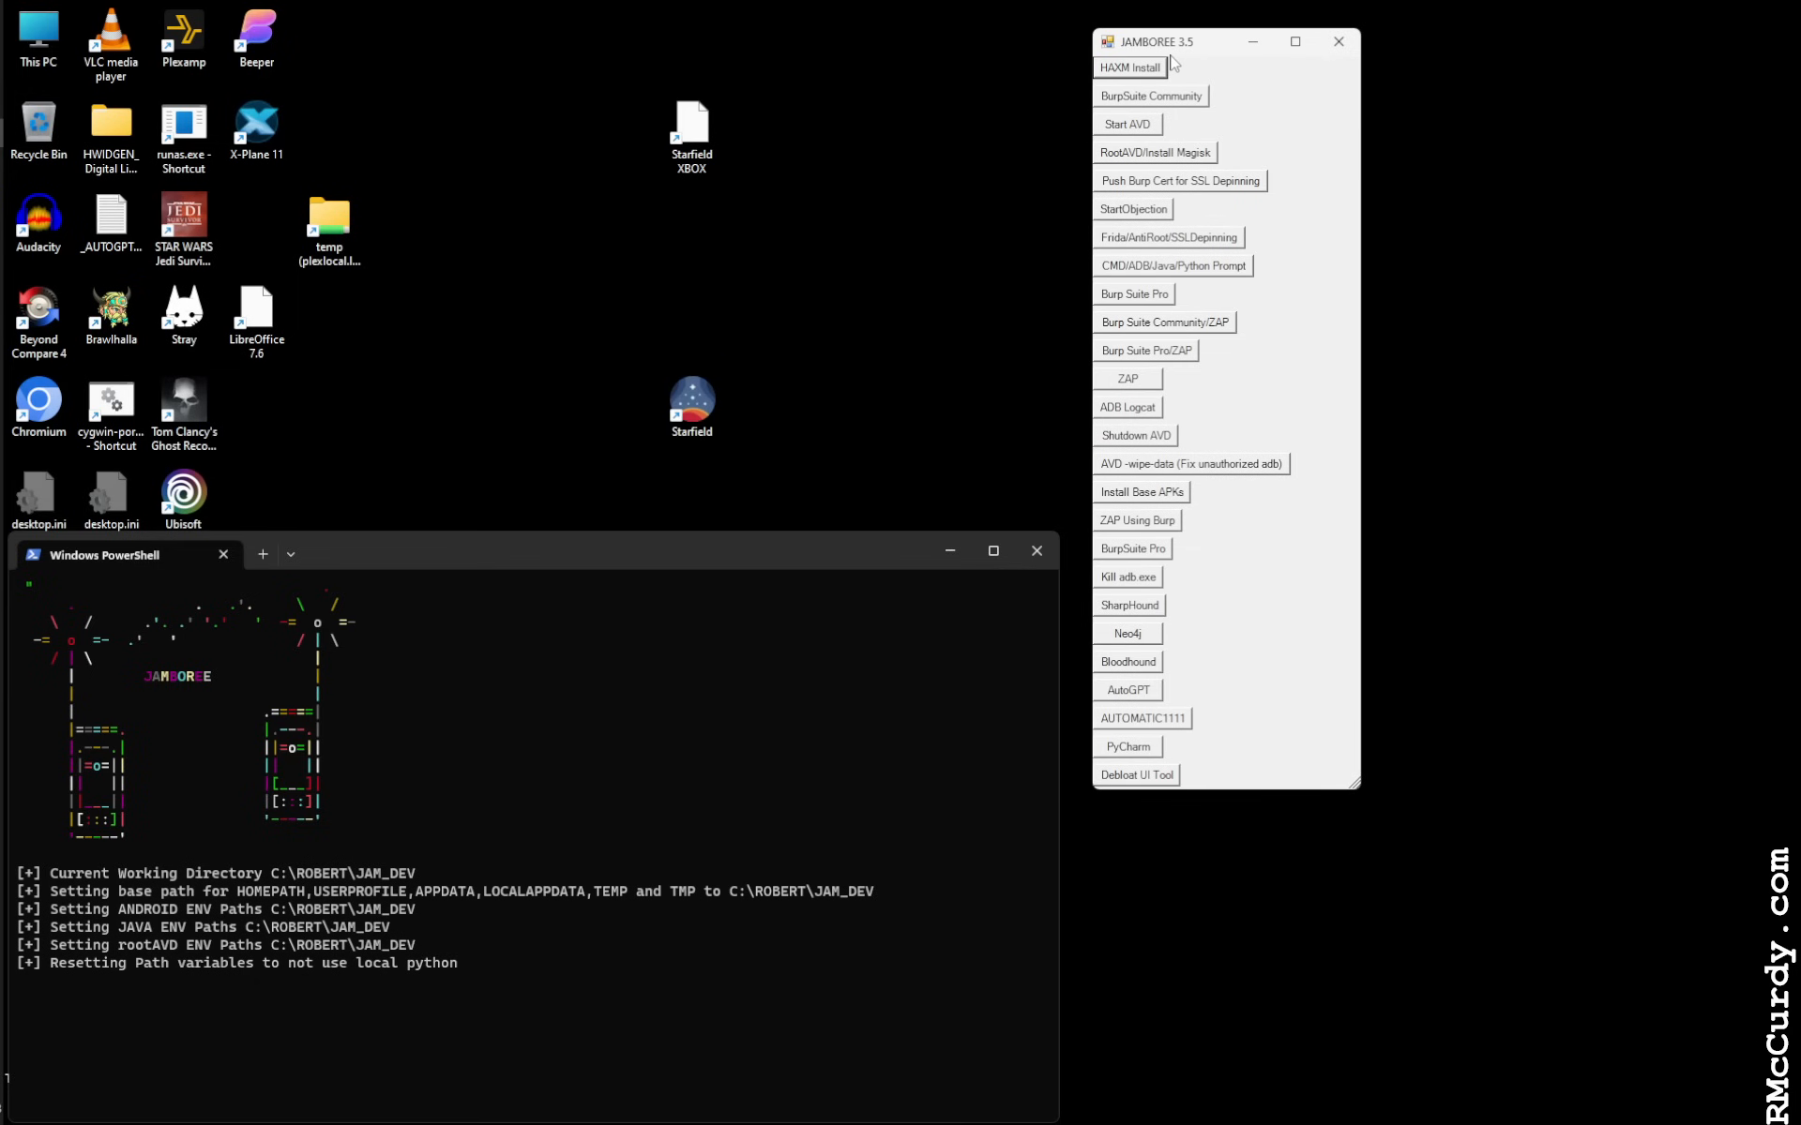
pyautogui.moveTo(1135, 75)
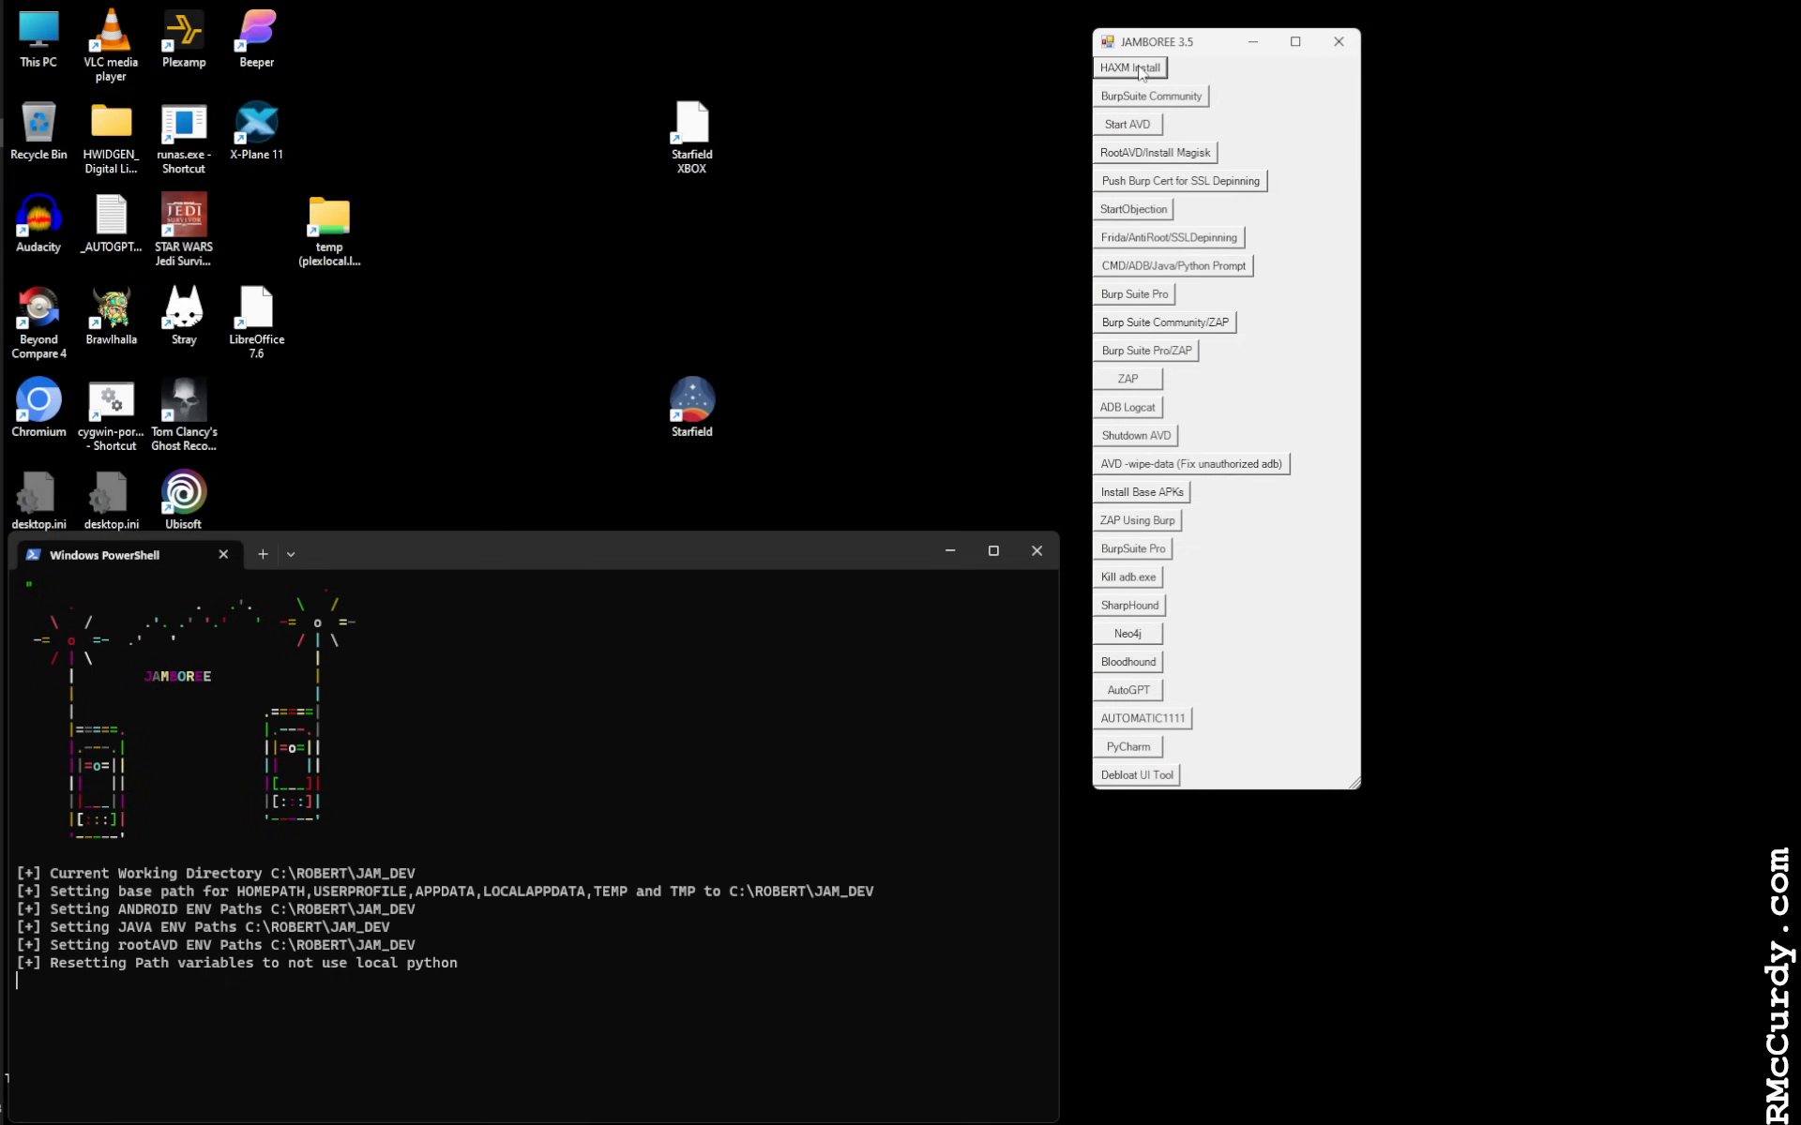
pyautogui.moveTo(1176, 50)
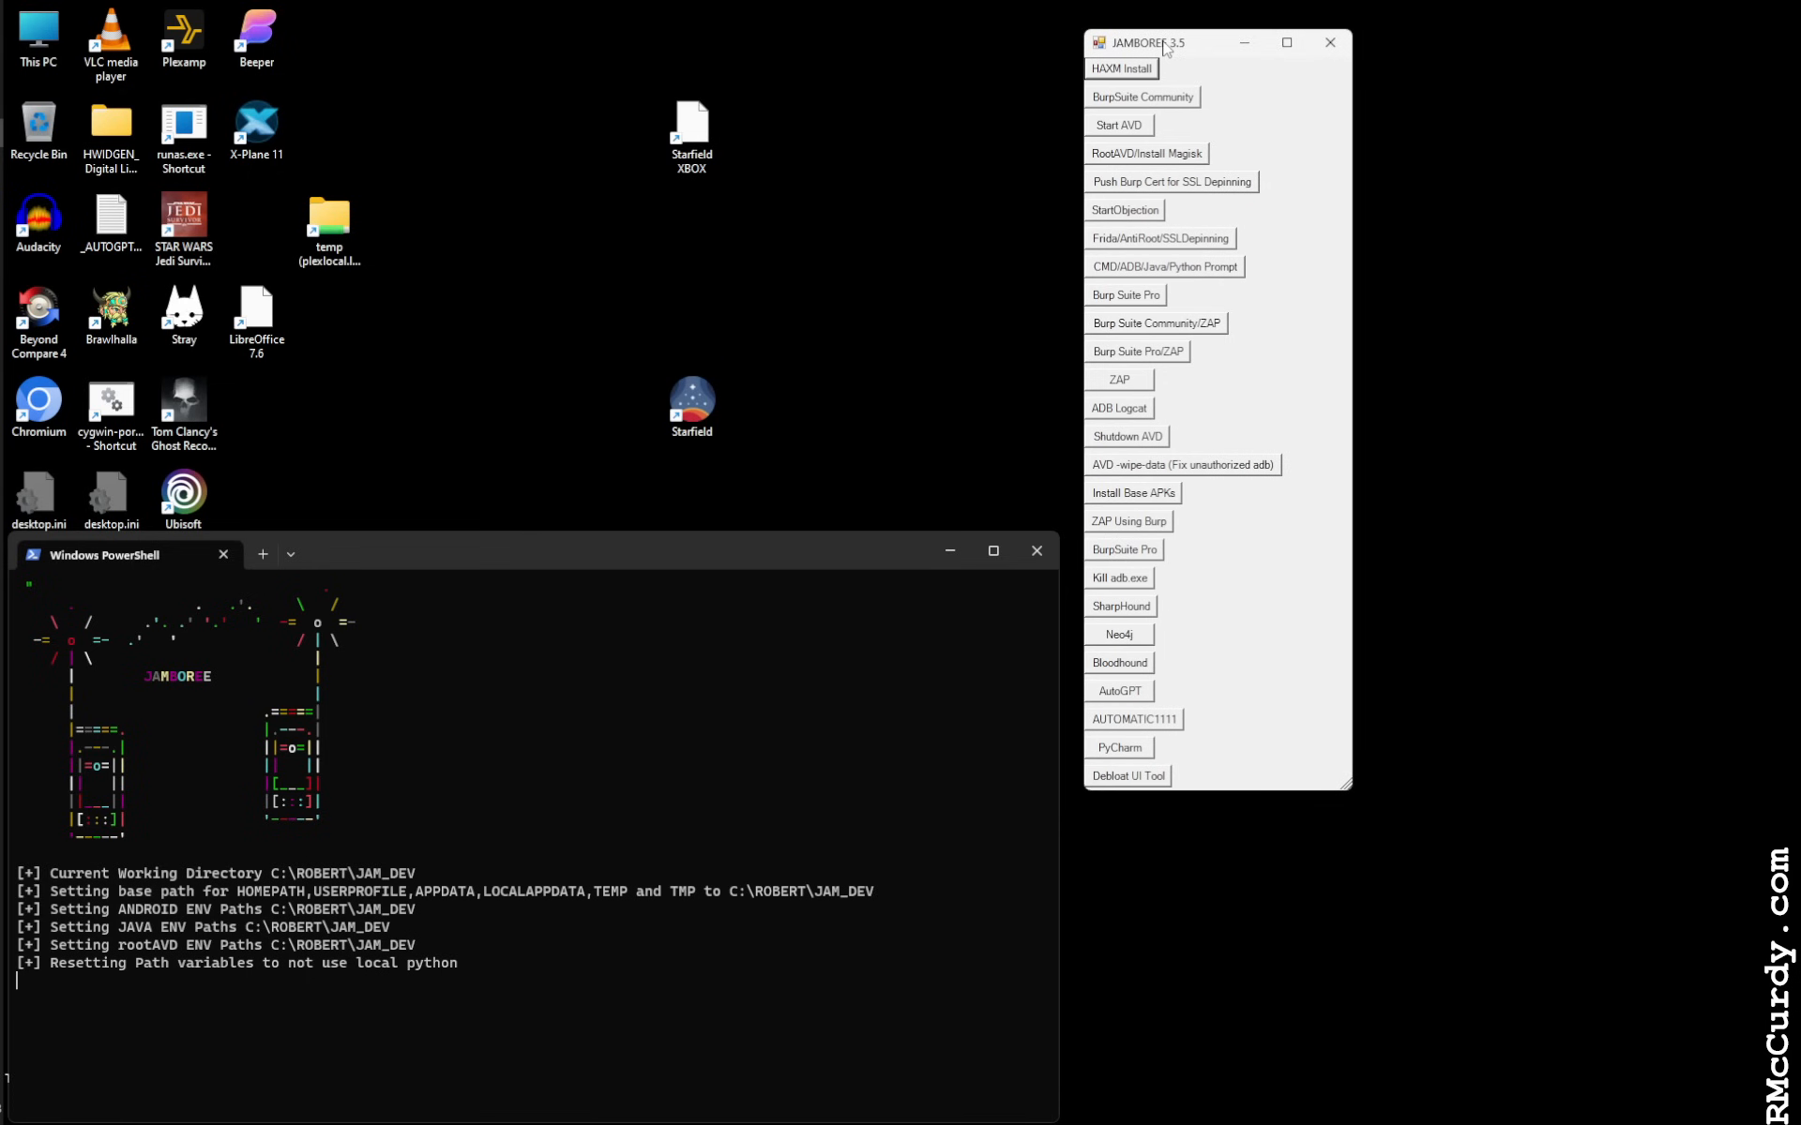
pyautogui.moveTo(1239, 101)
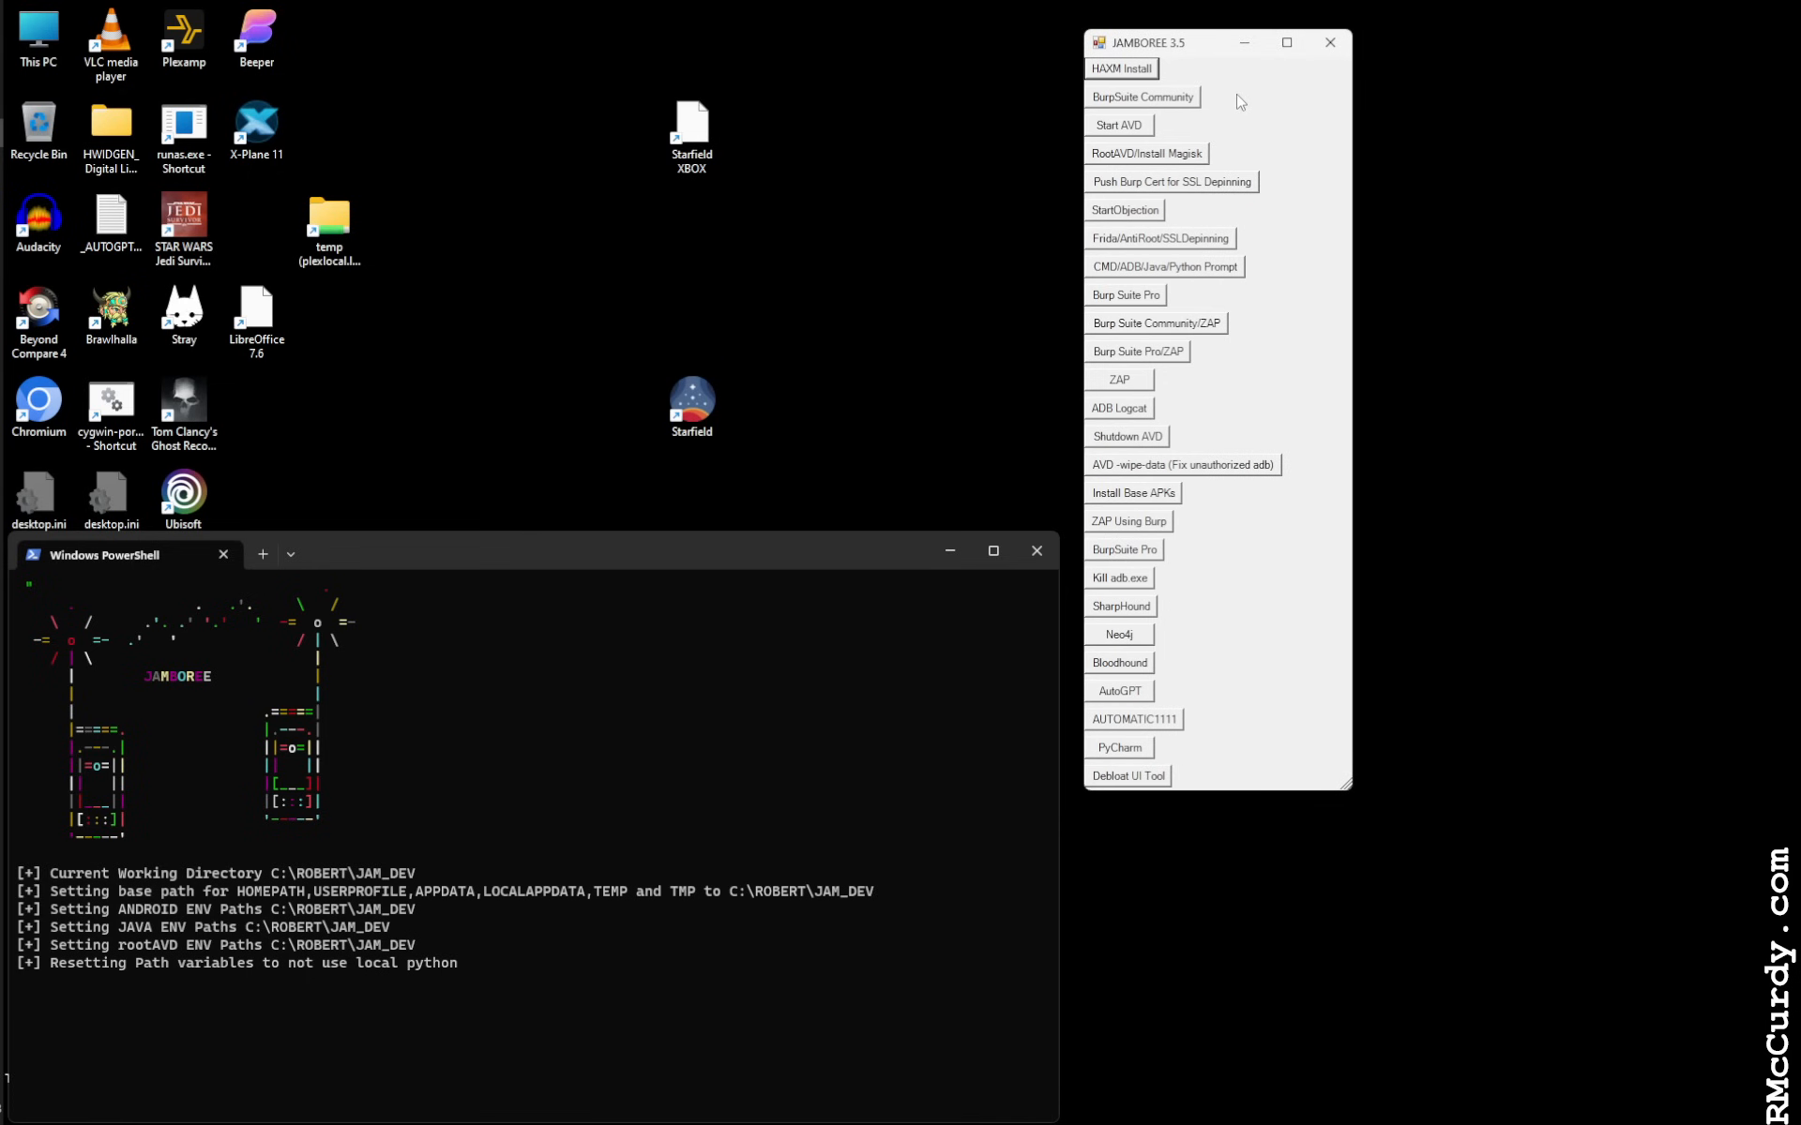
pyautogui.moveTo(1131, 69)
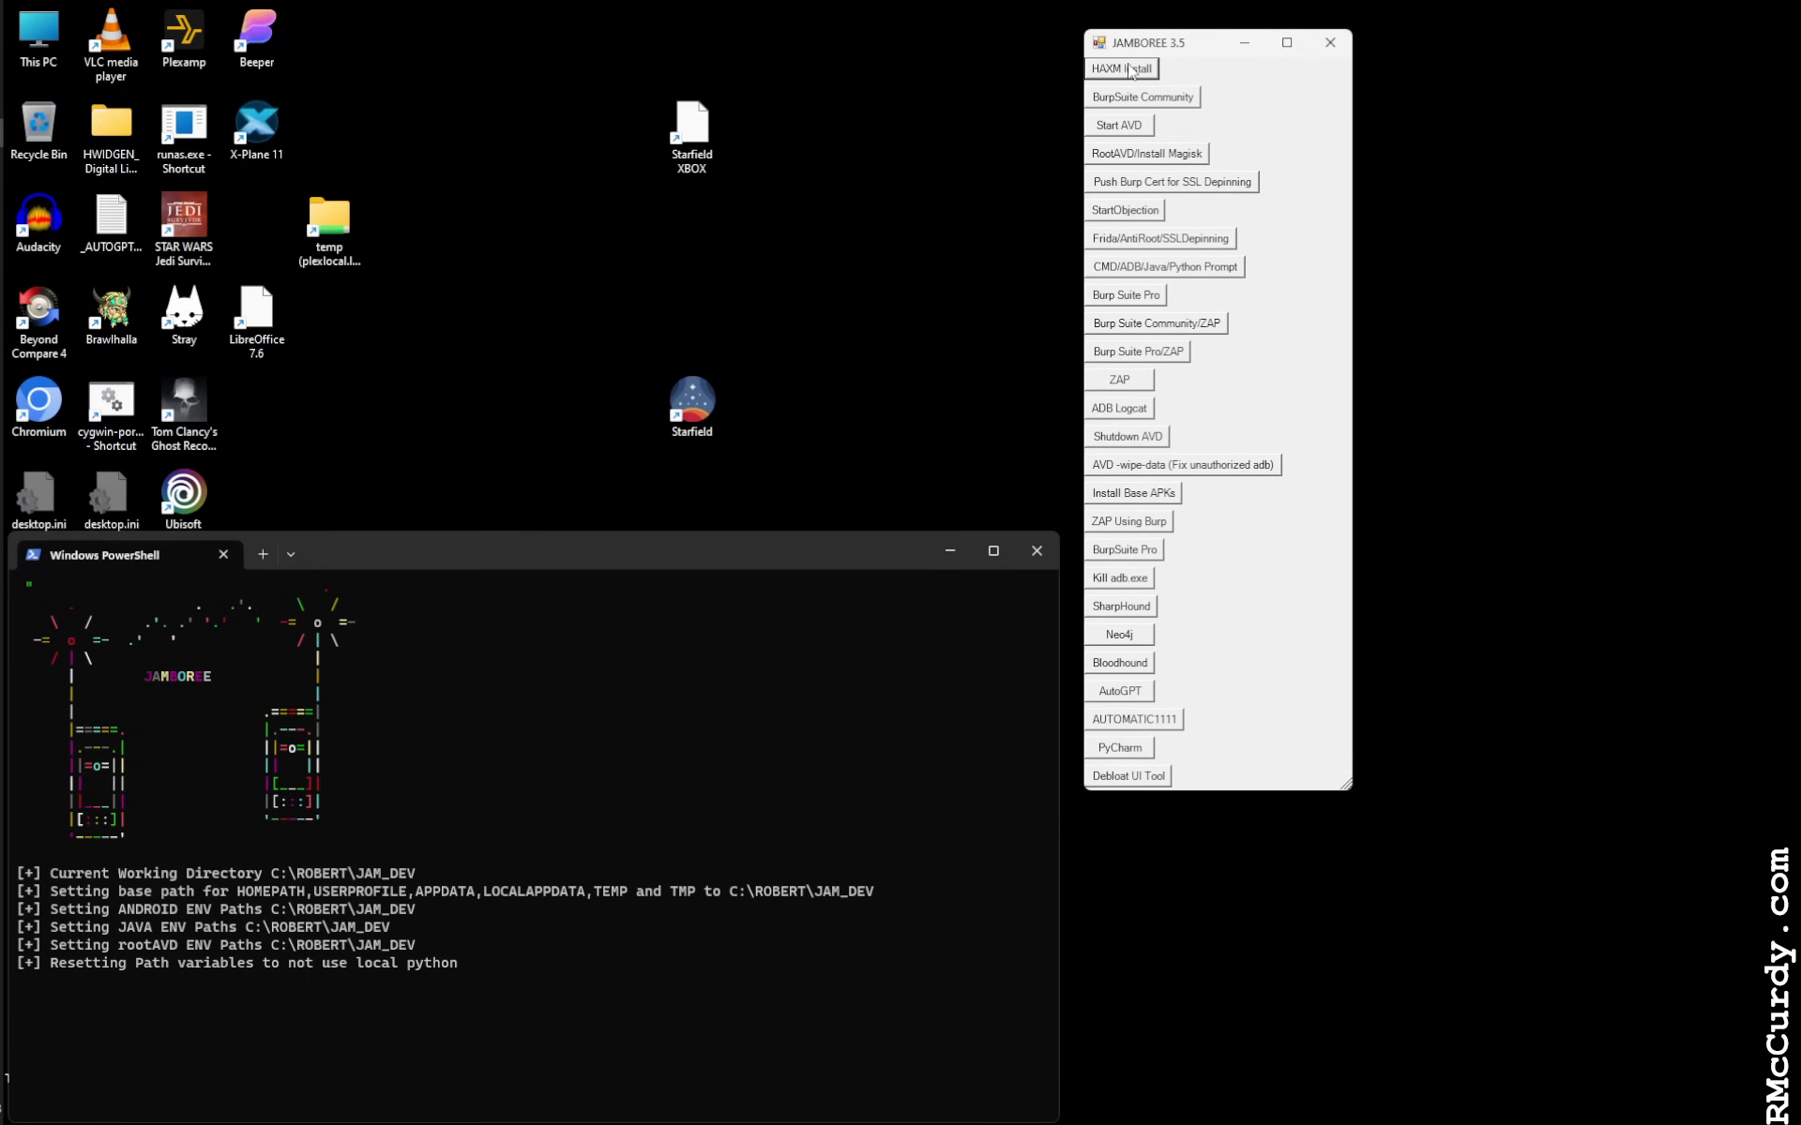
pyautogui.moveTo(1265, 67)
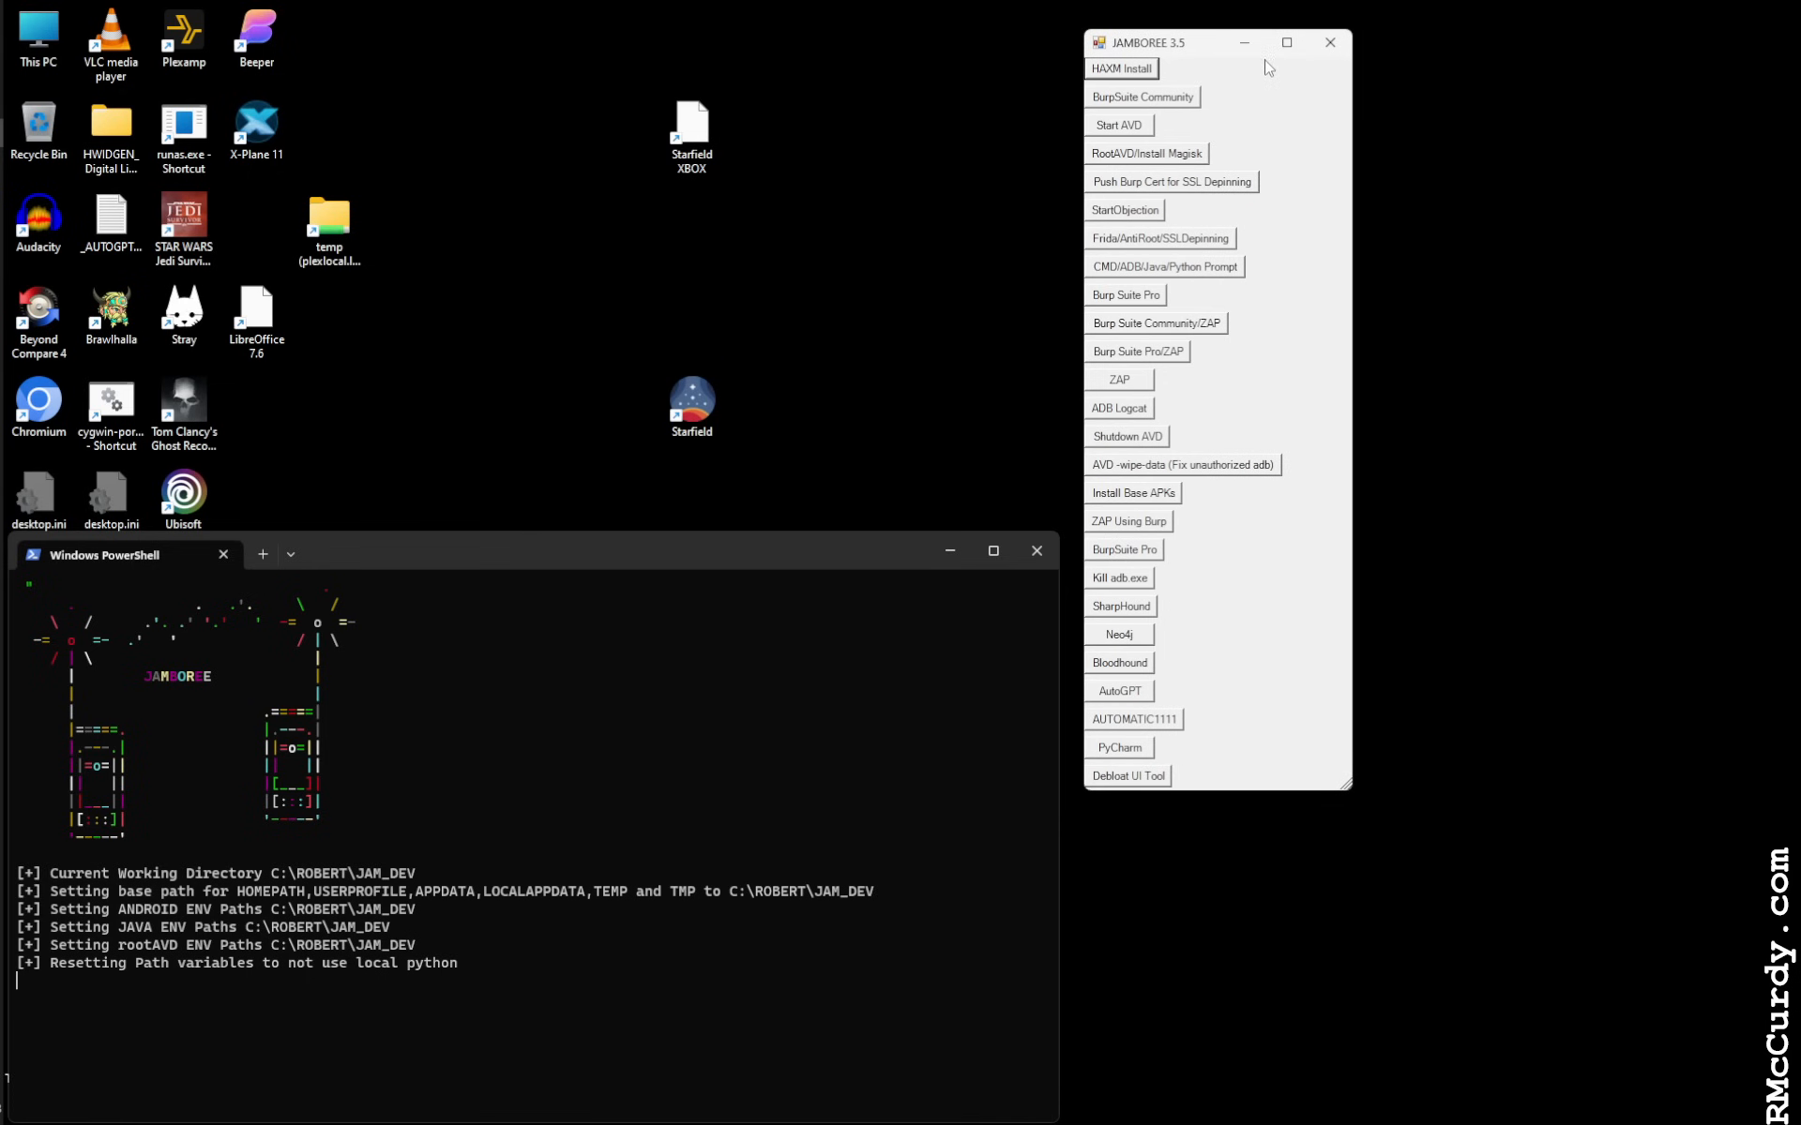
pyautogui.moveTo(1193, 131)
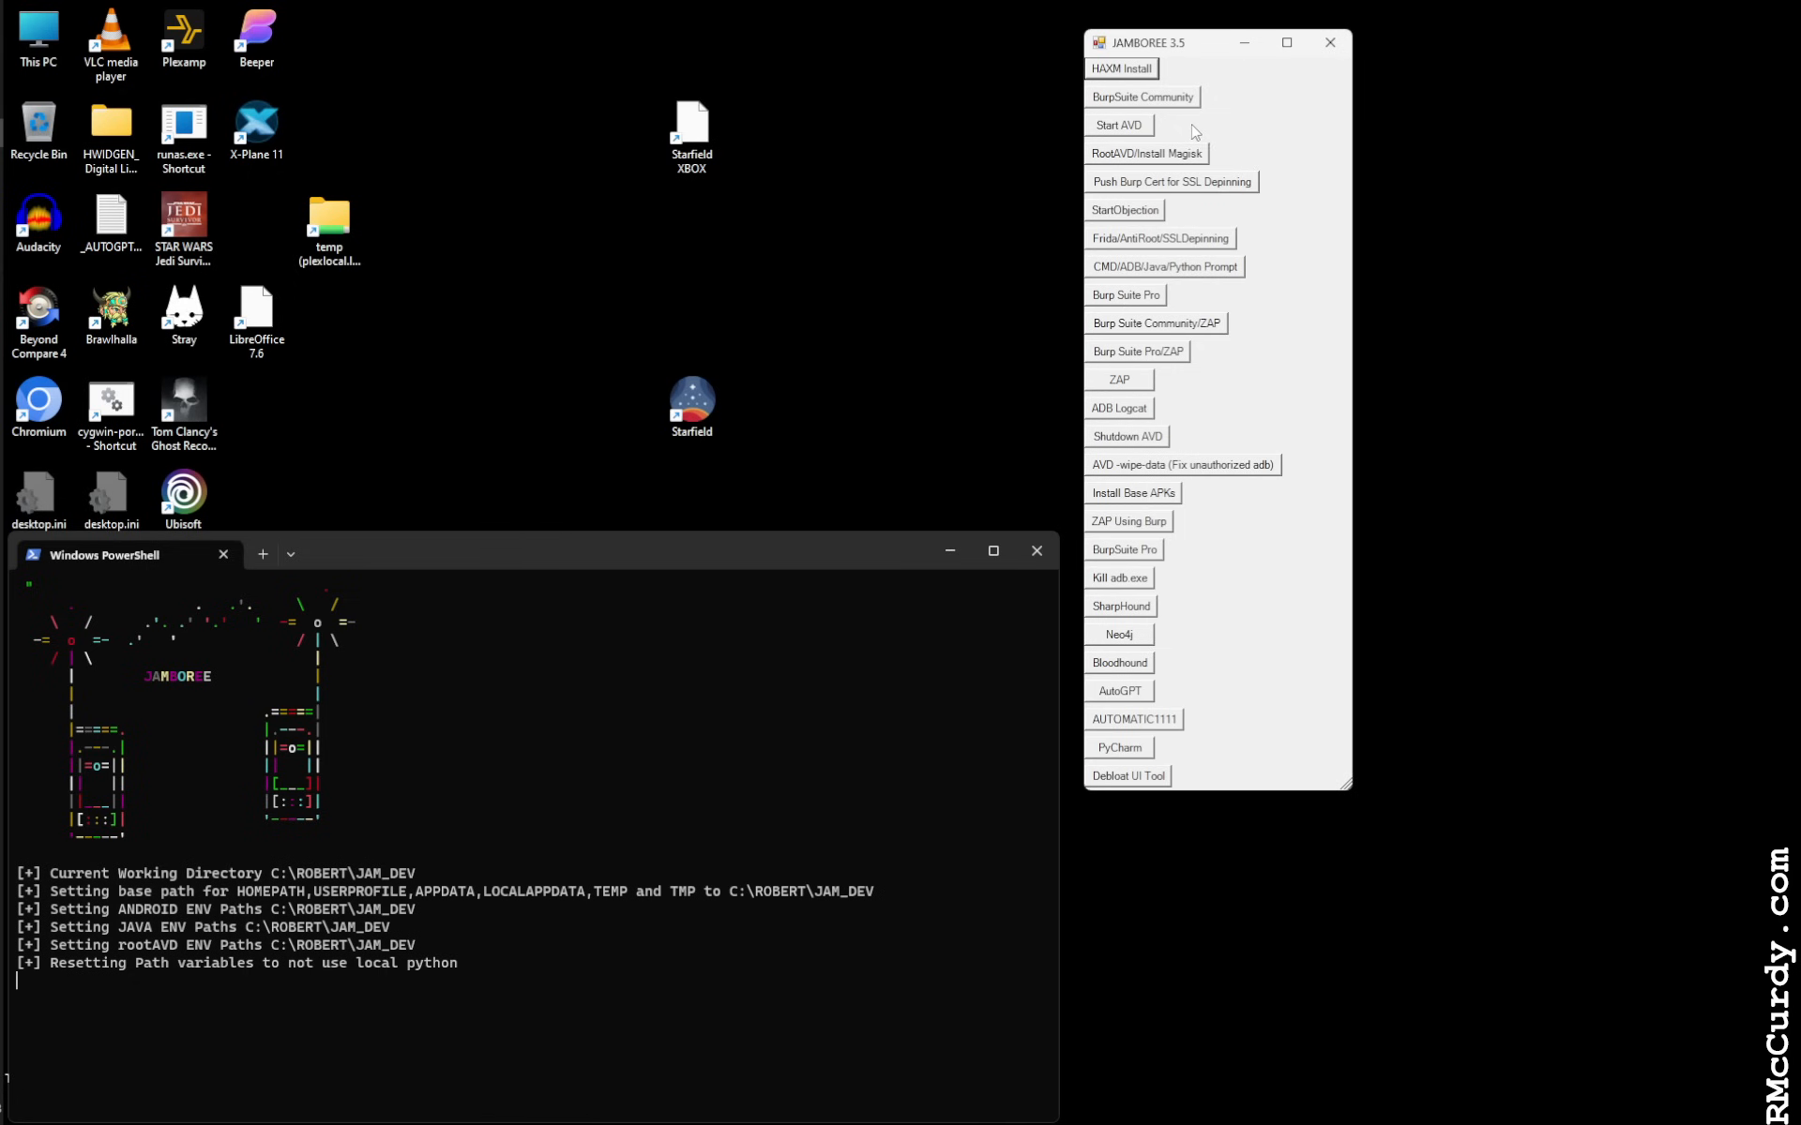
pyautogui.moveTo(1141, 97)
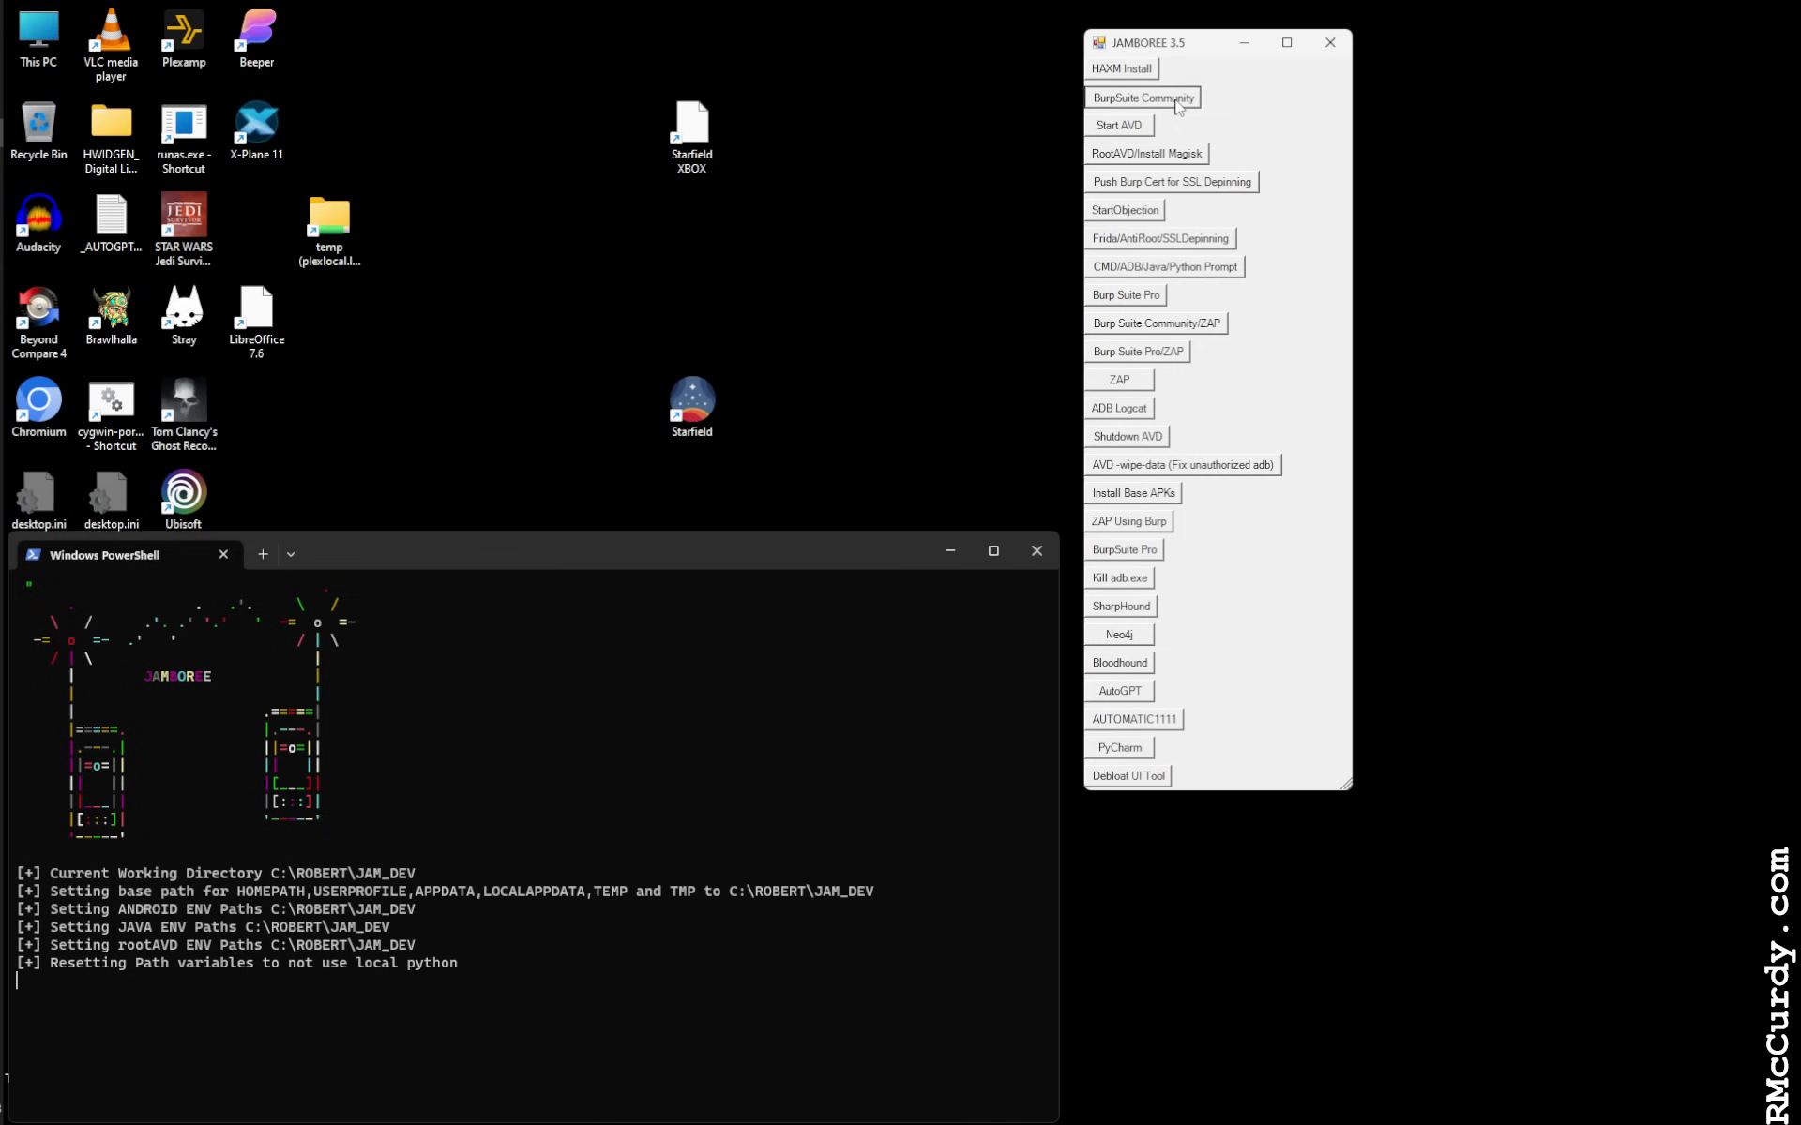
# Start the BurpSuite Community setup, which downloads Java and Burp
pyautogui.click(1142, 97)
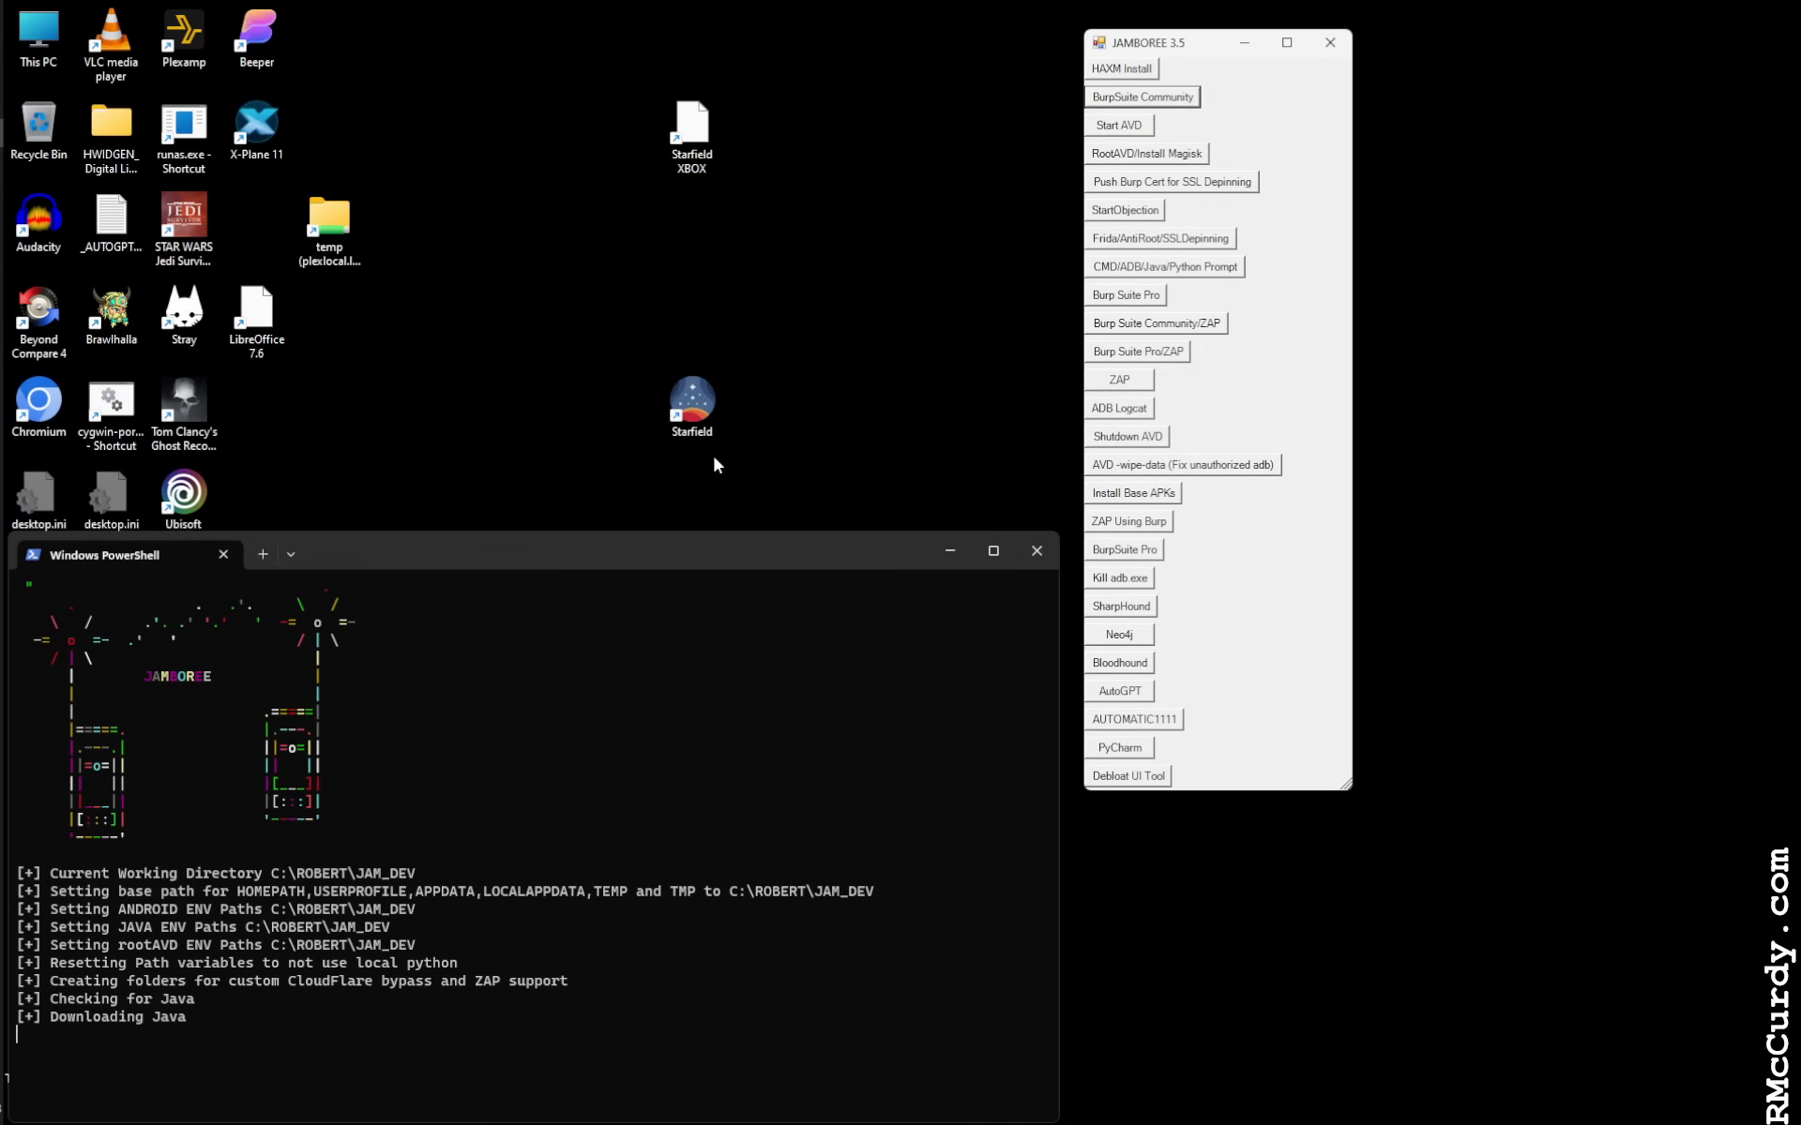
pyautogui.moveTo(810, 441)
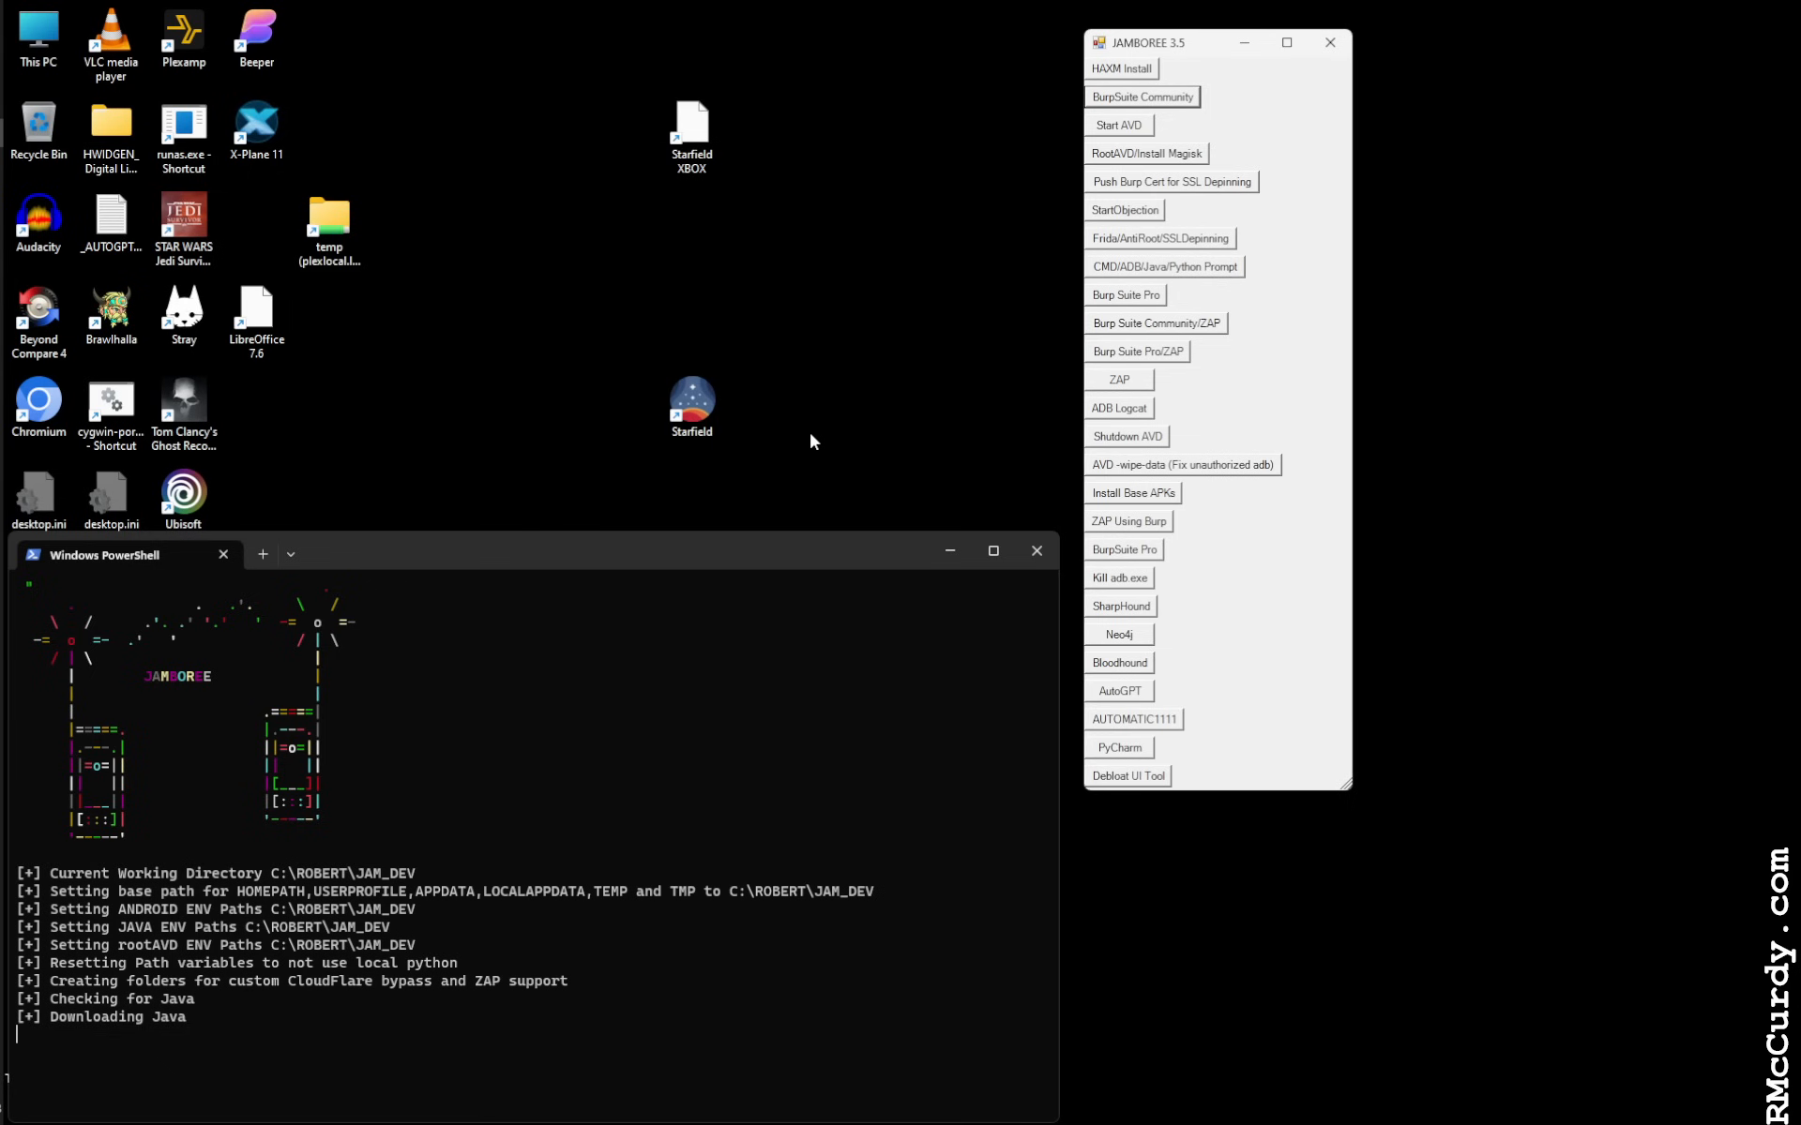
pyautogui.moveTo(533, 559)
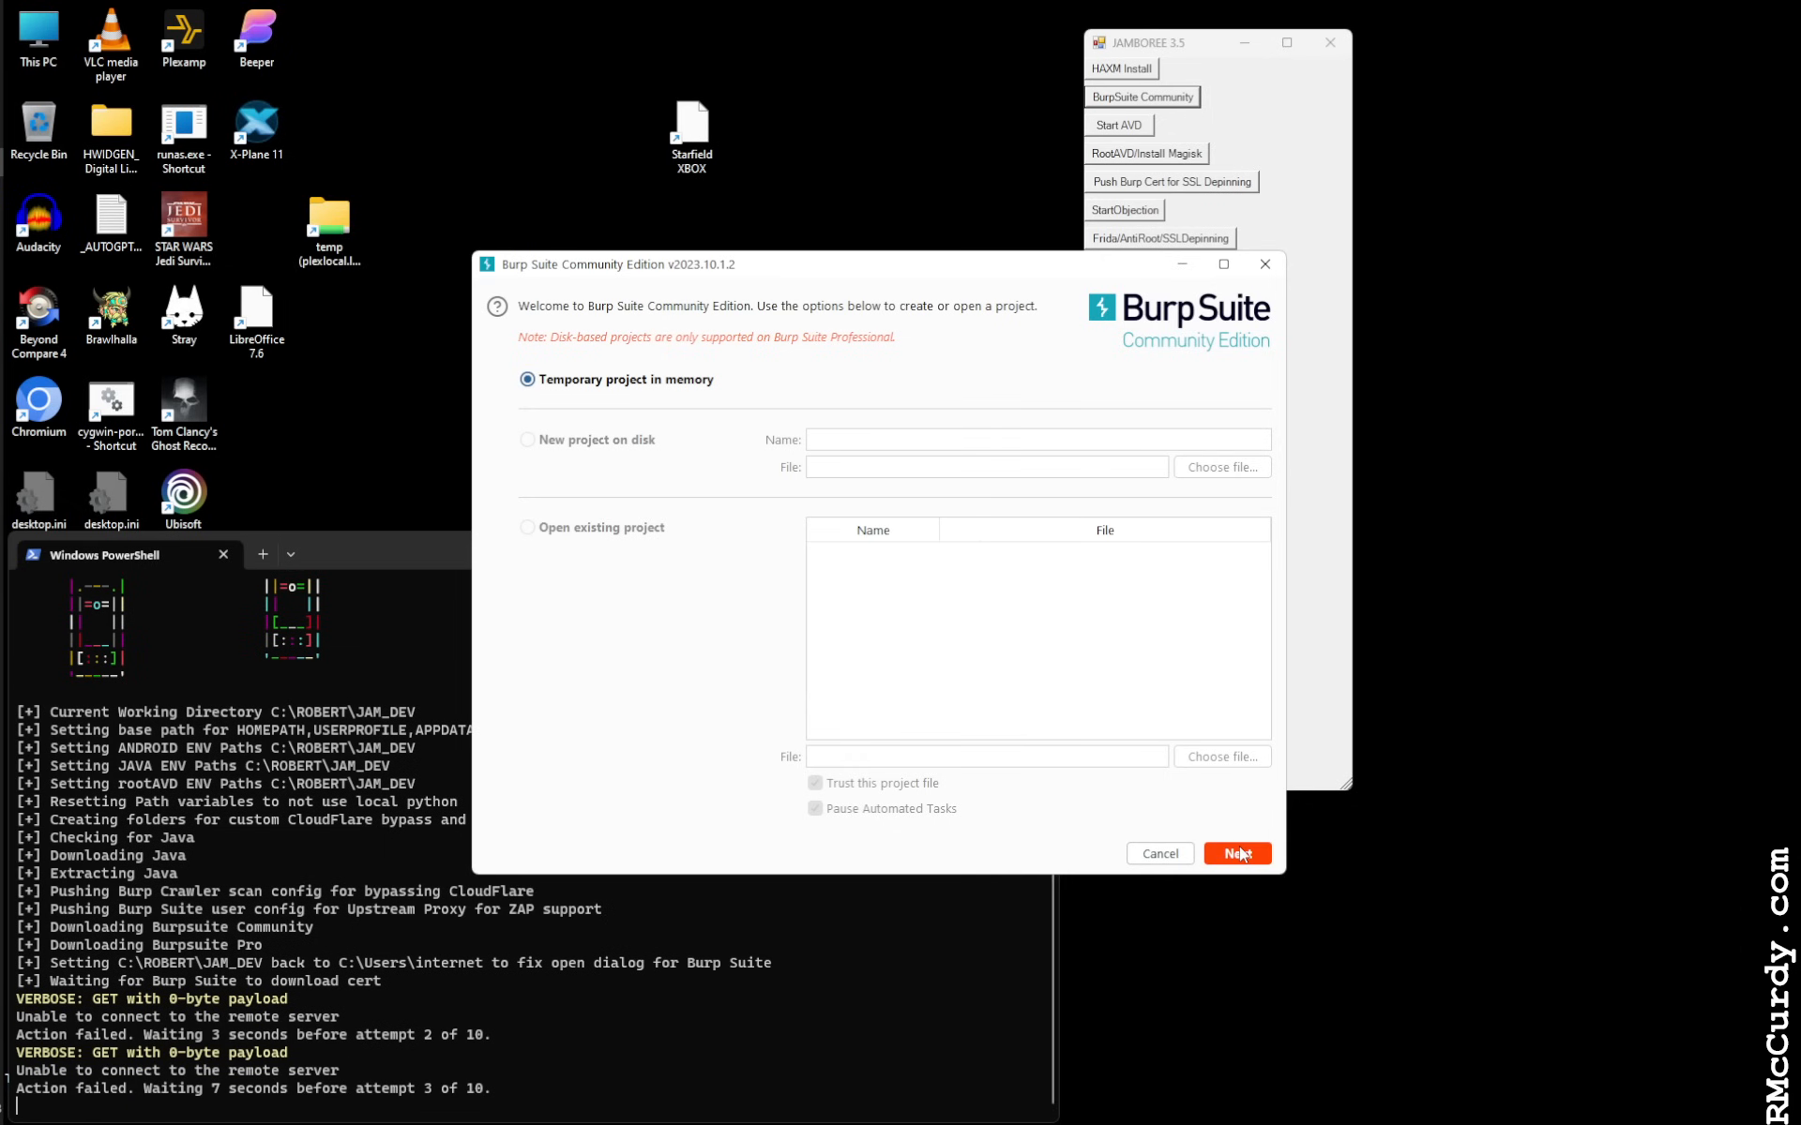
# Start Burp on a temporary in-memory project using Burp defaults
pyautogui.click(1237, 854)
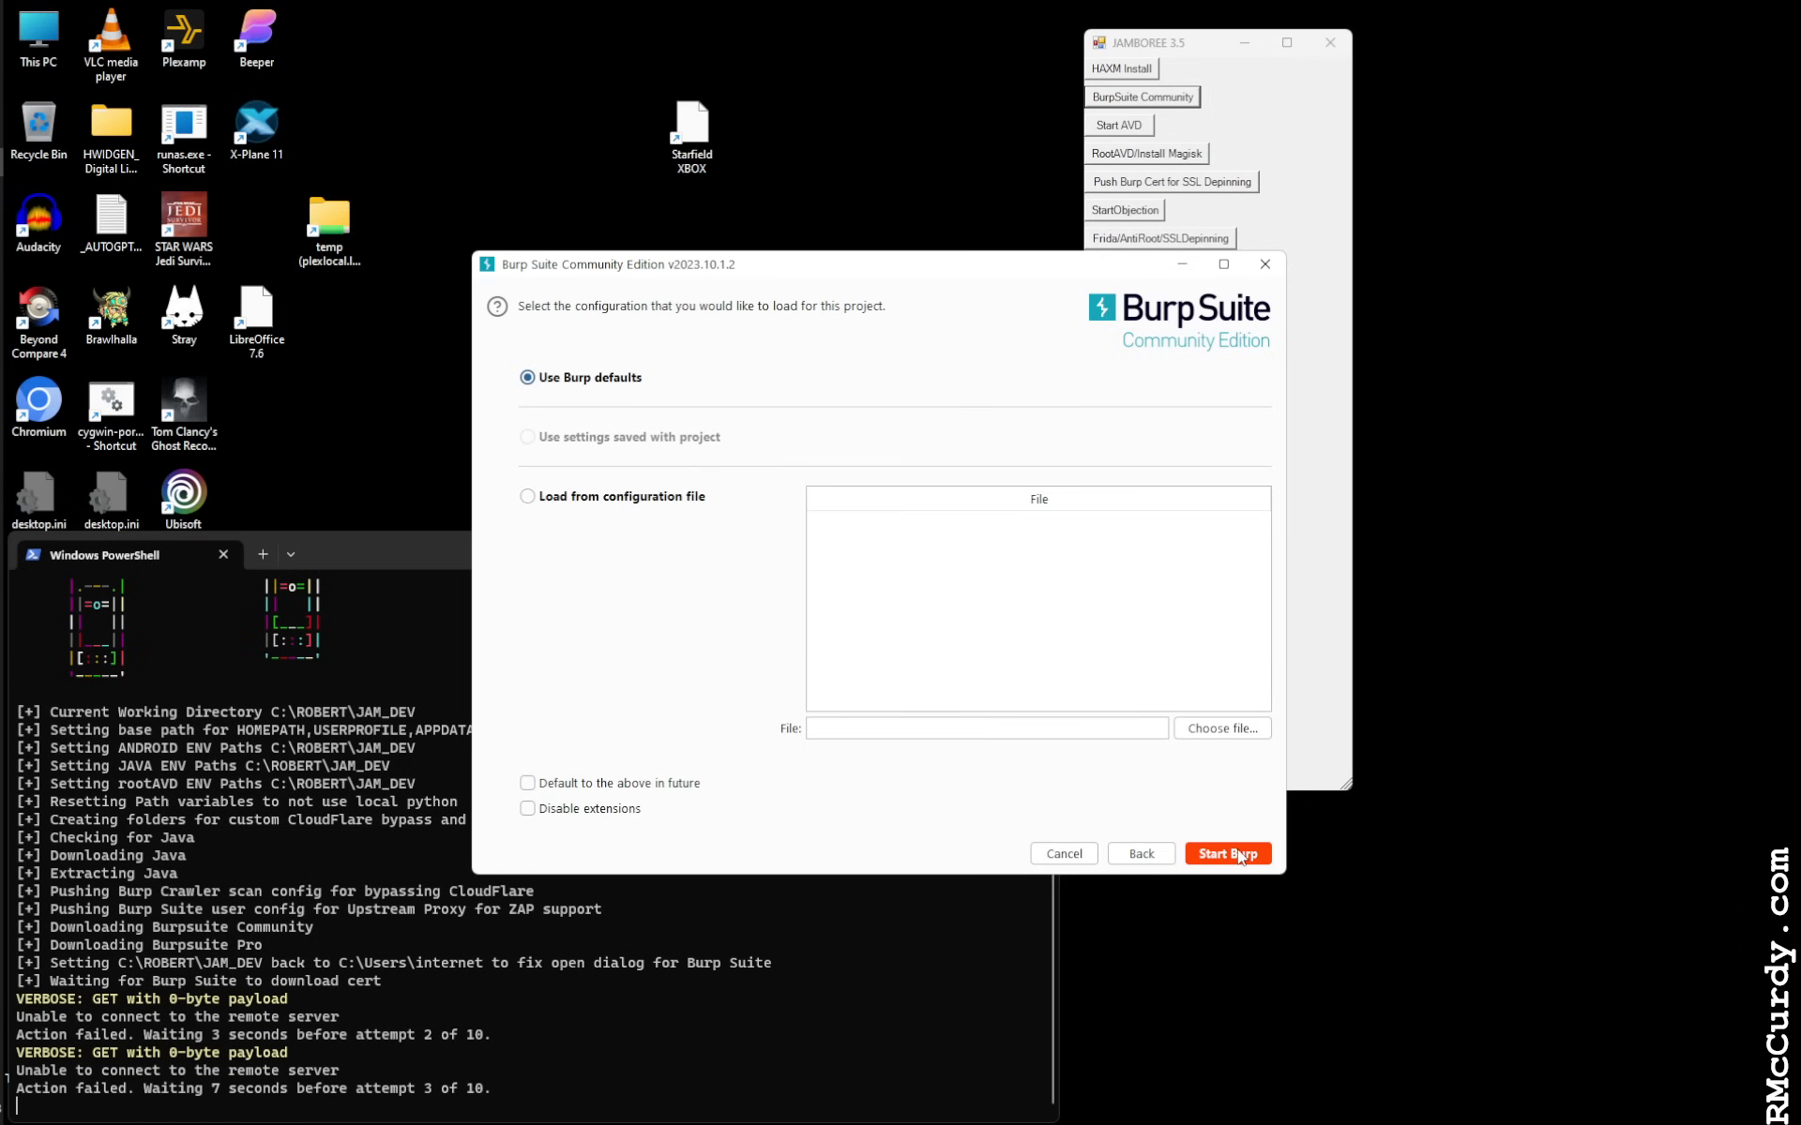
pyautogui.click(1227, 854)
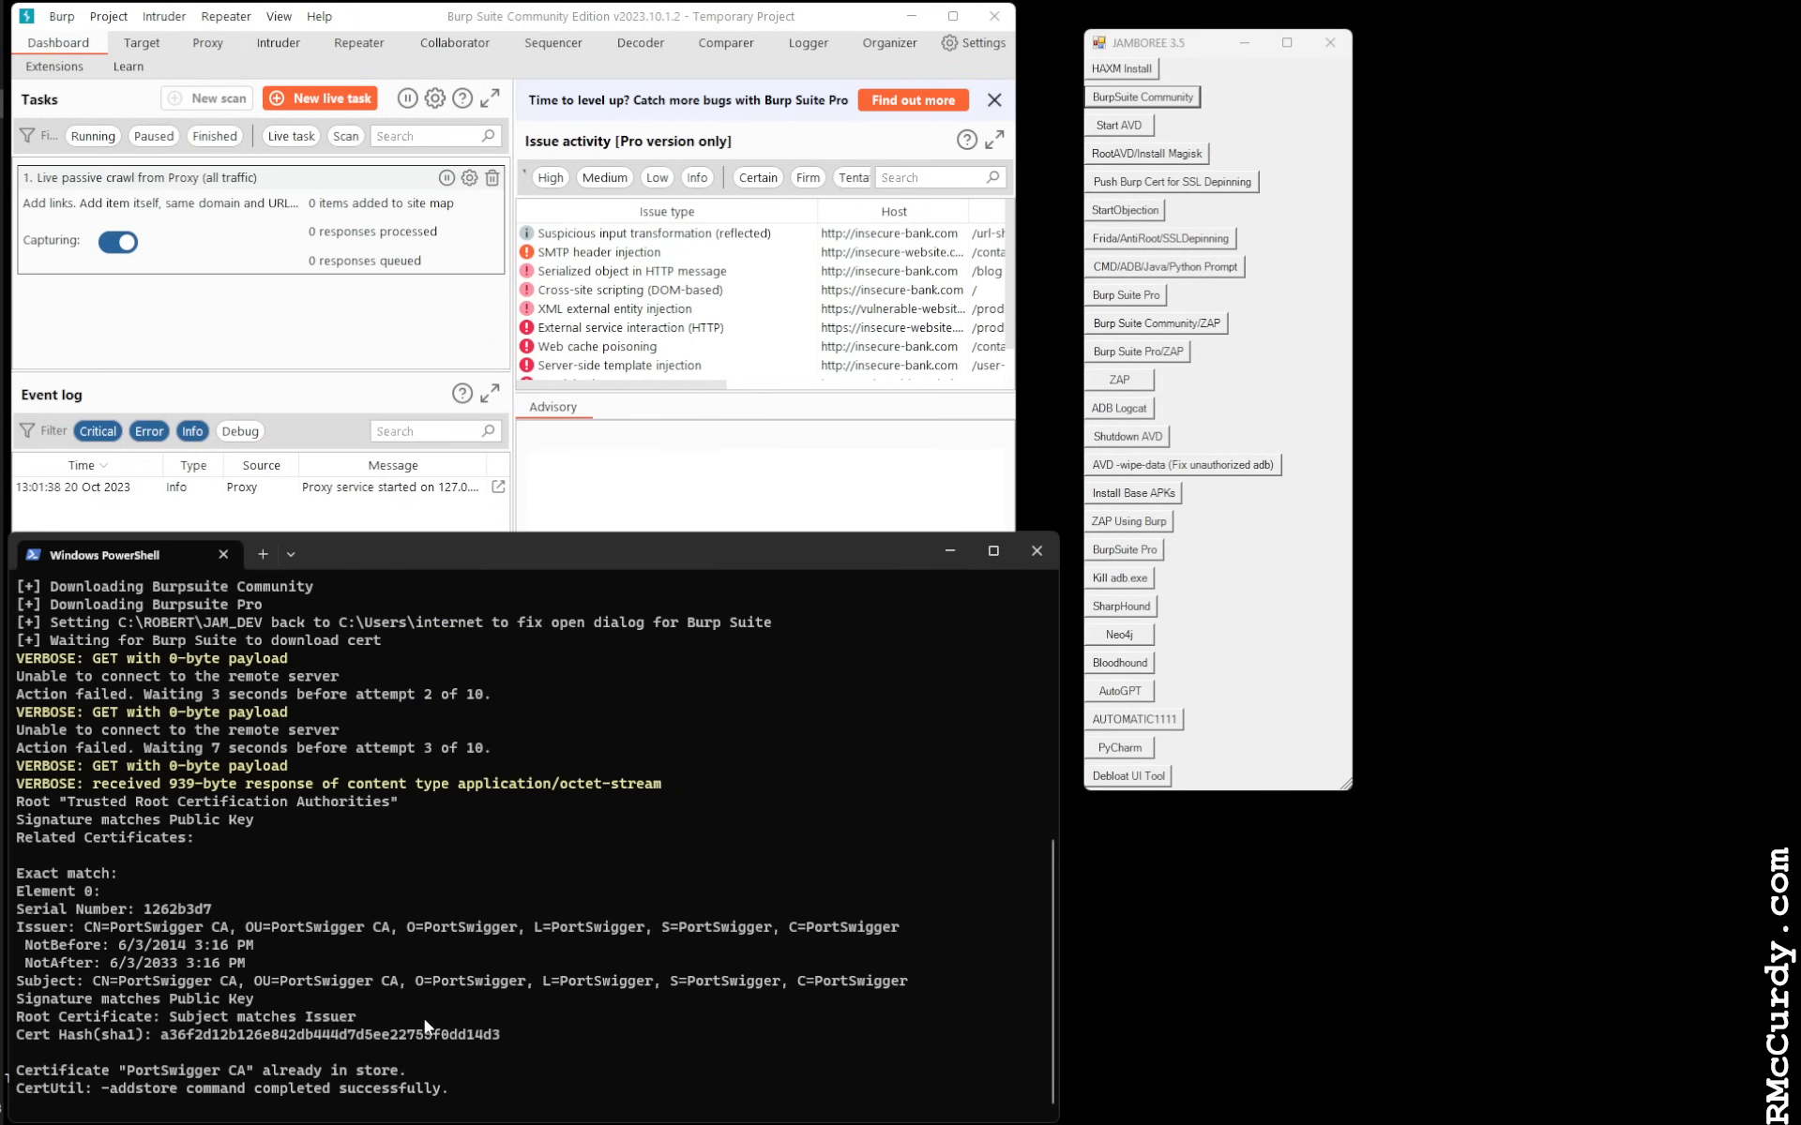
pyautogui.moveTo(346, 1013)
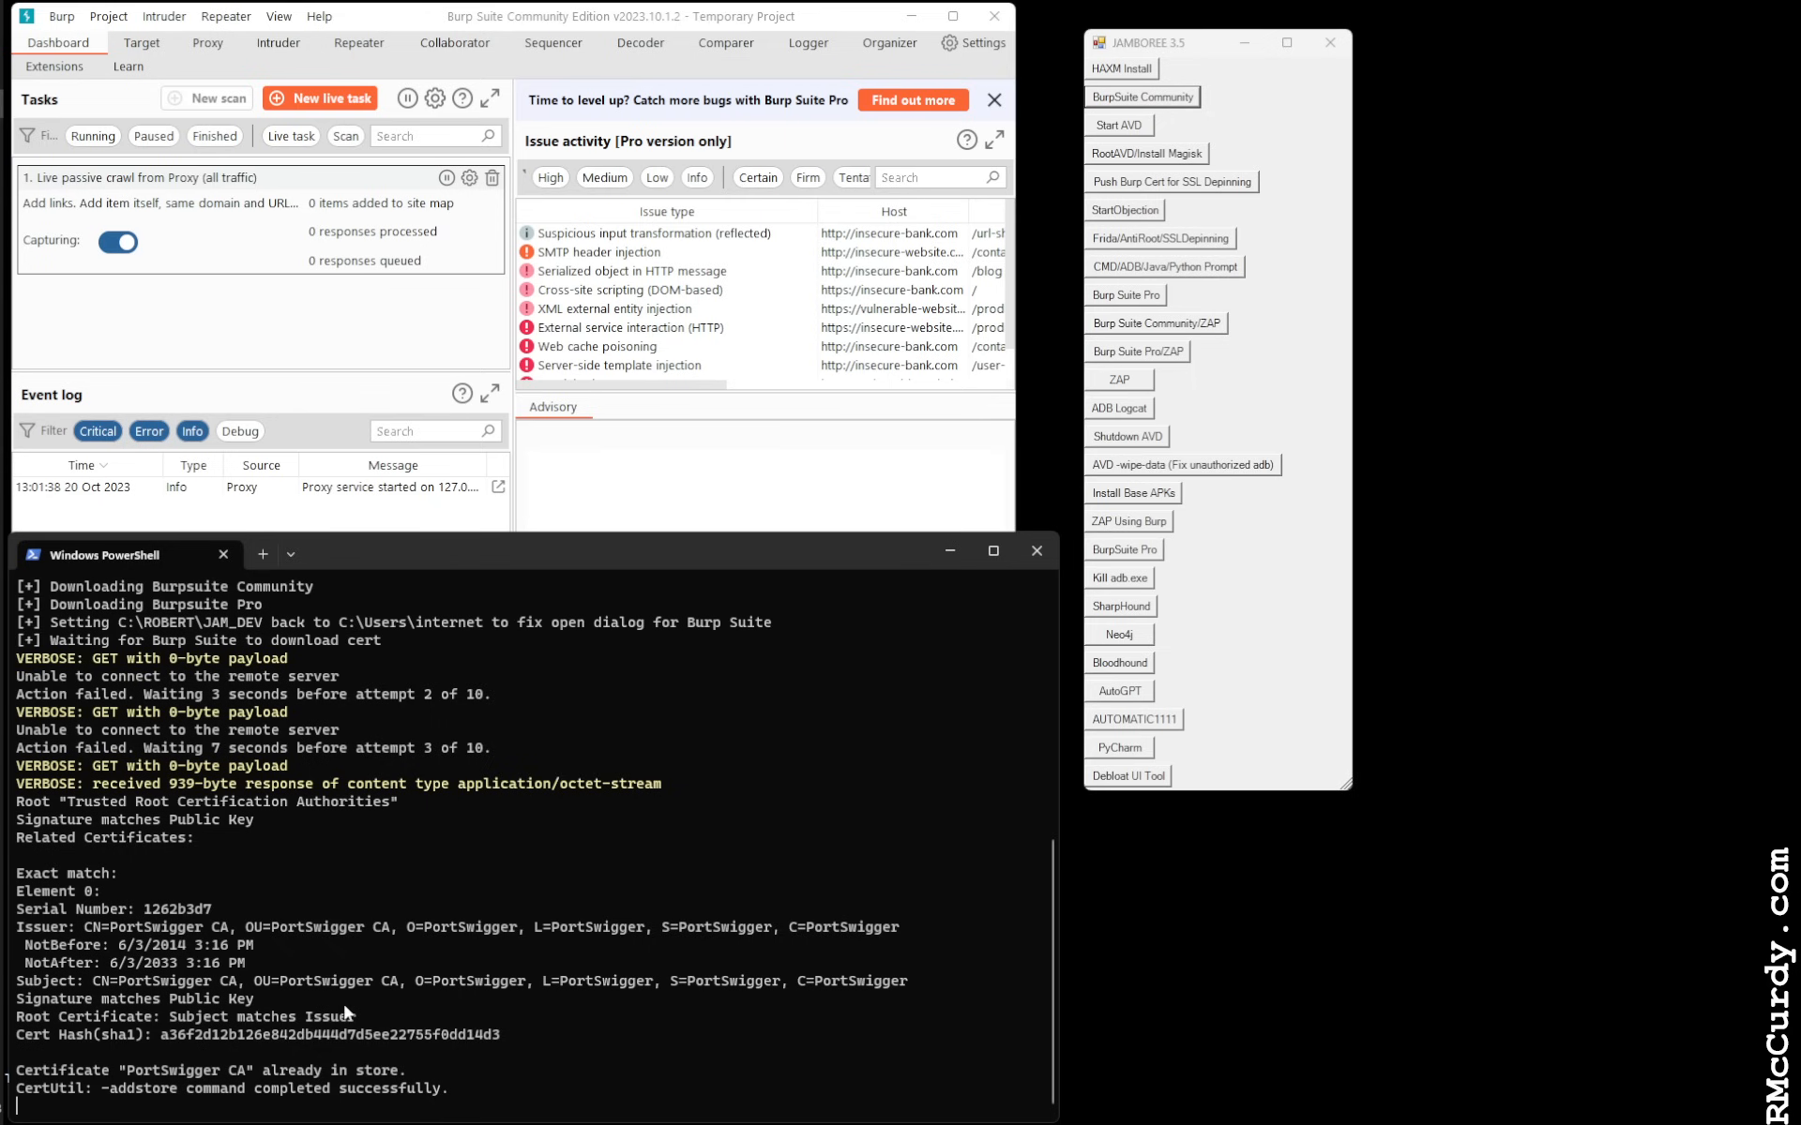
pyautogui.moveTo(666, 465)
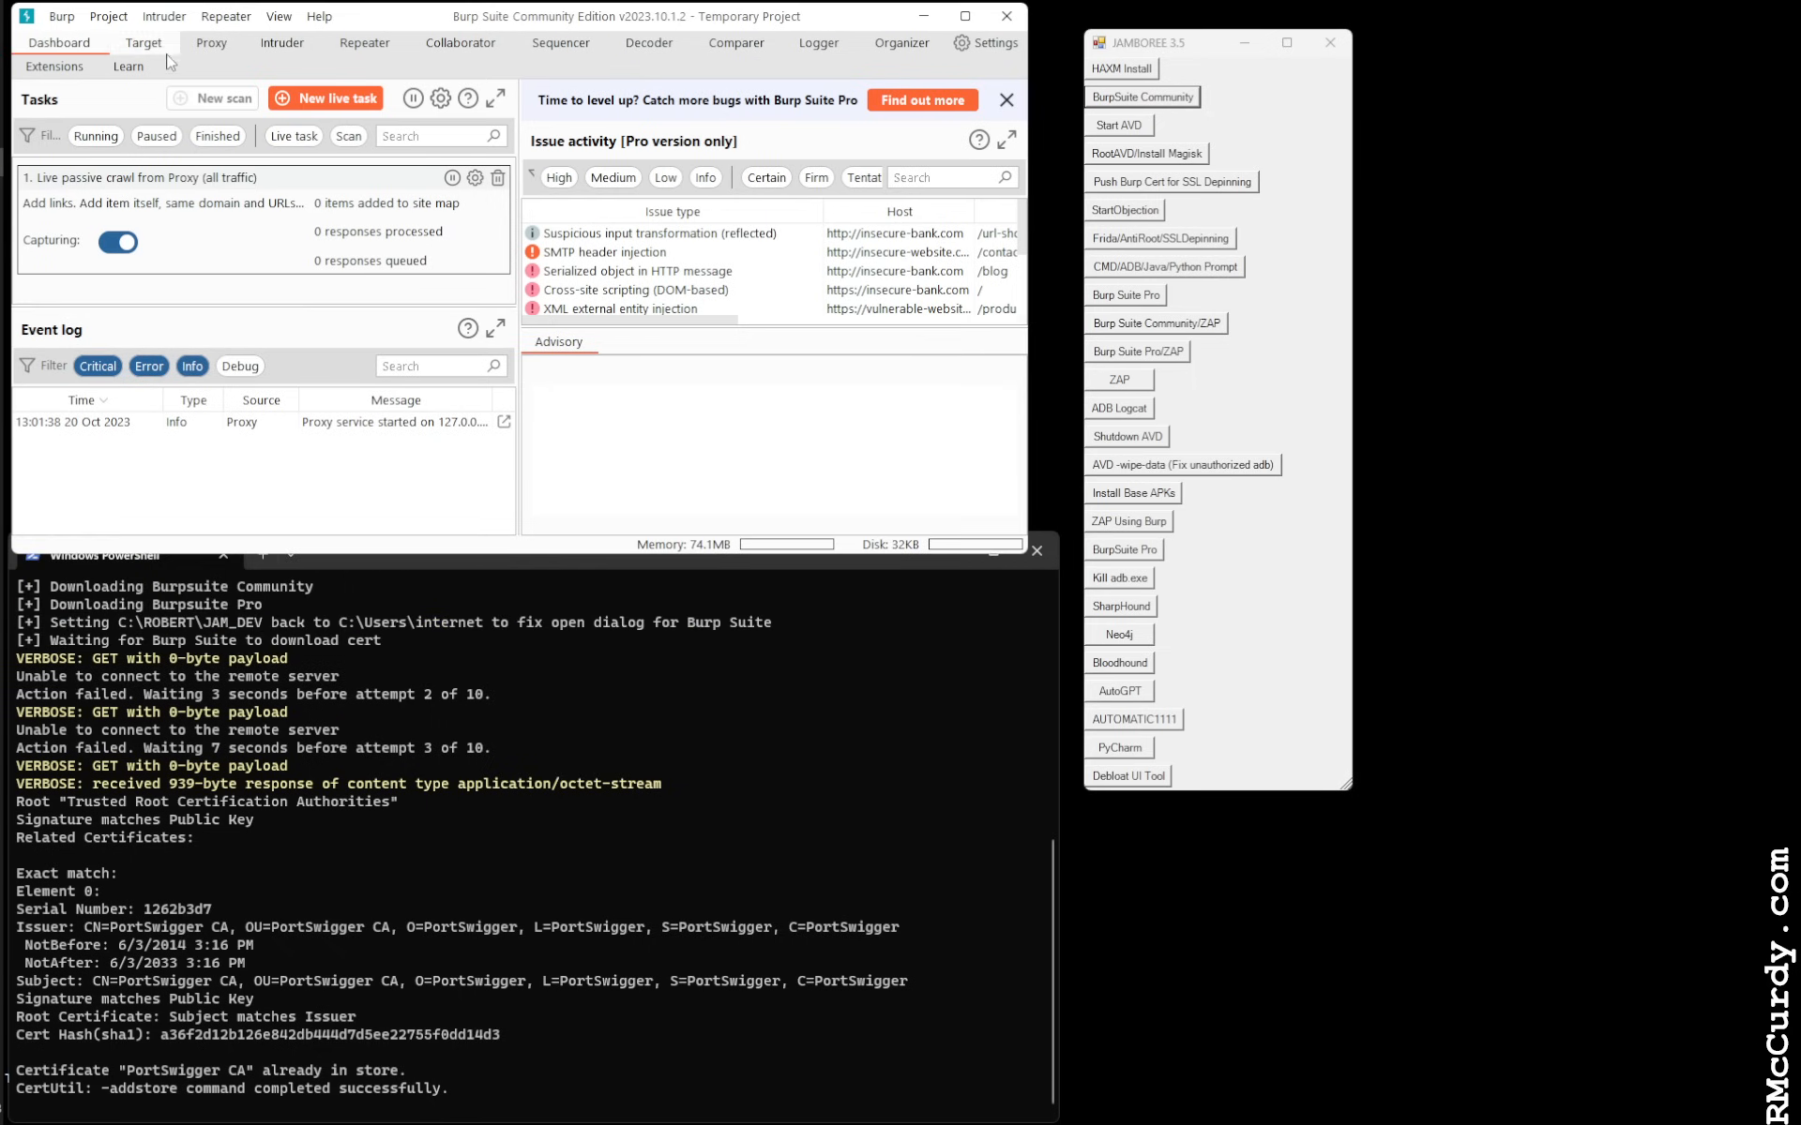
# Show Burp's Proxy HTTP history, which is still empty
pyautogui.click(210, 43)
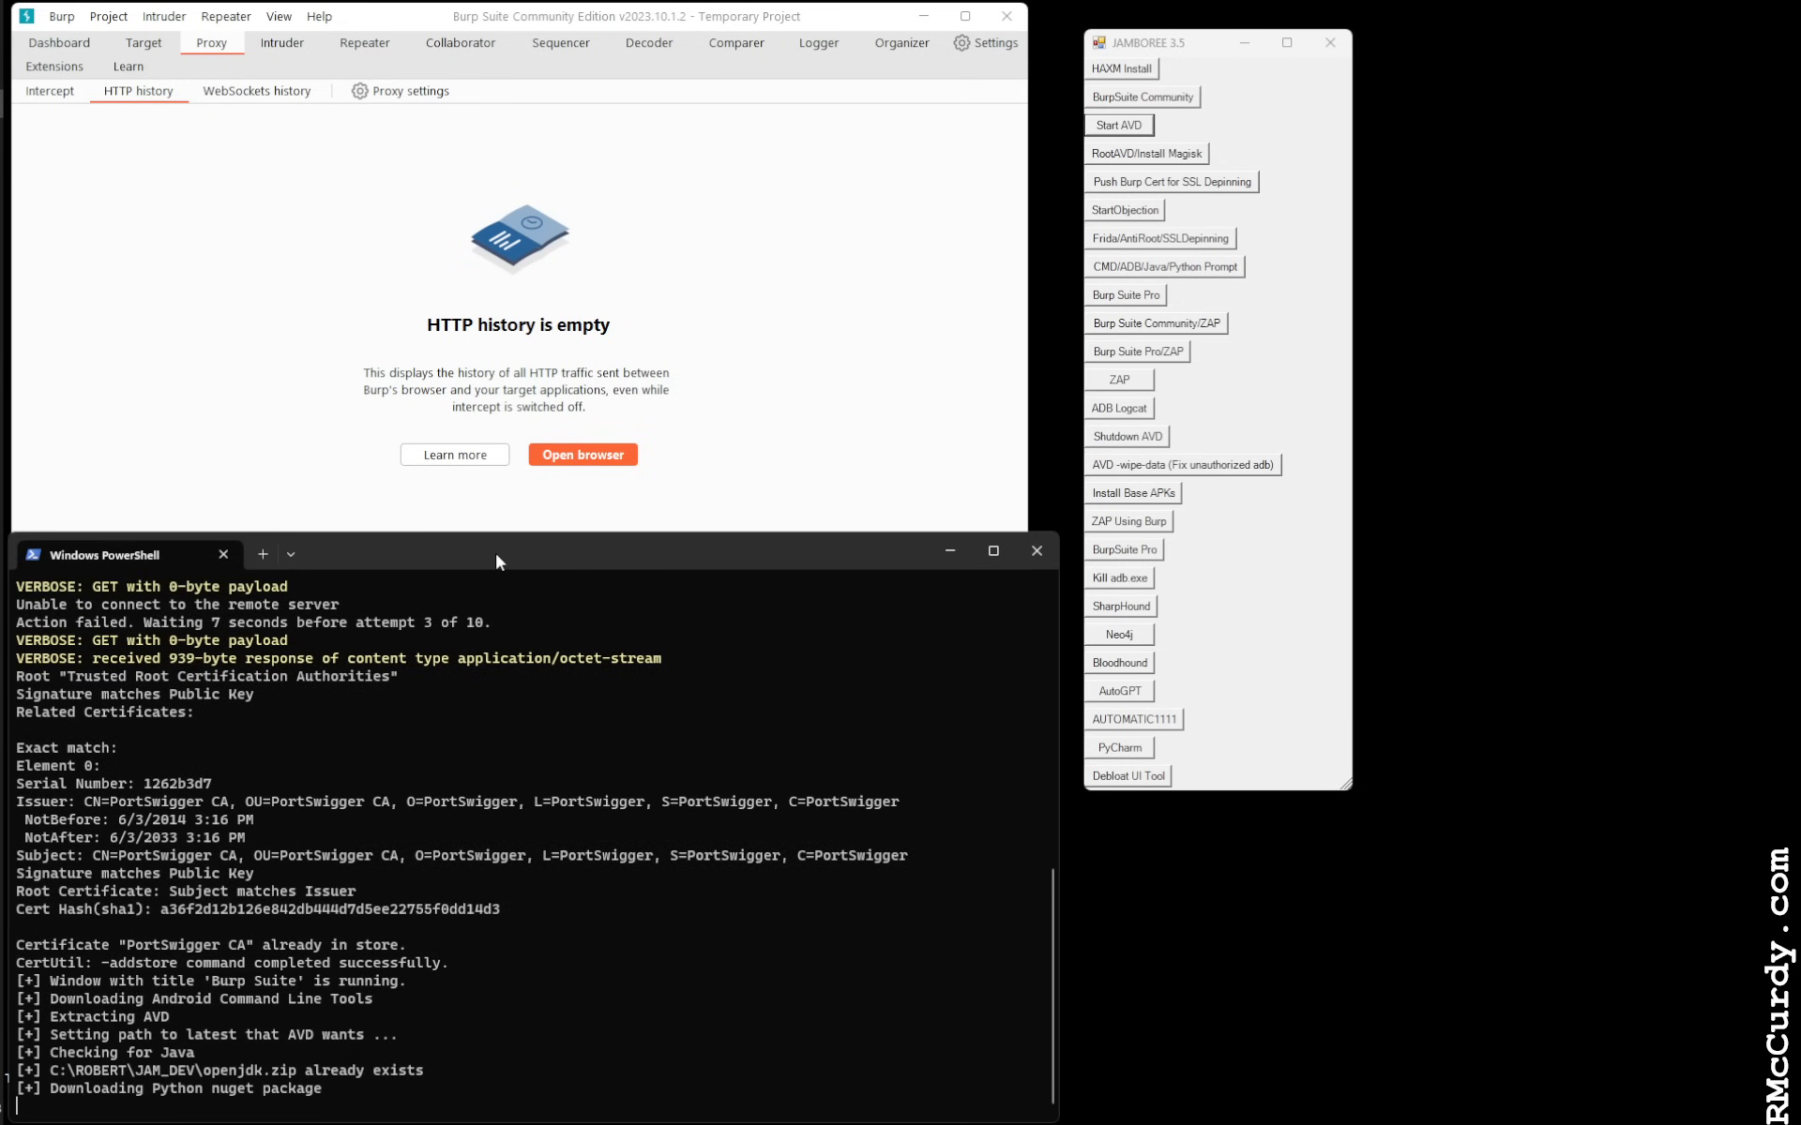
# Follow the output as objection, Frida tools and python-xz install and sdkmanager starts
pyautogui.scroll(-3)
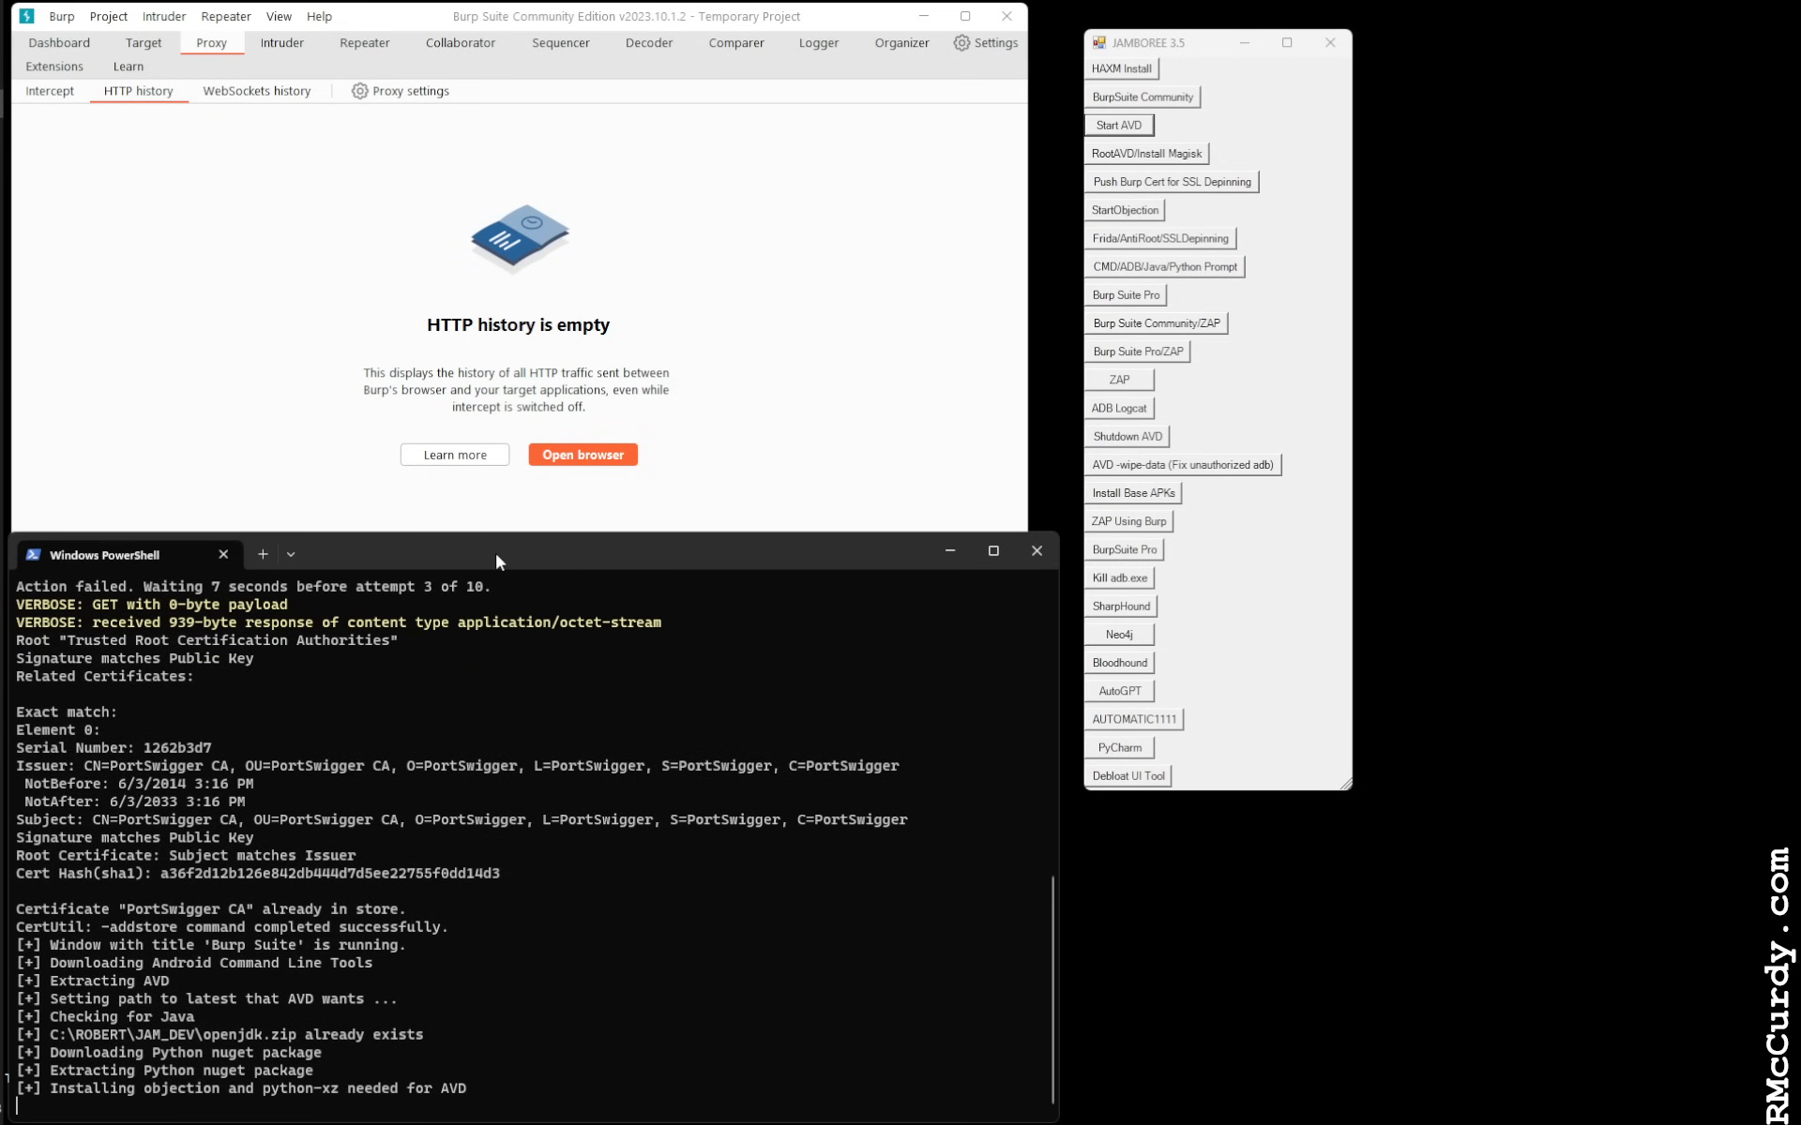
pyautogui.scroll(-3)
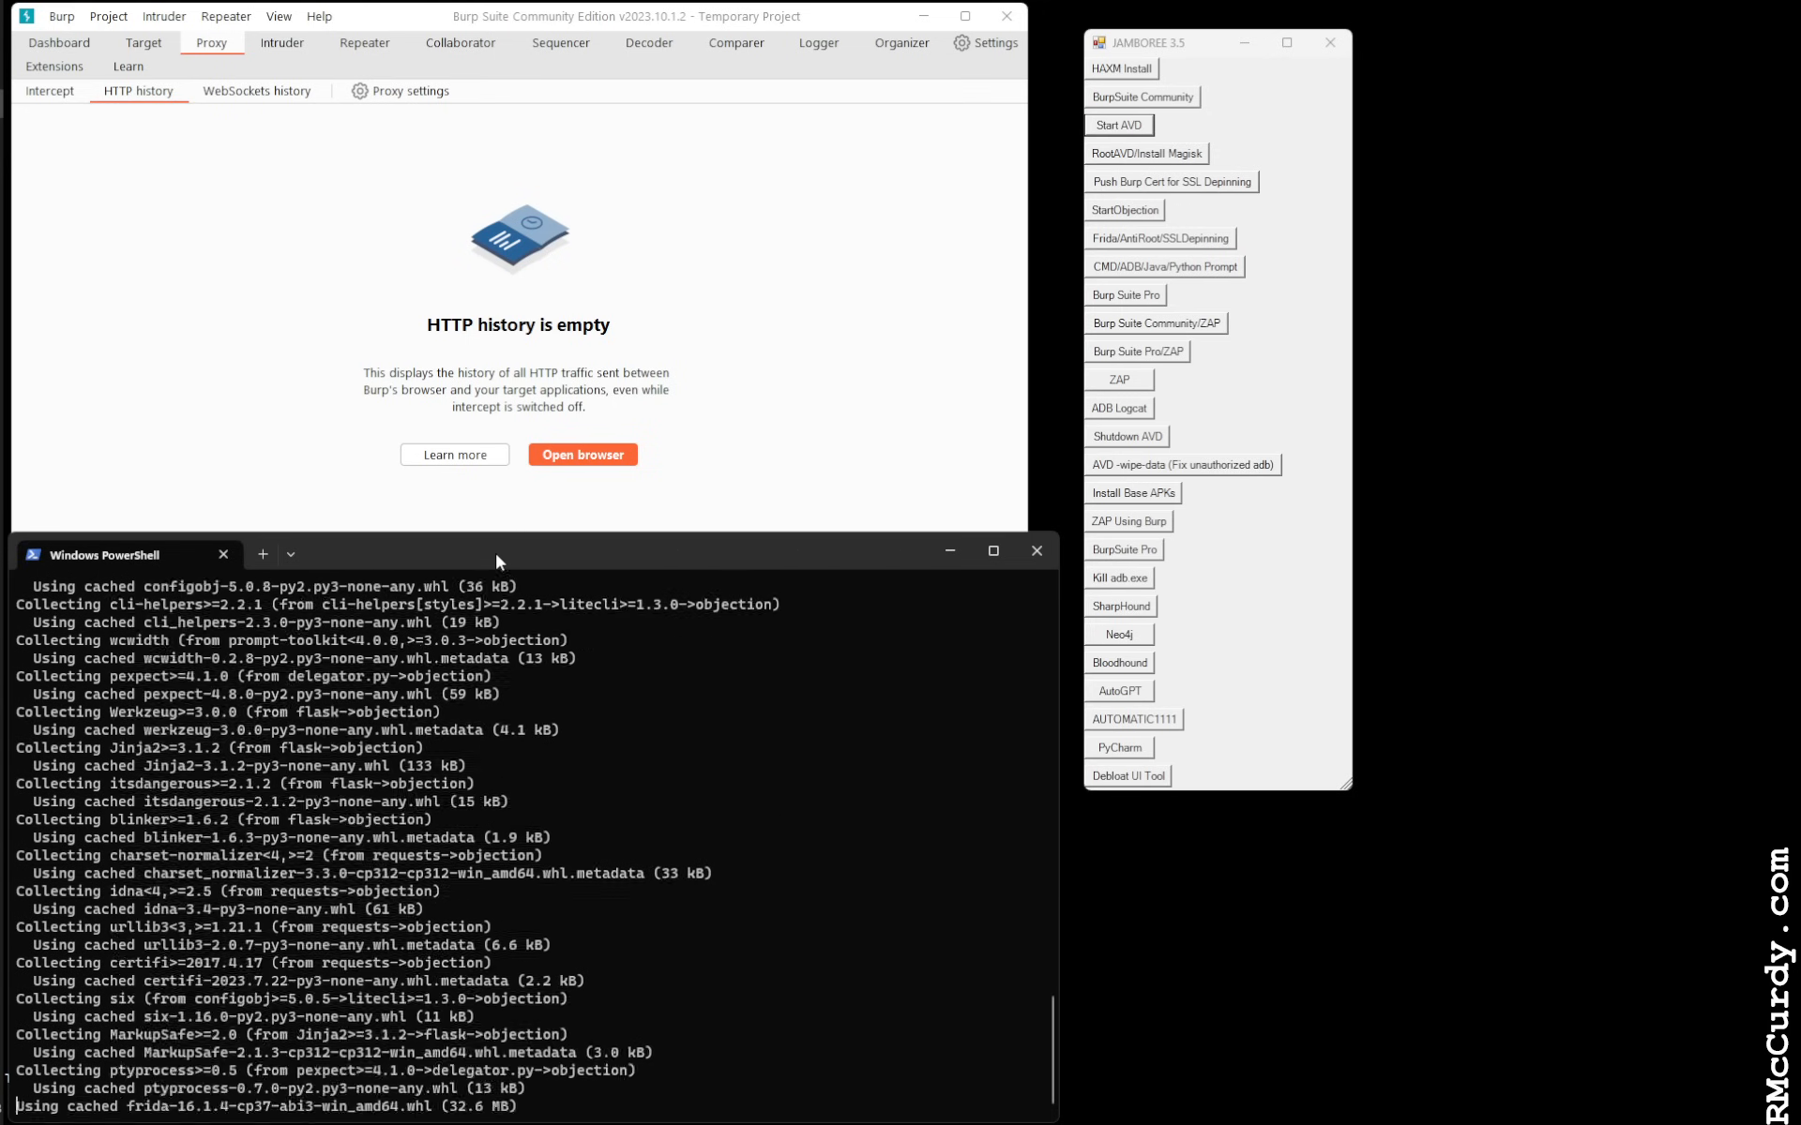
pyautogui.scroll(-3)
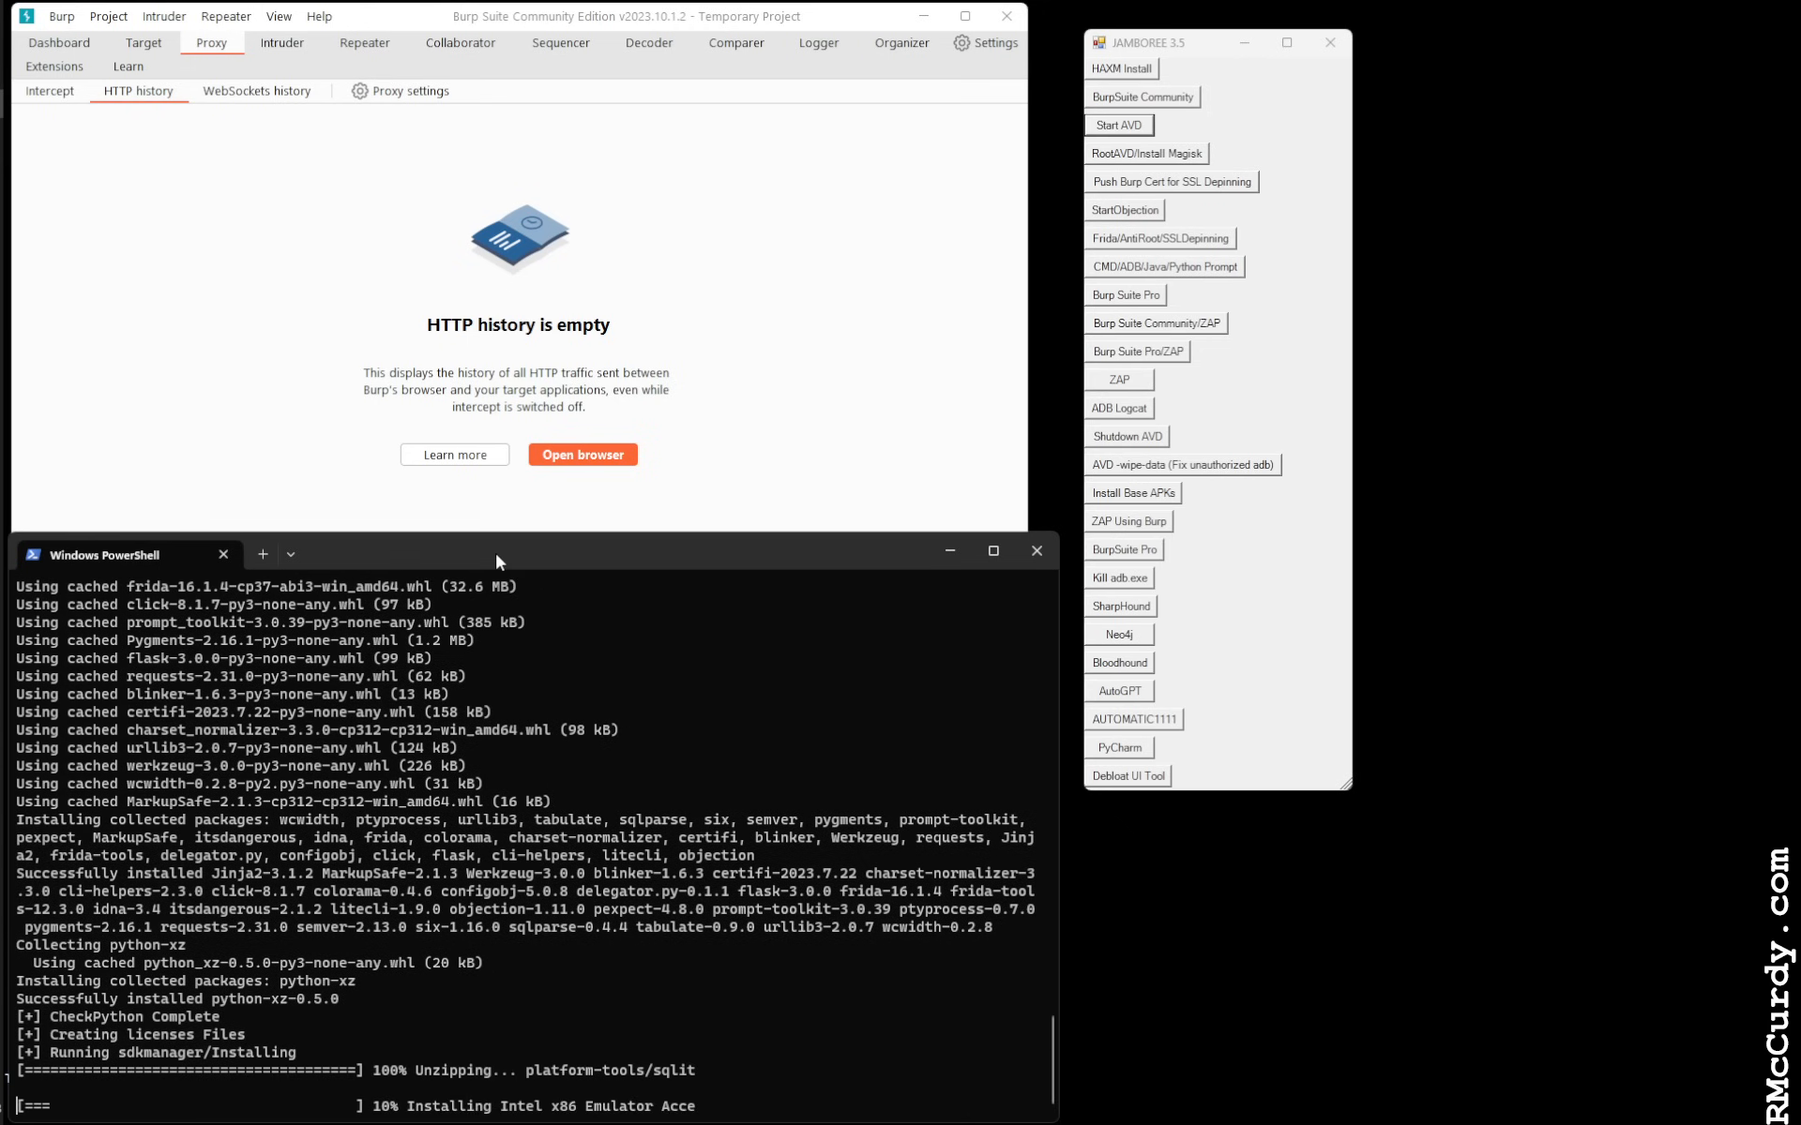
pyautogui.scroll(-3)
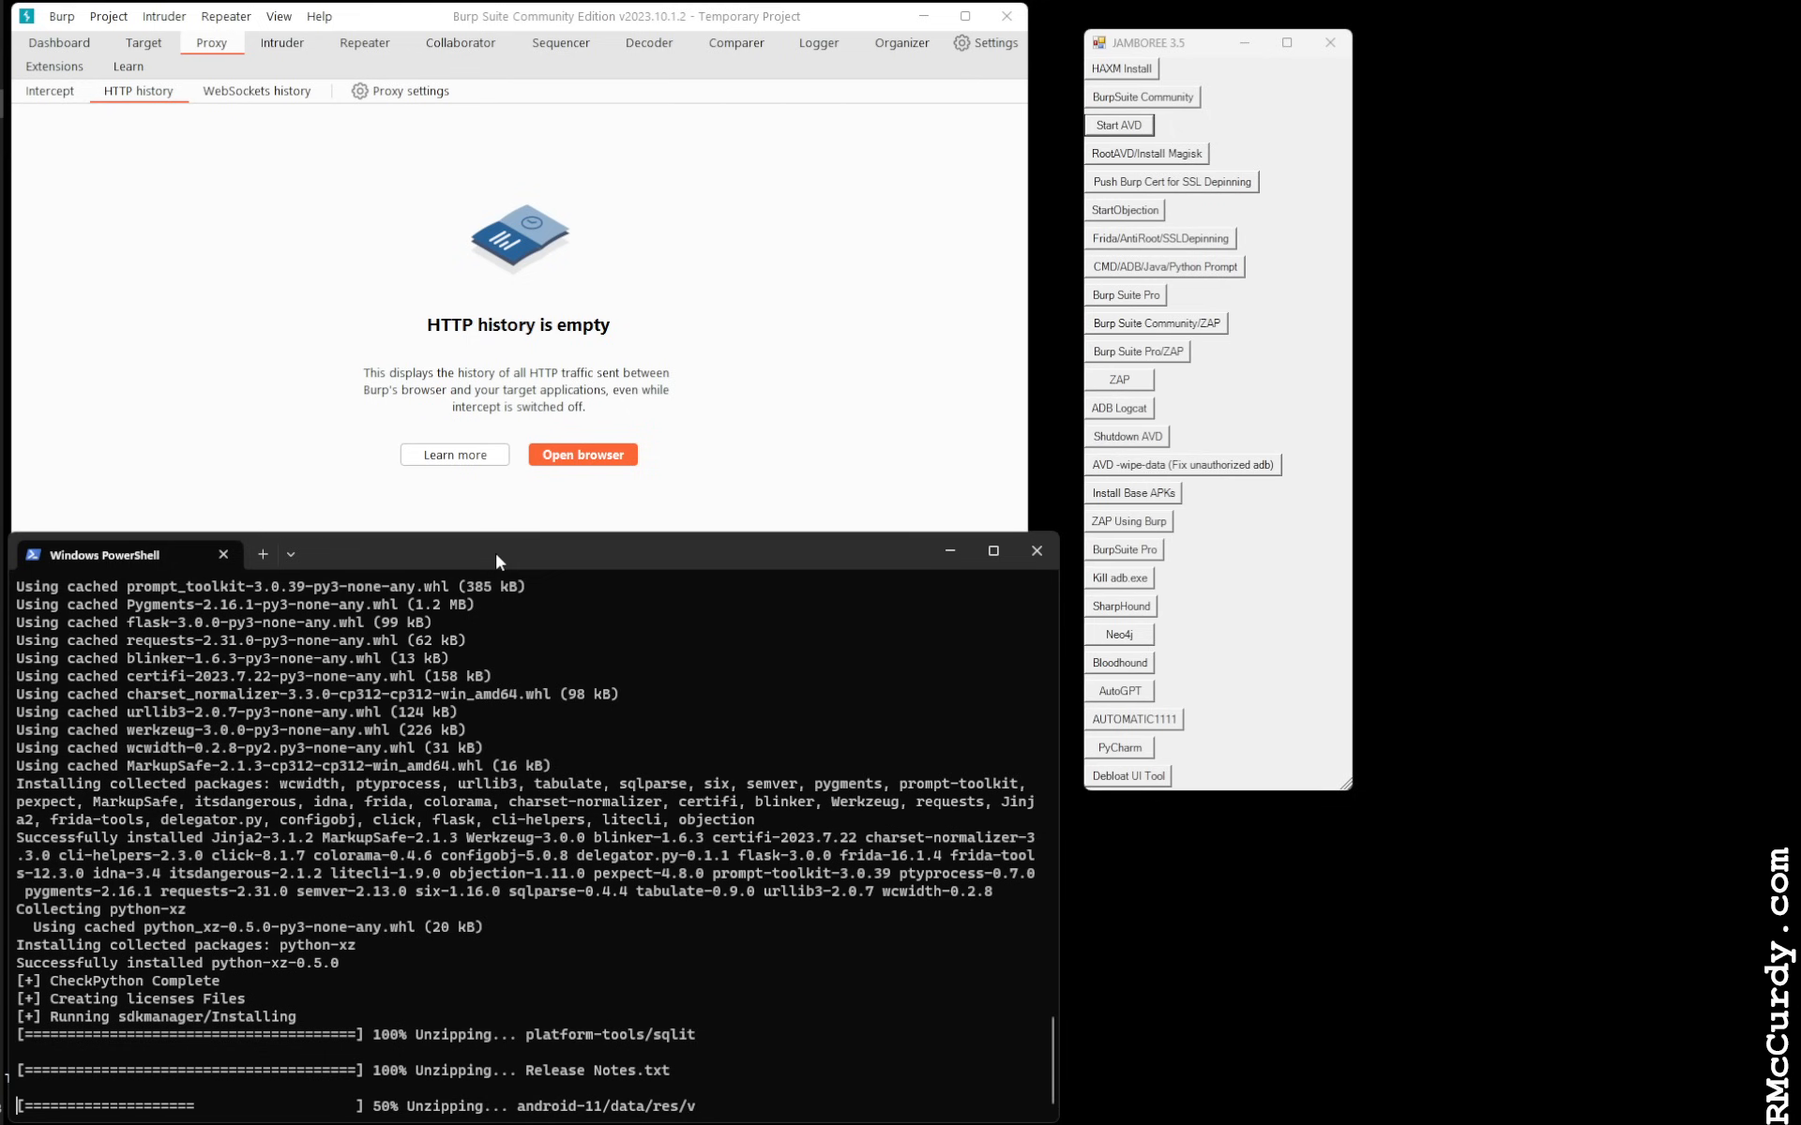
pyautogui.scroll(-3)
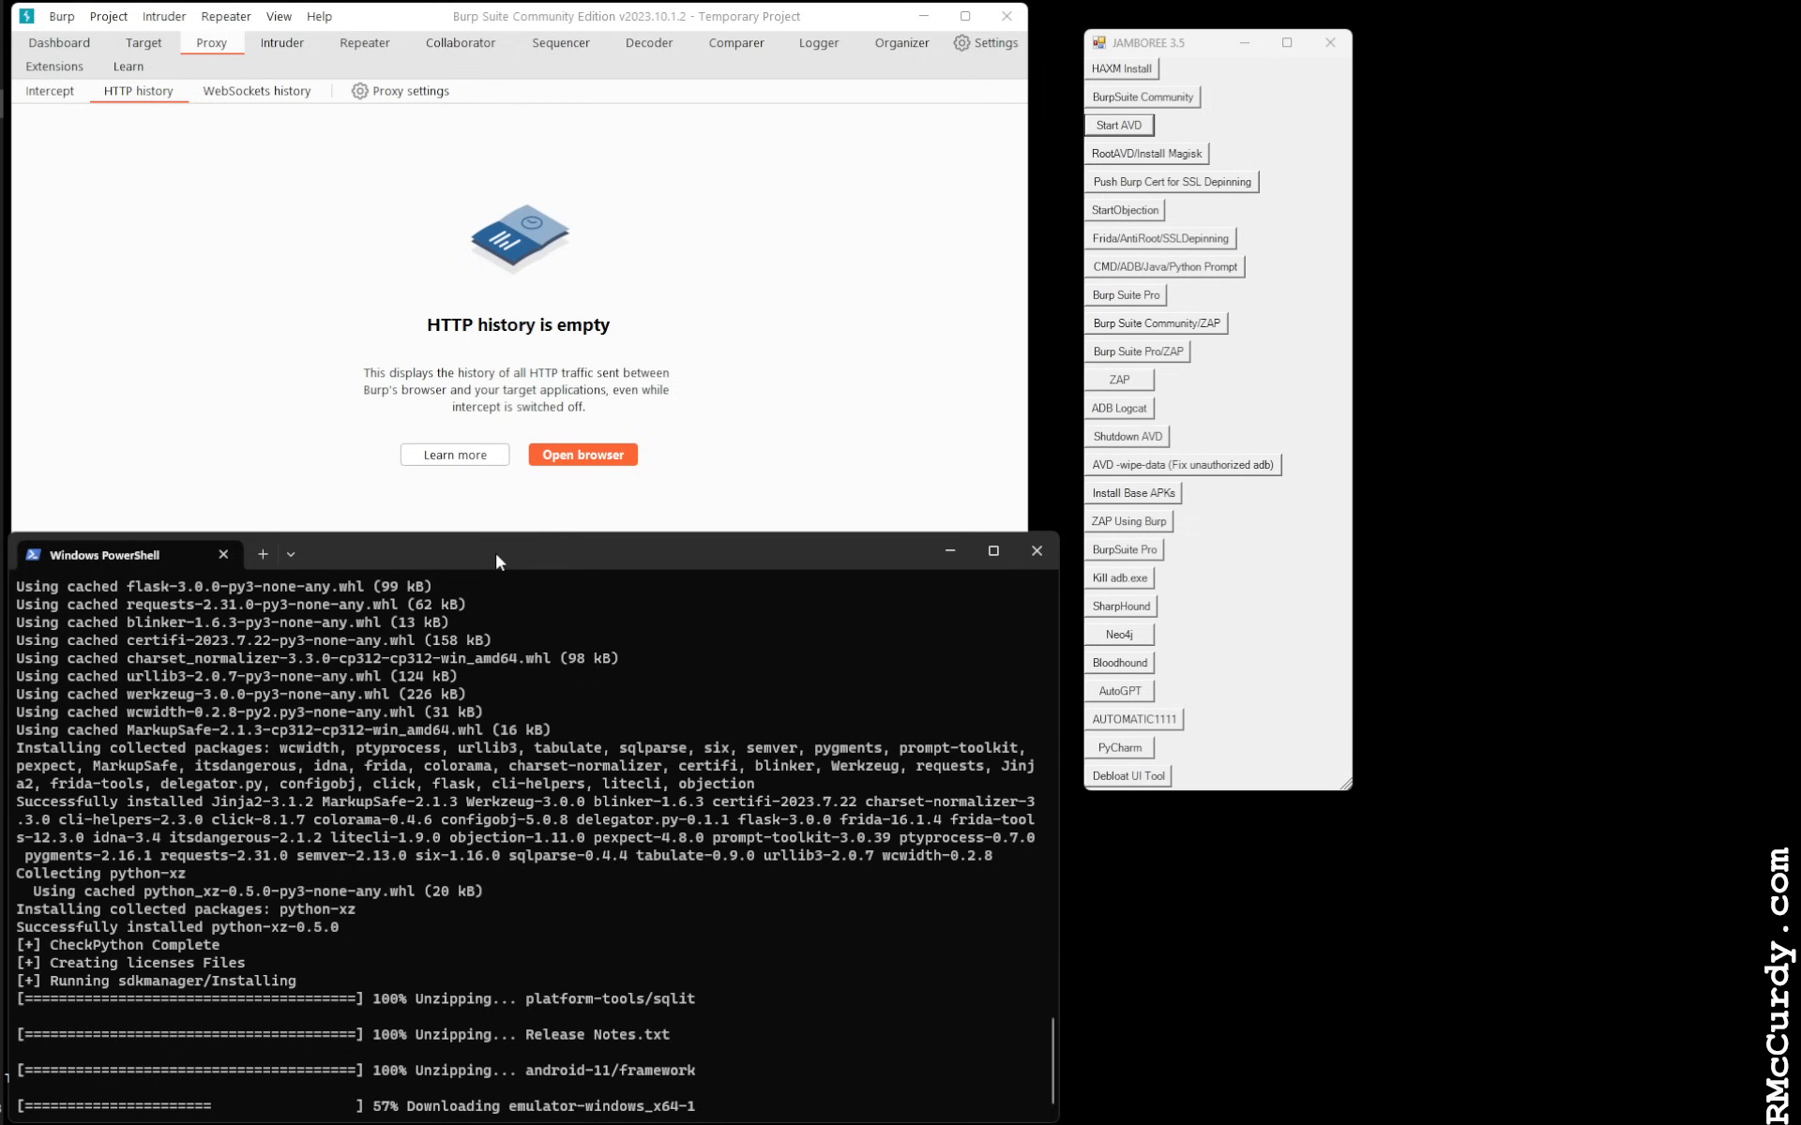
pyautogui.moveTo(596, 516)
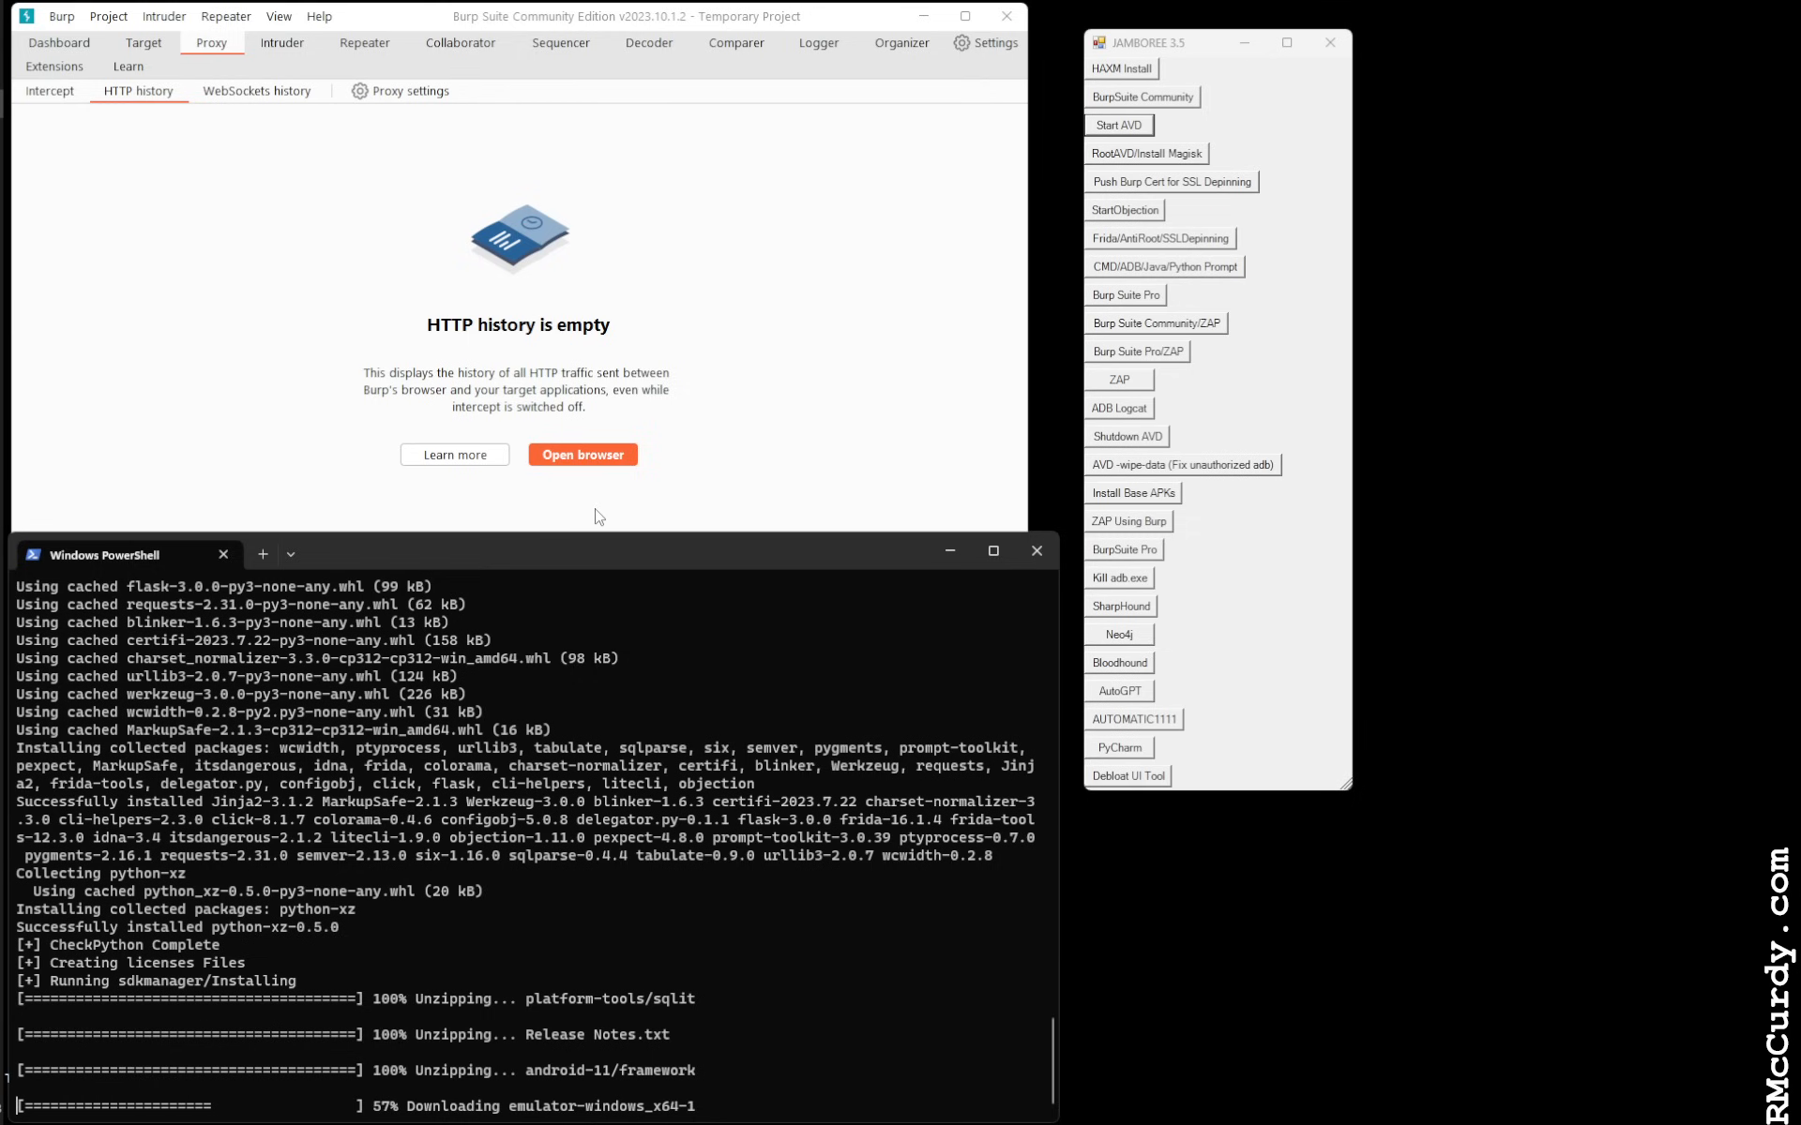
pyautogui.moveTo(772, 575)
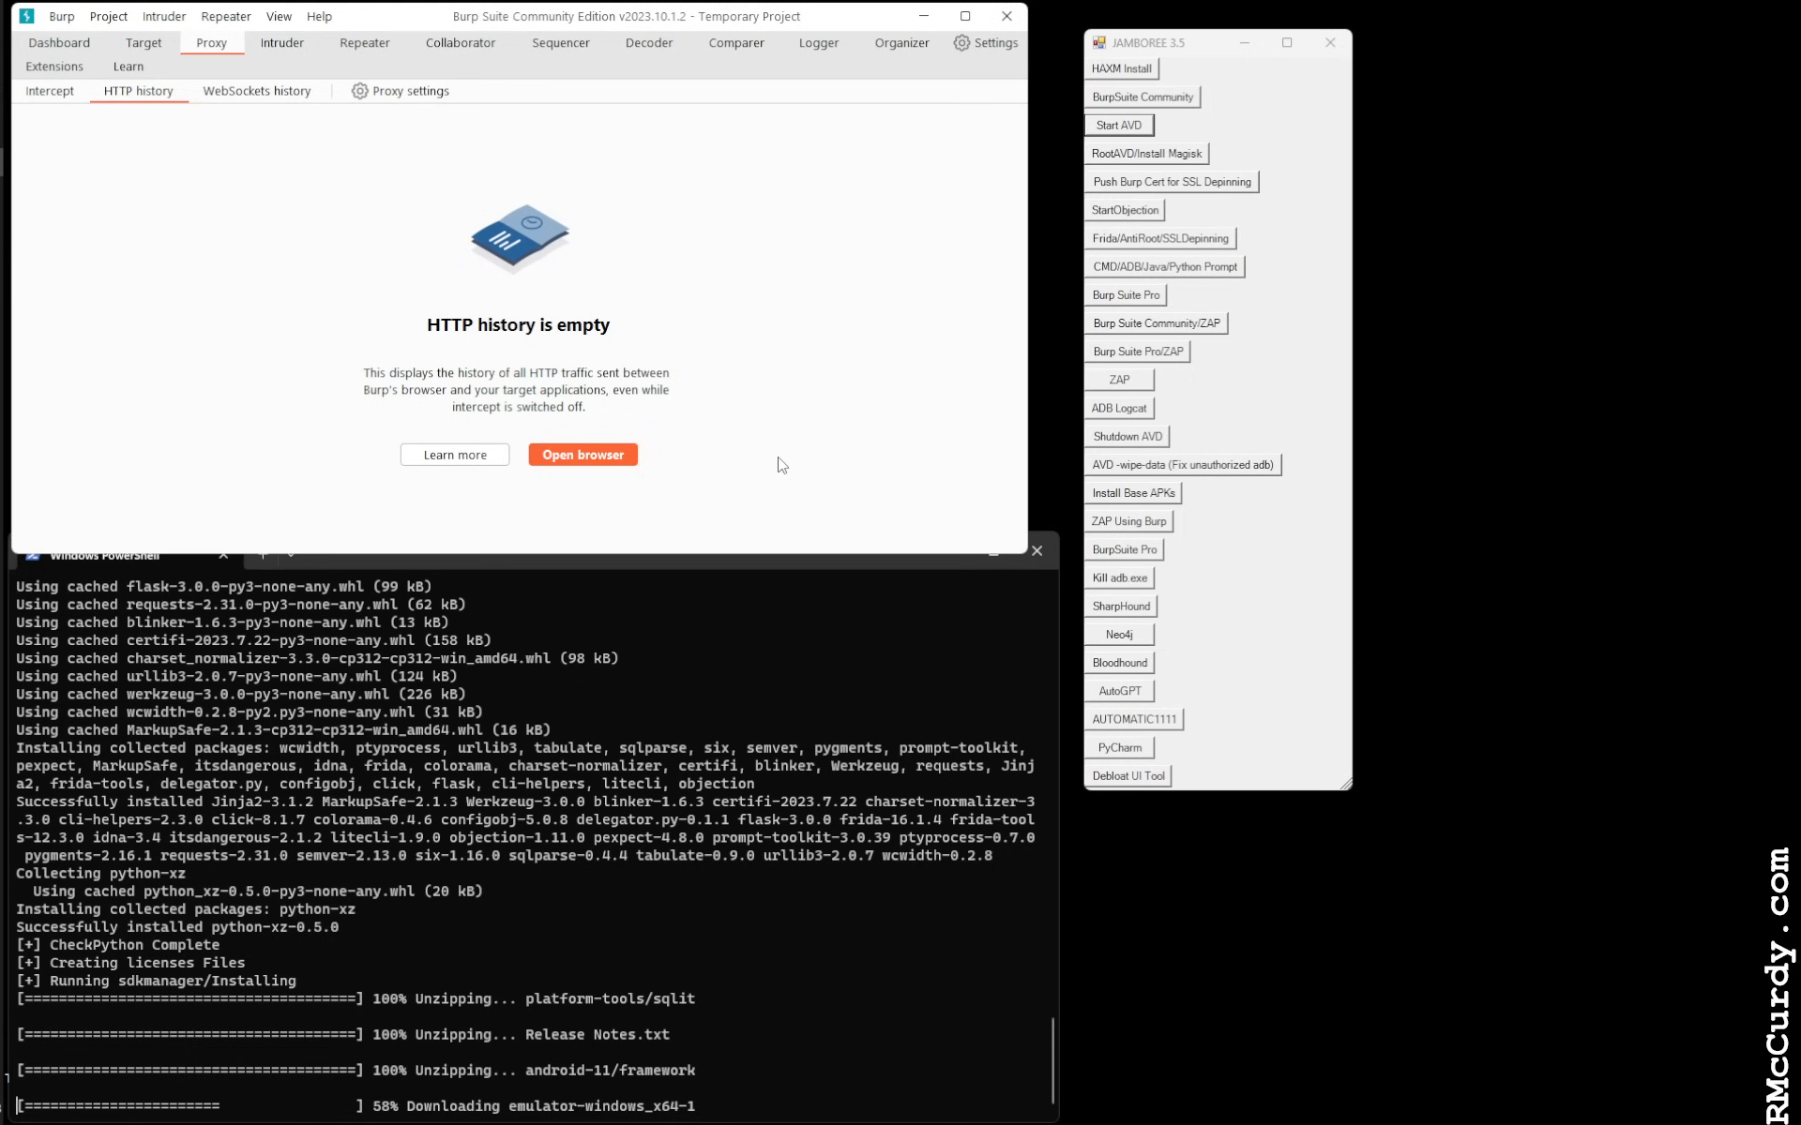
pyautogui.moveTo(1443, 633)
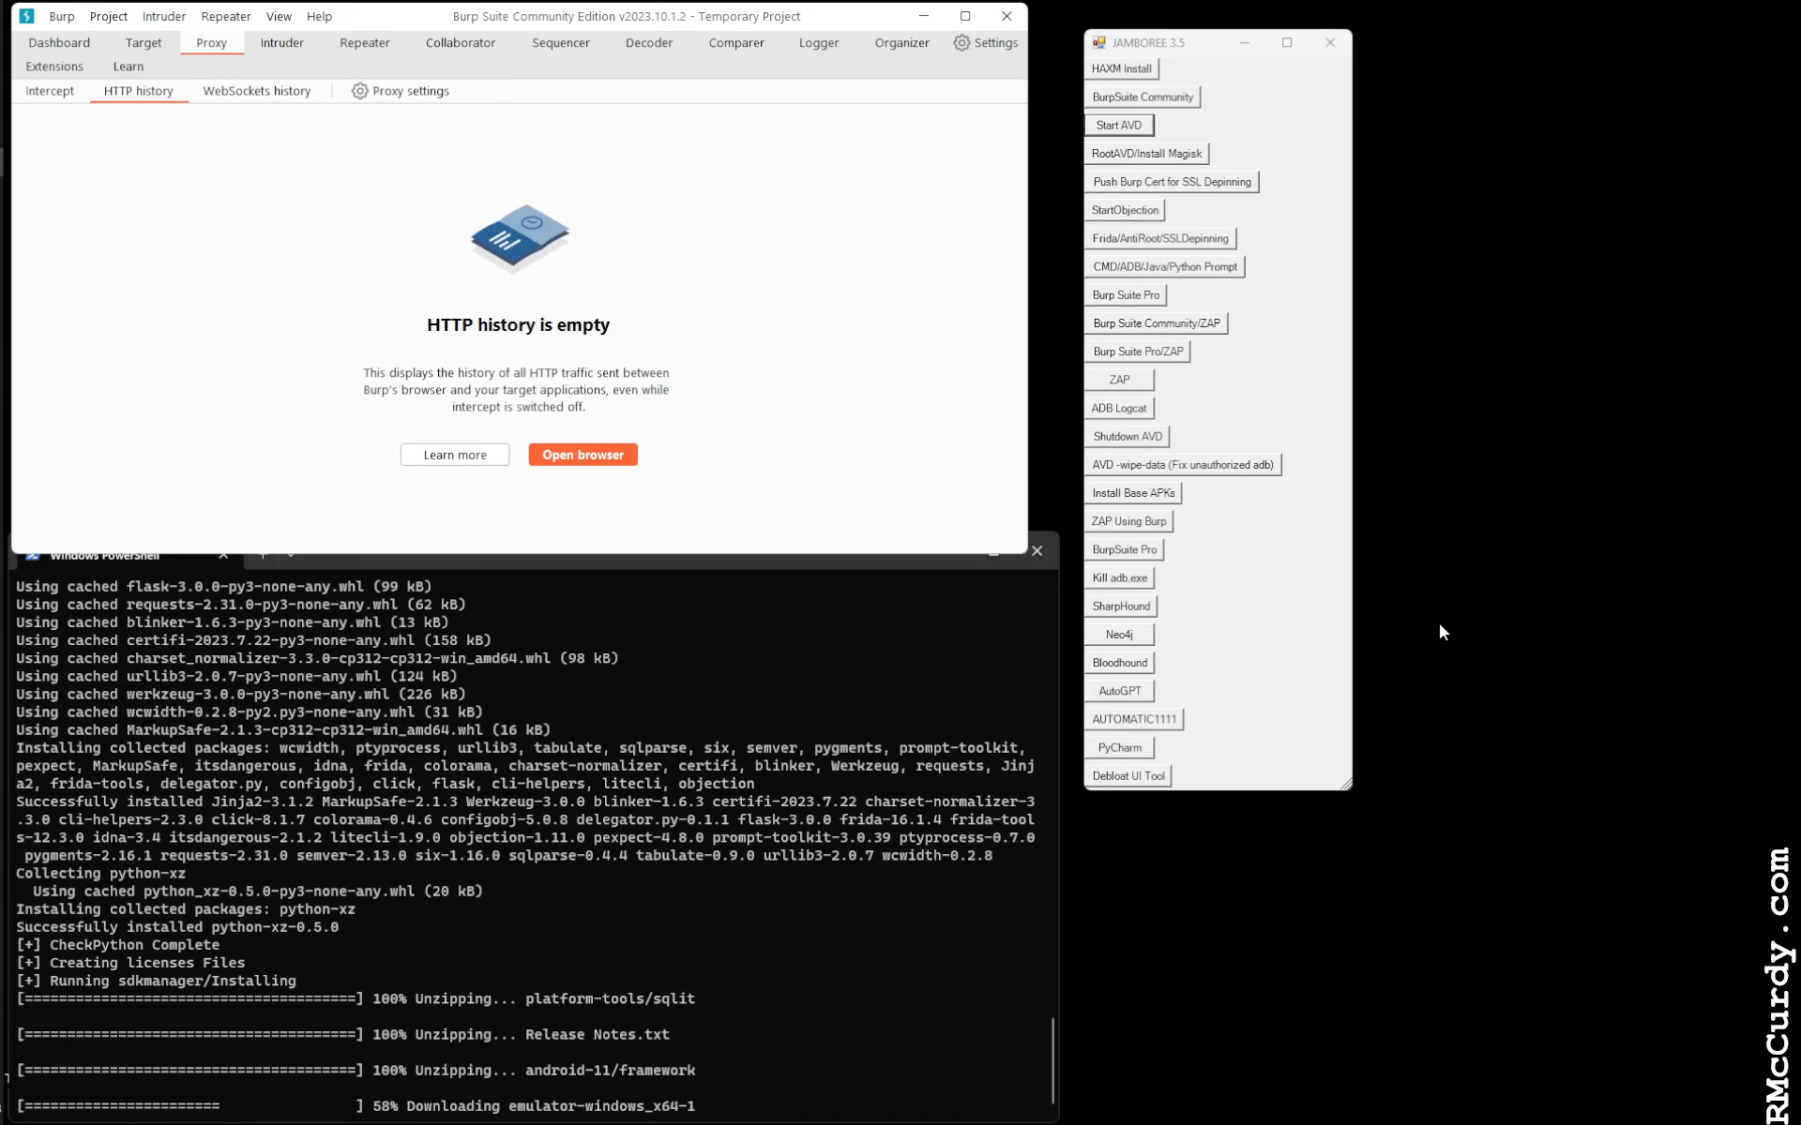
pyautogui.moveTo(1419, 634)
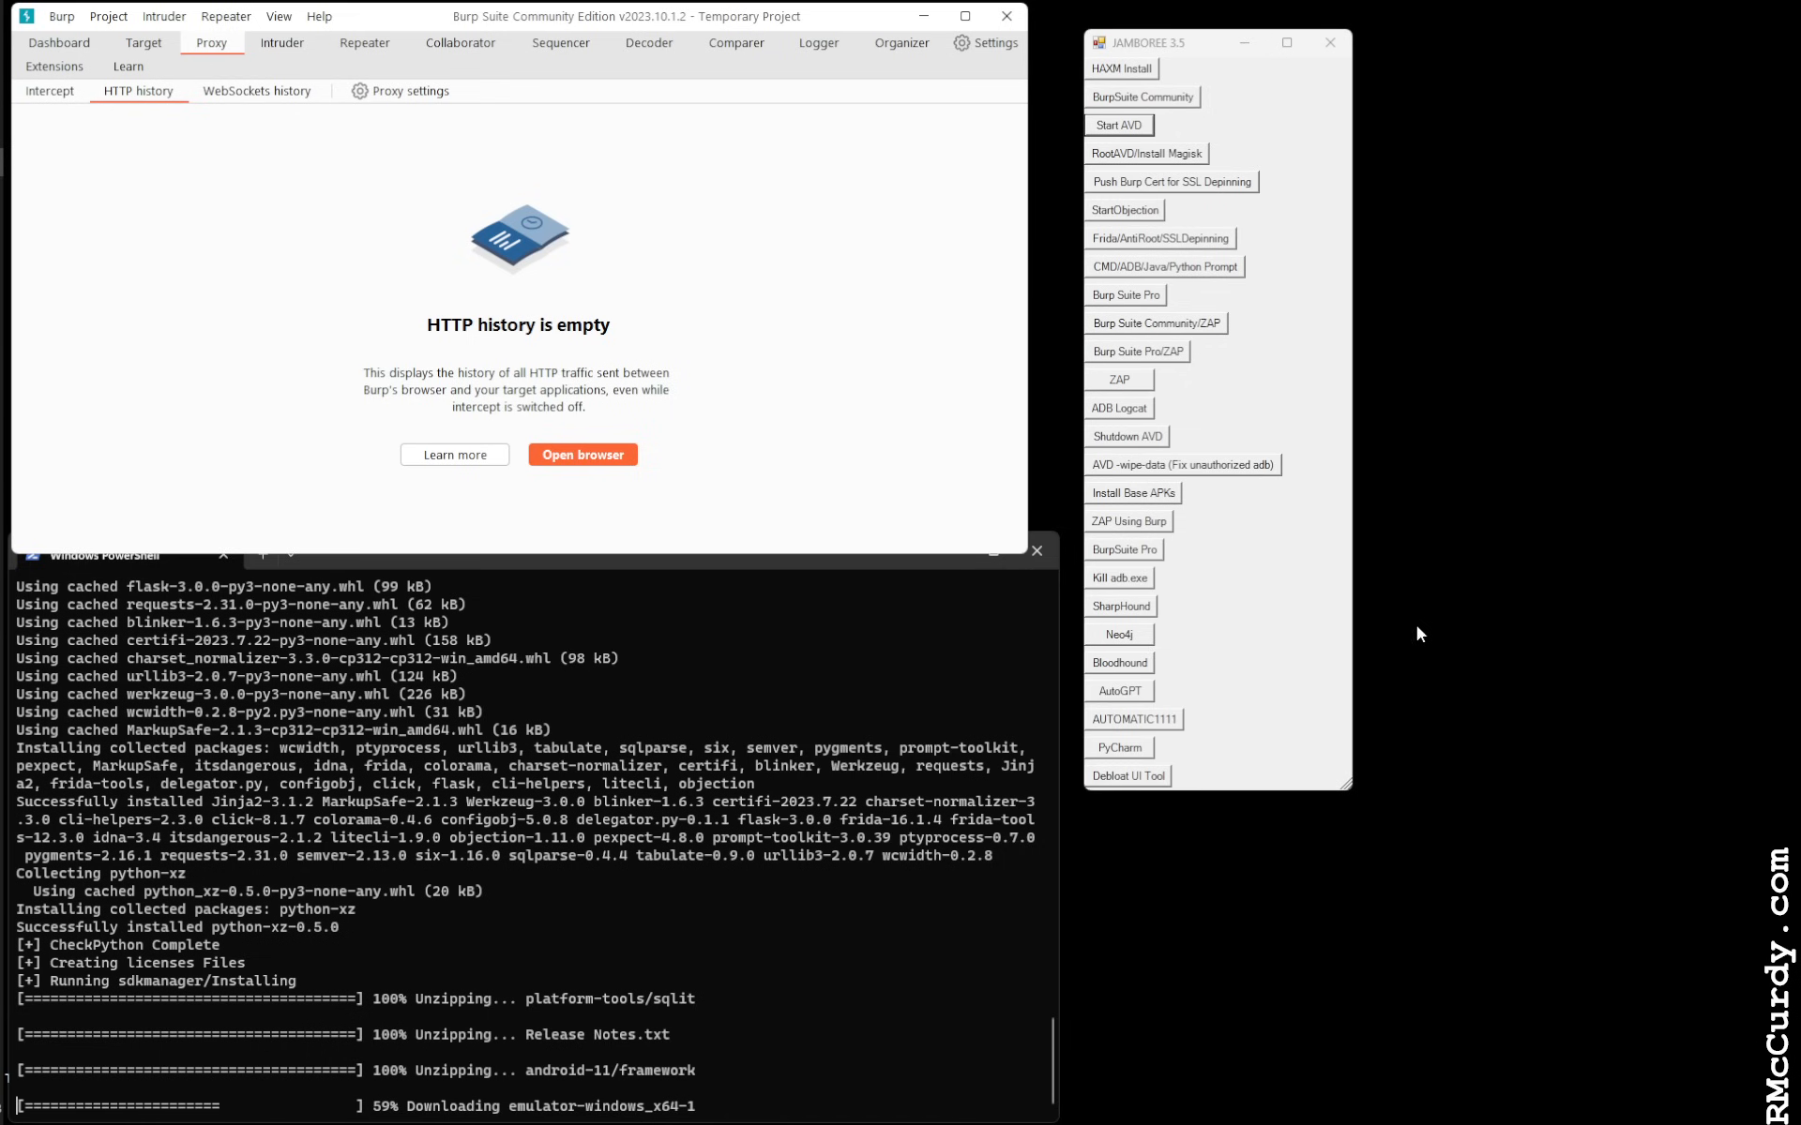
pyautogui.moveTo(1248, 679)
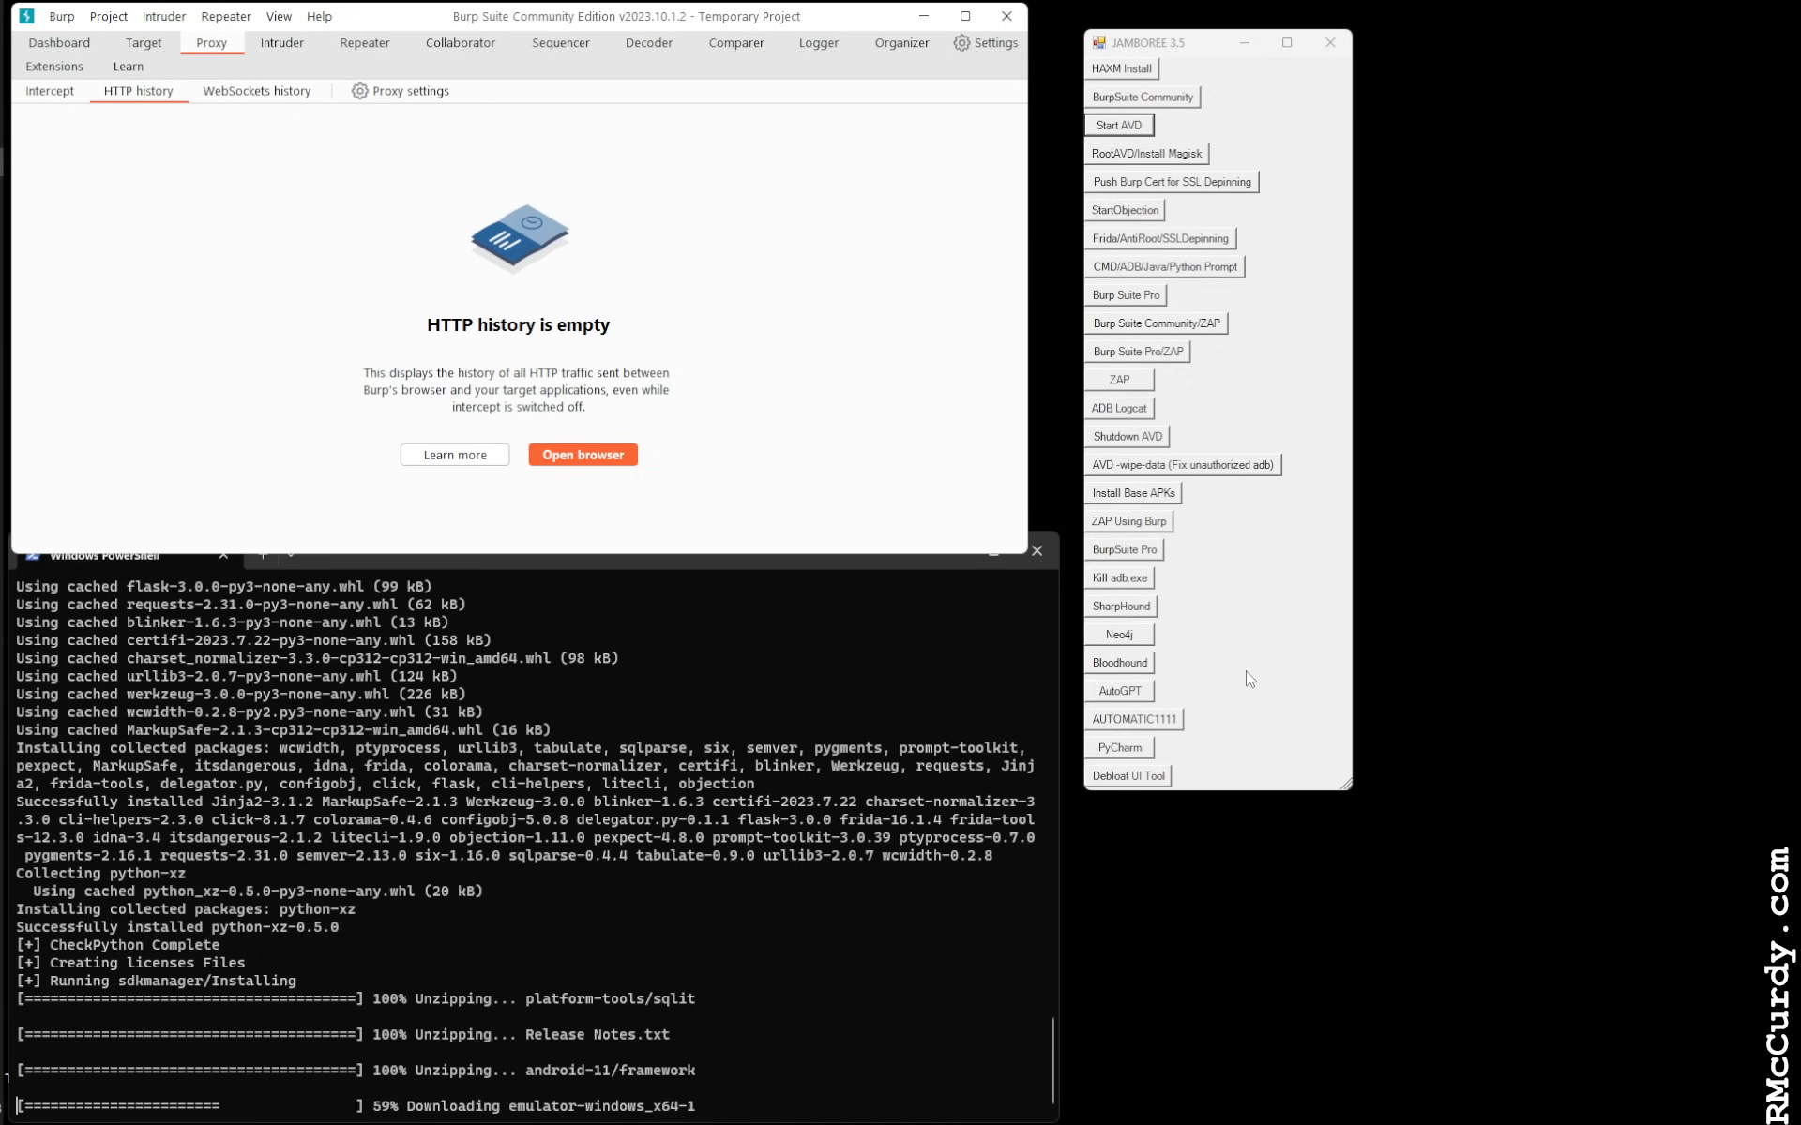
# Wait for sdkmanager to report 'AVD Install Complete Creating AVD Device'
pyautogui.click(459, 554)
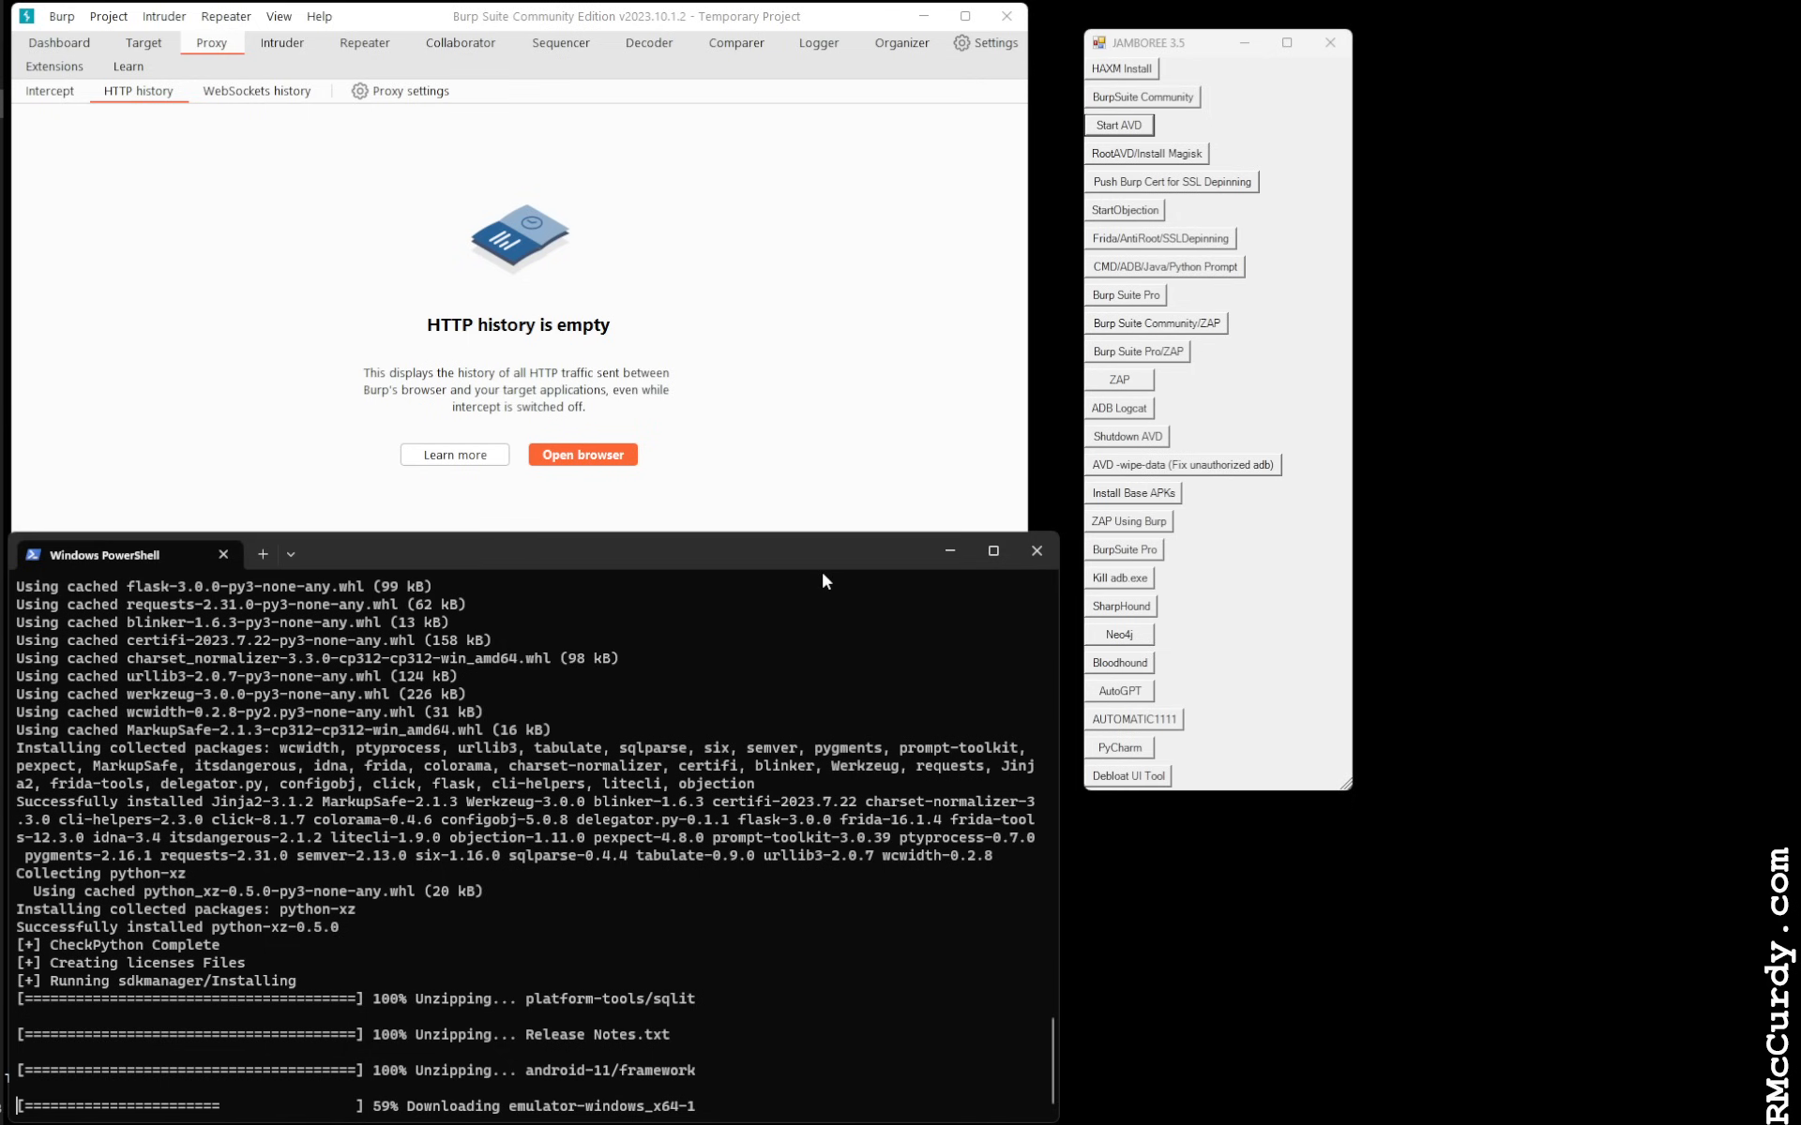
pyautogui.moveTo(1250, 605)
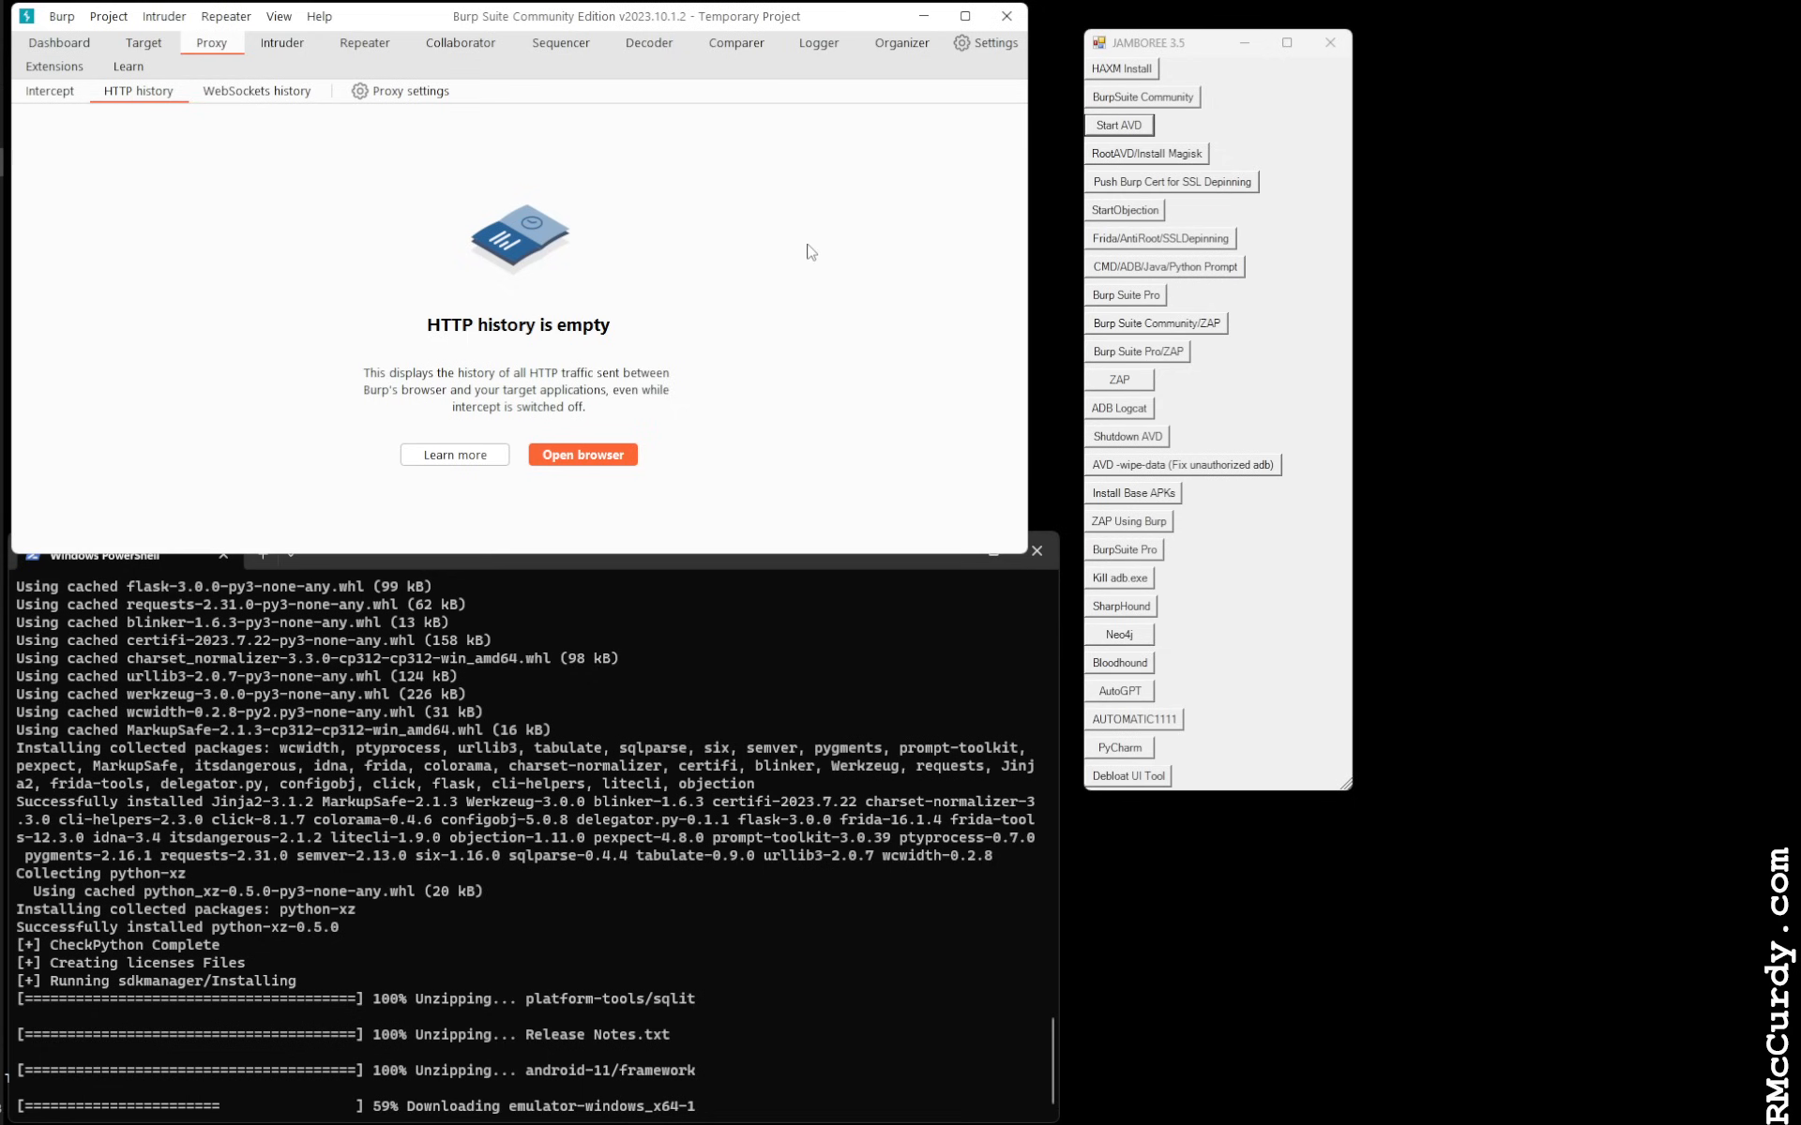
pyautogui.moveTo(1295, 619)
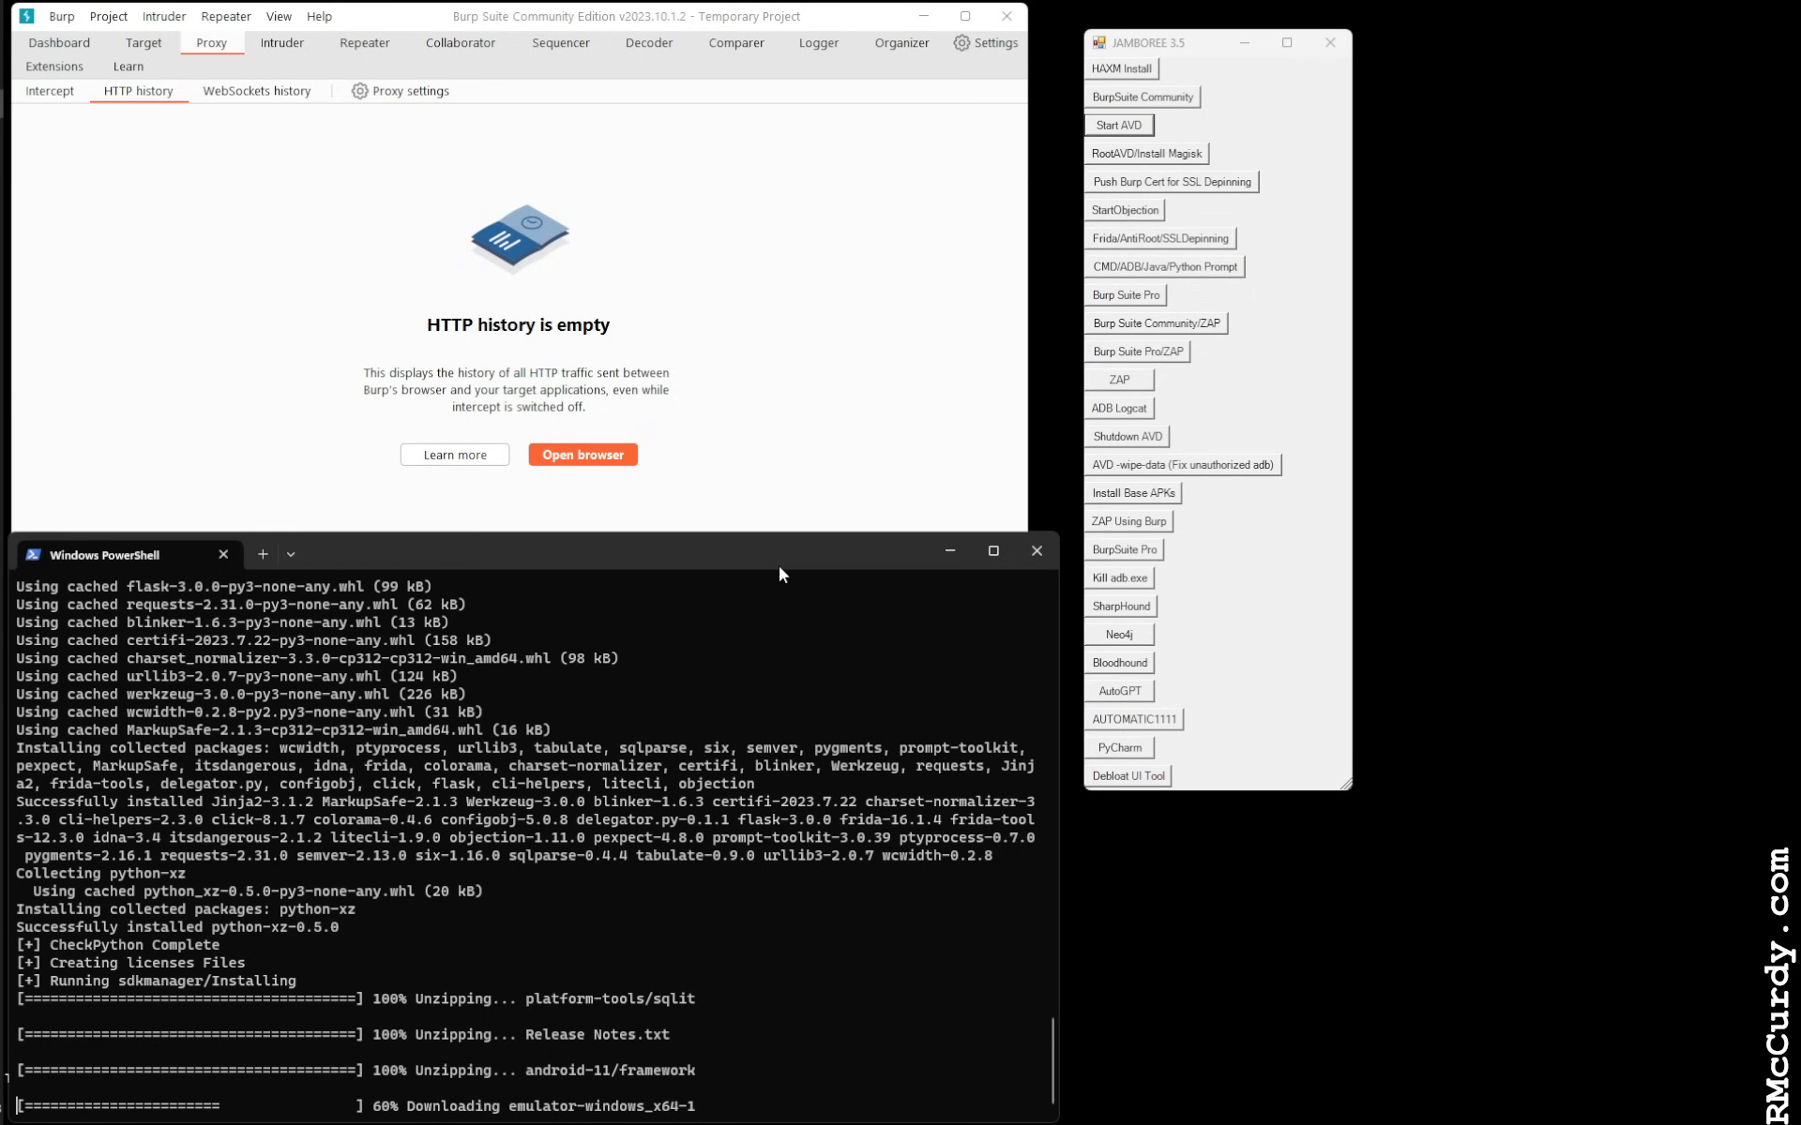
pyautogui.moveTo(723, 589)
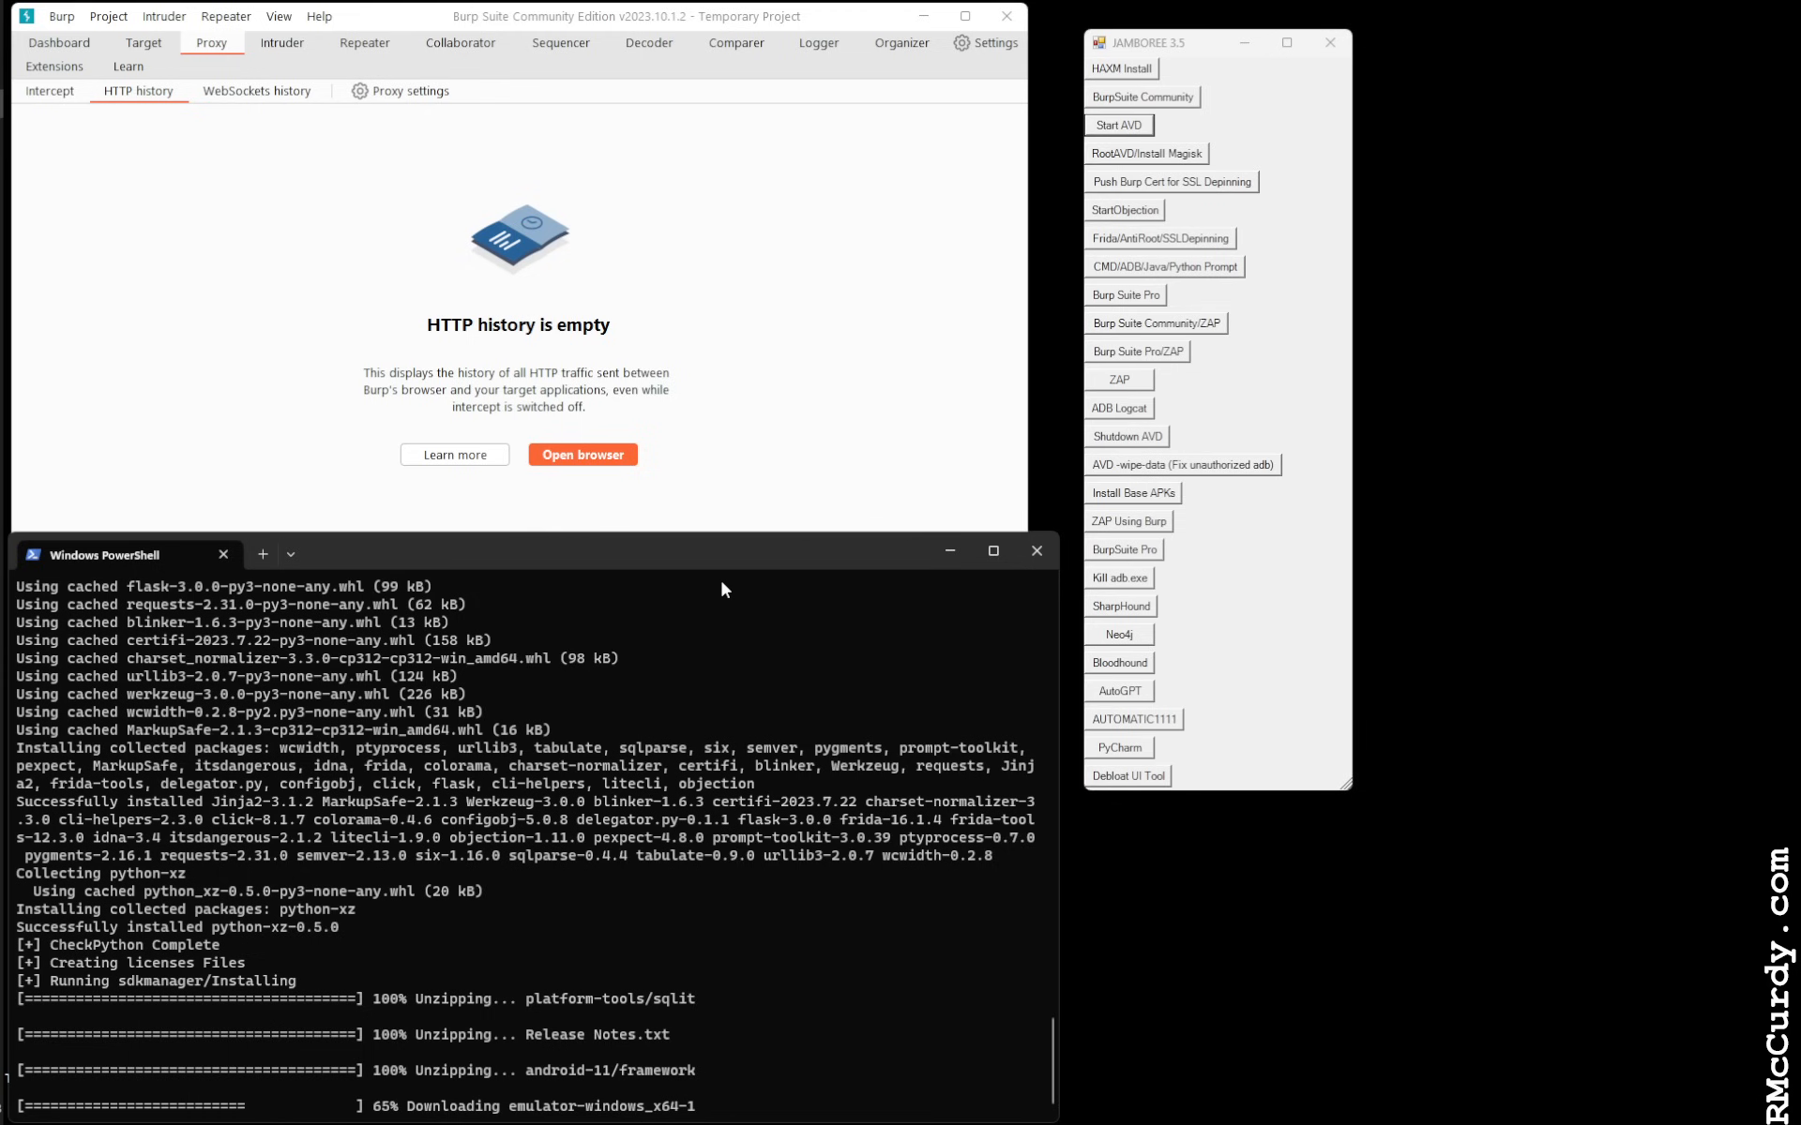
pyautogui.moveTo(690, 612)
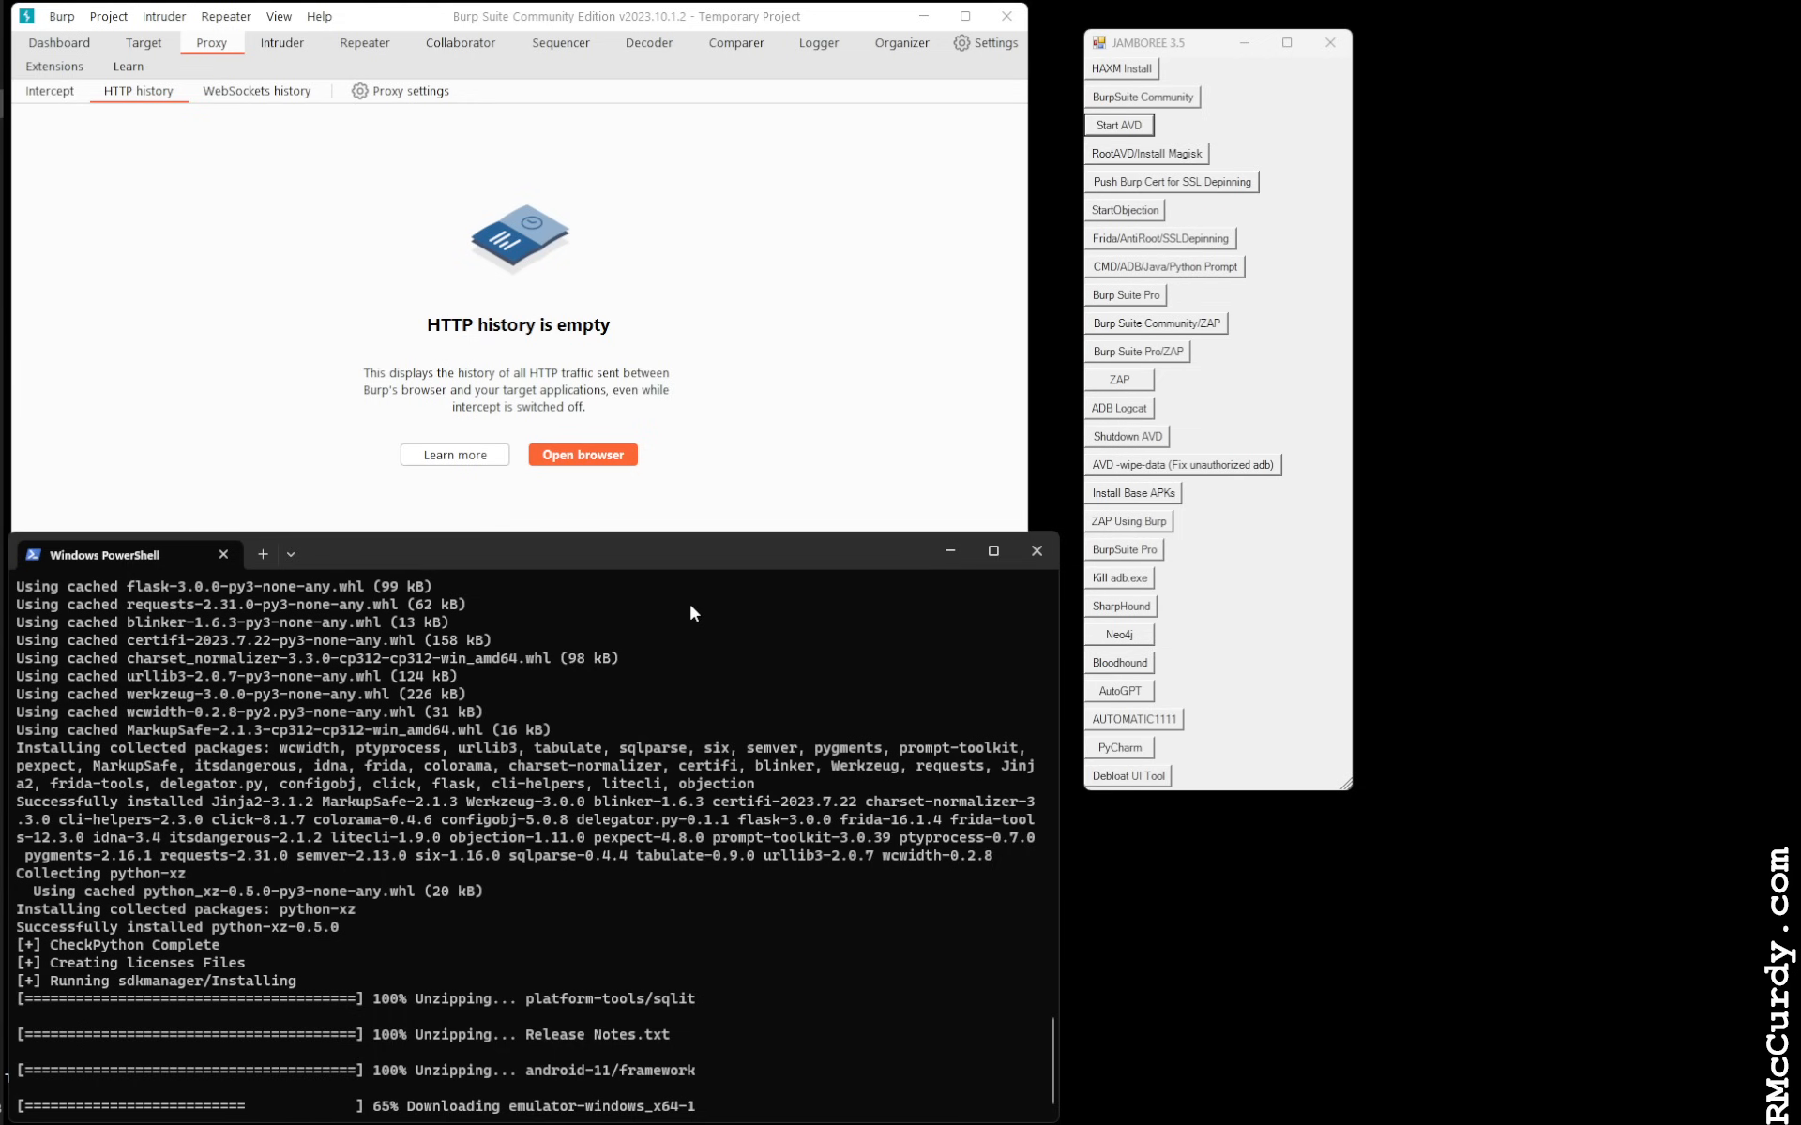
pyautogui.moveTo(583, 564)
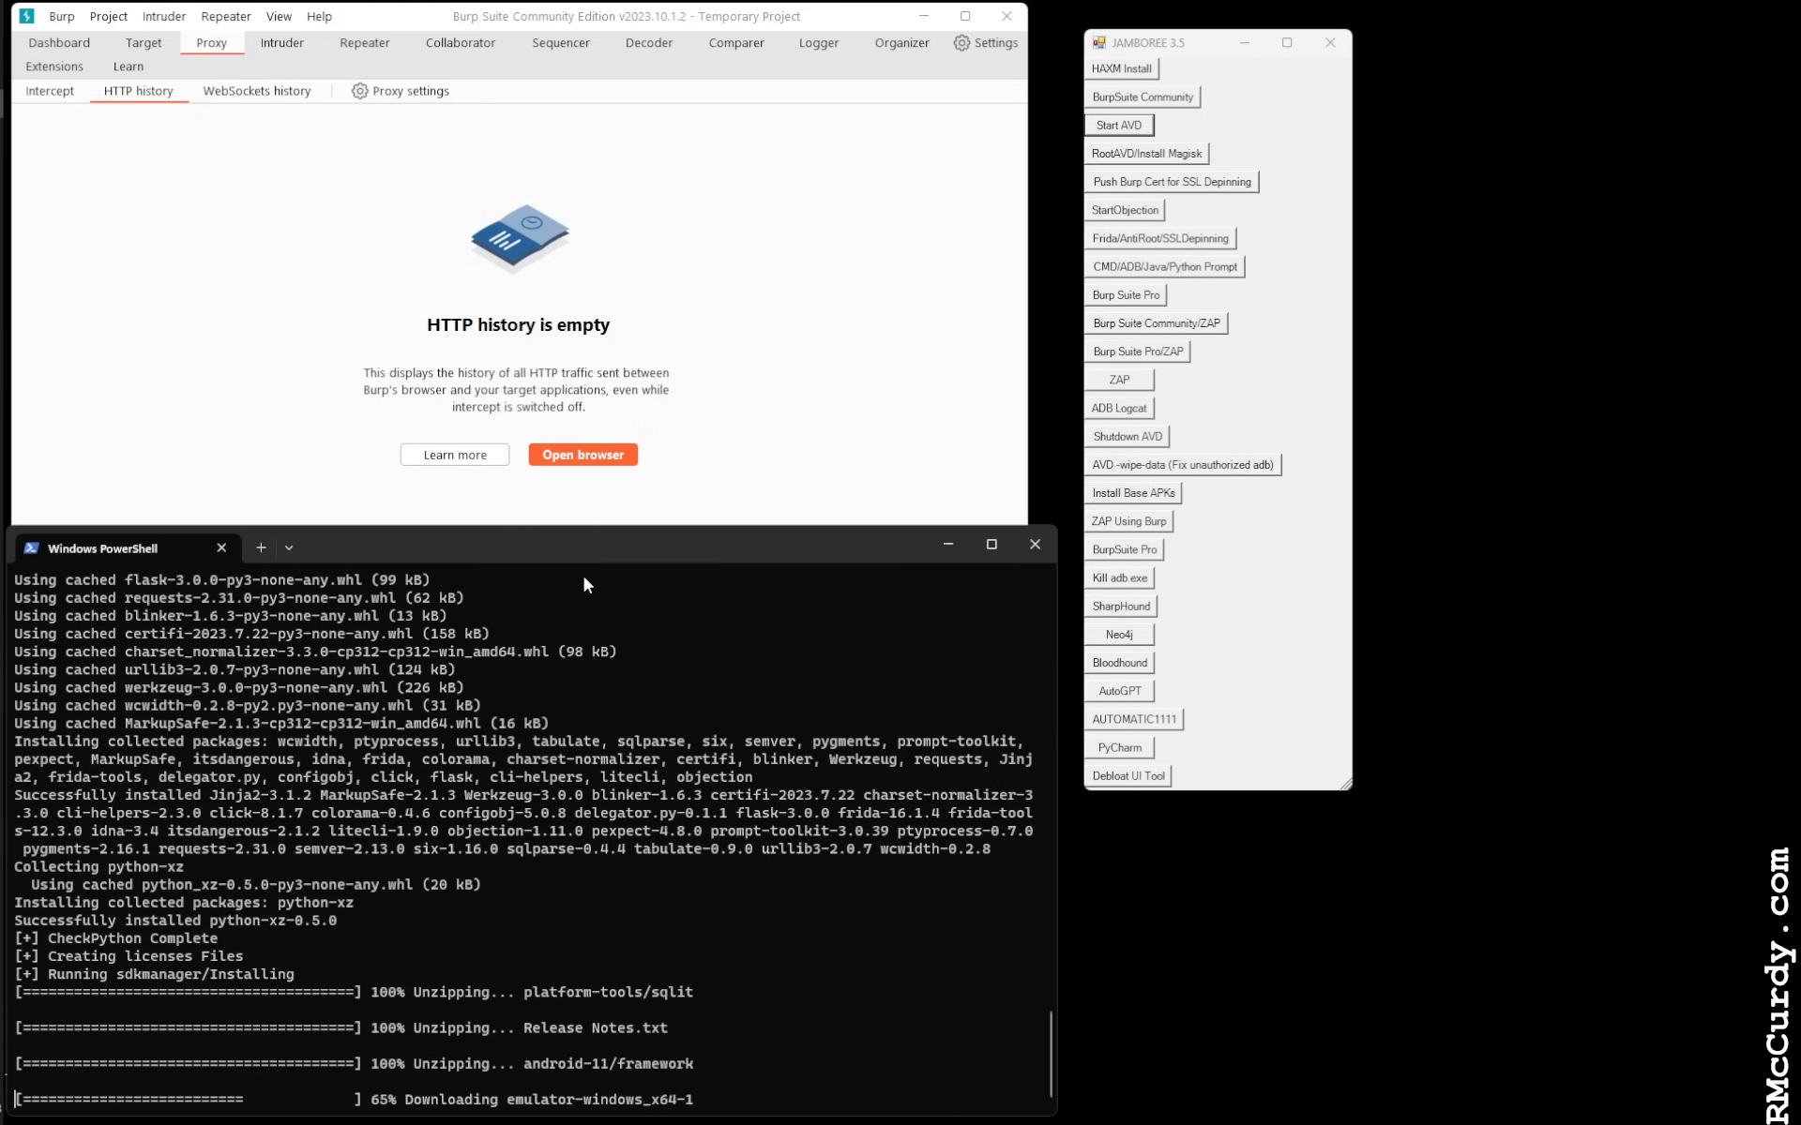
pyautogui.moveTo(584, 784)
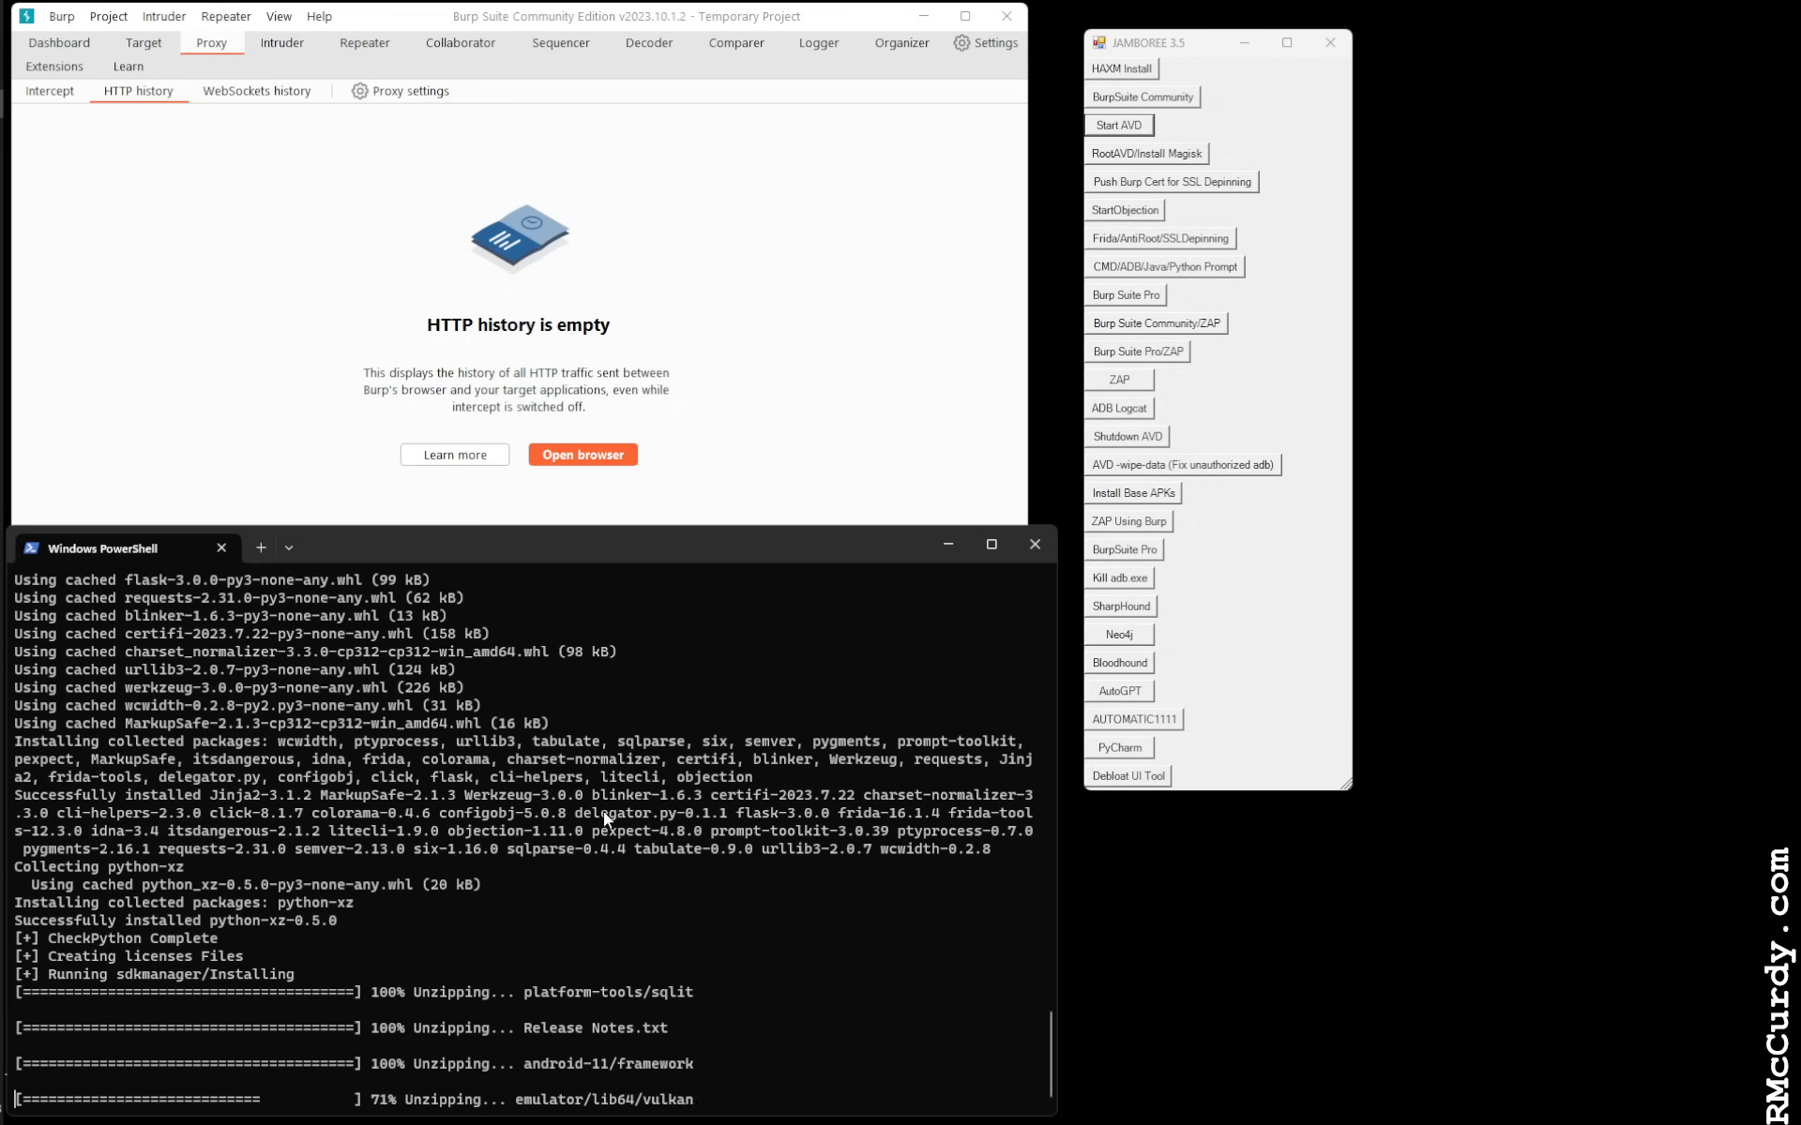
pyautogui.scroll(-3)
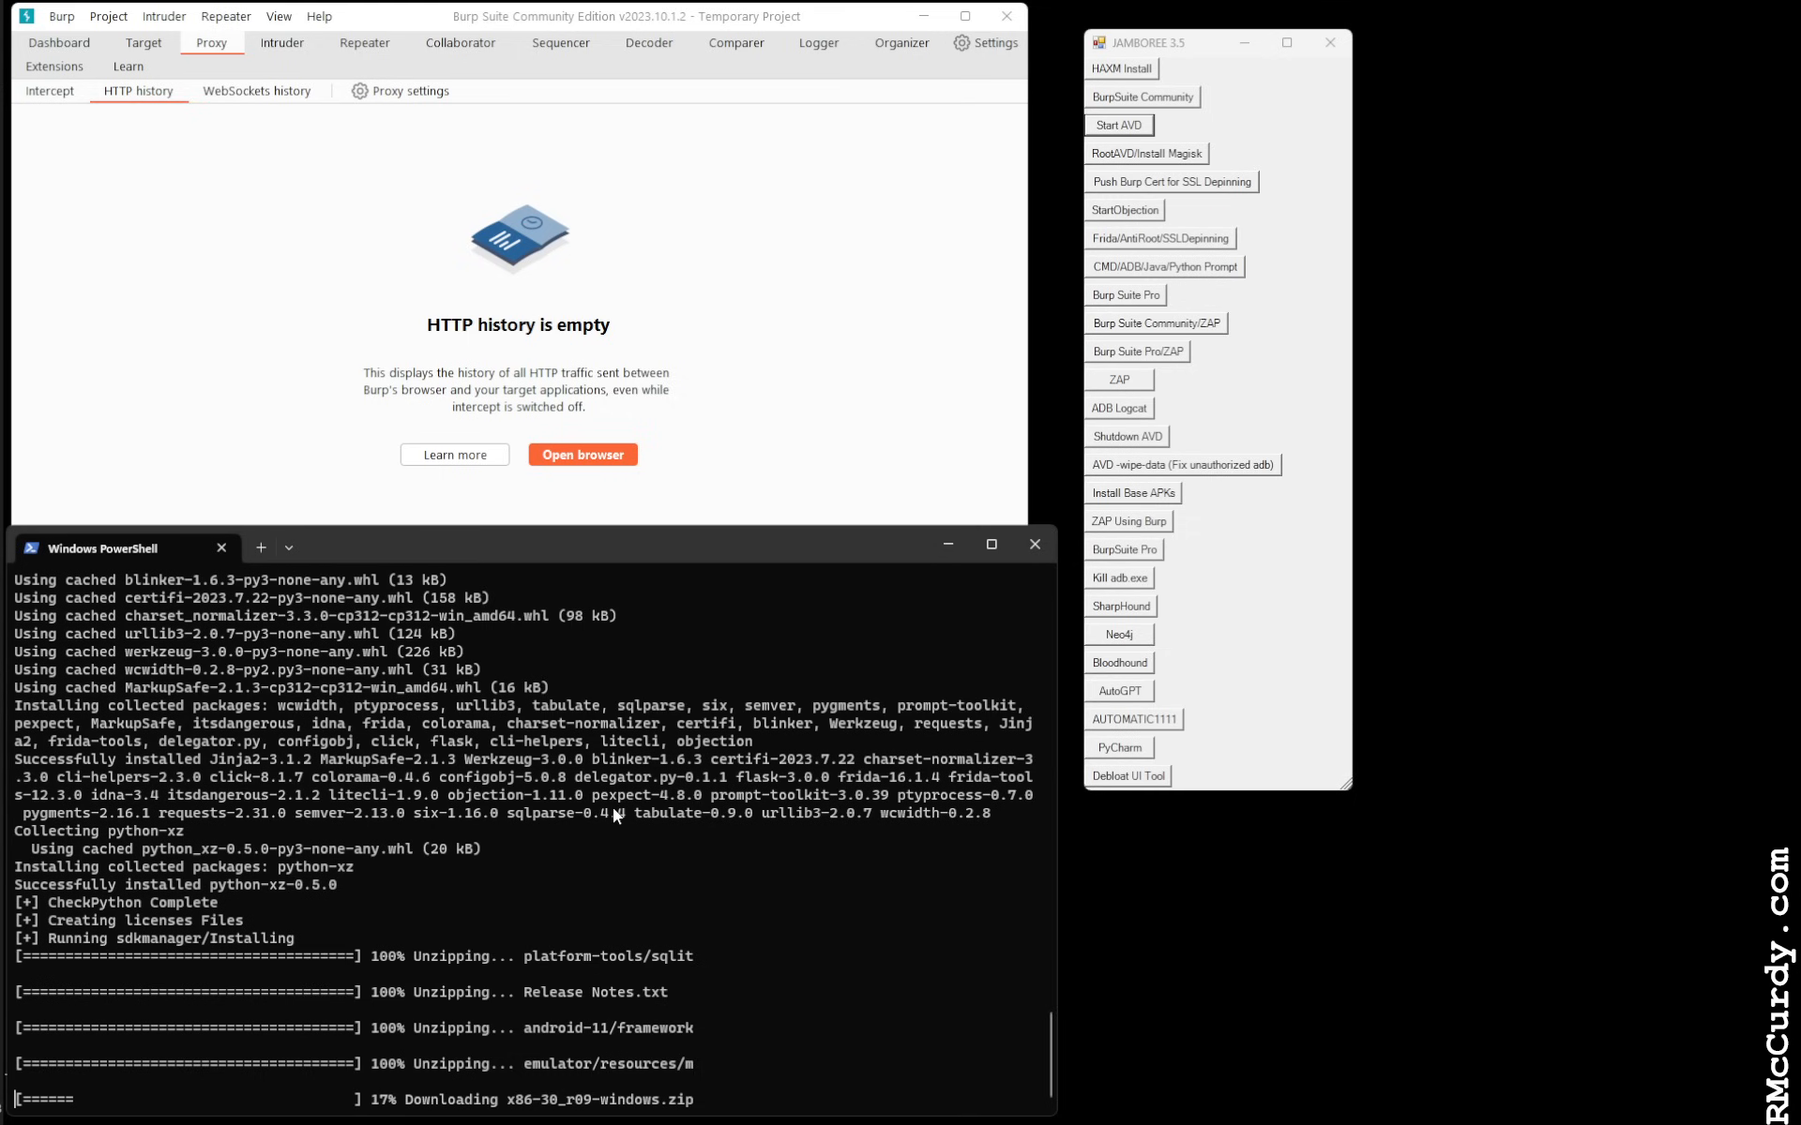
pyautogui.moveTo(685, 965)
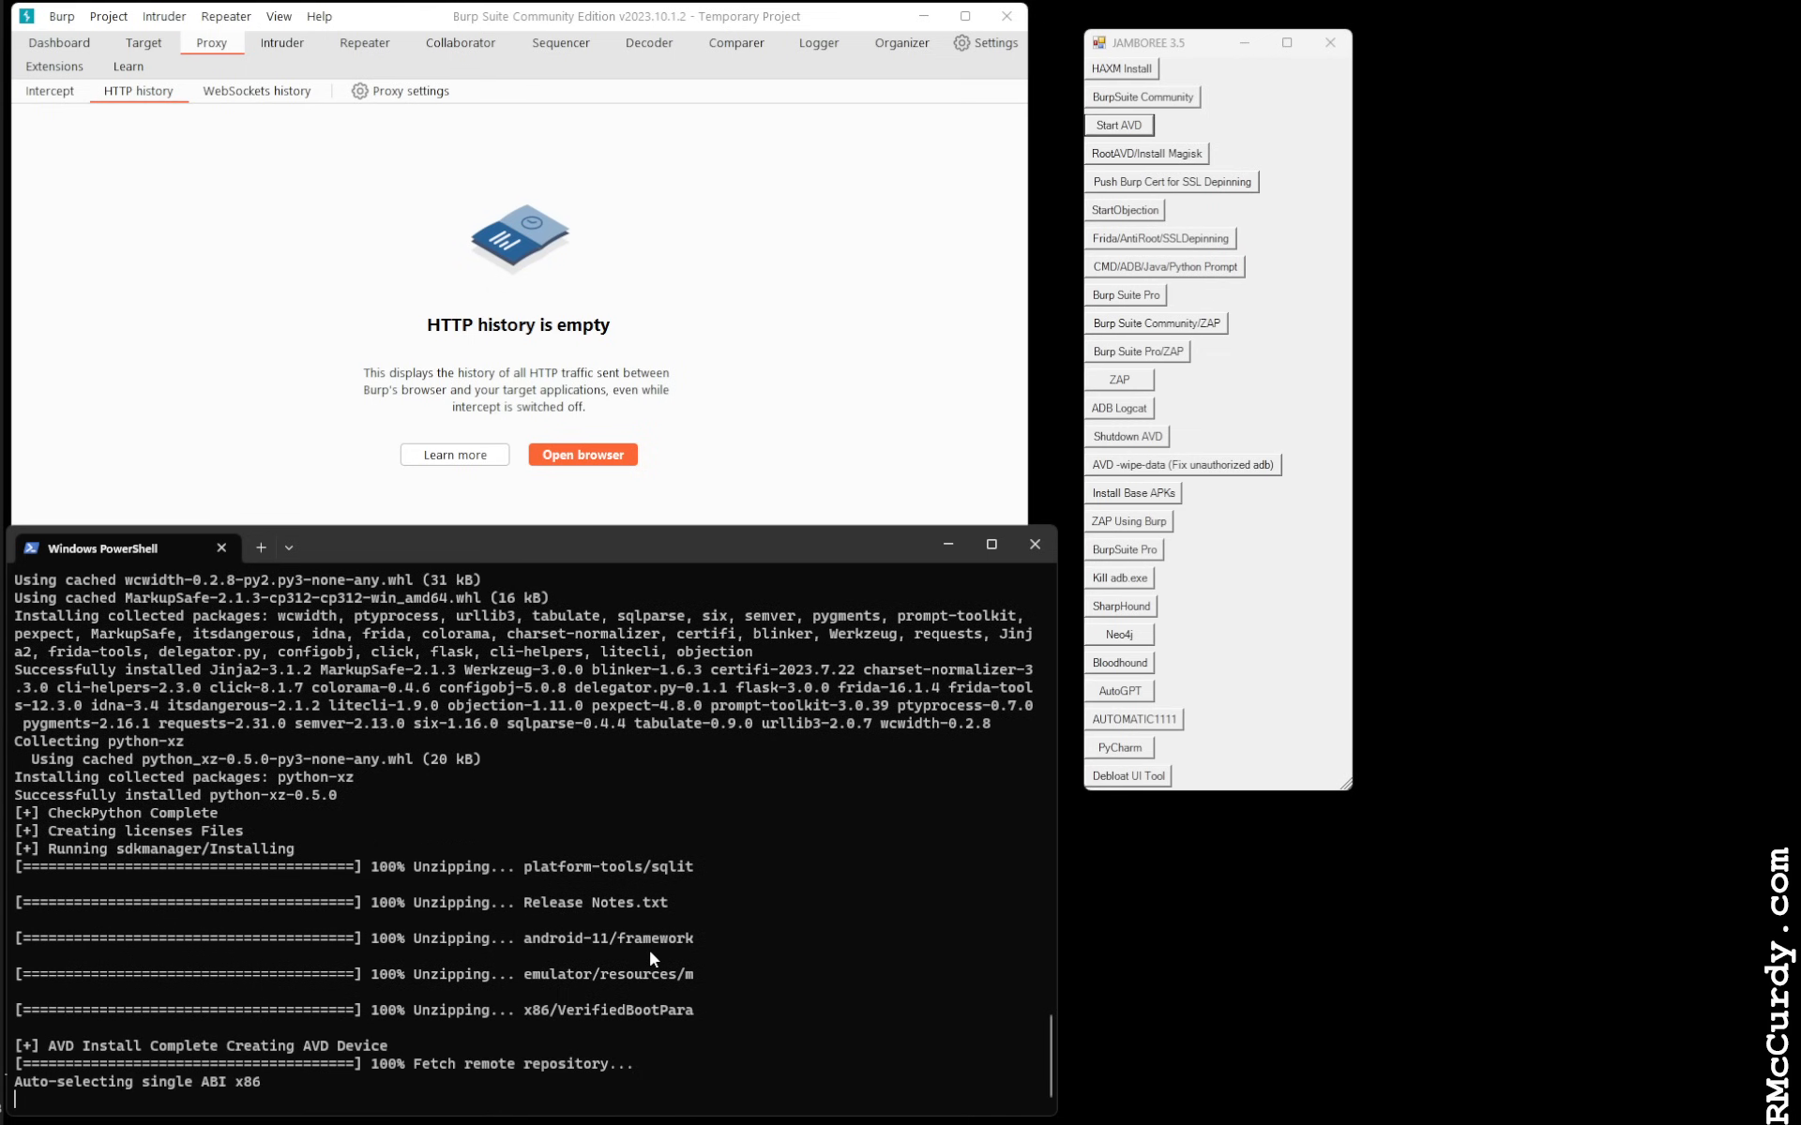
pyautogui.scroll(-3)
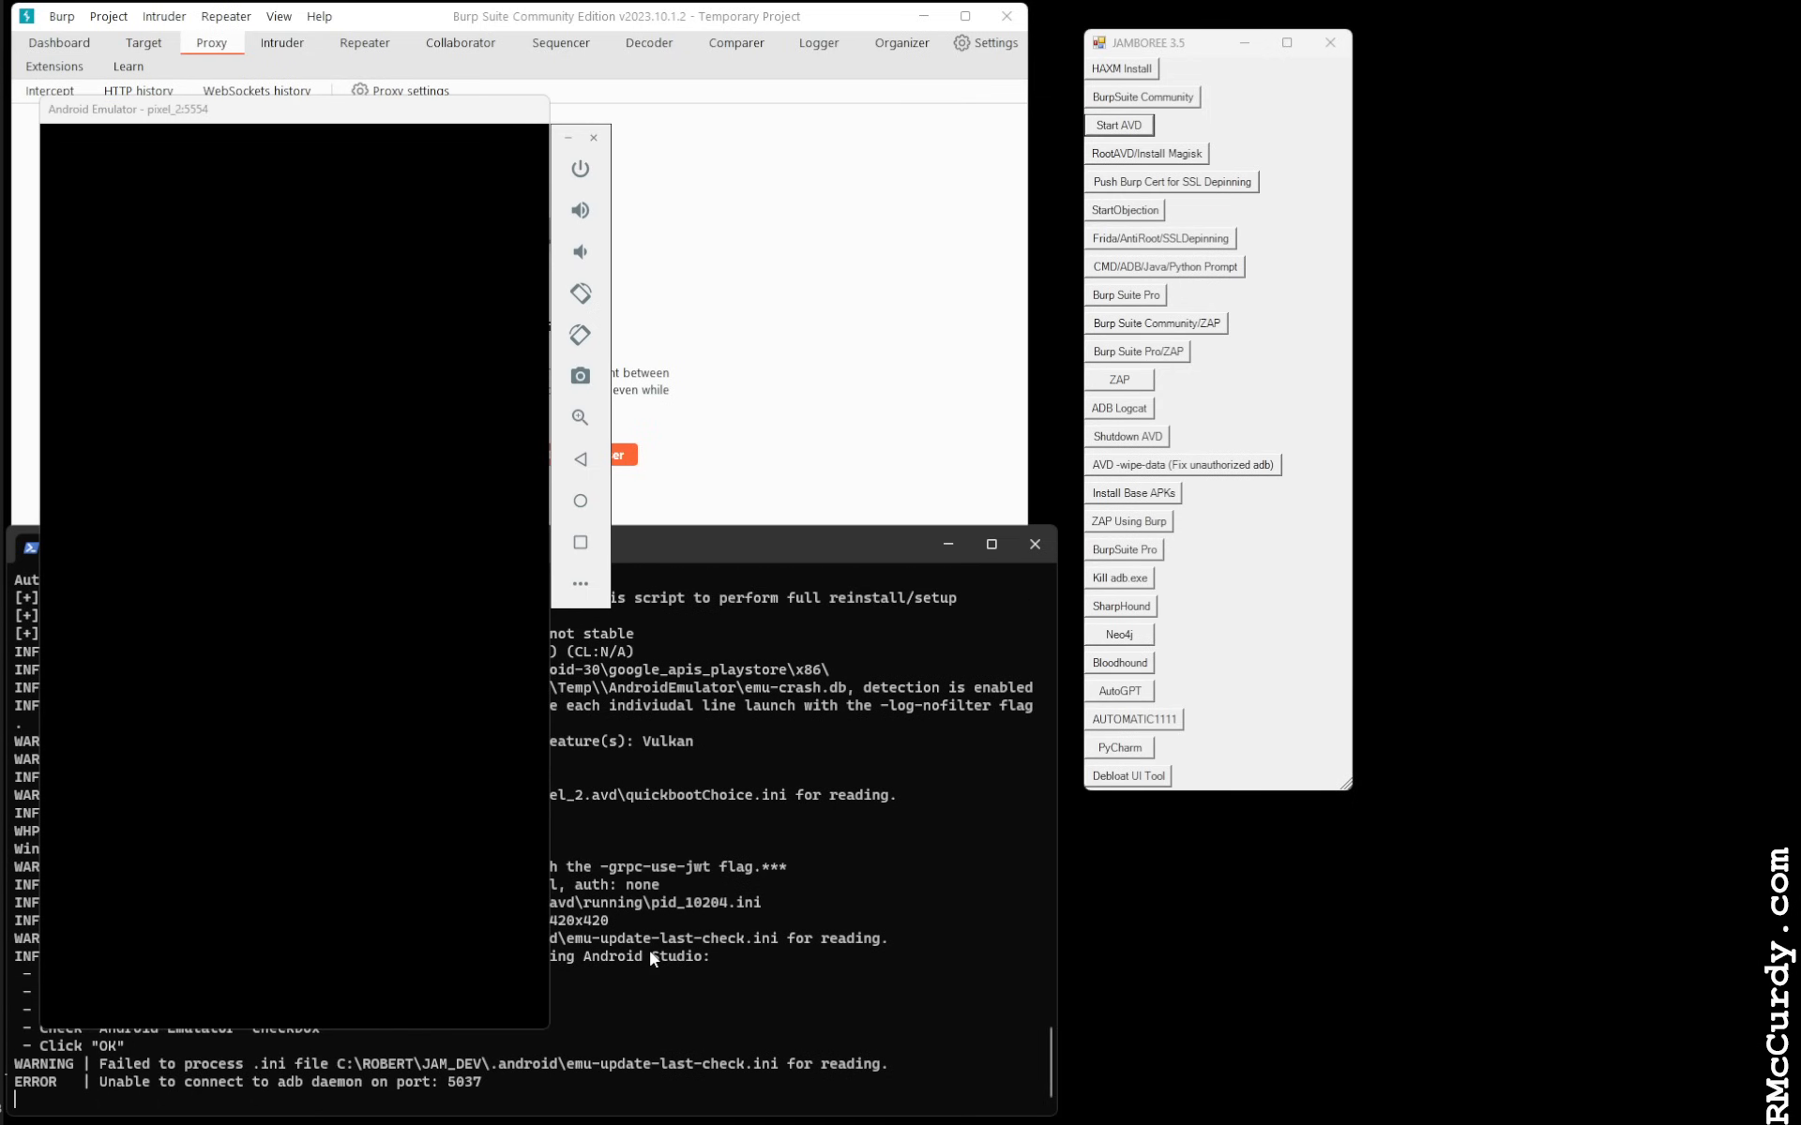
pyautogui.moveTo(175, 122)
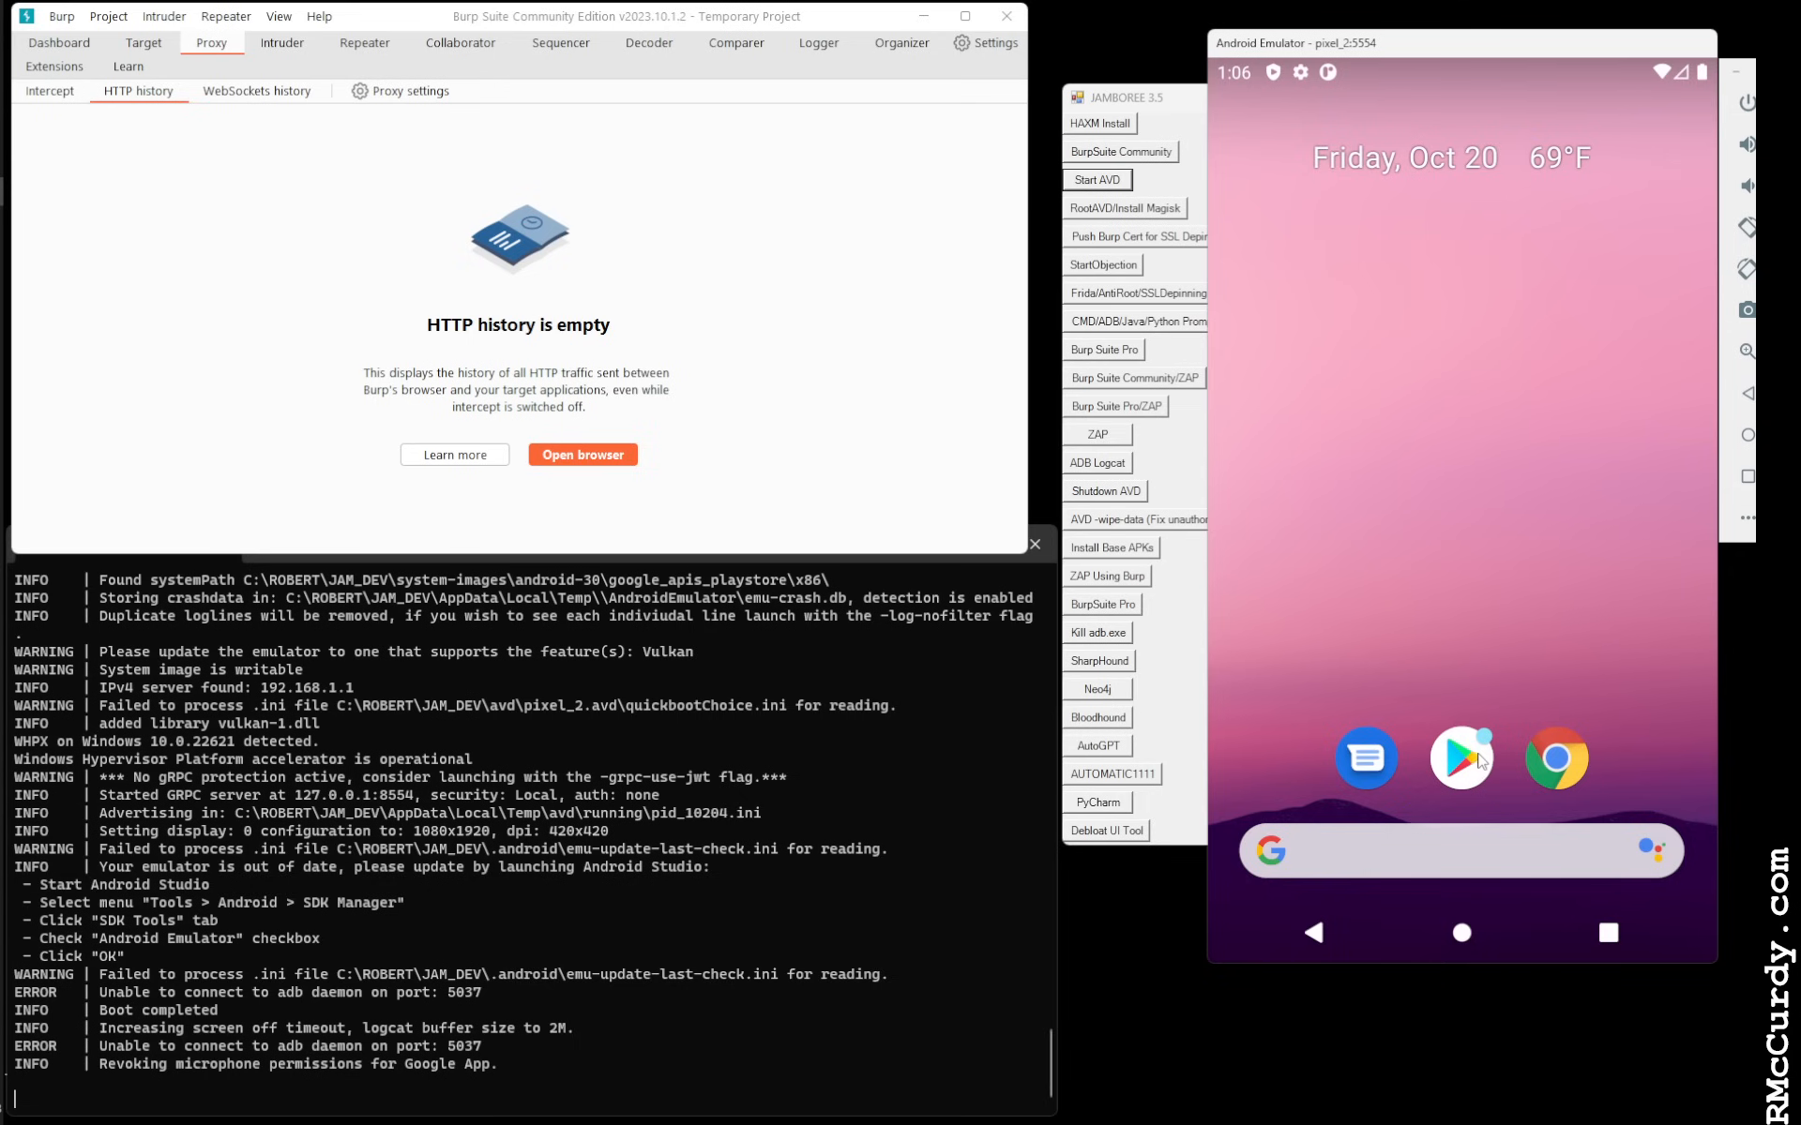
pyautogui.moveTo(1453, 613)
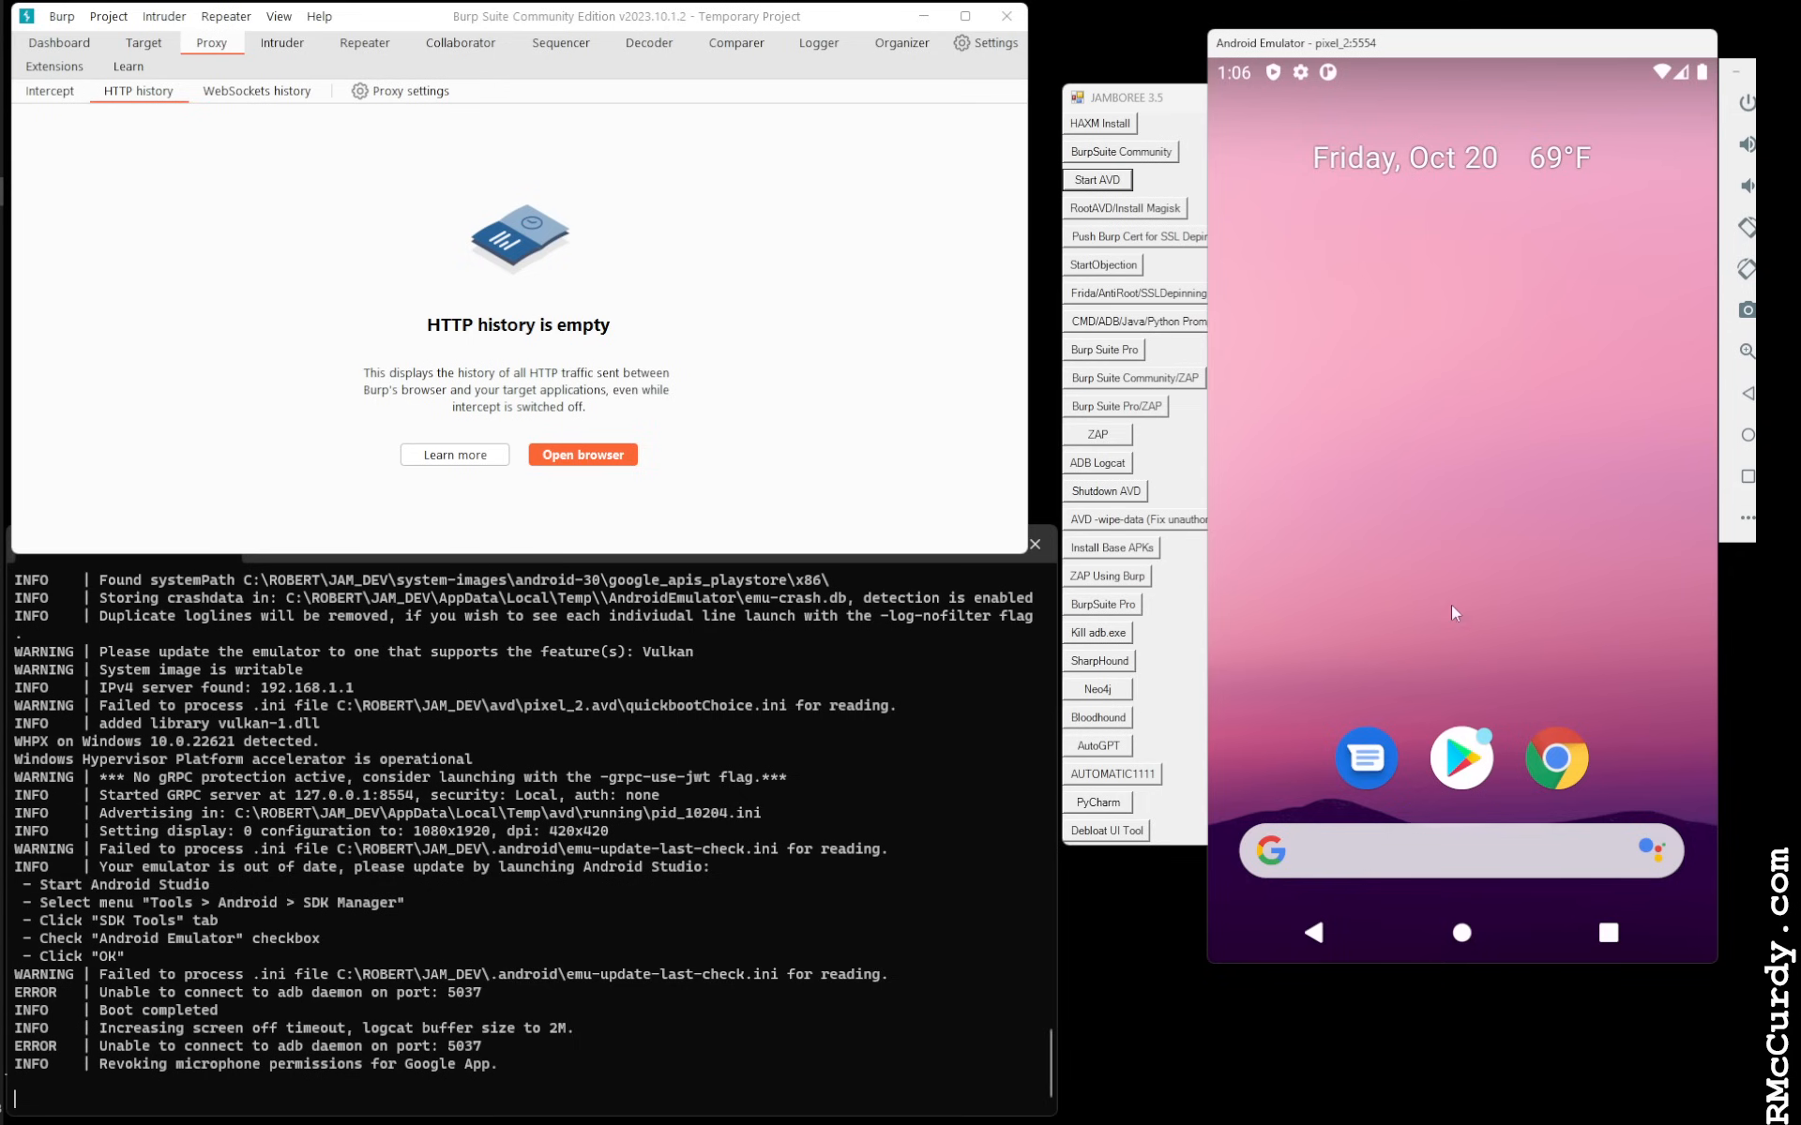
pyautogui.moveTo(1322, 655)
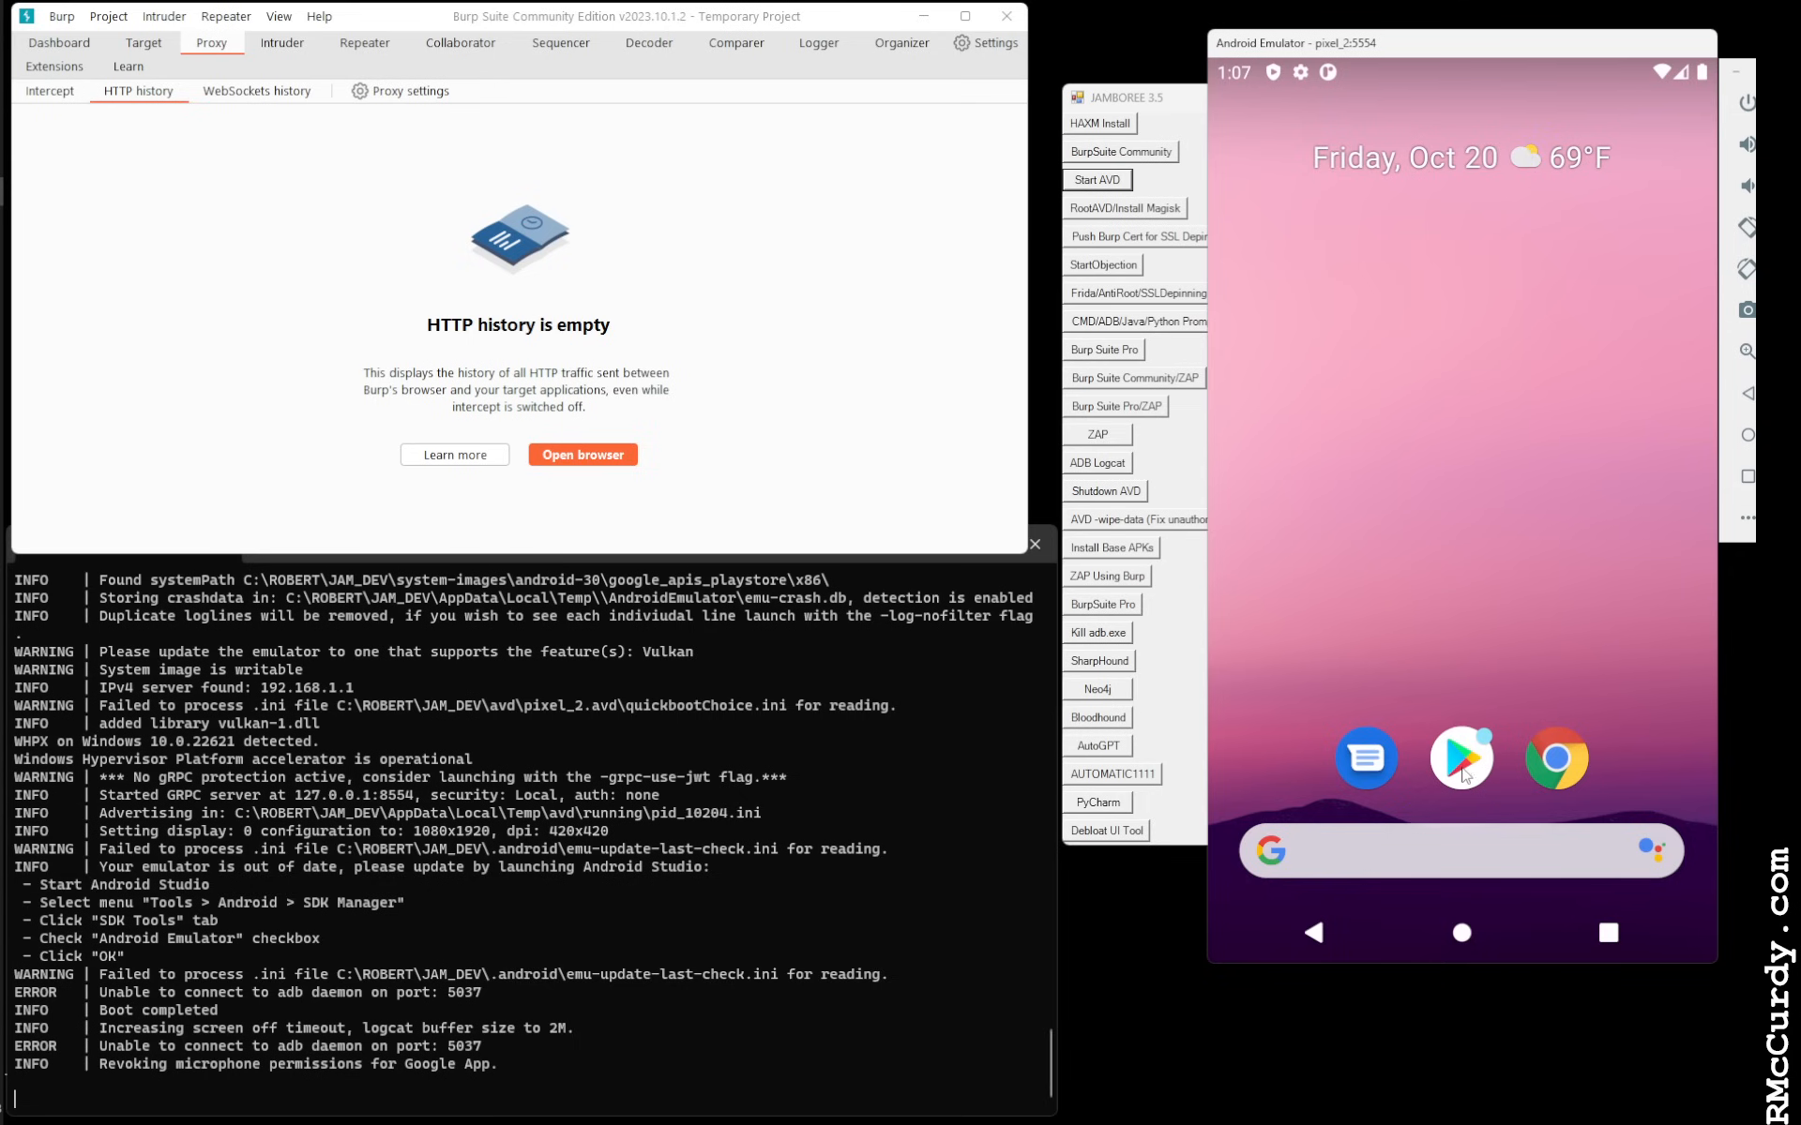
pyautogui.moveTo(1331, 460)
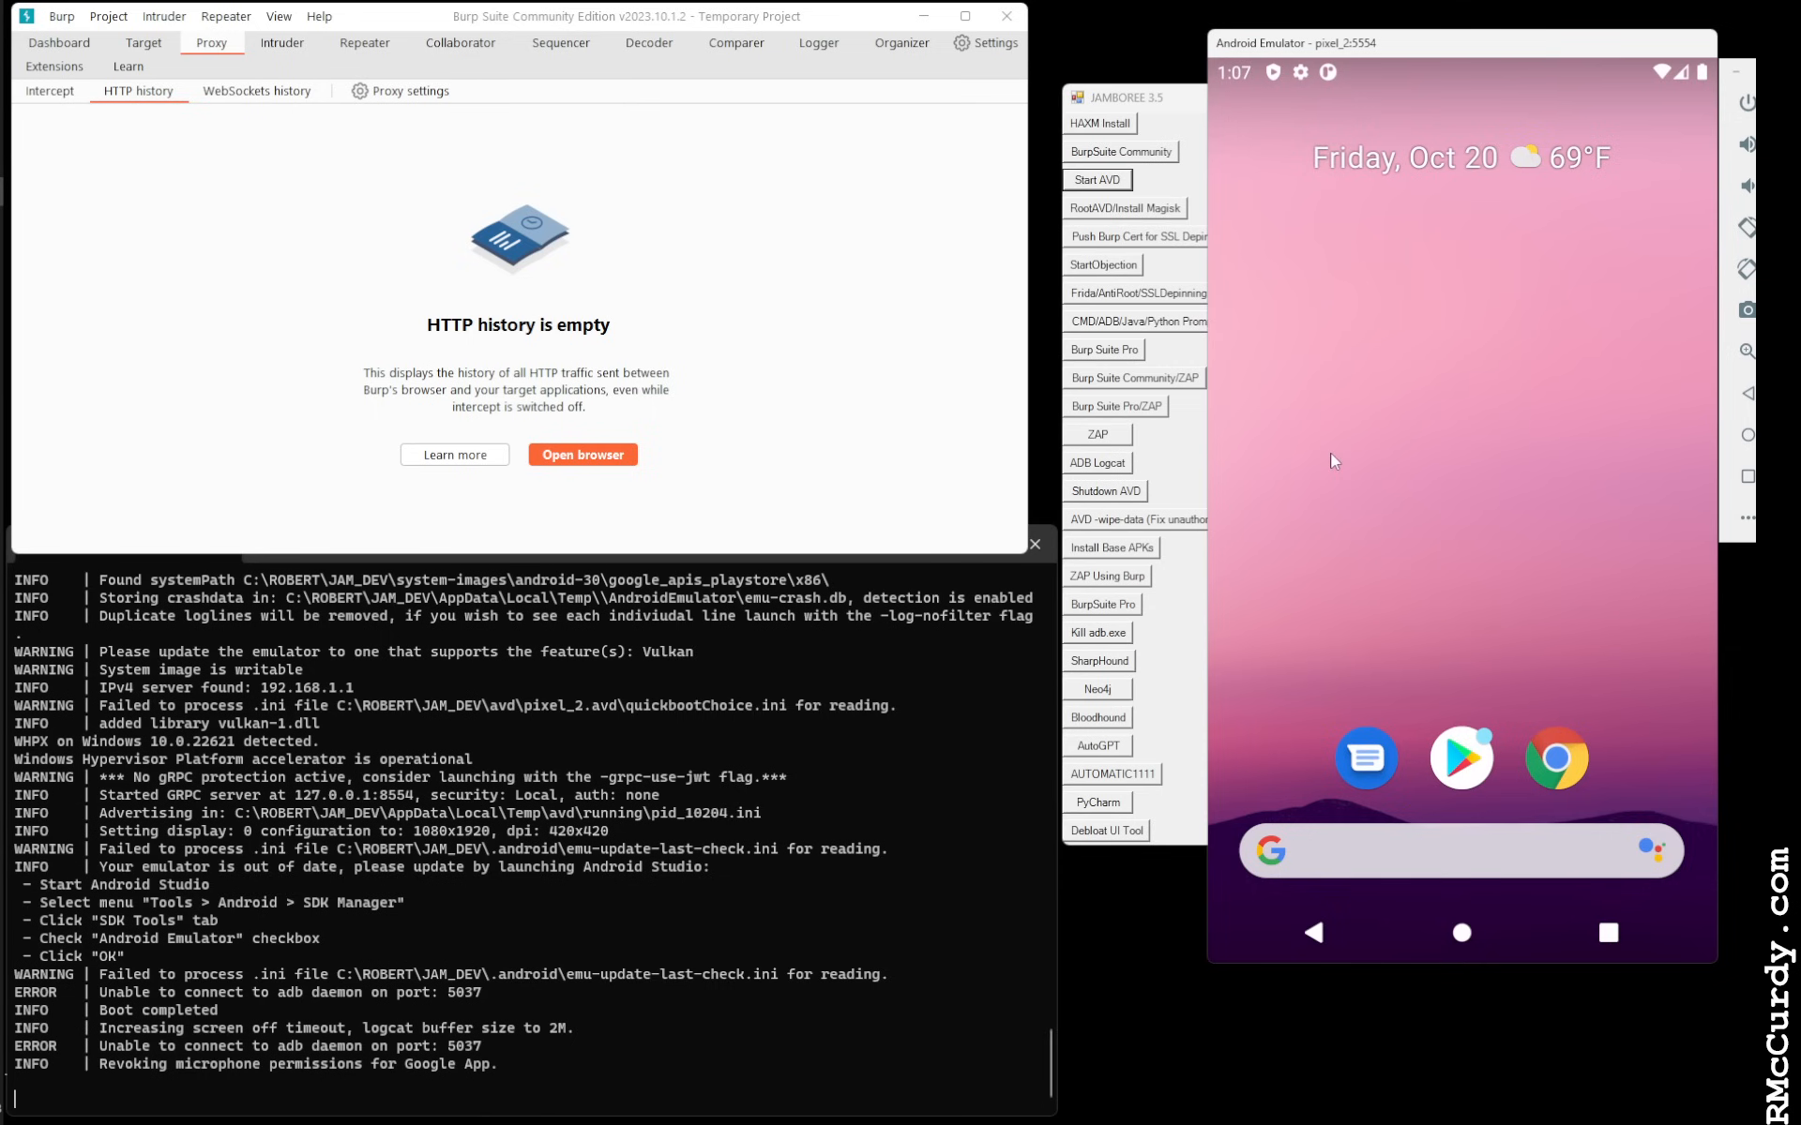
pyautogui.moveTo(1092, 58)
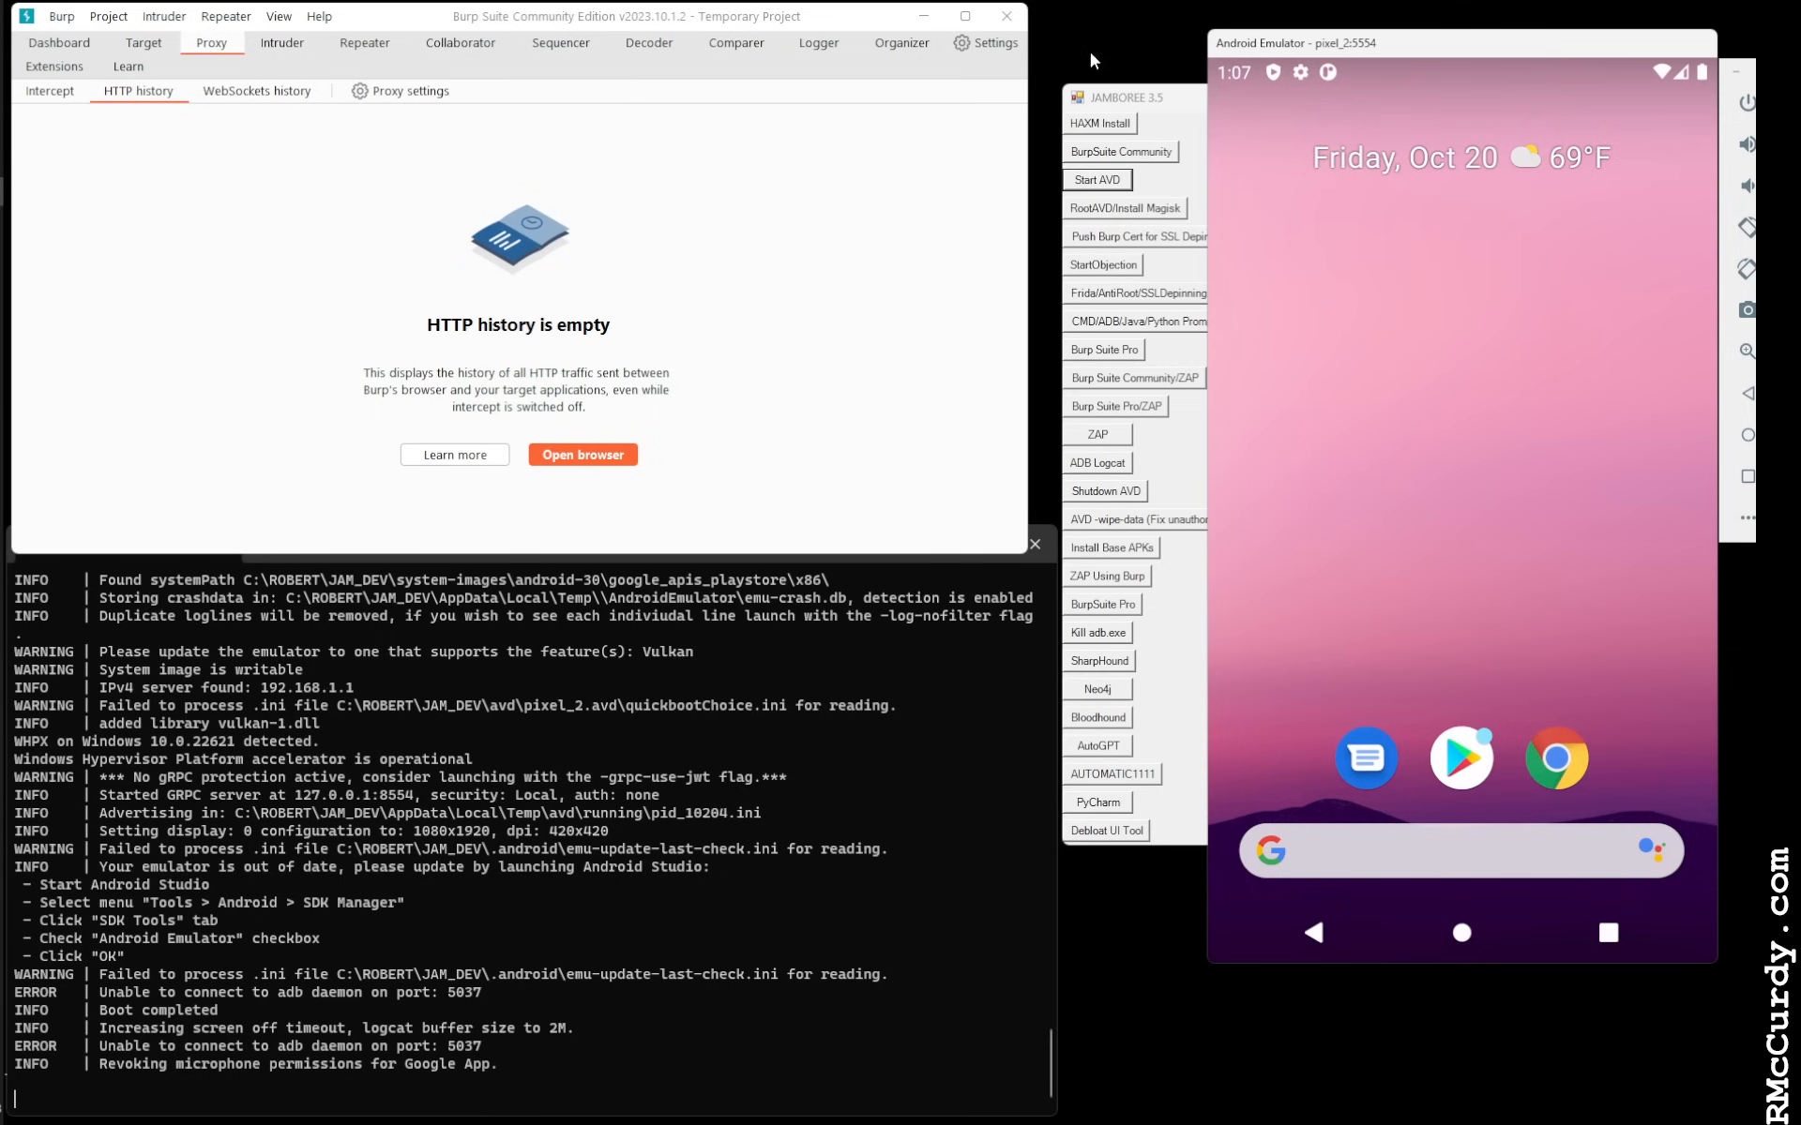
pyautogui.moveTo(1158, 104)
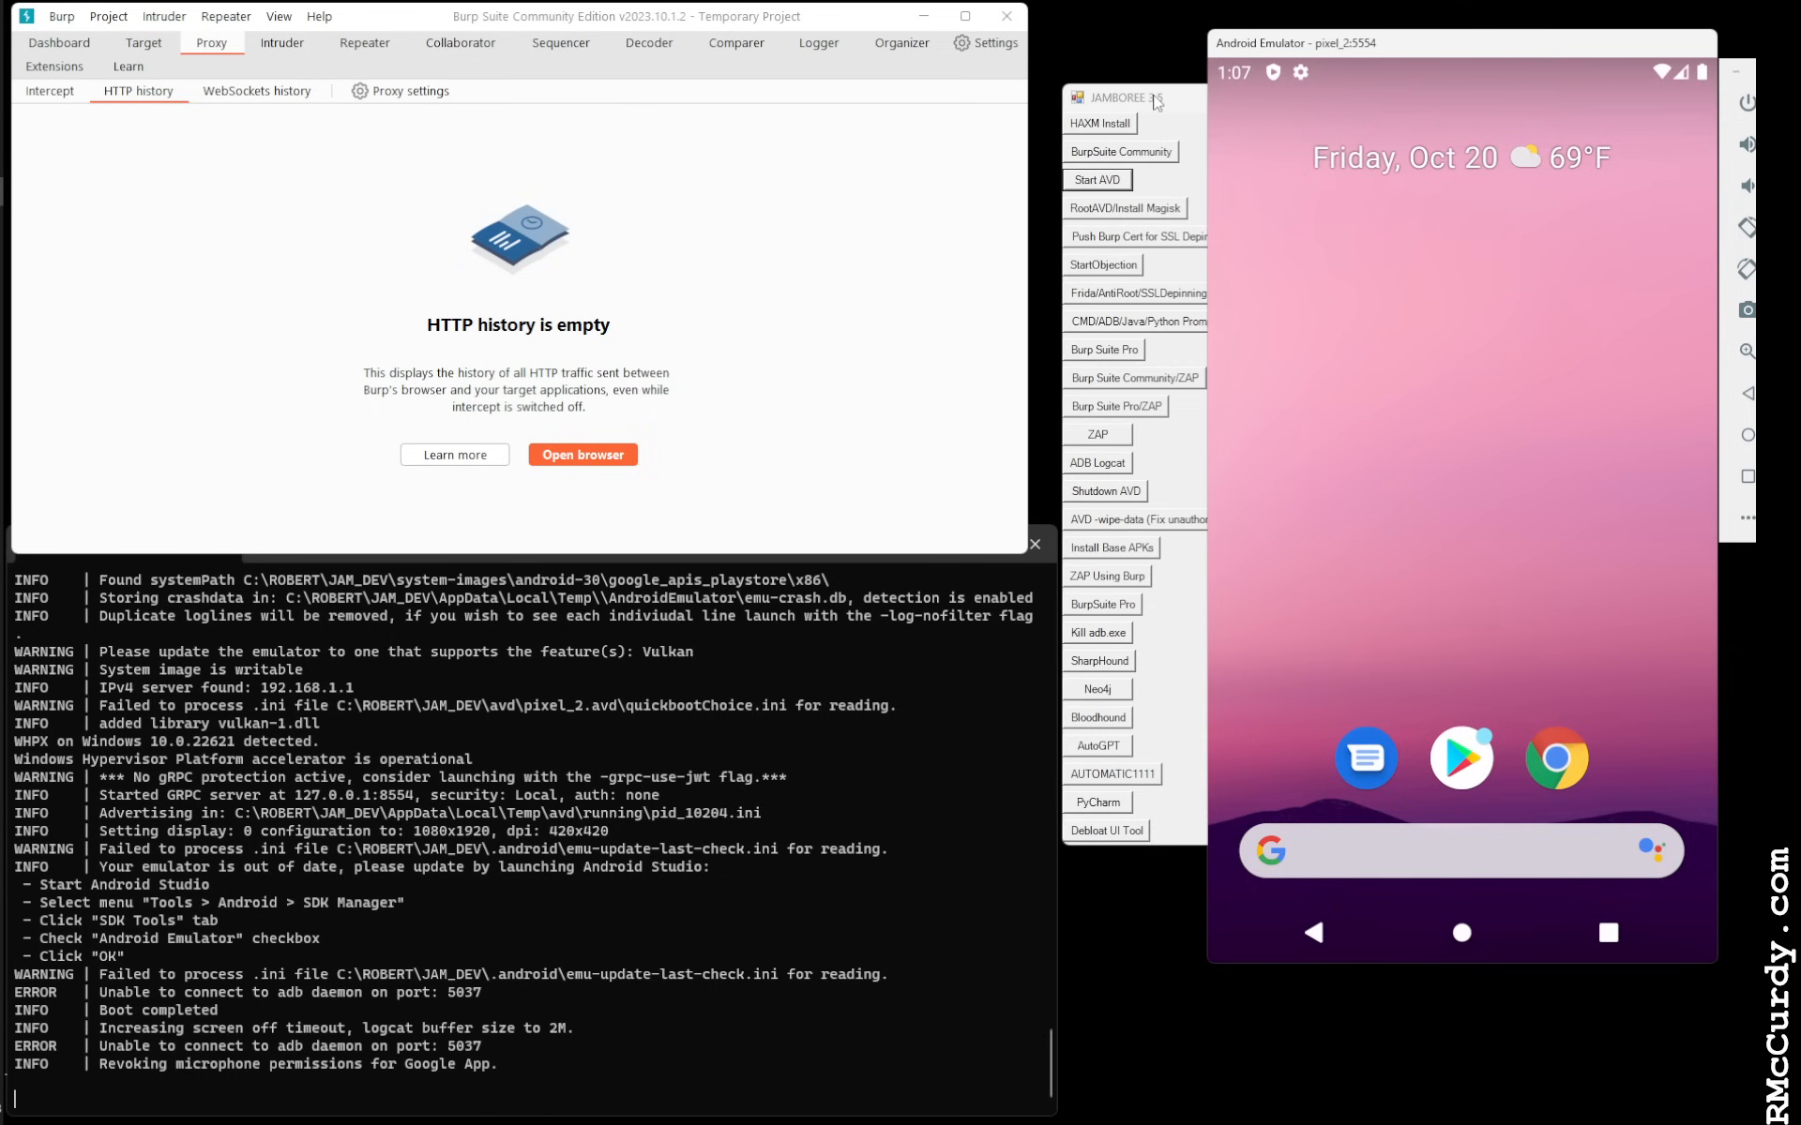
# Run RootAVD/Install Magisk until it lists available Magisk versions
pyautogui.click(1120, 97)
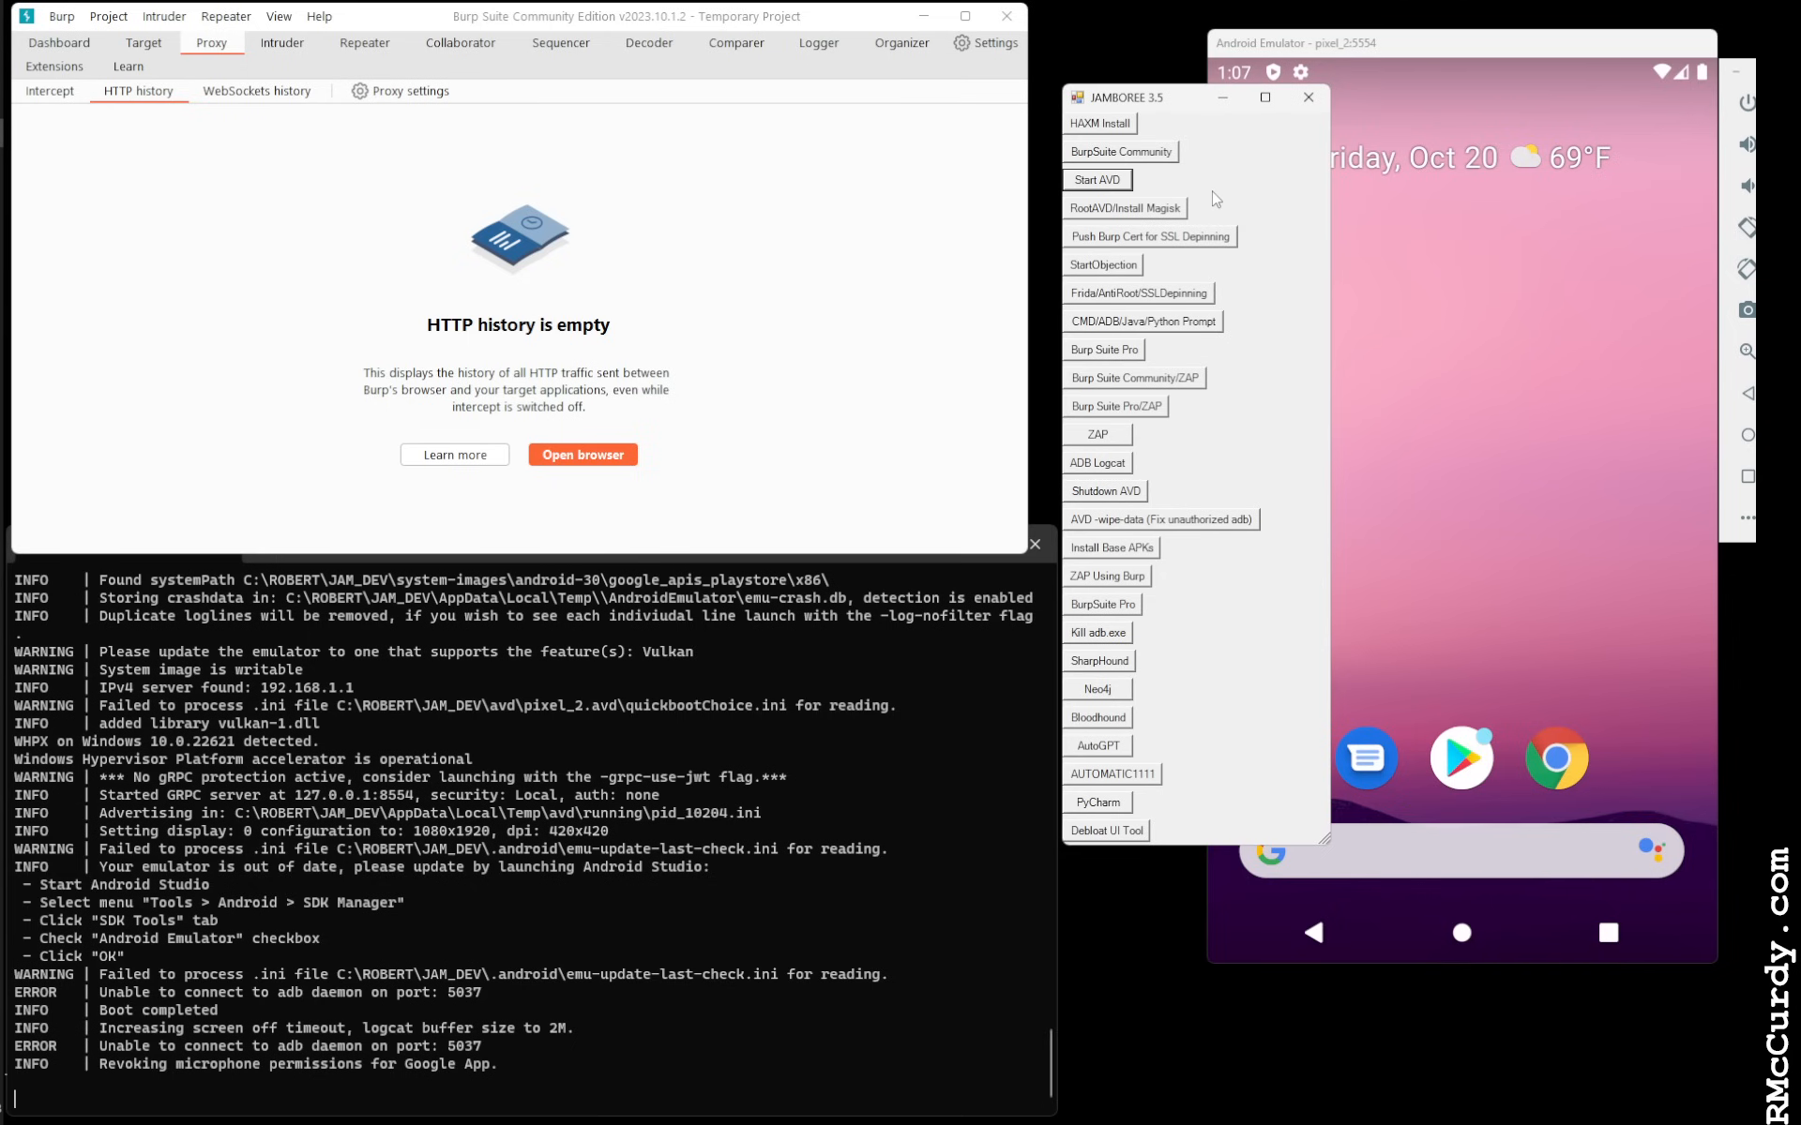
pyautogui.moveTo(1124, 208)
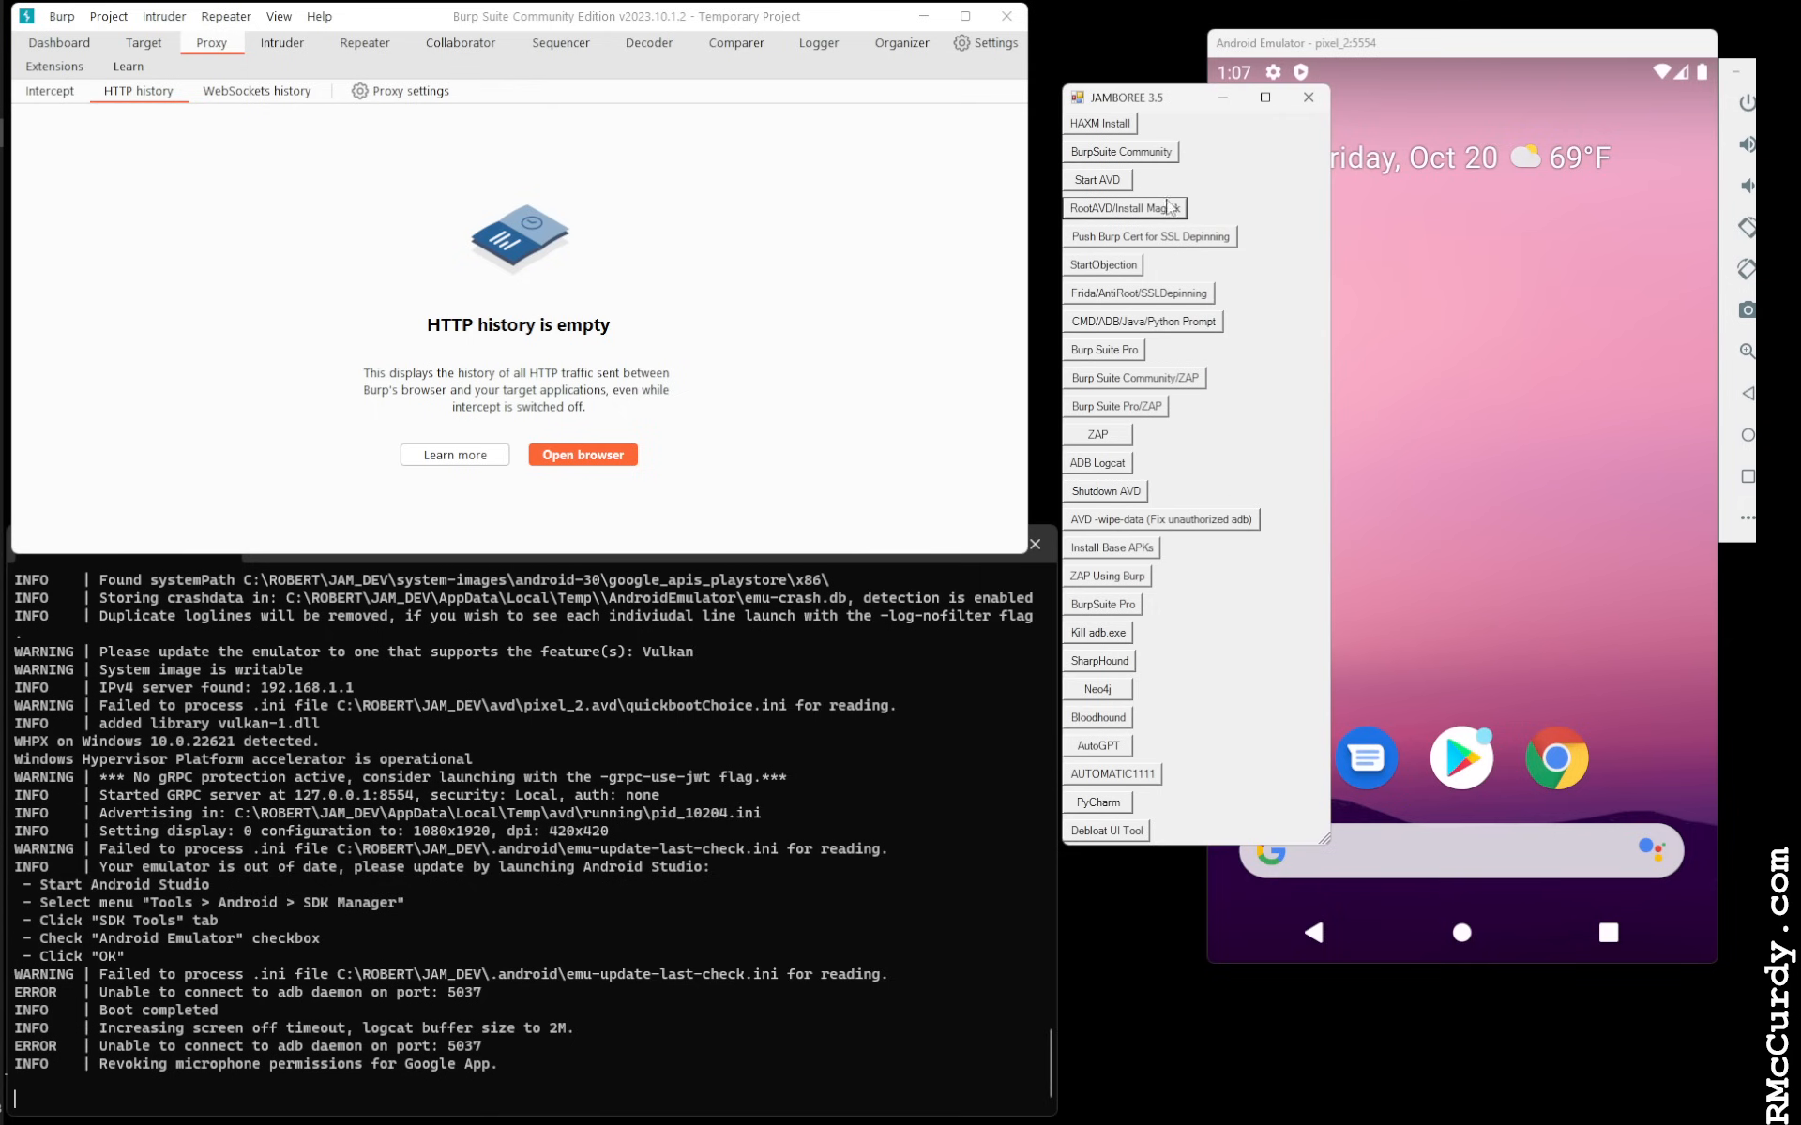
pyautogui.moveTo(1227, 214)
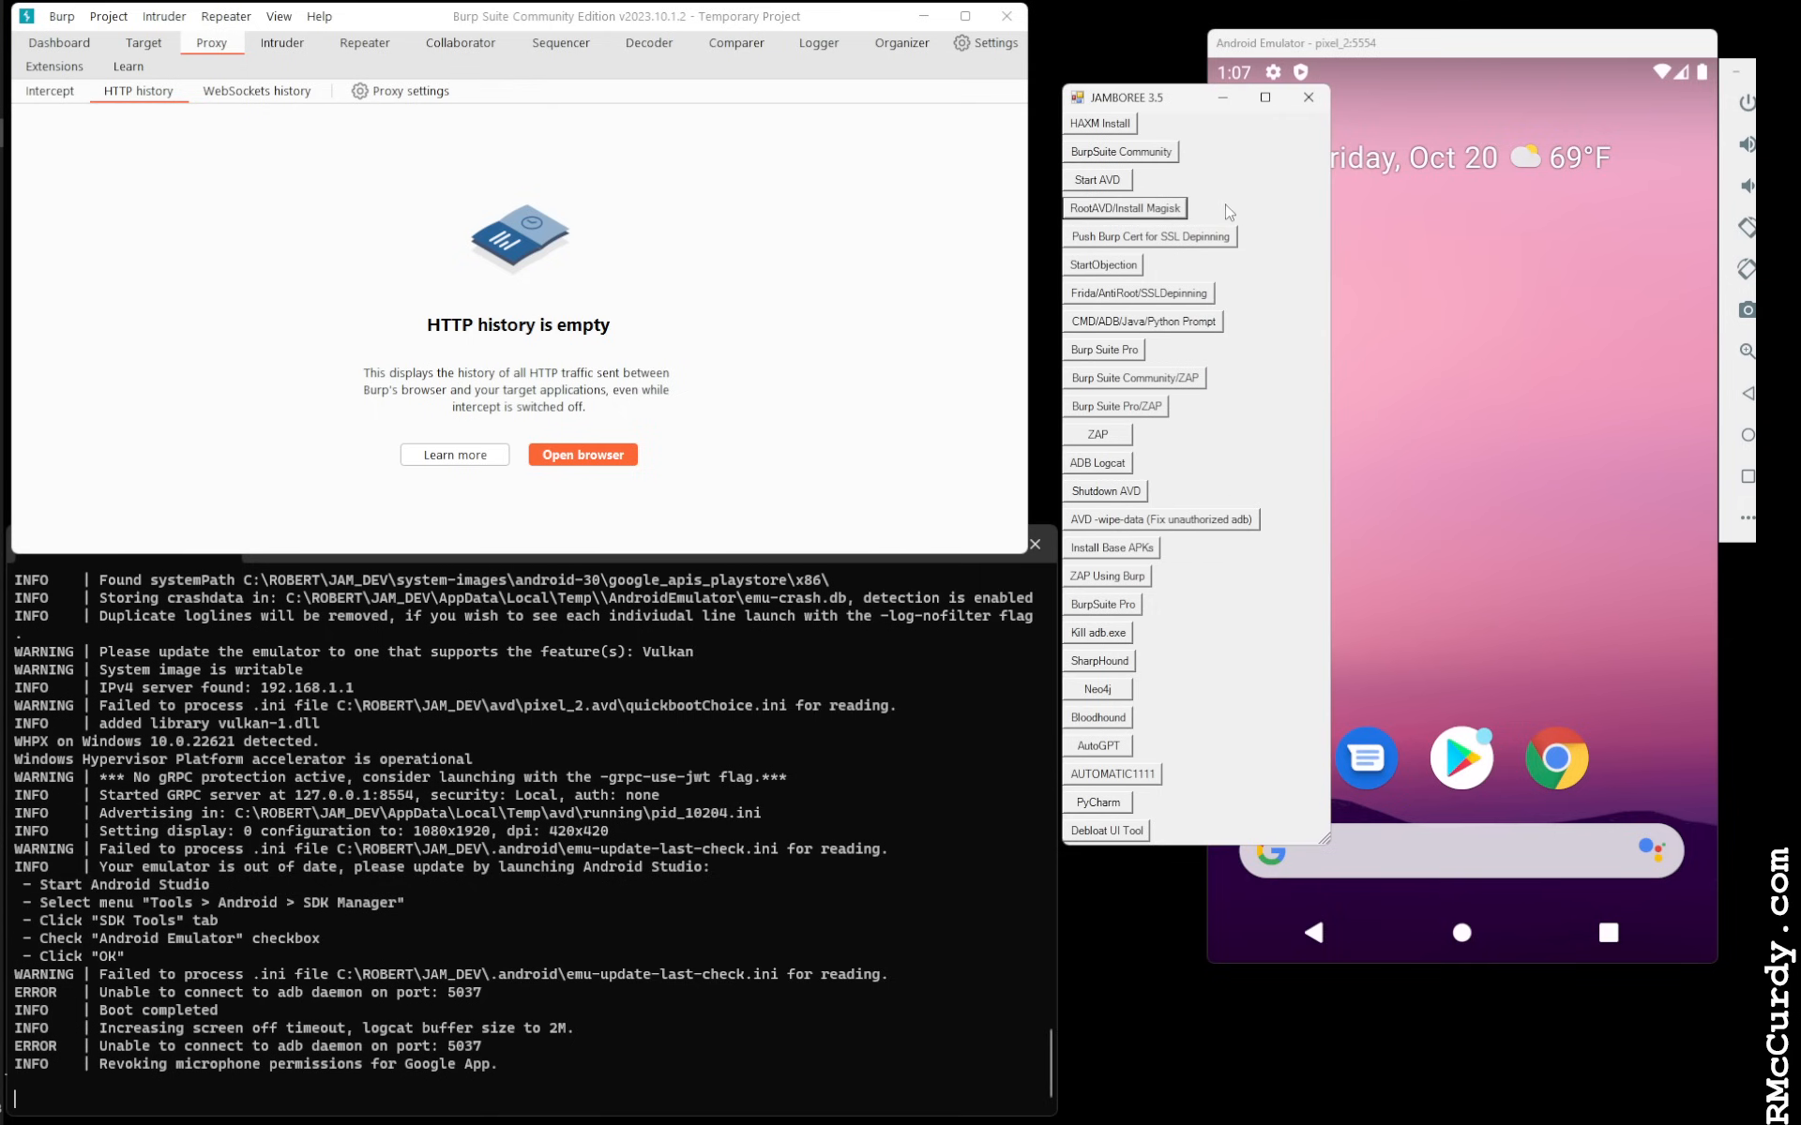
pyautogui.moveTo(1132, 217)
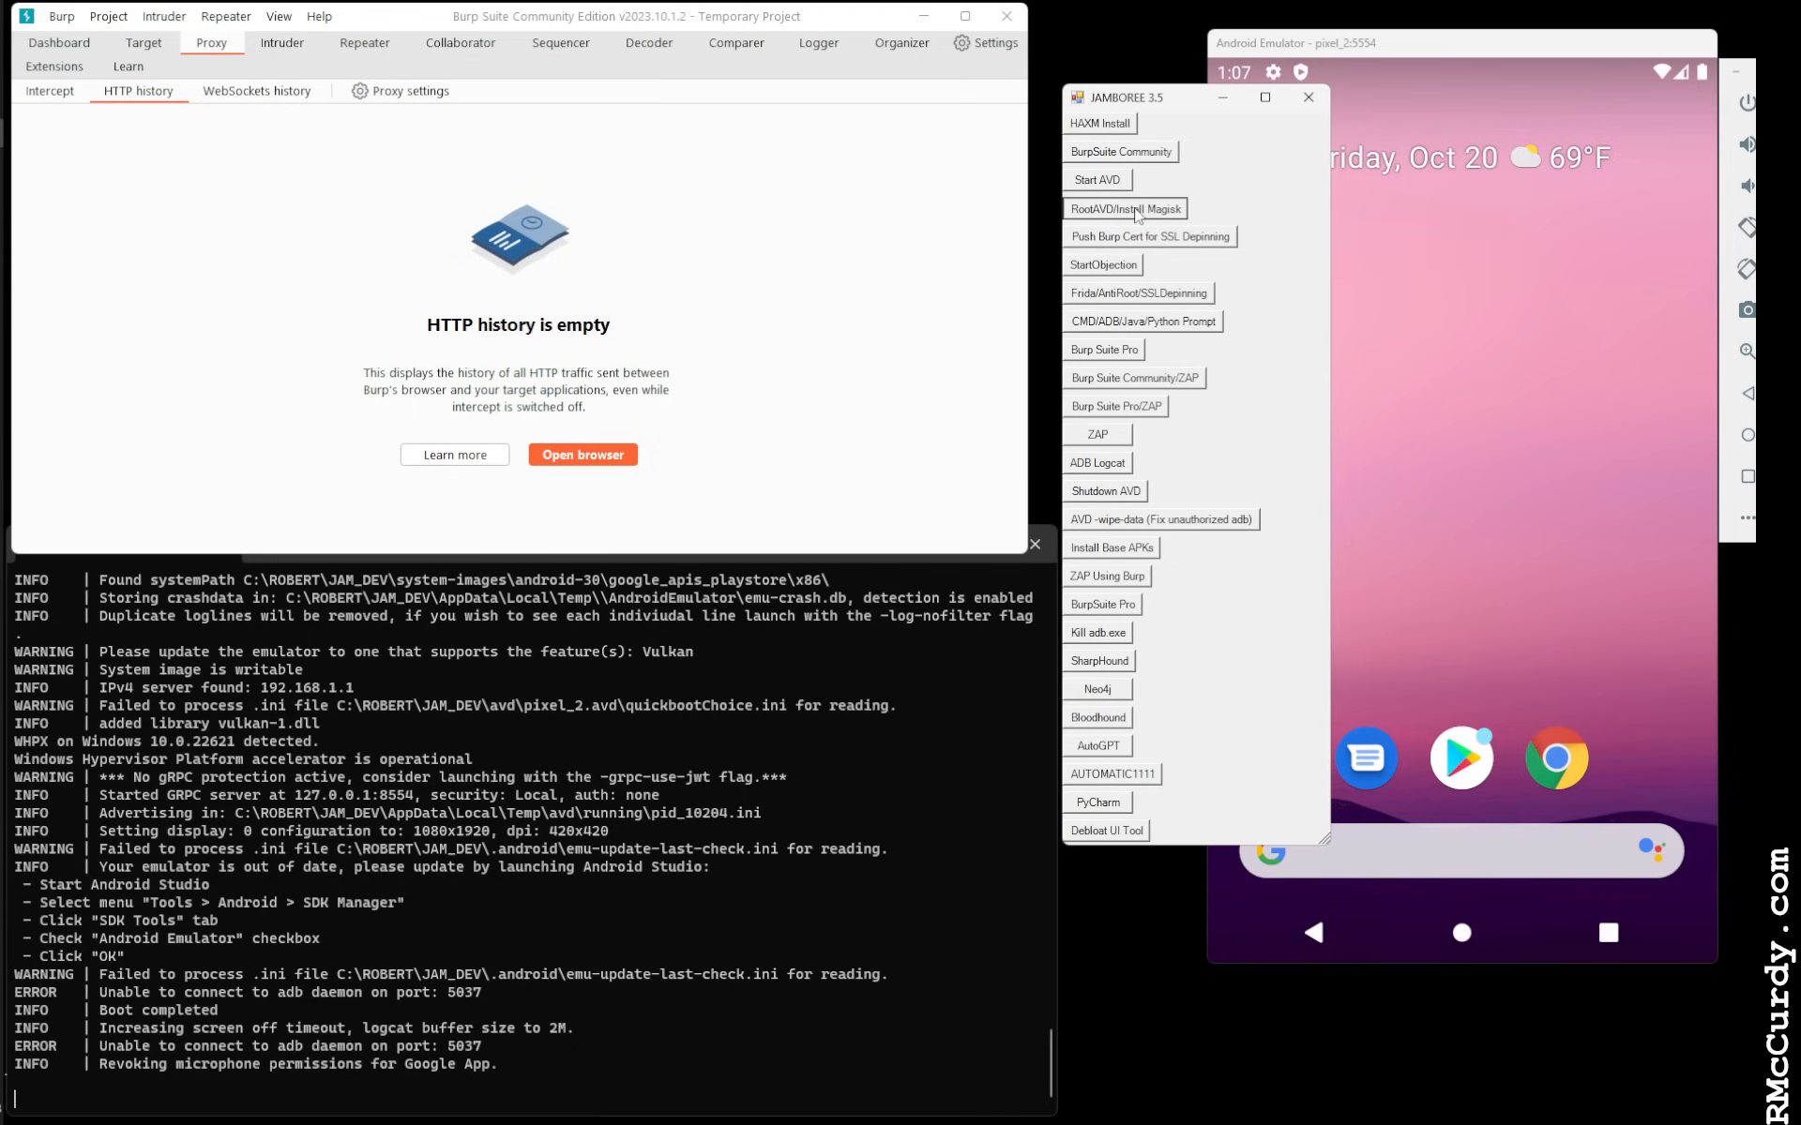
pyautogui.moveTo(1401, 77)
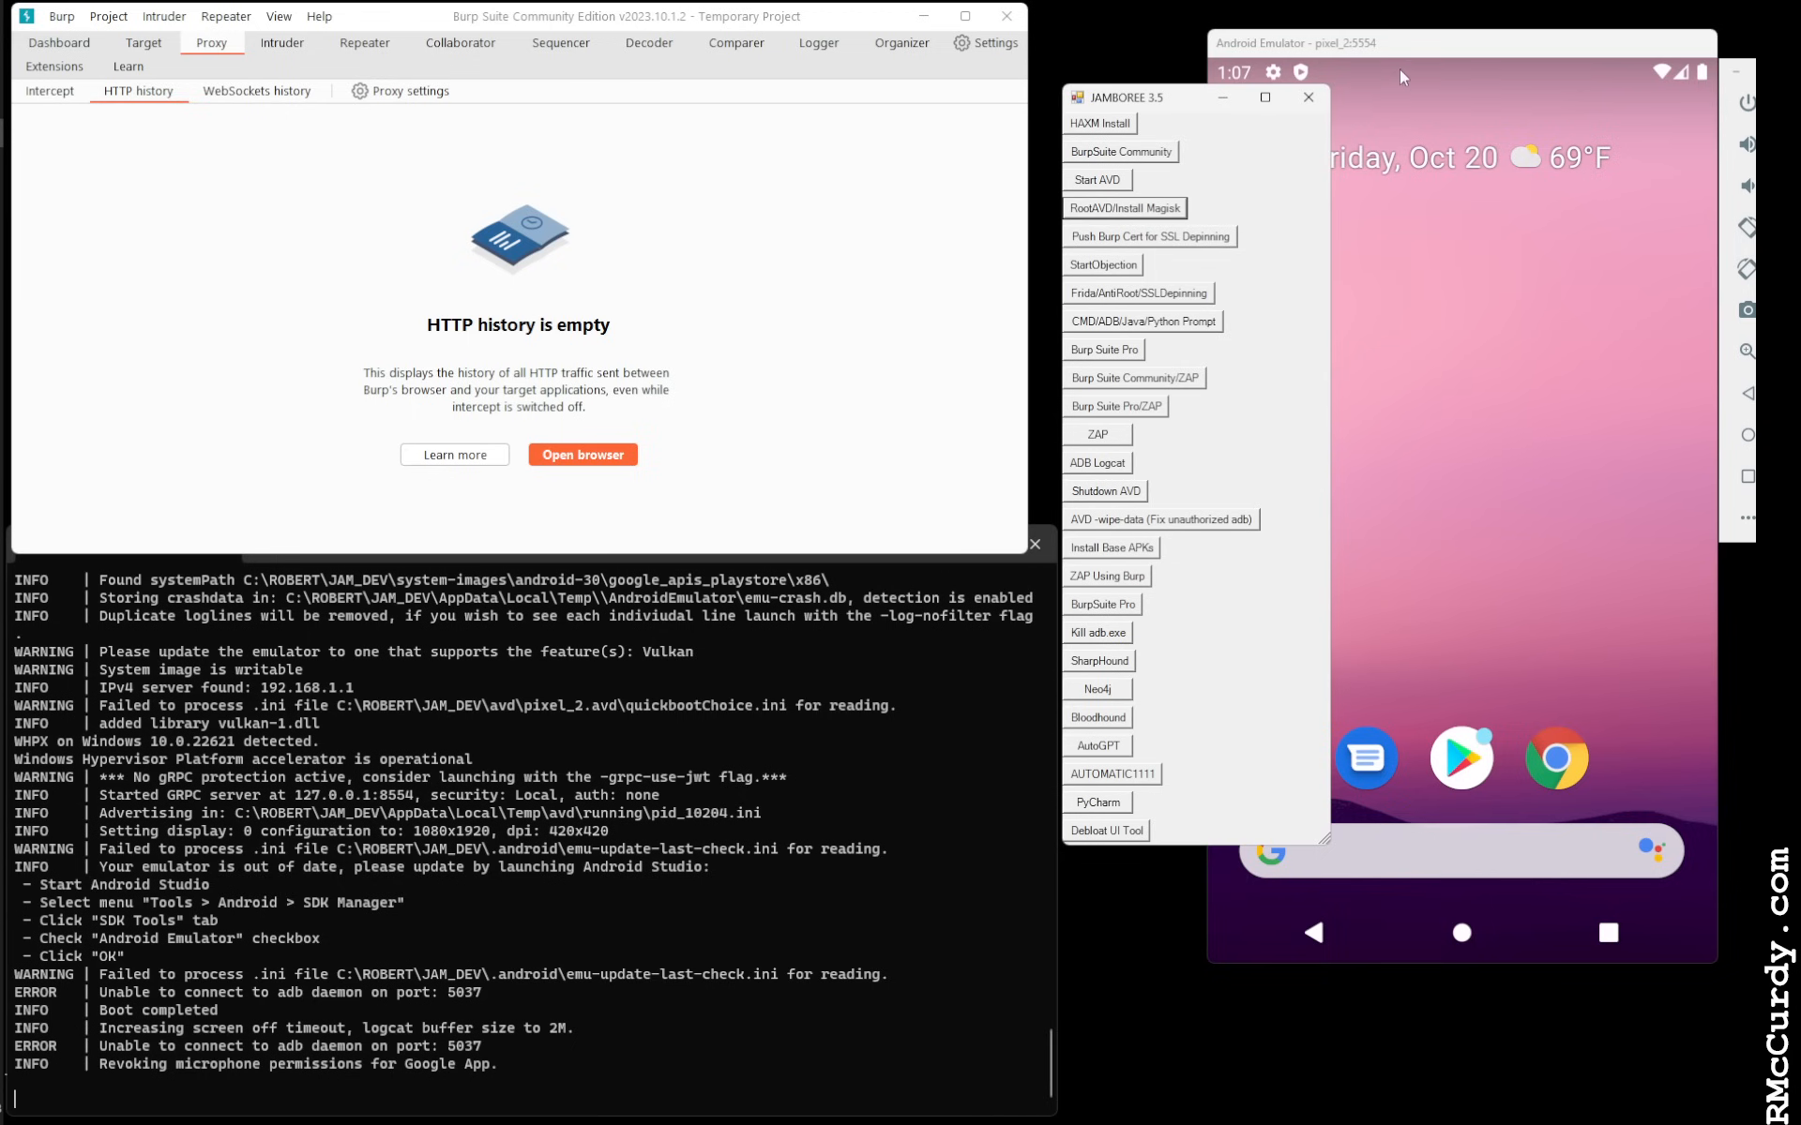
pyautogui.moveTo(1165, 106)
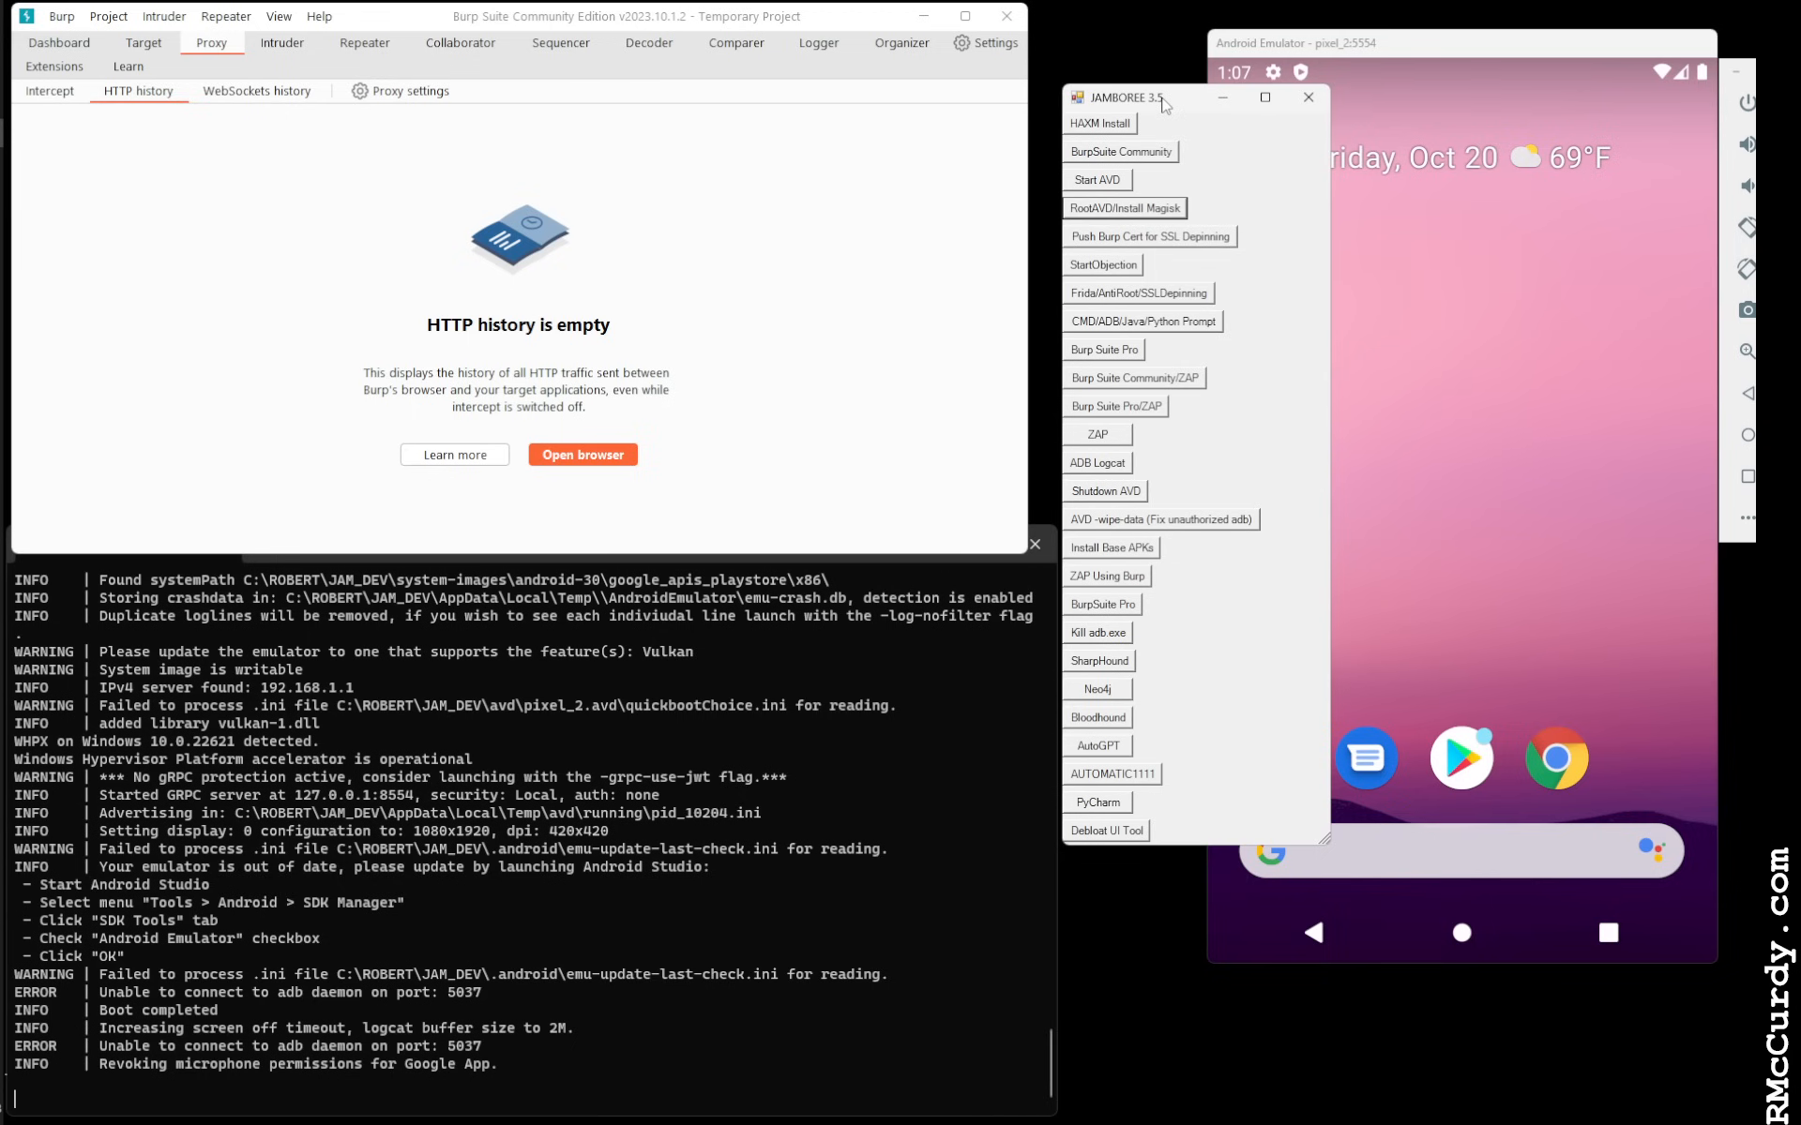
pyautogui.moveTo(1125, 209)
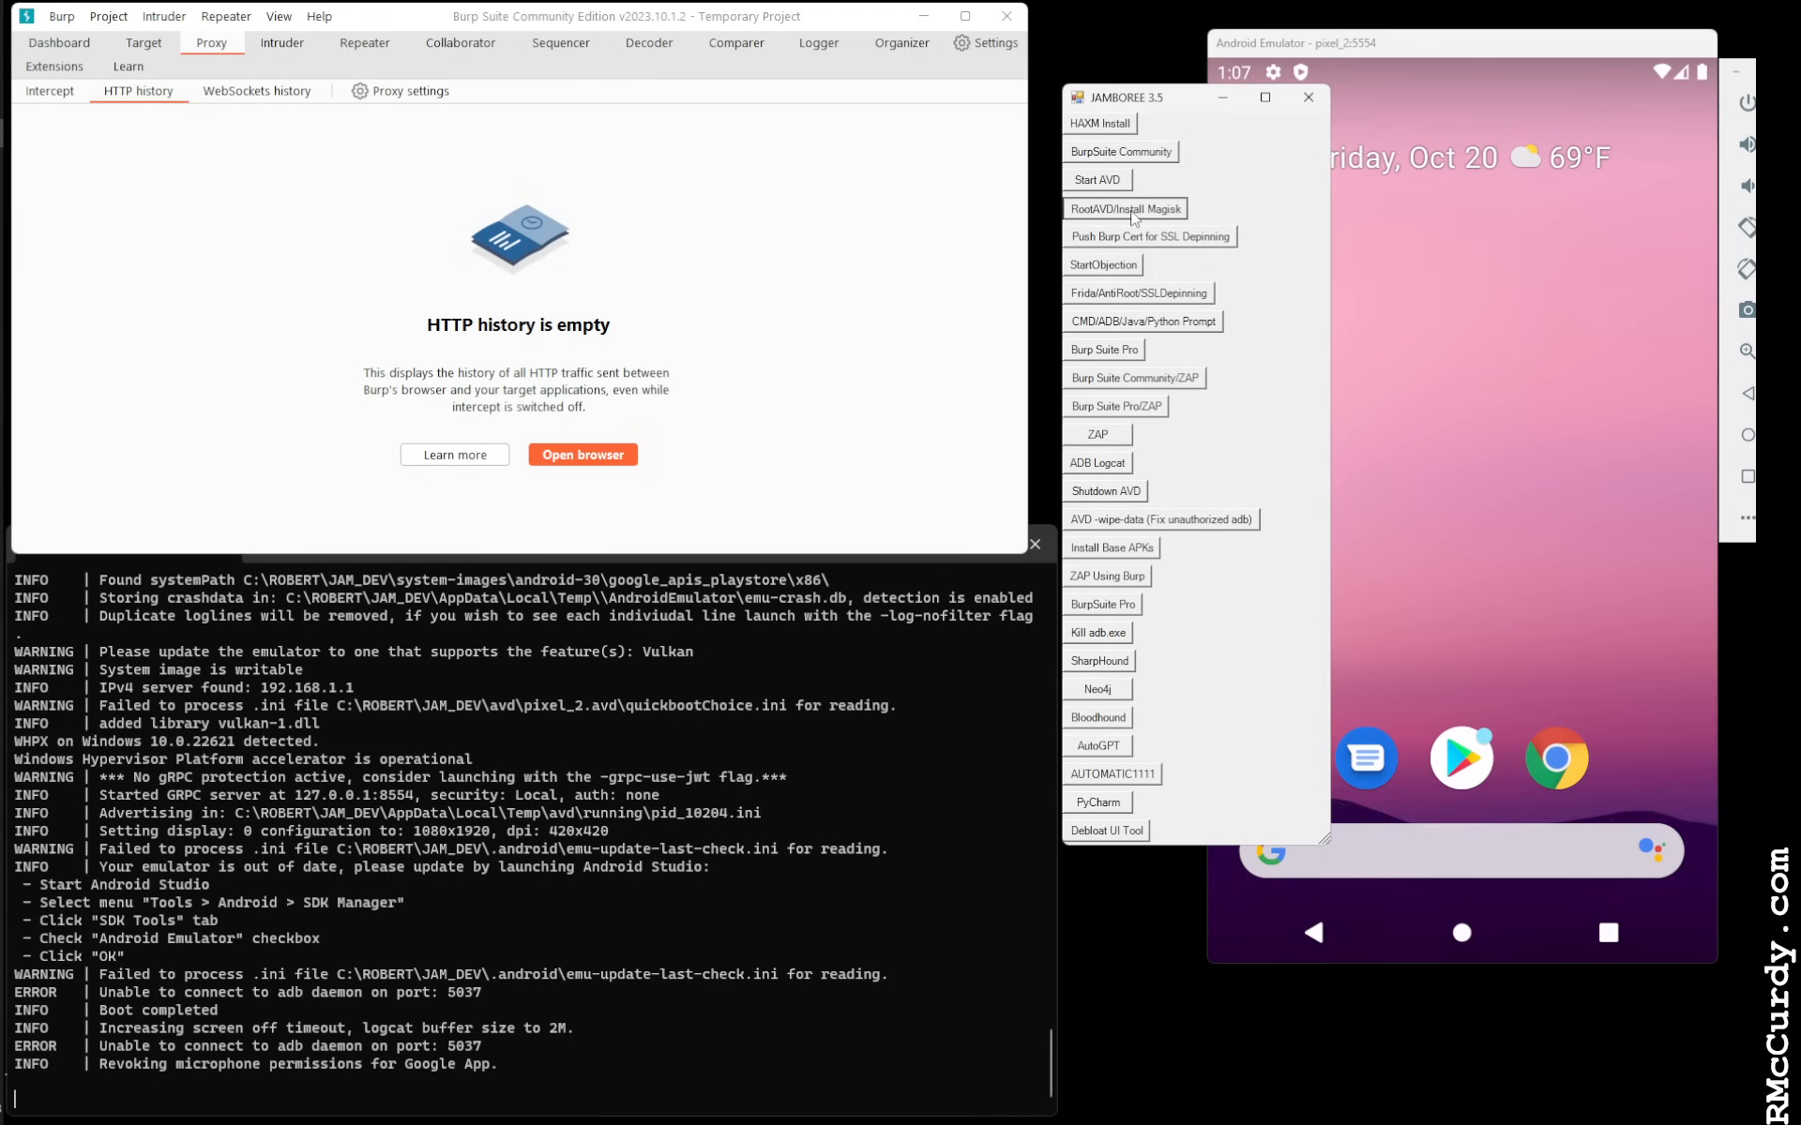
pyautogui.moveTo(772, 618)
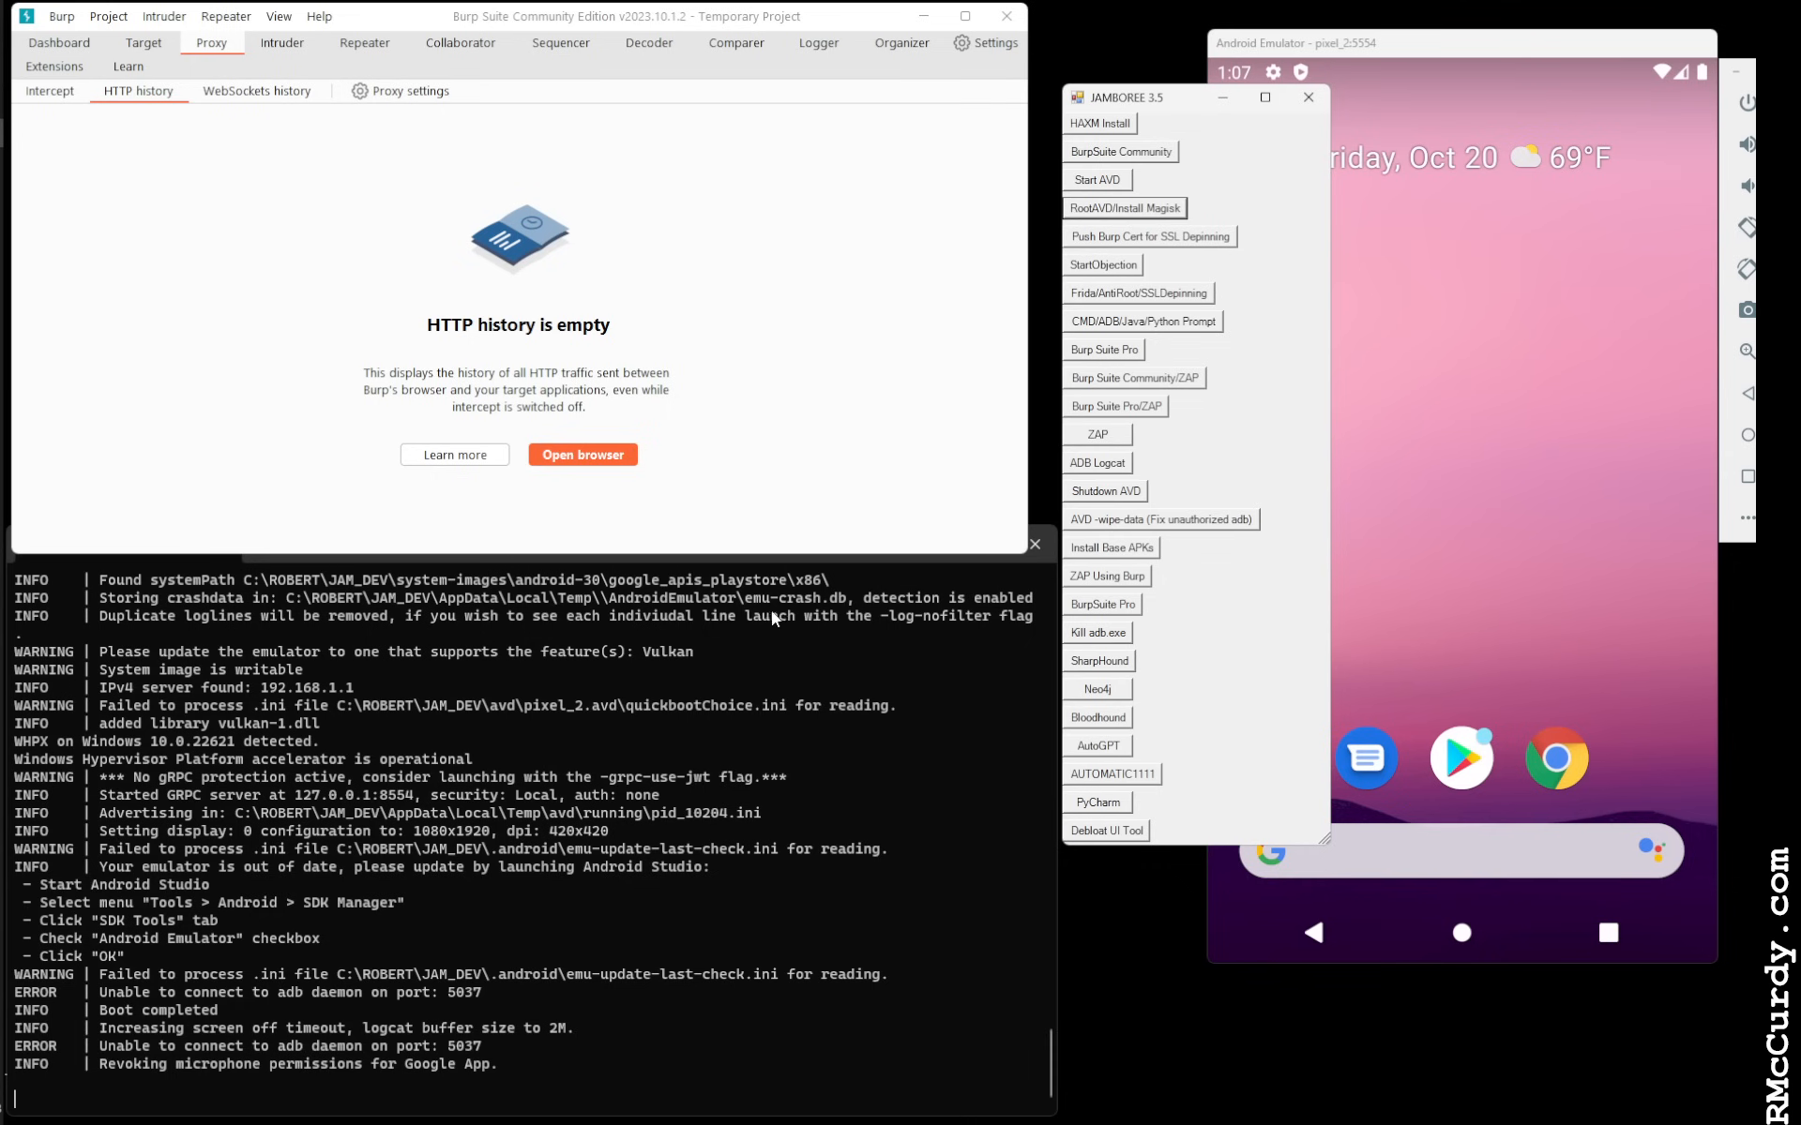
pyautogui.scroll(-3)
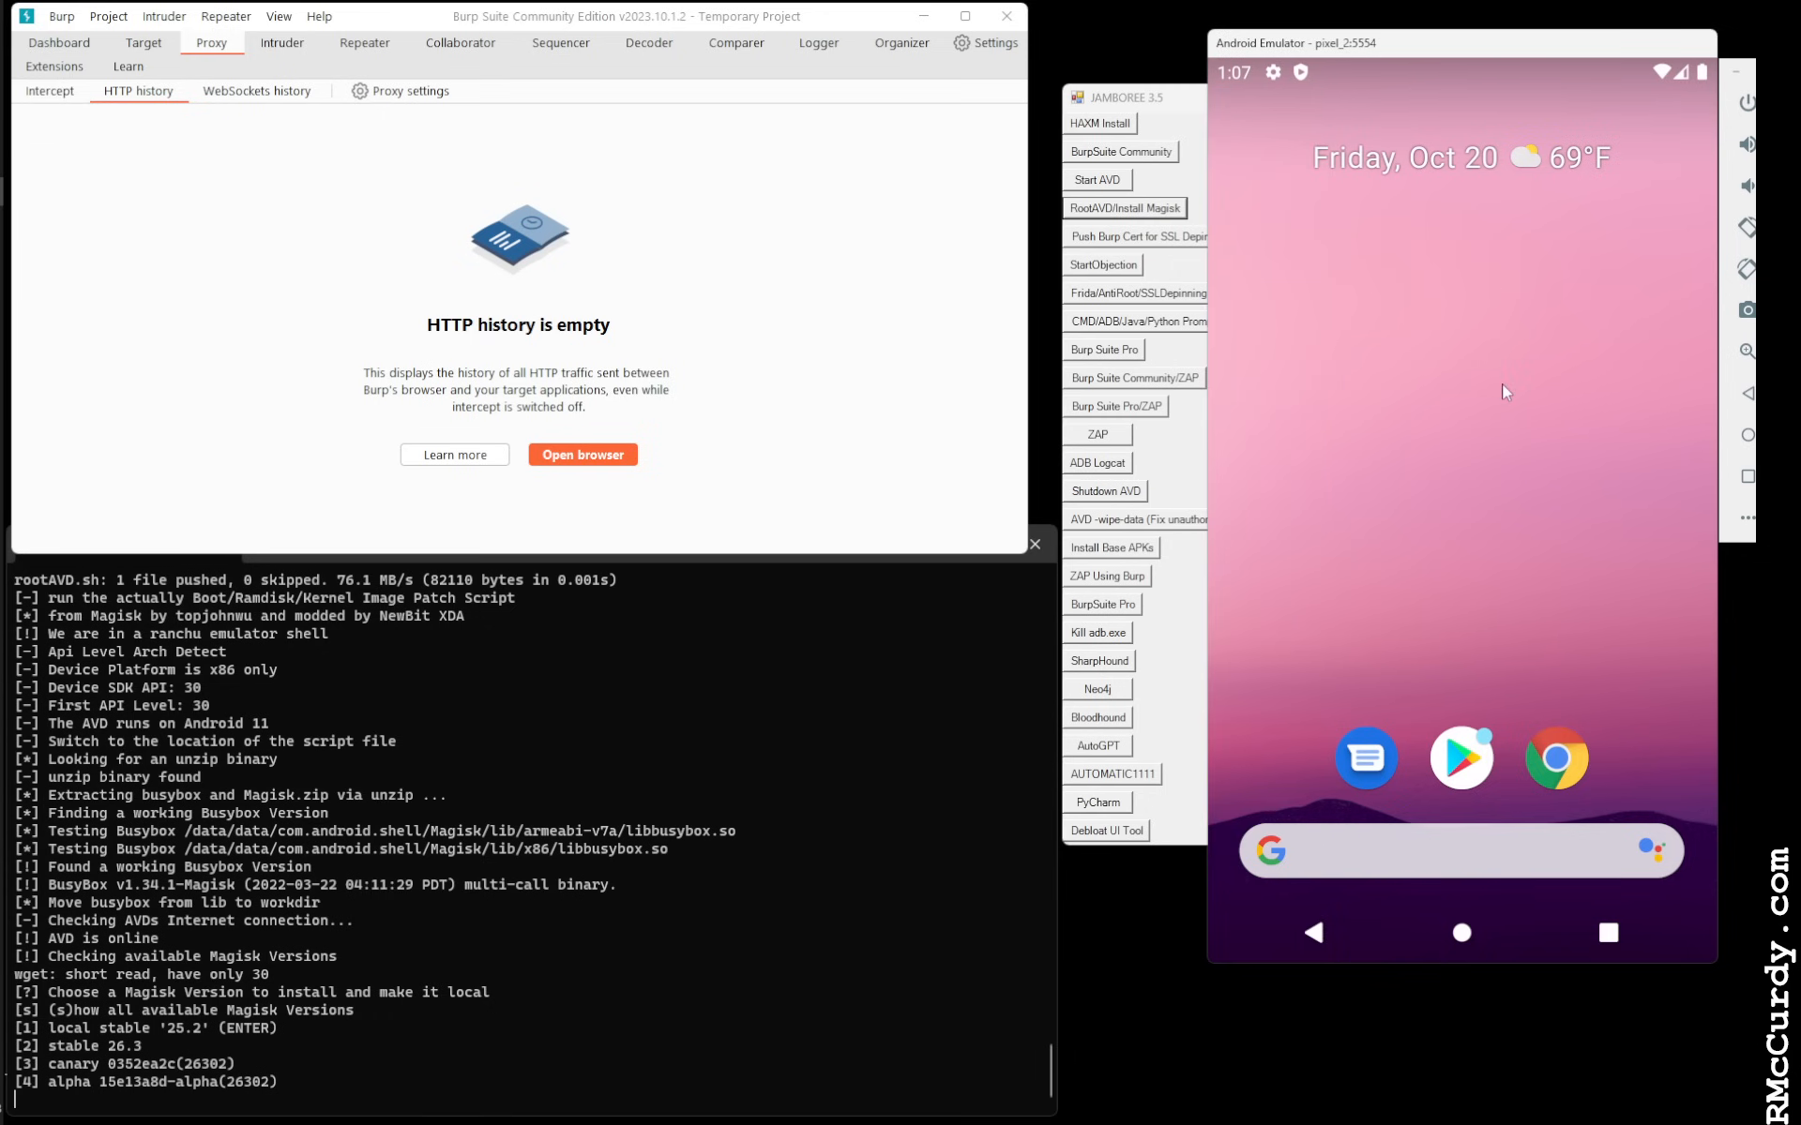
pyautogui.moveTo(1474, 354)
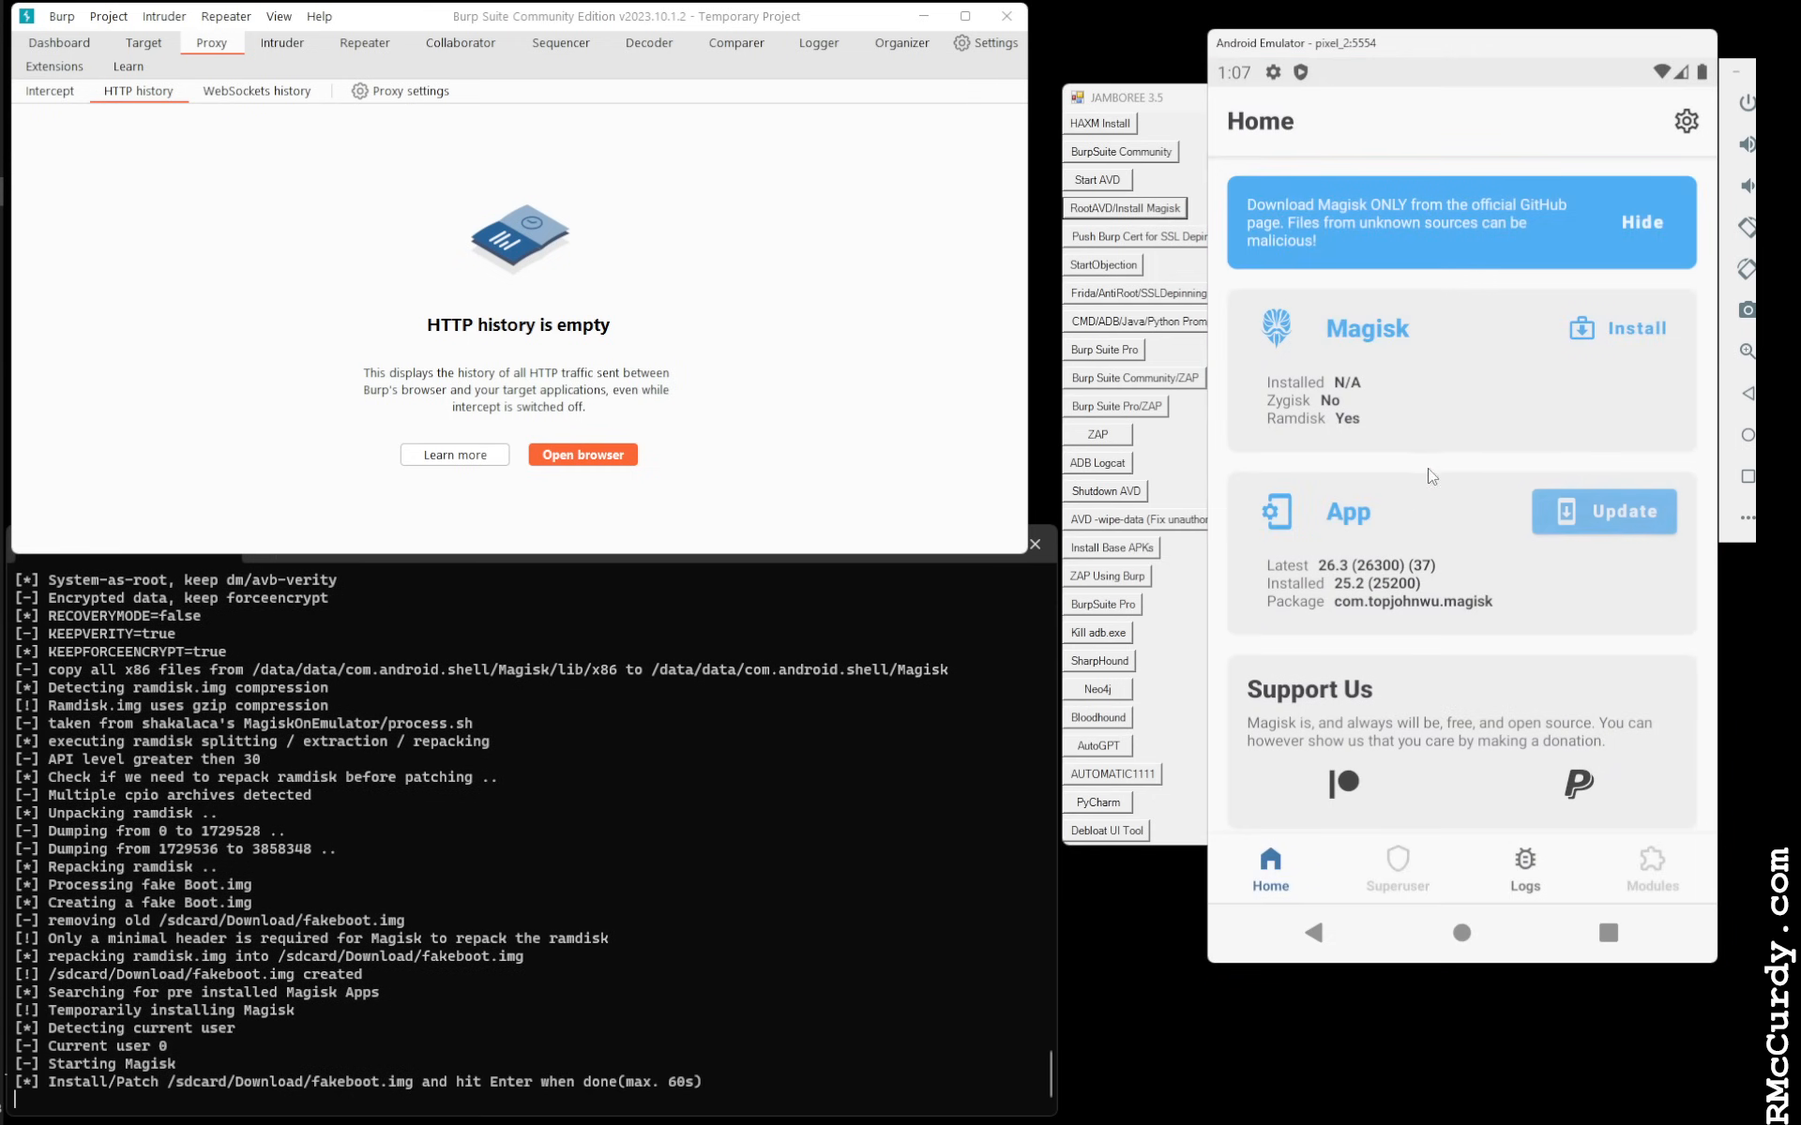
# Patch fakeboot.img from Downloads in Magisk's Install screen
pyautogui.click(1632, 329)
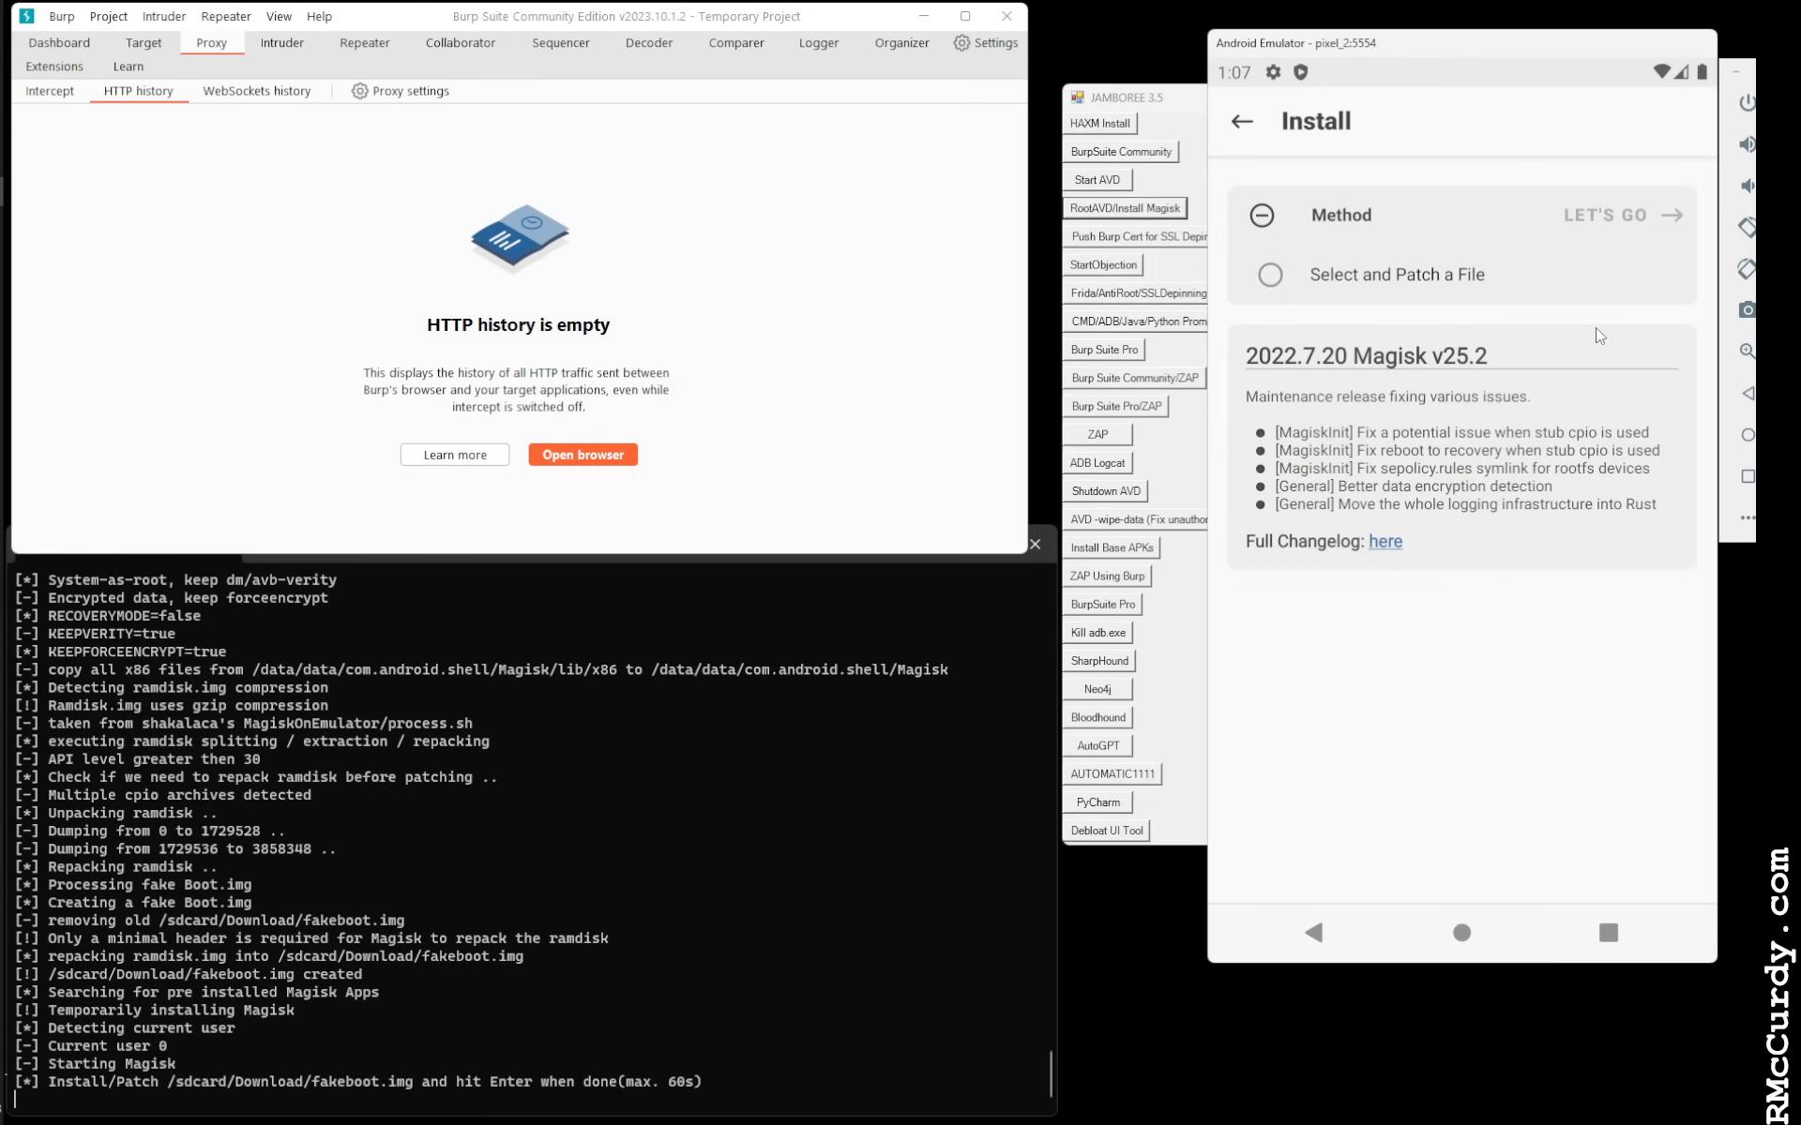
pyautogui.click(1396, 275)
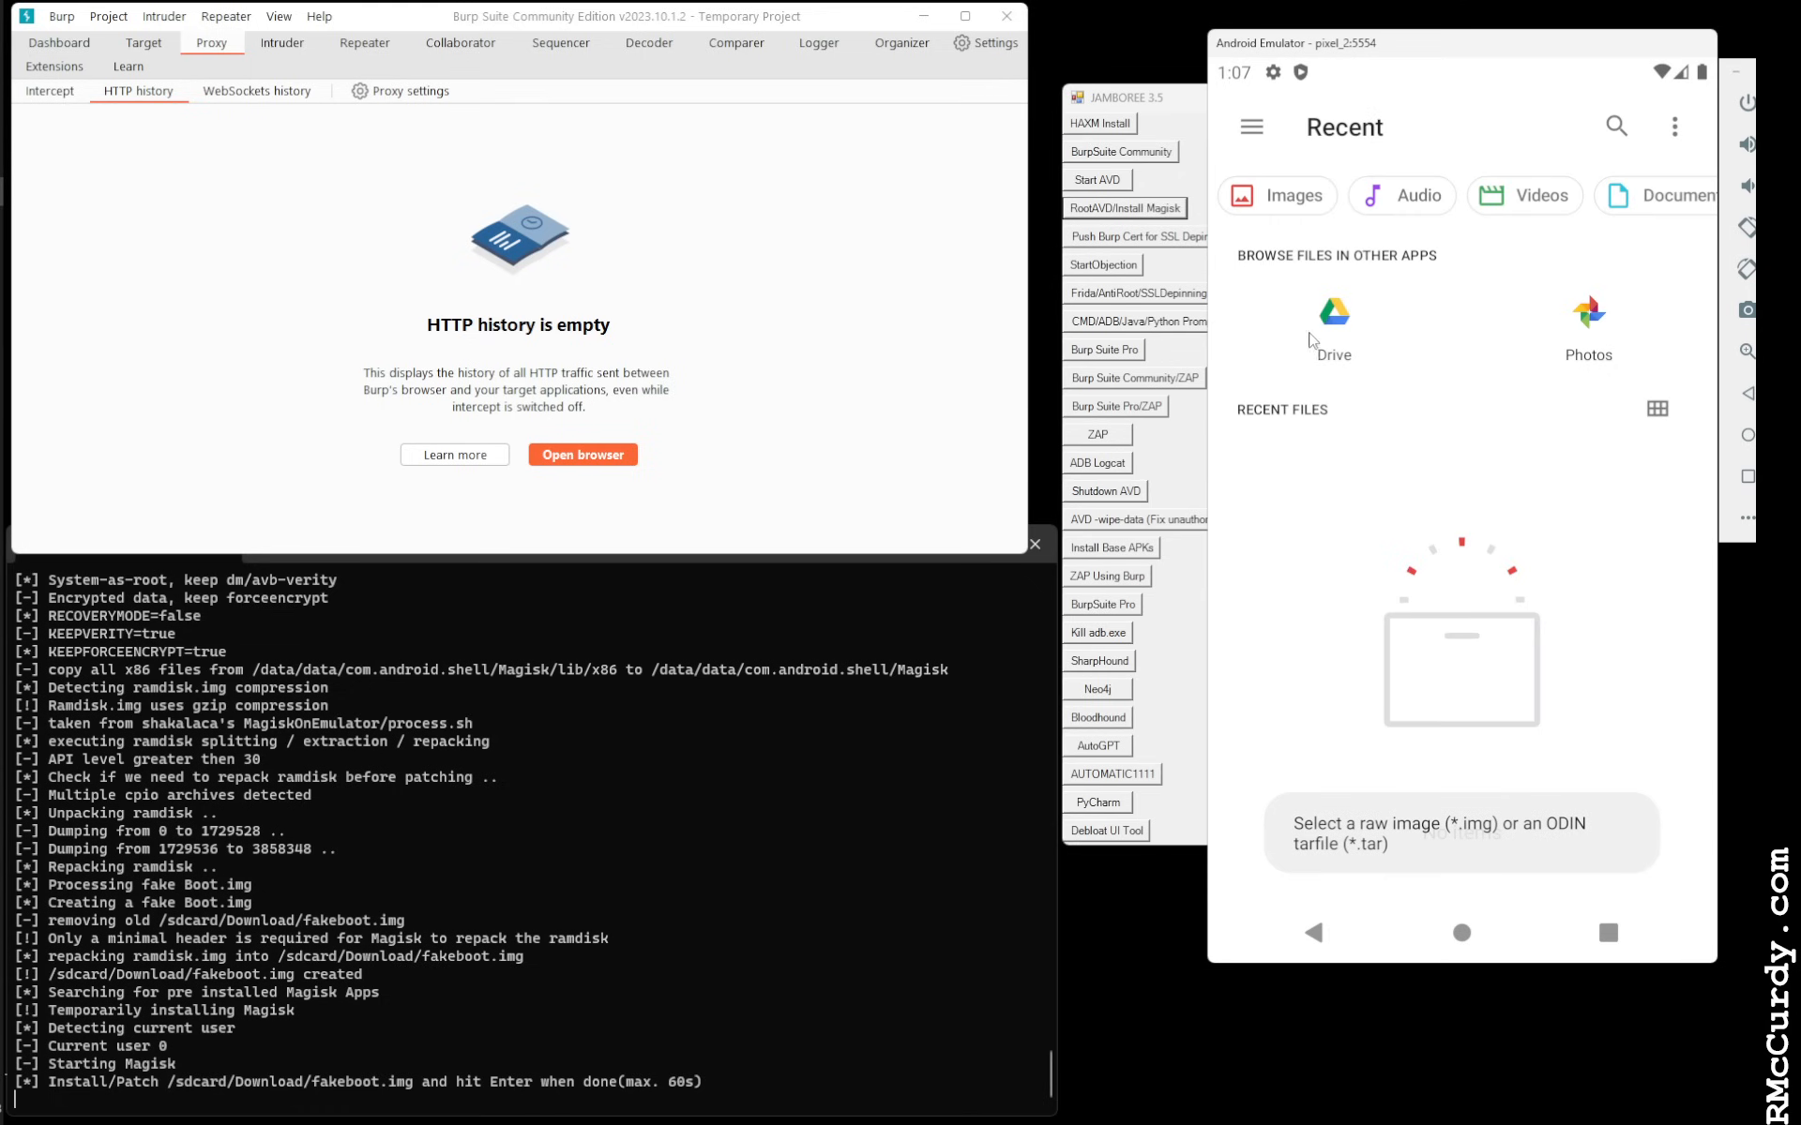
pyautogui.click(1249, 127)
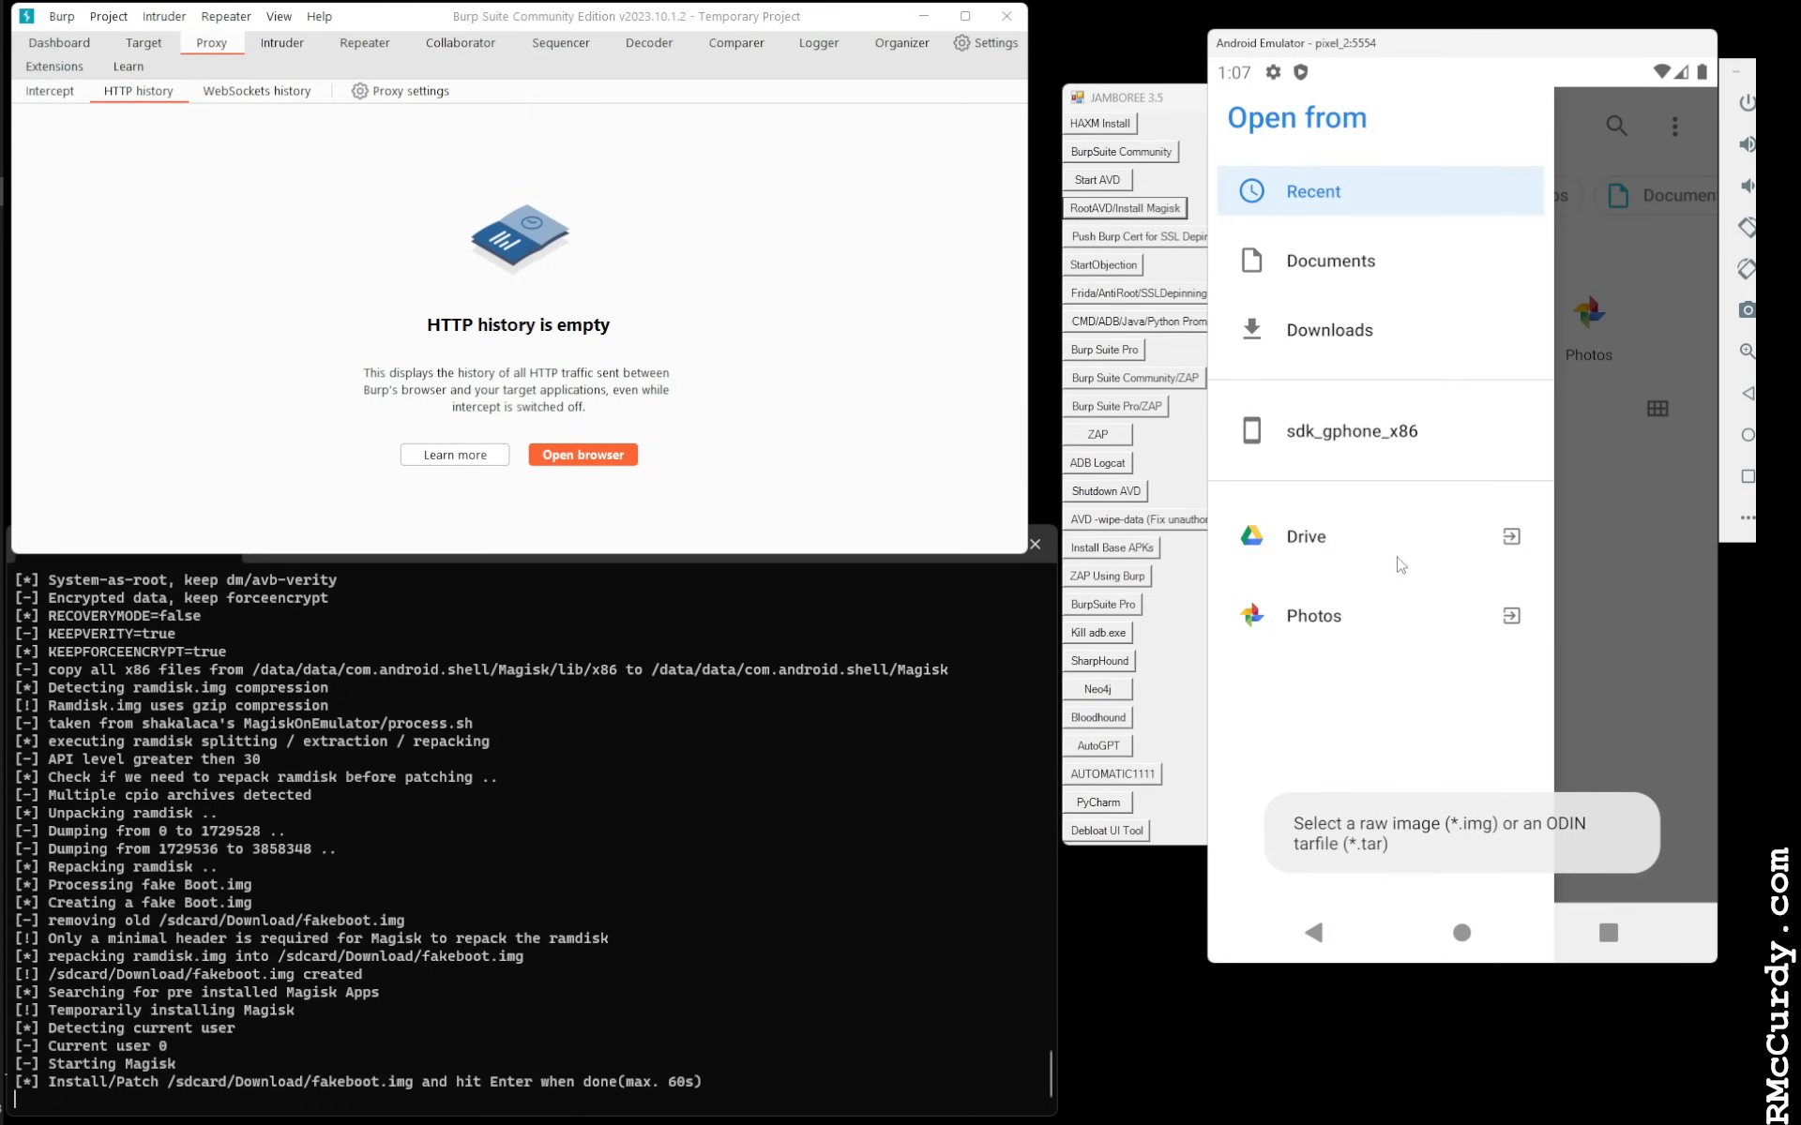
pyautogui.click(1329, 329)
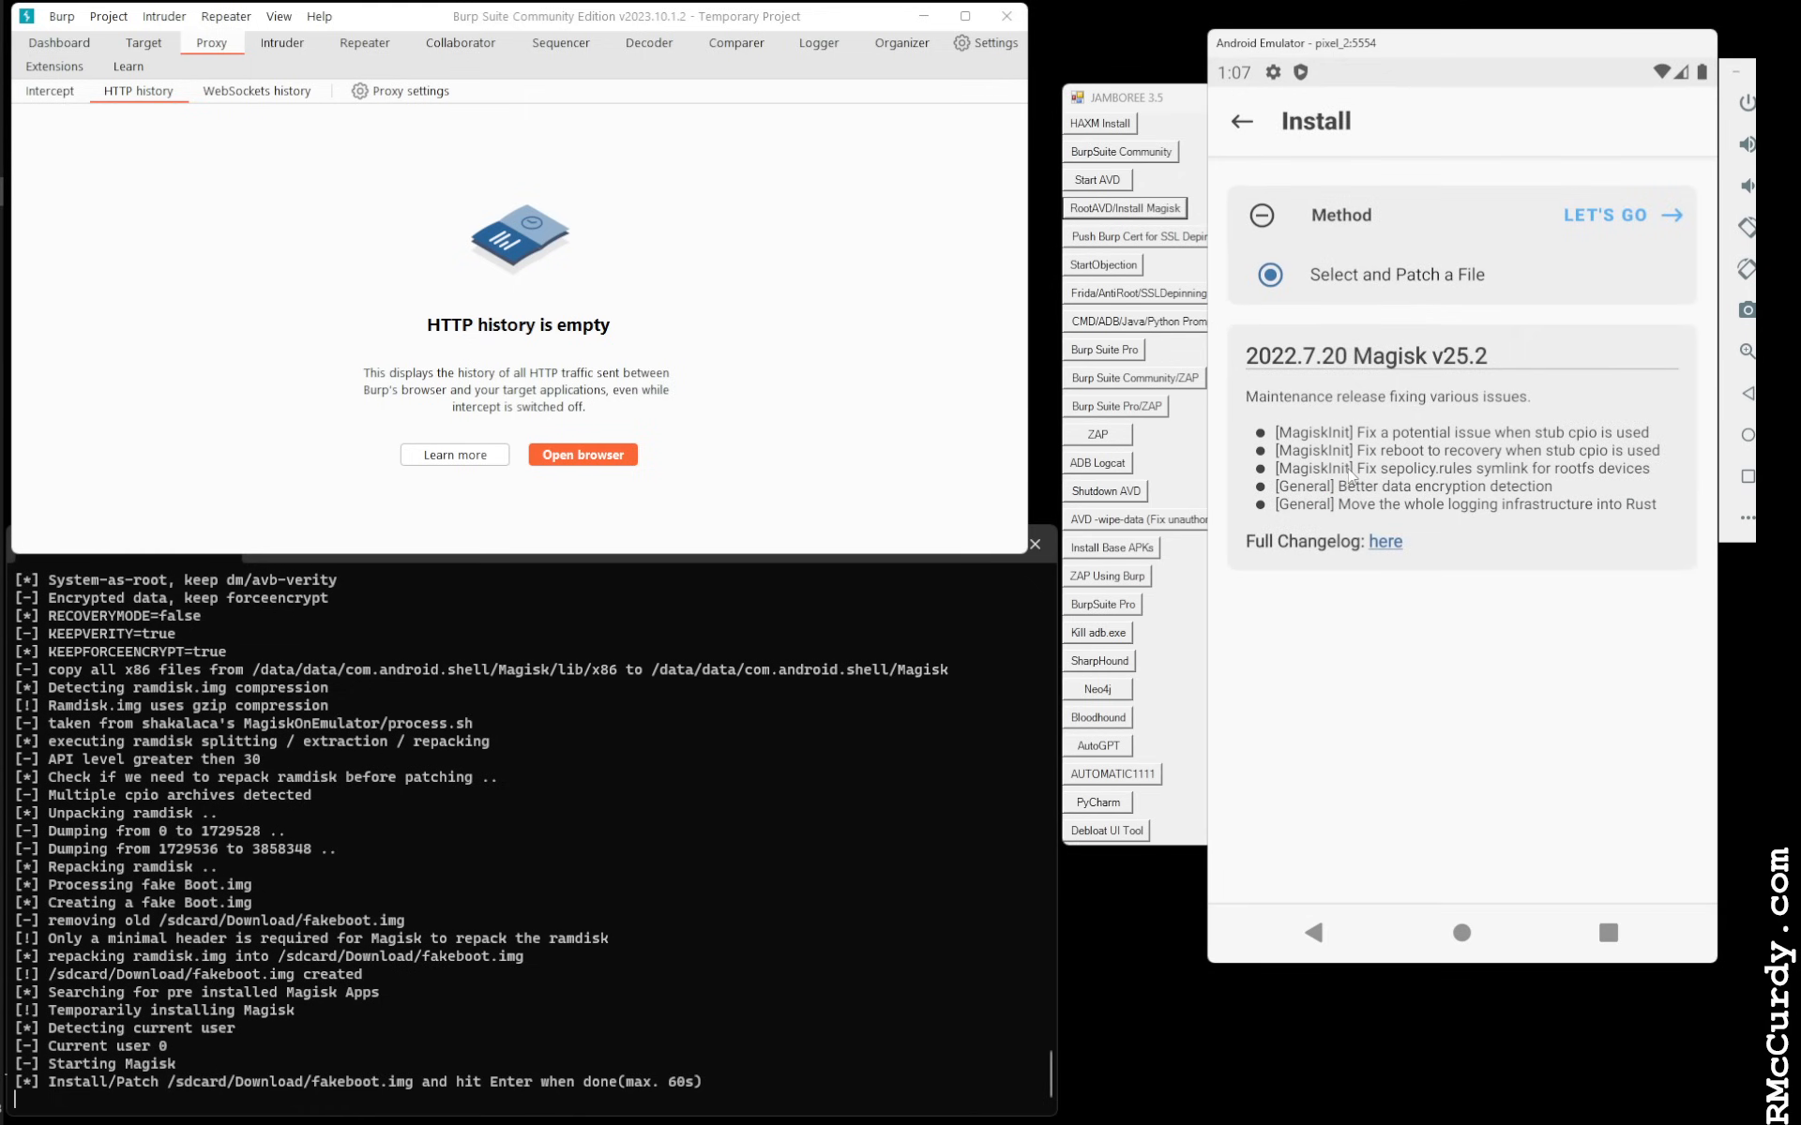
pyautogui.click(1606, 215)
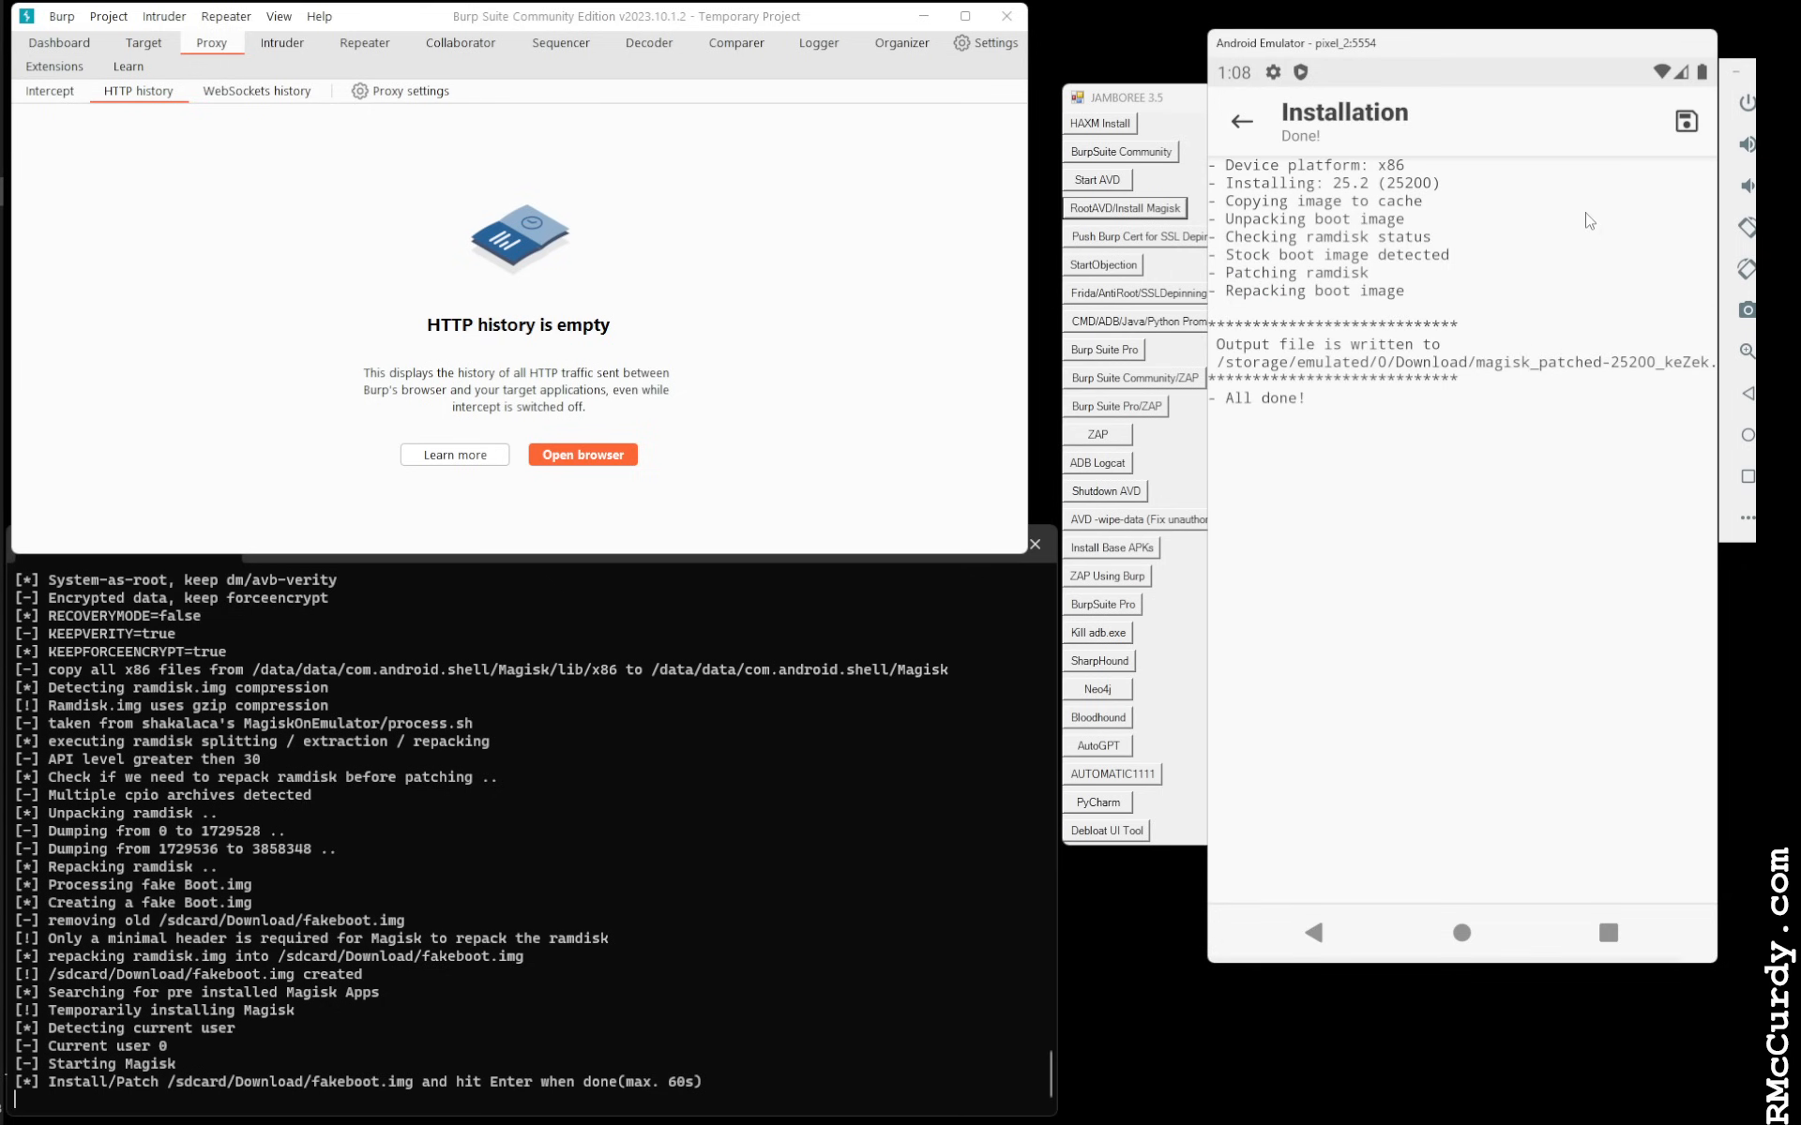
pyautogui.moveTo(508, 561)
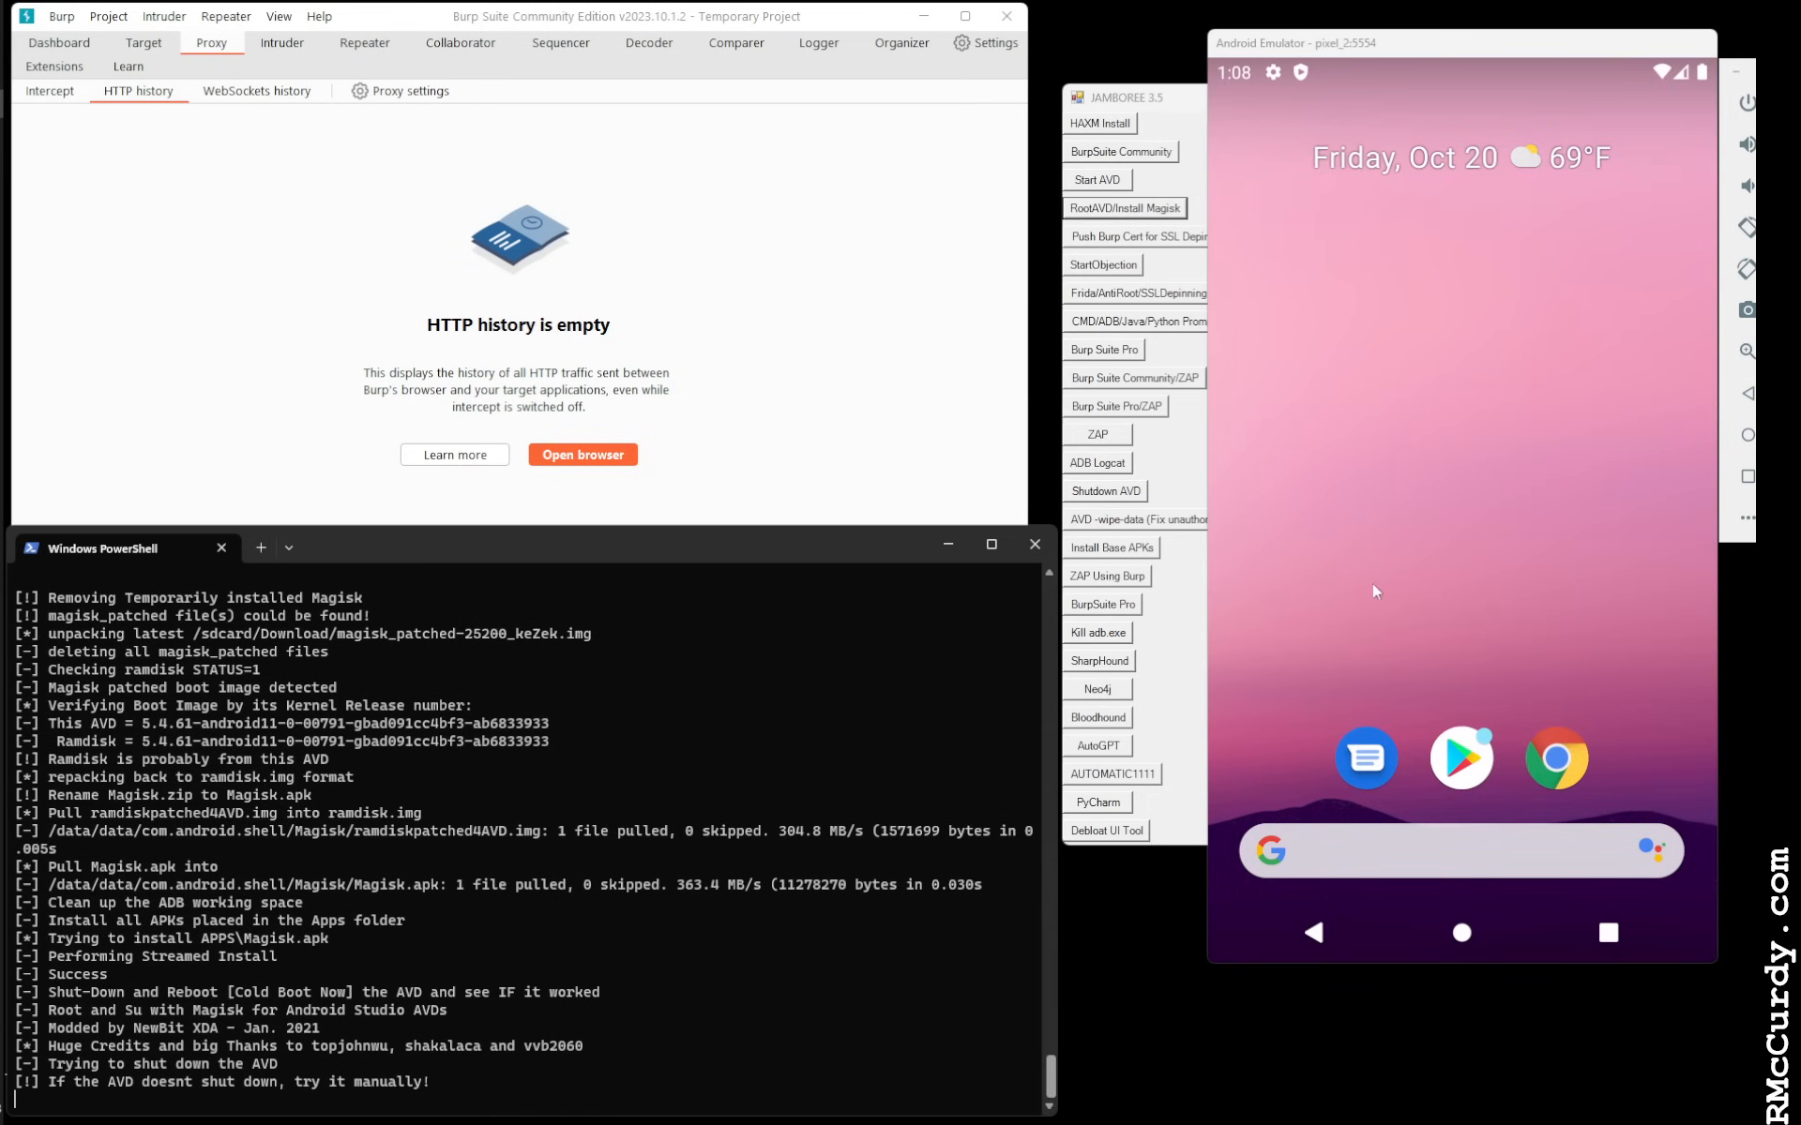
pyautogui.moveTo(1360, 483)
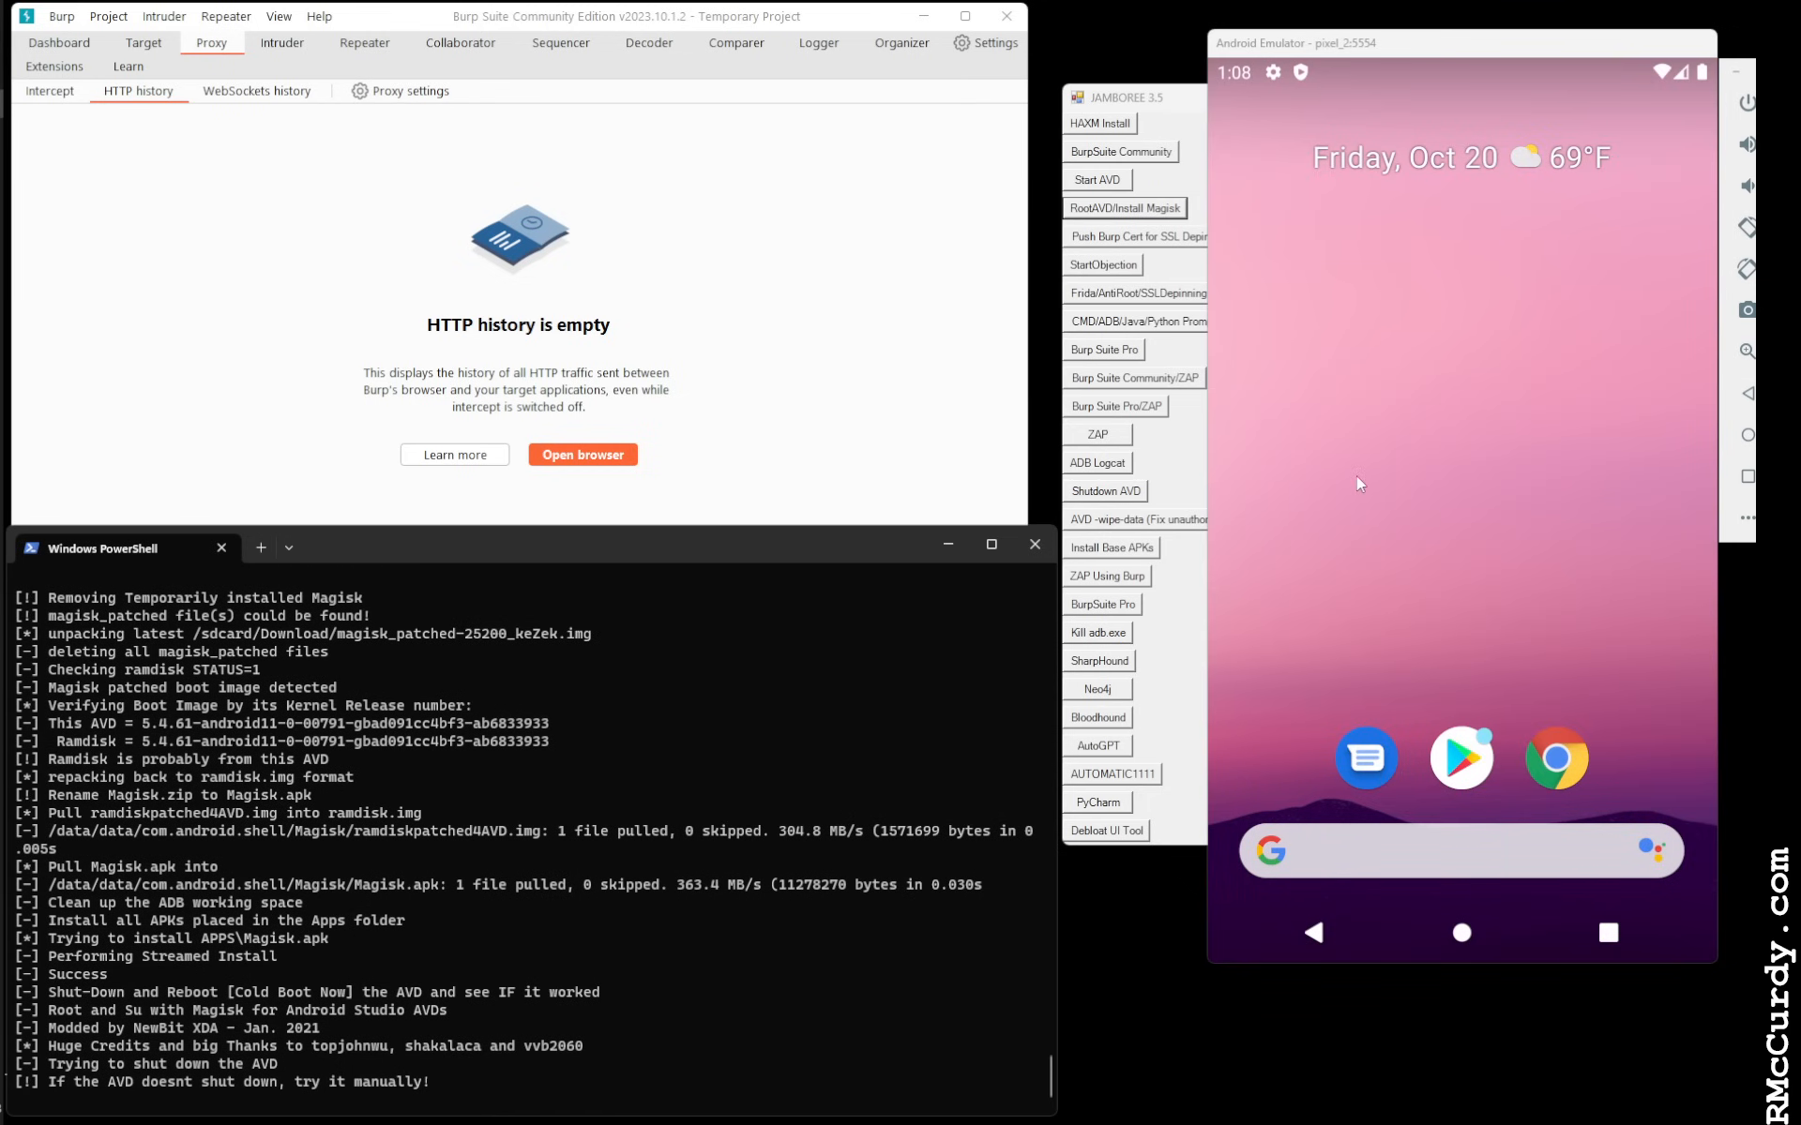
pyautogui.moveTo(1364, 473)
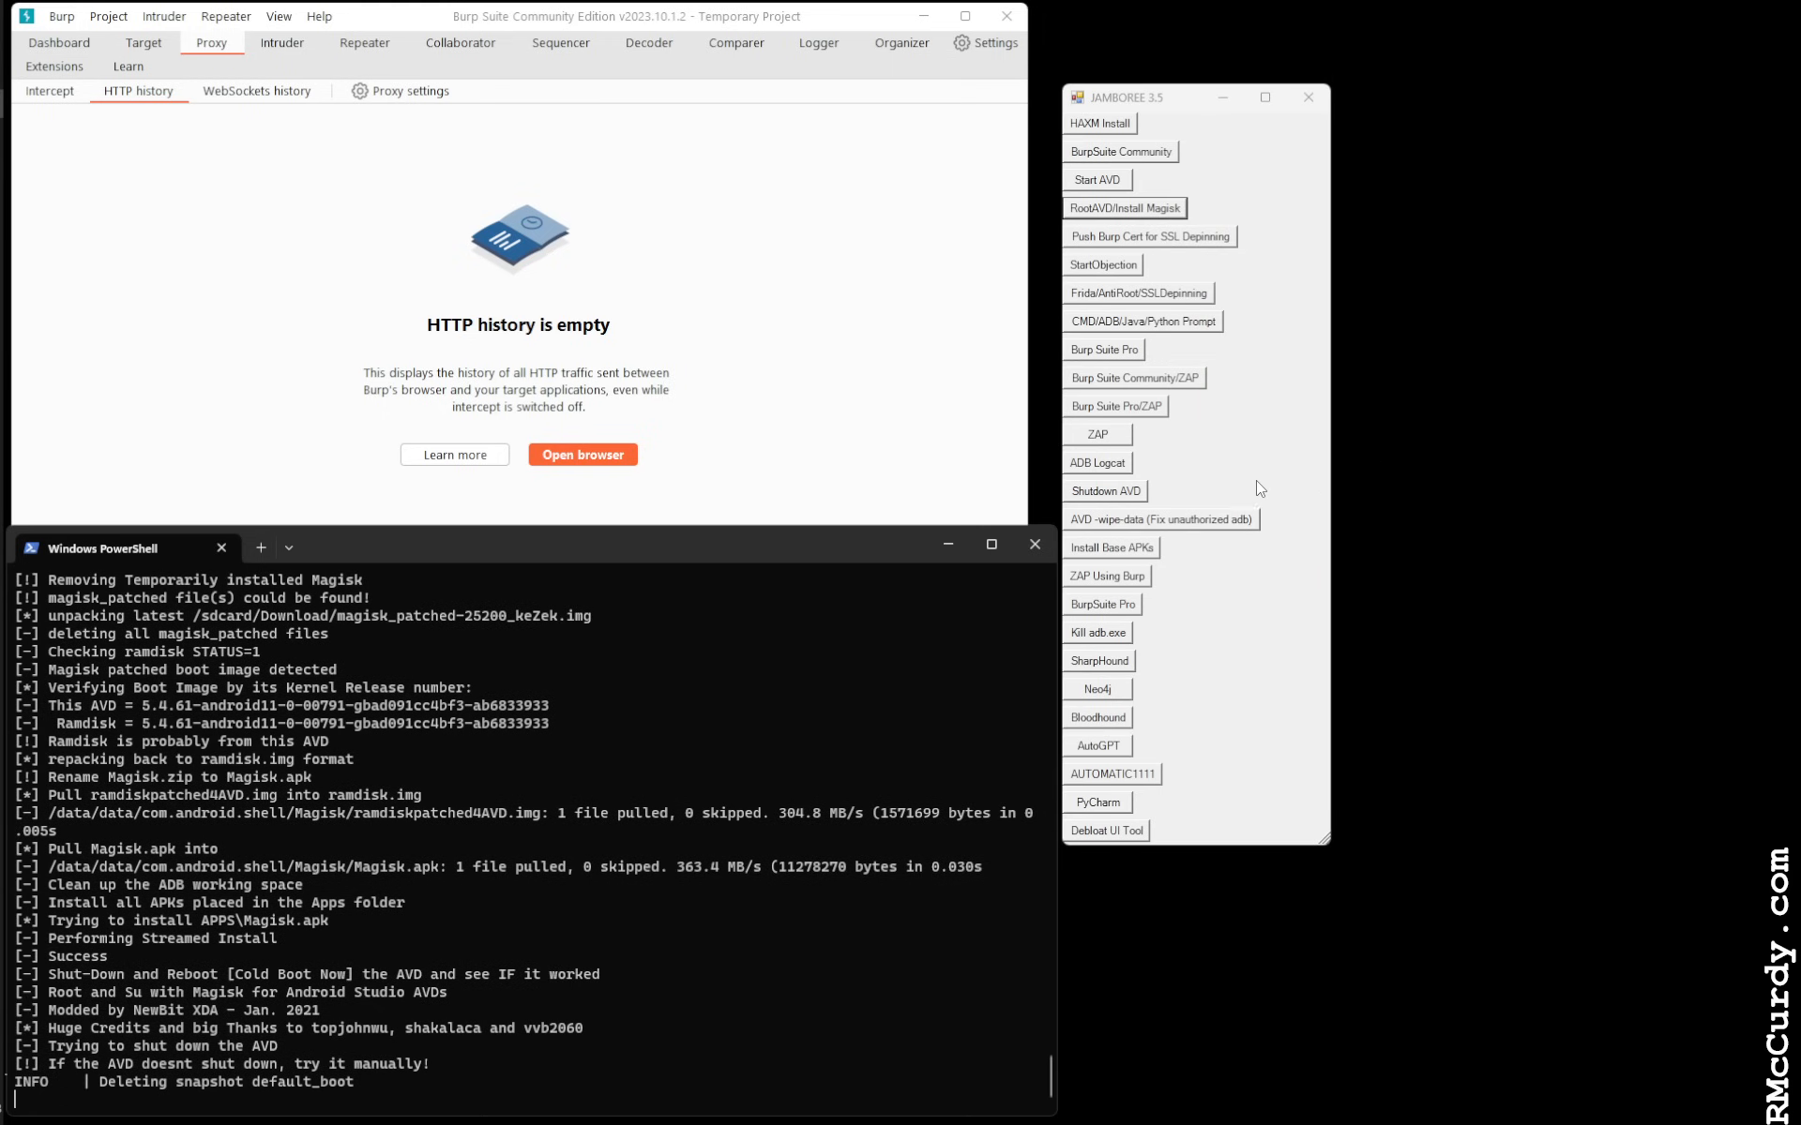
pyautogui.moveTo(1288, 470)
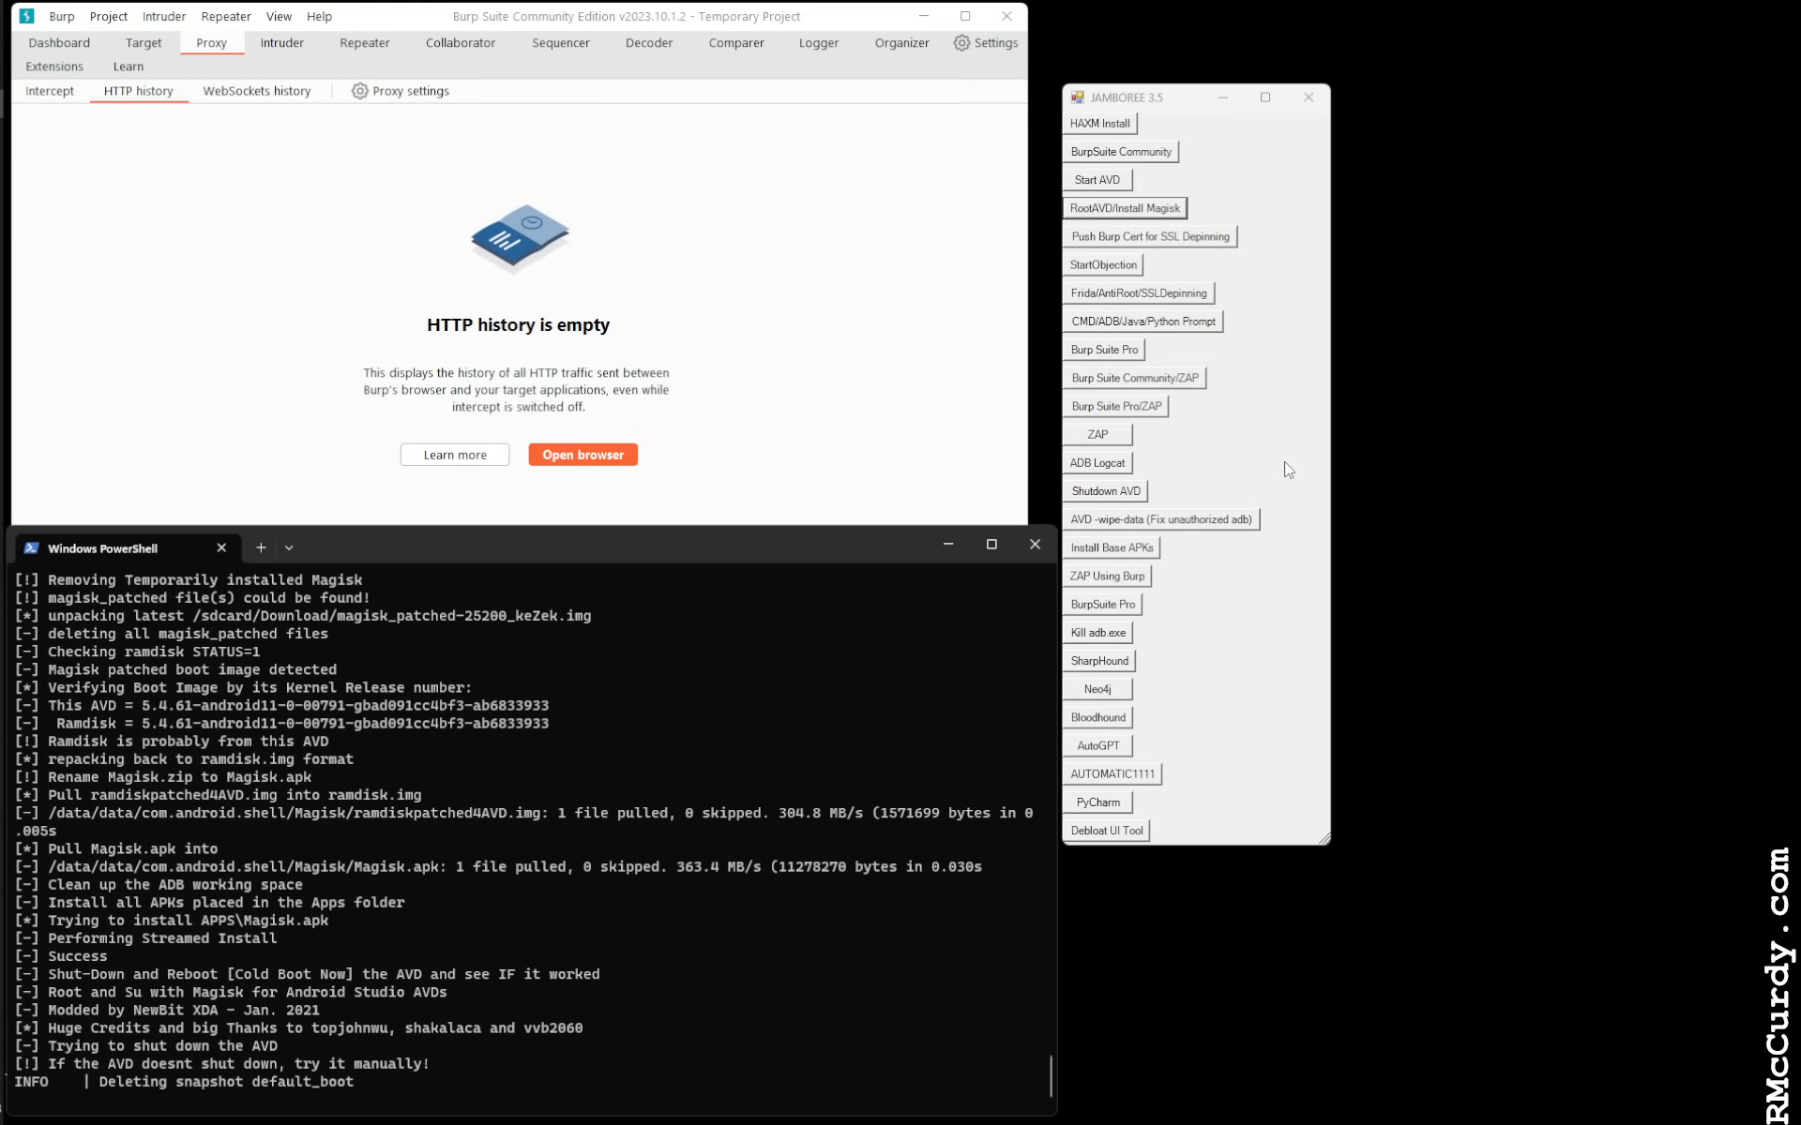
pyautogui.moveTo(1202, 194)
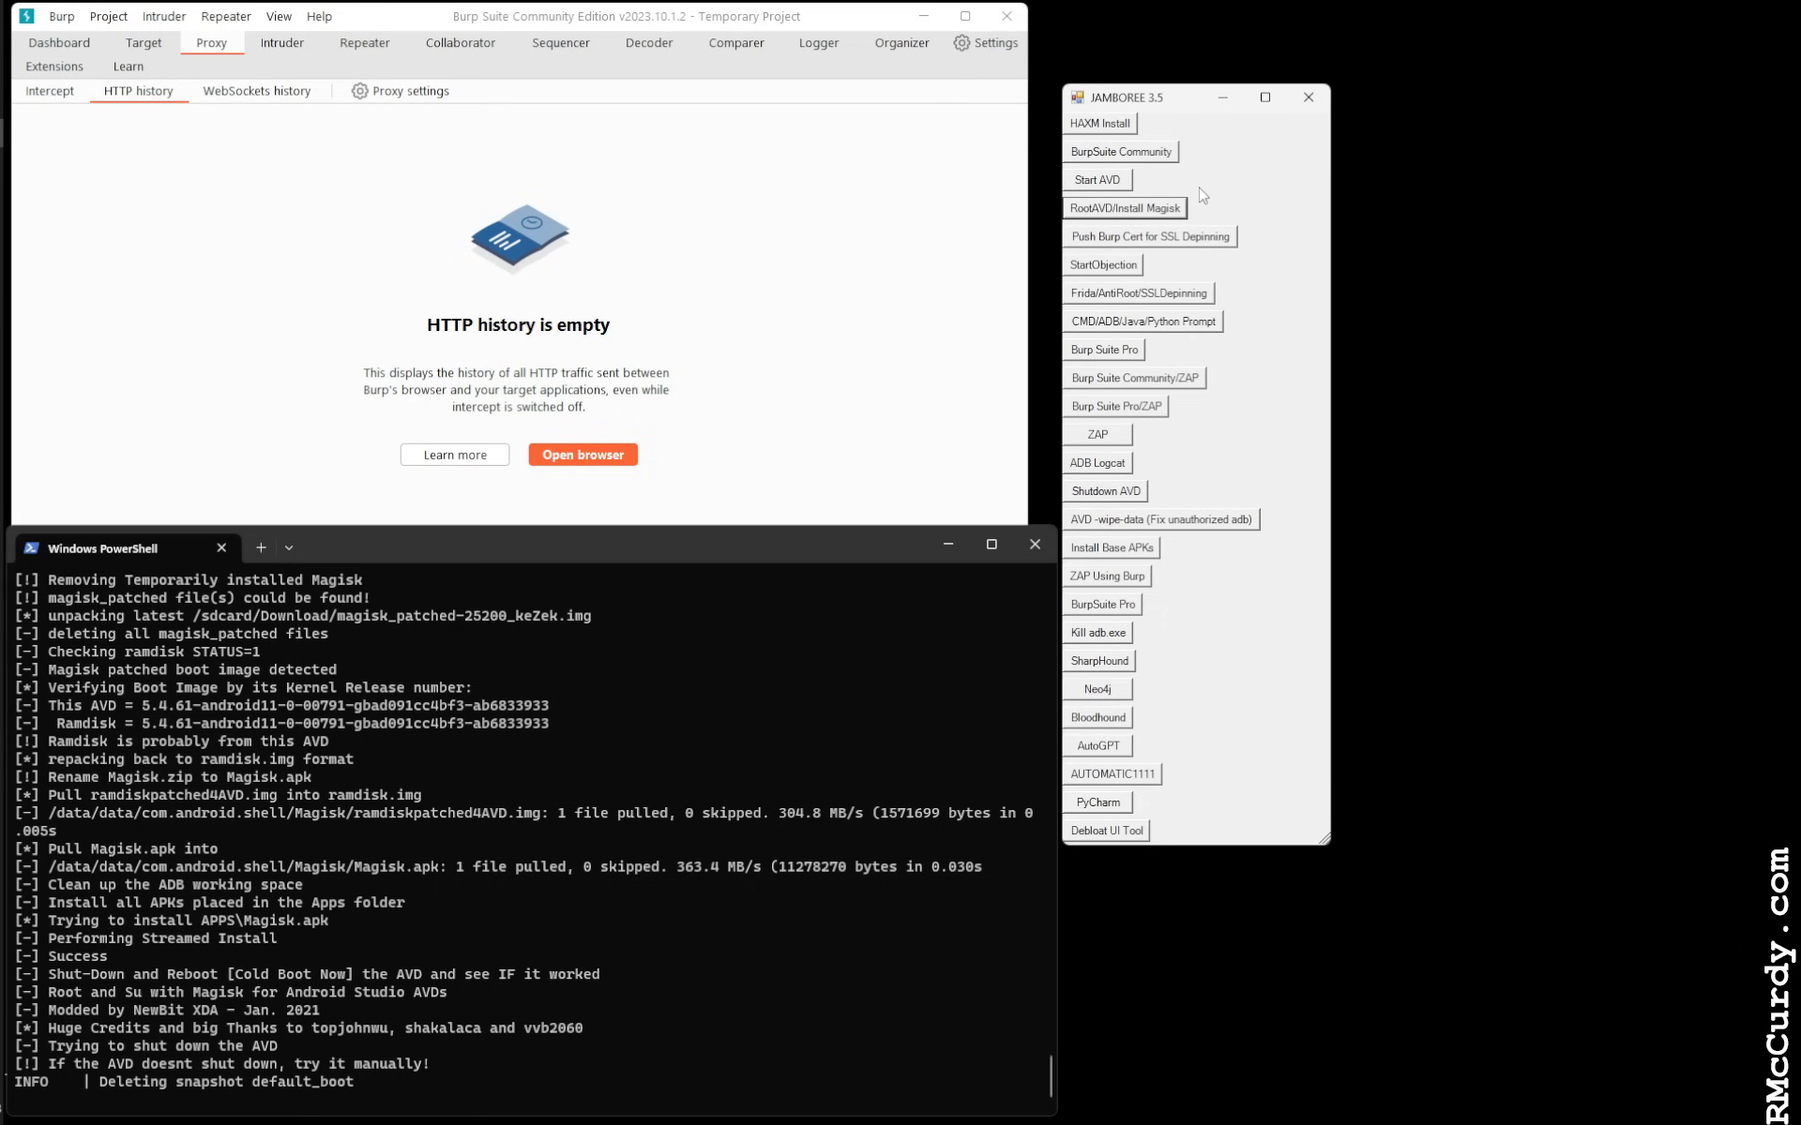
pyautogui.moveTo(1103, 185)
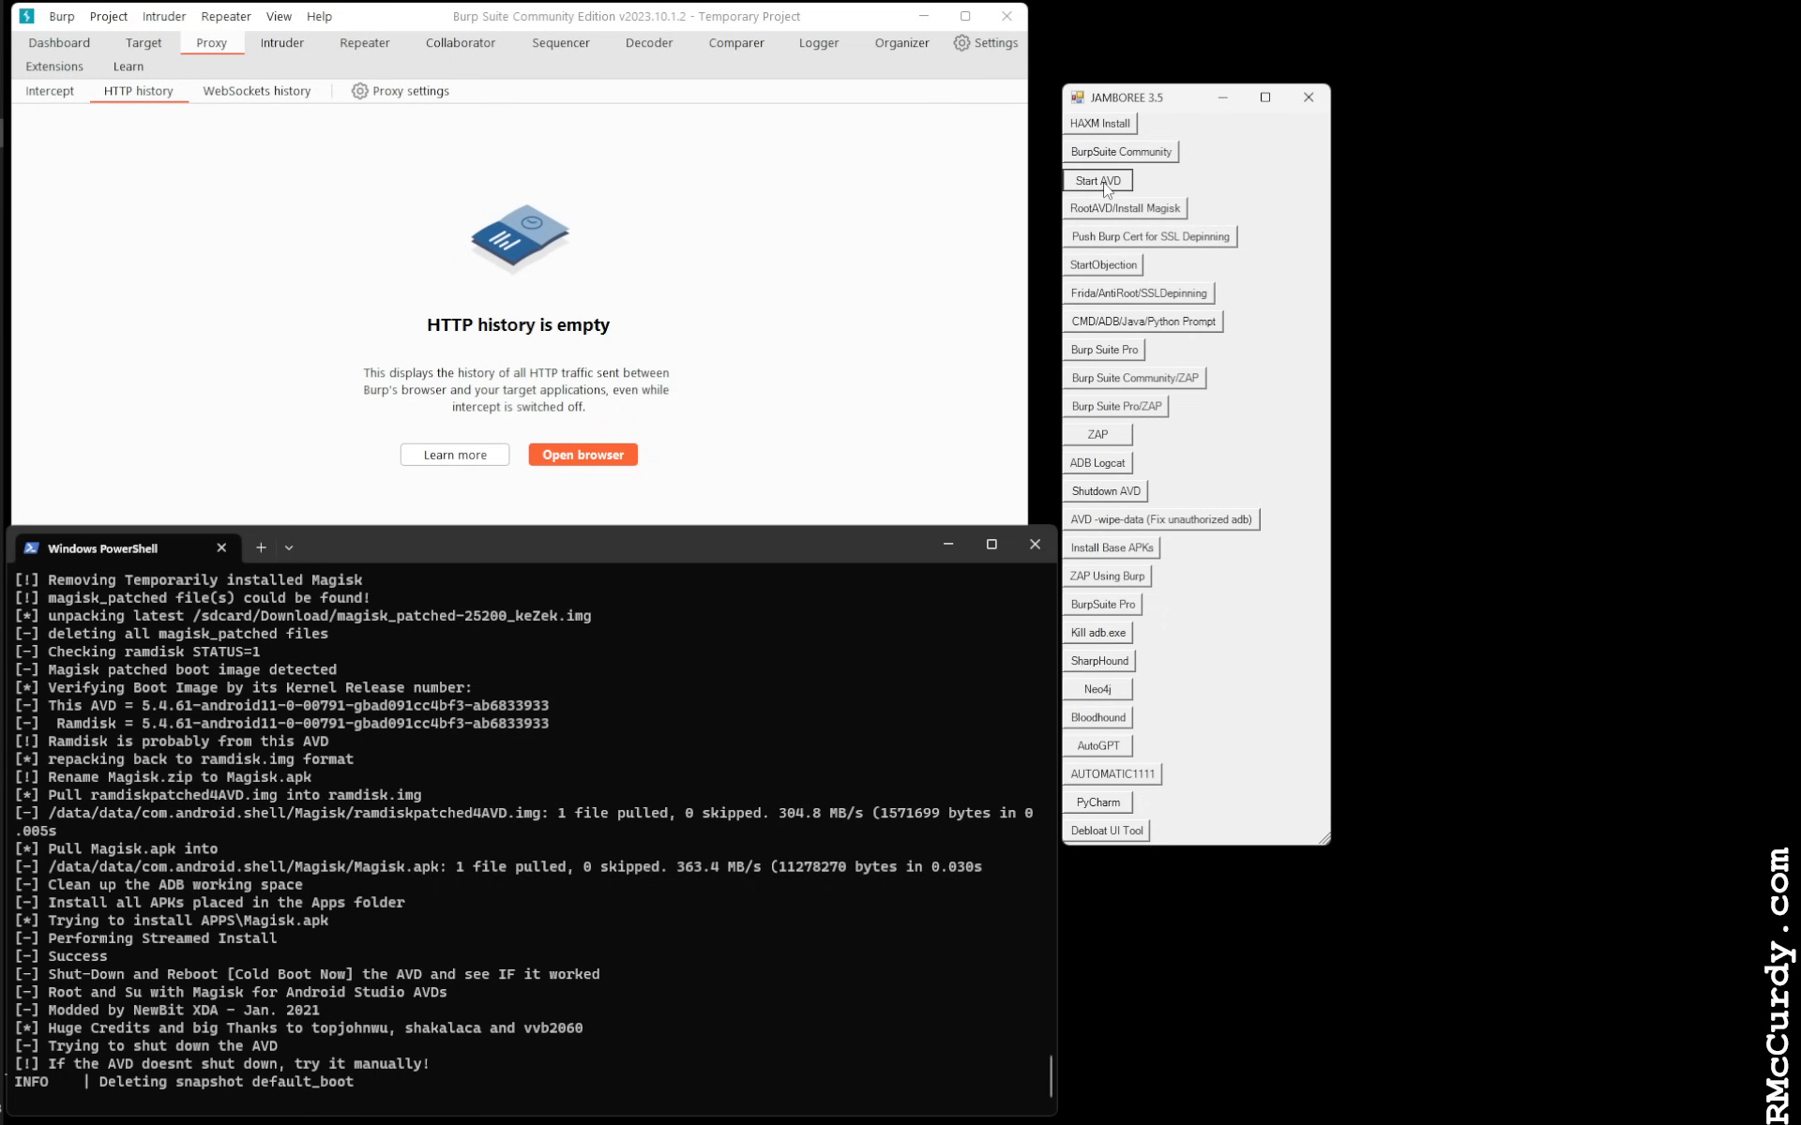
# Relaunch the pixel_2 emulator with JAMBOREE's Start AVD button
pyautogui.click(1097, 180)
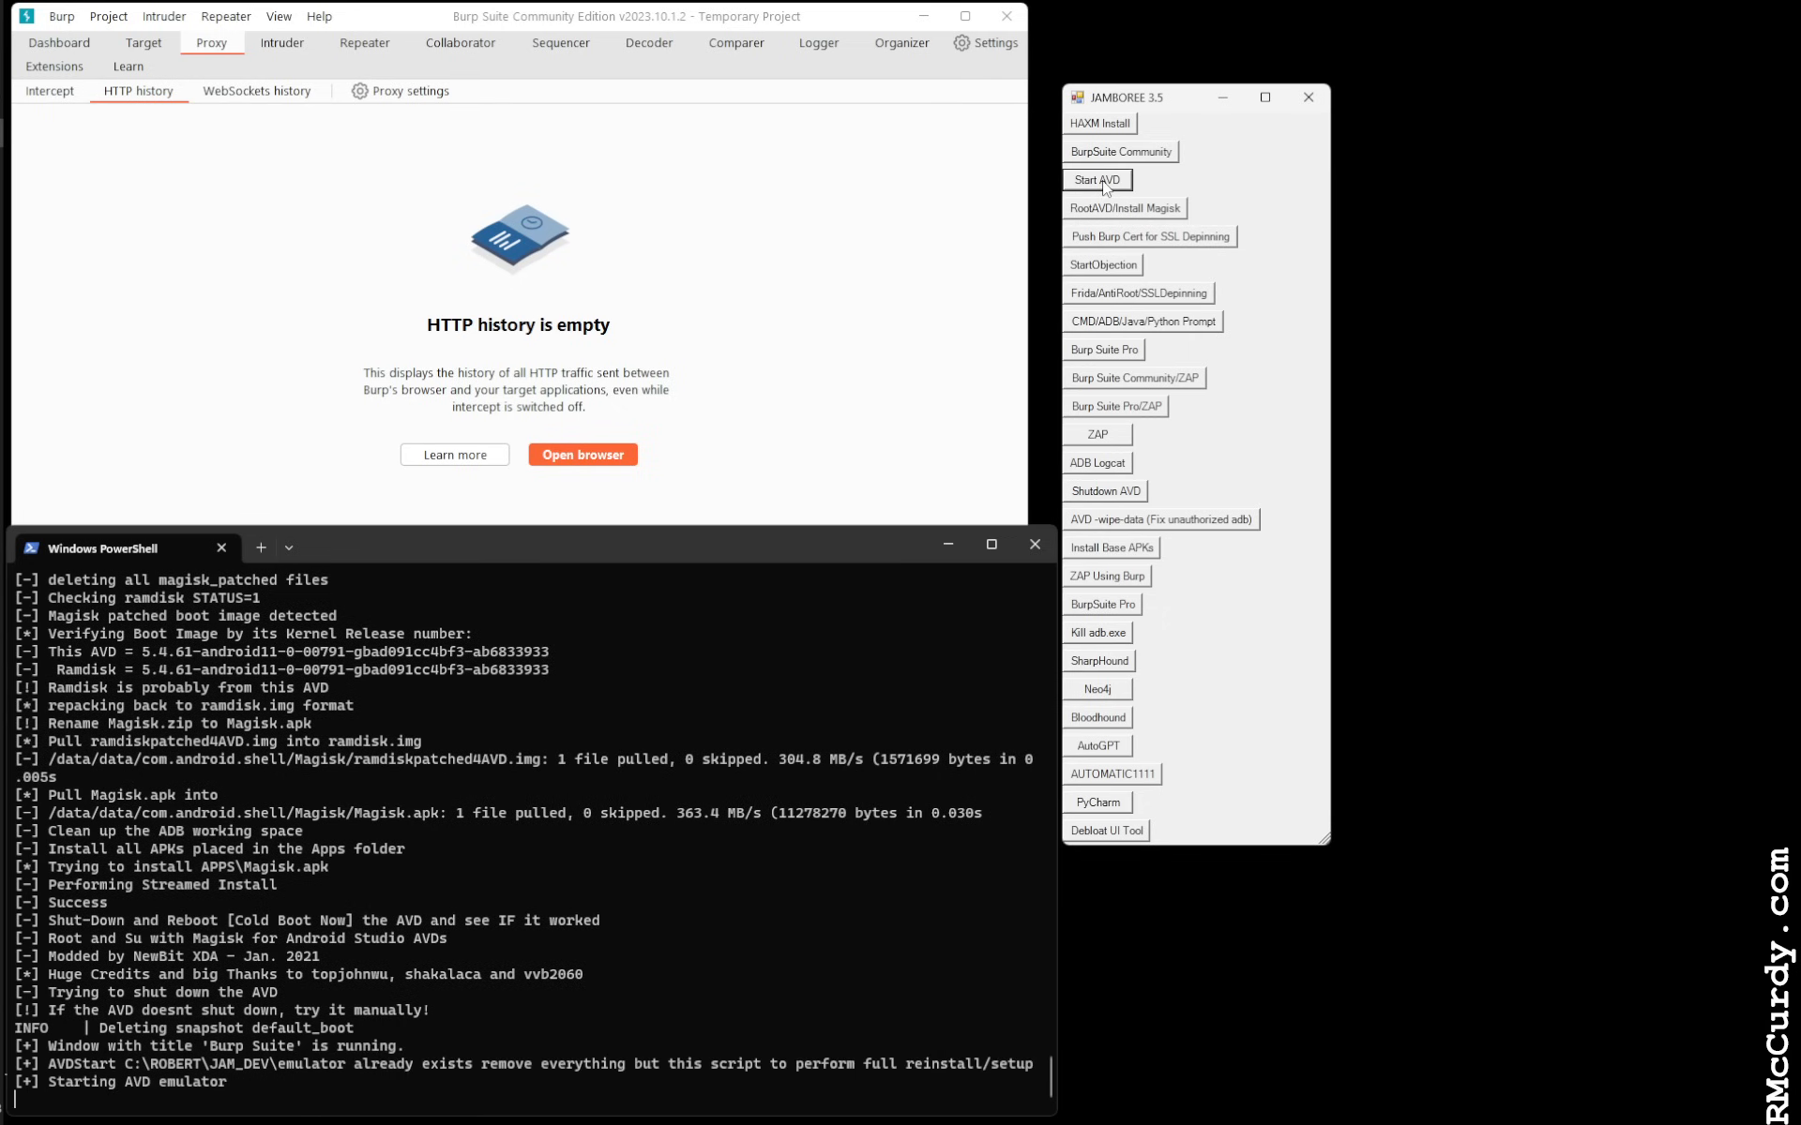
pyautogui.click(1094, 179)
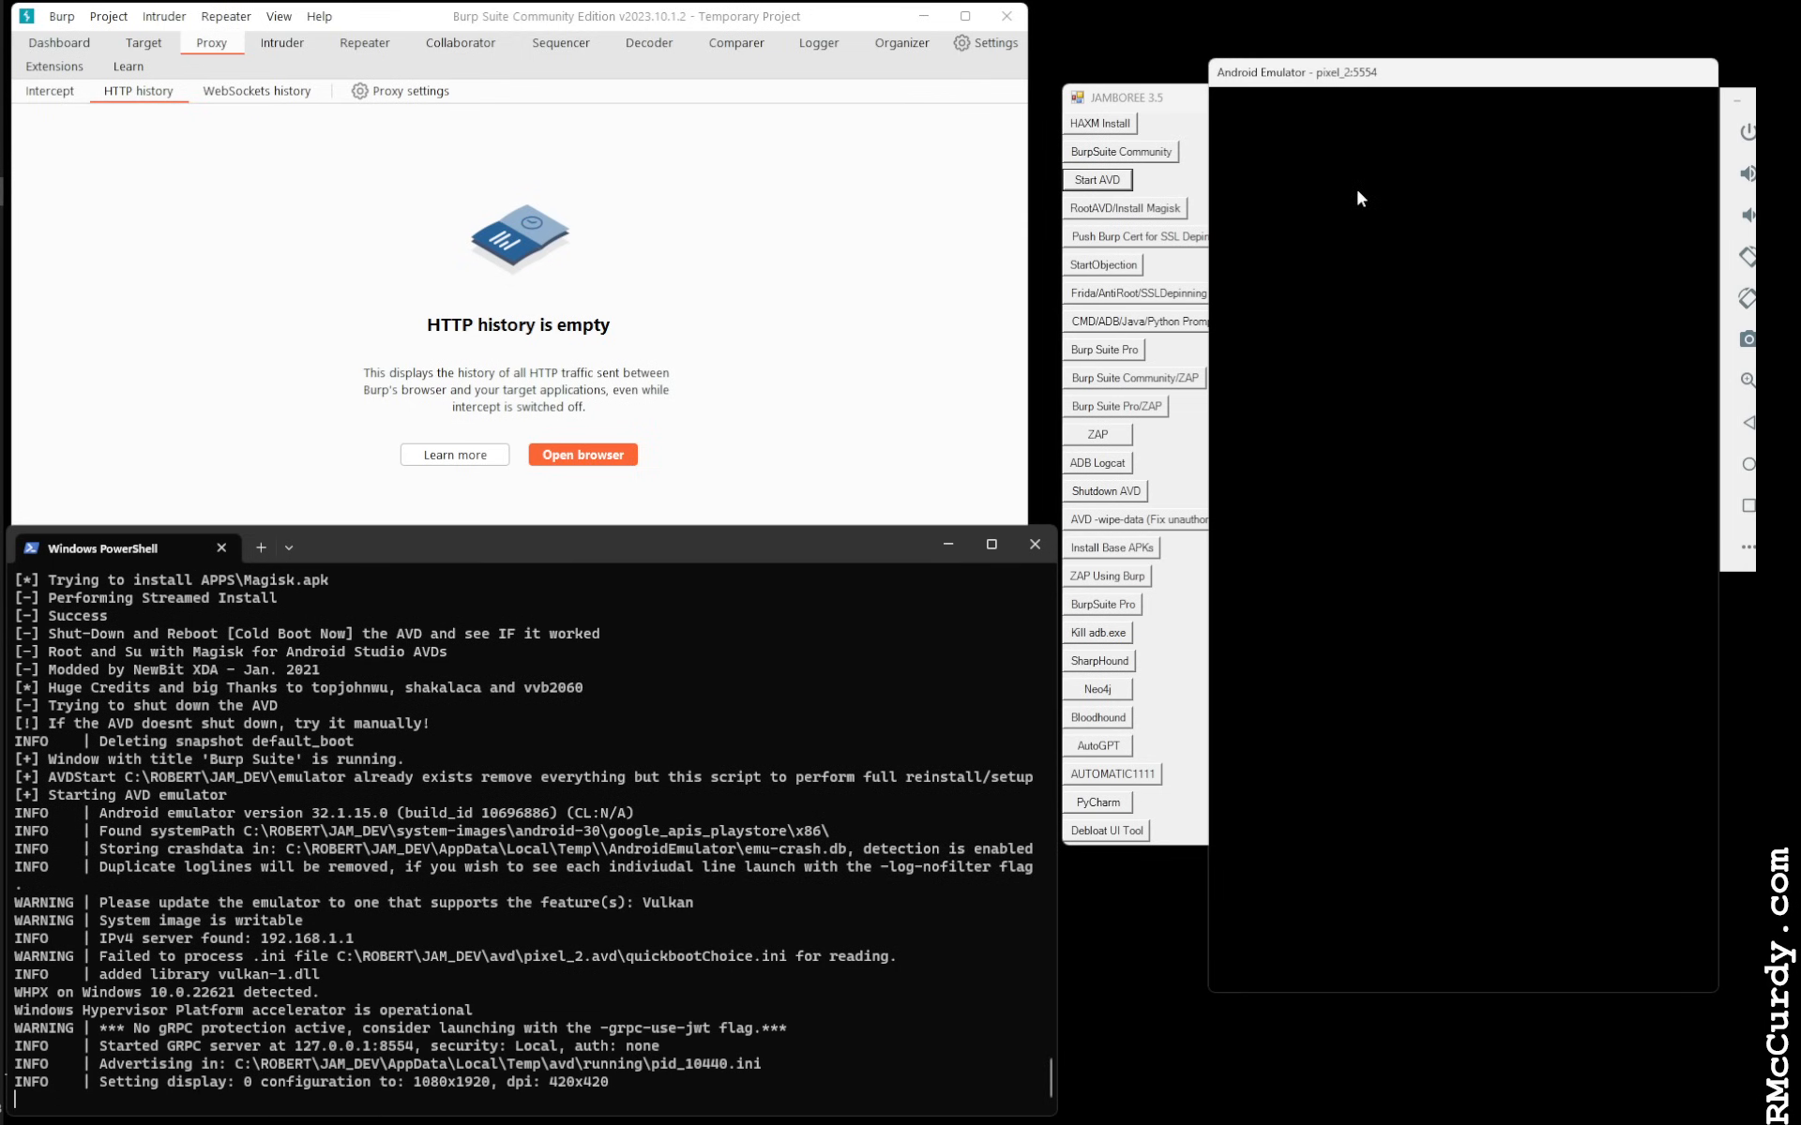
pyautogui.moveTo(1288, 217)
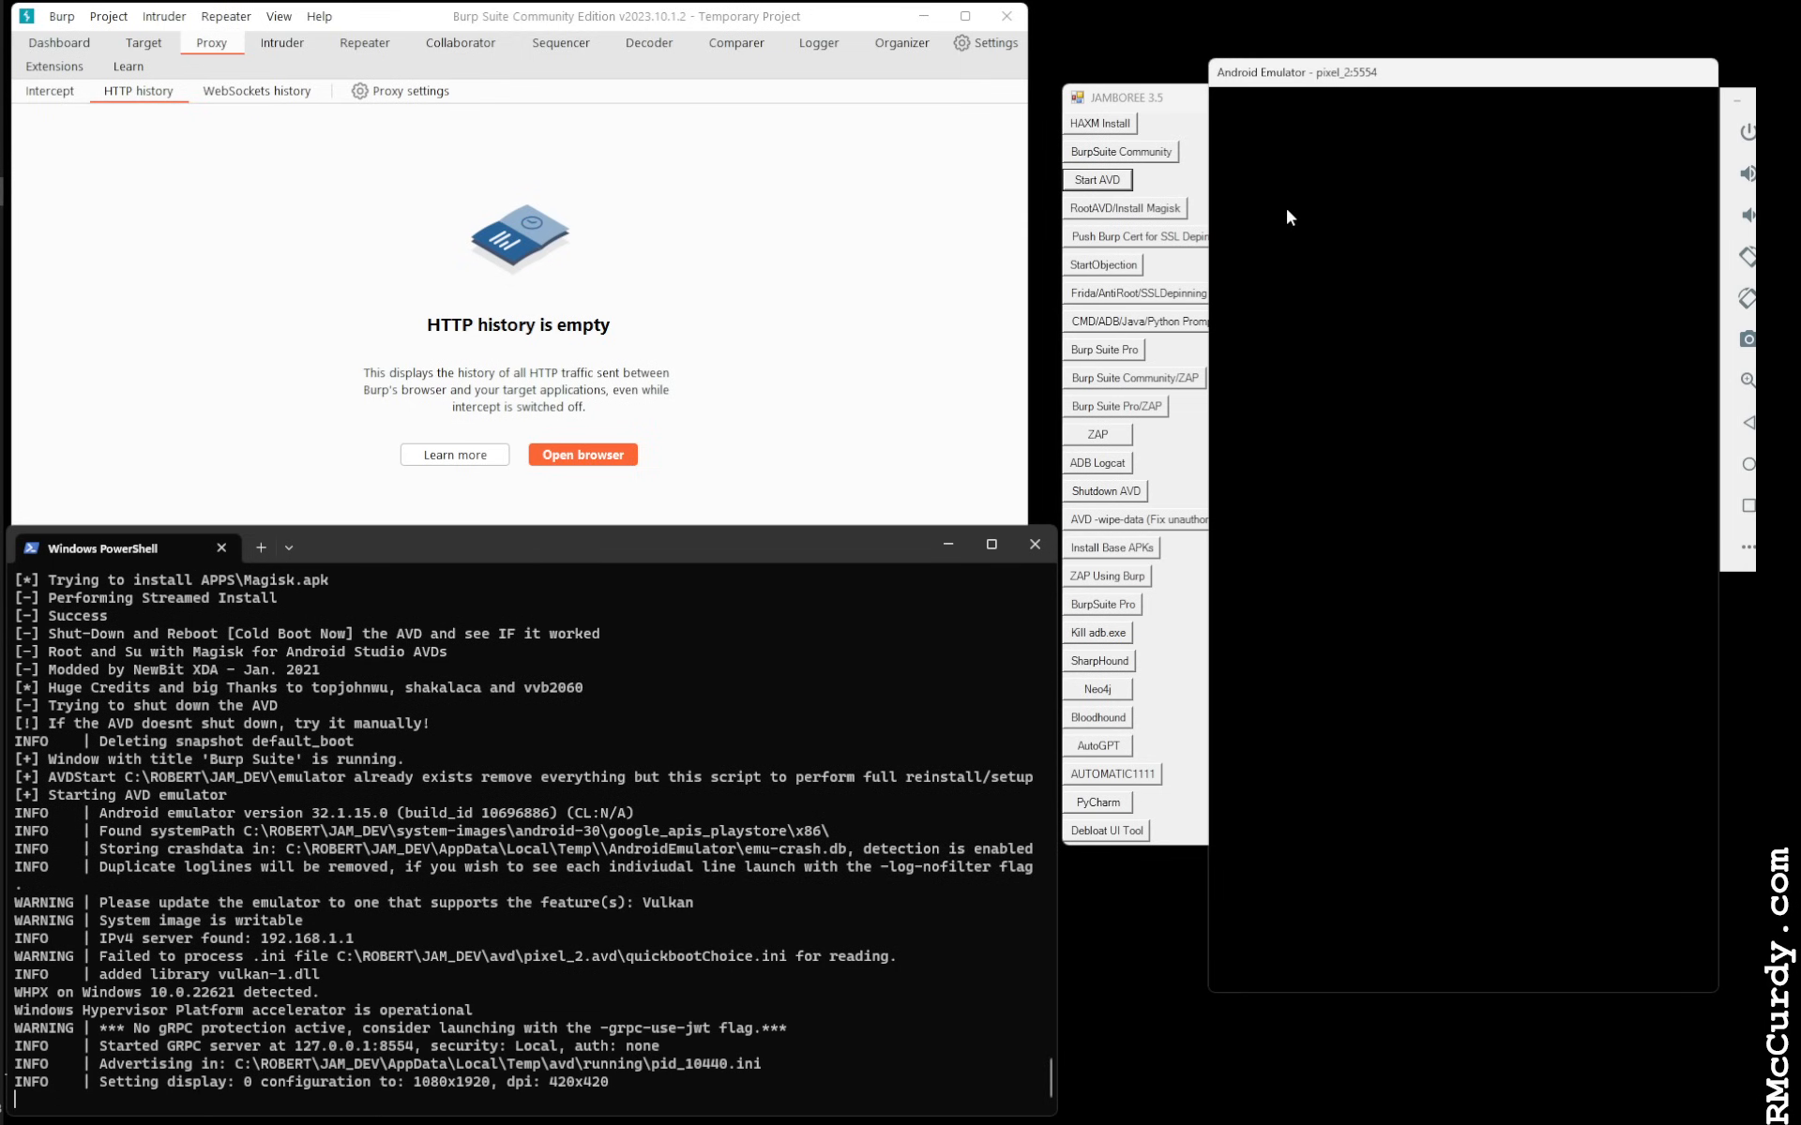
pyautogui.moveTo(1627, 469)
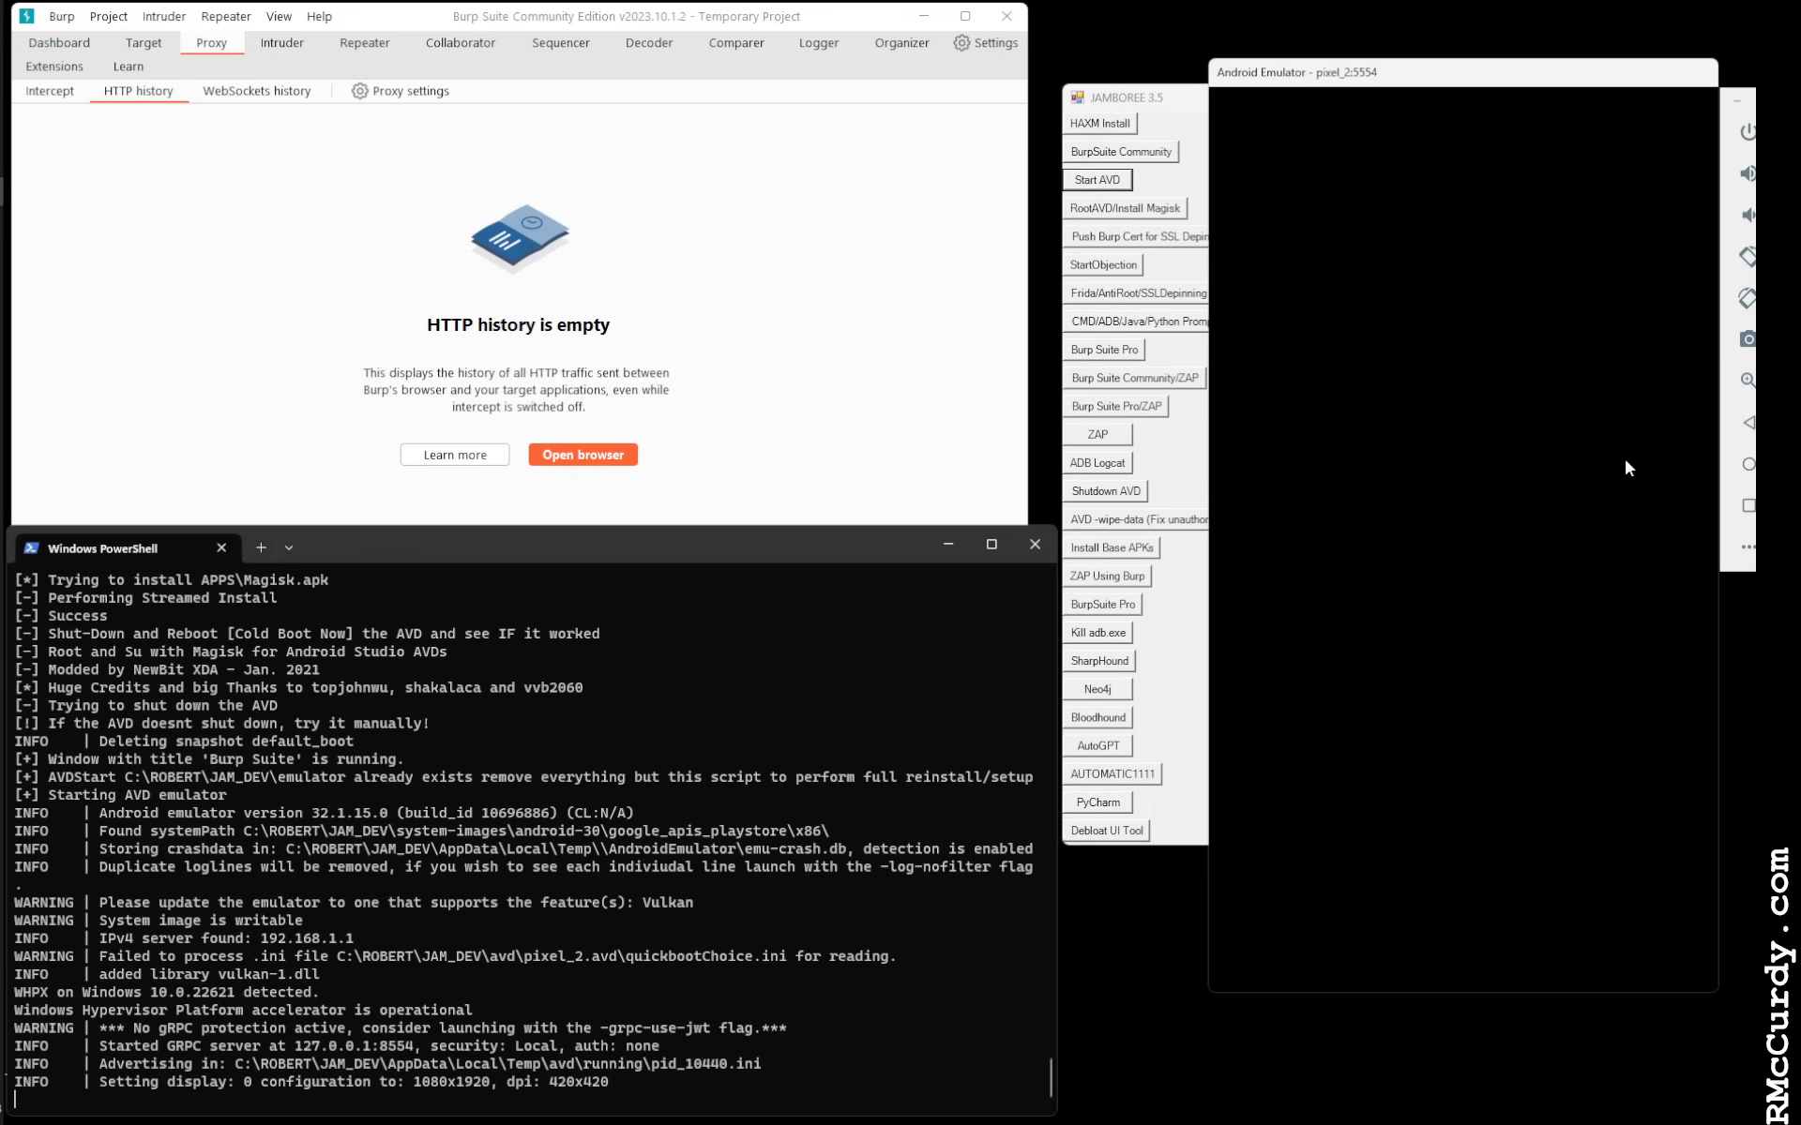
pyautogui.moveTo(1390, 373)
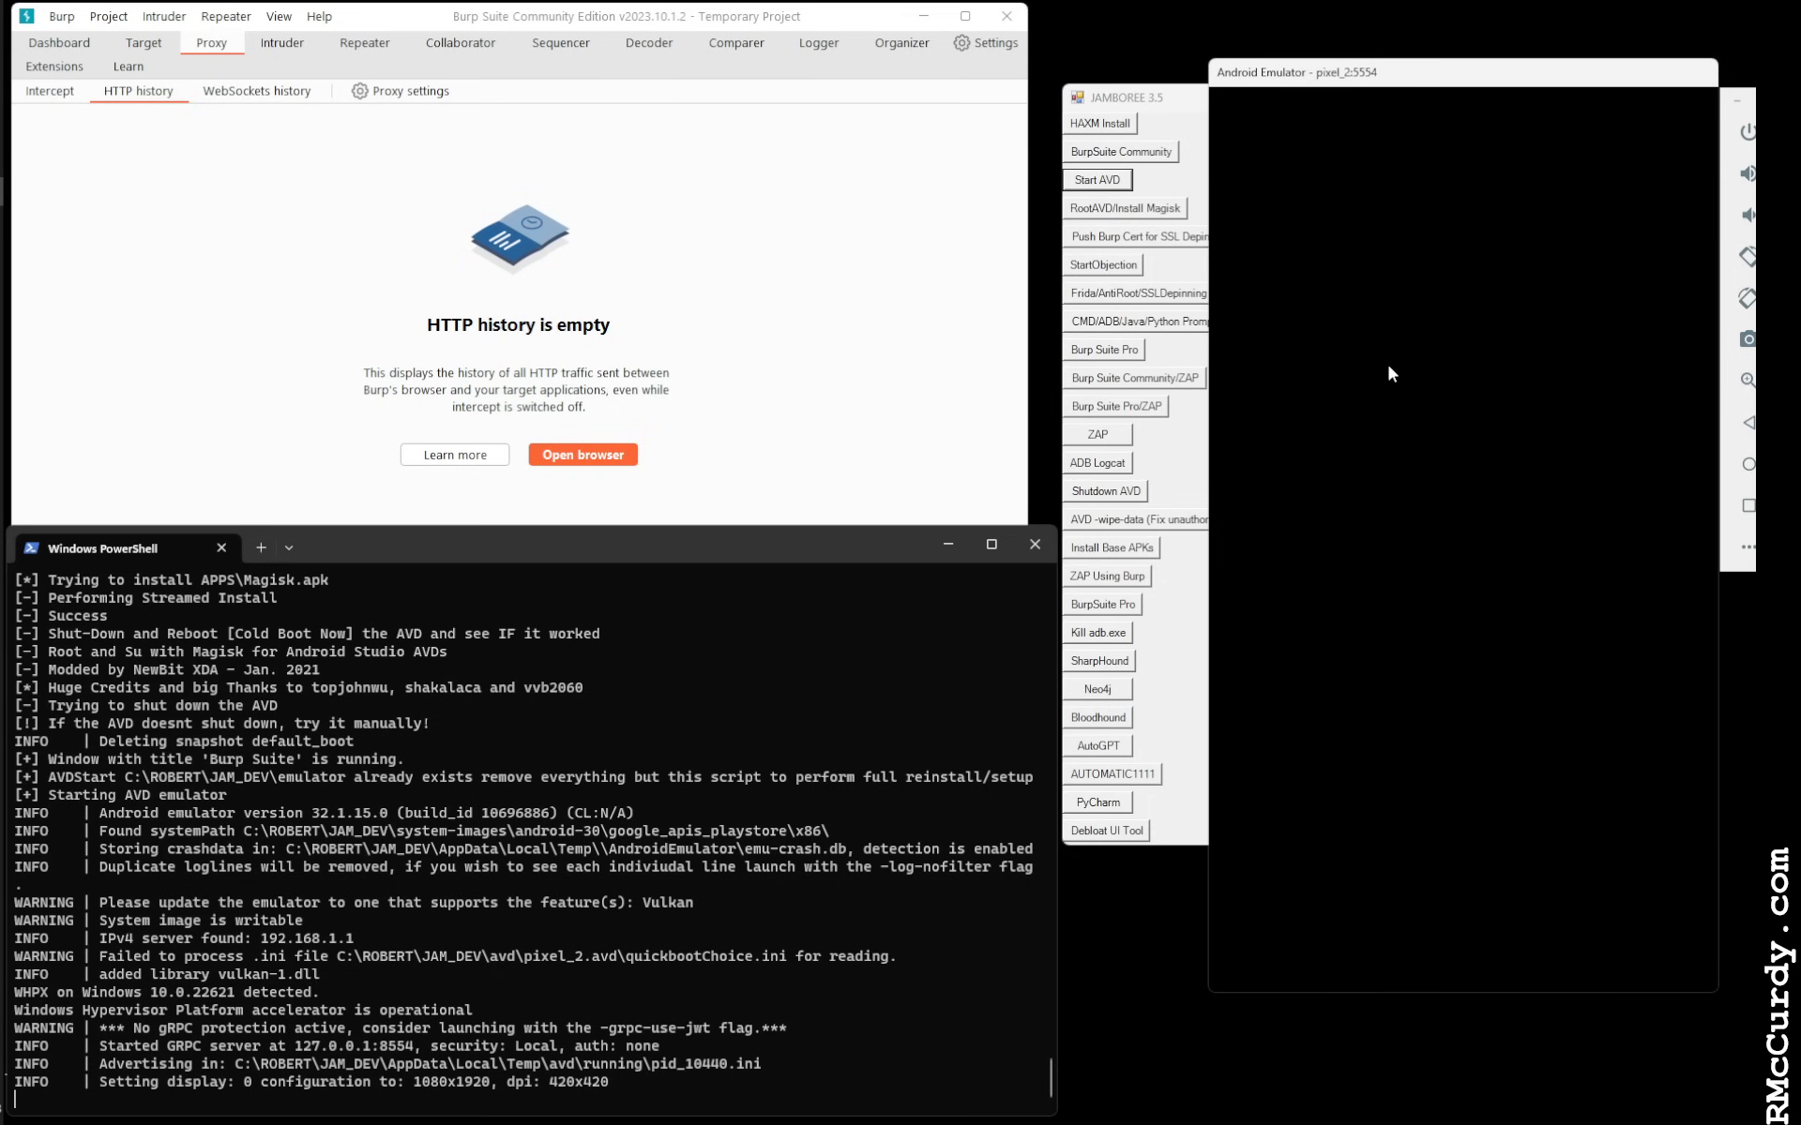
pyautogui.moveTo(1384, 375)
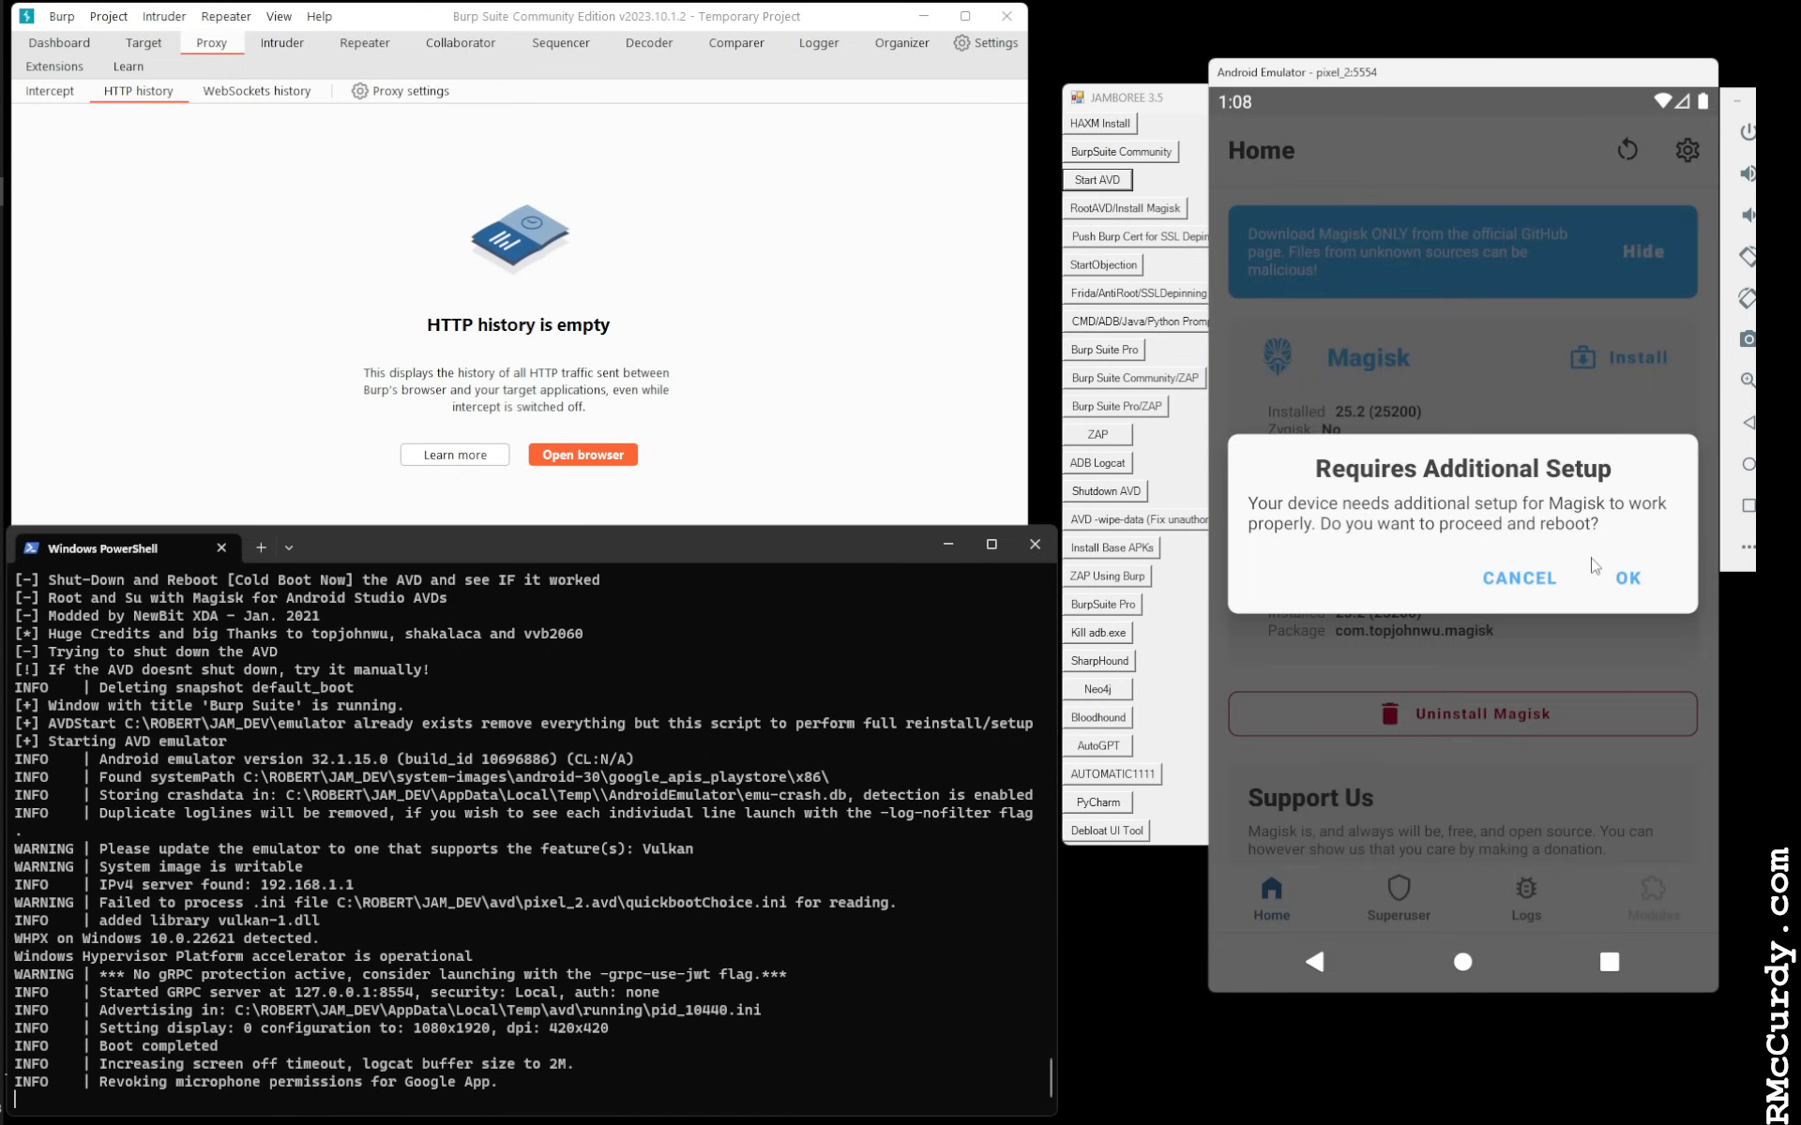
# Accept Magisk's 'Requires Additional Setup' dialog so the device reboots
pyautogui.click(1623, 577)
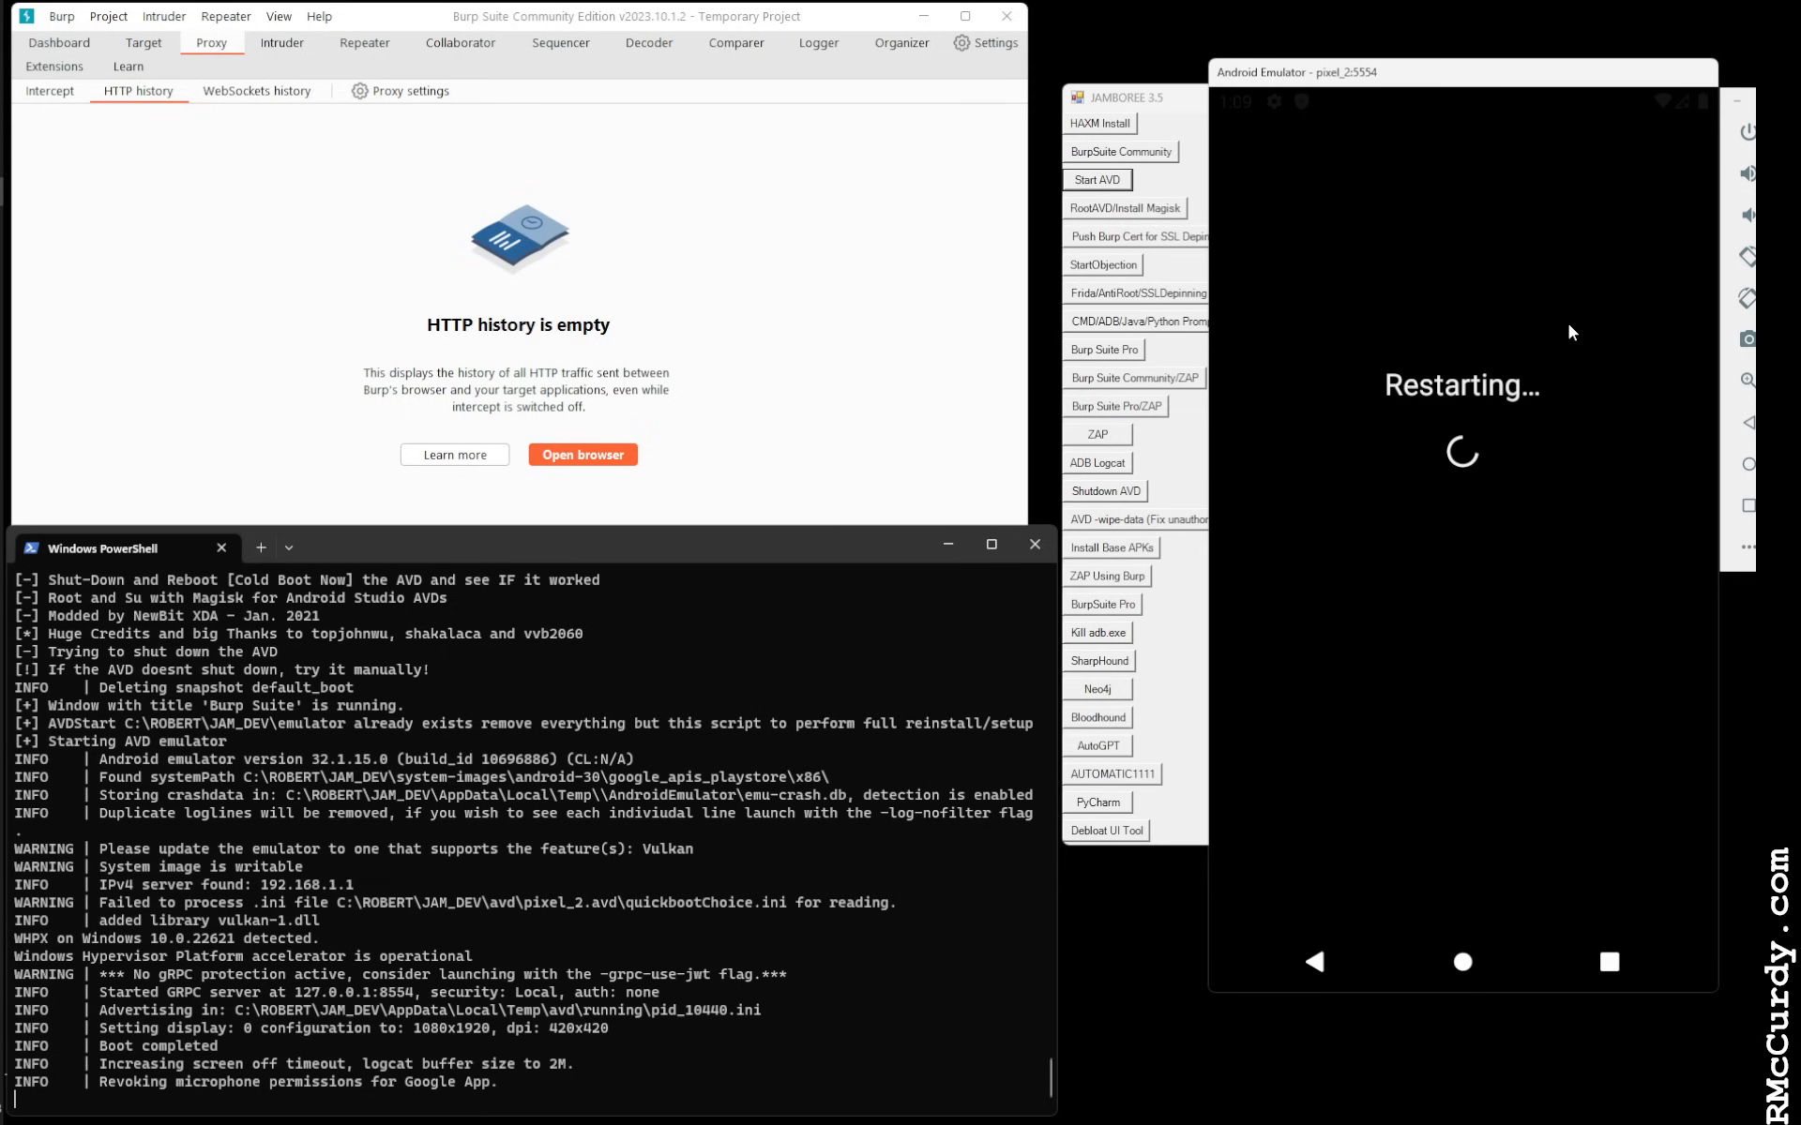
pyautogui.moveTo(1383, 331)
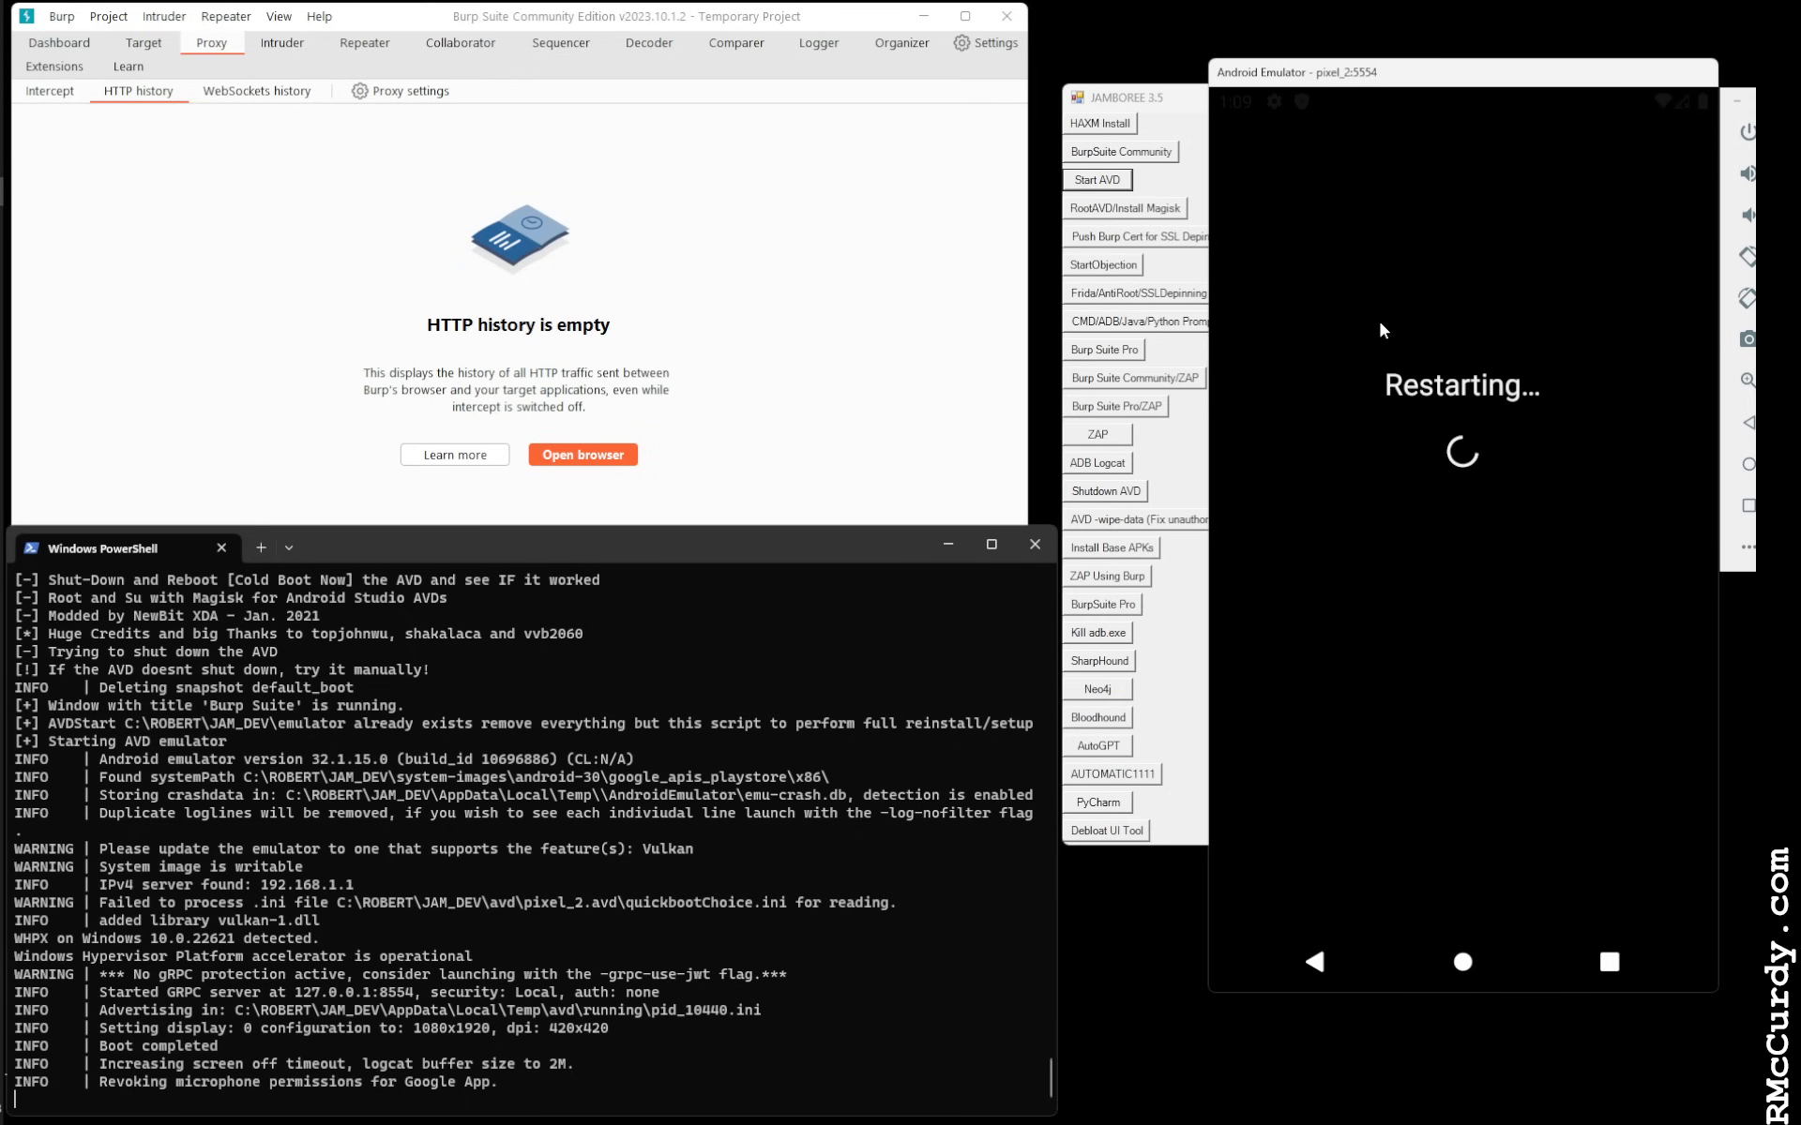
pyautogui.moveTo(1415, 365)
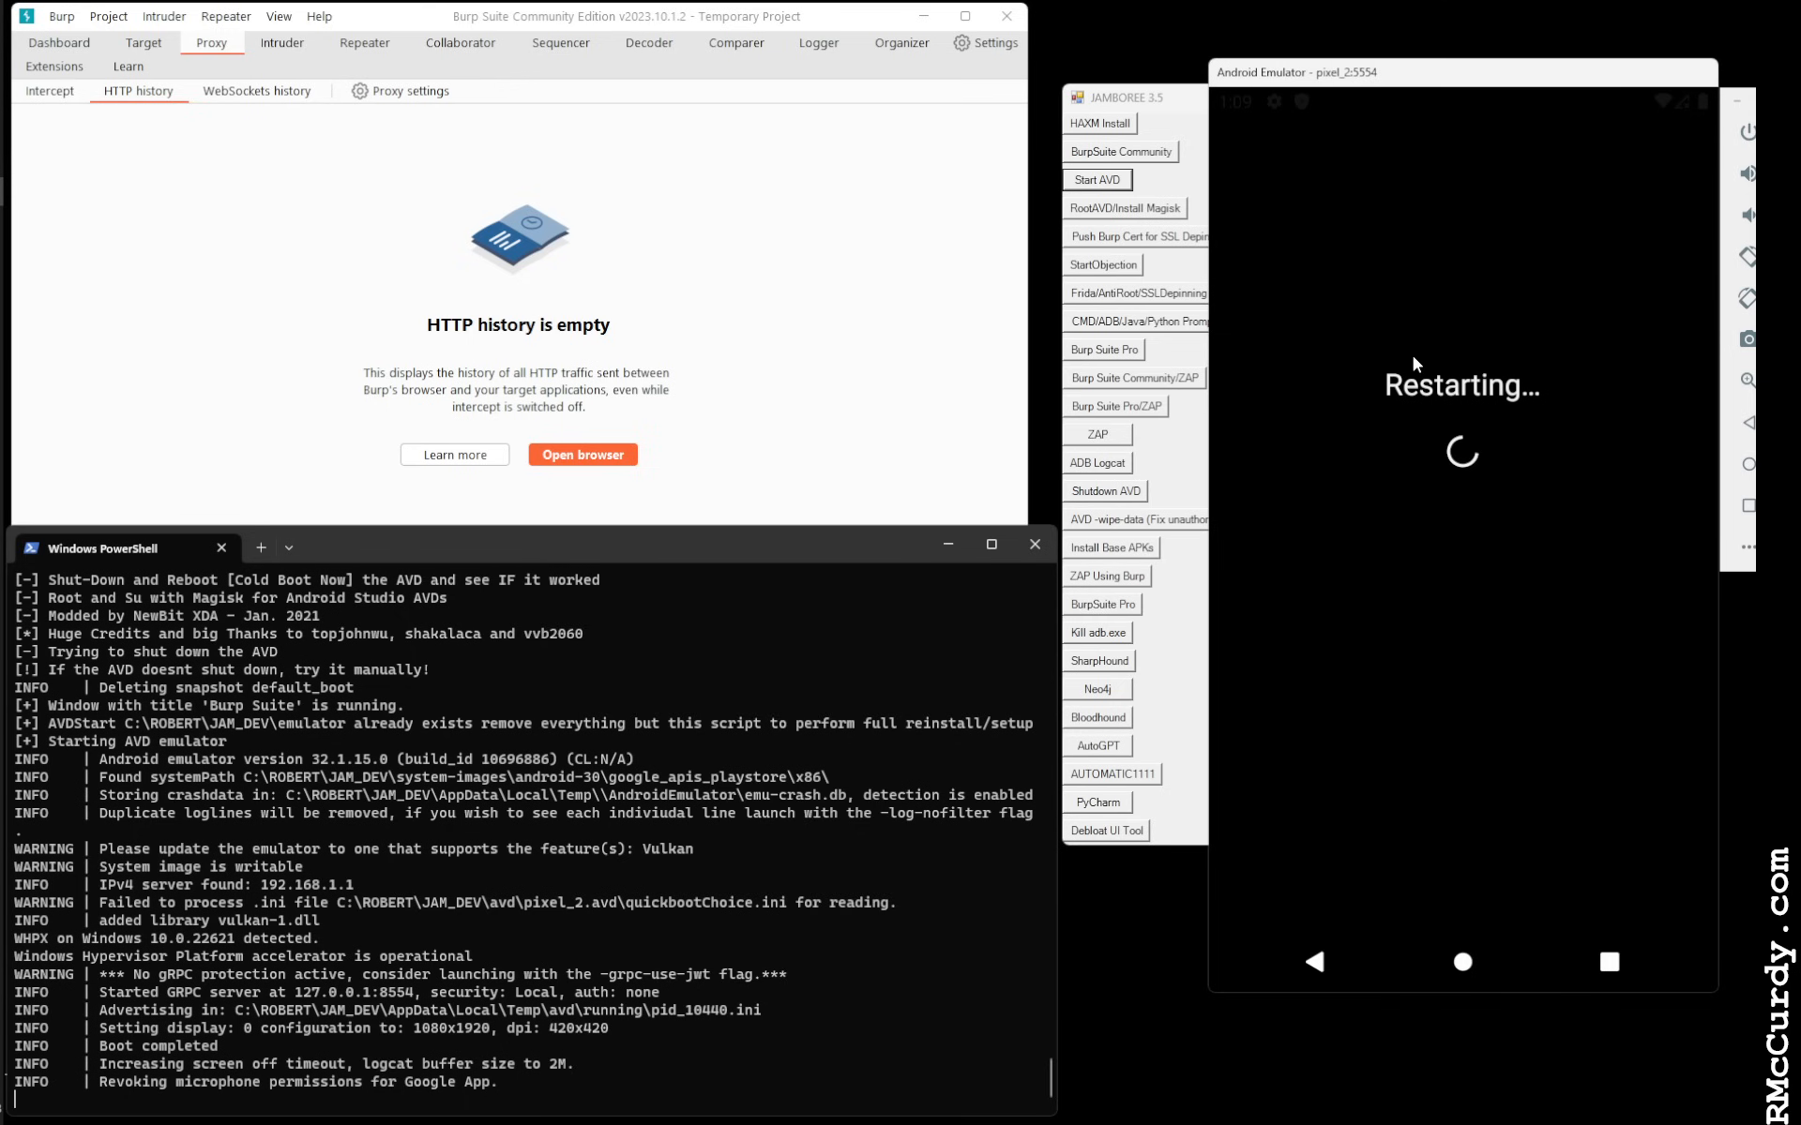
pyautogui.moveTo(1216, 281)
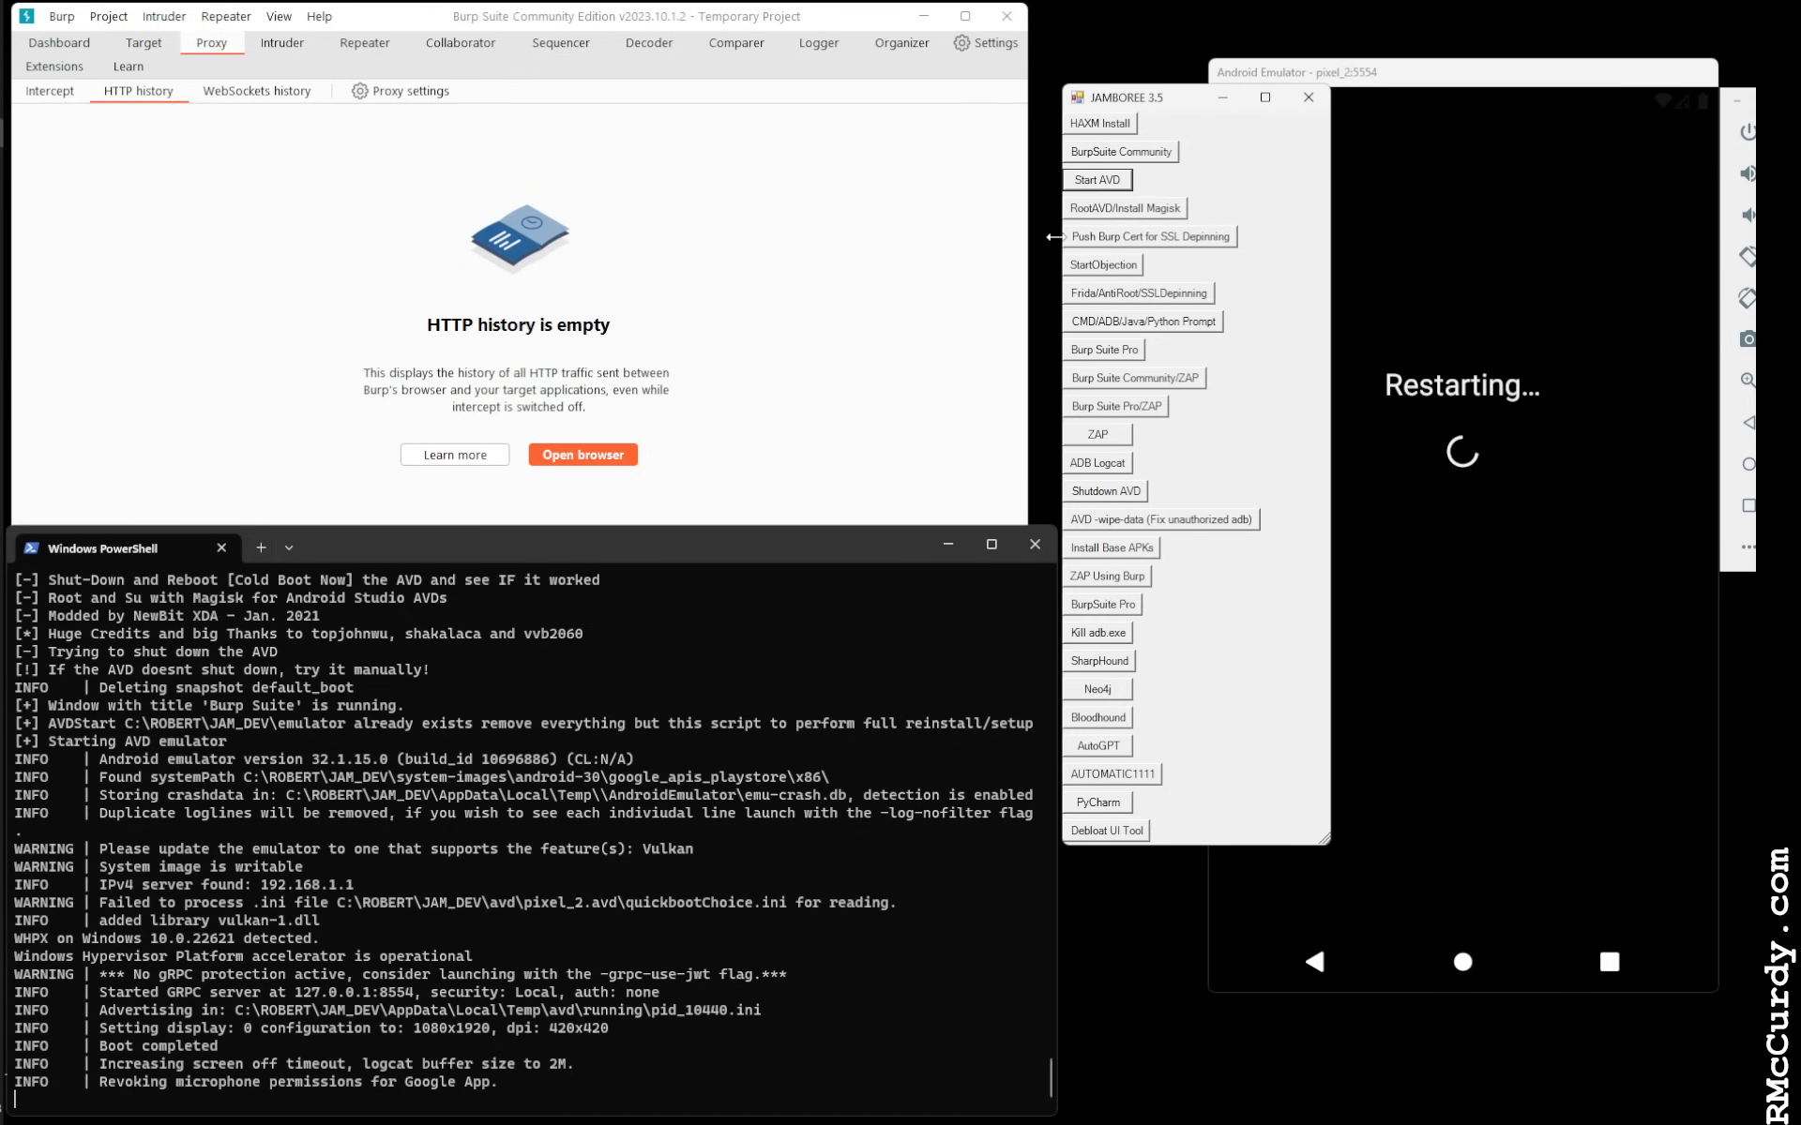
pyautogui.moveTo(1177, 250)
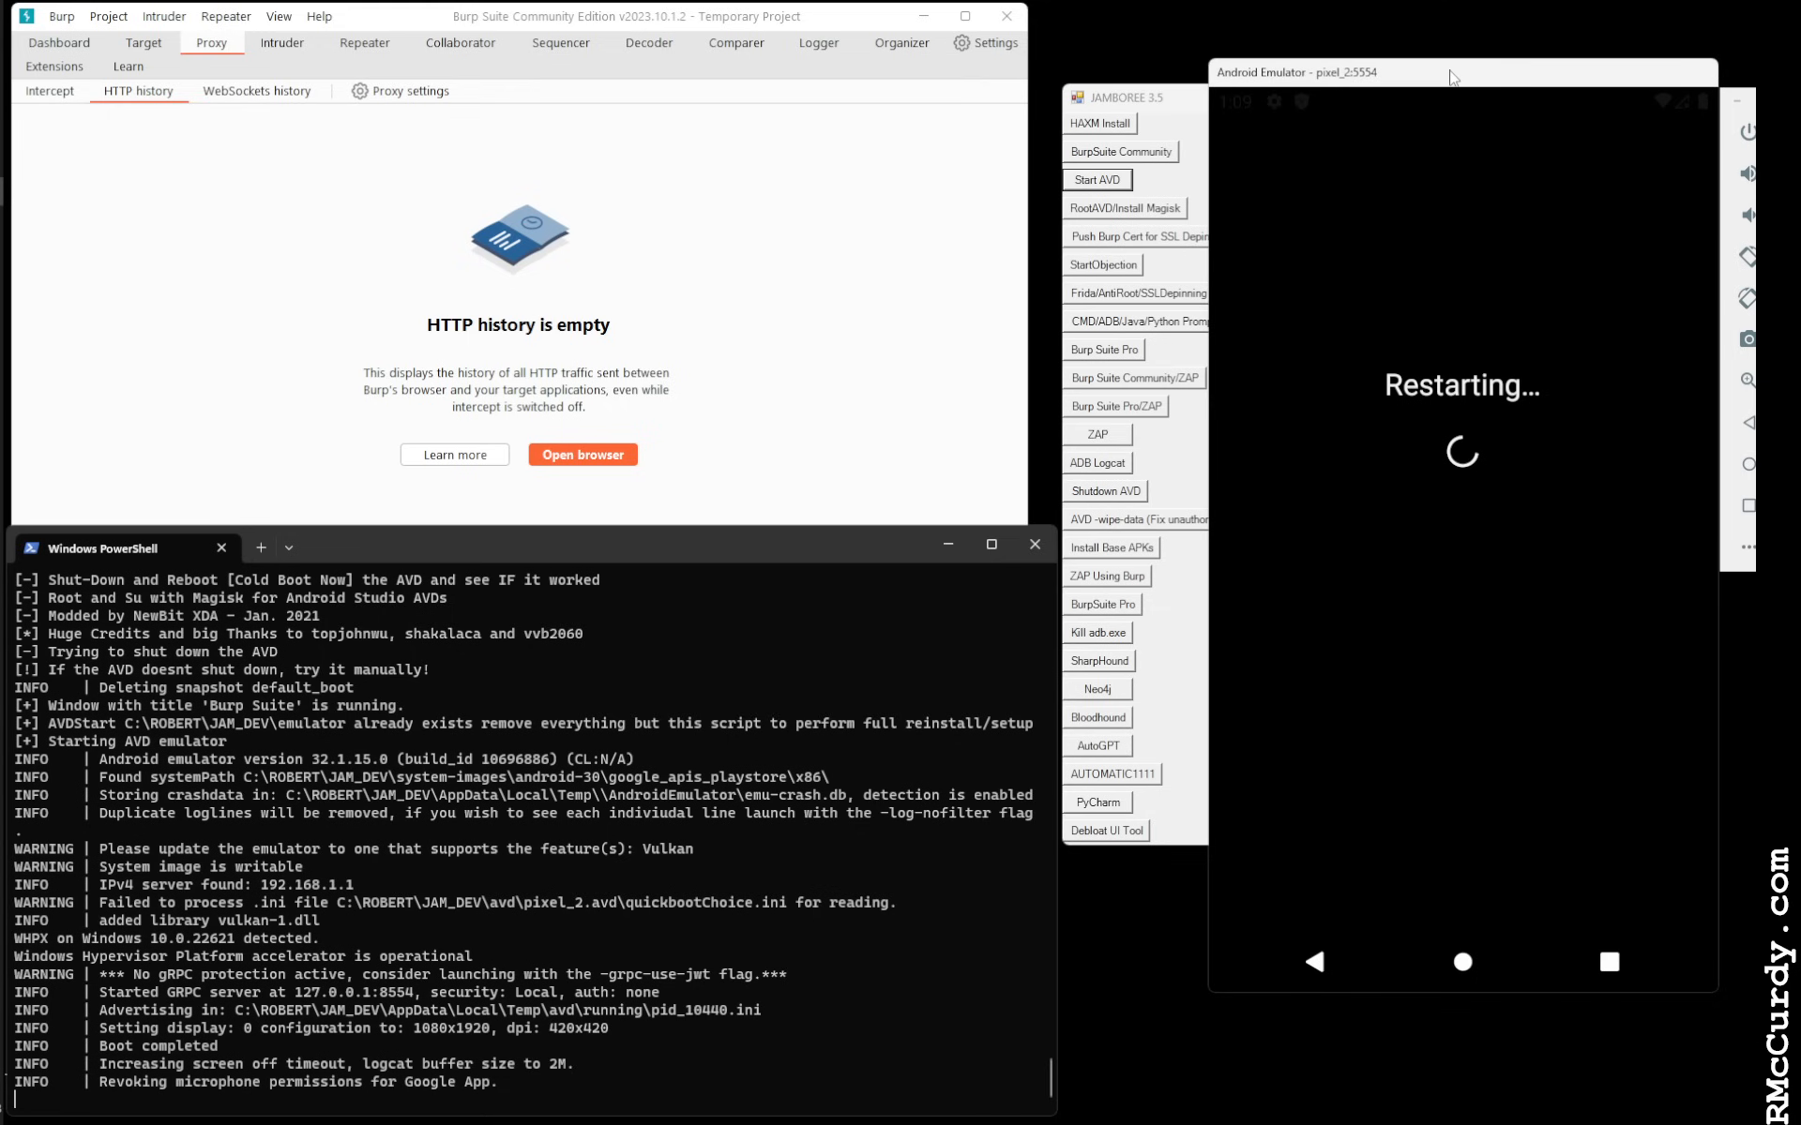
# Bring the restarting pixel_2 emulator forward and wait for the Google boot logo
pyautogui.click(1125, 96)
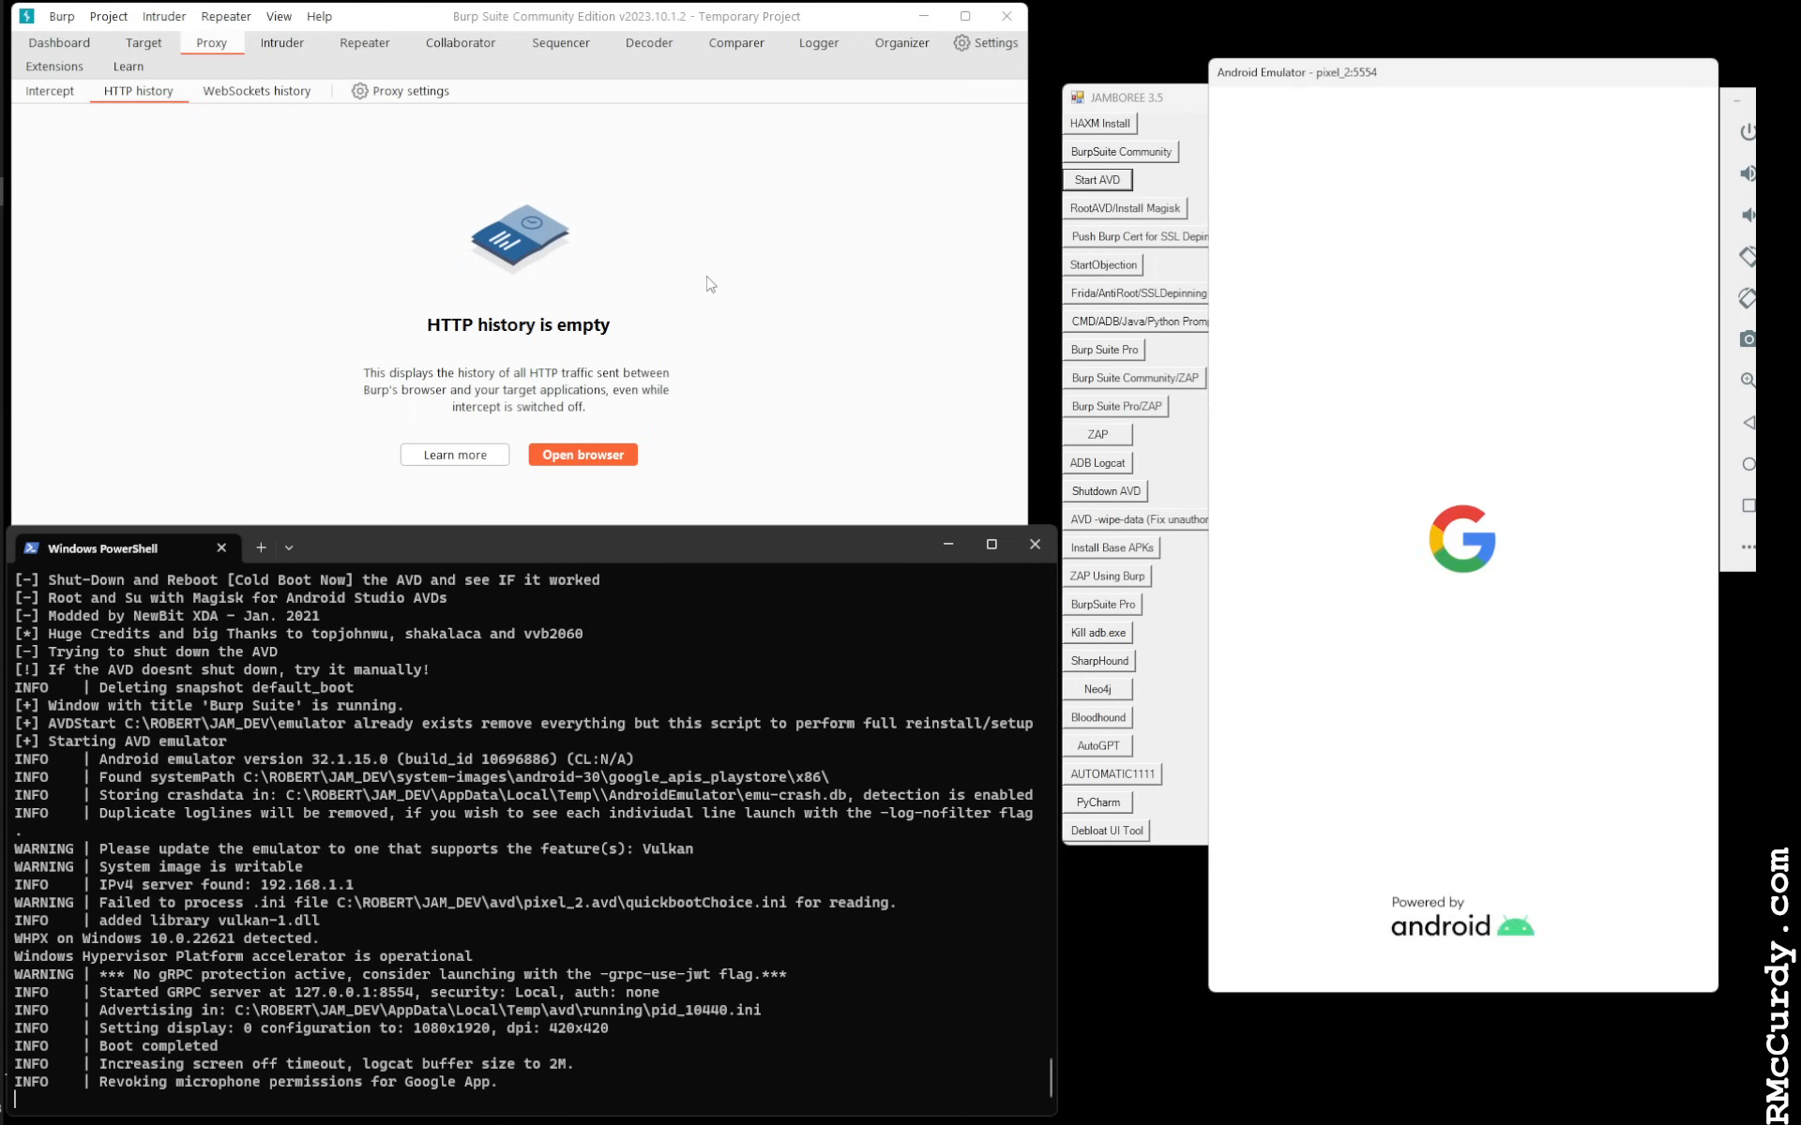
pyautogui.moveTo(1406, 76)
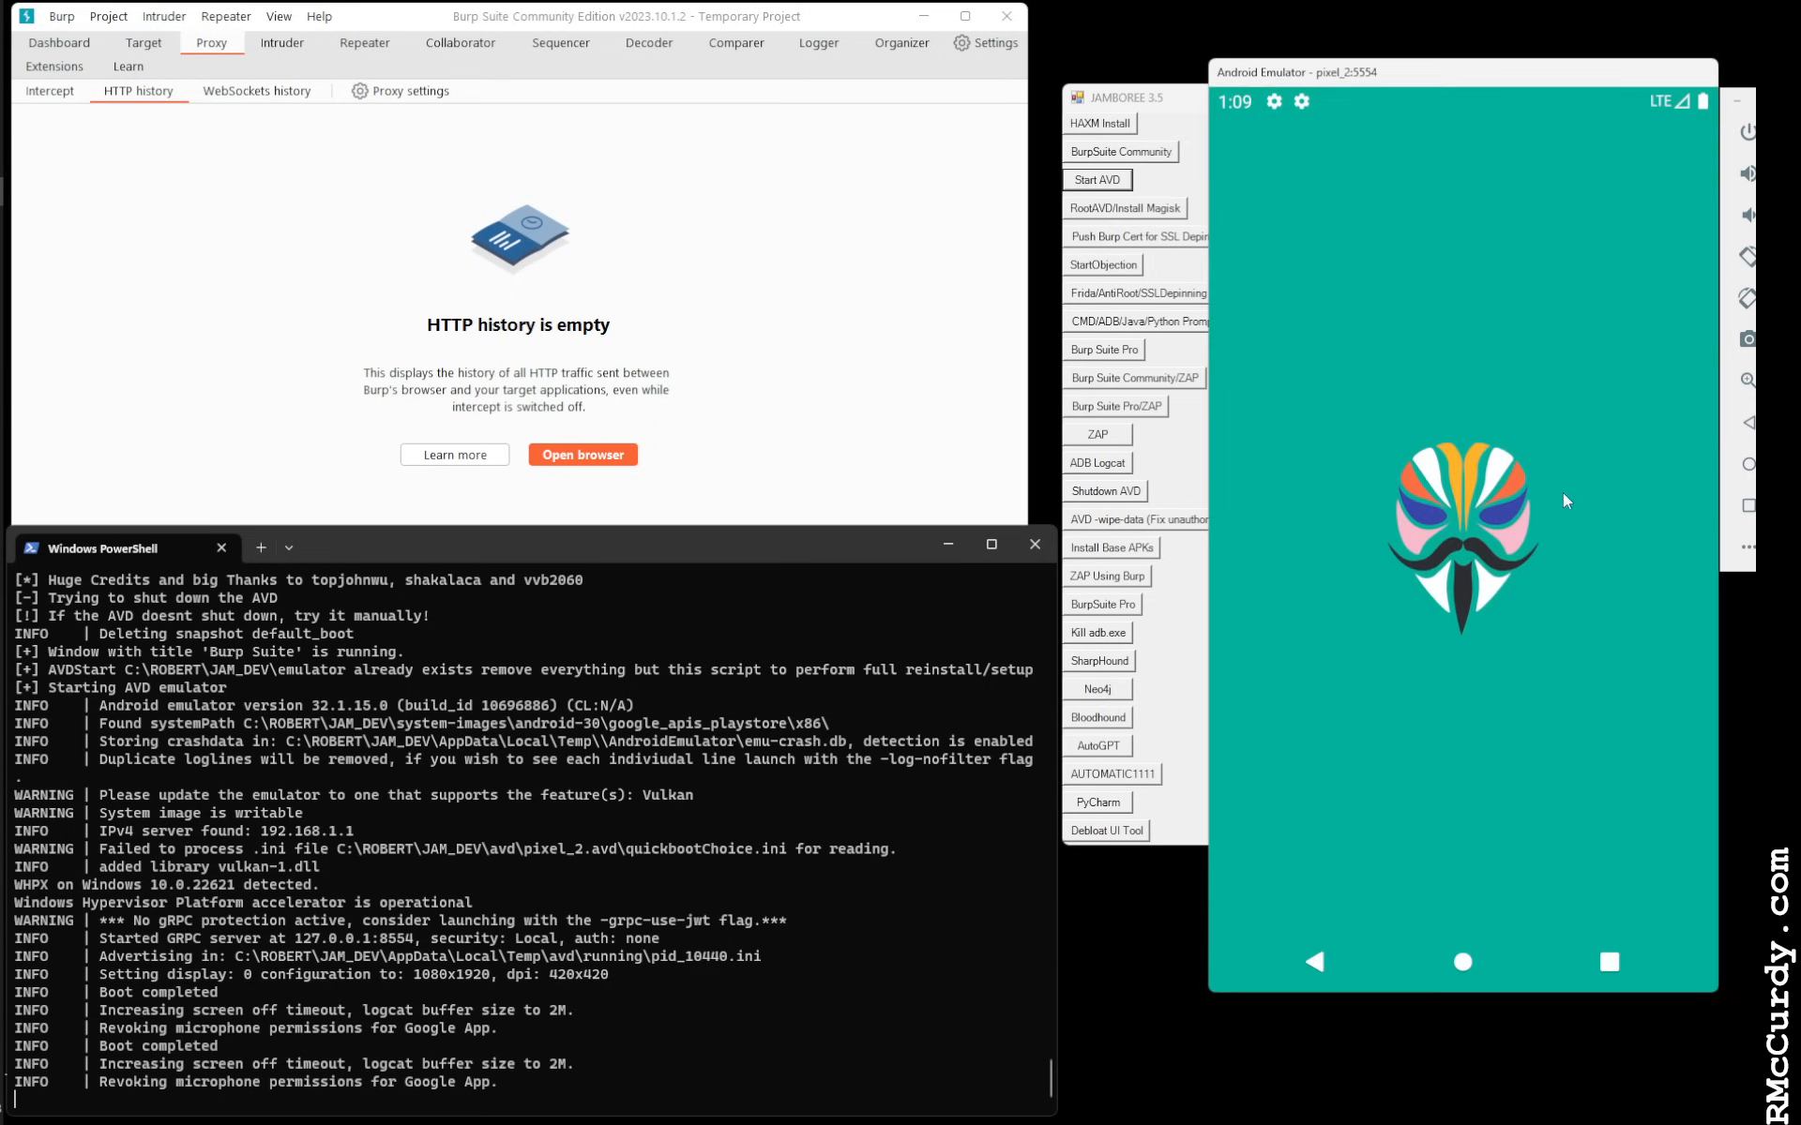
# Confirm Magisk 25.2 is installed and the Superuser list is empty, then go Home
pyautogui.click(1462, 533)
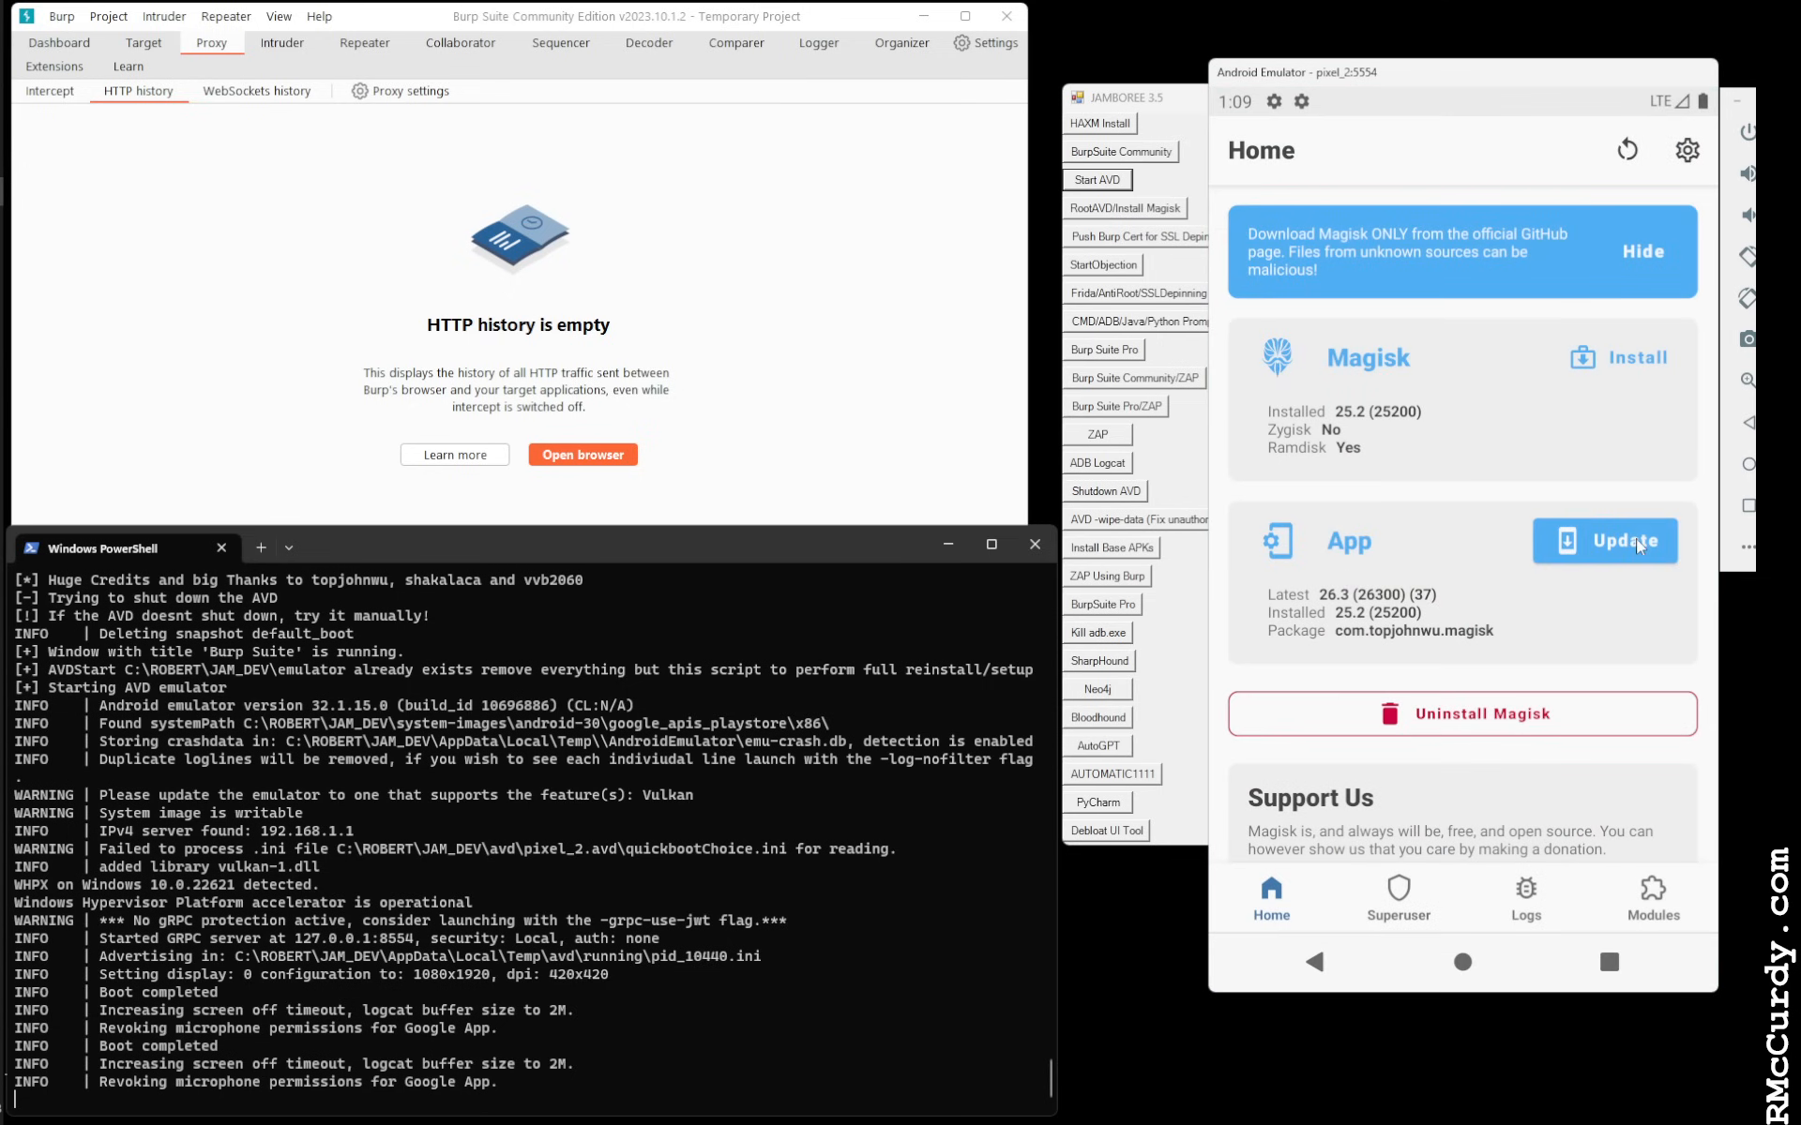
pyautogui.click(1603, 541)
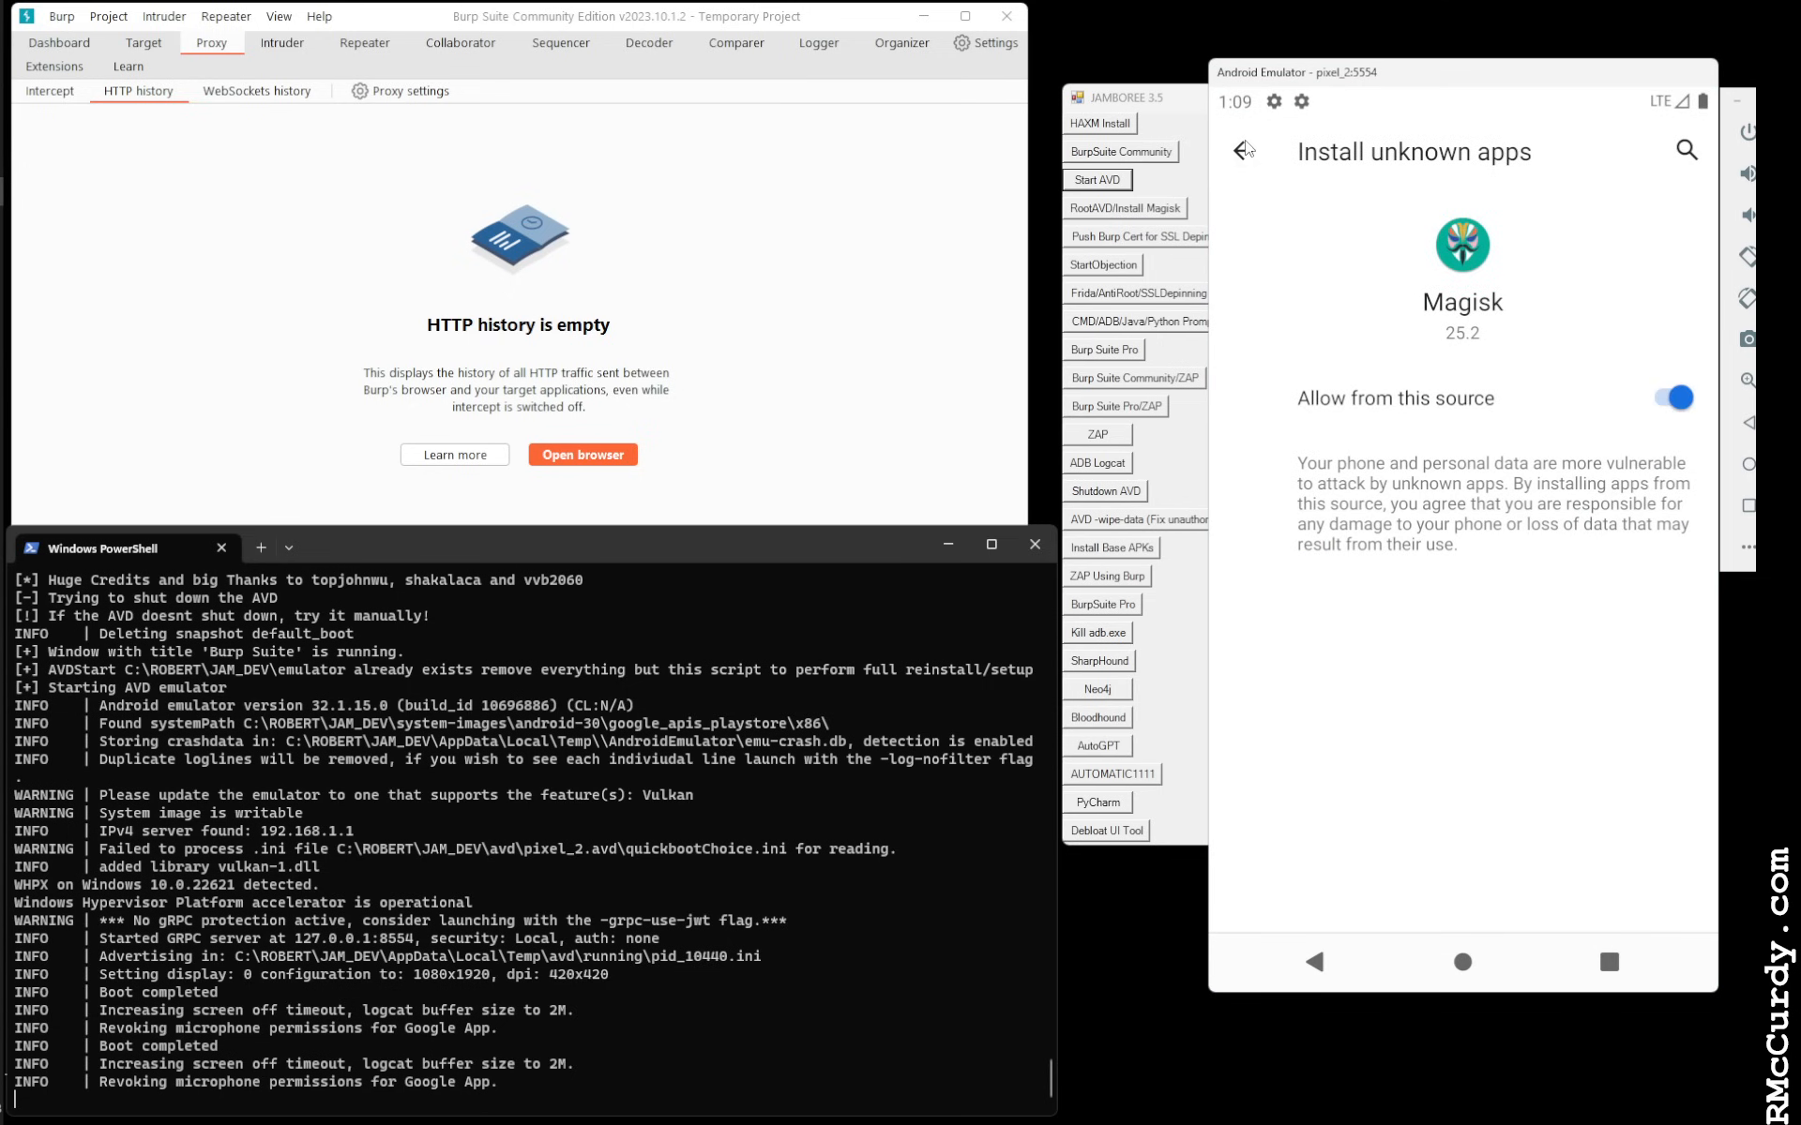
pyautogui.click(1239, 150)
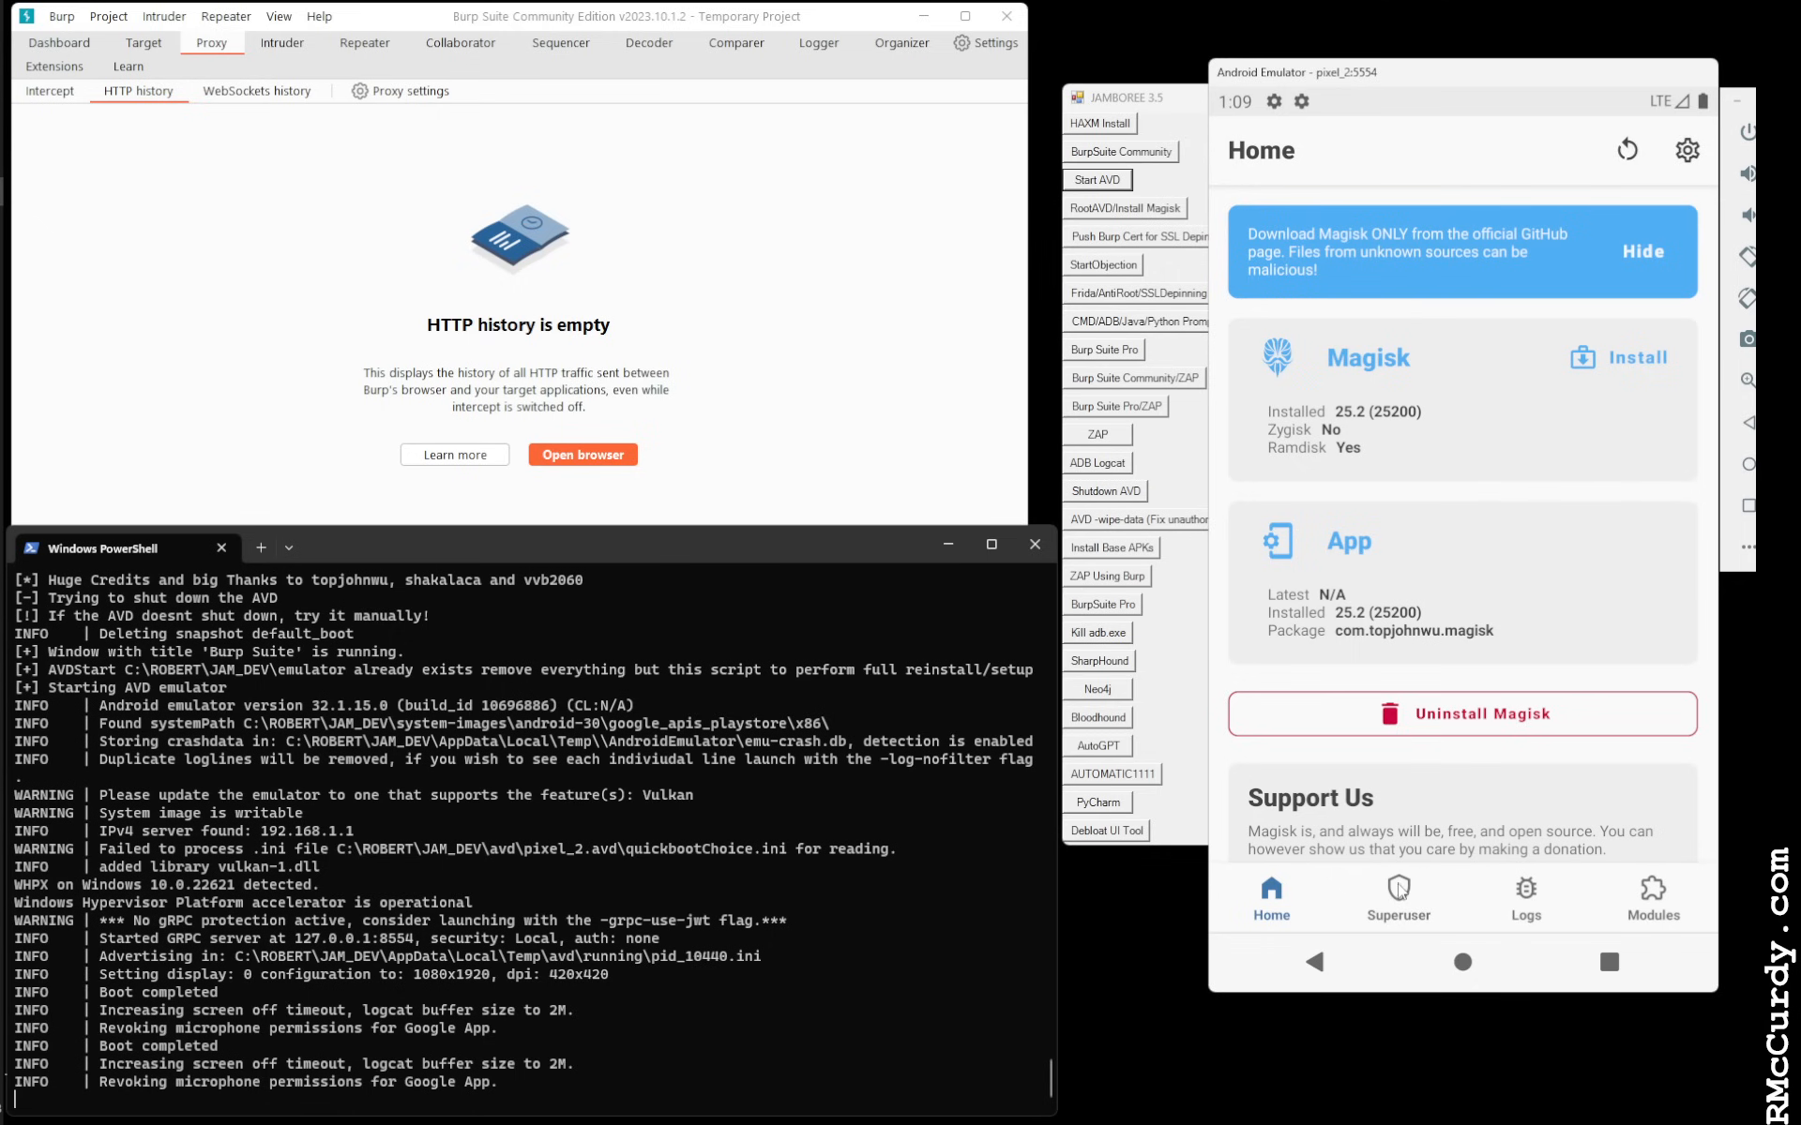
pyautogui.click(1398, 899)
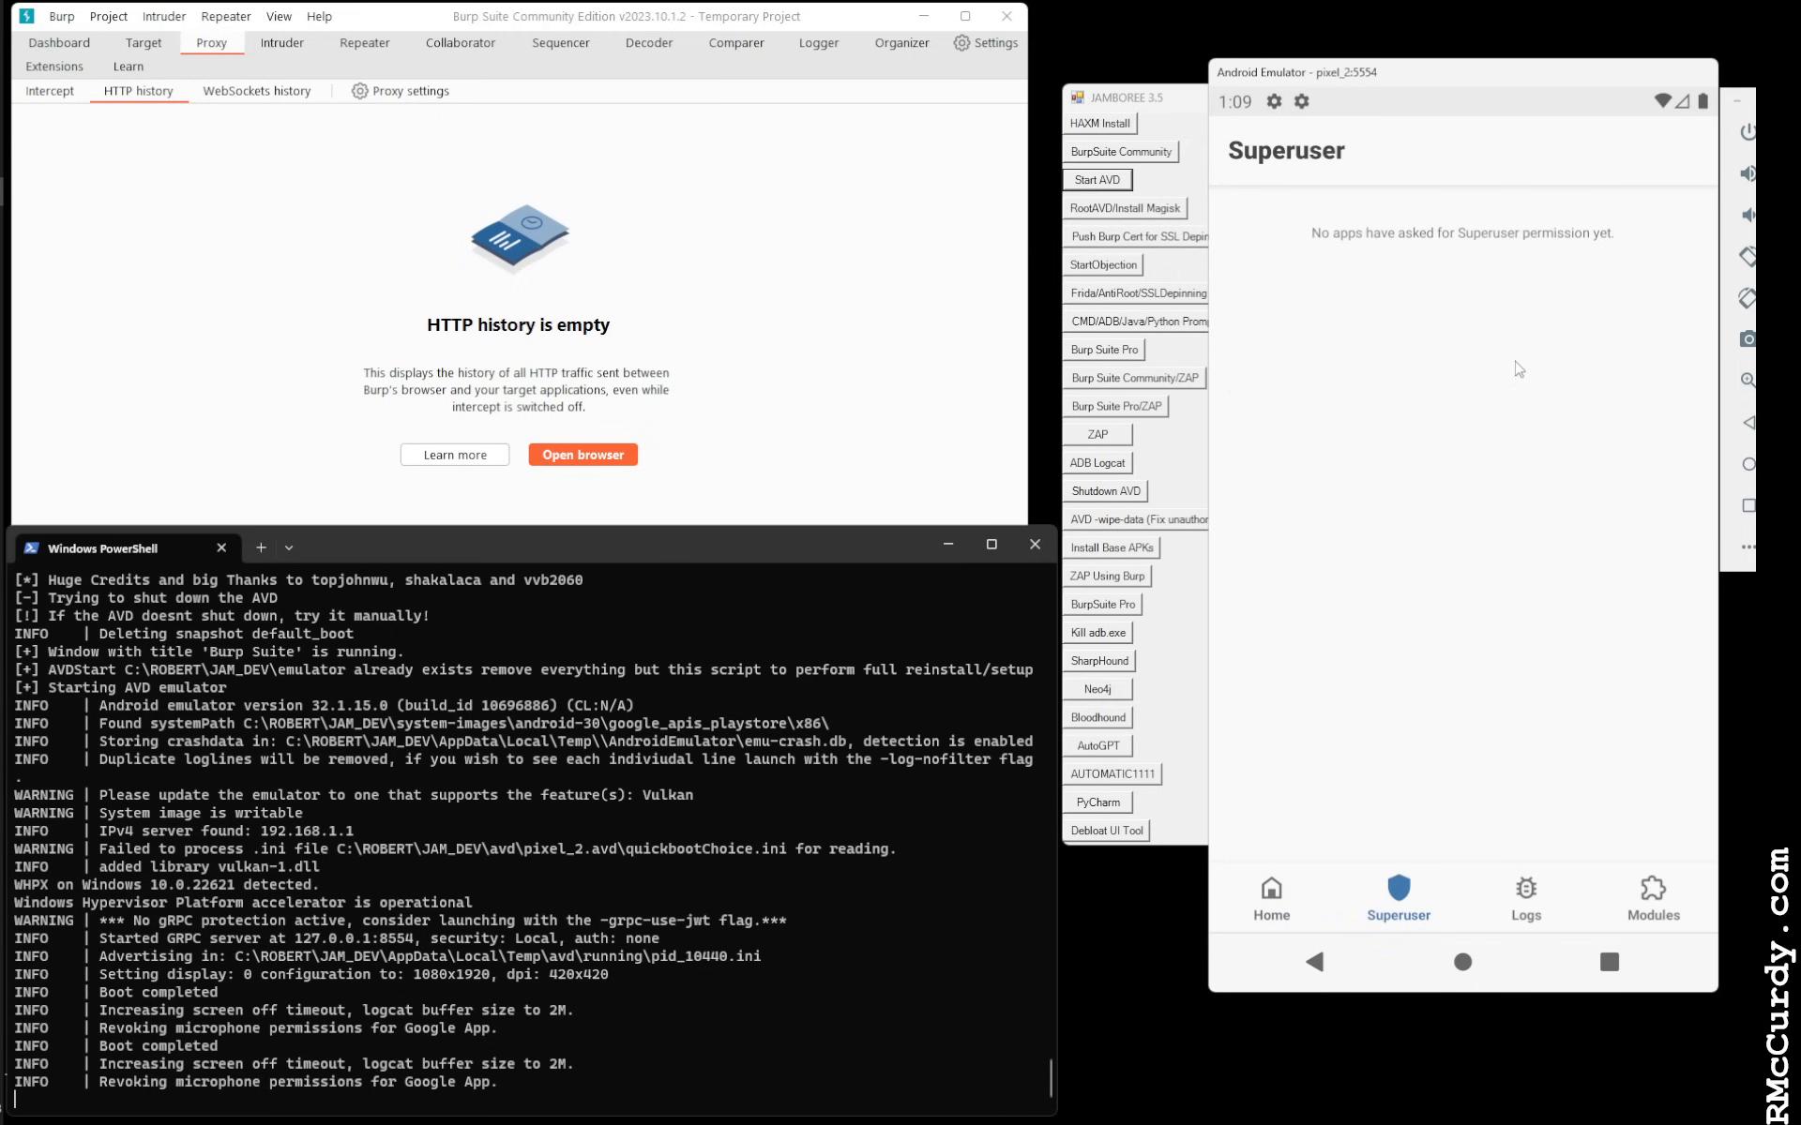
pyautogui.click(1272, 897)
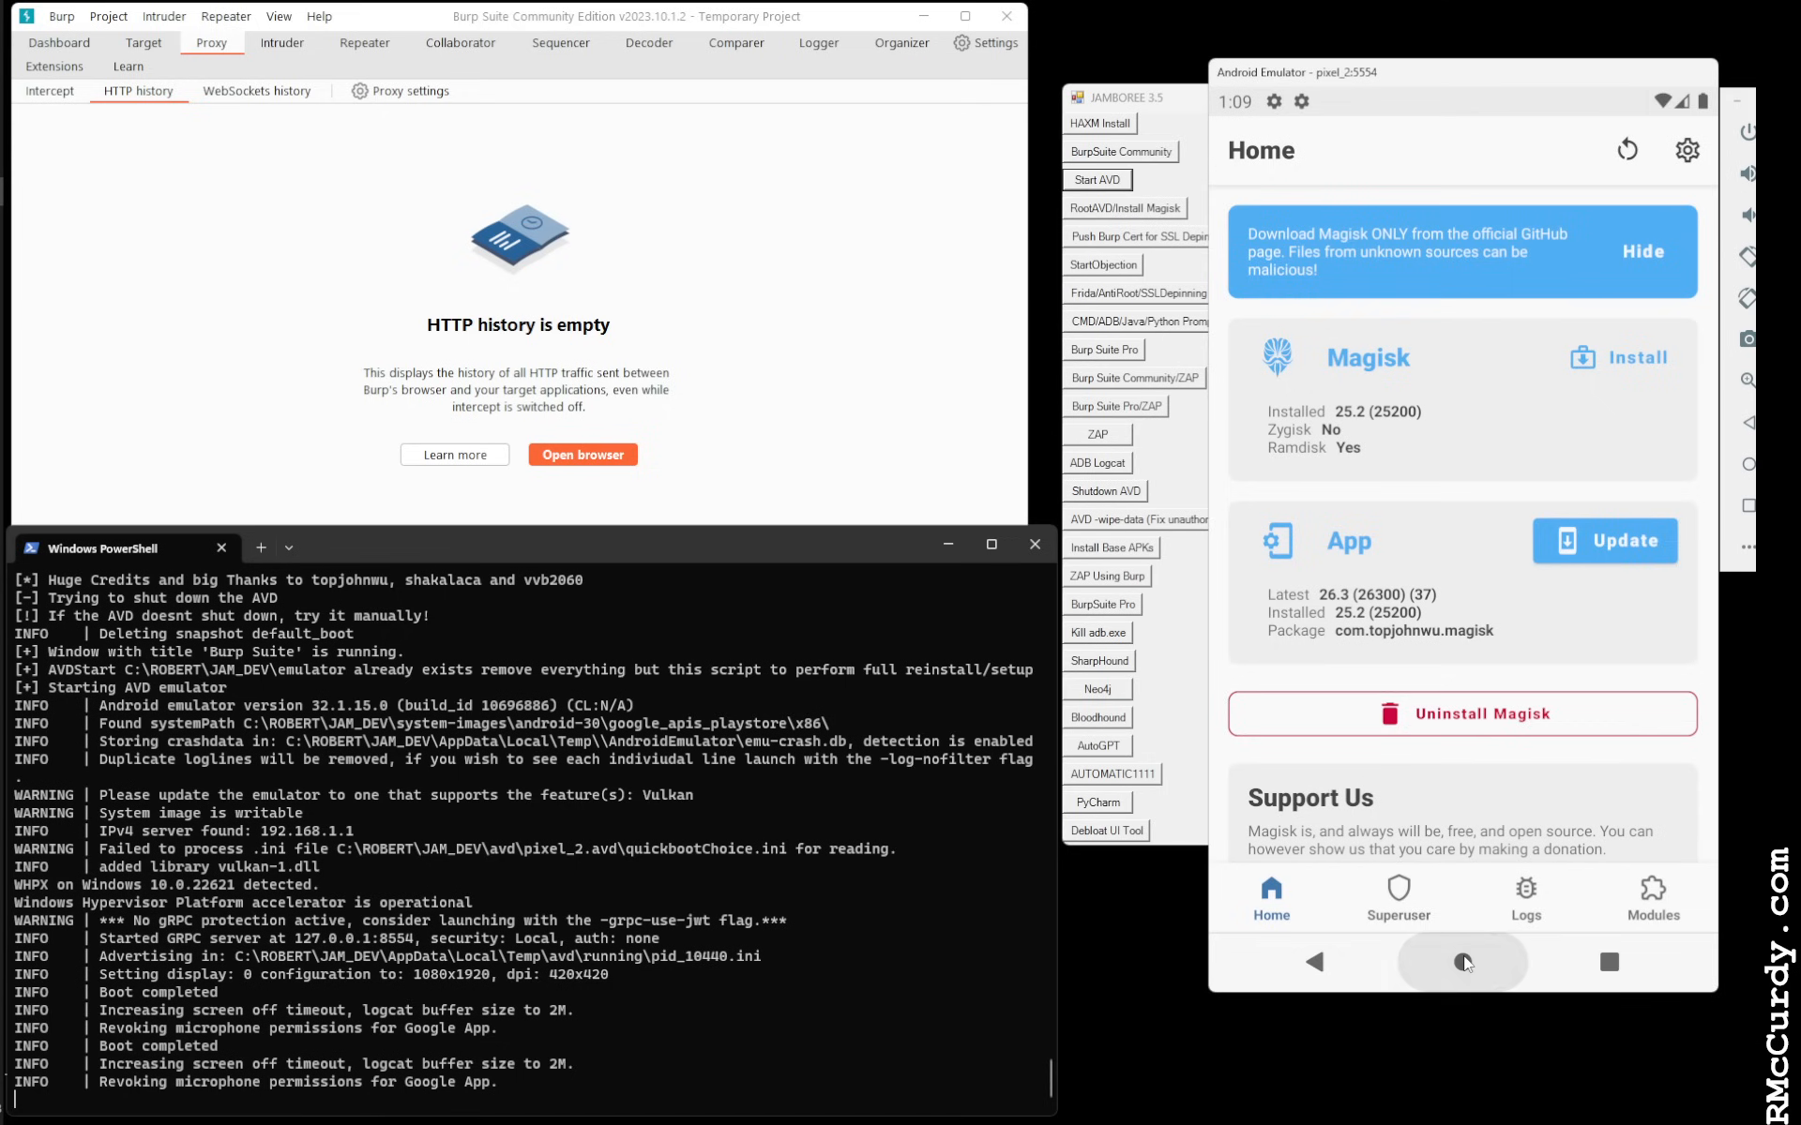
pyautogui.click(1462, 963)
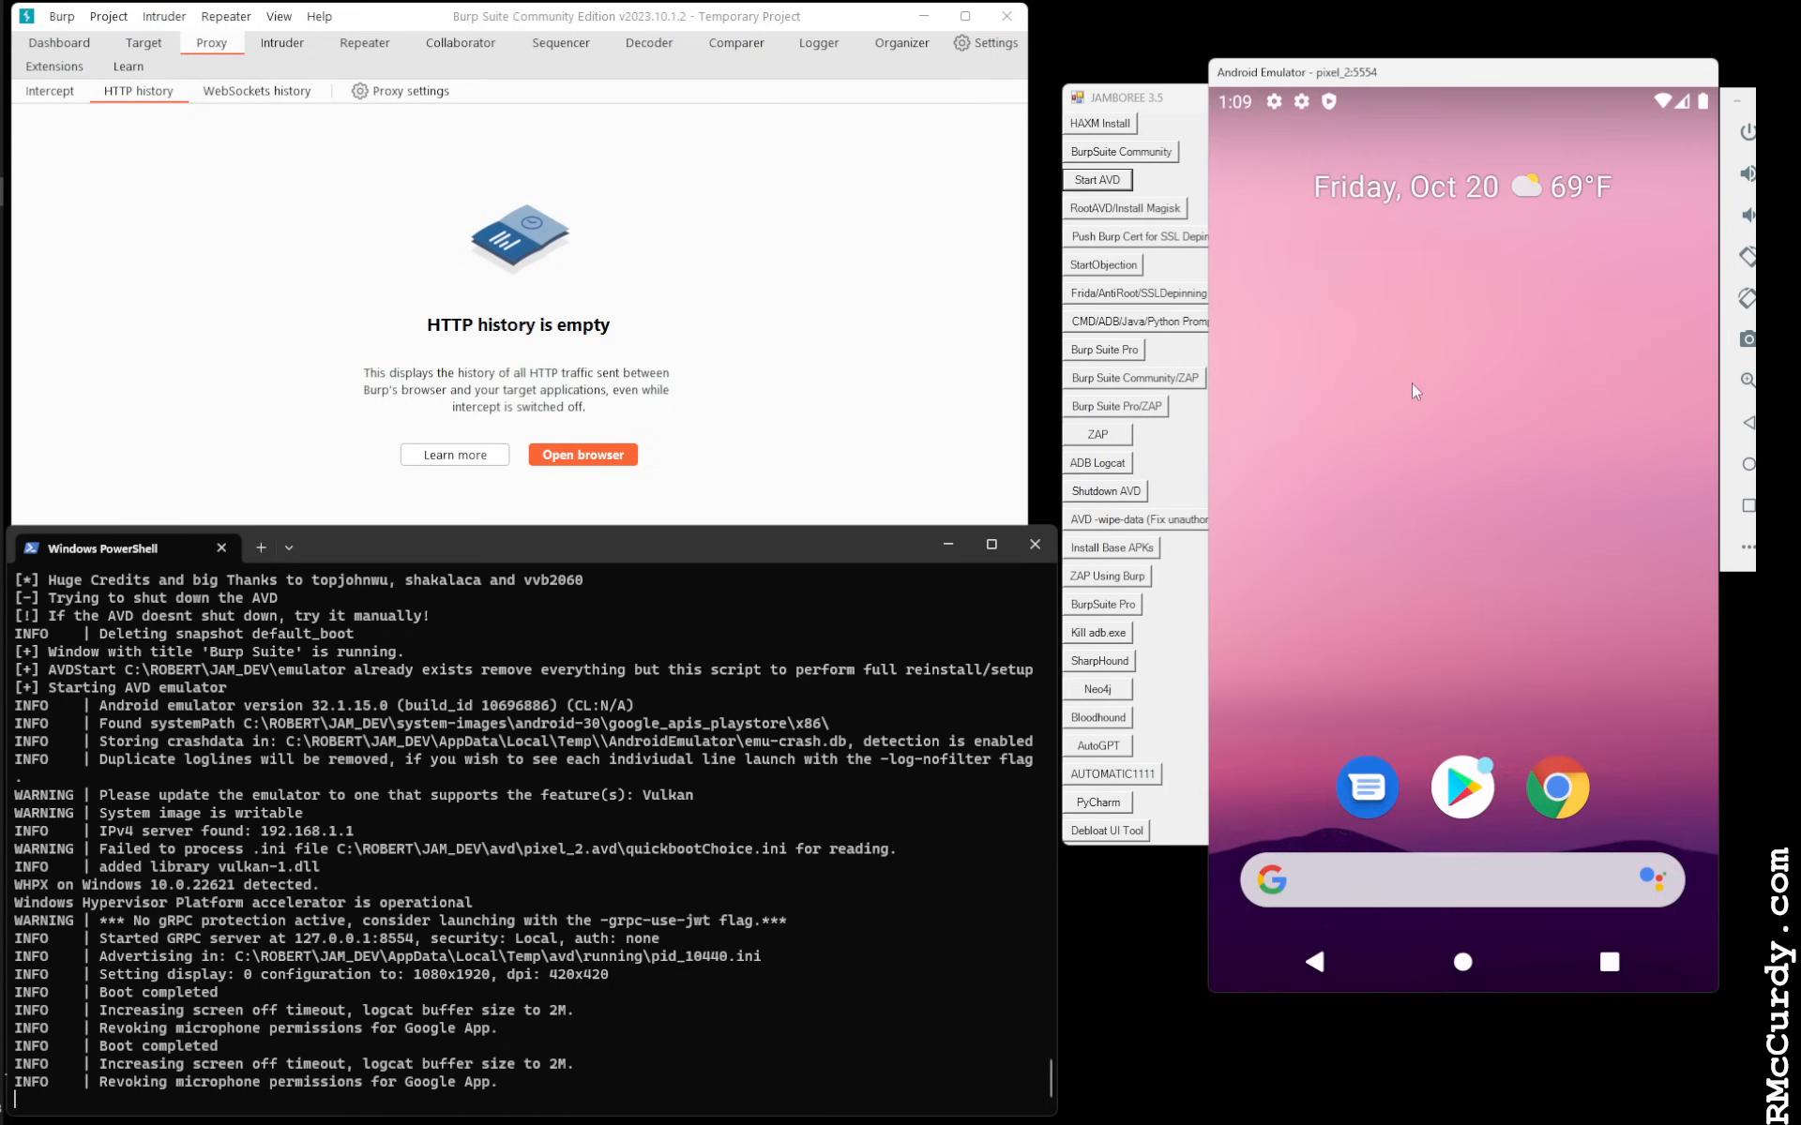
# Push the Burp certificate to the emulator, dismissing the proxy warning and granting superuser
pyautogui.click(1131, 98)
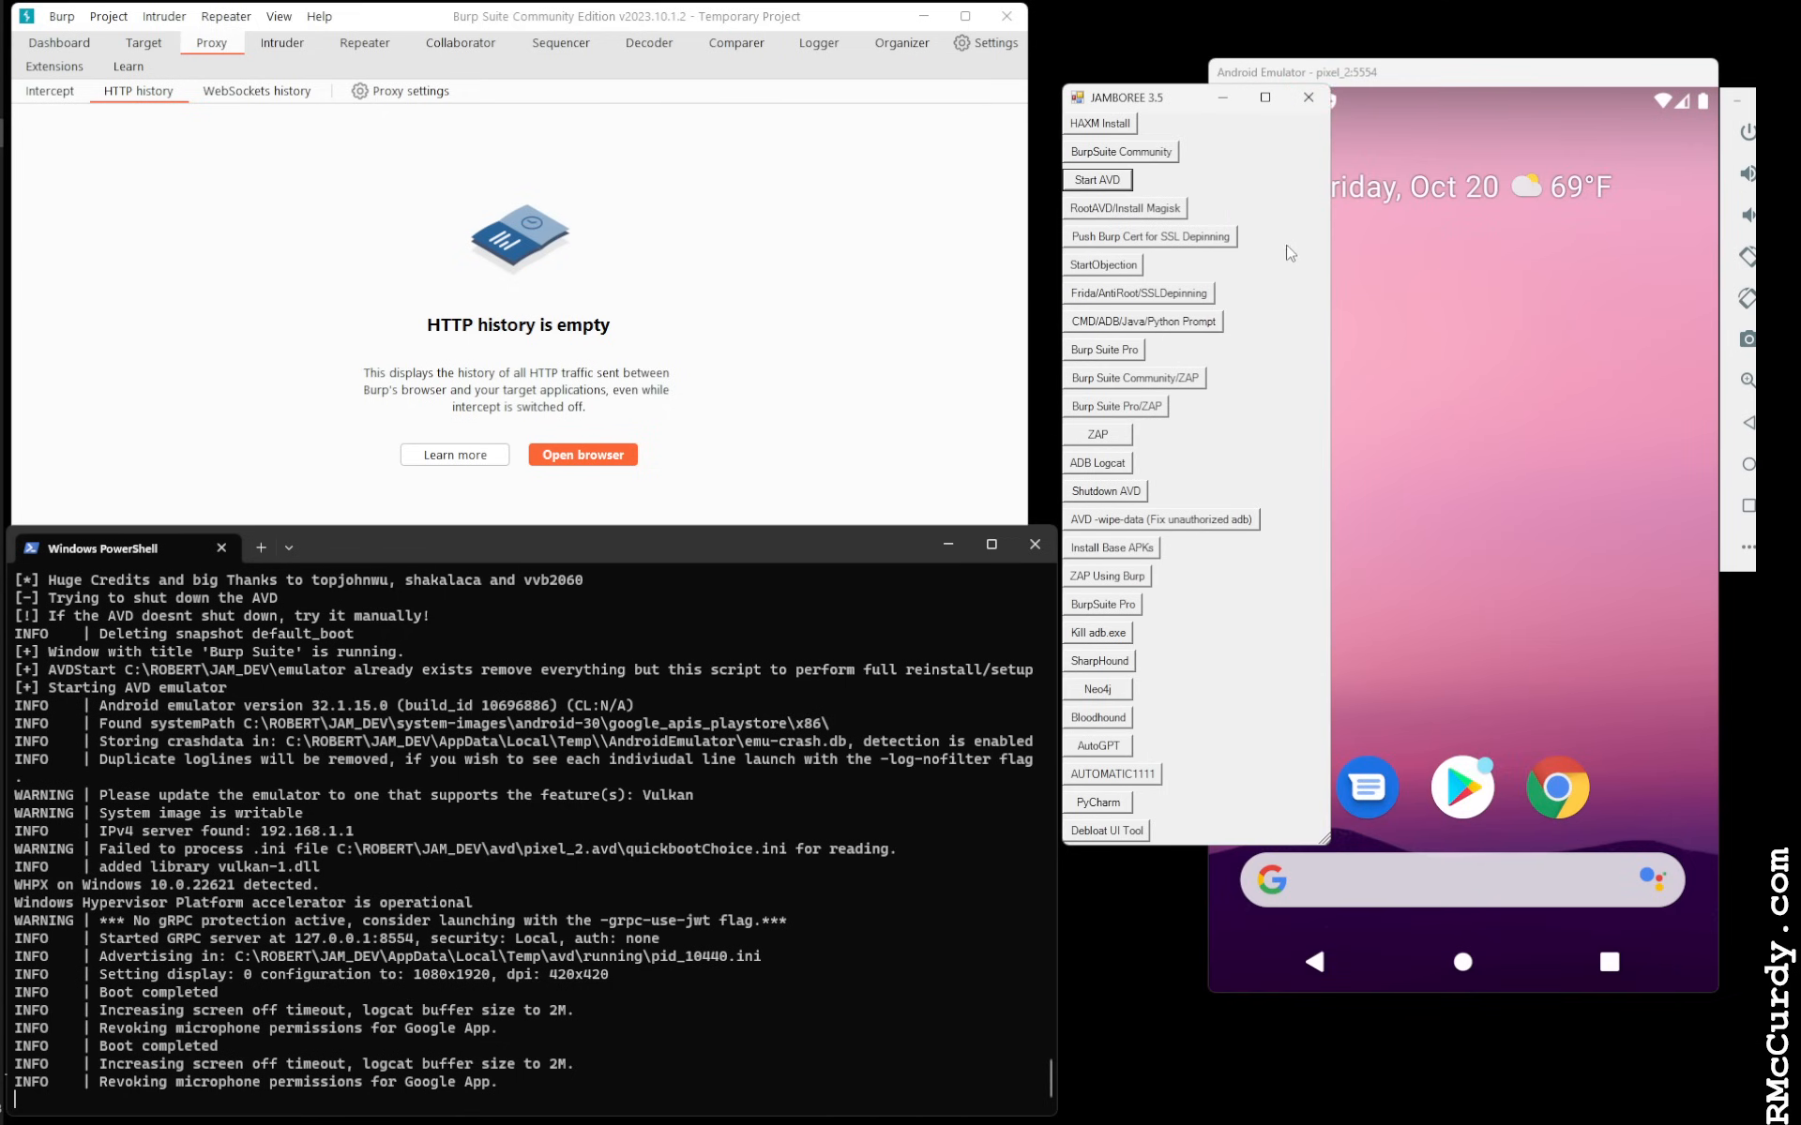
pyautogui.moveTo(1147, 215)
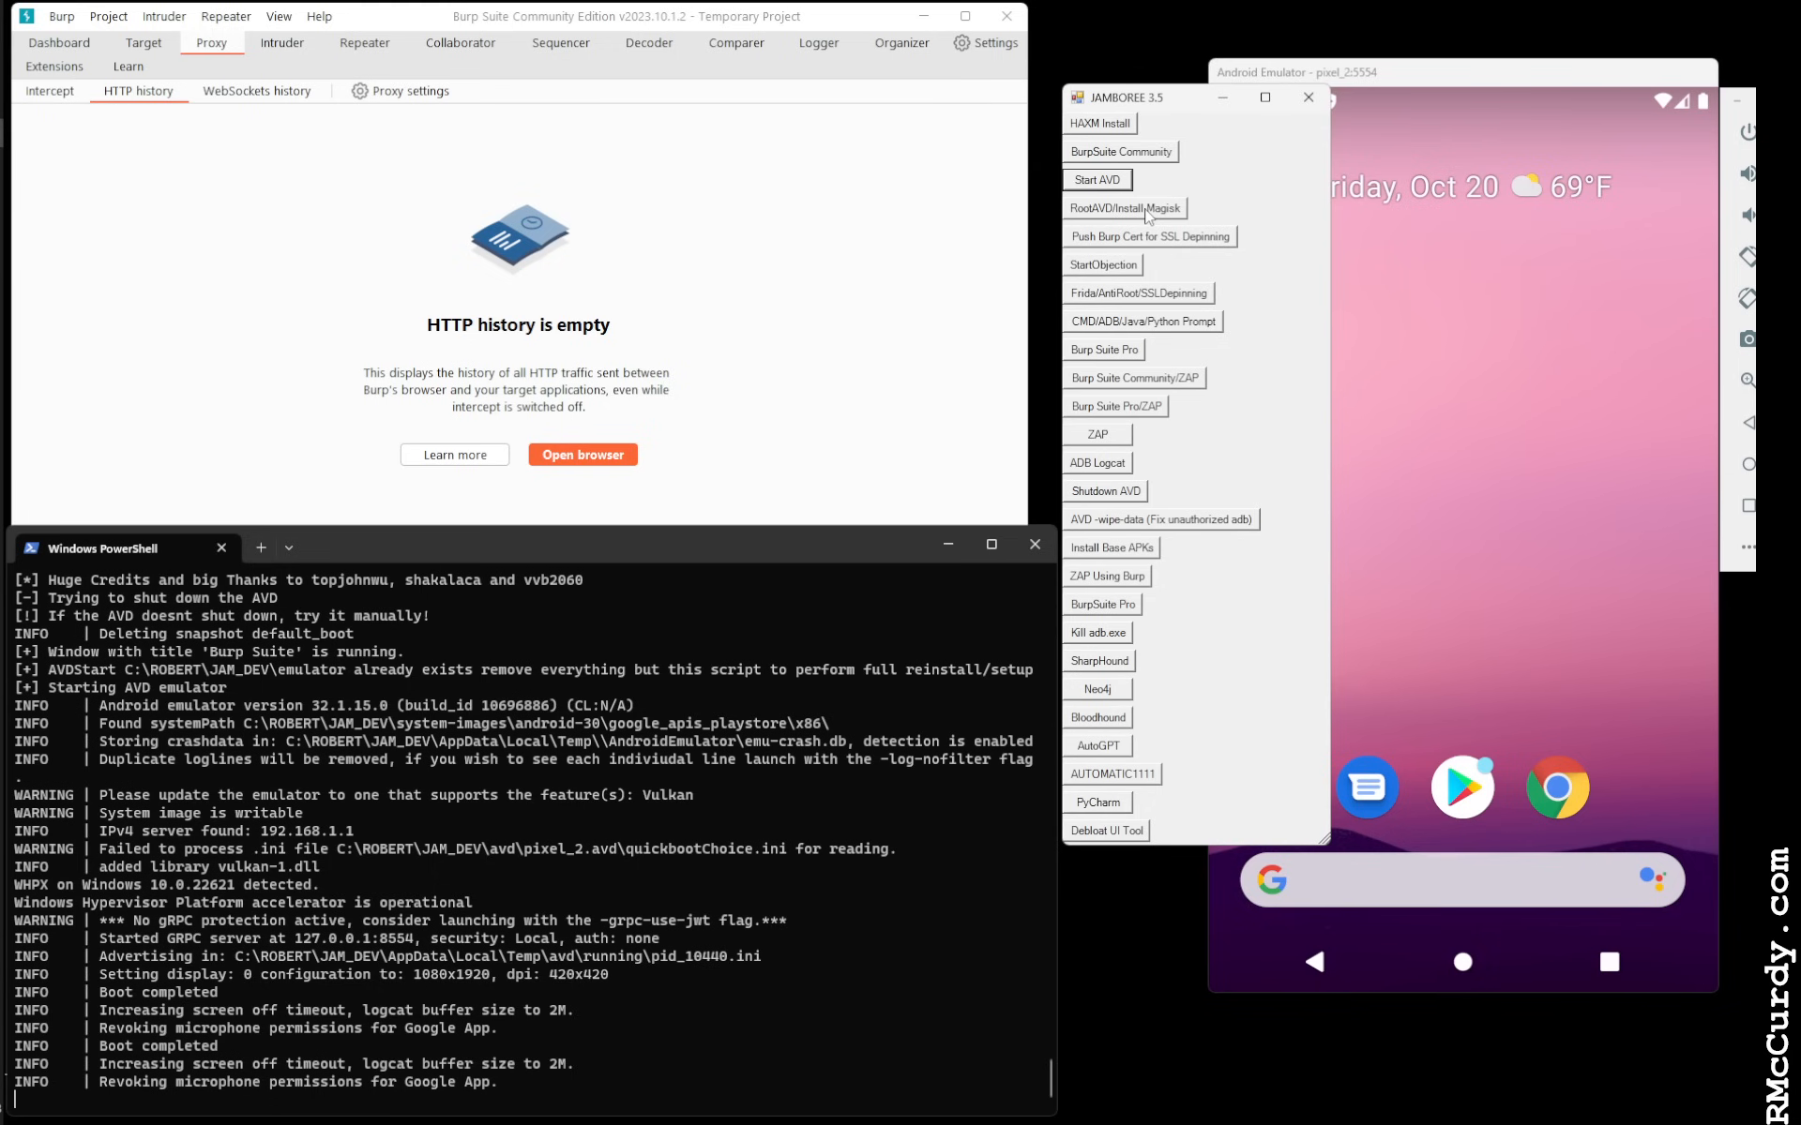
pyautogui.moveTo(1150, 236)
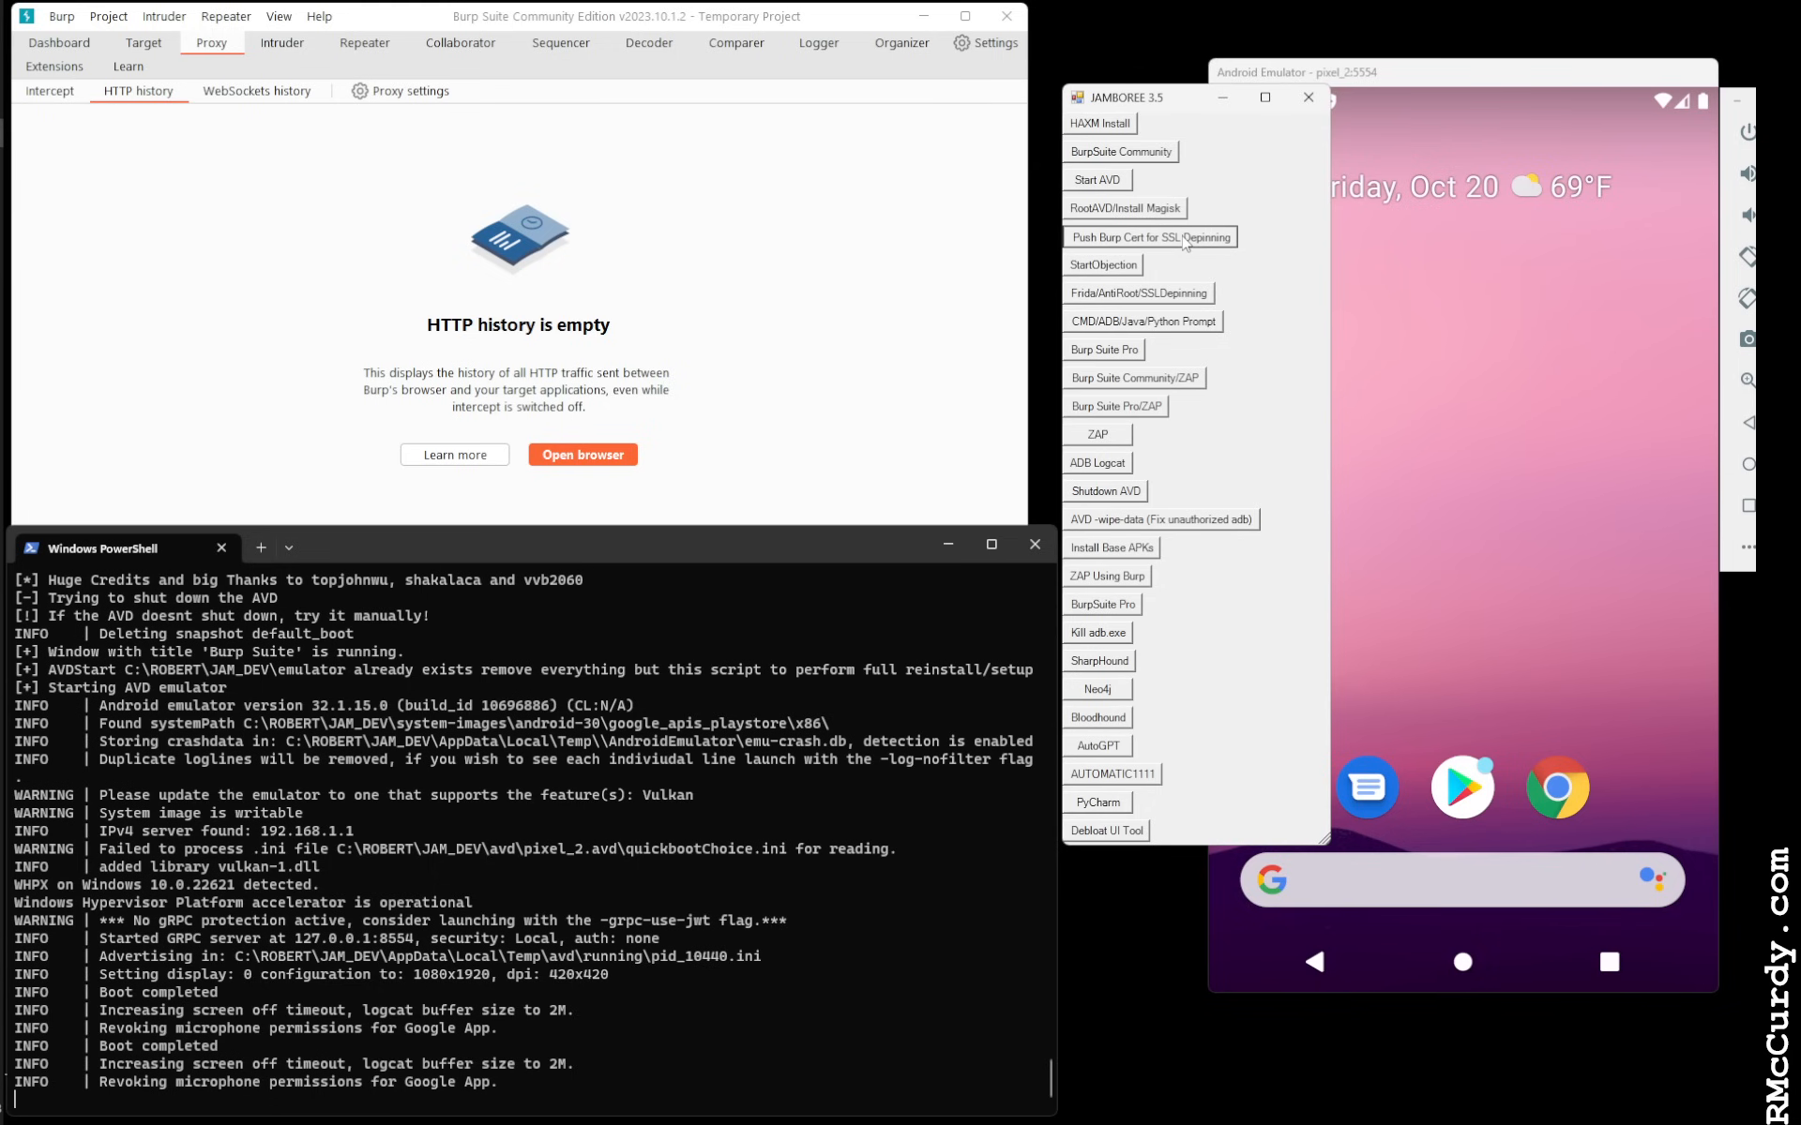
pyautogui.click(1148, 237)
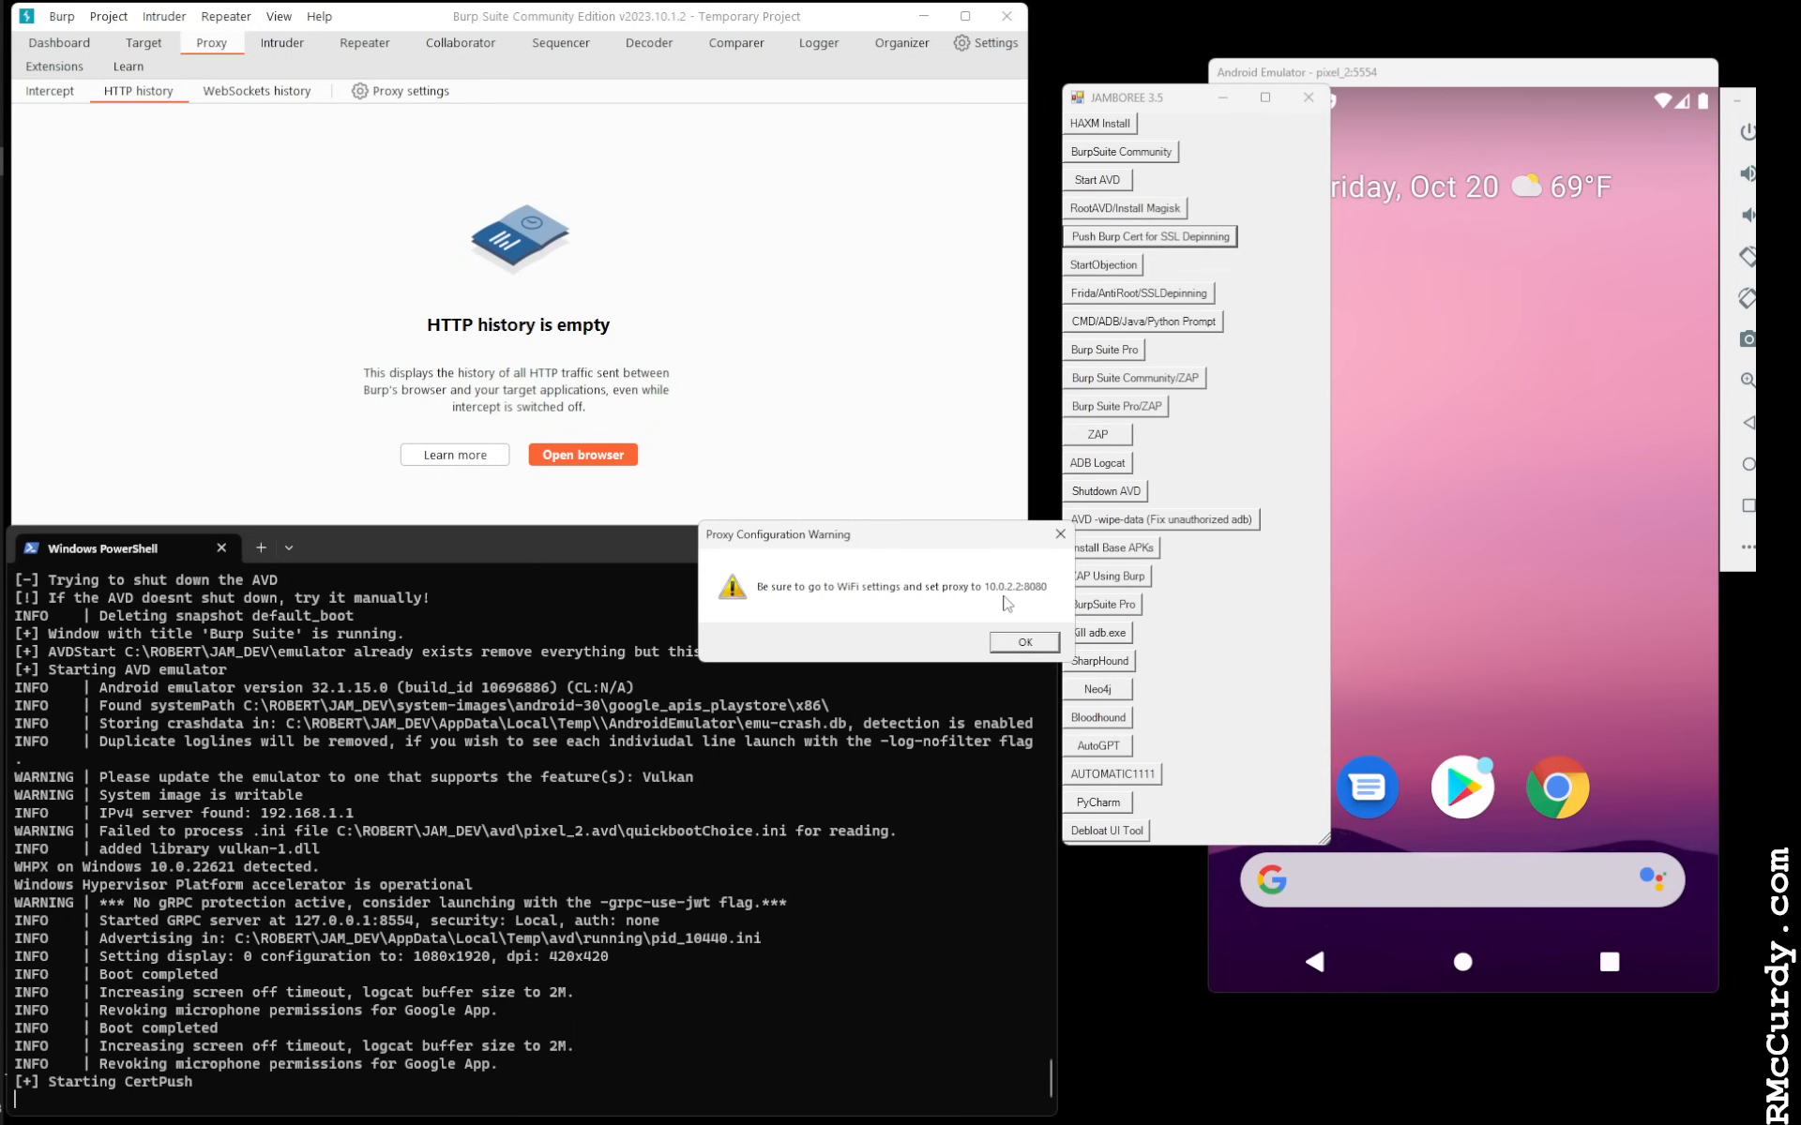
pyautogui.click(1022, 642)
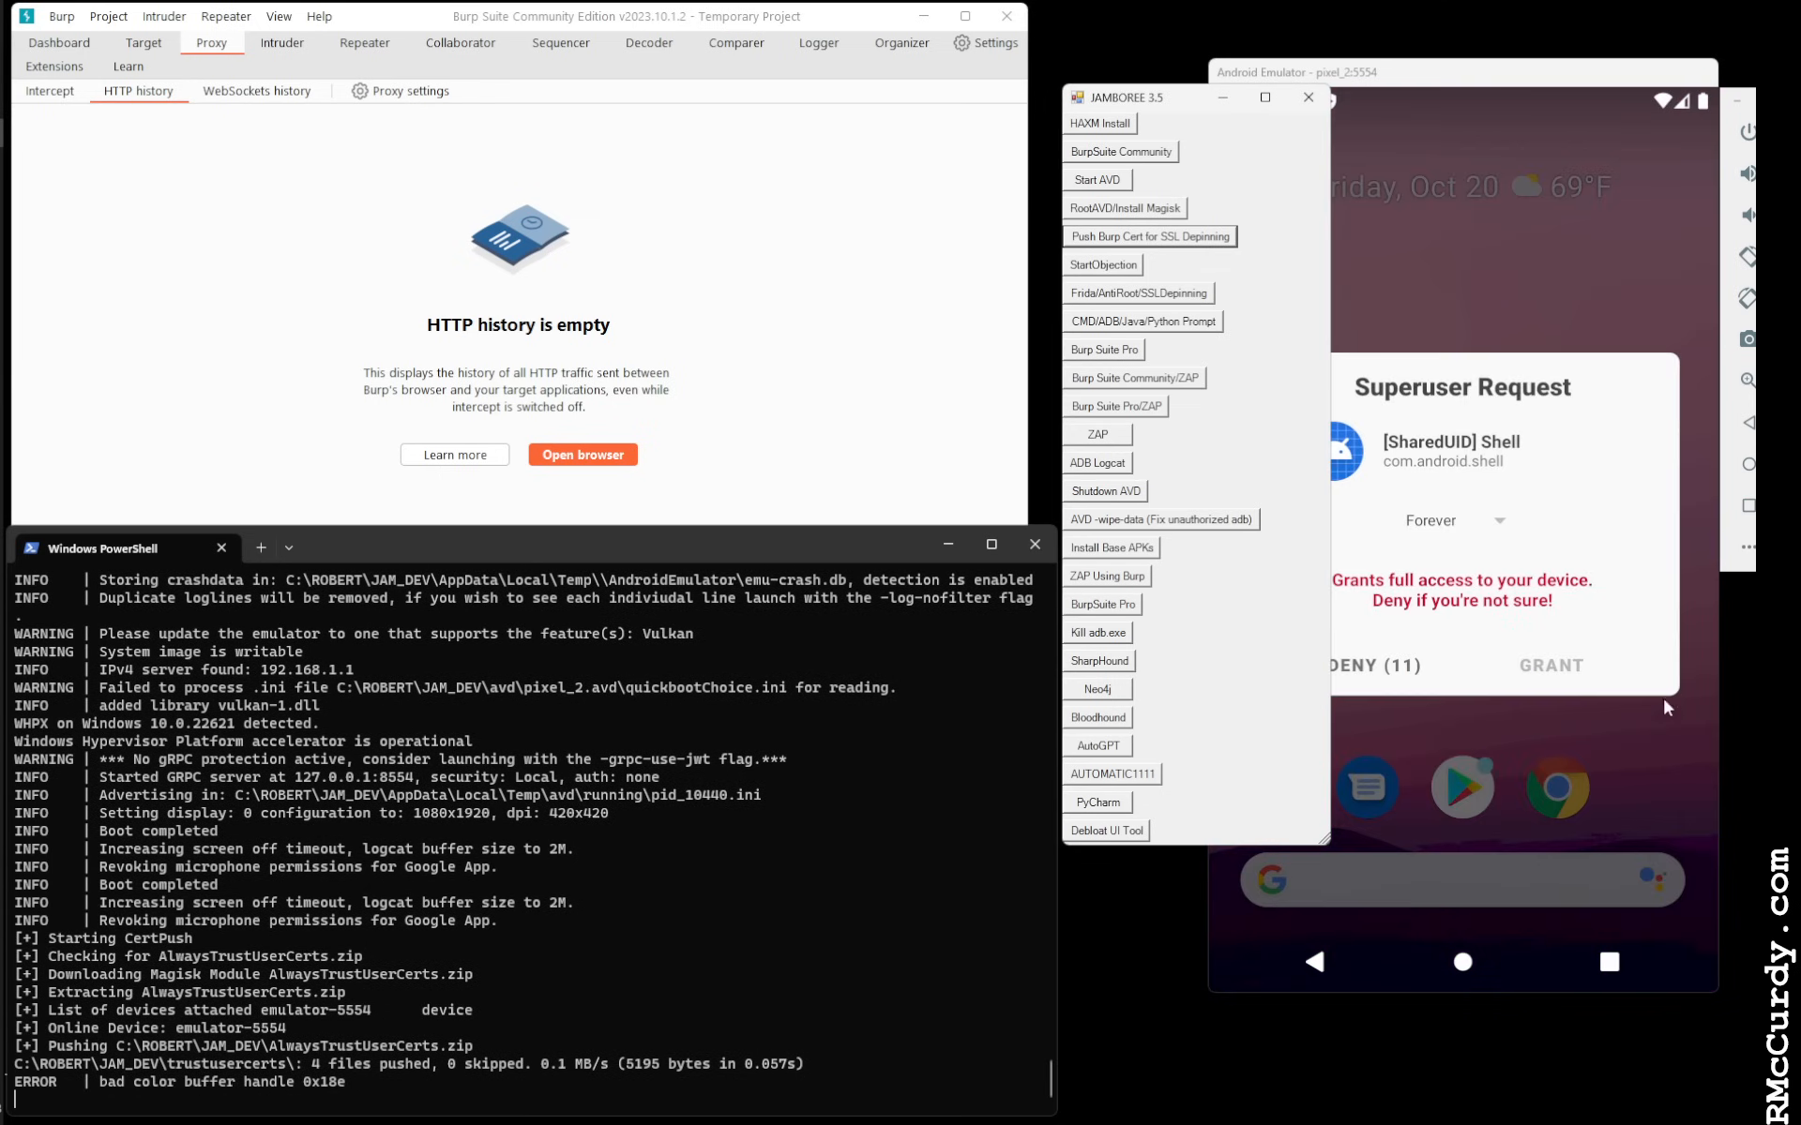
pyautogui.click(1549, 665)
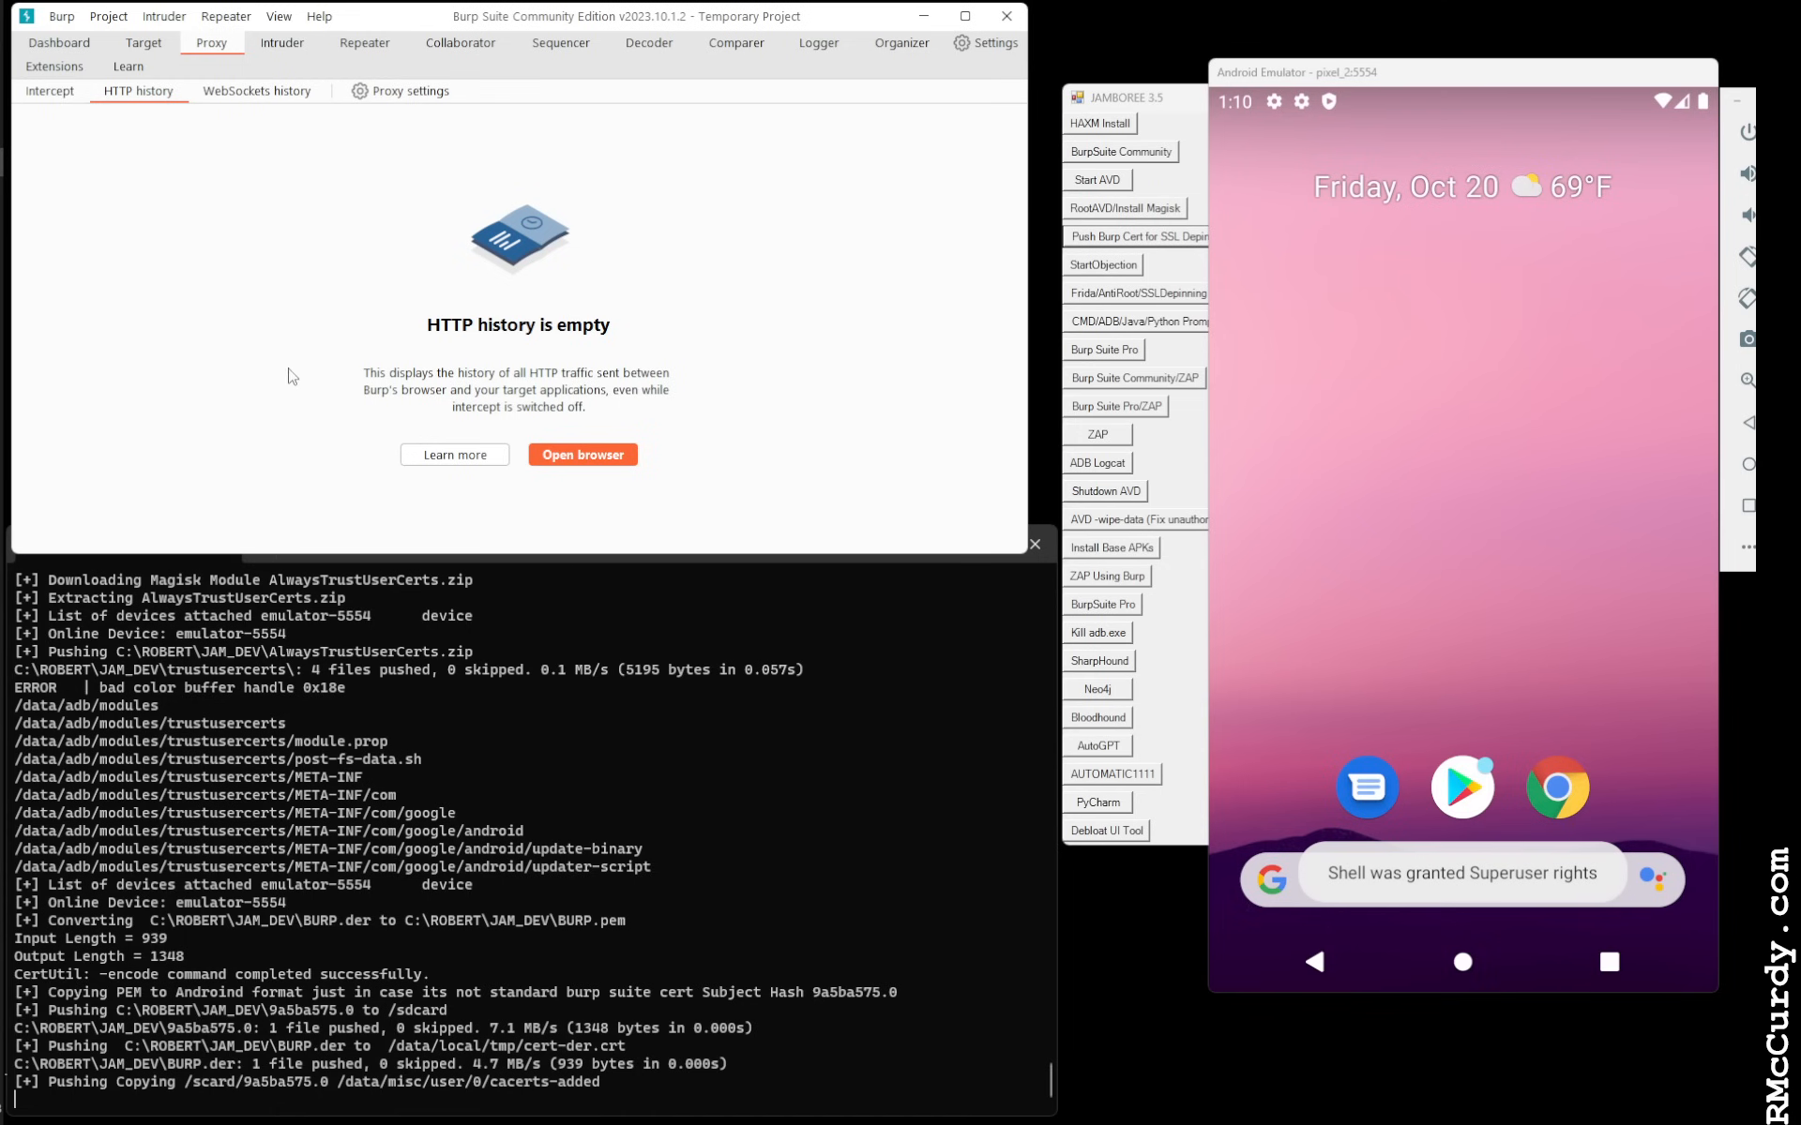
pyautogui.moveTo(571, 660)
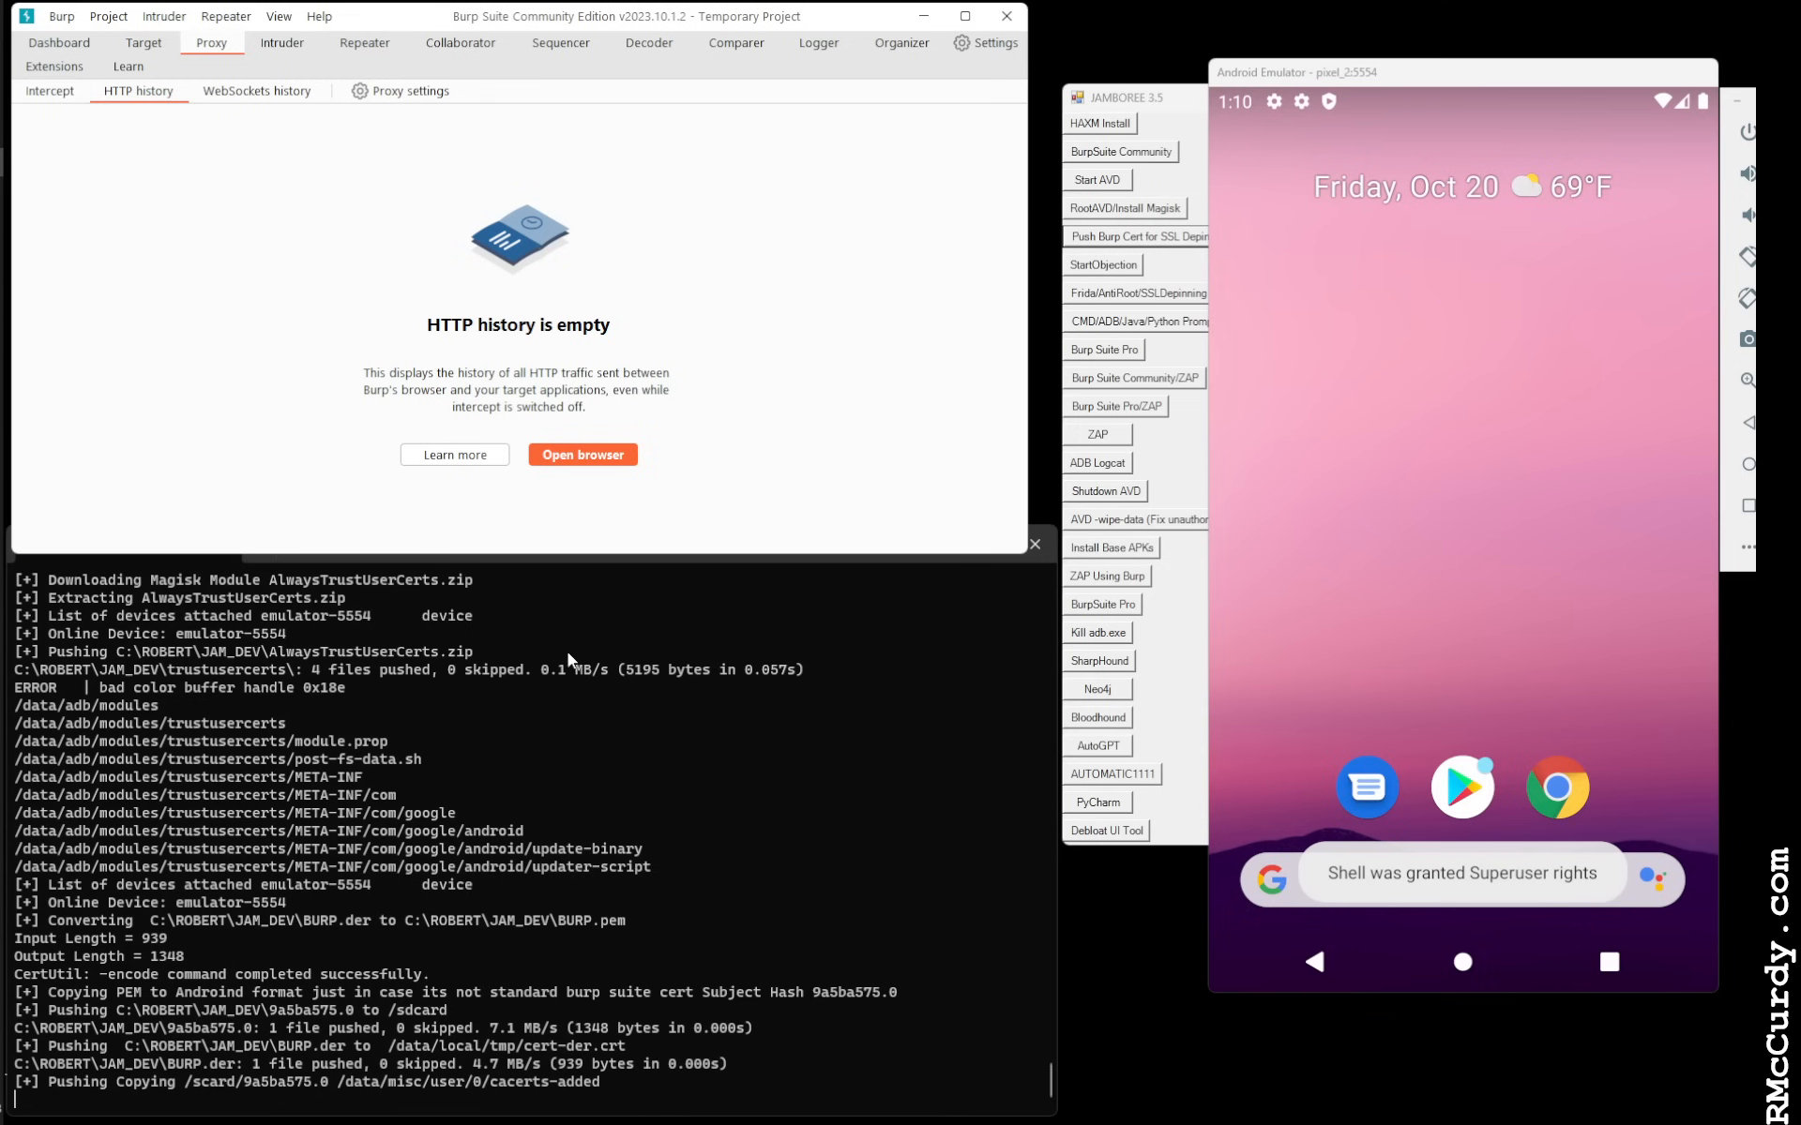
pyautogui.scroll(-3)
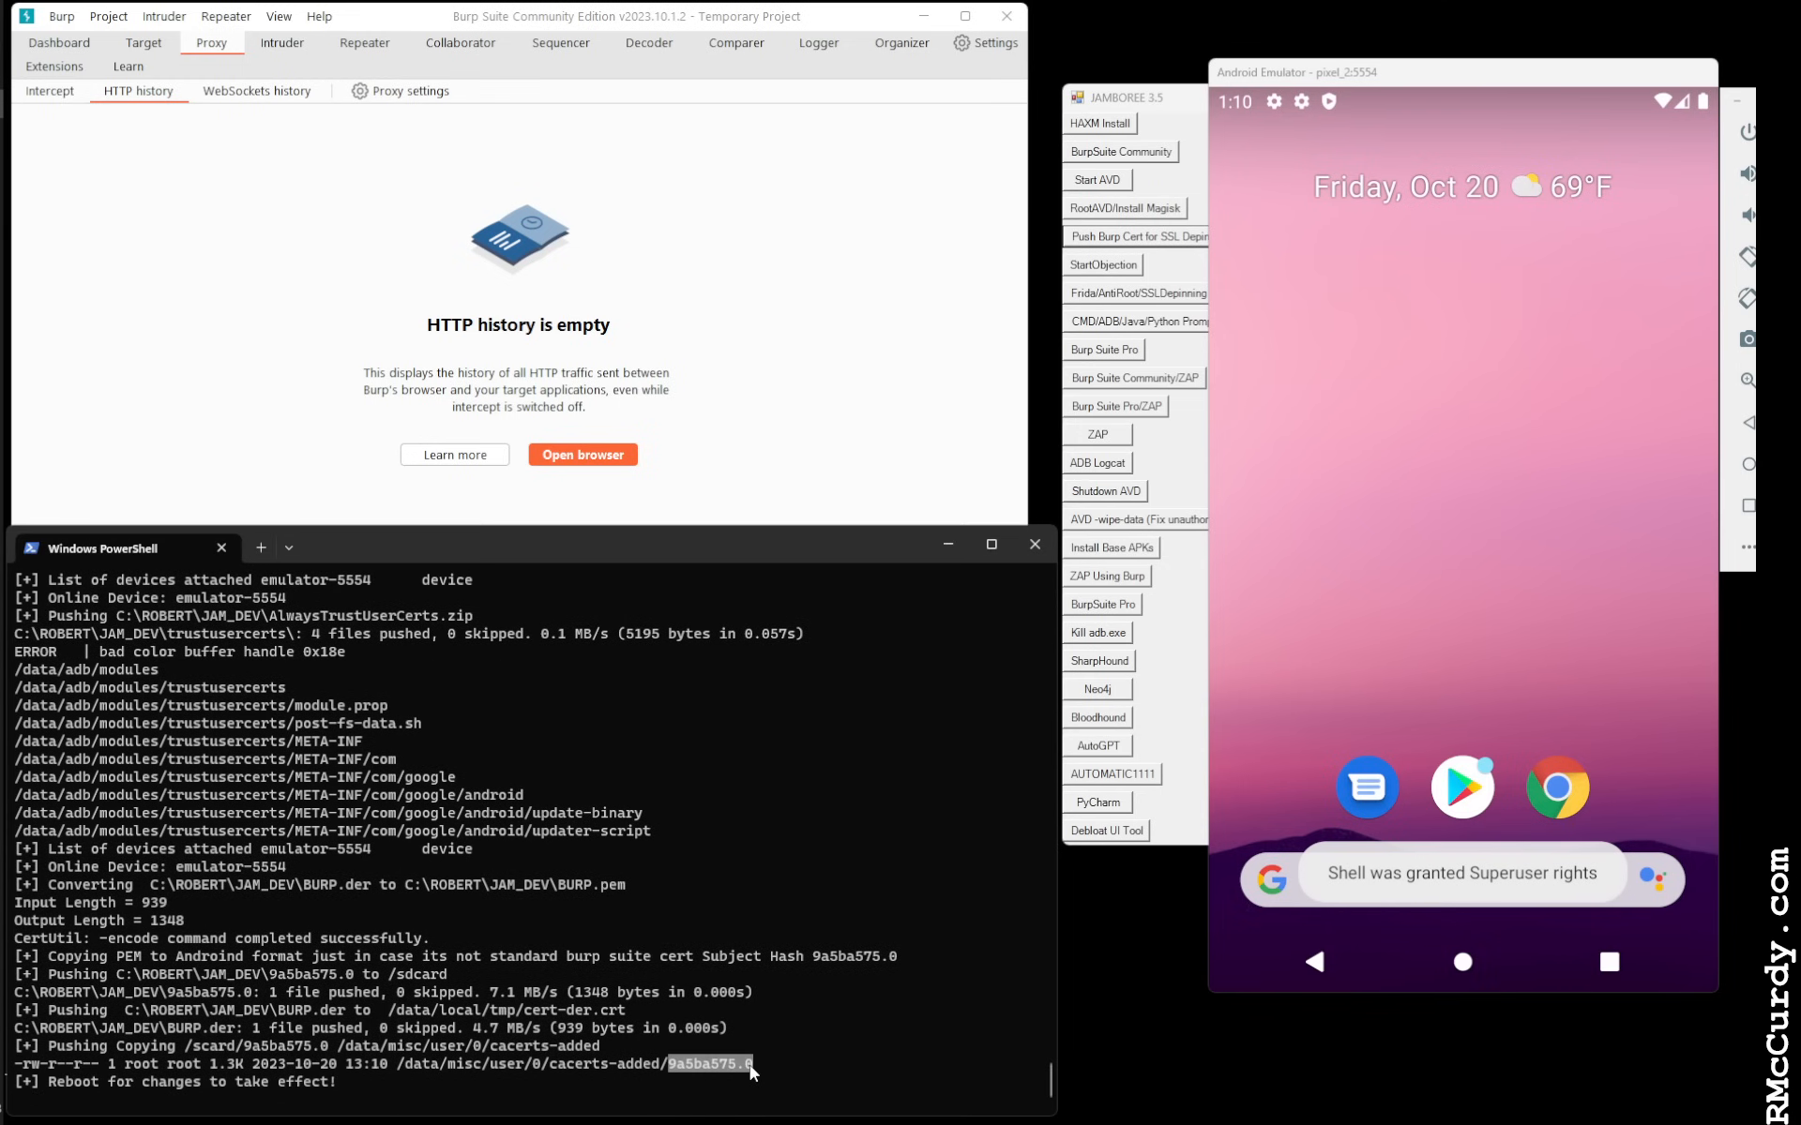
pyautogui.moveTo(705, 1053)
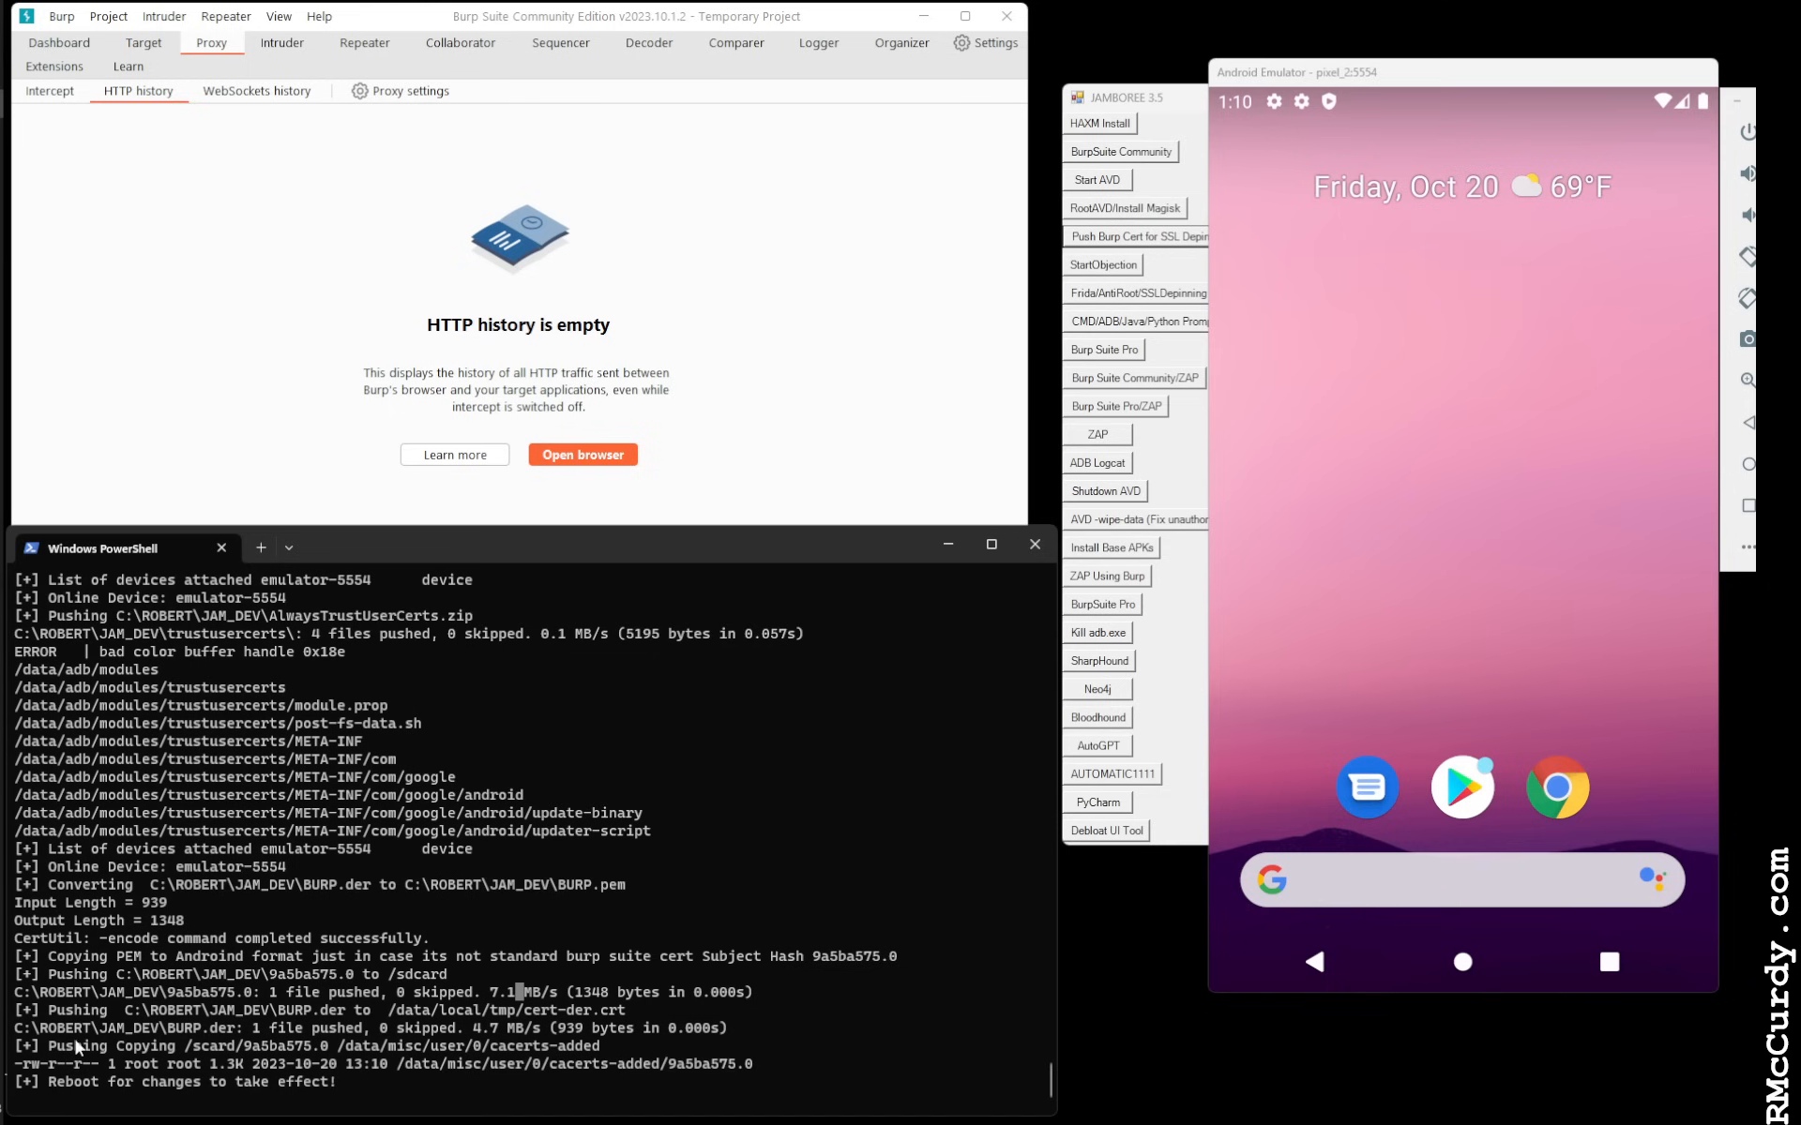
pyautogui.moveTo(1172, 467)
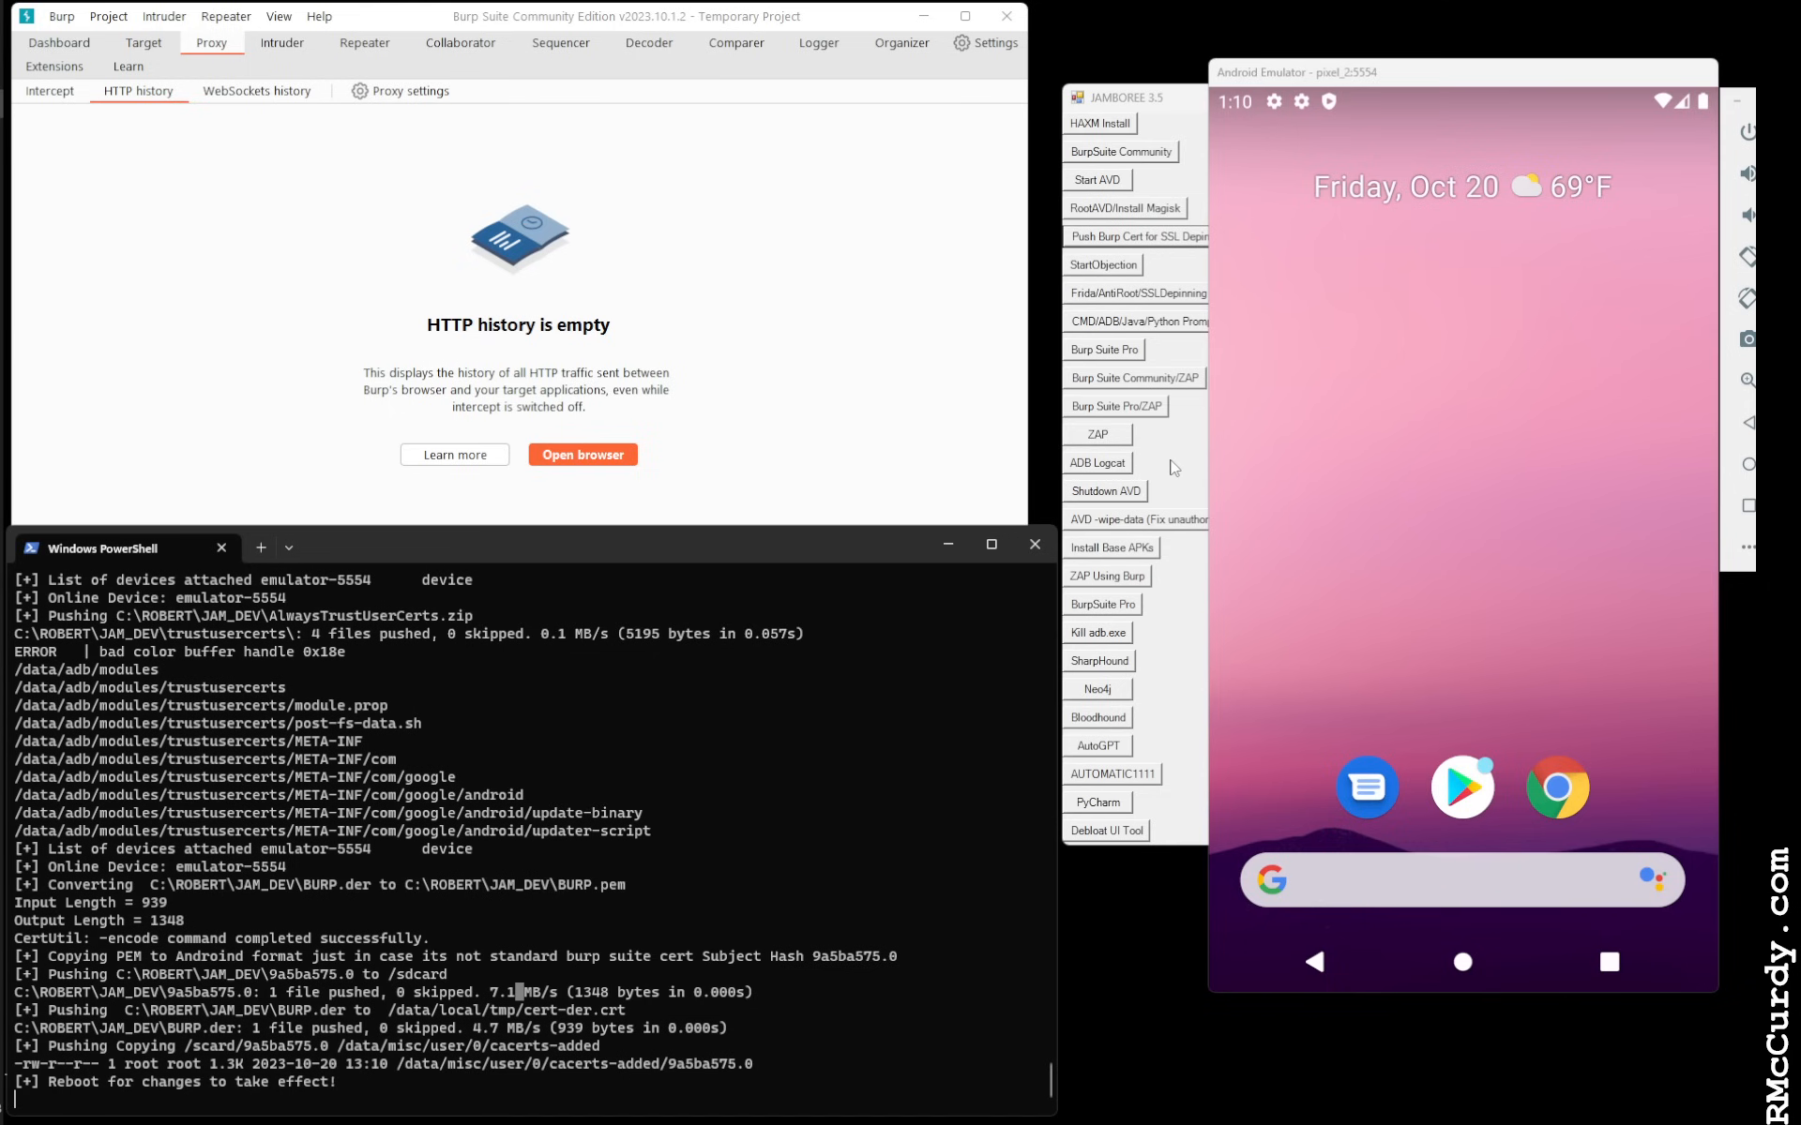
# Shut down the emulator with Shutdown AVD, then start it again
pyautogui.click(1126, 97)
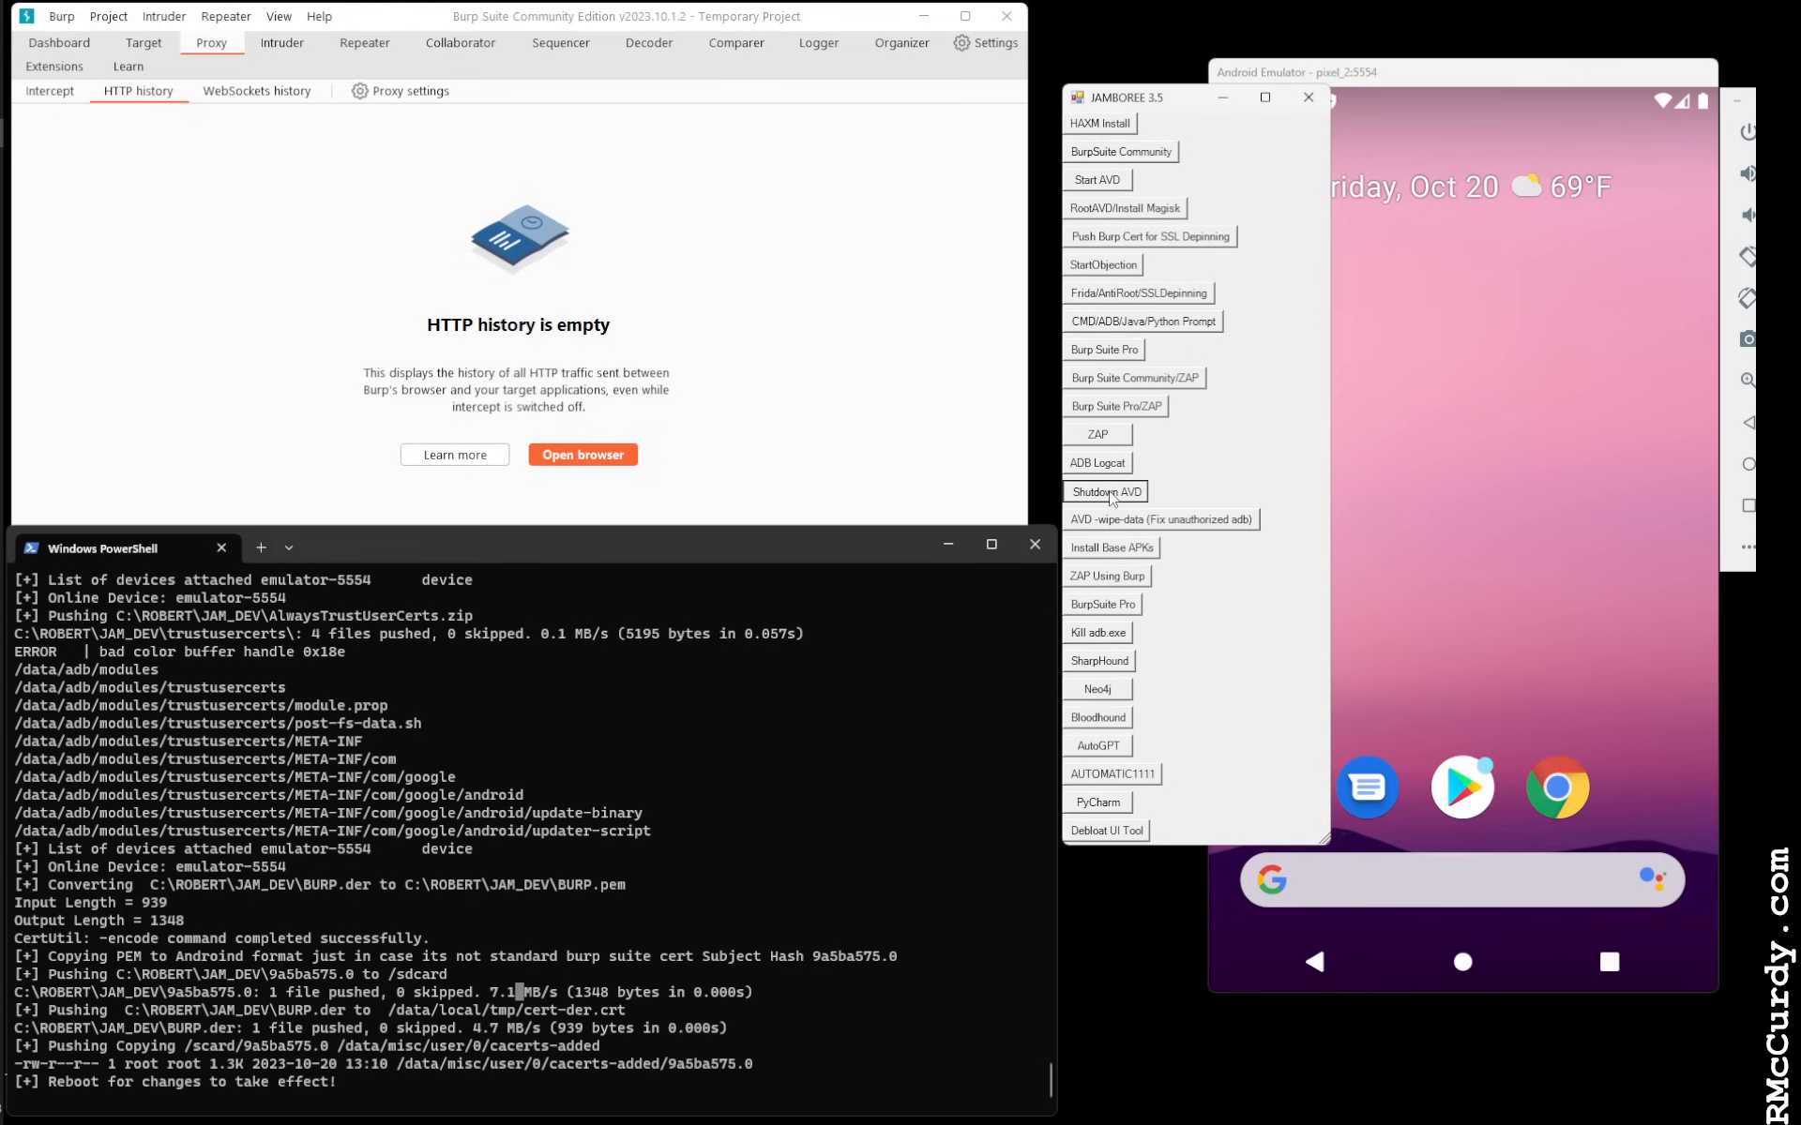
pyautogui.moveTo(1470, 365)
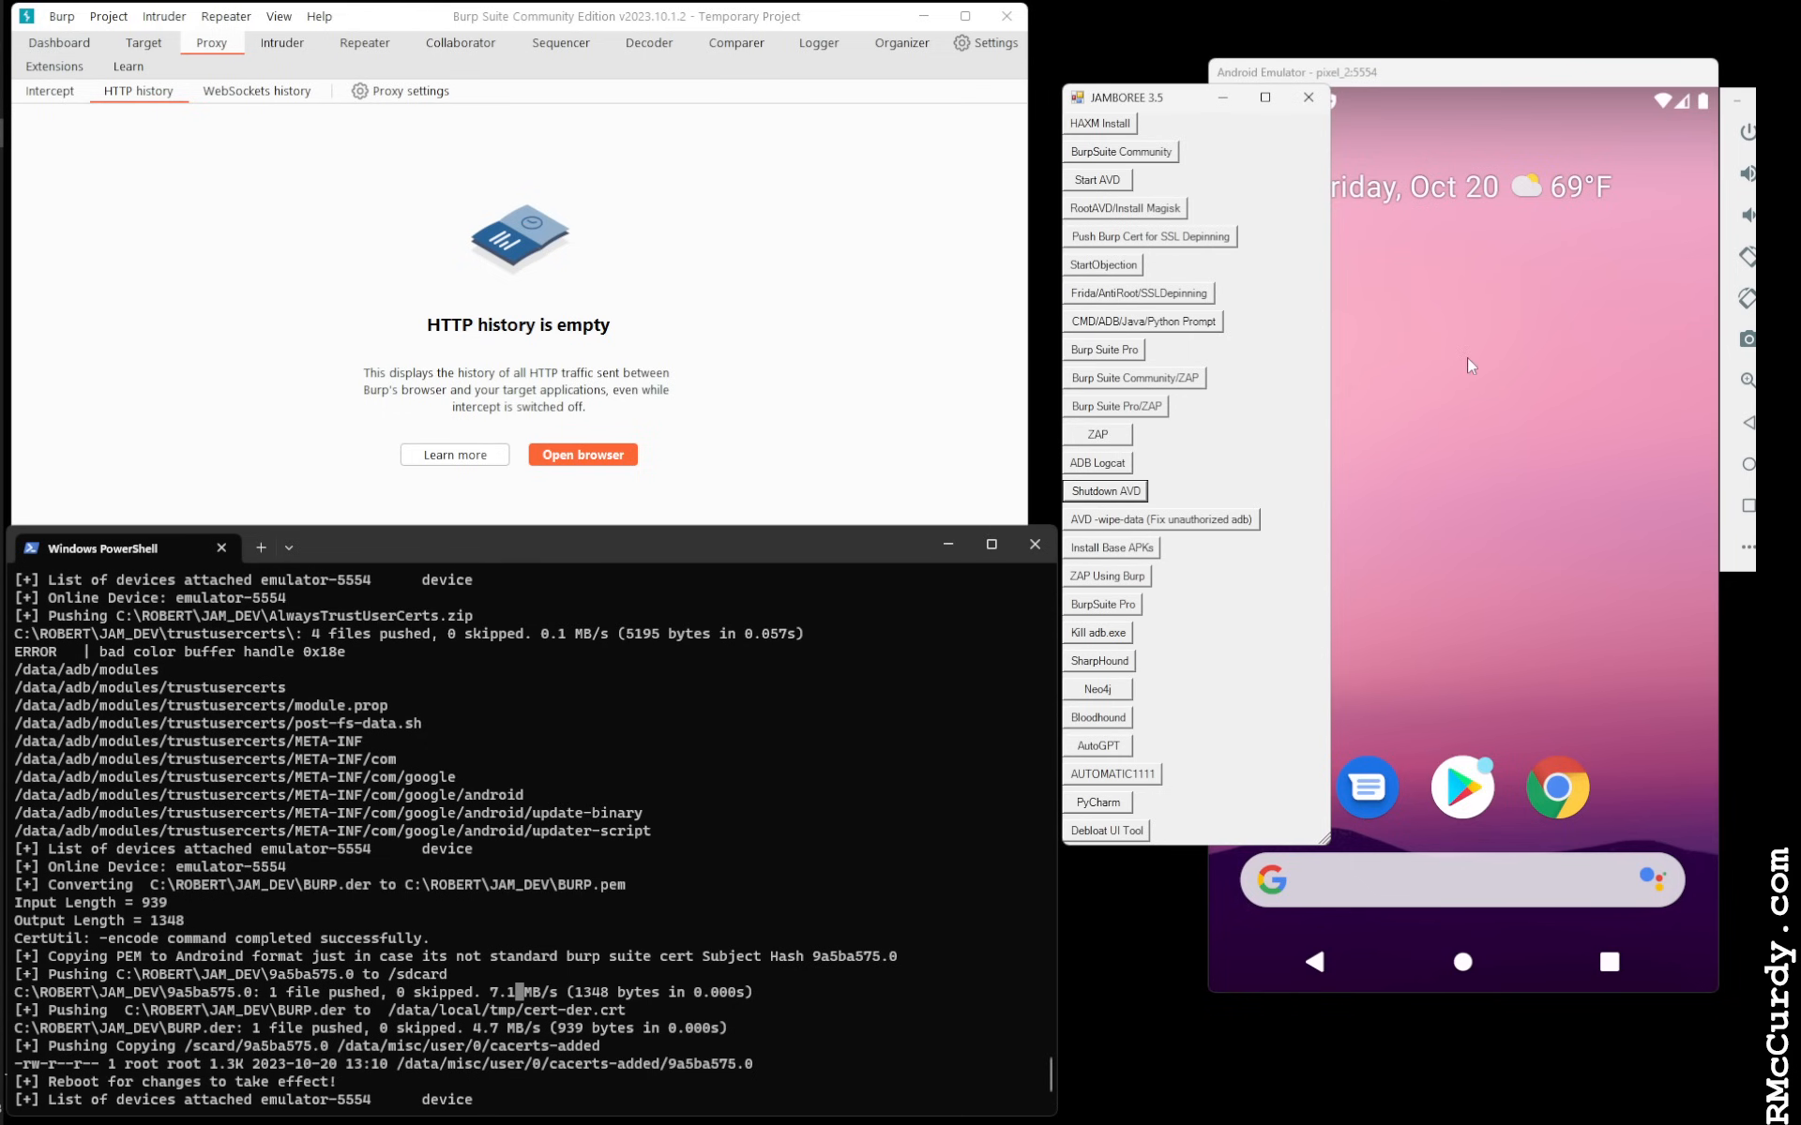
pyautogui.moveTo(867, 388)
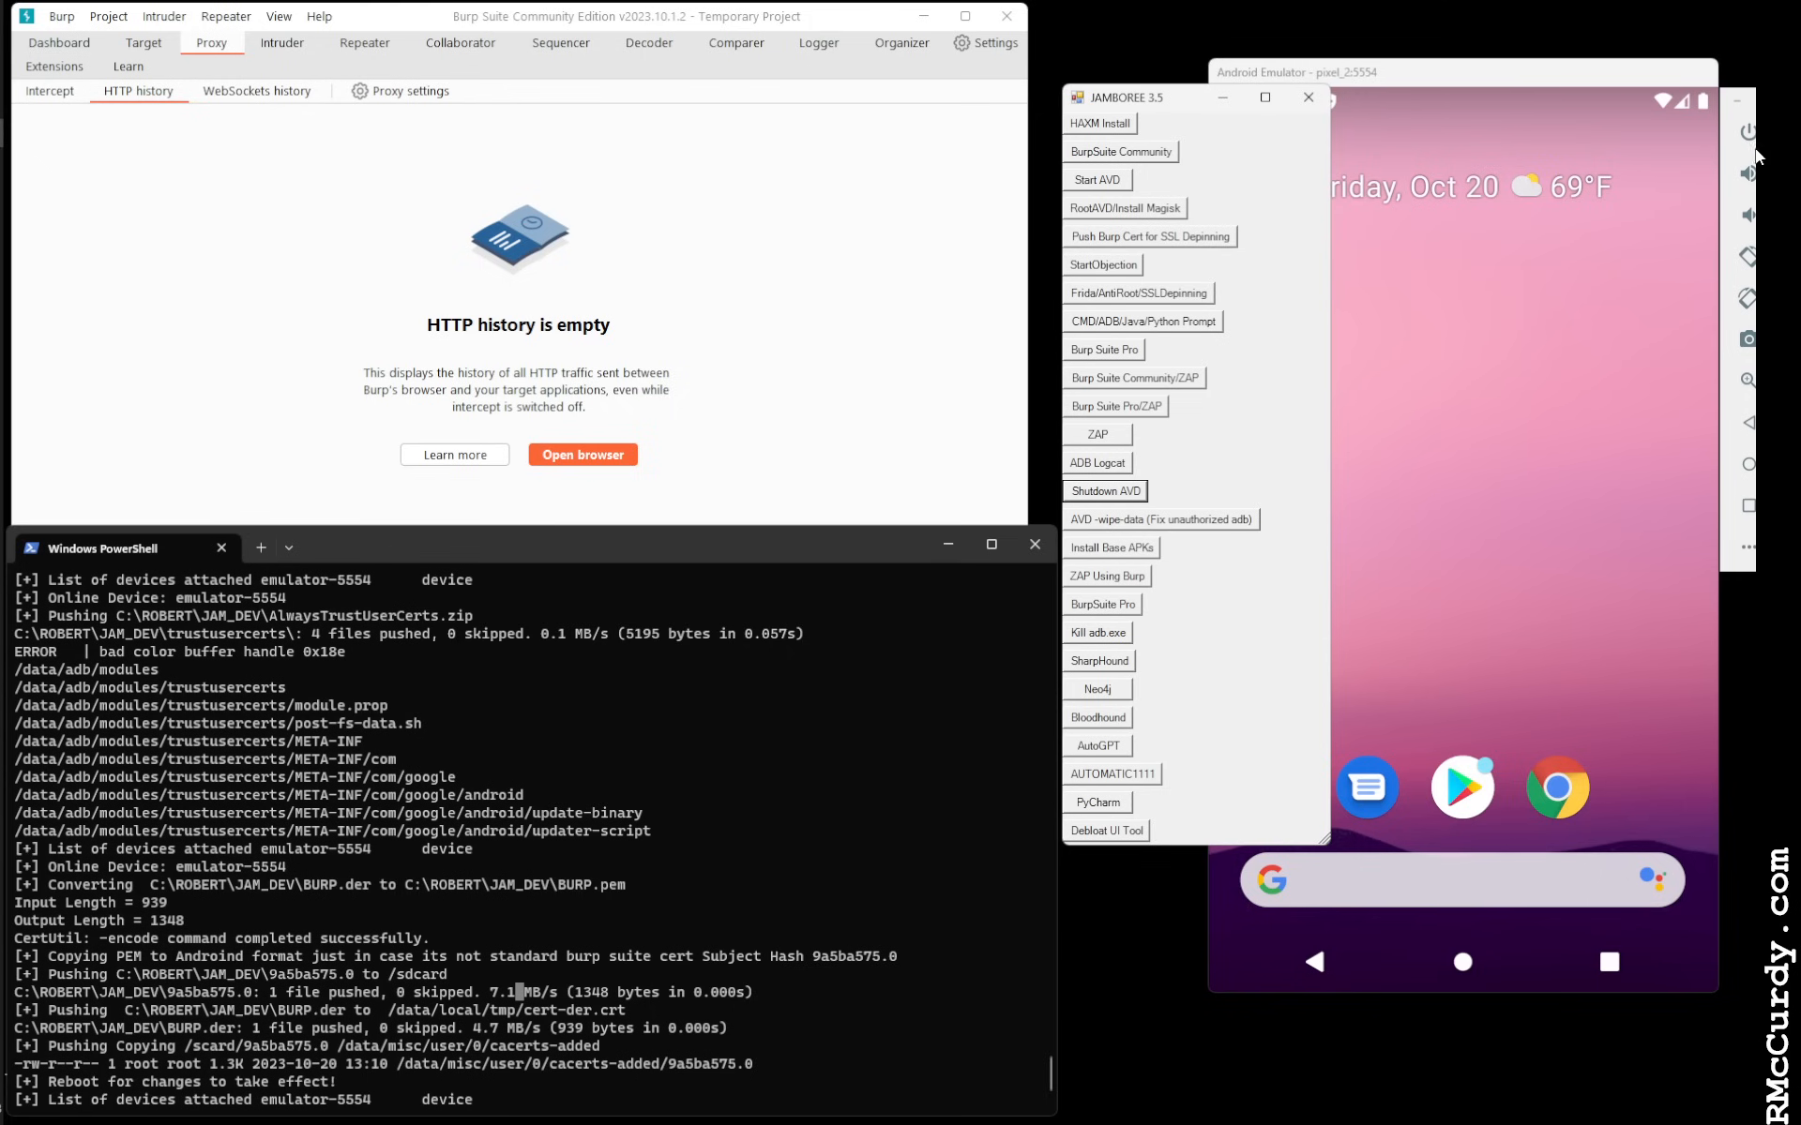
pyautogui.moveTo(1692, 175)
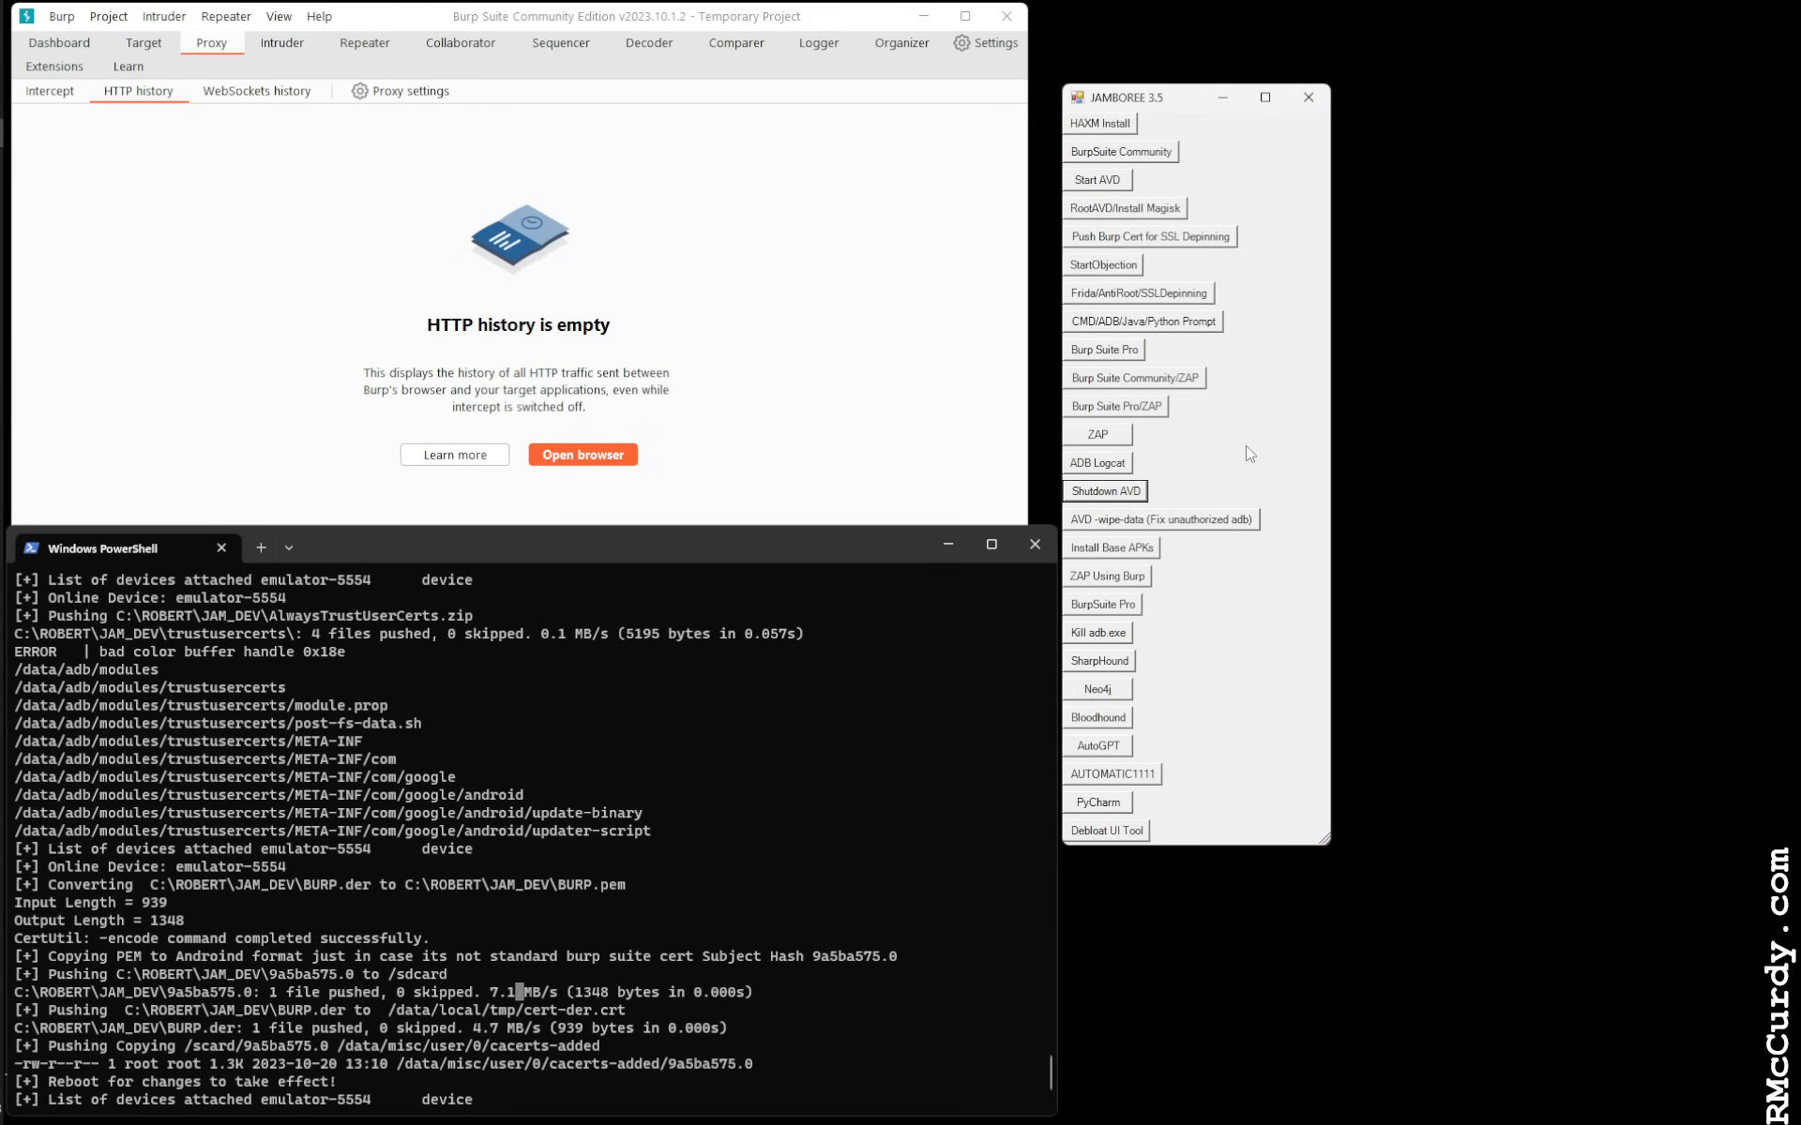
pyautogui.moveTo(1105, 179)
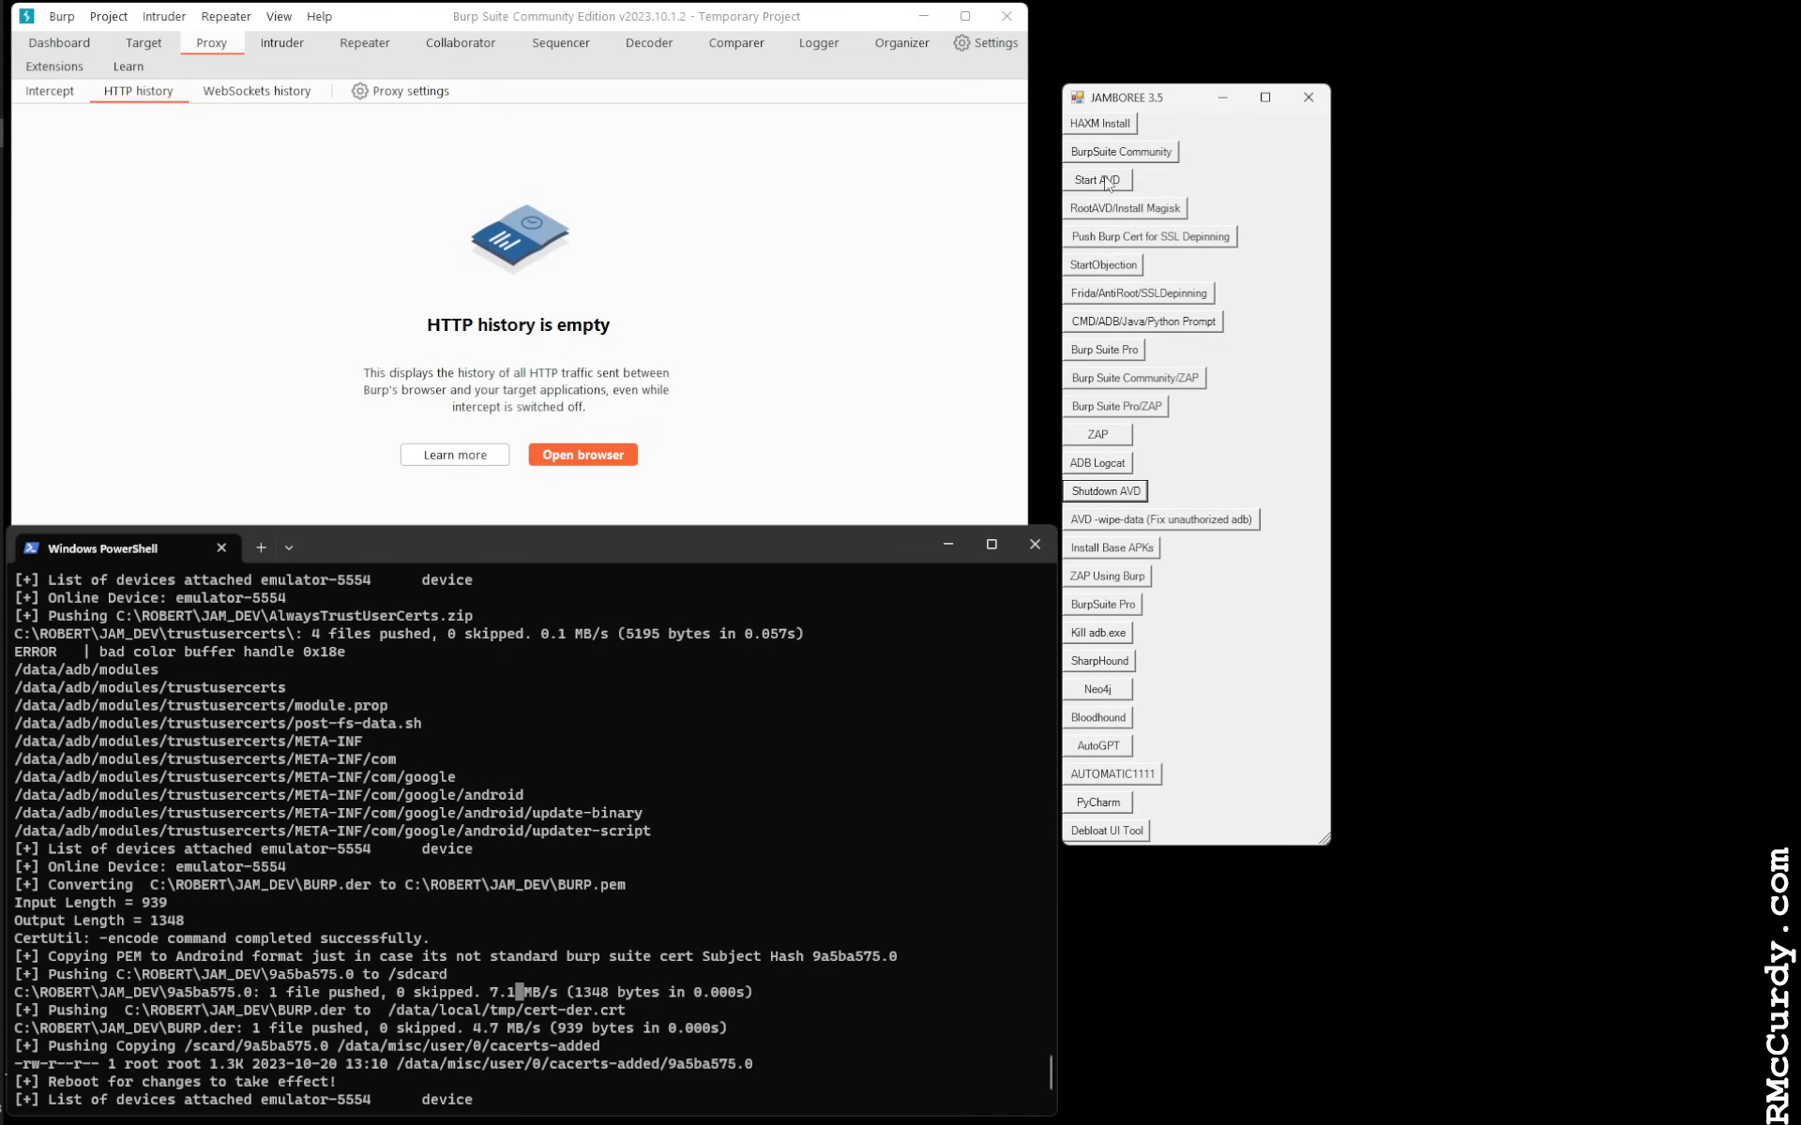
pyautogui.moveTo(1106, 189)
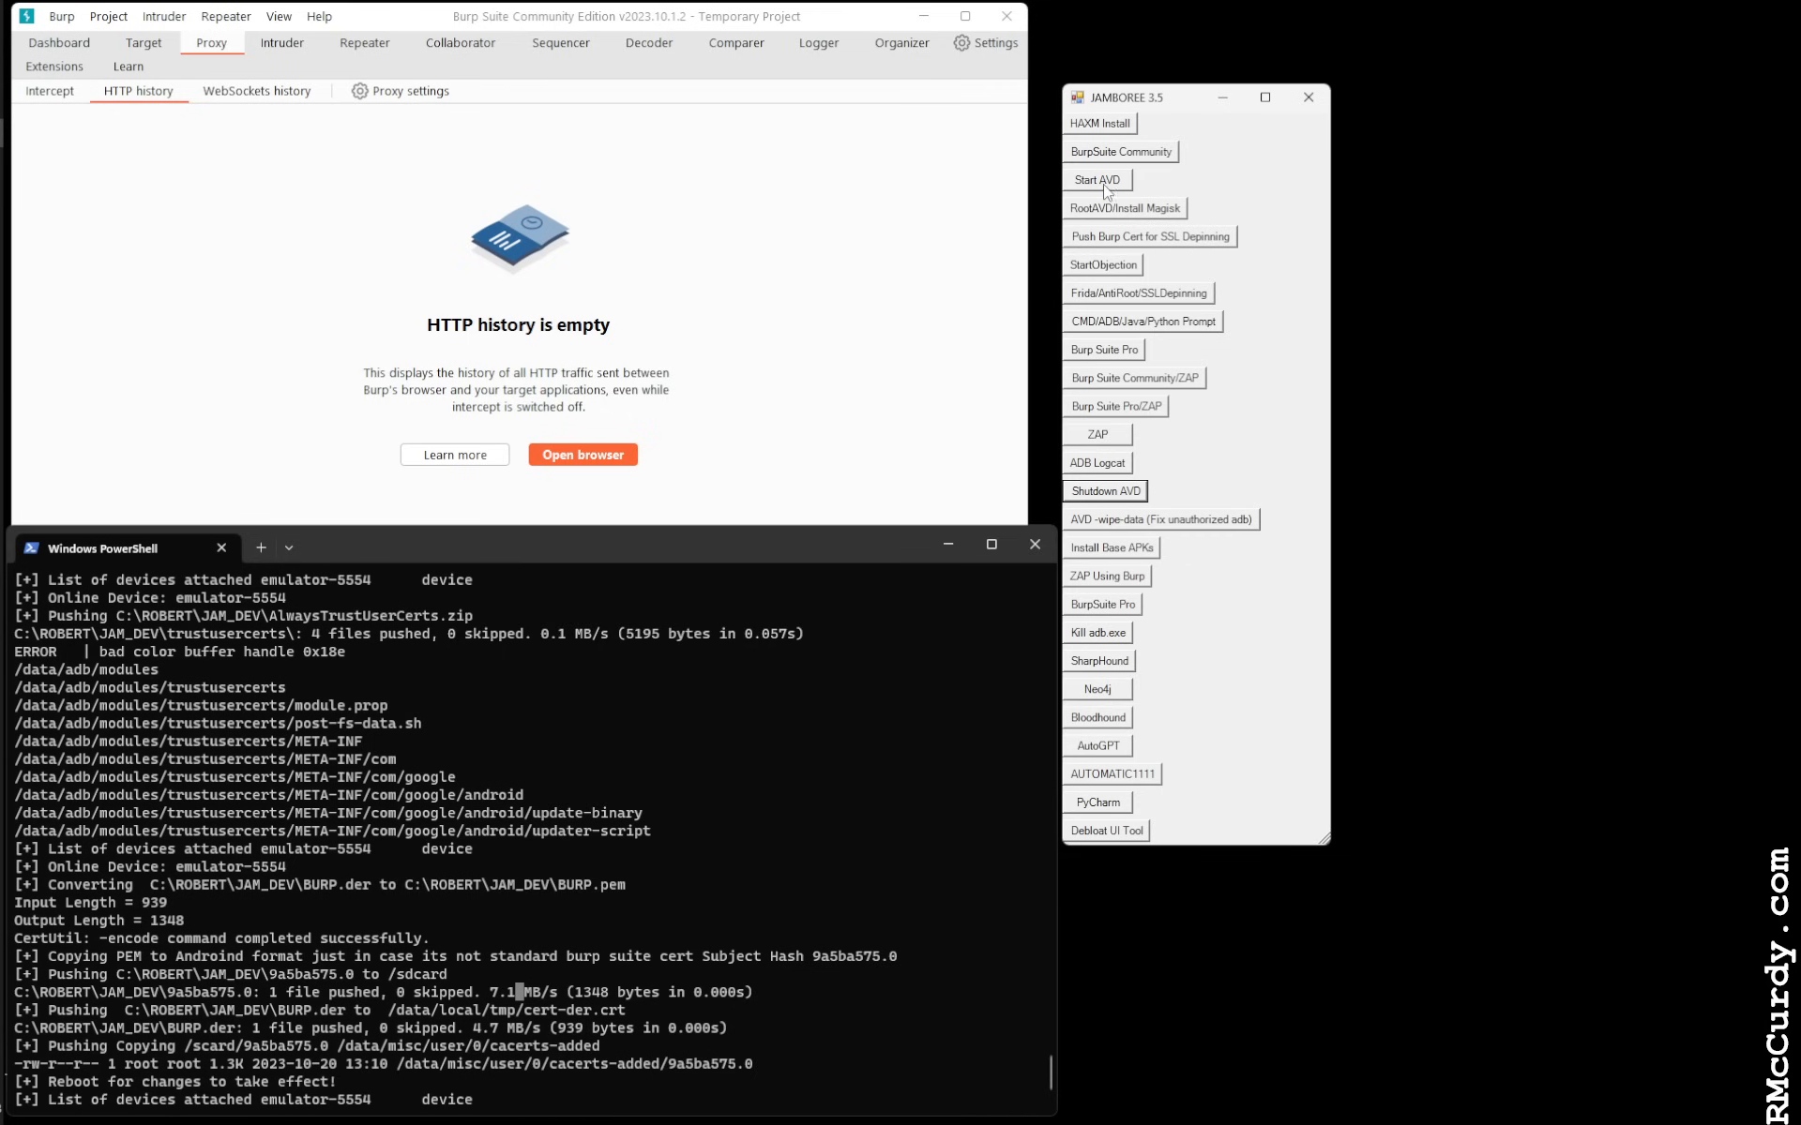
pyautogui.moveTo(697, 280)
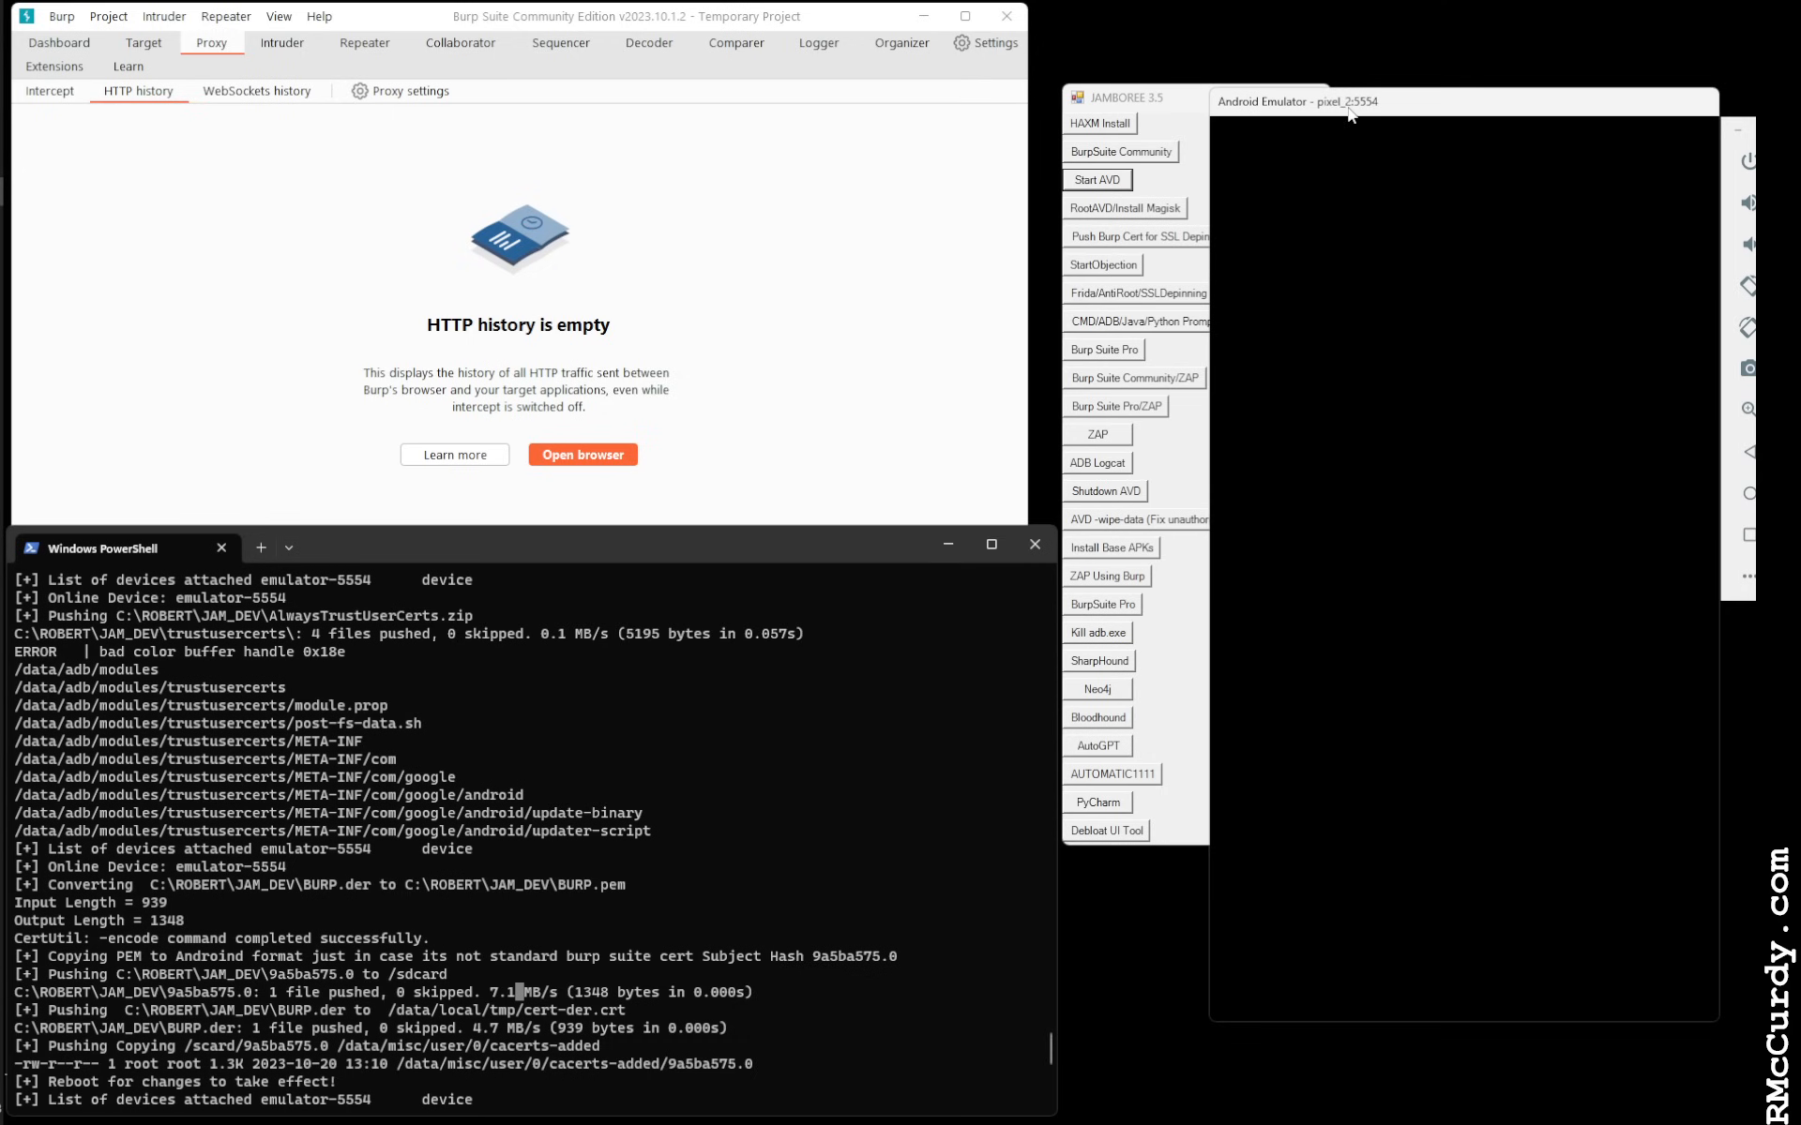
pyautogui.moveTo(1155, 266)
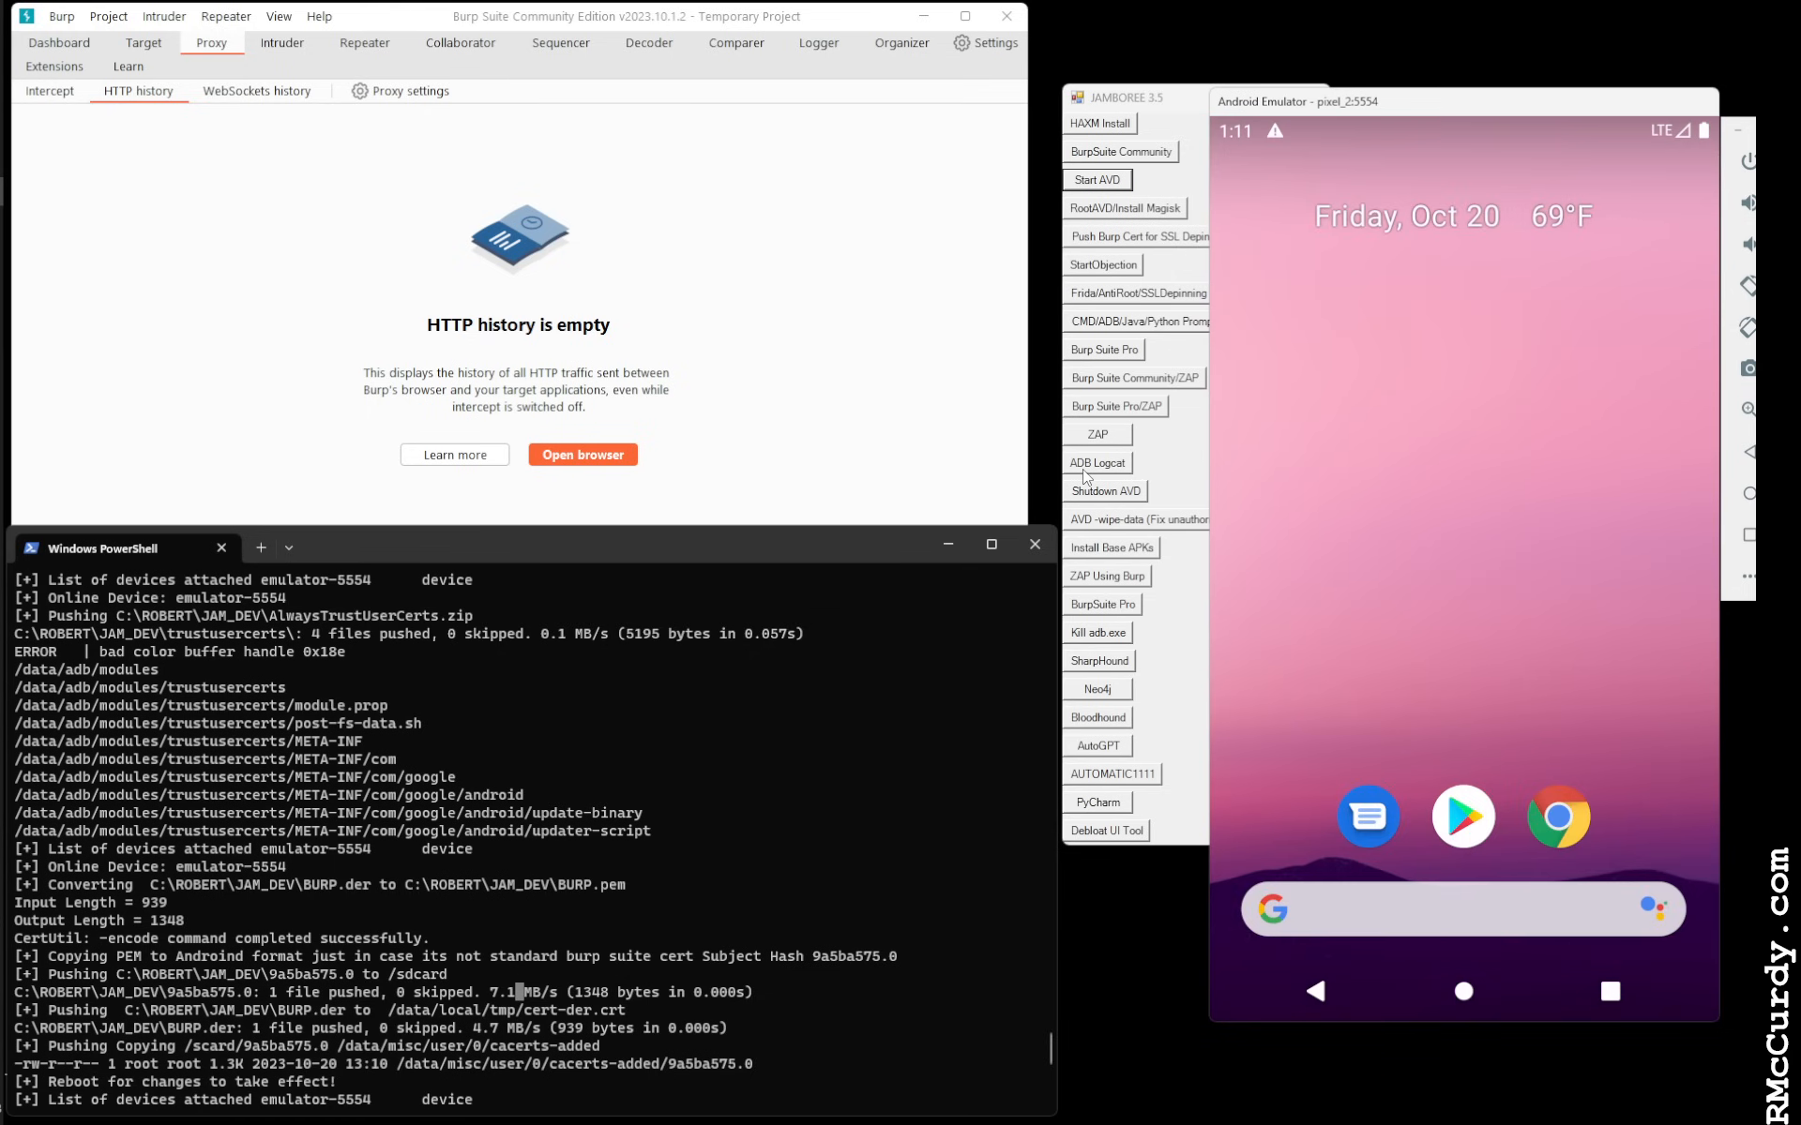
pyautogui.moveTo(1473, 235)
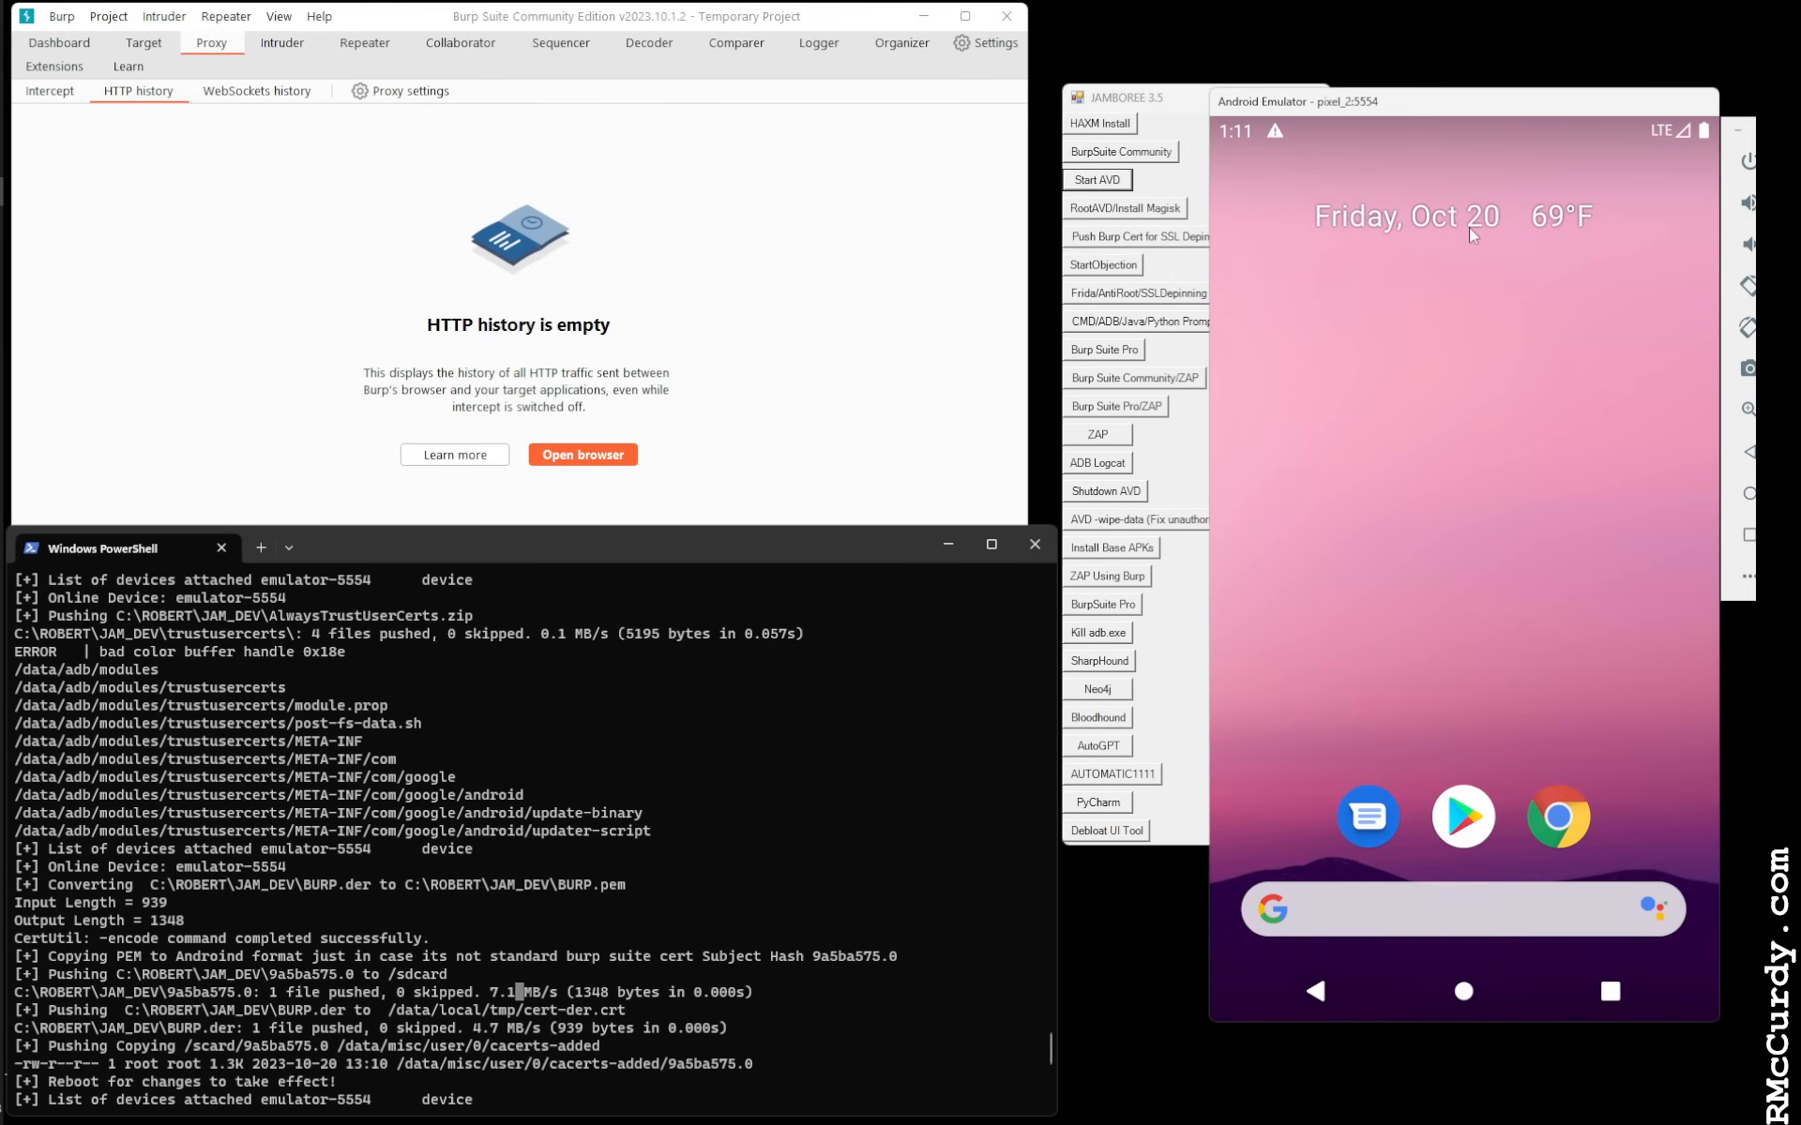
pyautogui.moveTo(1022, 482)
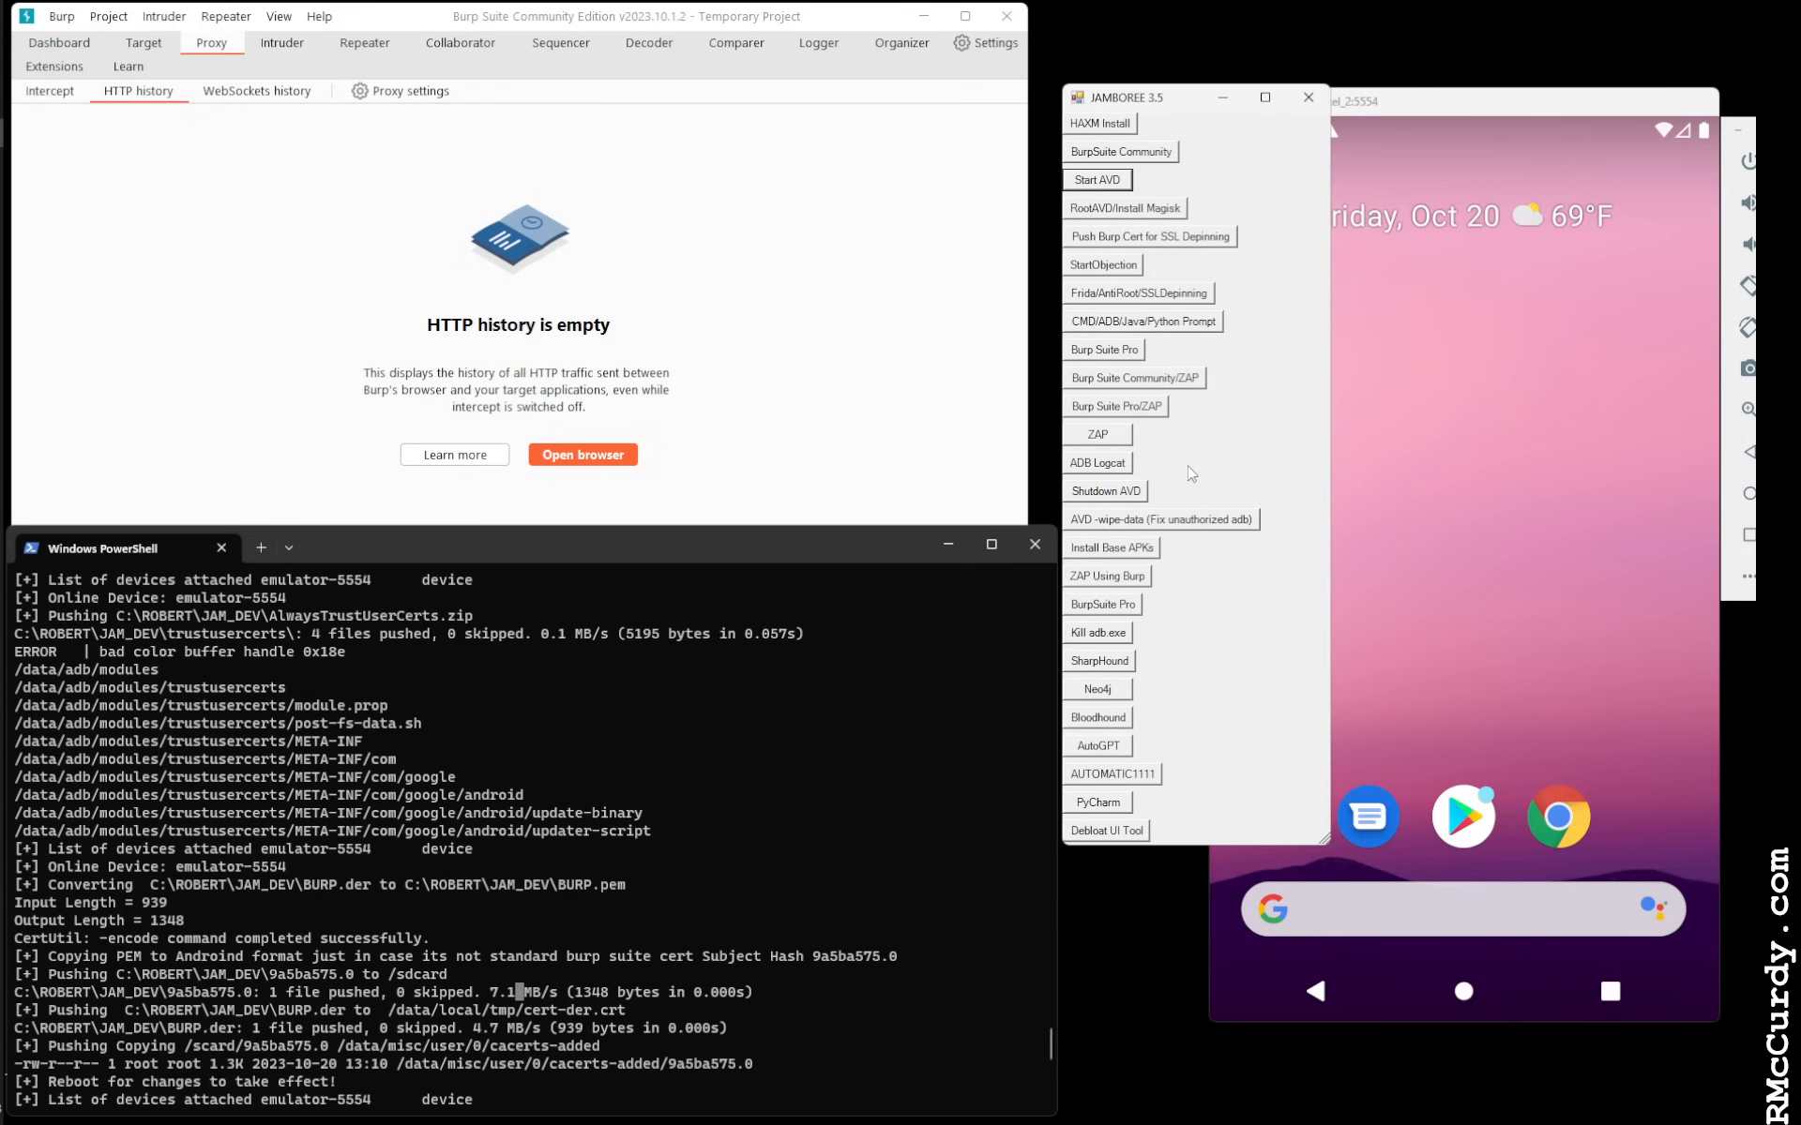
pyautogui.moveTo(1229, 466)
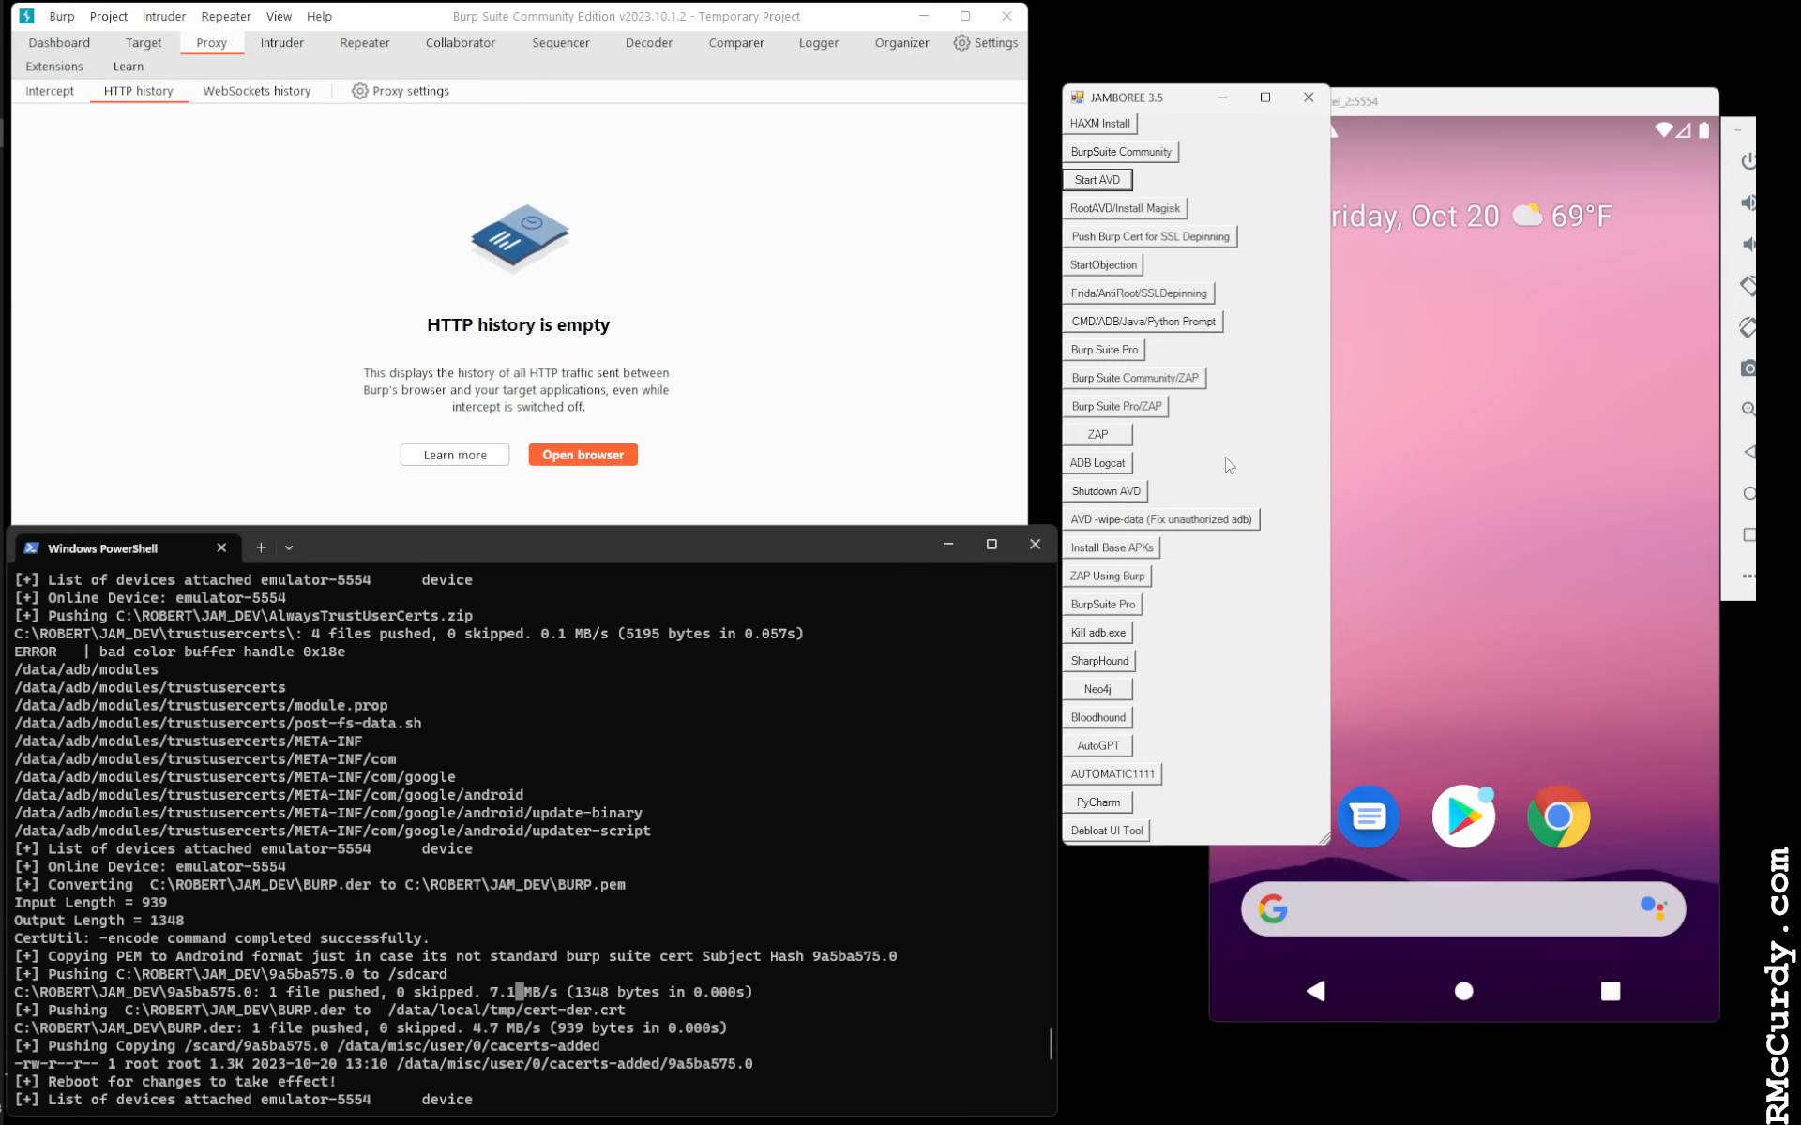
pyautogui.moveTo(1194, 520)
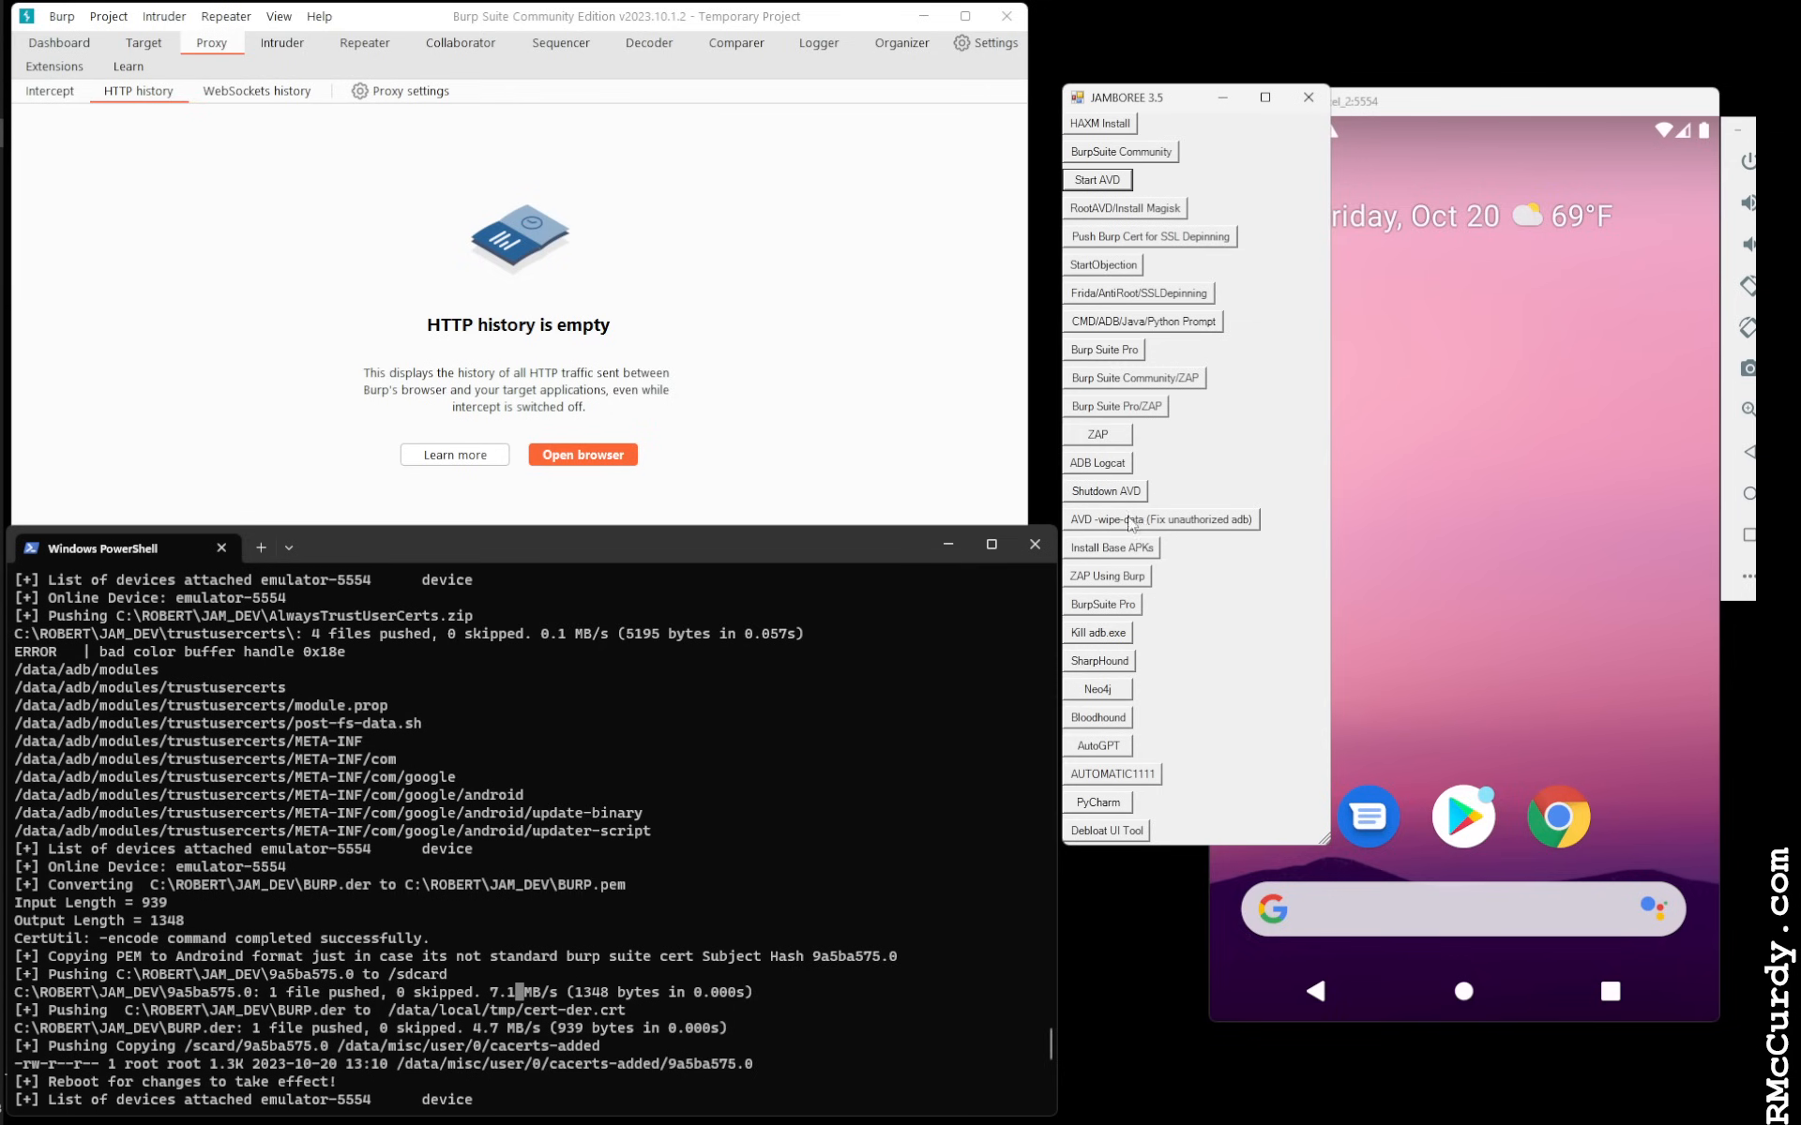
pyautogui.moveTo(1140, 520)
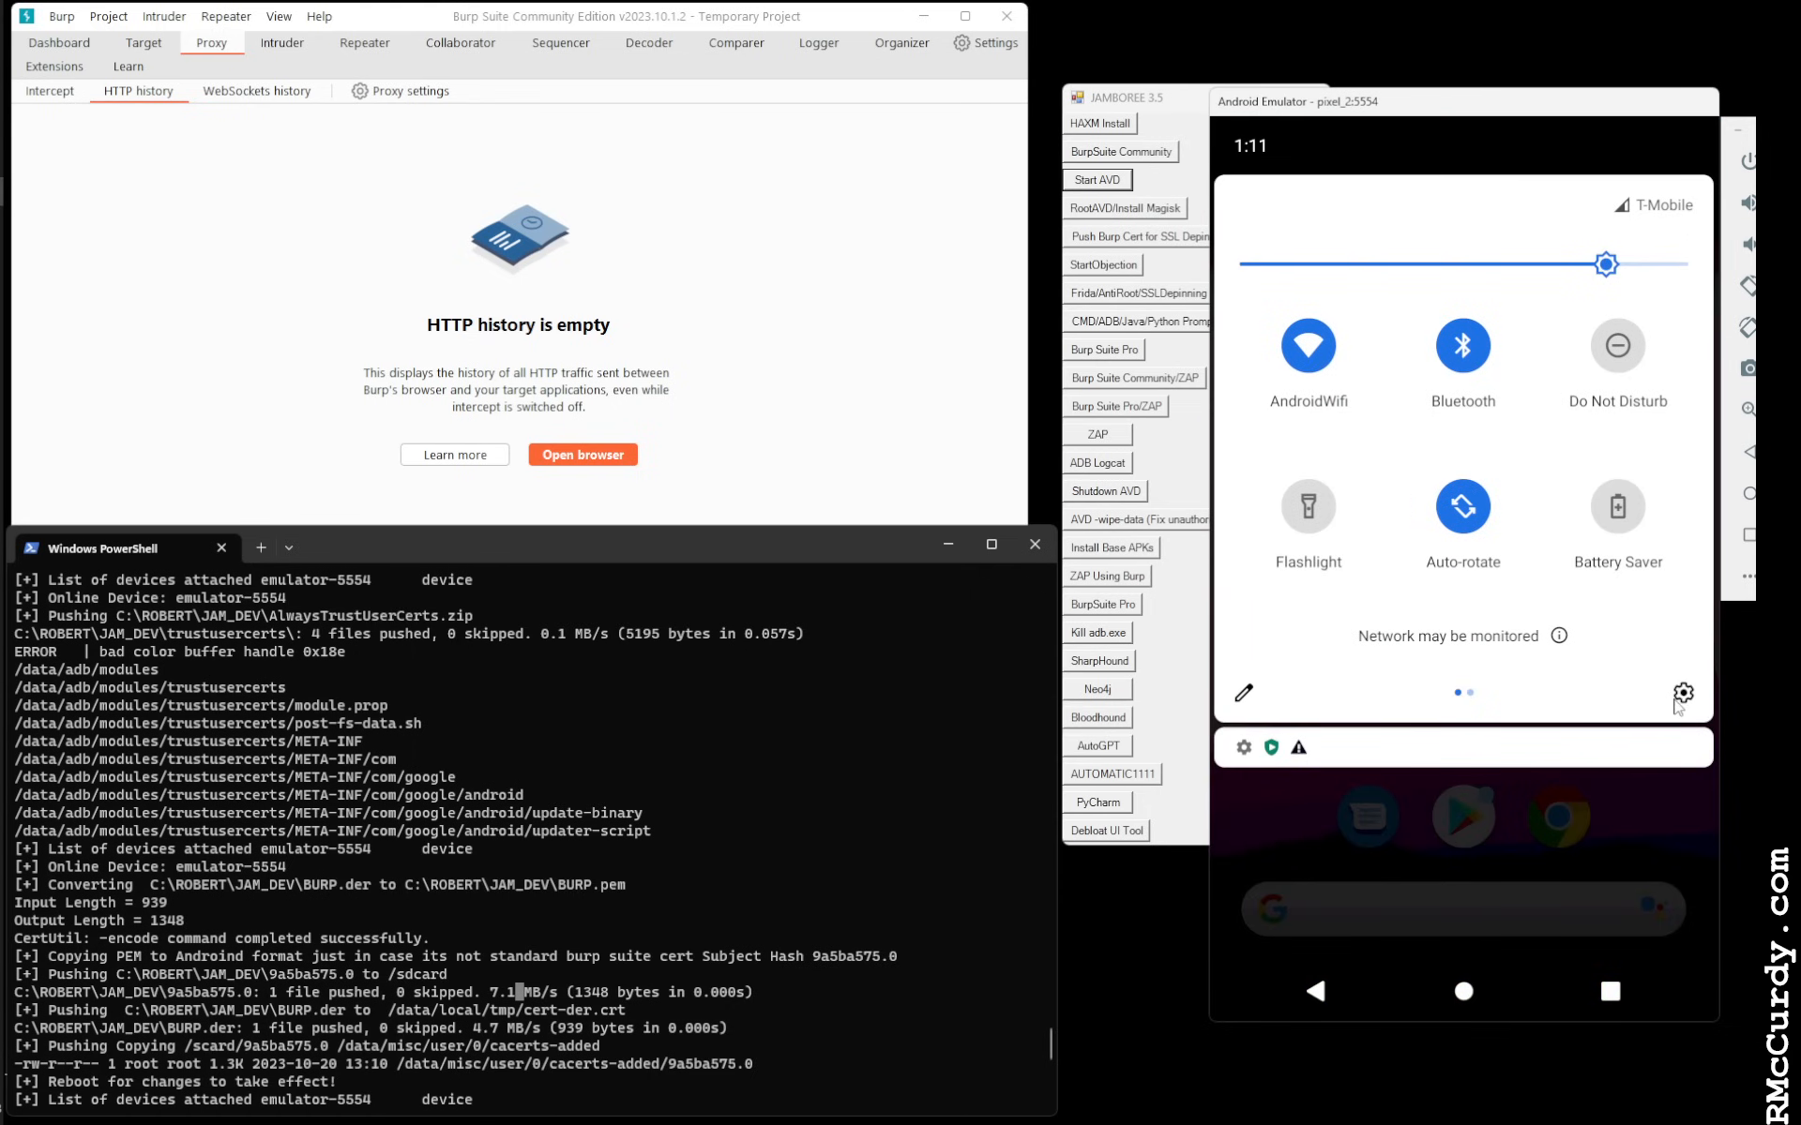
# Give the AndroidWifi network a manual proxy at host 10.0.2.2, port 8080, and save
pyautogui.click(1682, 694)
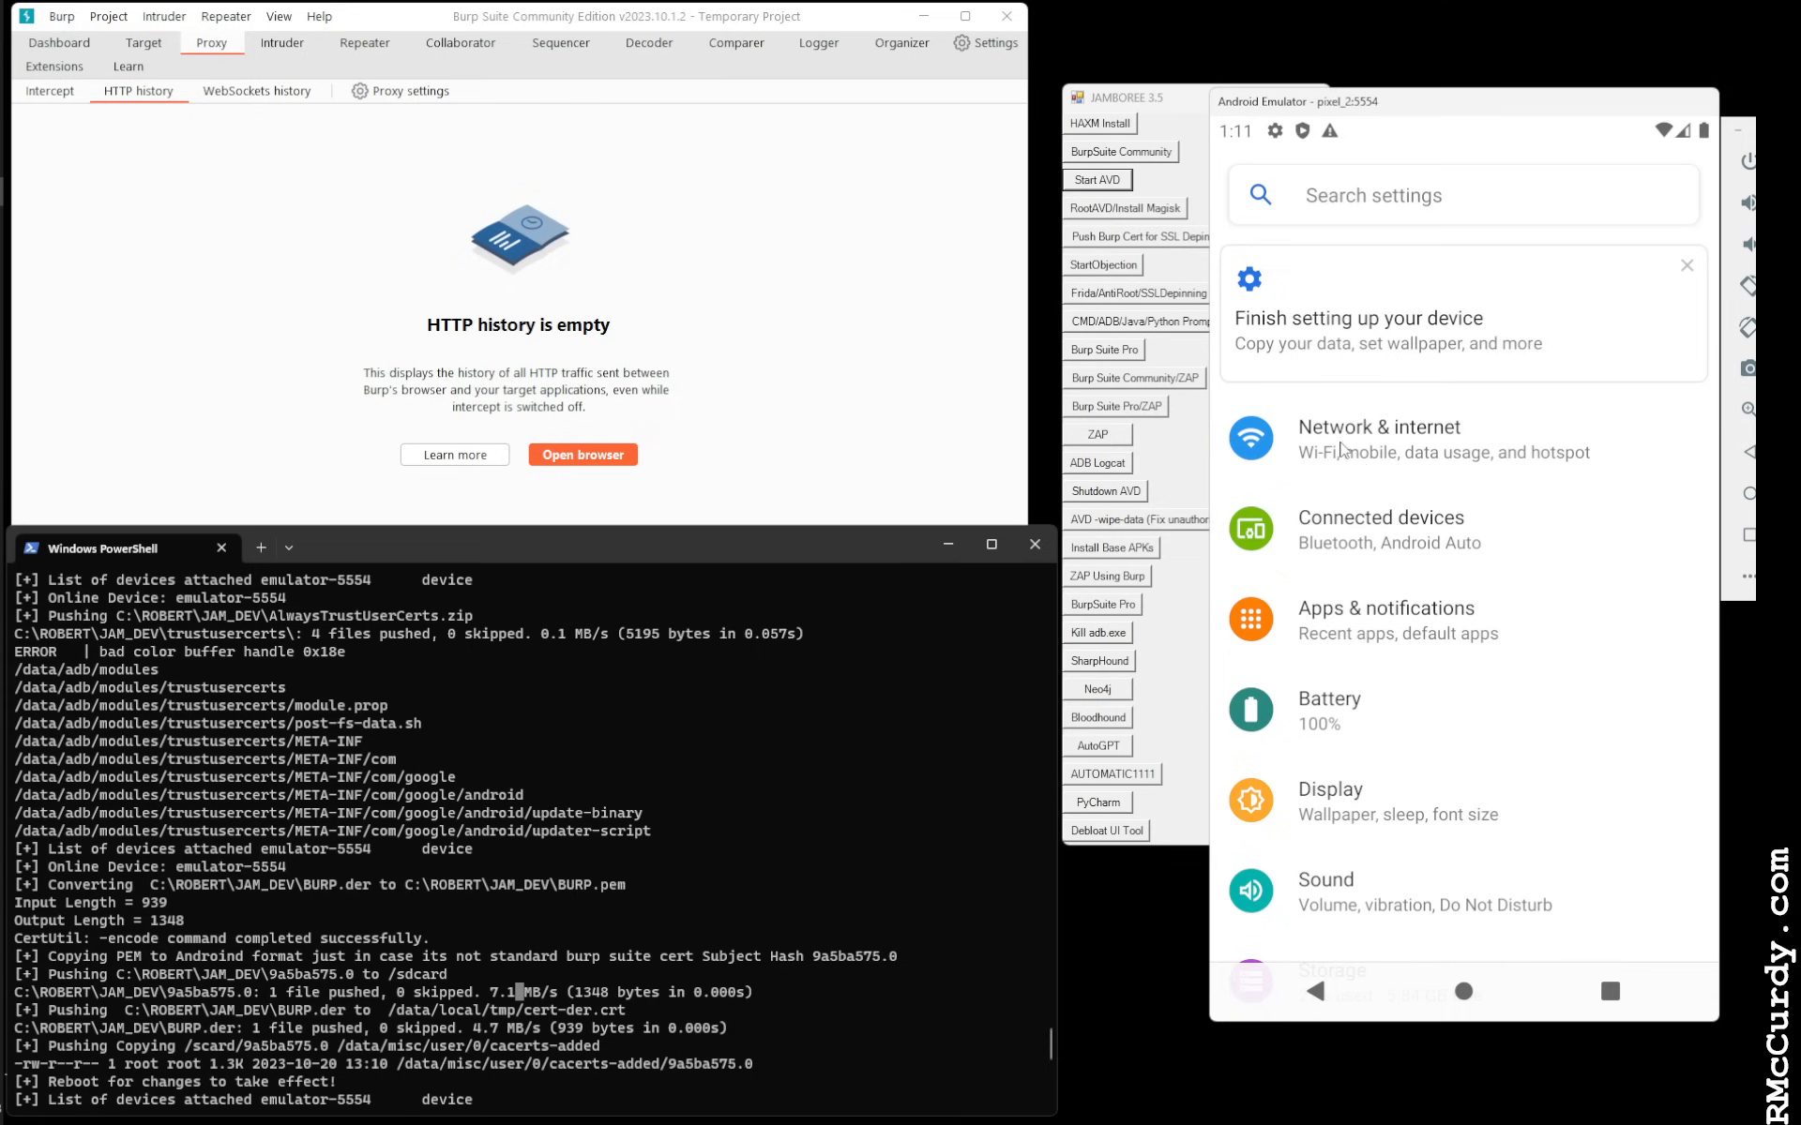
pyautogui.click(1378, 439)
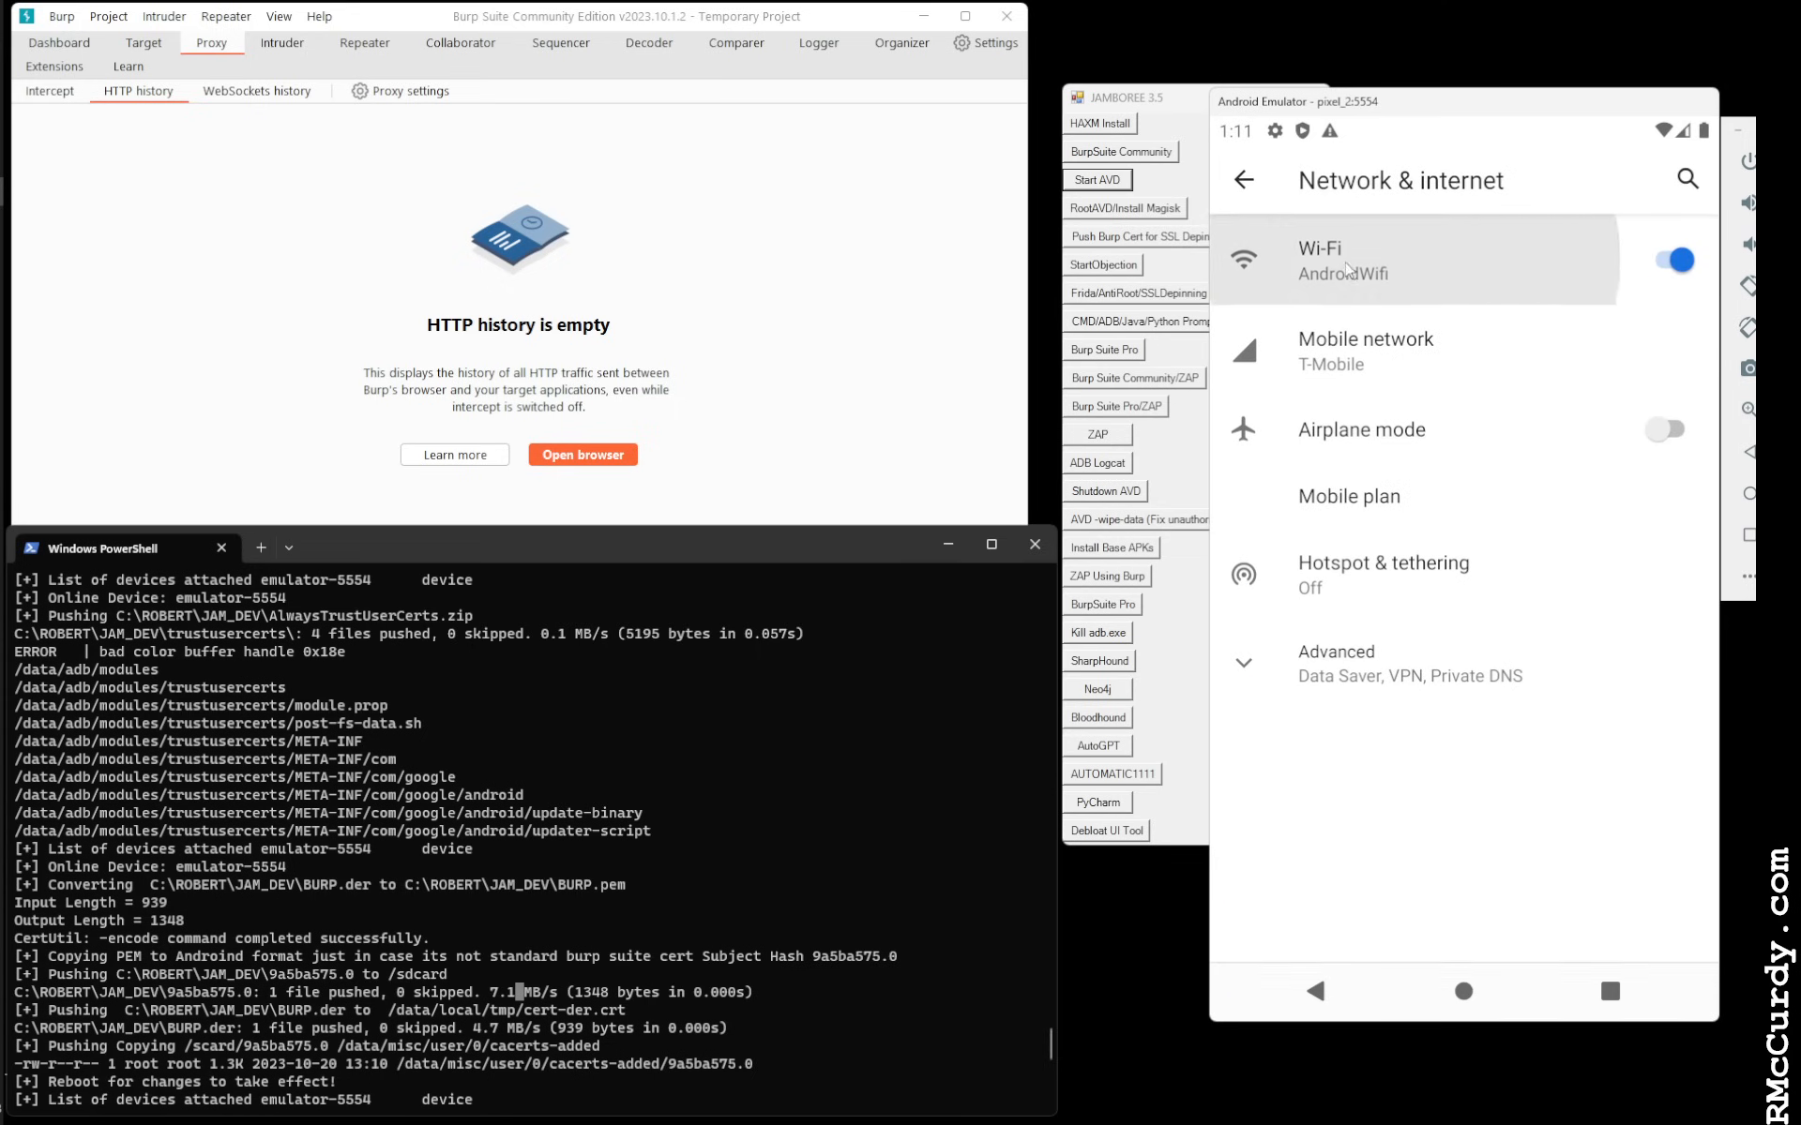
pyautogui.click(1321, 259)
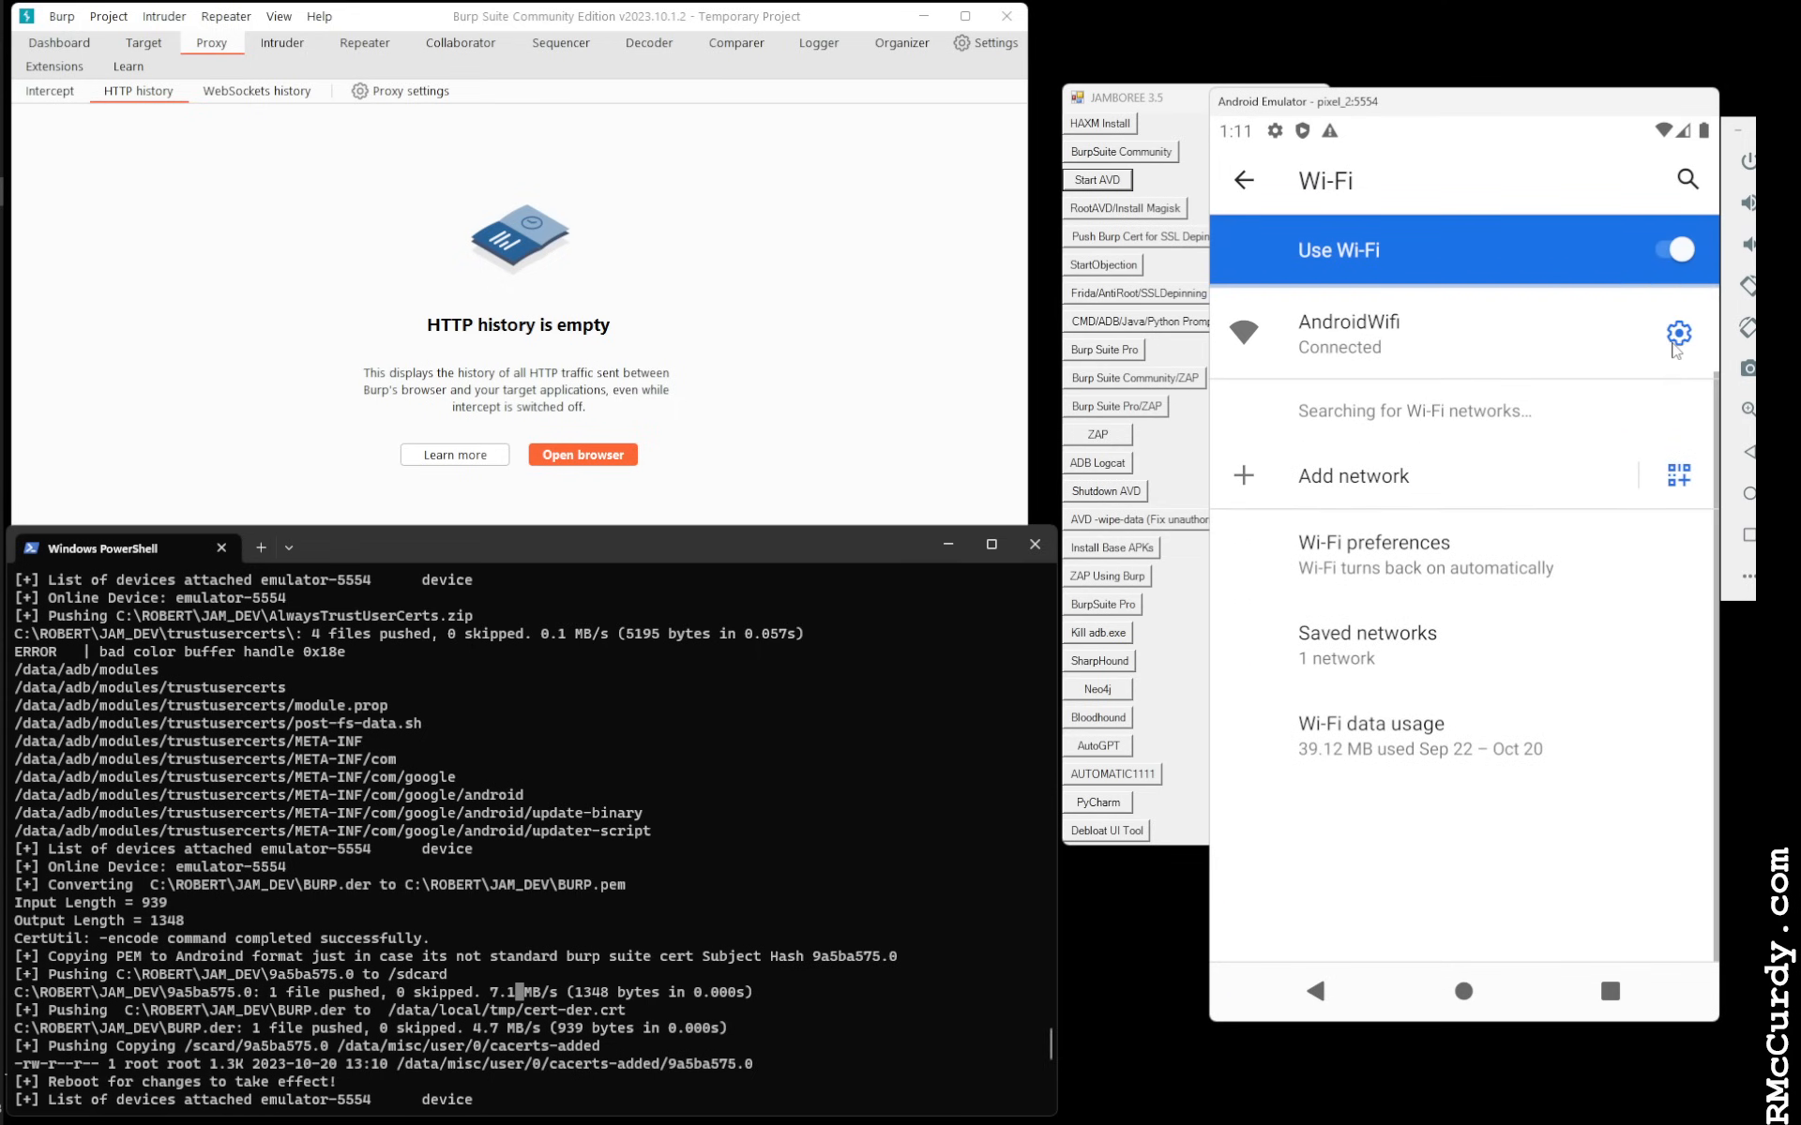
pyautogui.moveTo(1678, 333)
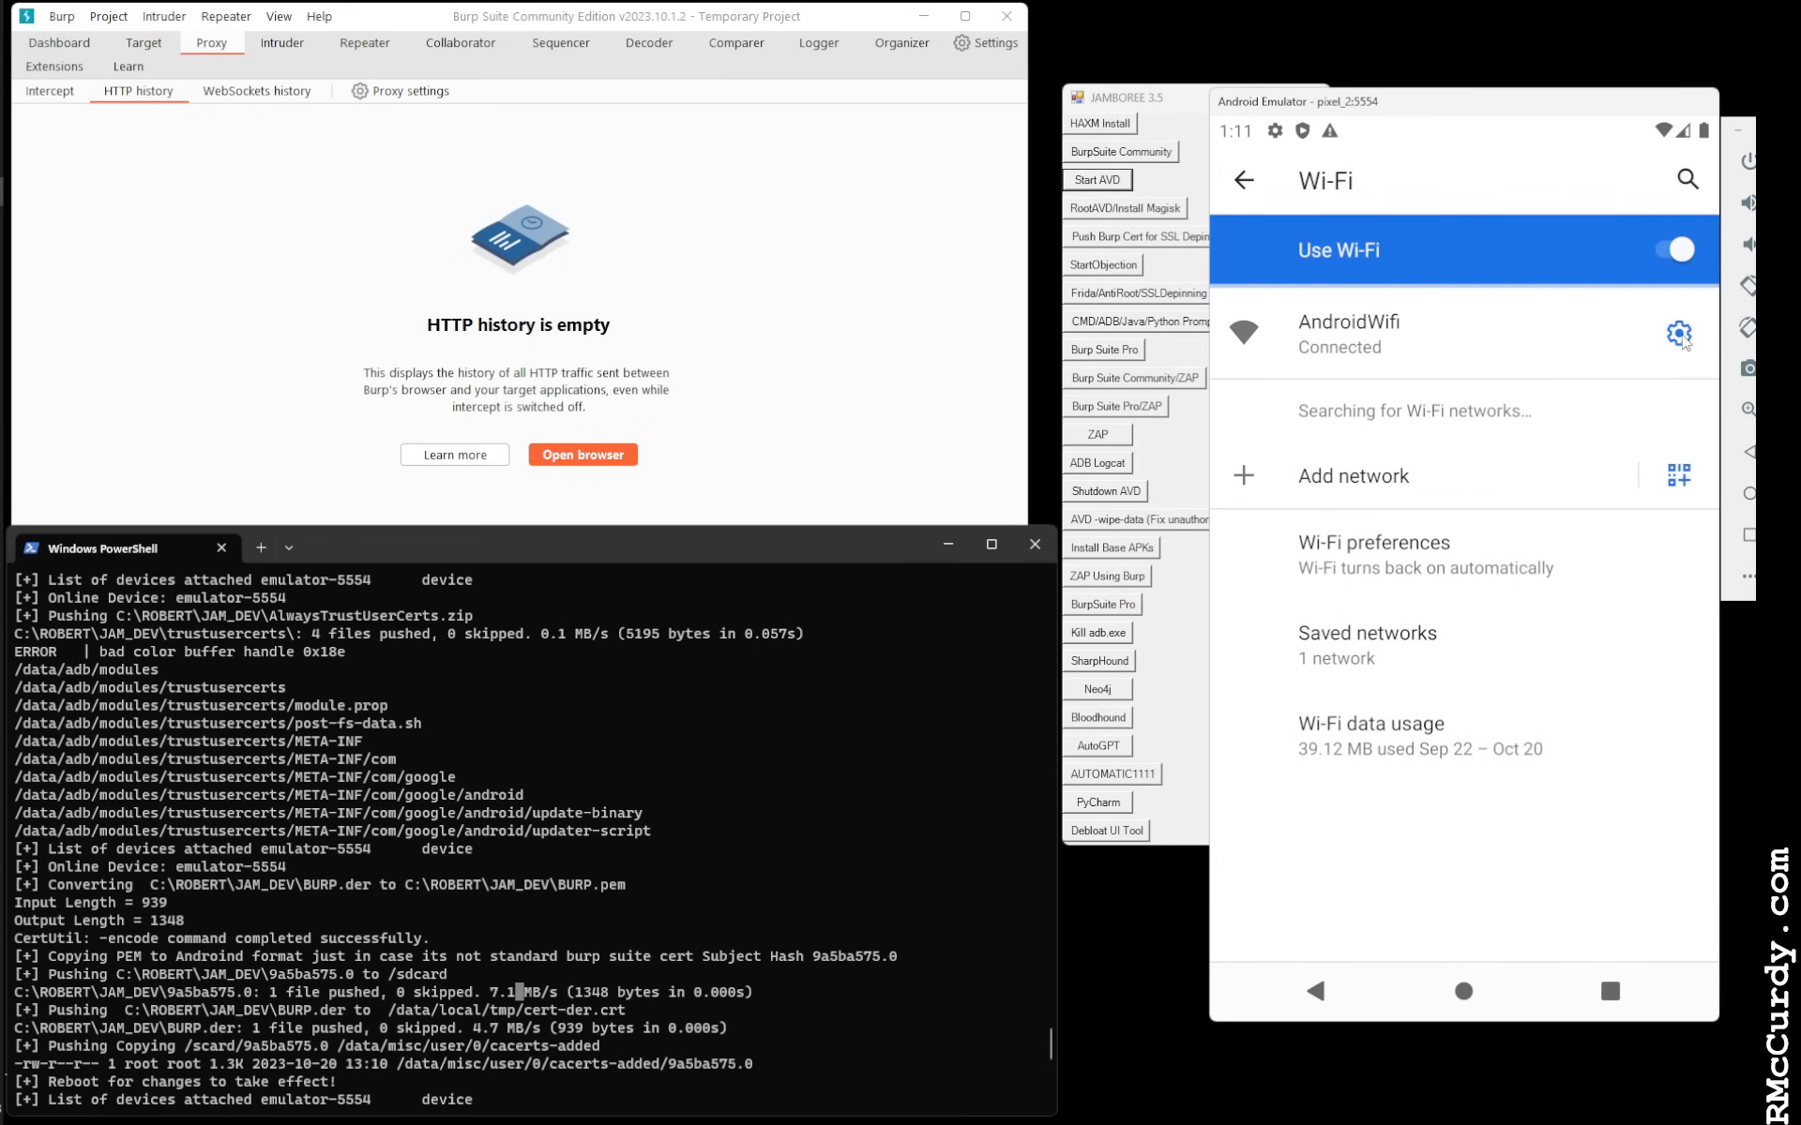
pyautogui.click(1677, 333)
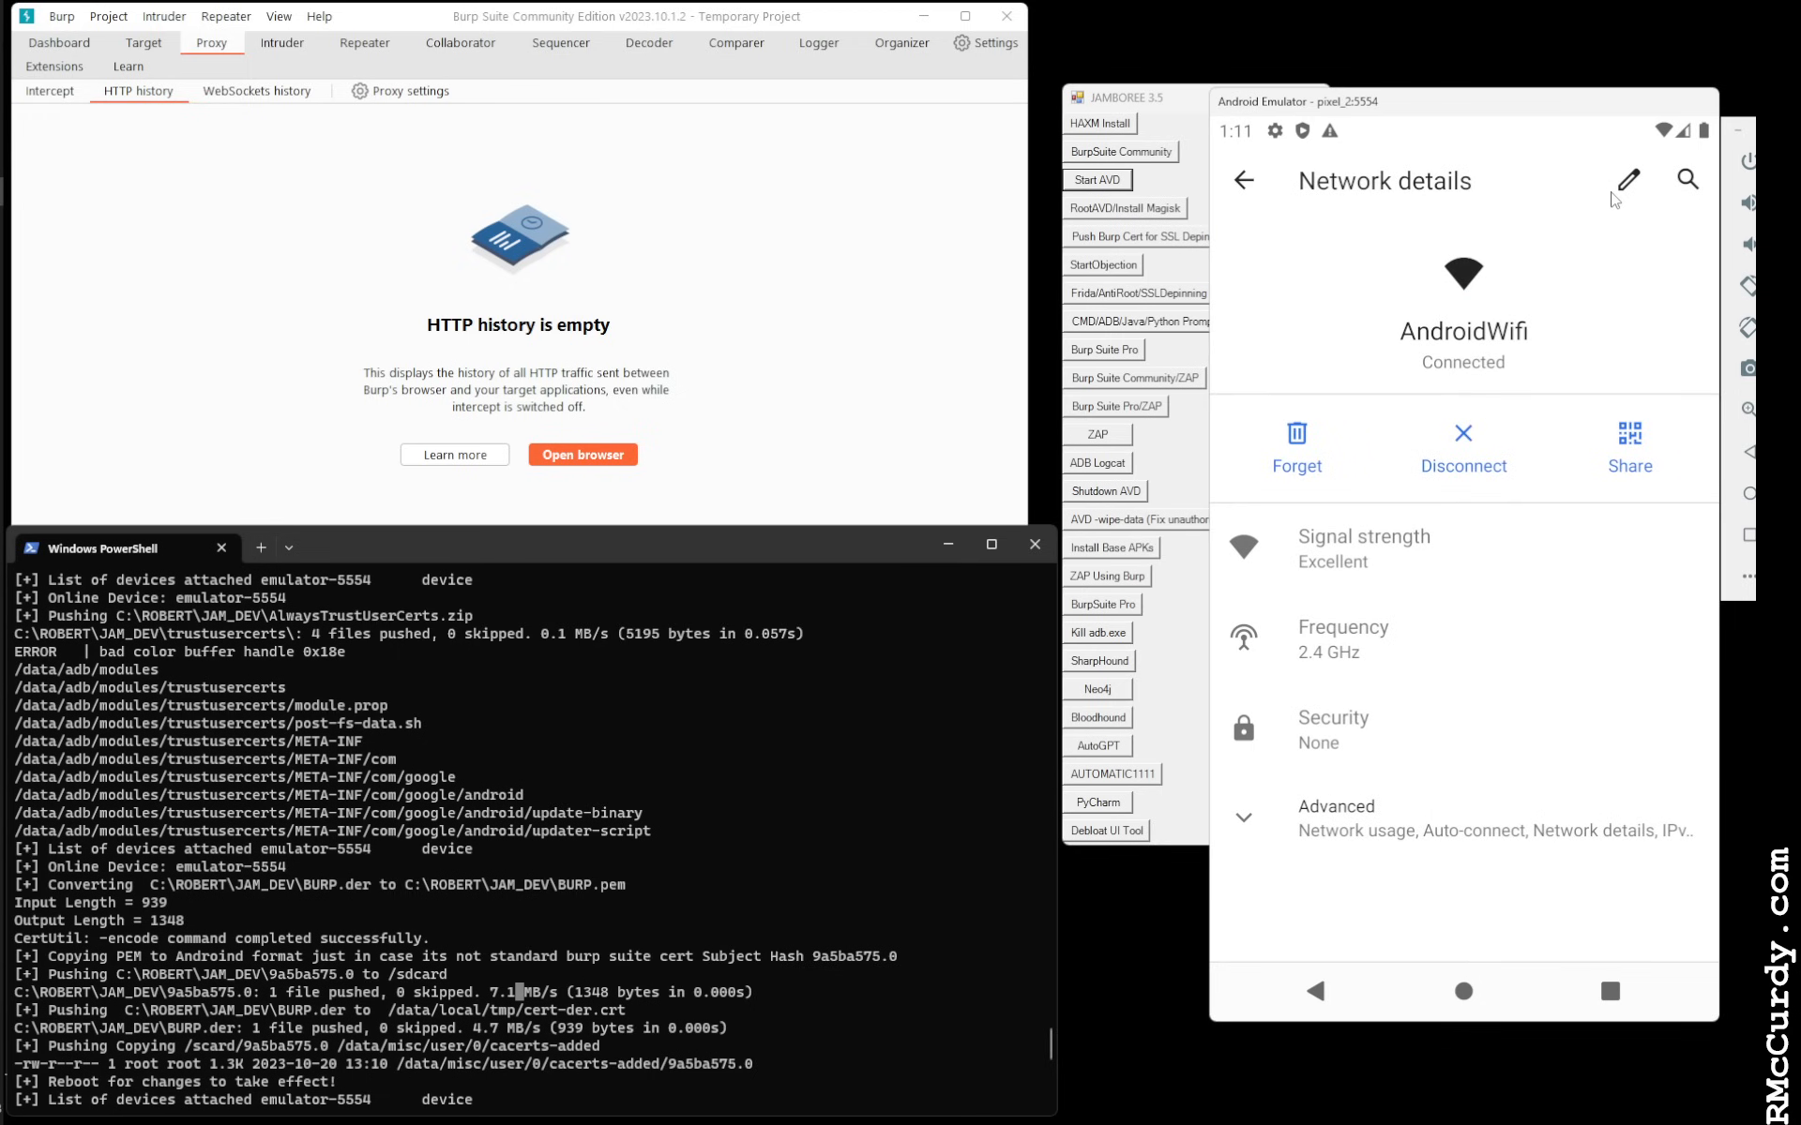
pyautogui.moveTo(1626, 181)
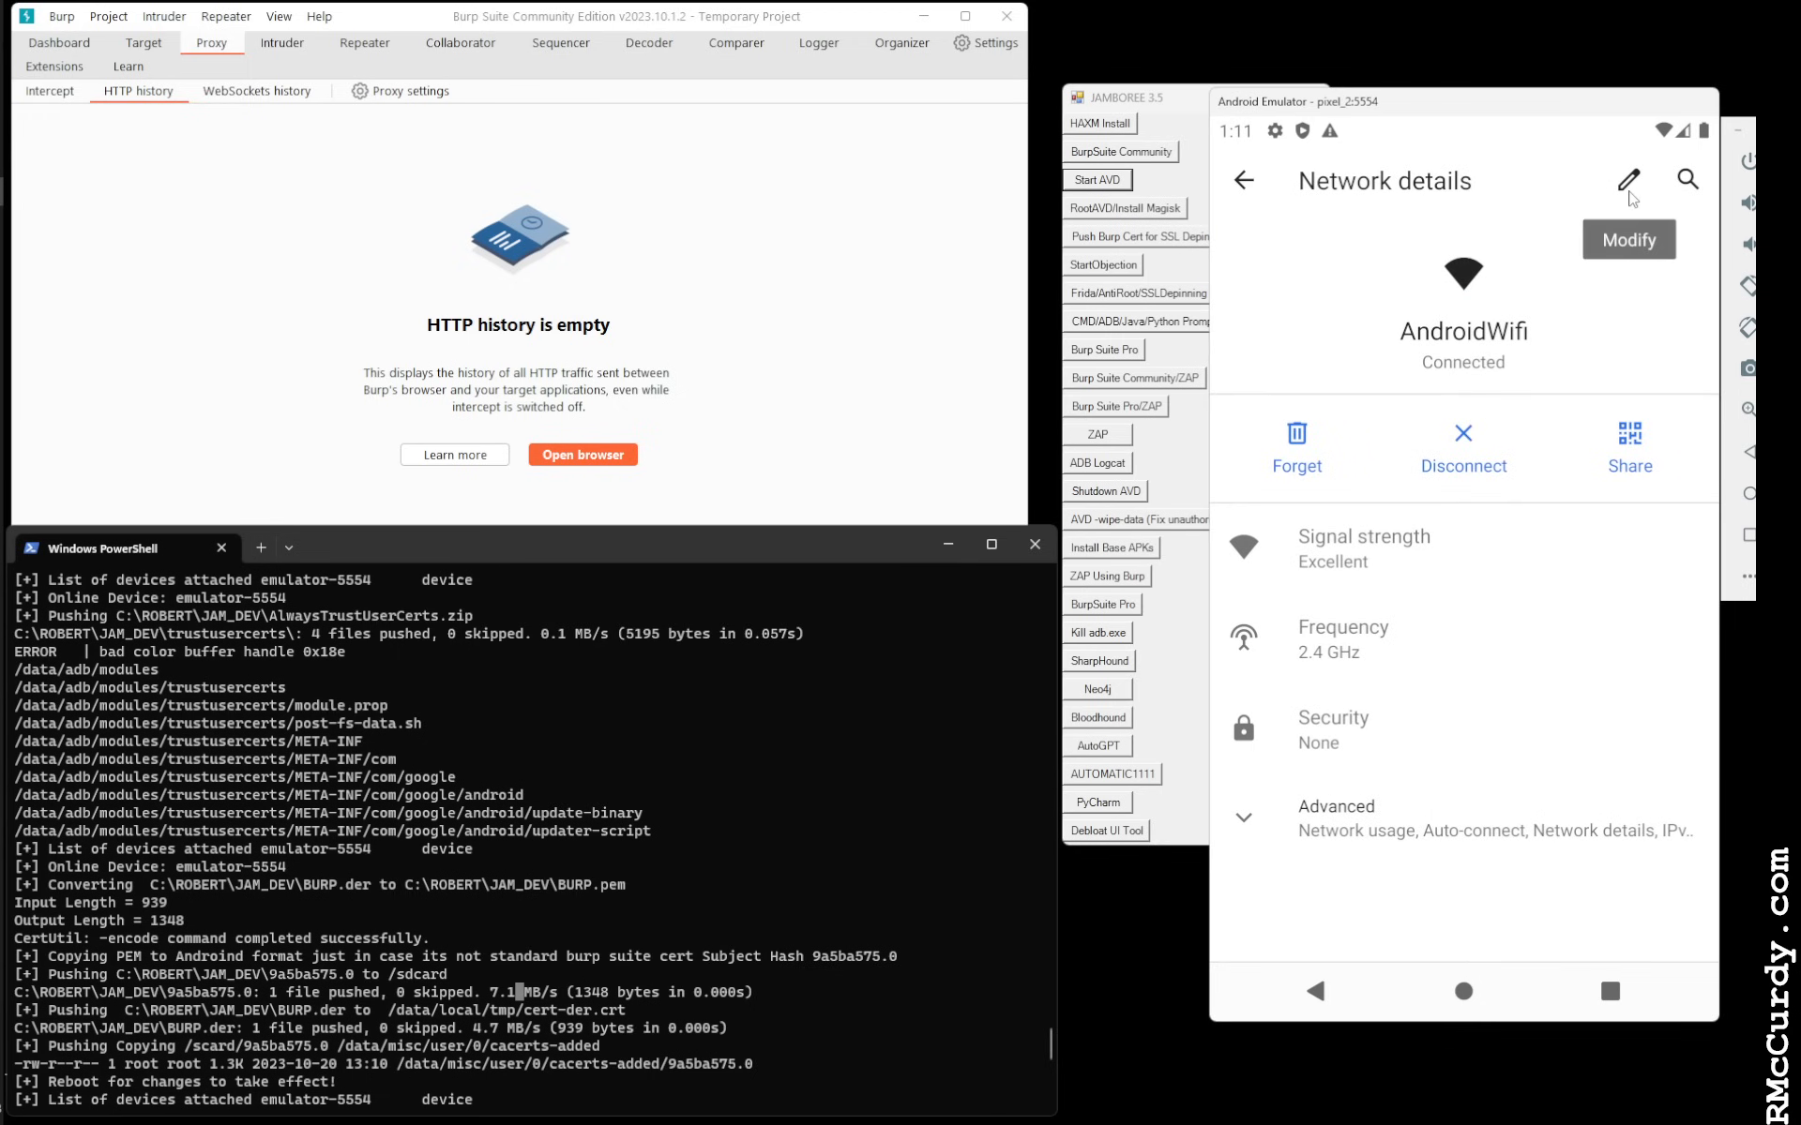
pyautogui.click(1629, 181)
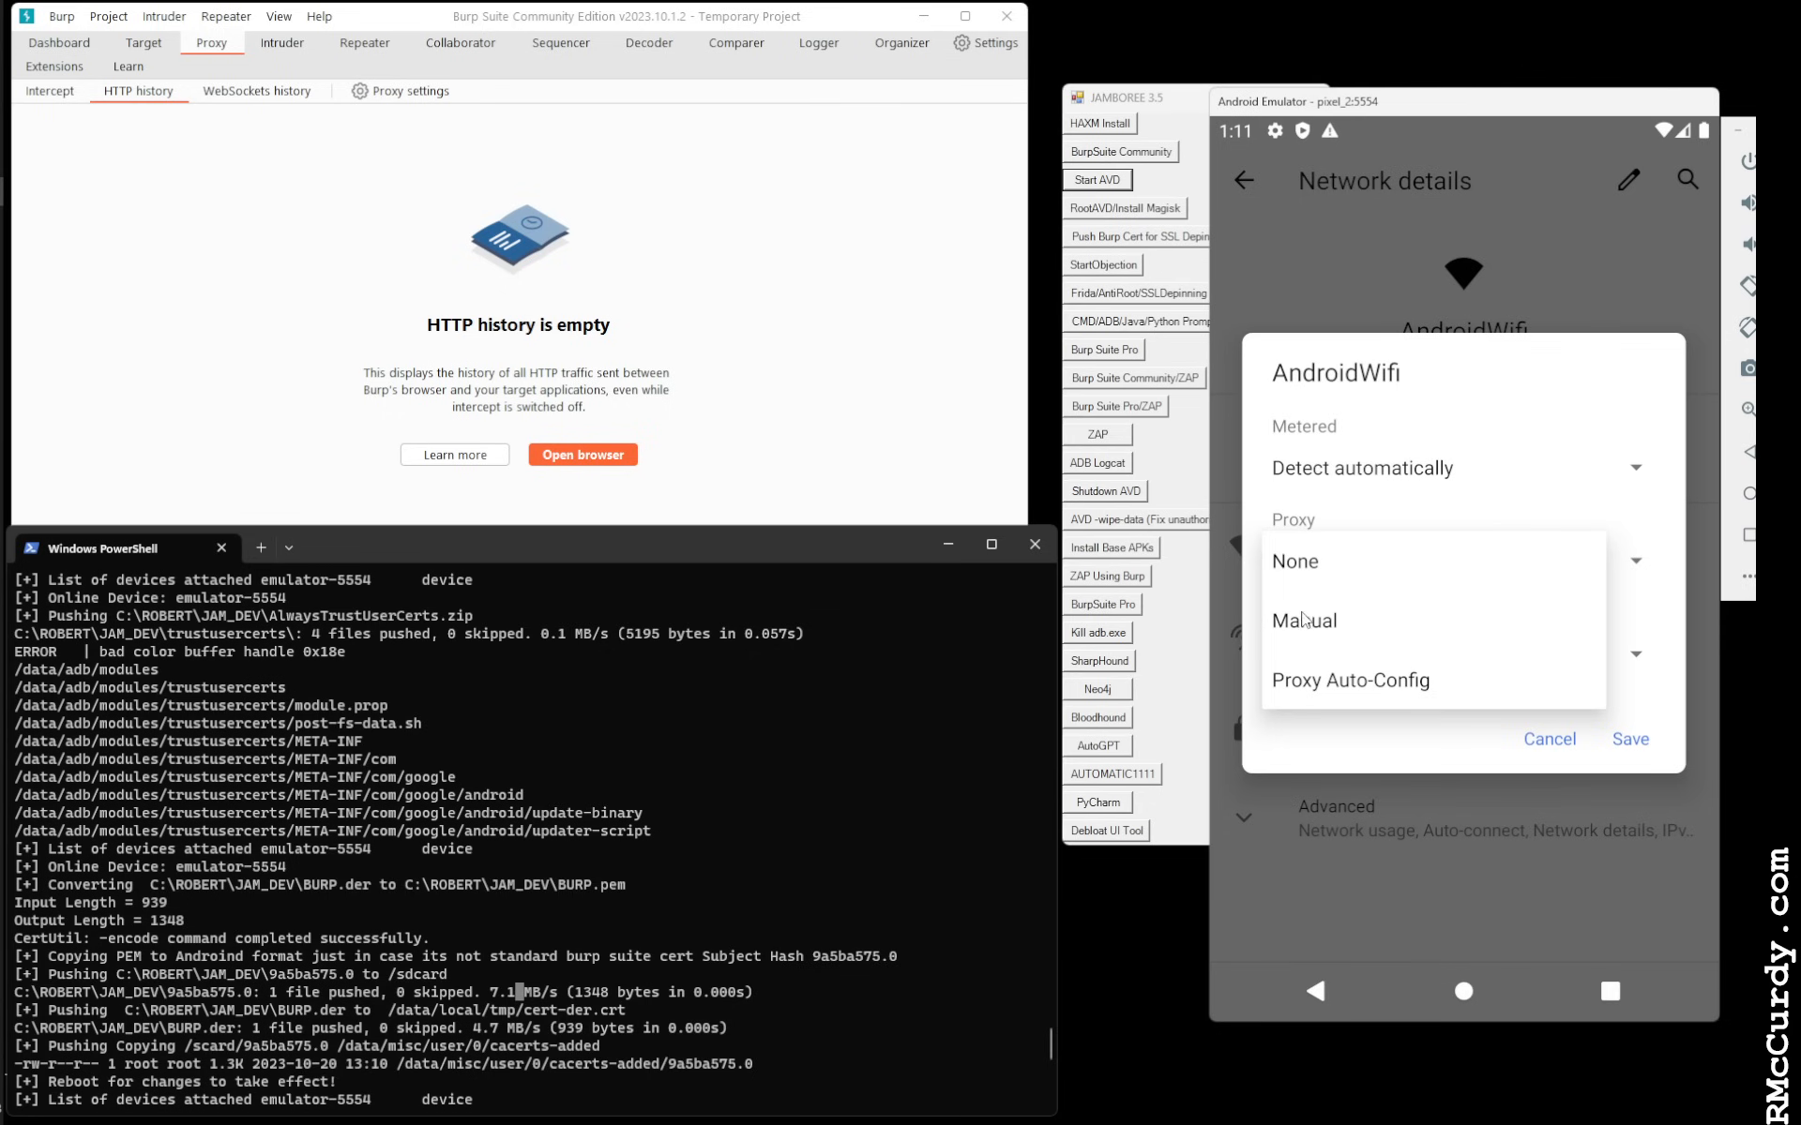
pyautogui.click(1303, 620)
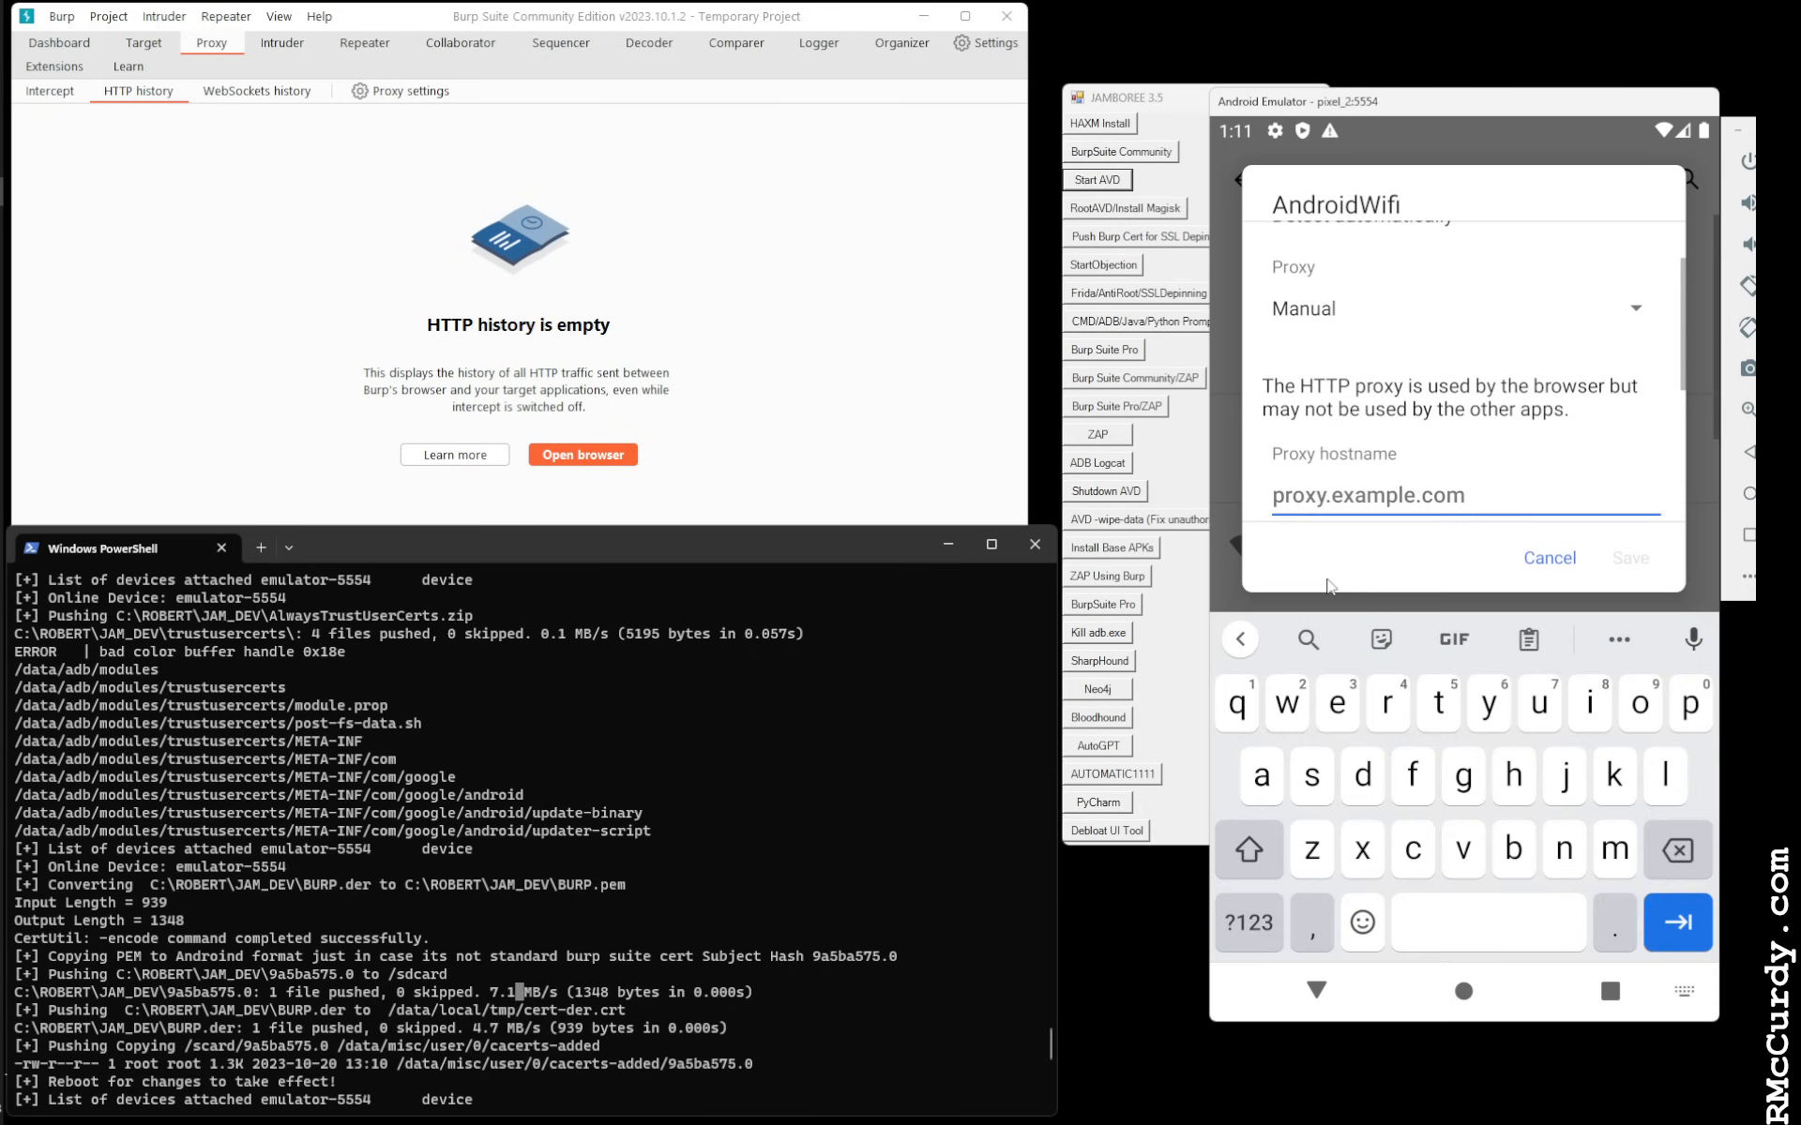
pyautogui.write('10.0.2.2')
pyautogui.write('8080')
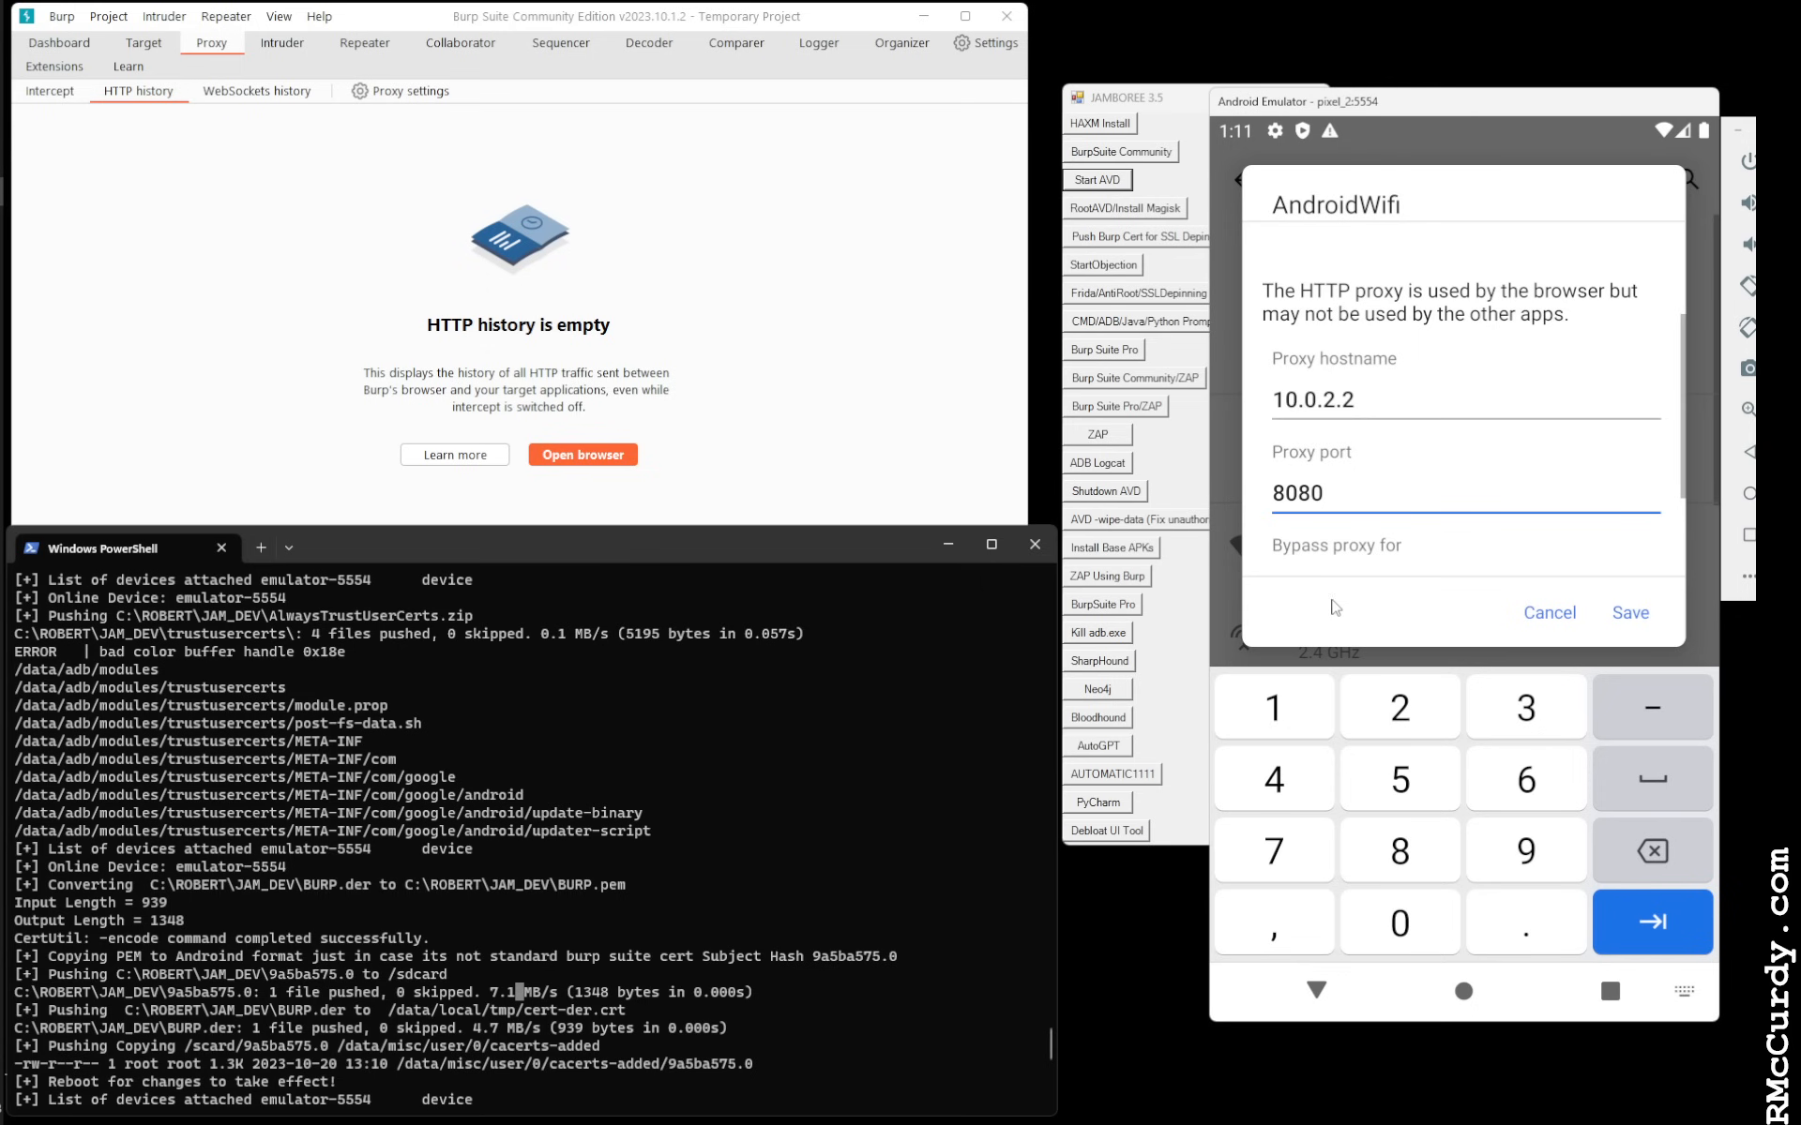
pyautogui.click(1628, 612)
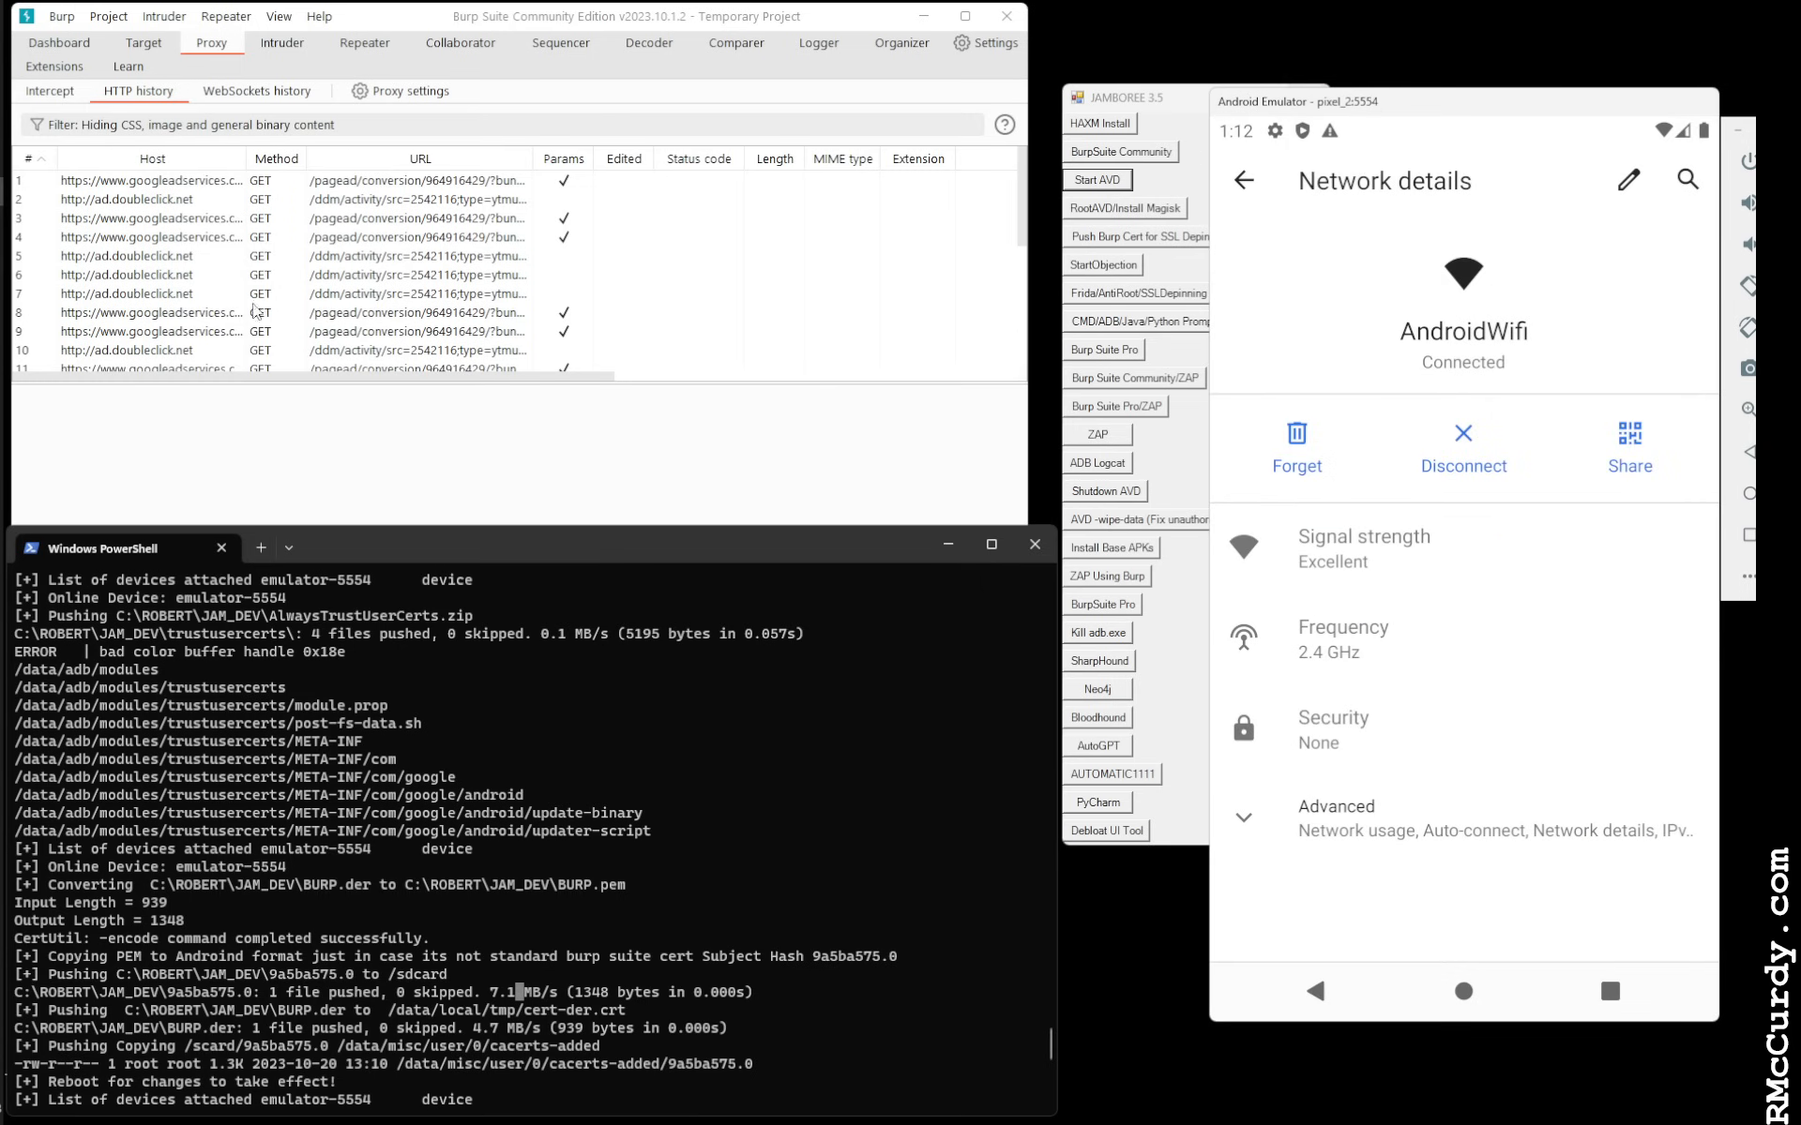
# Inspect captured request details in Burp, including the ad.doubleclick.net request
pyautogui.click(26, 158)
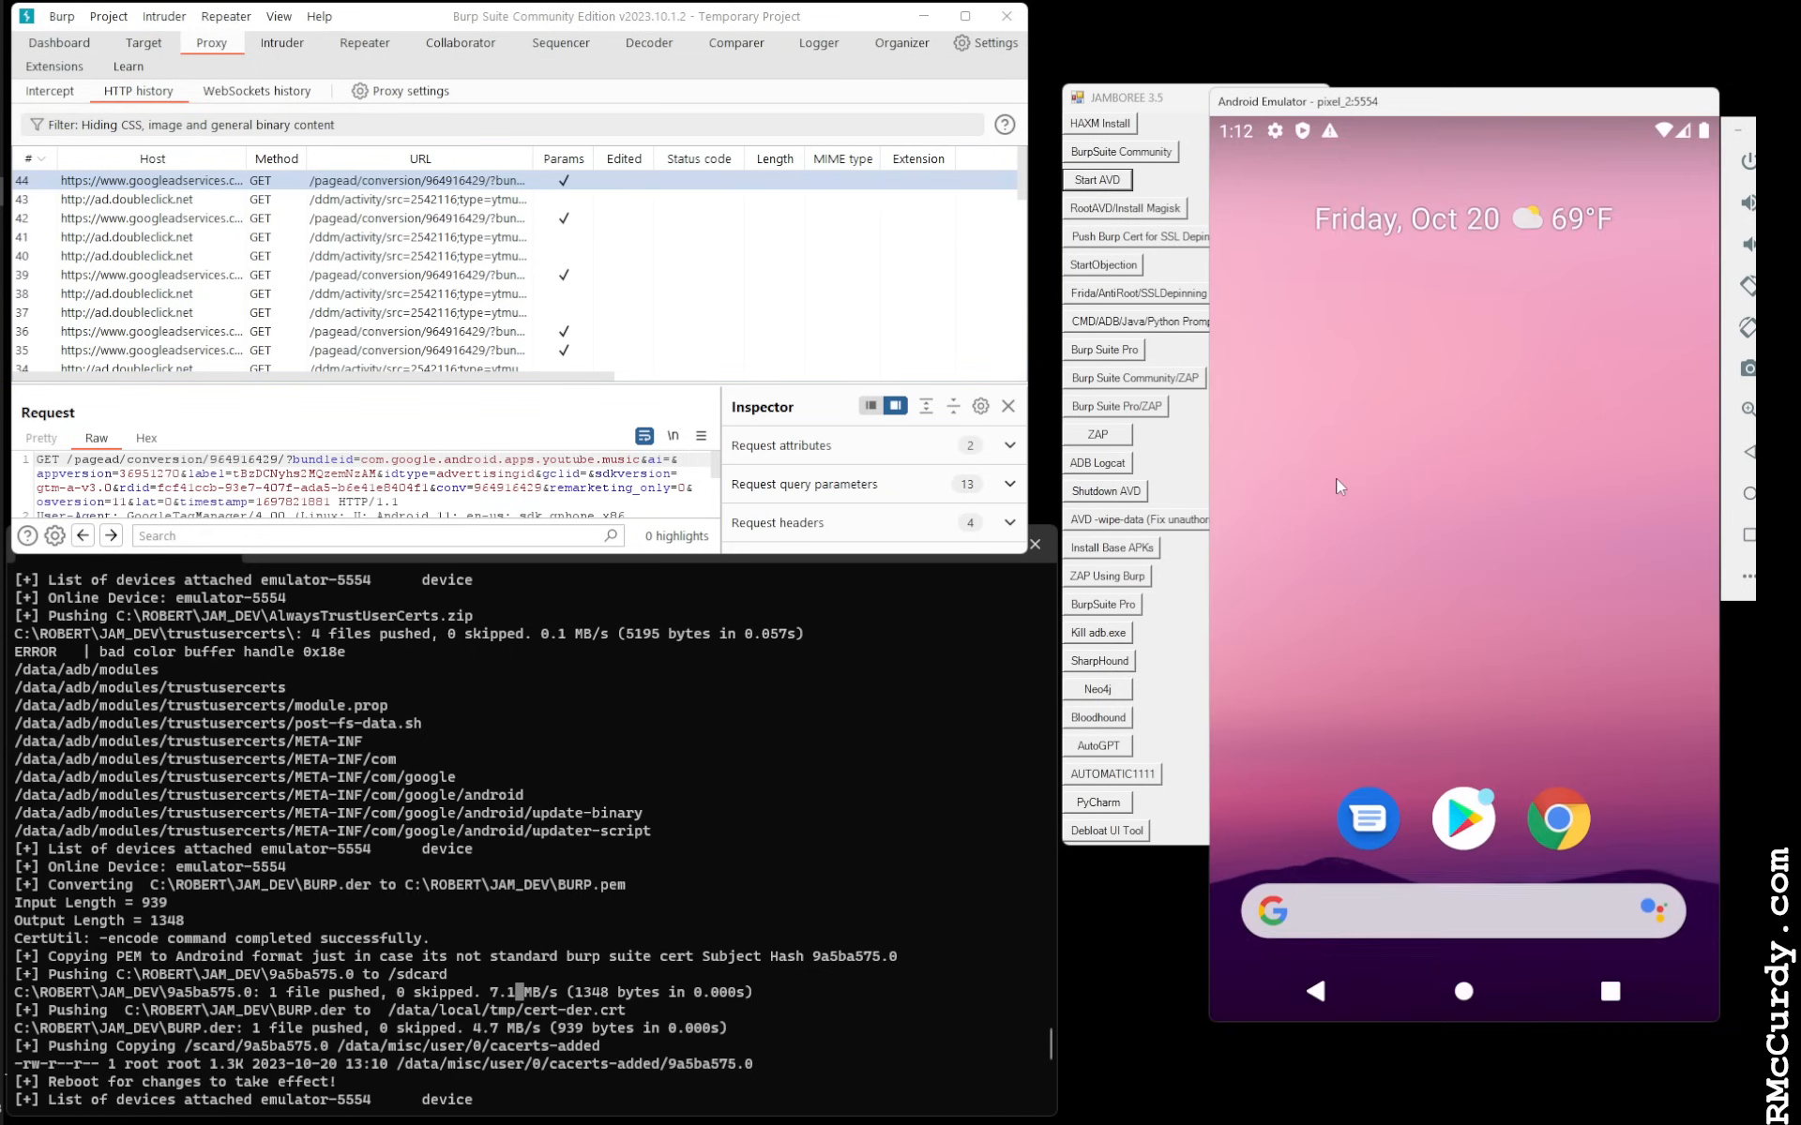
pyautogui.moveTo(1352, 424)
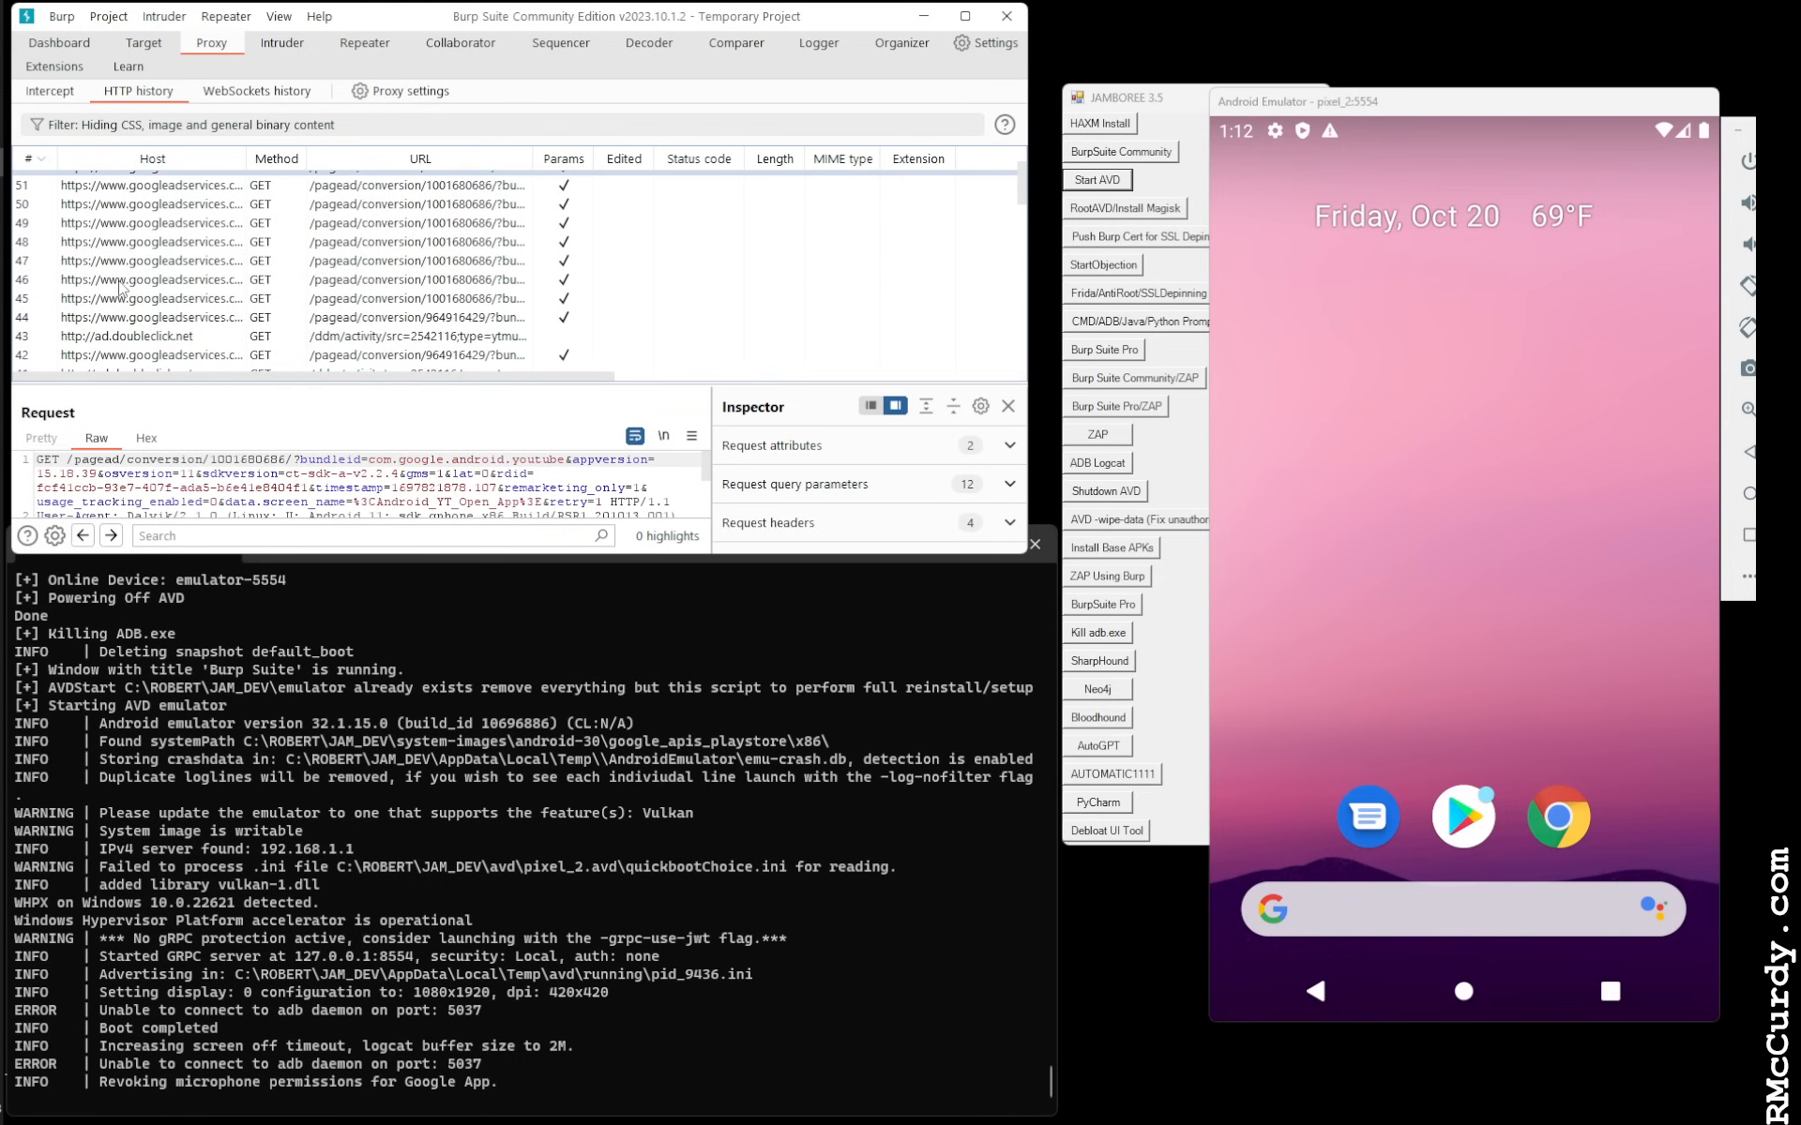
pyautogui.click(413, 241)
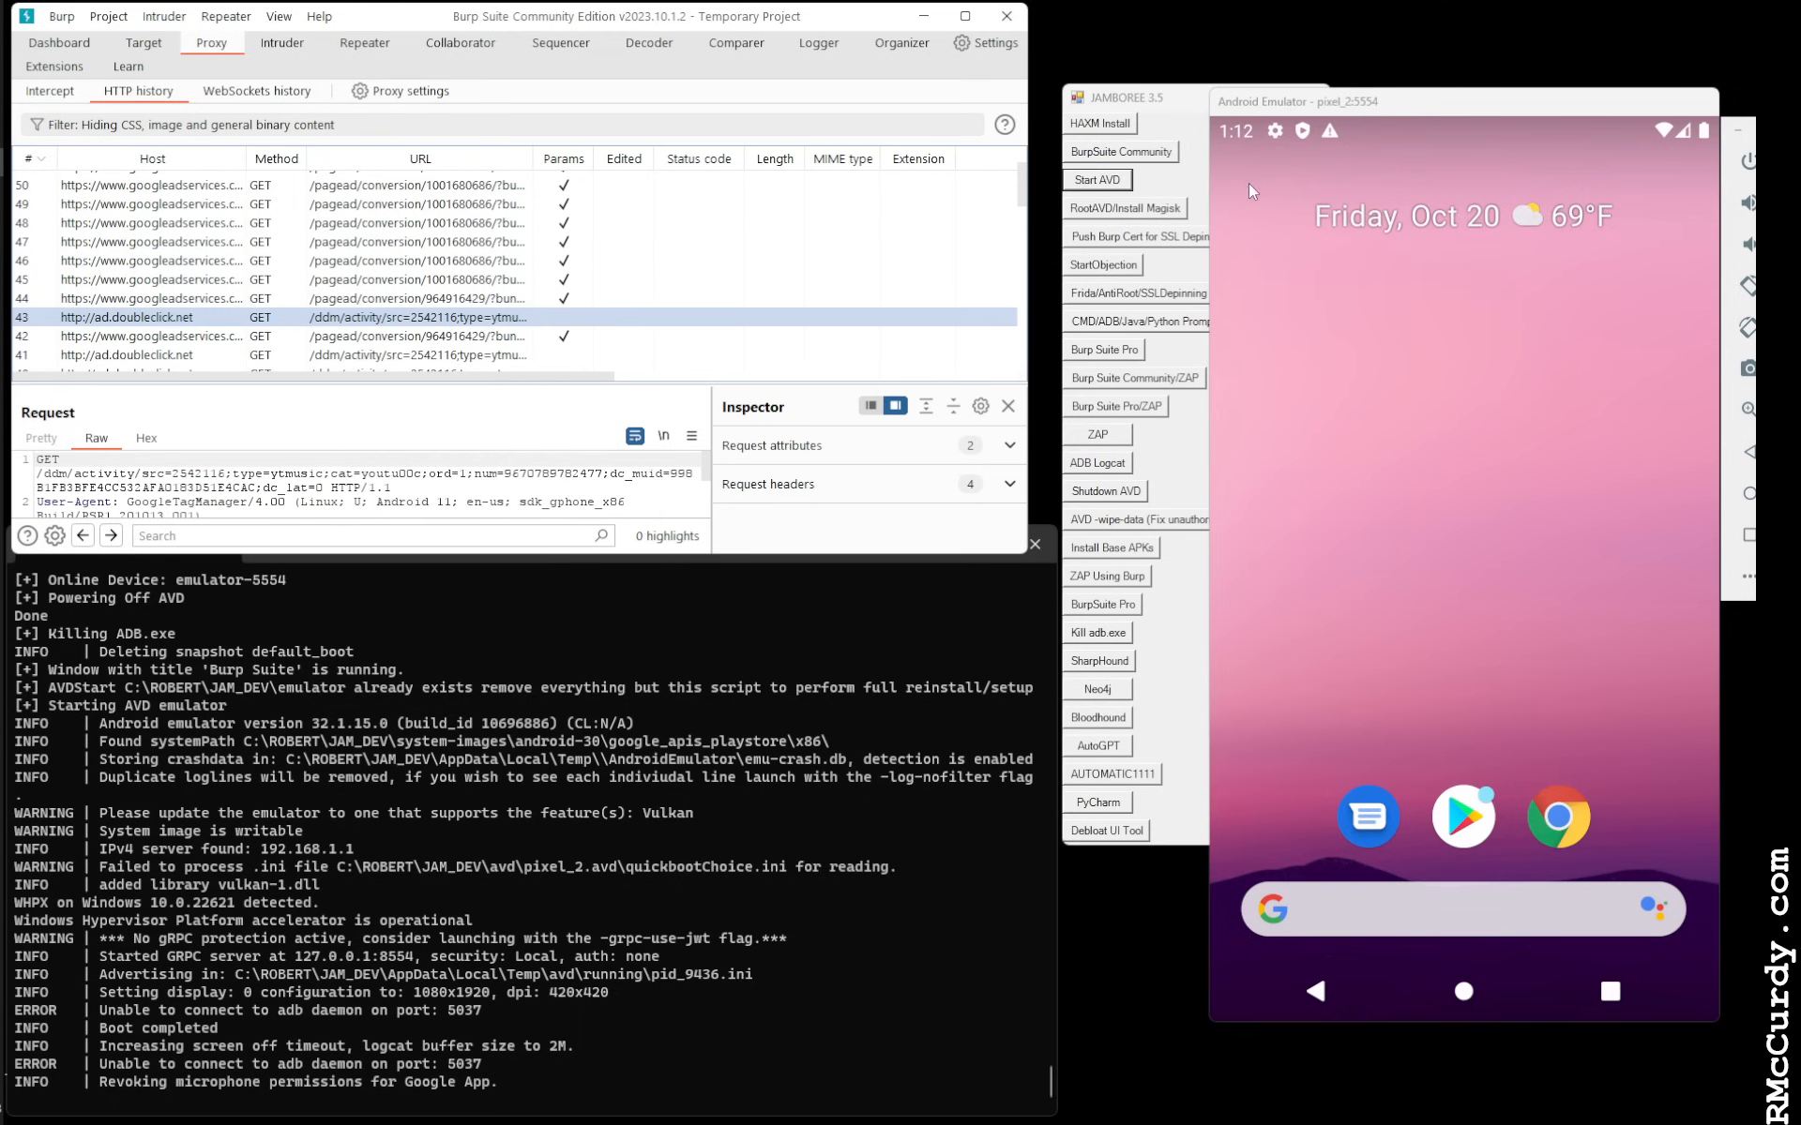
pyautogui.moveTo(1507, 412)
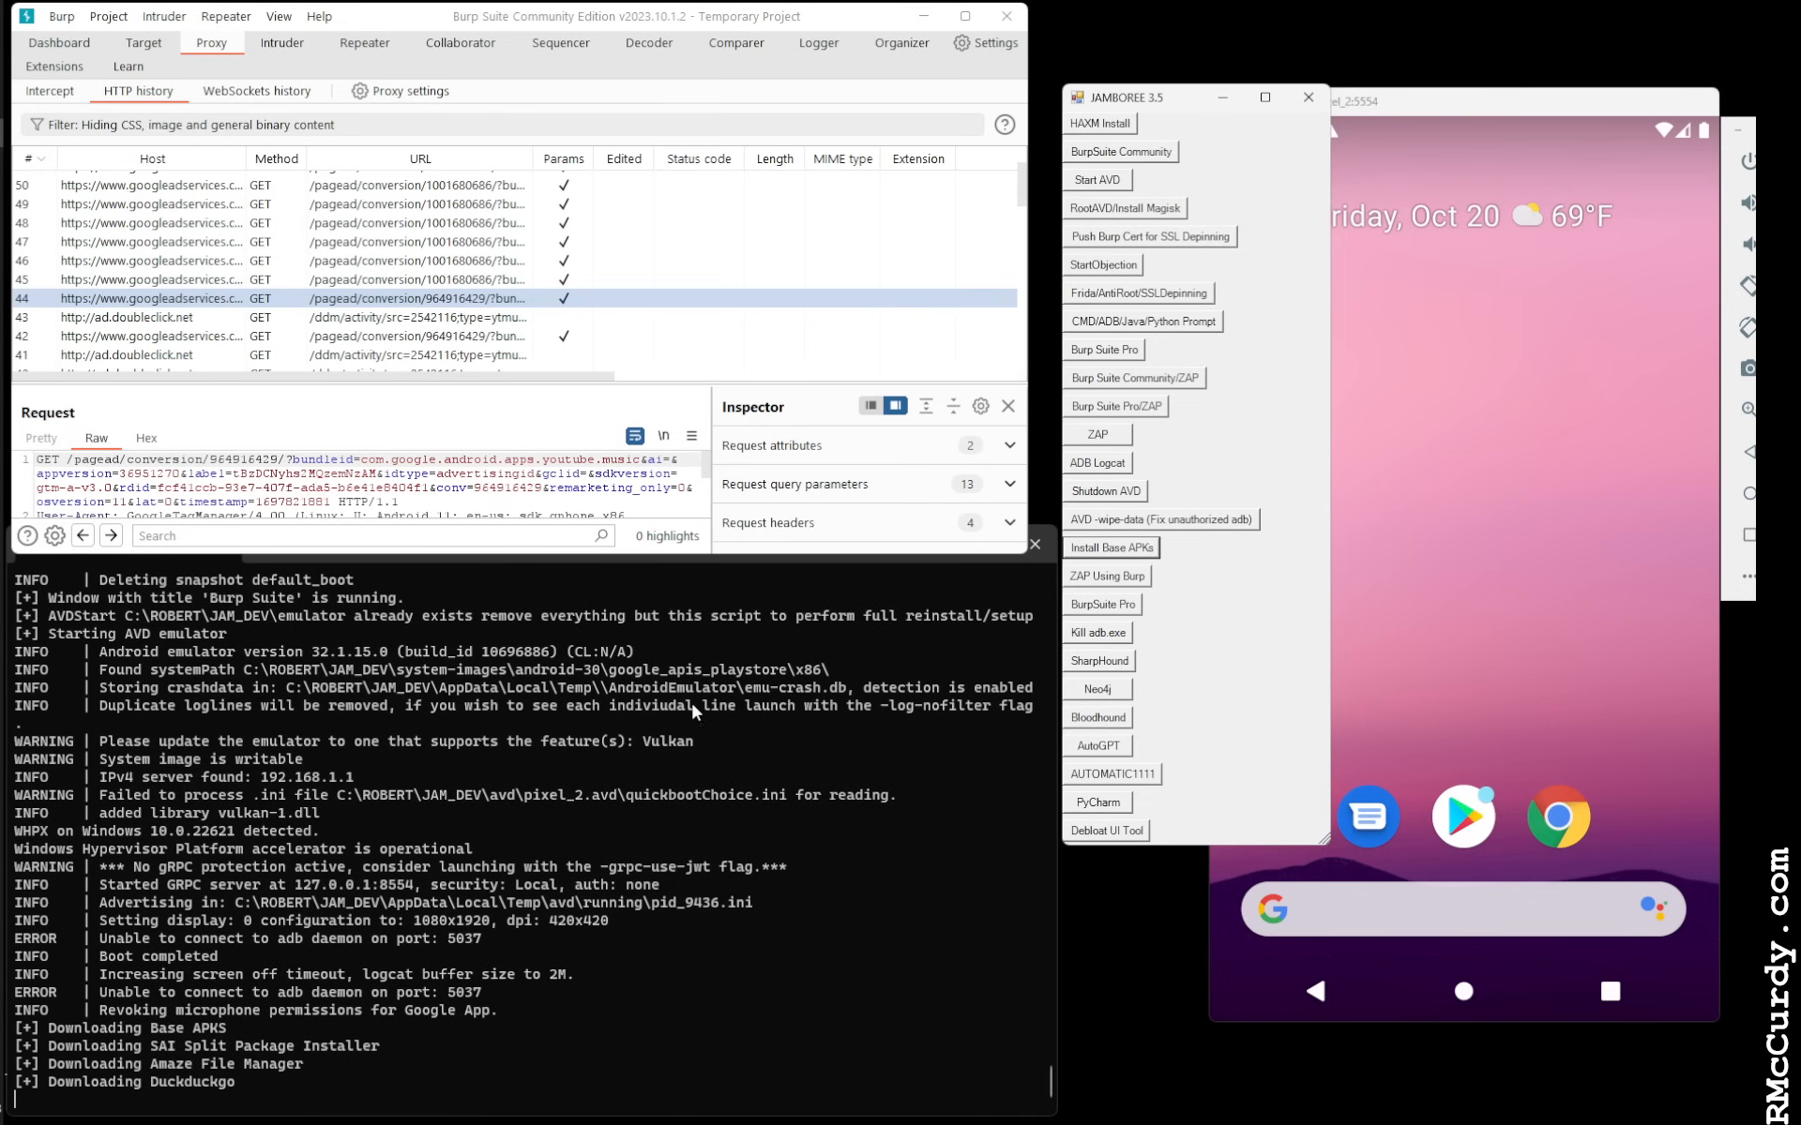
# Follow the PowerShell output until it reports Complete Installing Base APKS
pyautogui.scroll(-3)
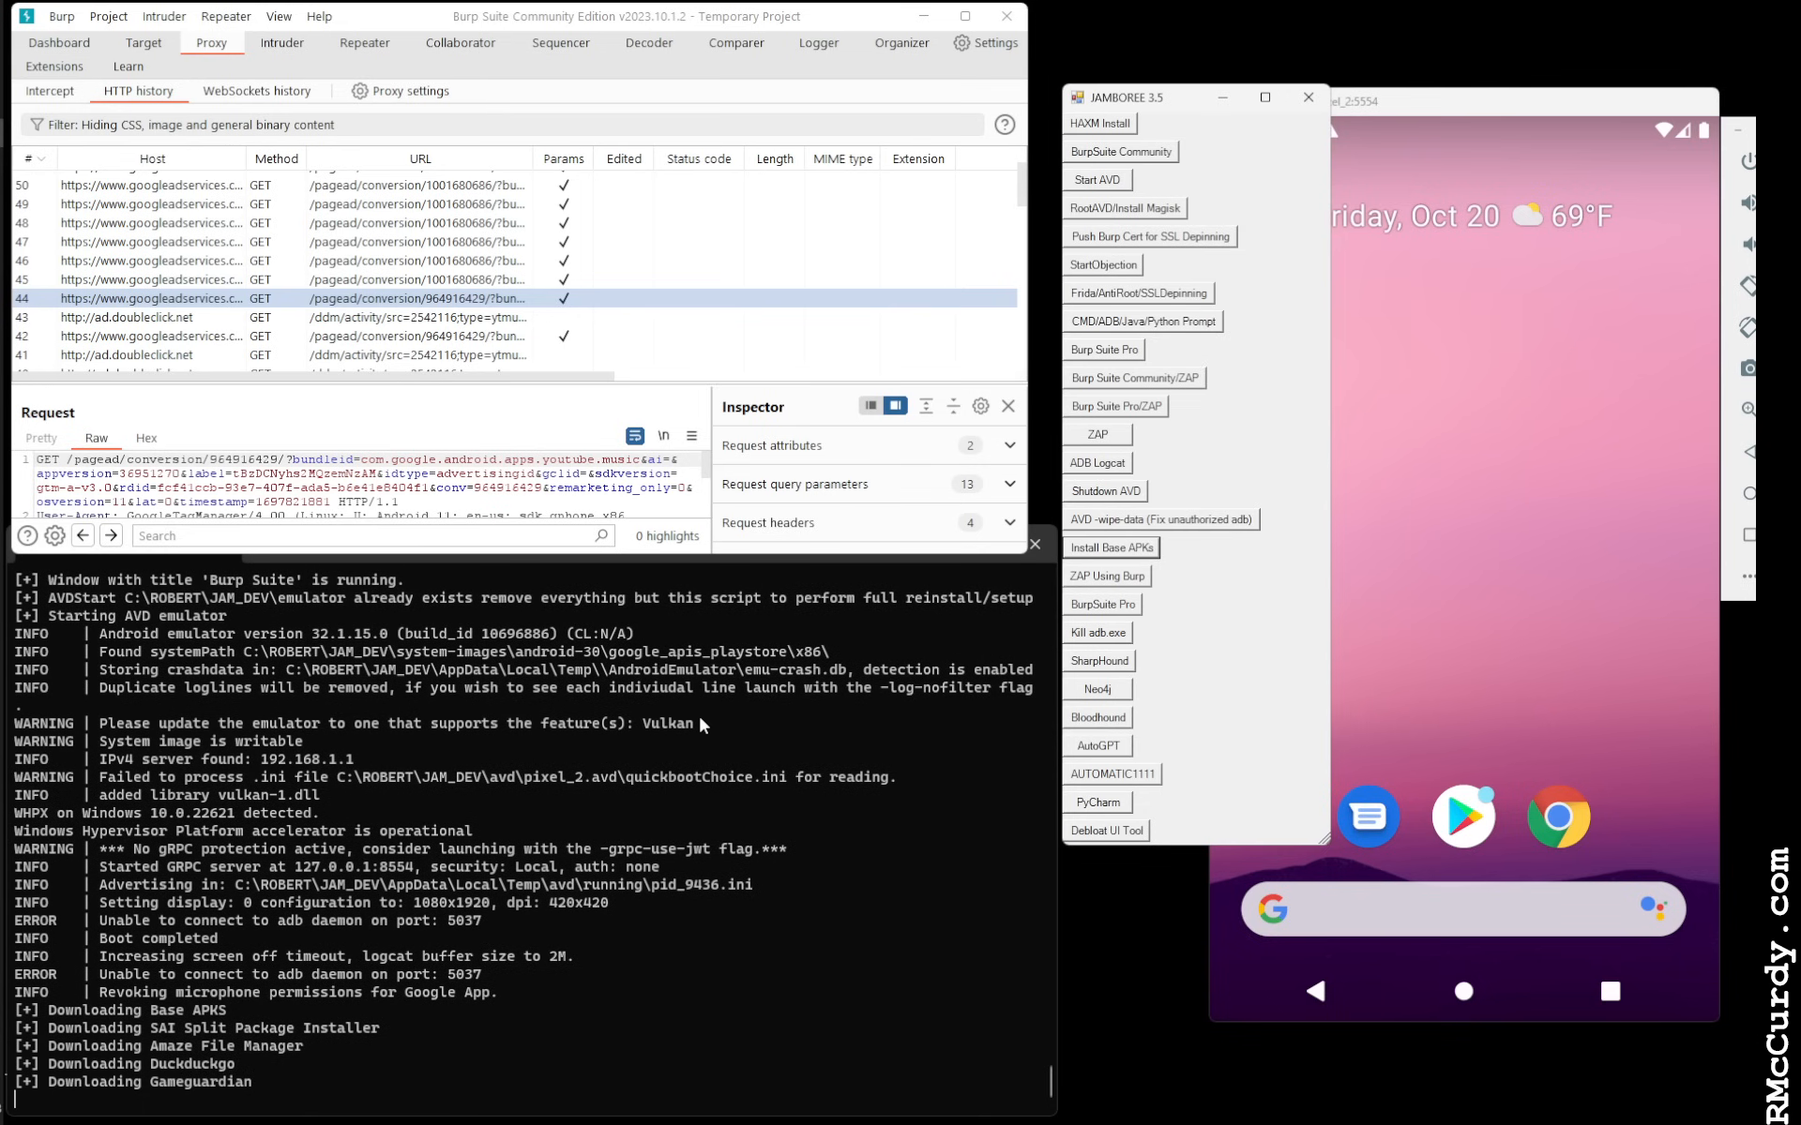
pyautogui.scroll(-3)
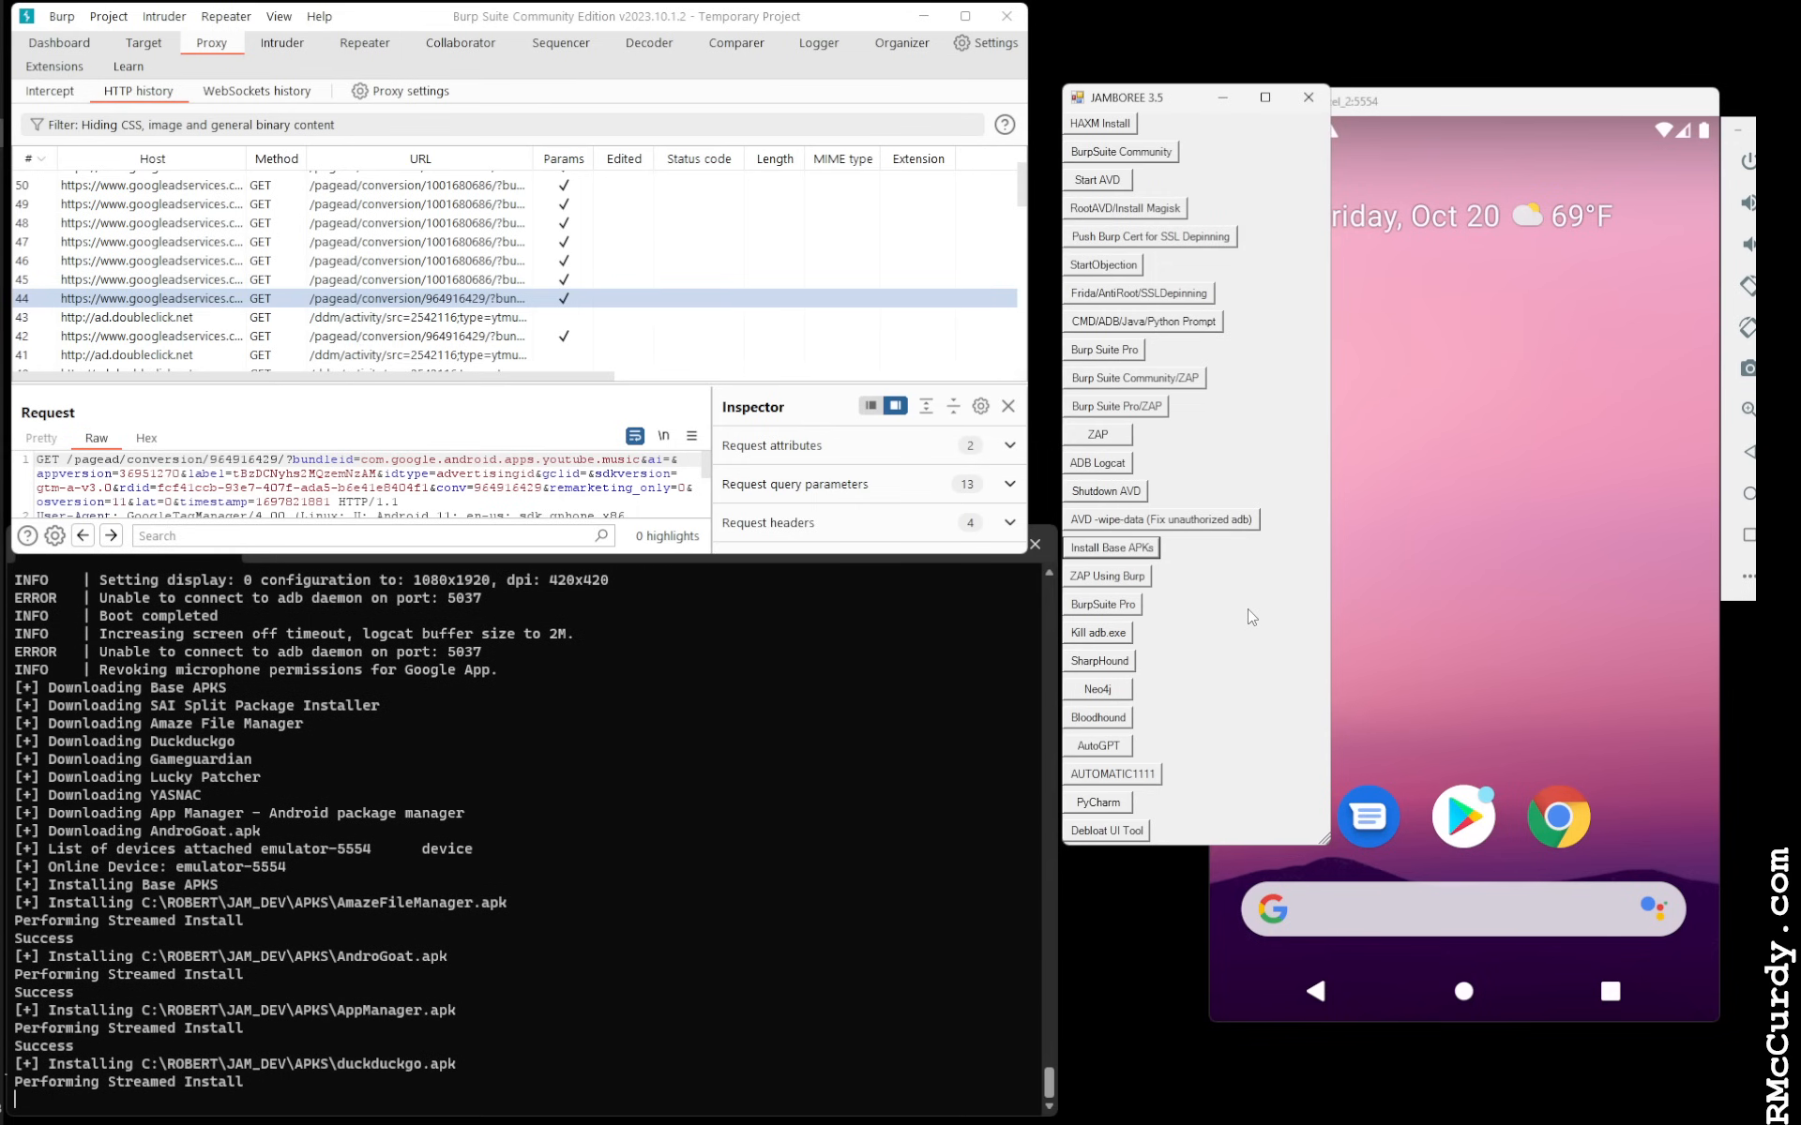
pyautogui.scroll(-3)
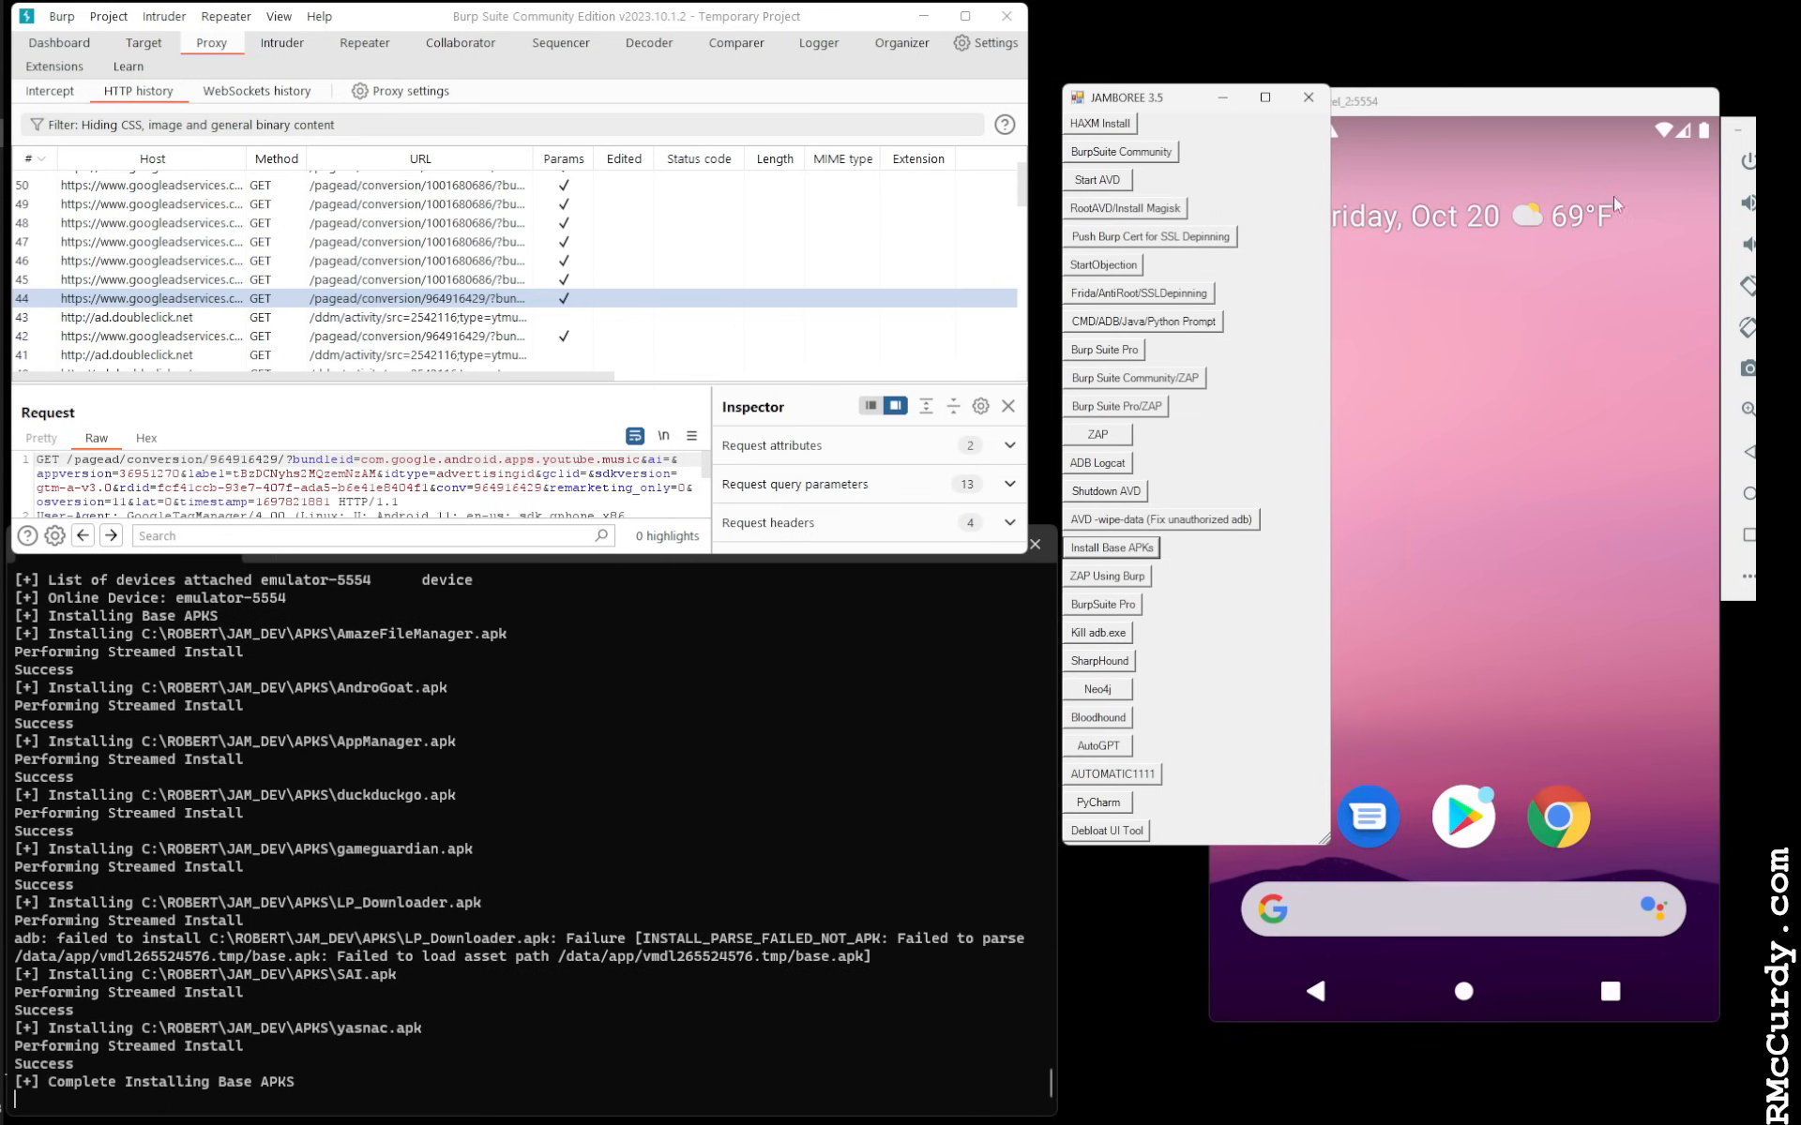
pyautogui.moveTo(1603, 119)
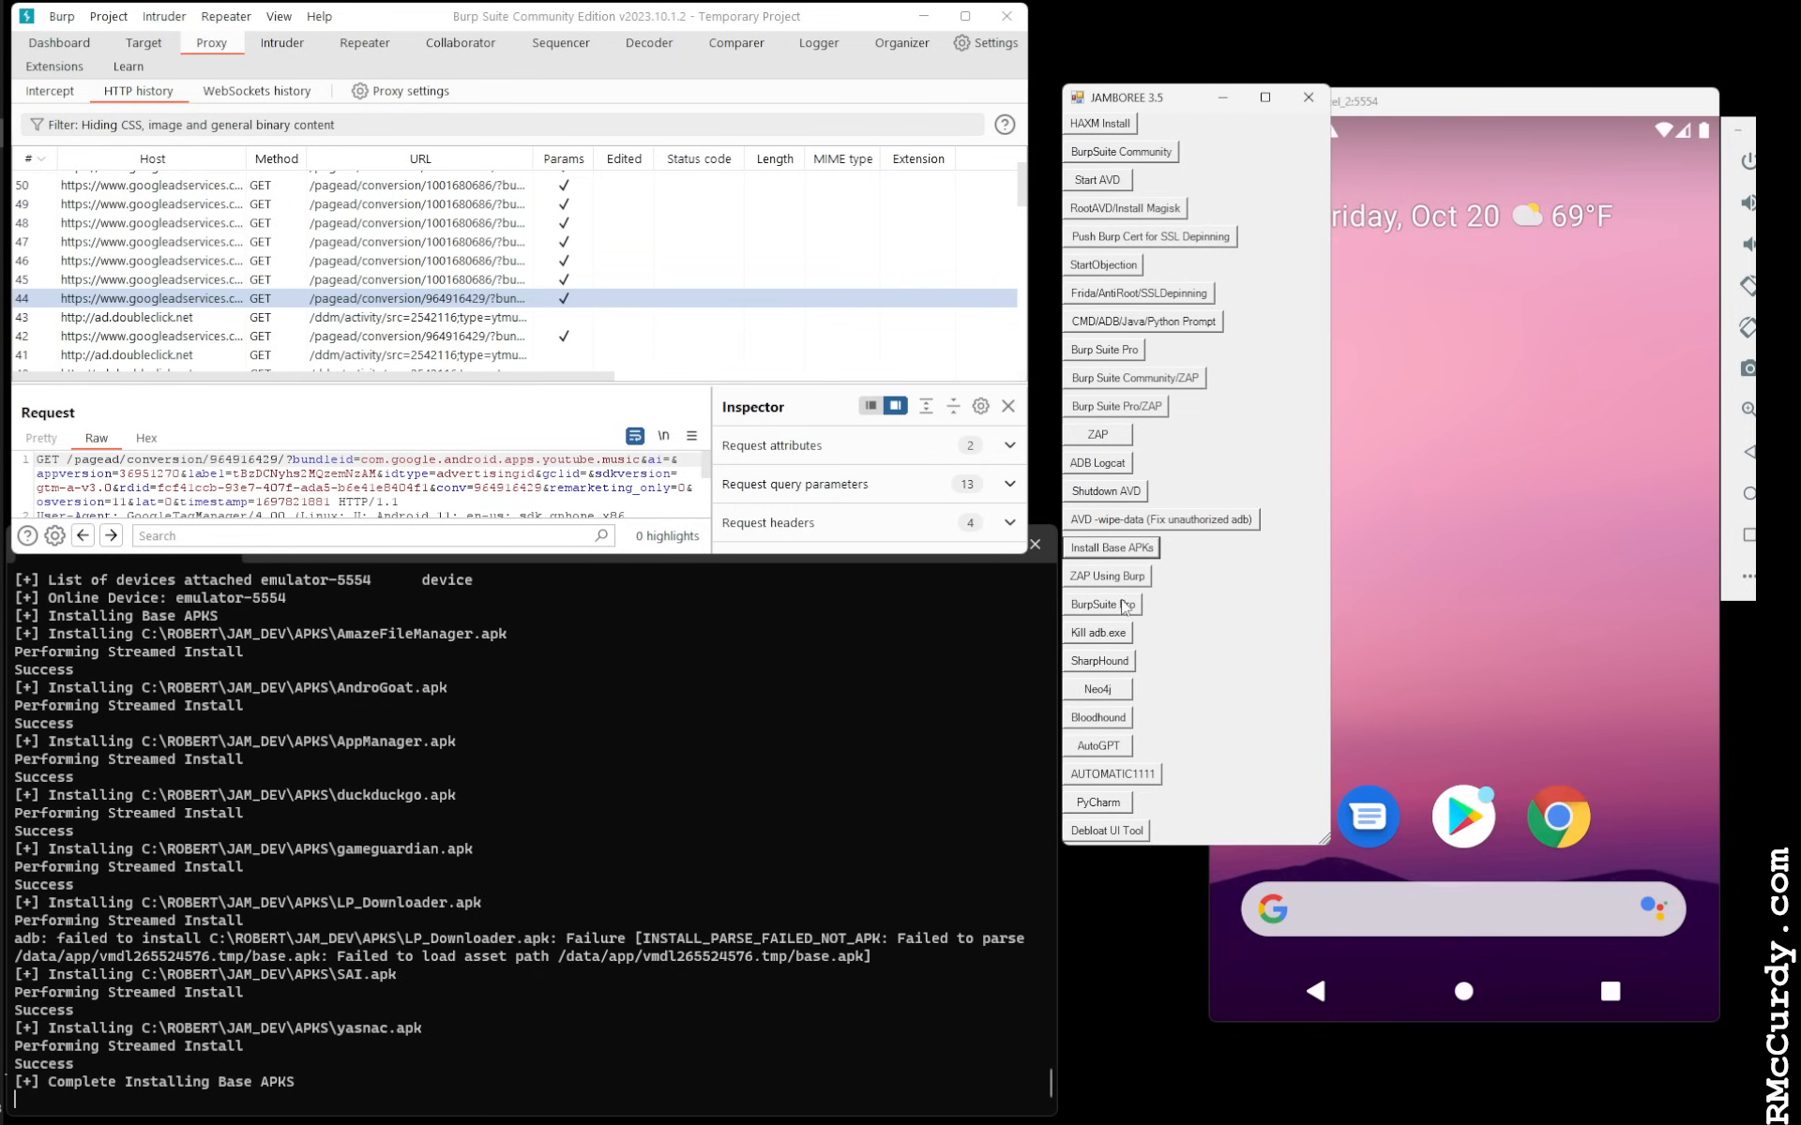
pyautogui.moveTo(1111, 667)
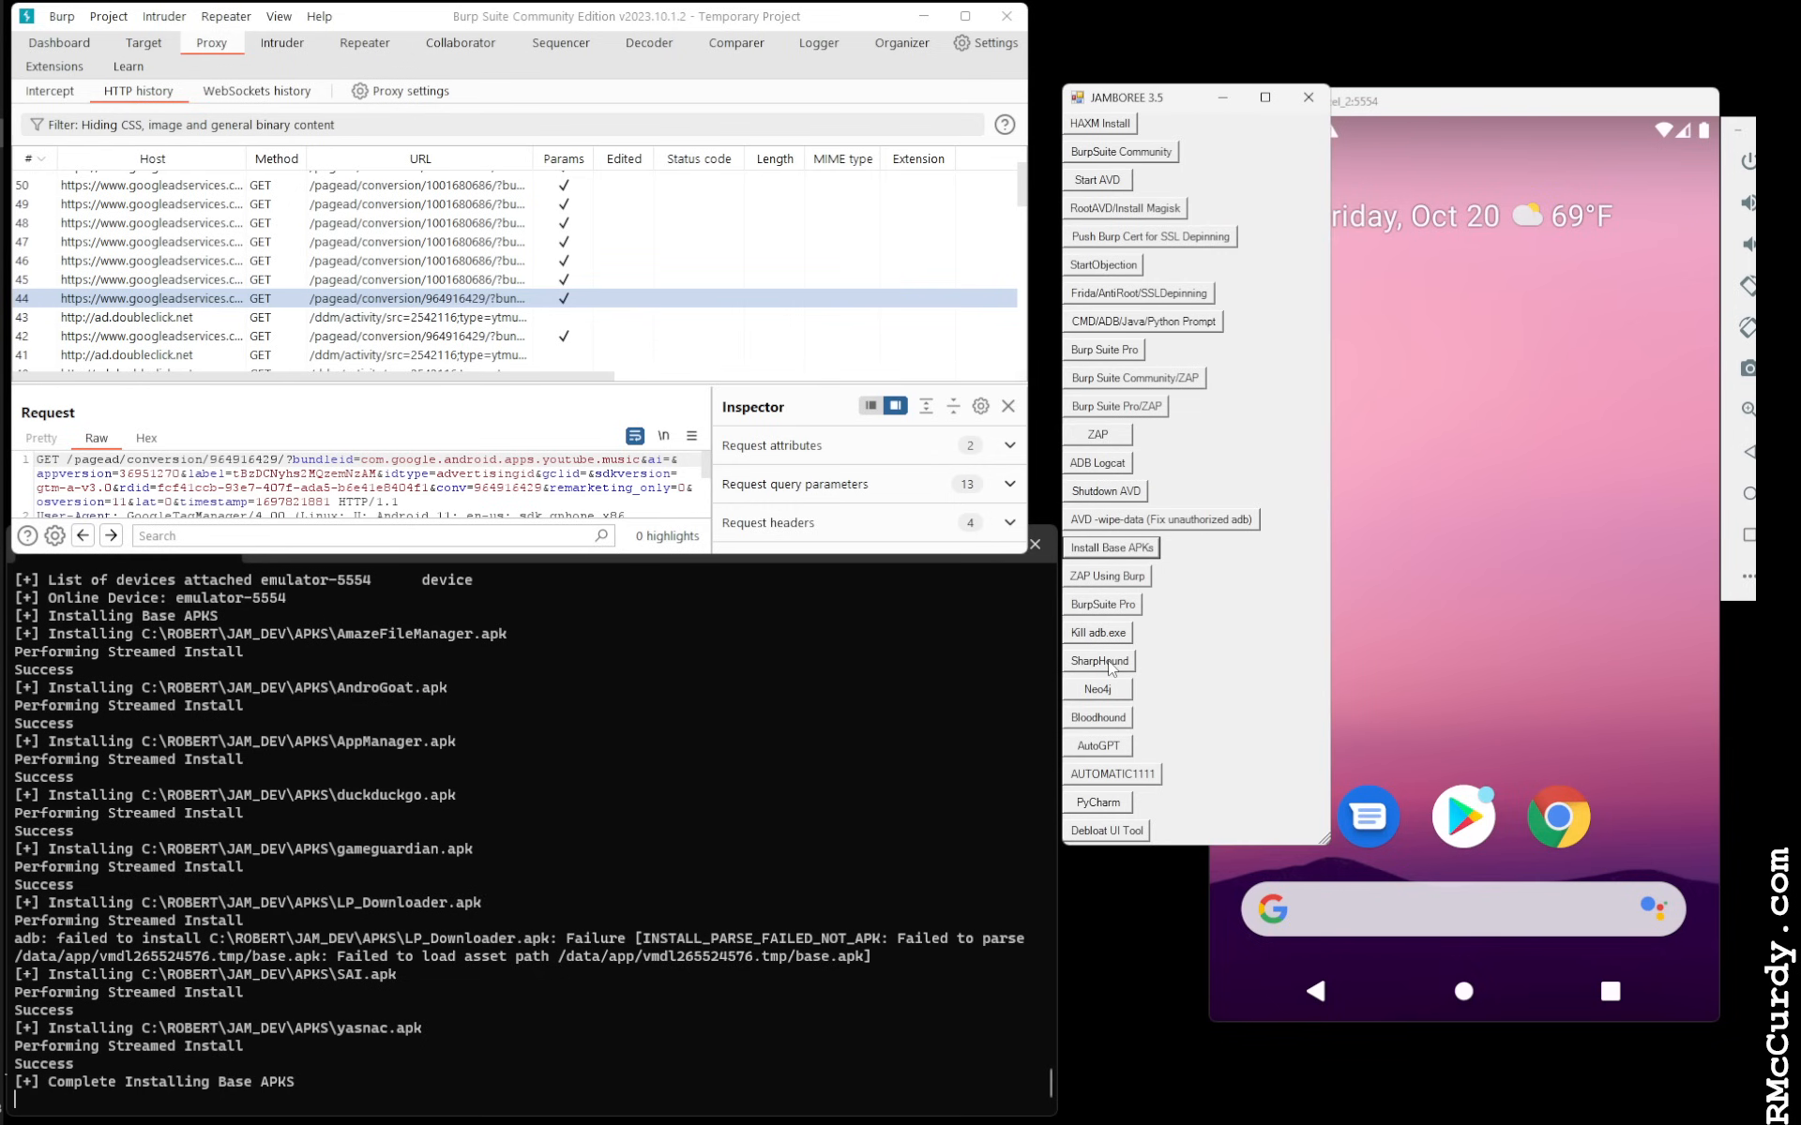
pyautogui.moveTo(1110, 675)
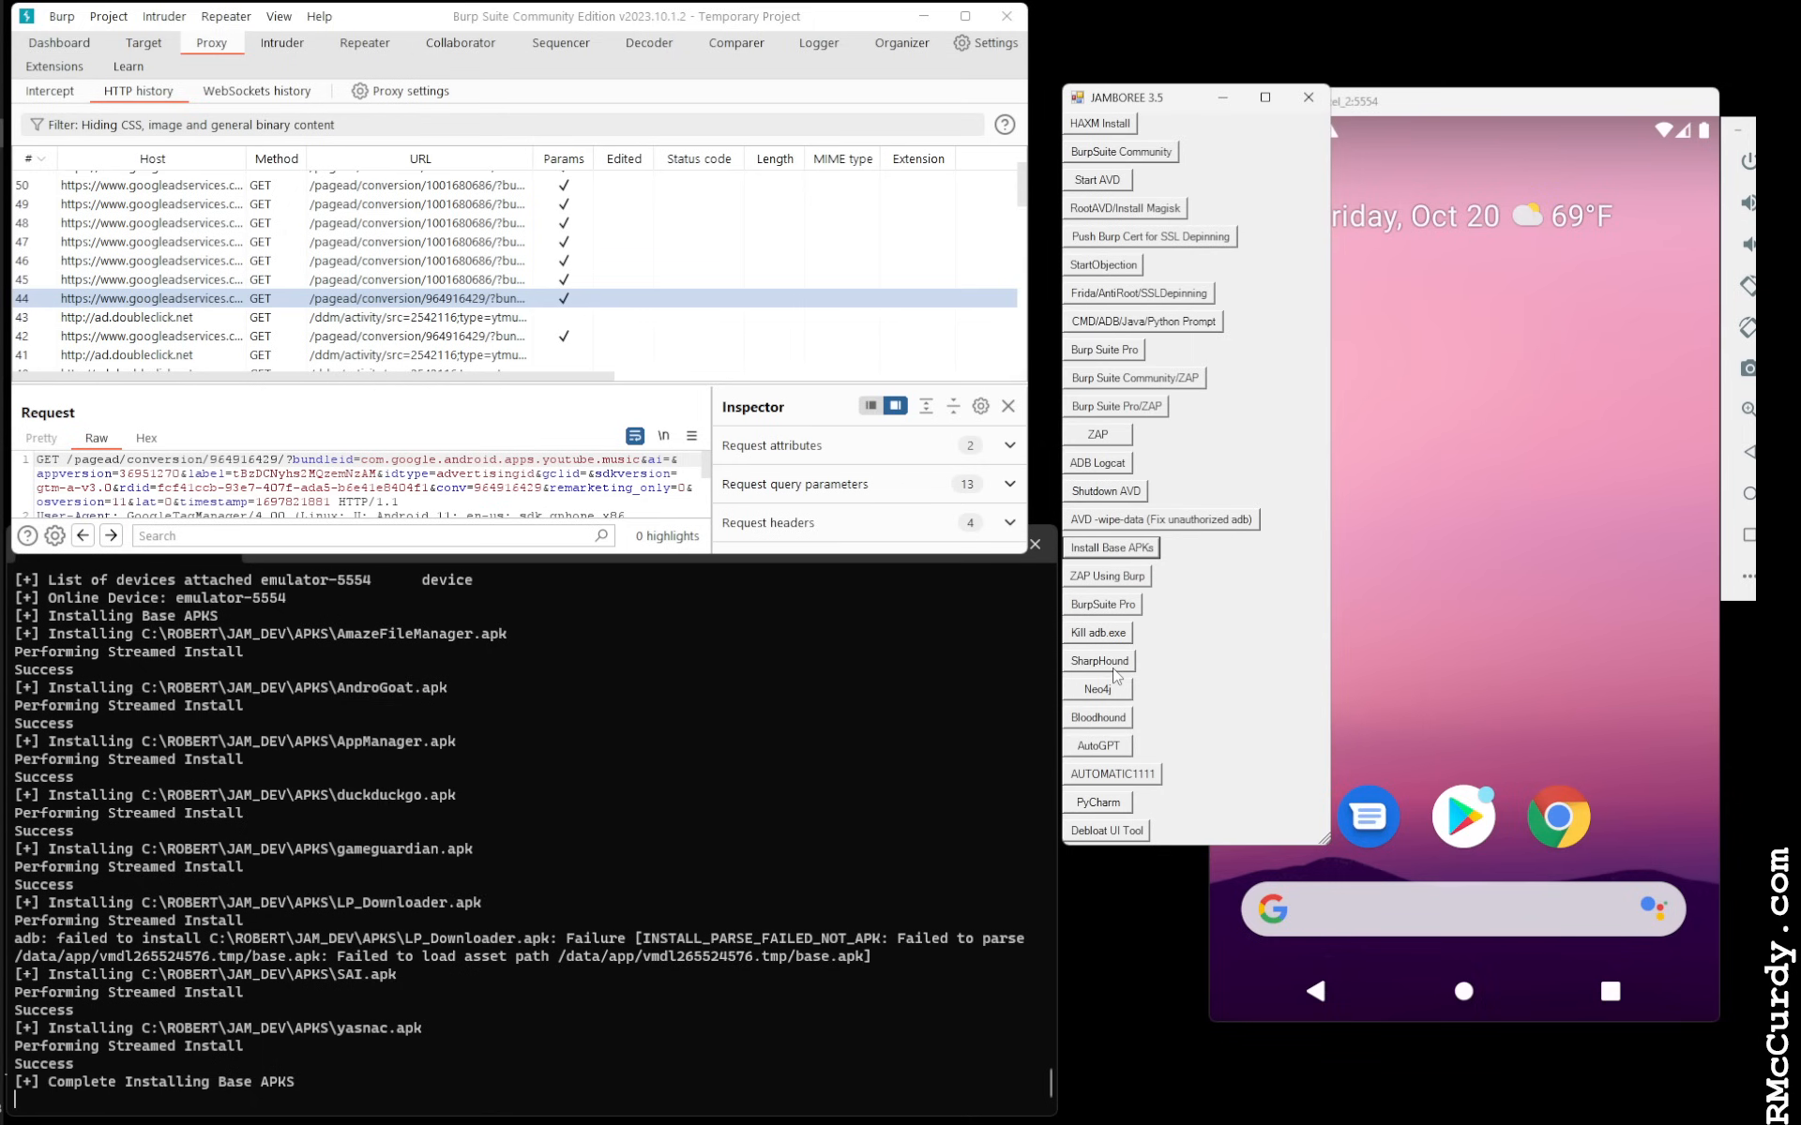
pyautogui.moveTo(1107, 701)
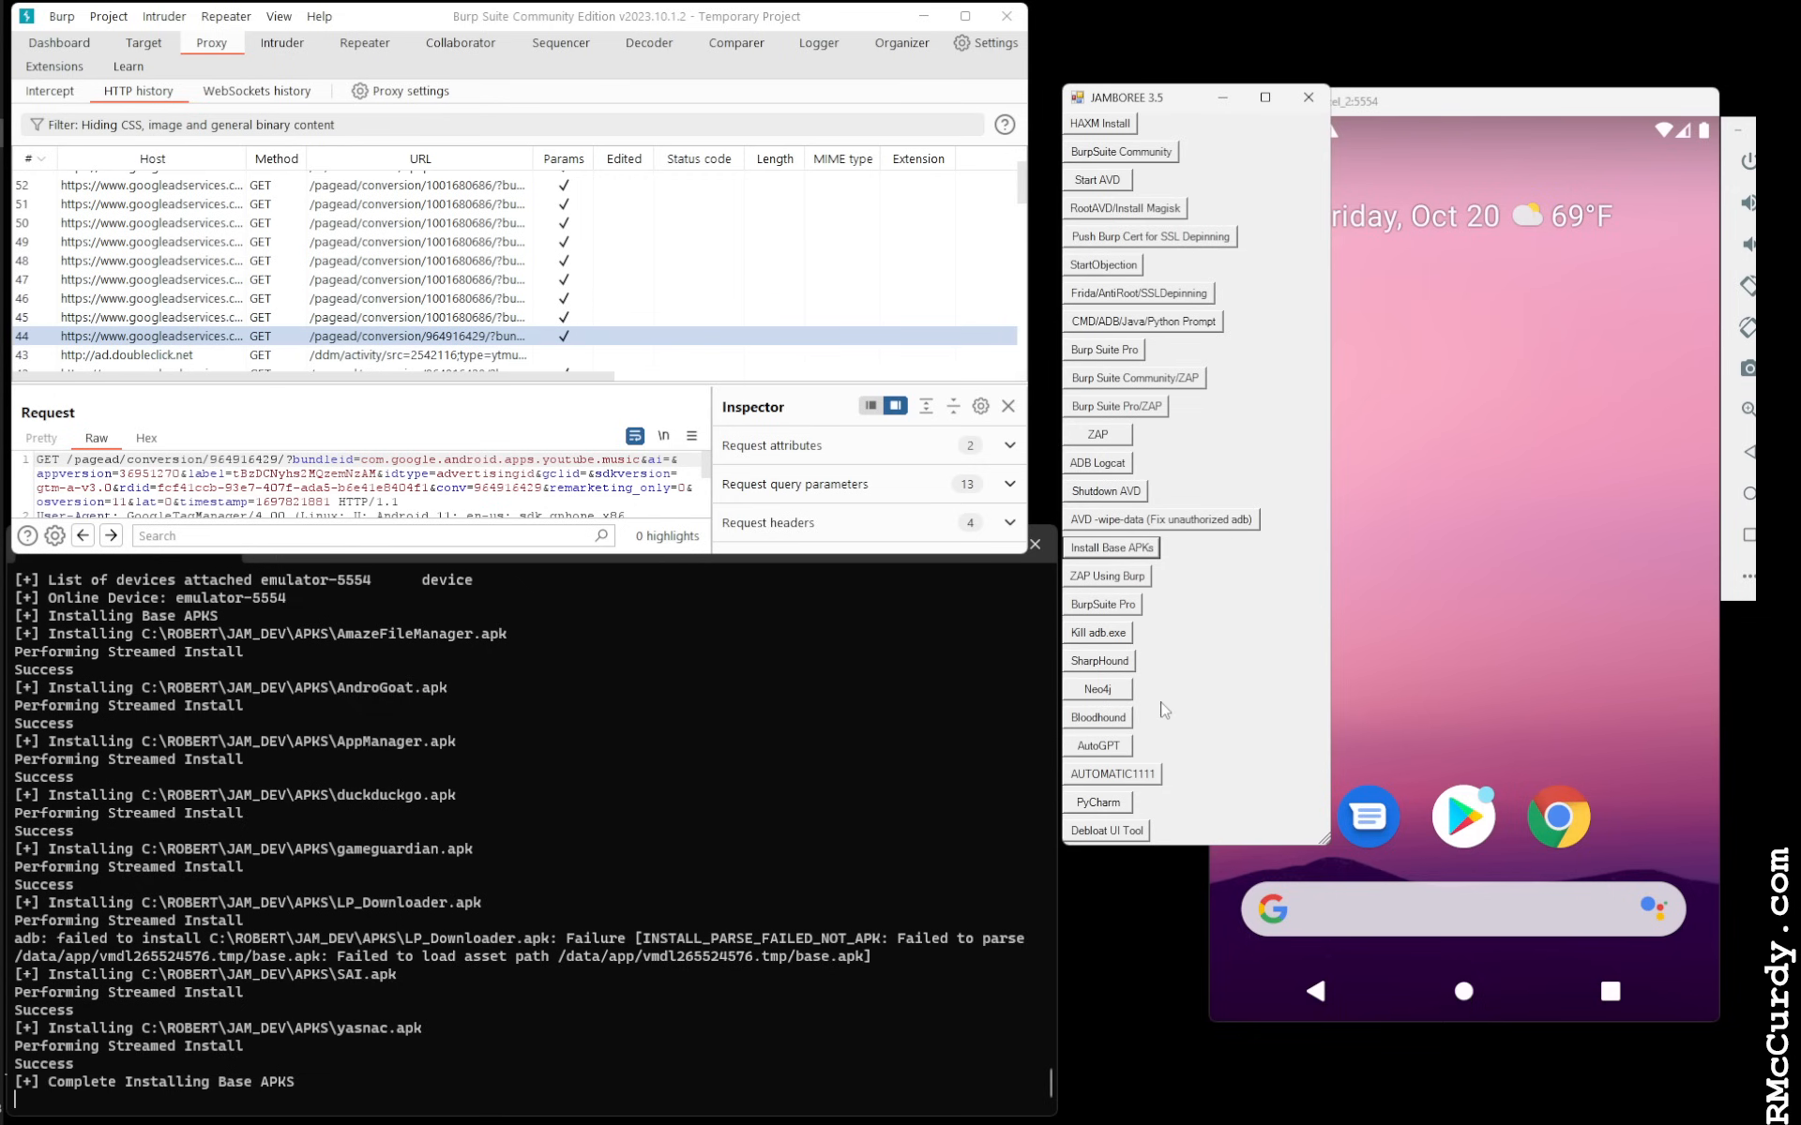
pyautogui.moveTo(1188, 704)
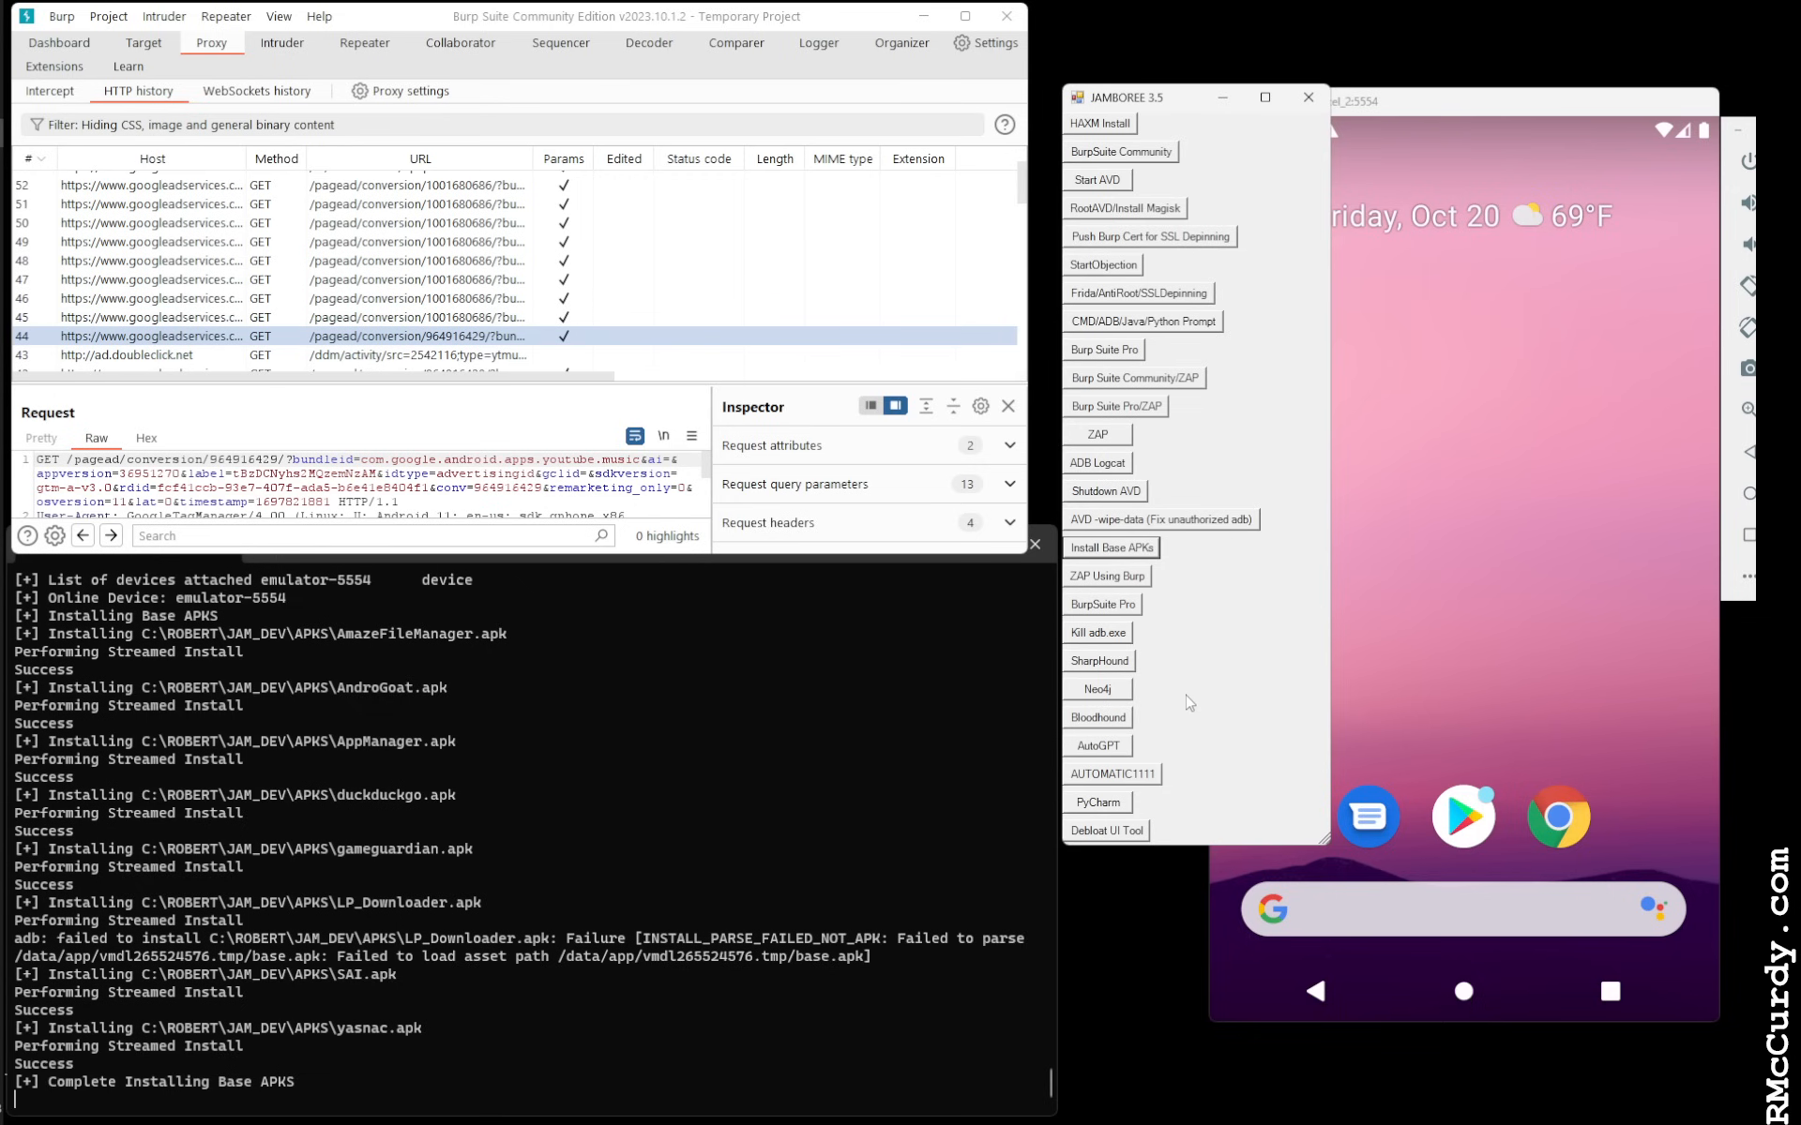
pyautogui.moveTo(1178, 684)
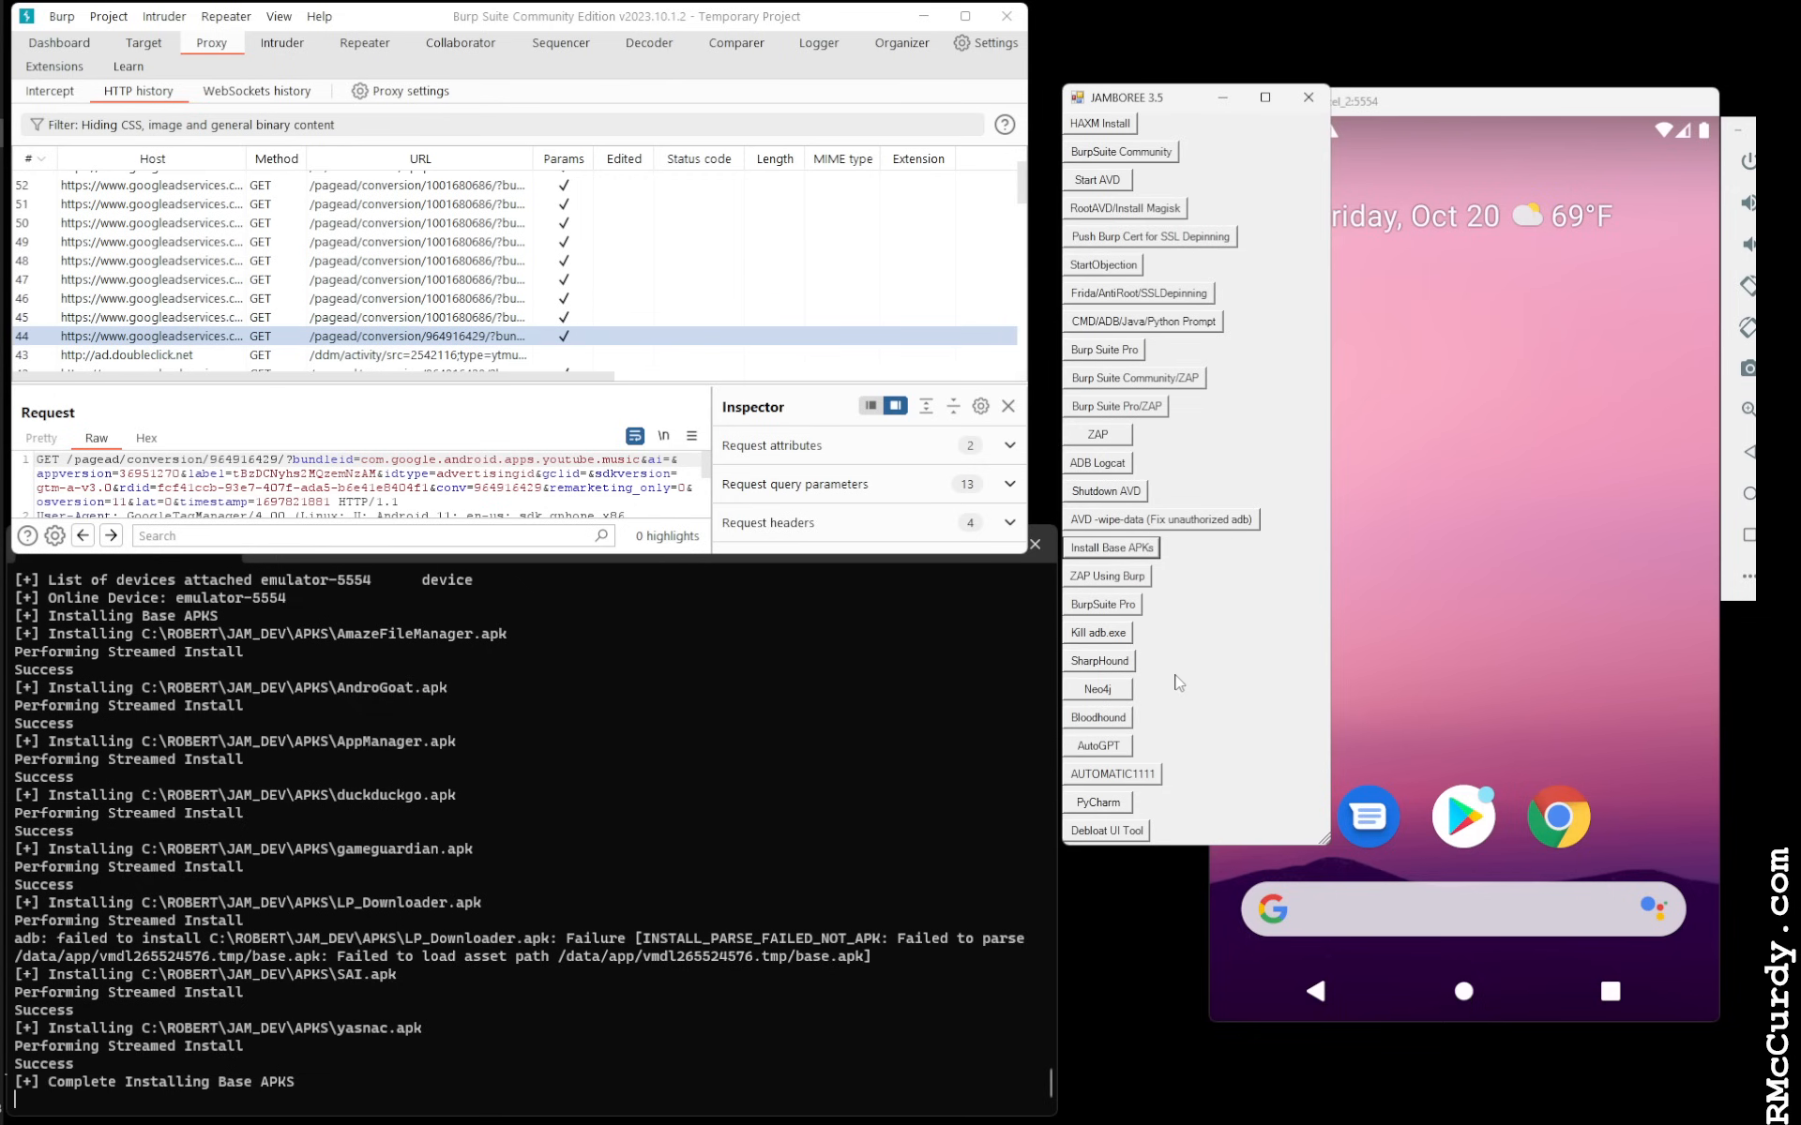
pyautogui.moveTo(1184, 671)
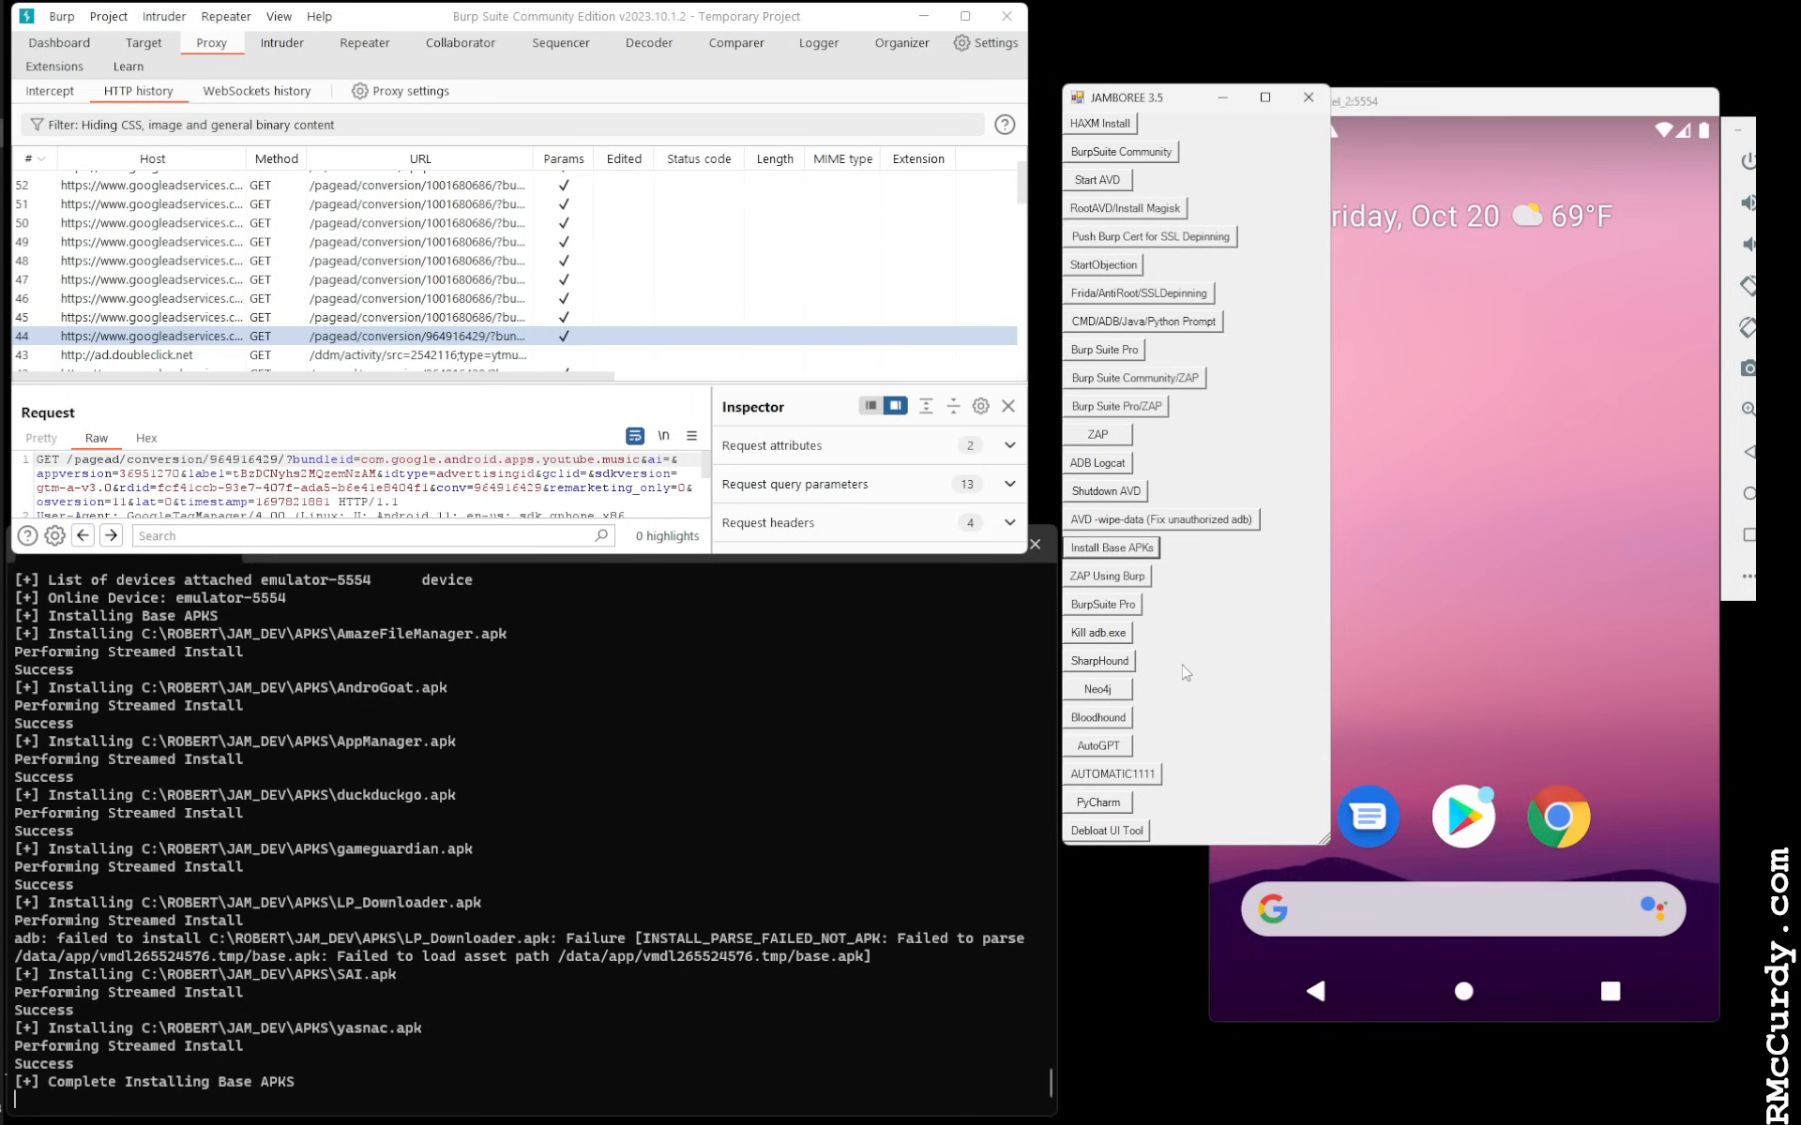
pyautogui.moveTo(1085, 739)
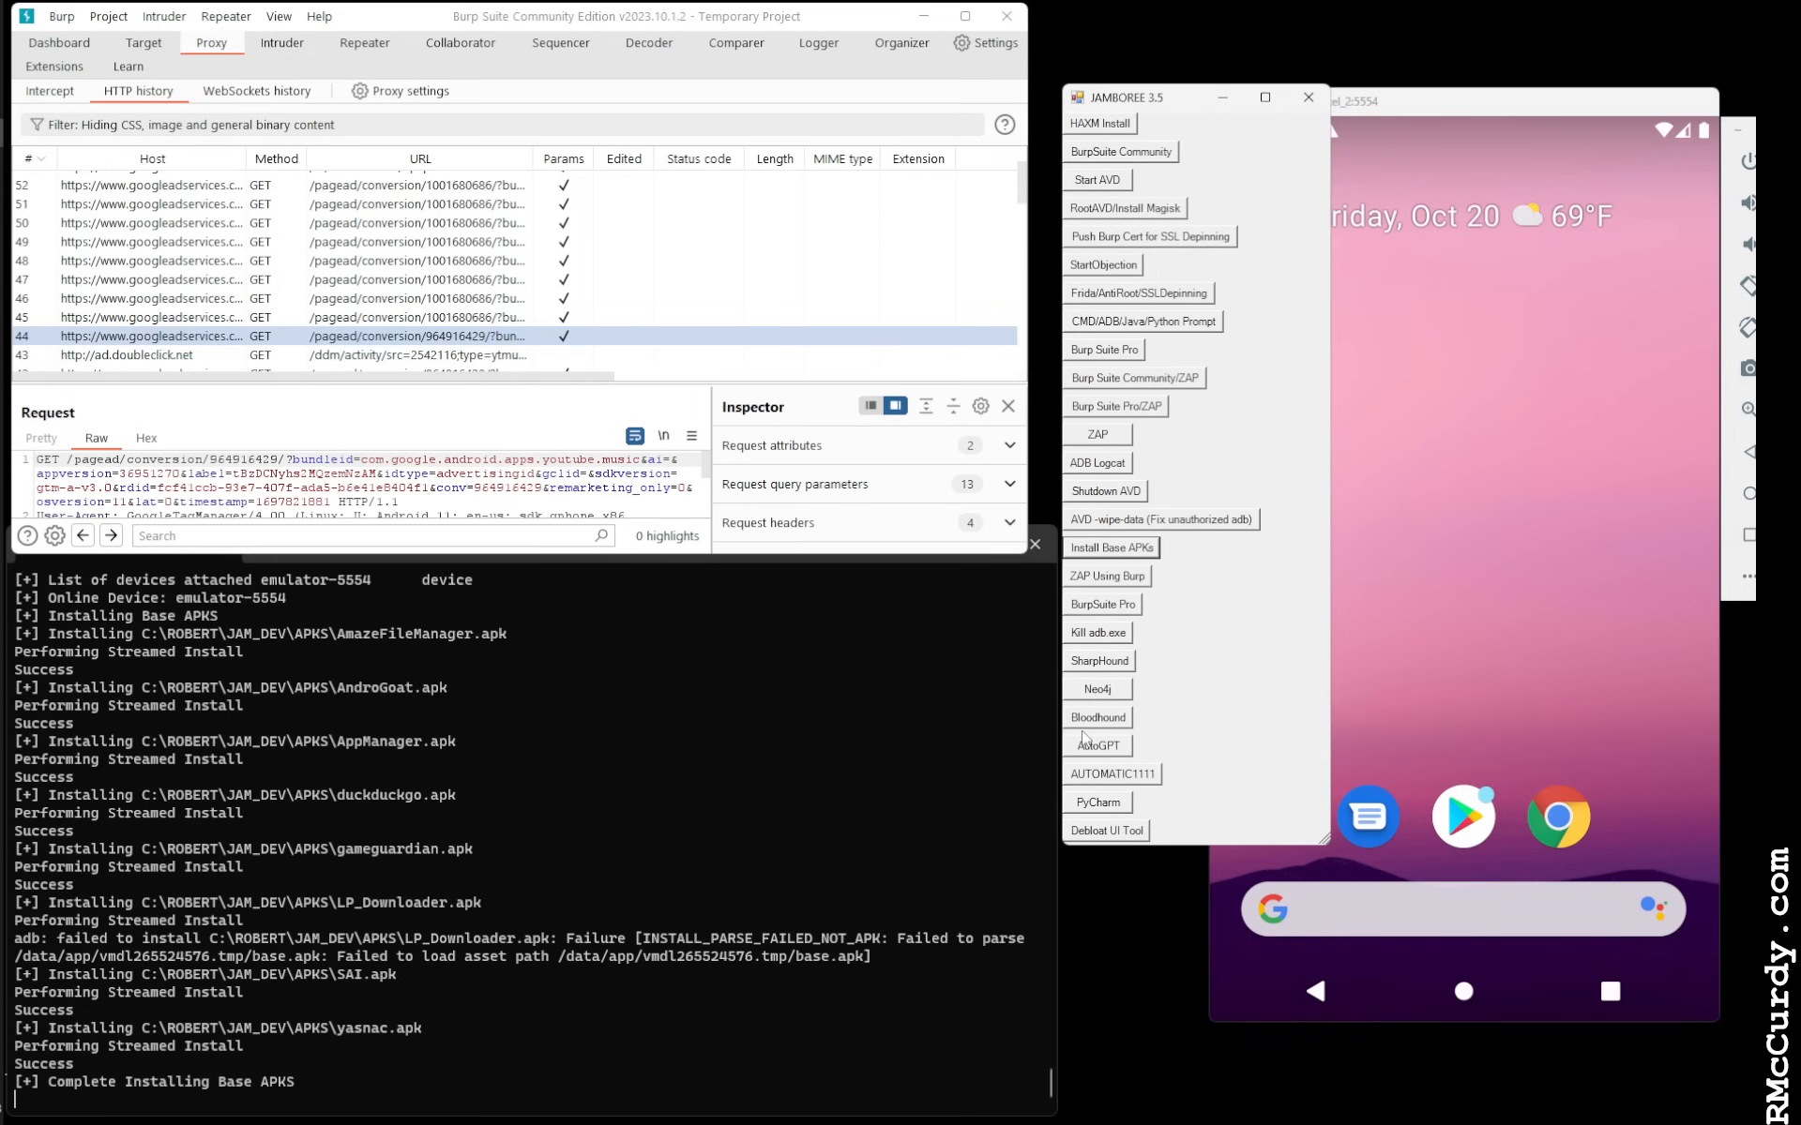
pyautogui.moveTo(1146, 759)
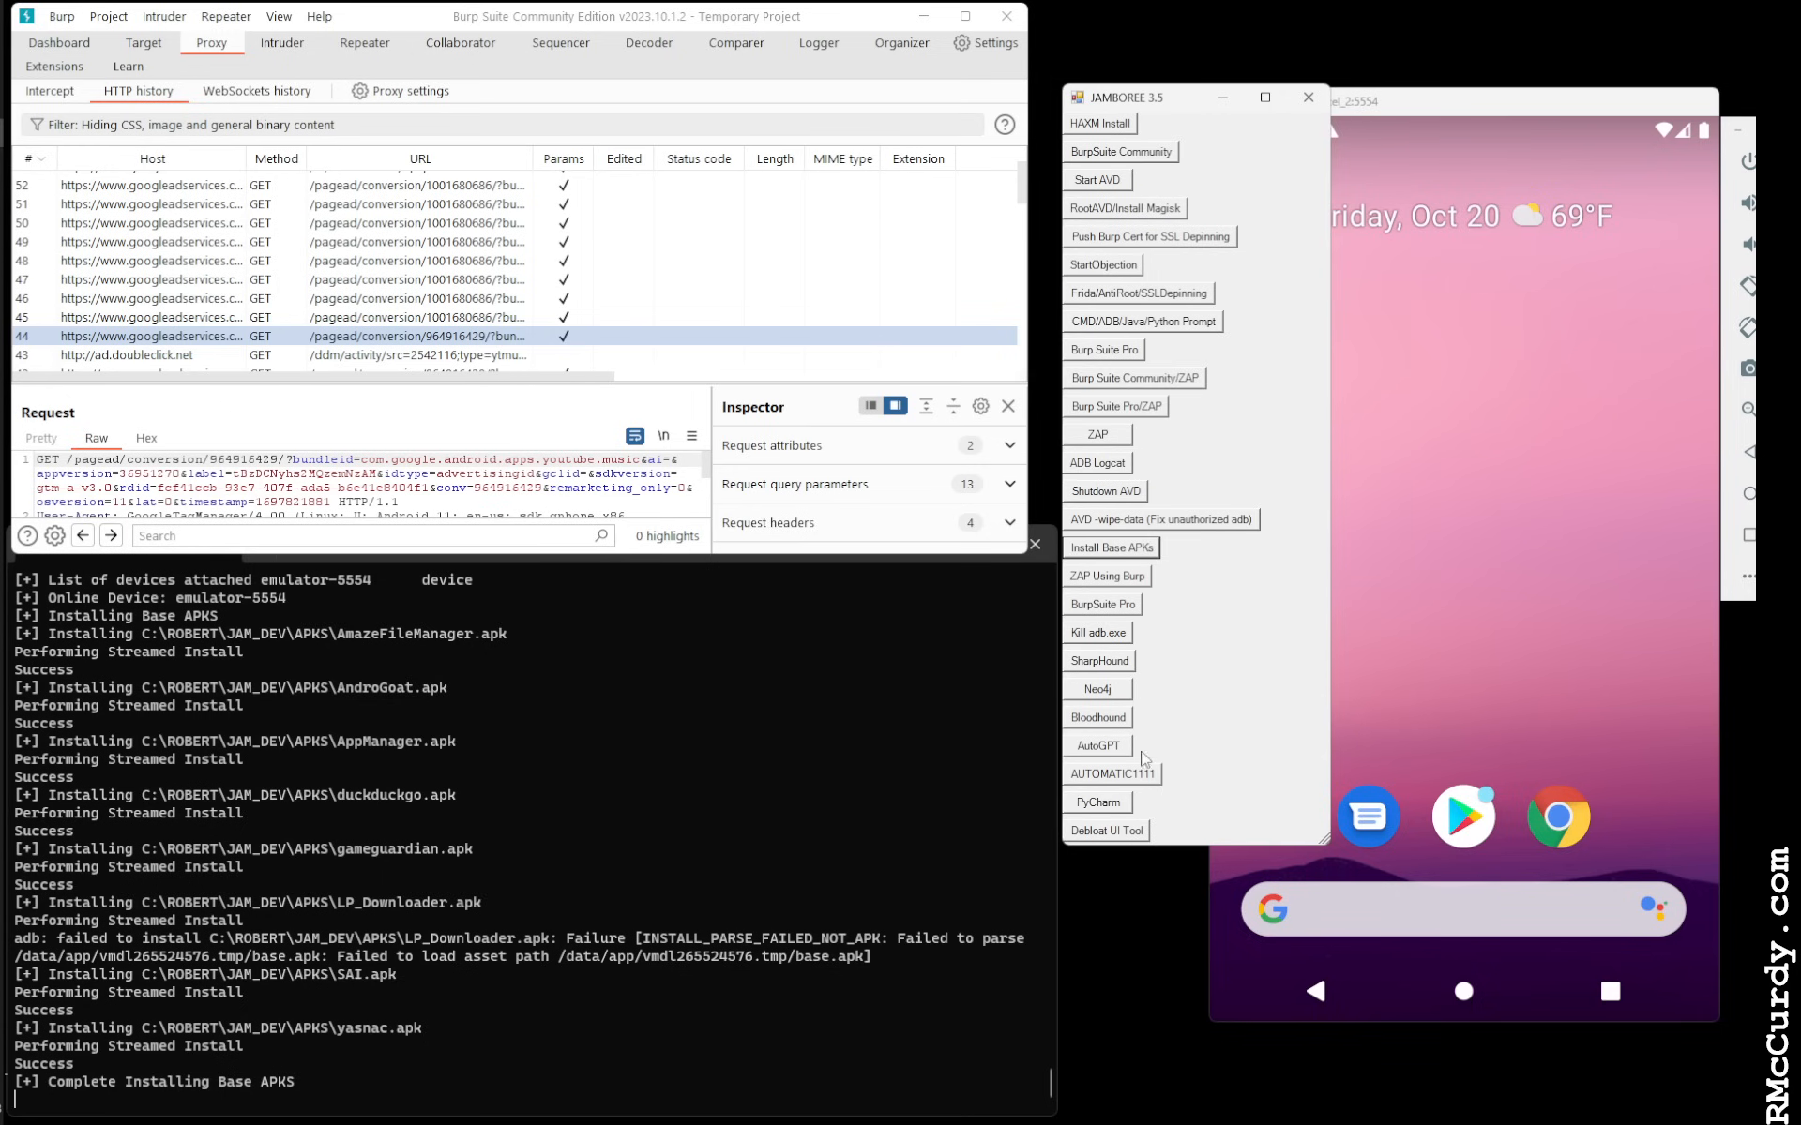
pyautogui.moveTo(1132, 783)
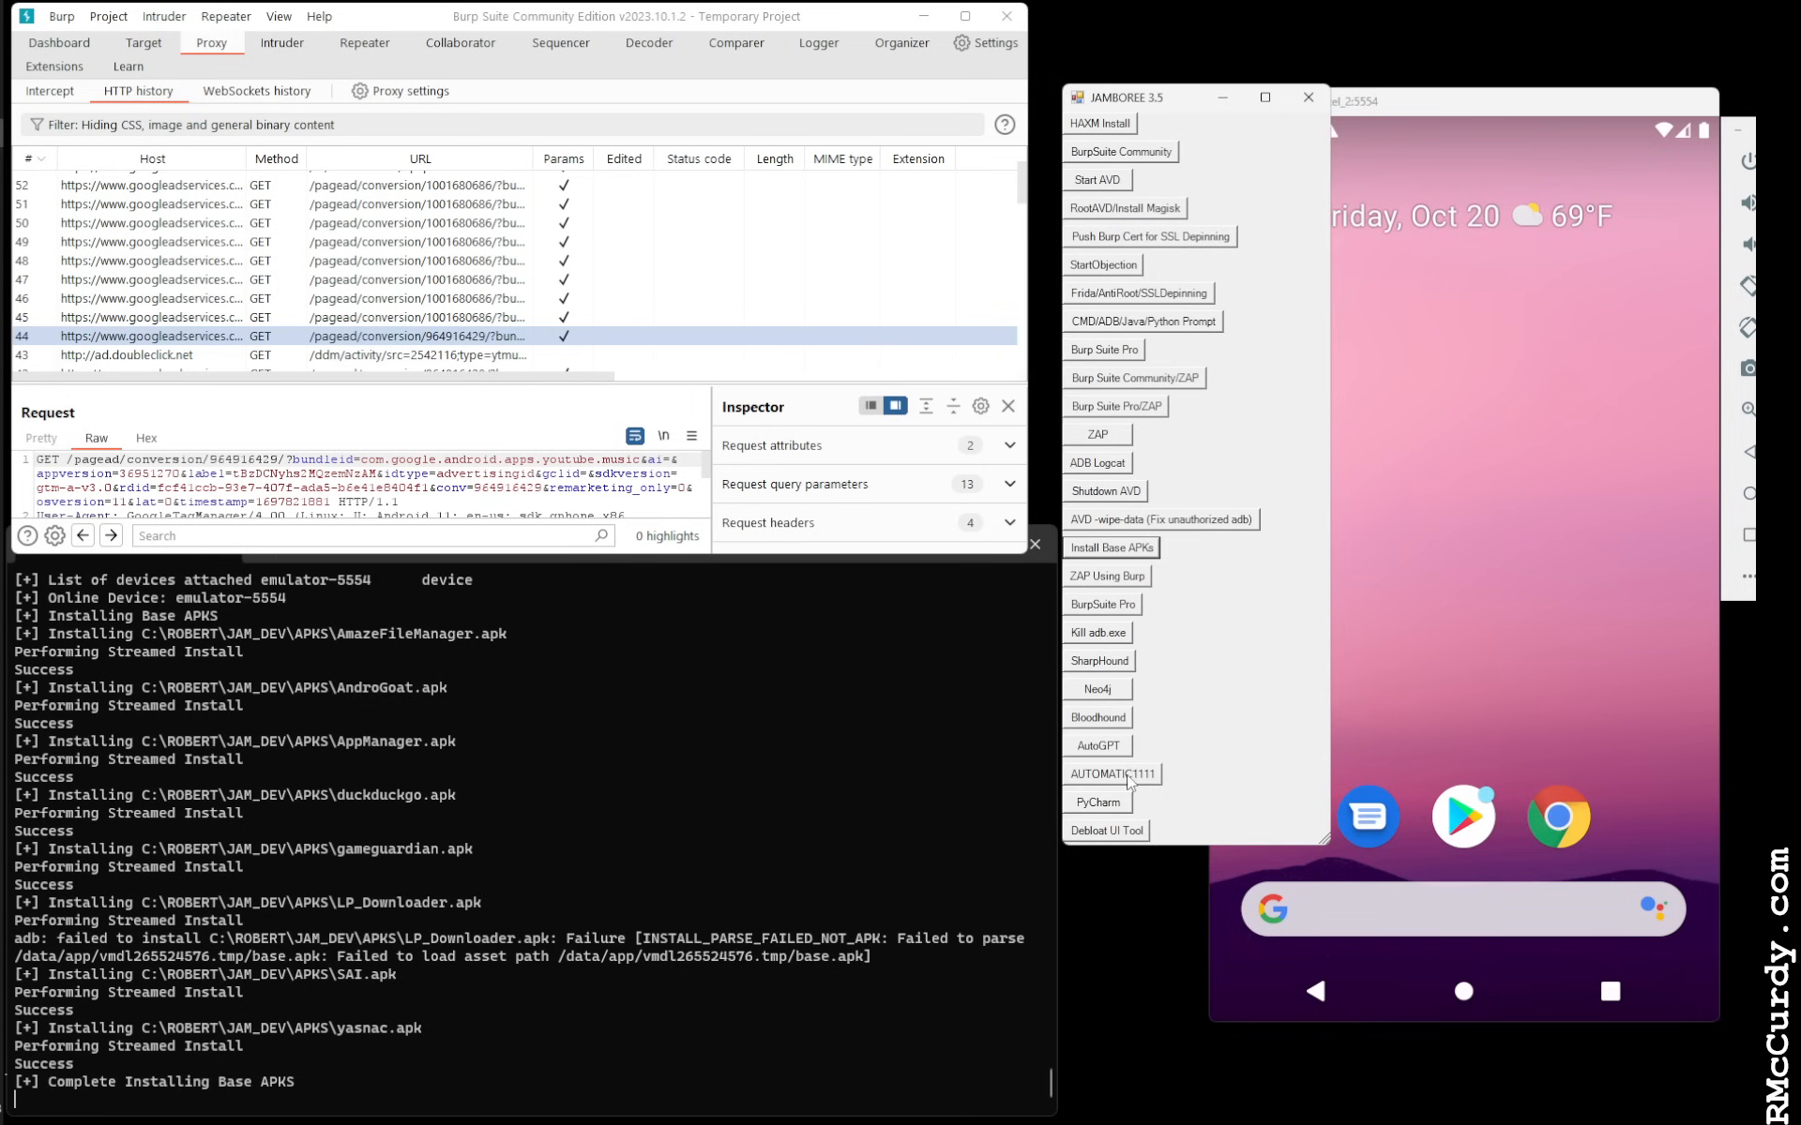
pyautogui.moveTo(1126, 802)
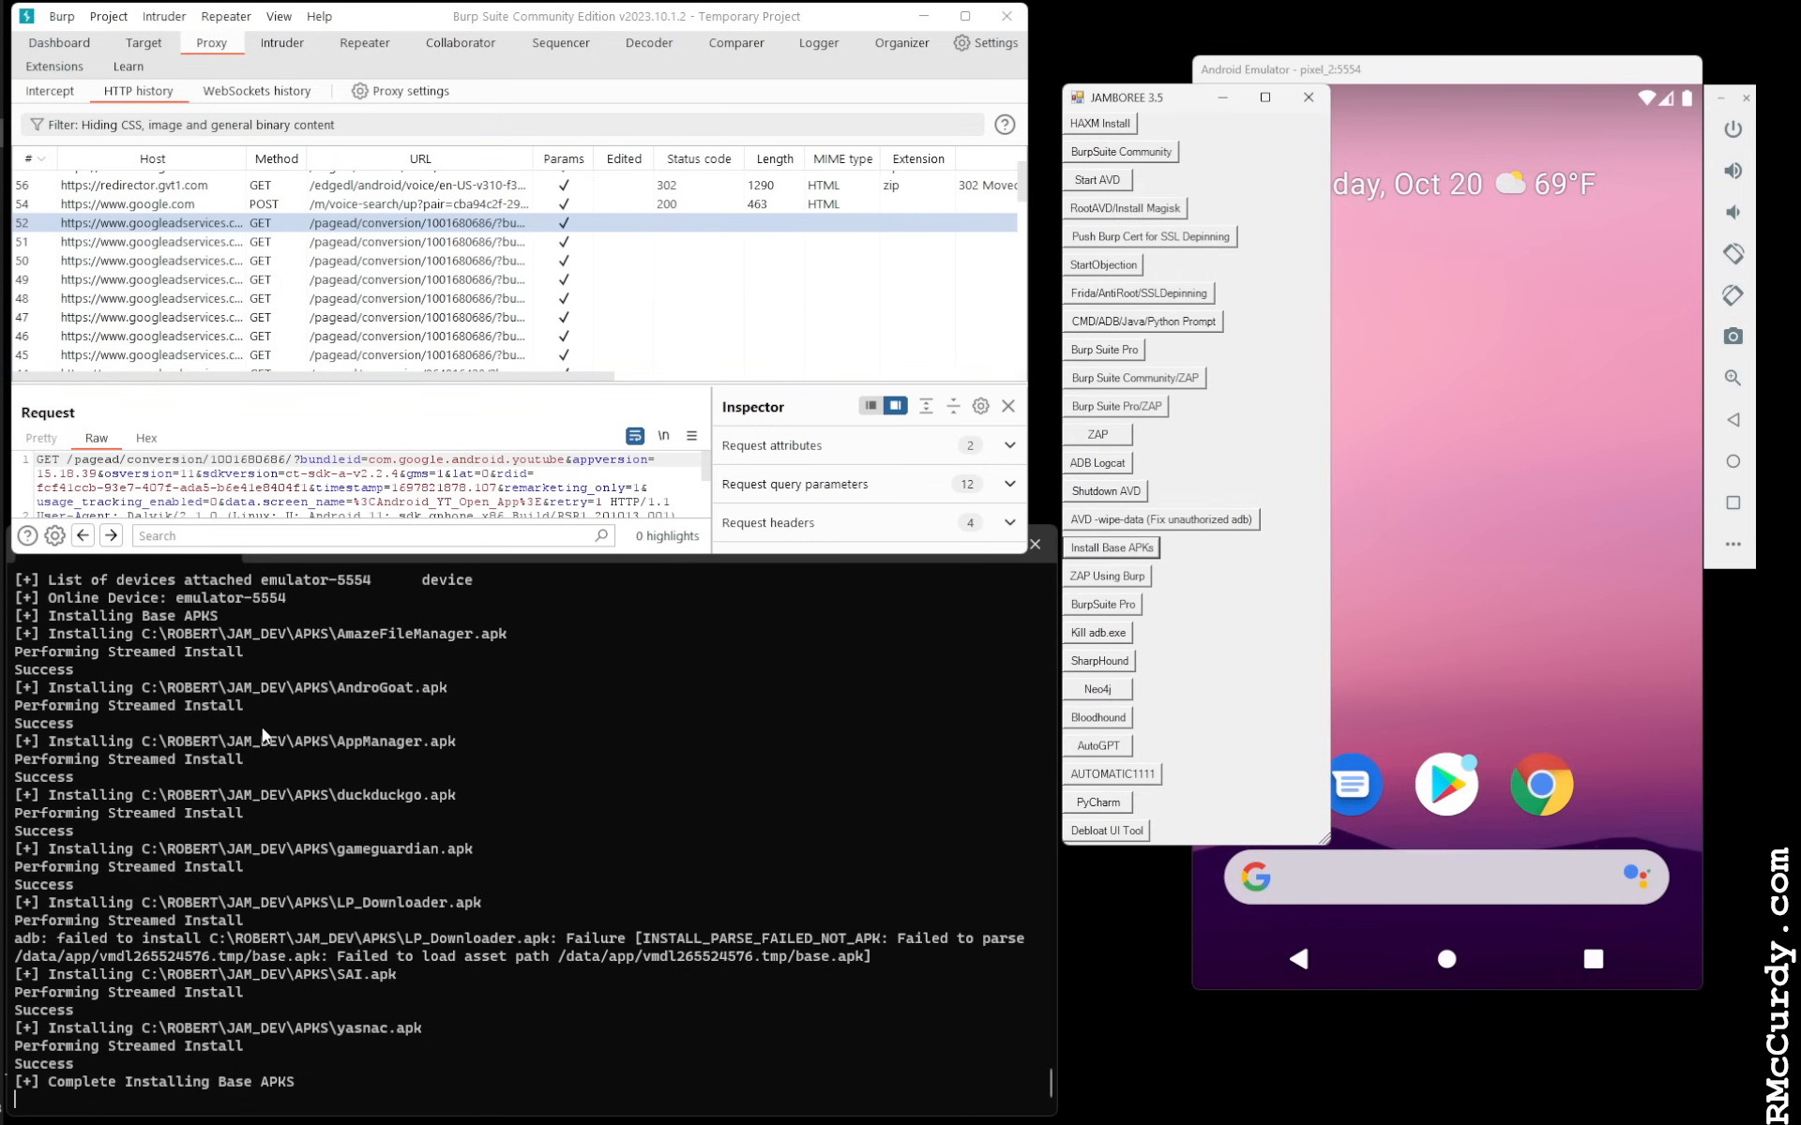
pyautogui.moveTo(350, 865)
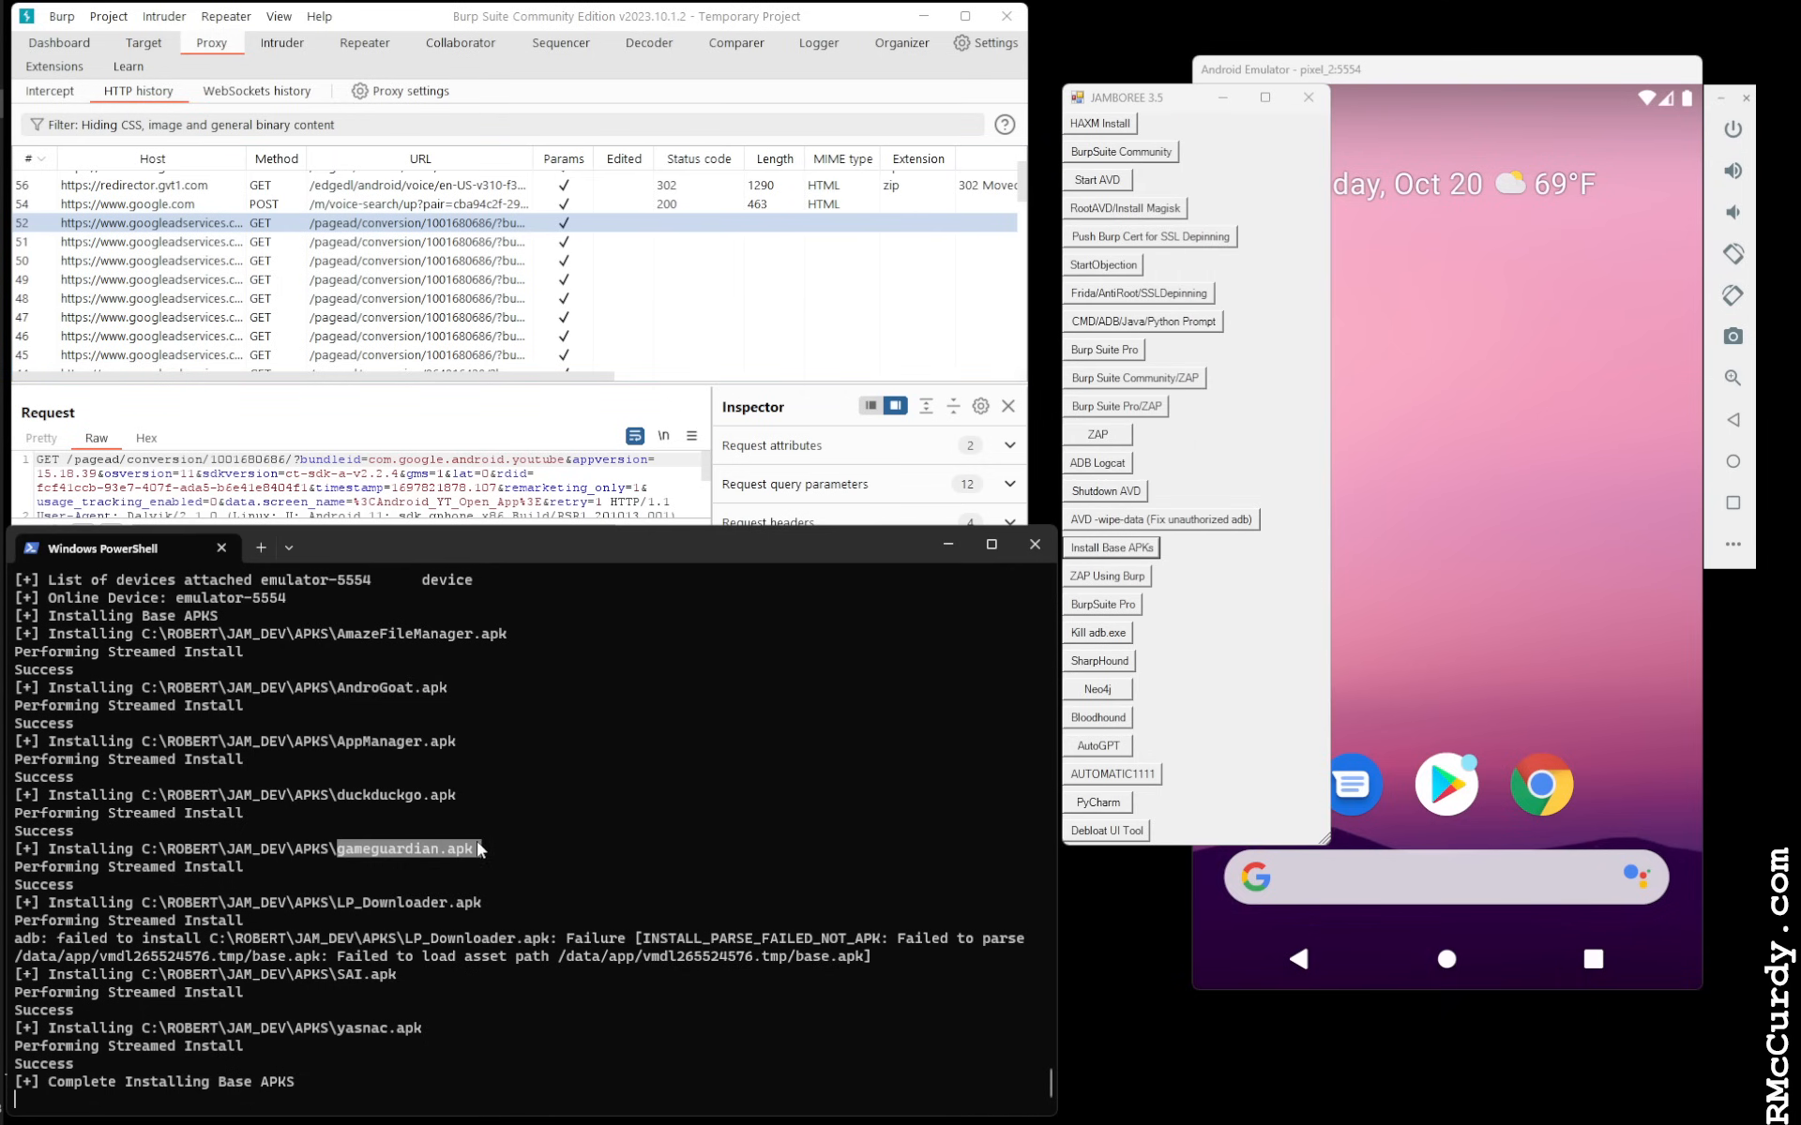
pyautogui.moveTo(413, 896)
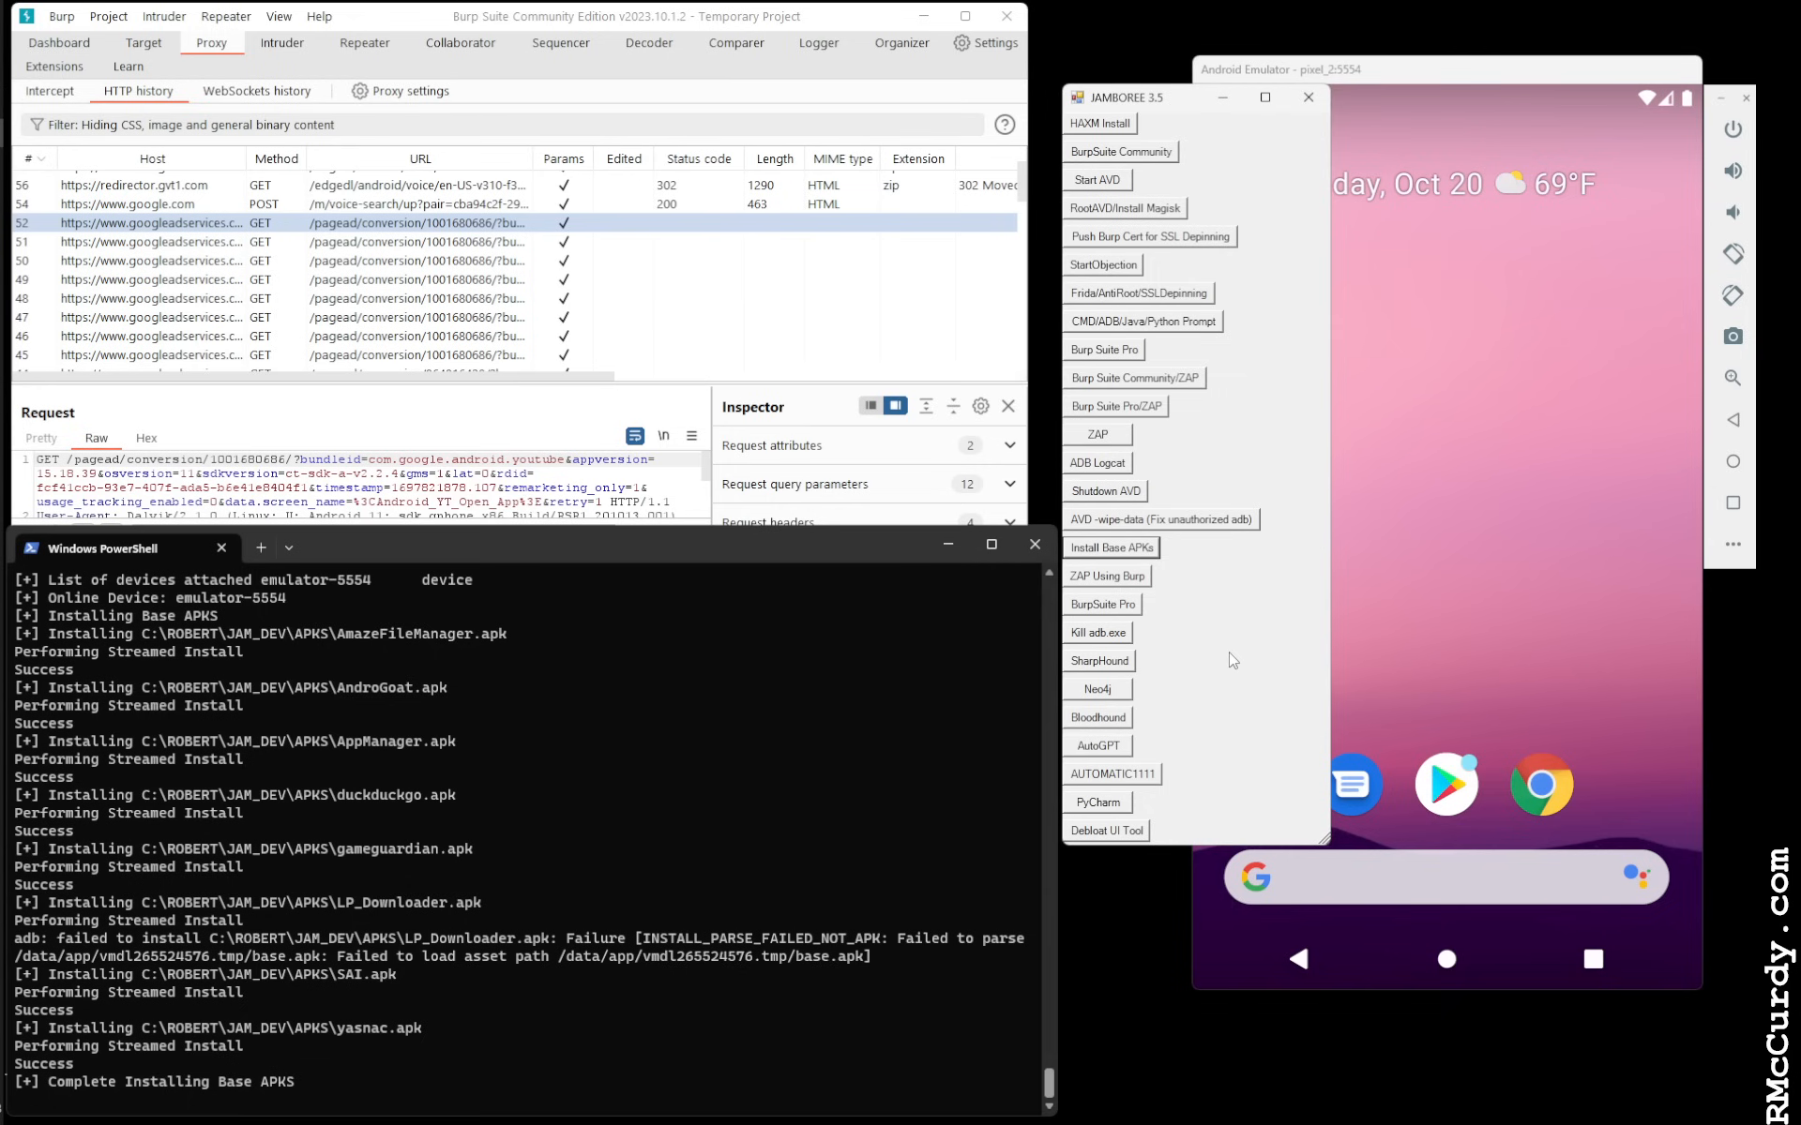
pyautogui.moveTo(1250, 675)
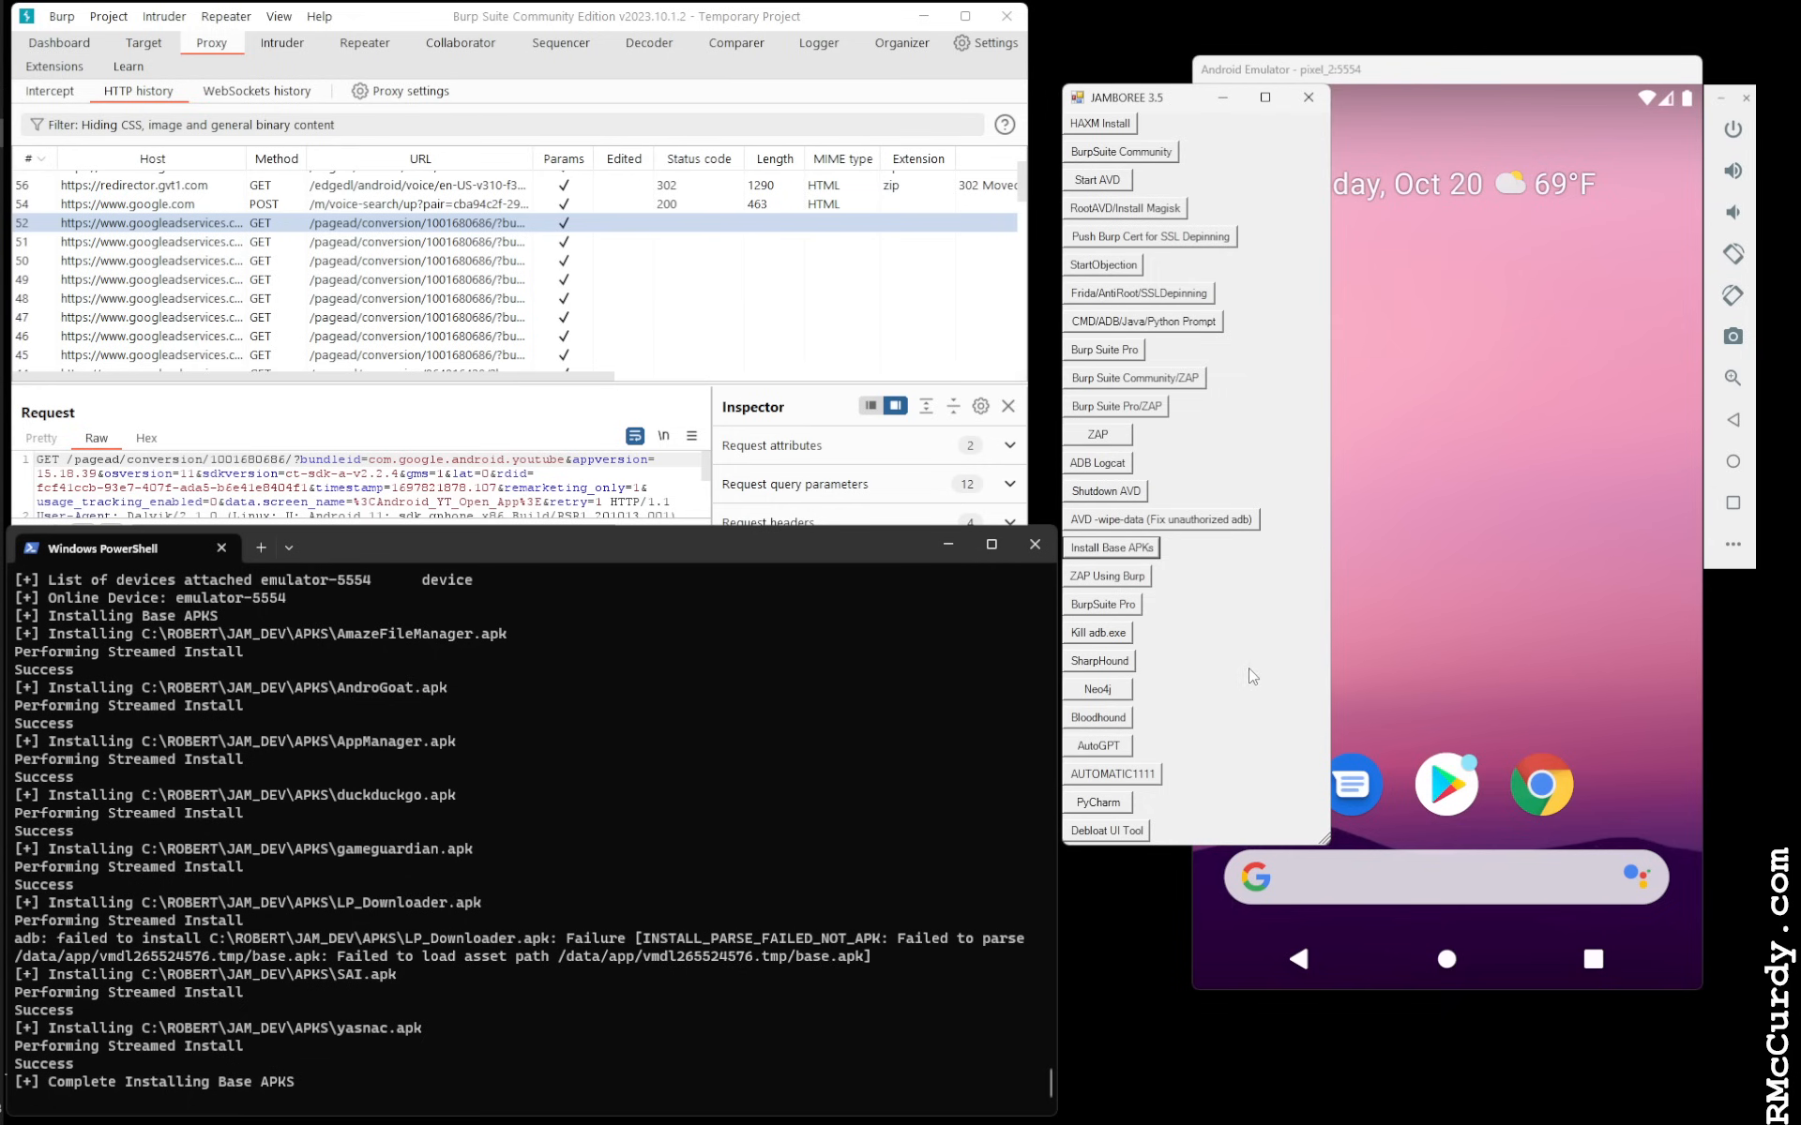
pyautogui.moveTo(1371, 548)
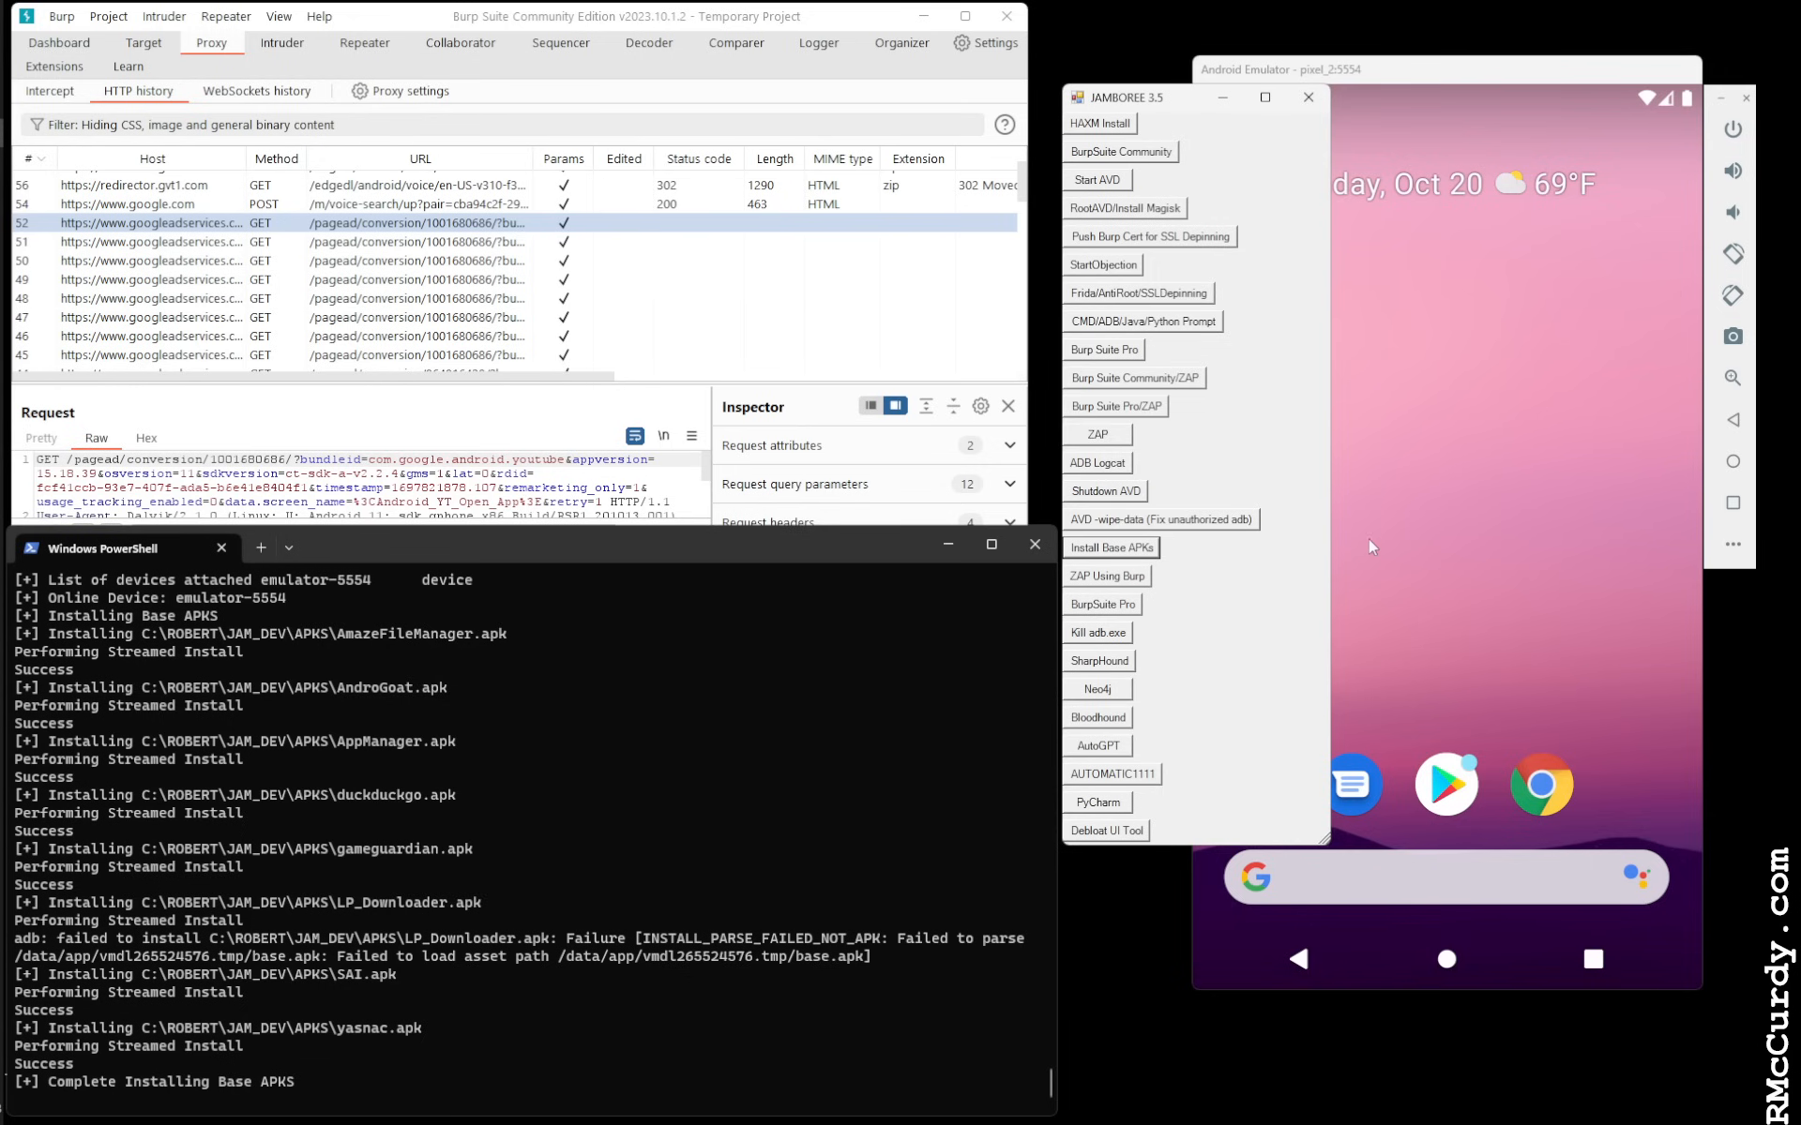
pyautogui.moveTo(1204, 691)
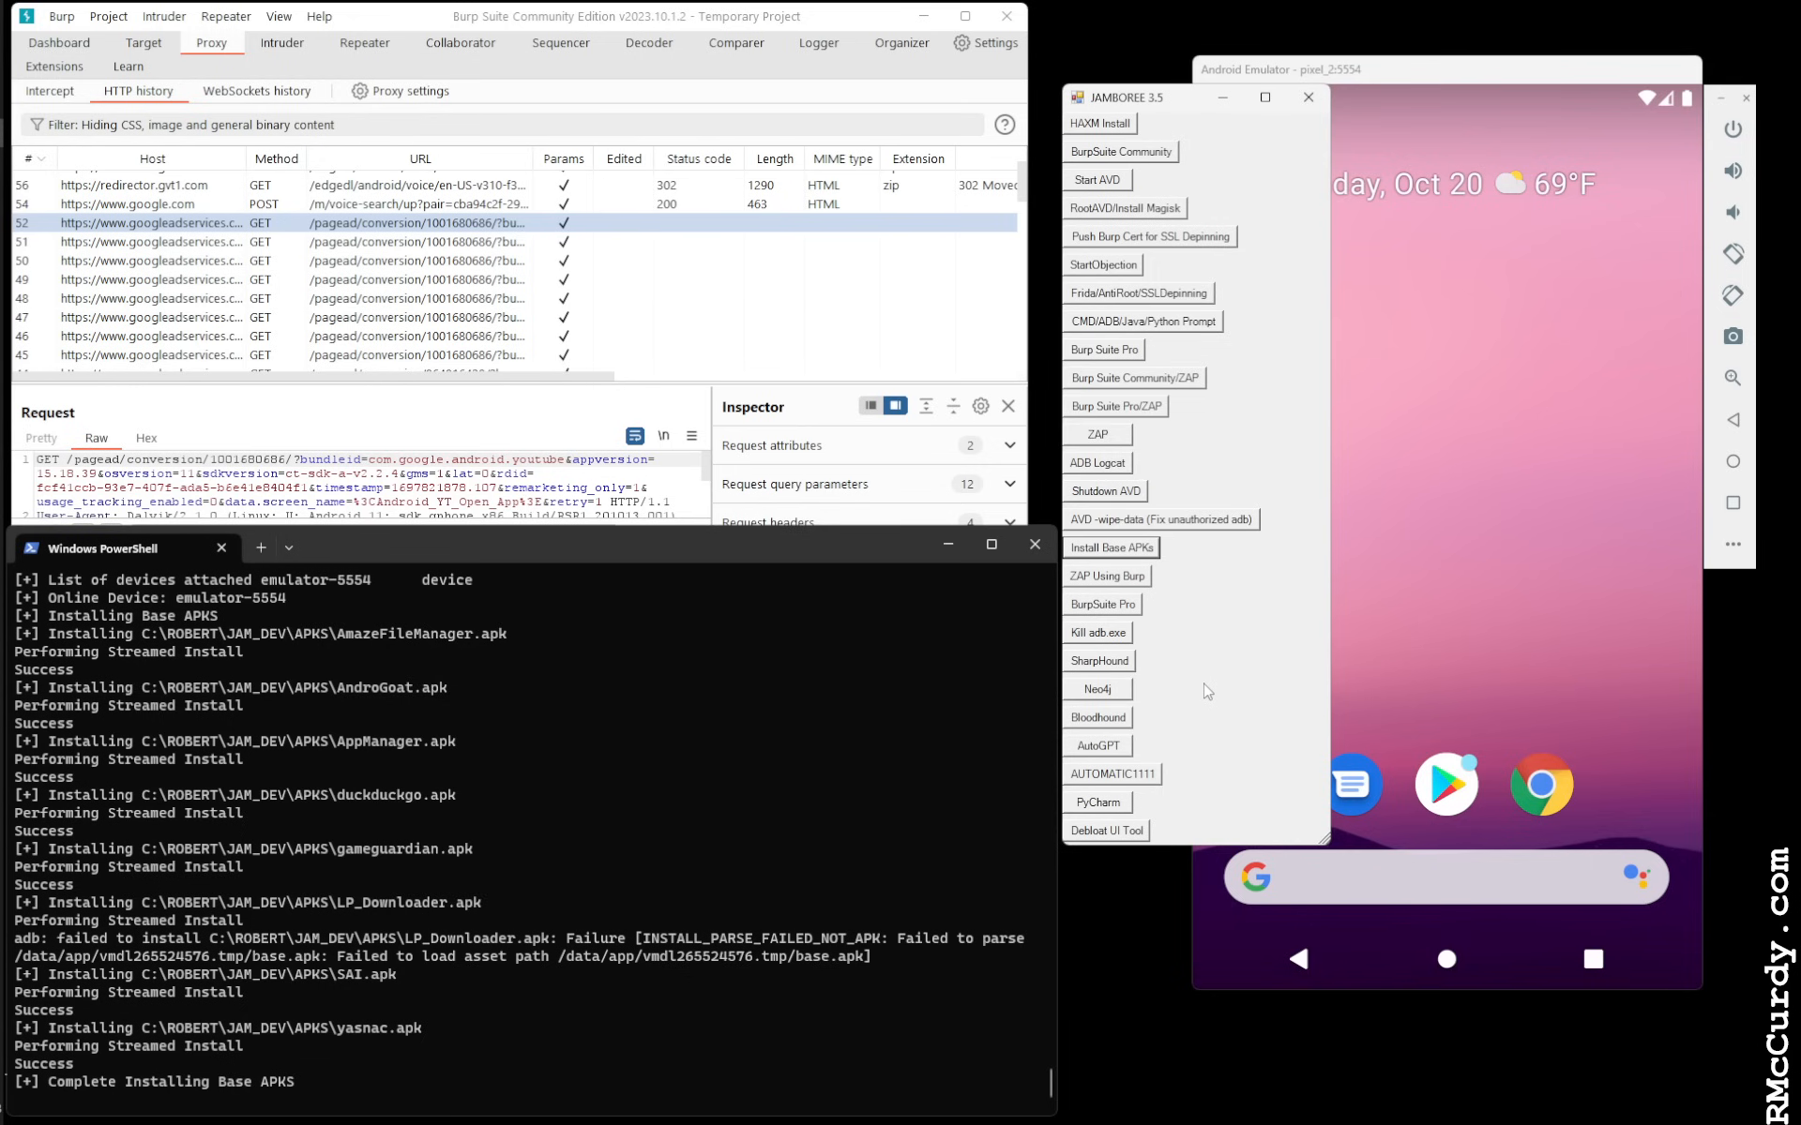
pyautogui.moveTo(1229, 465)
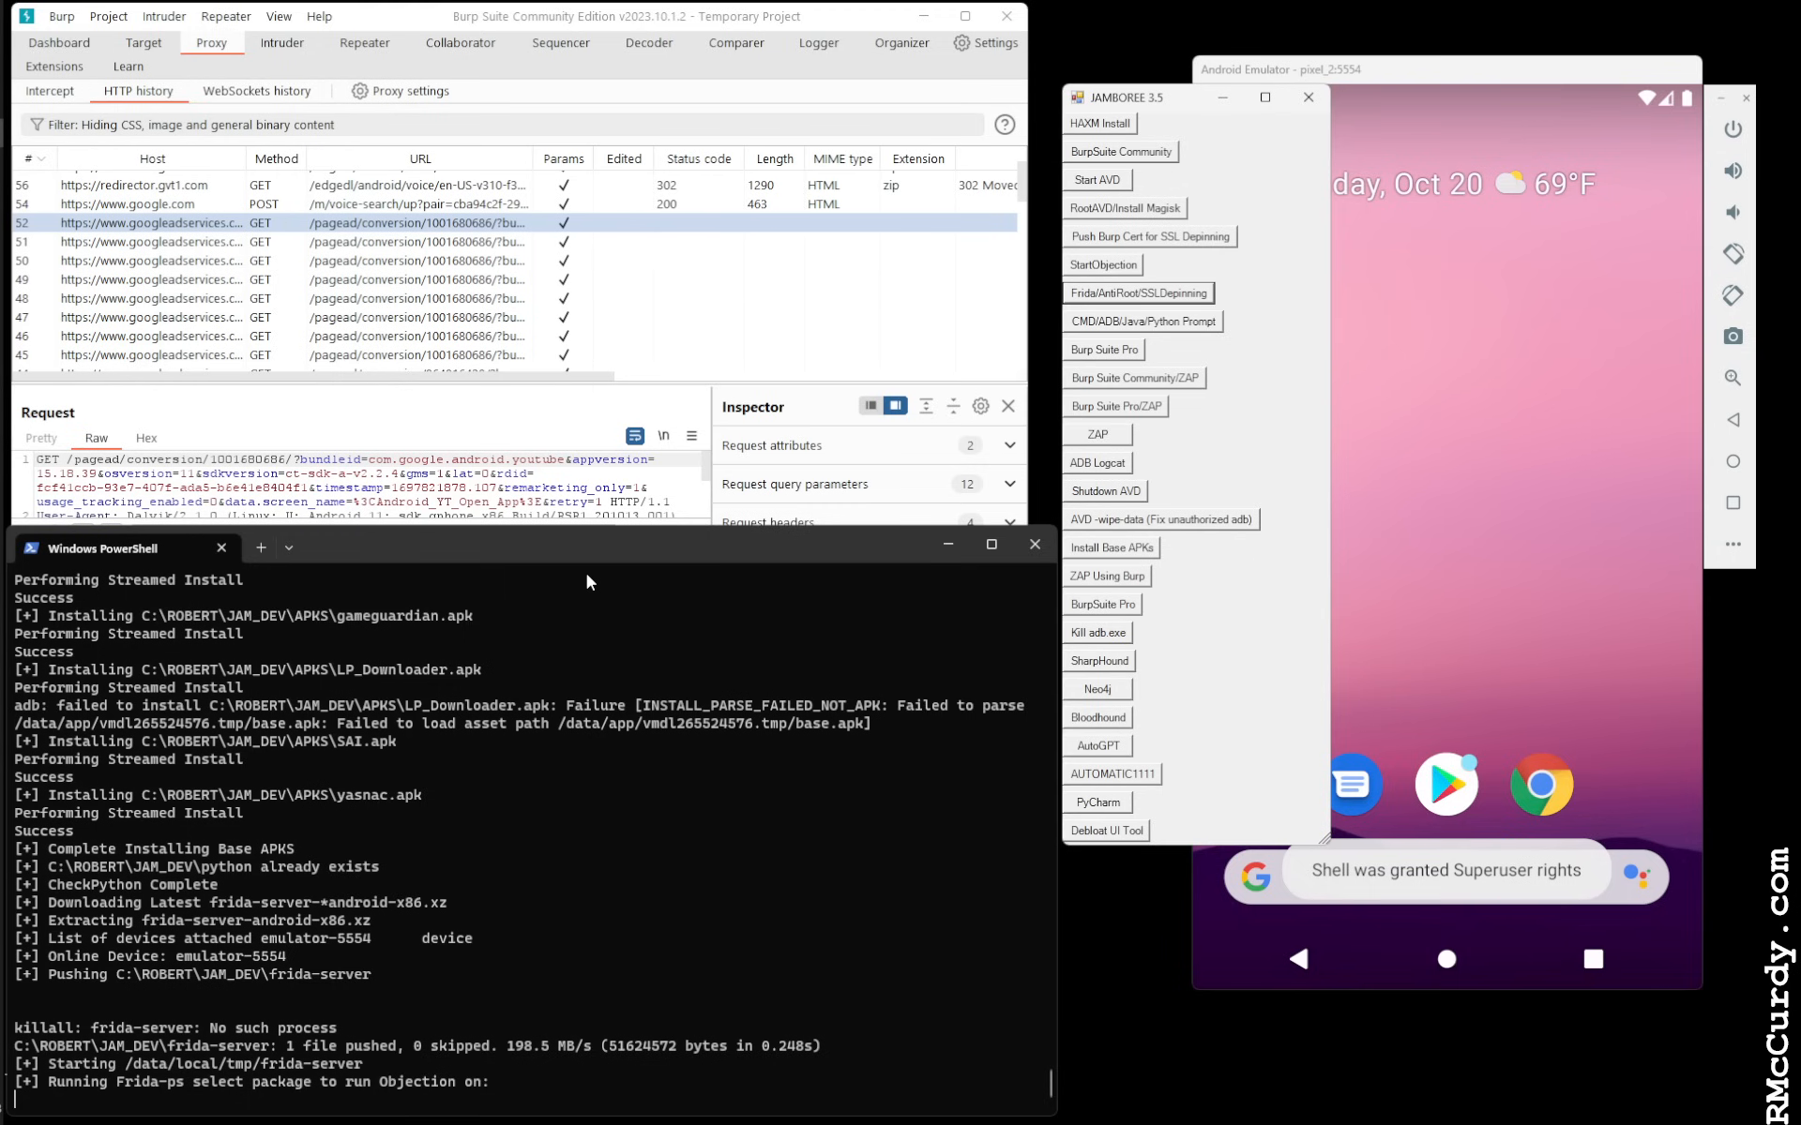
# Filter the package list for 'goat' and run owasp.sat.agoat with the bypass script
pyautogui.click(1100, 265)
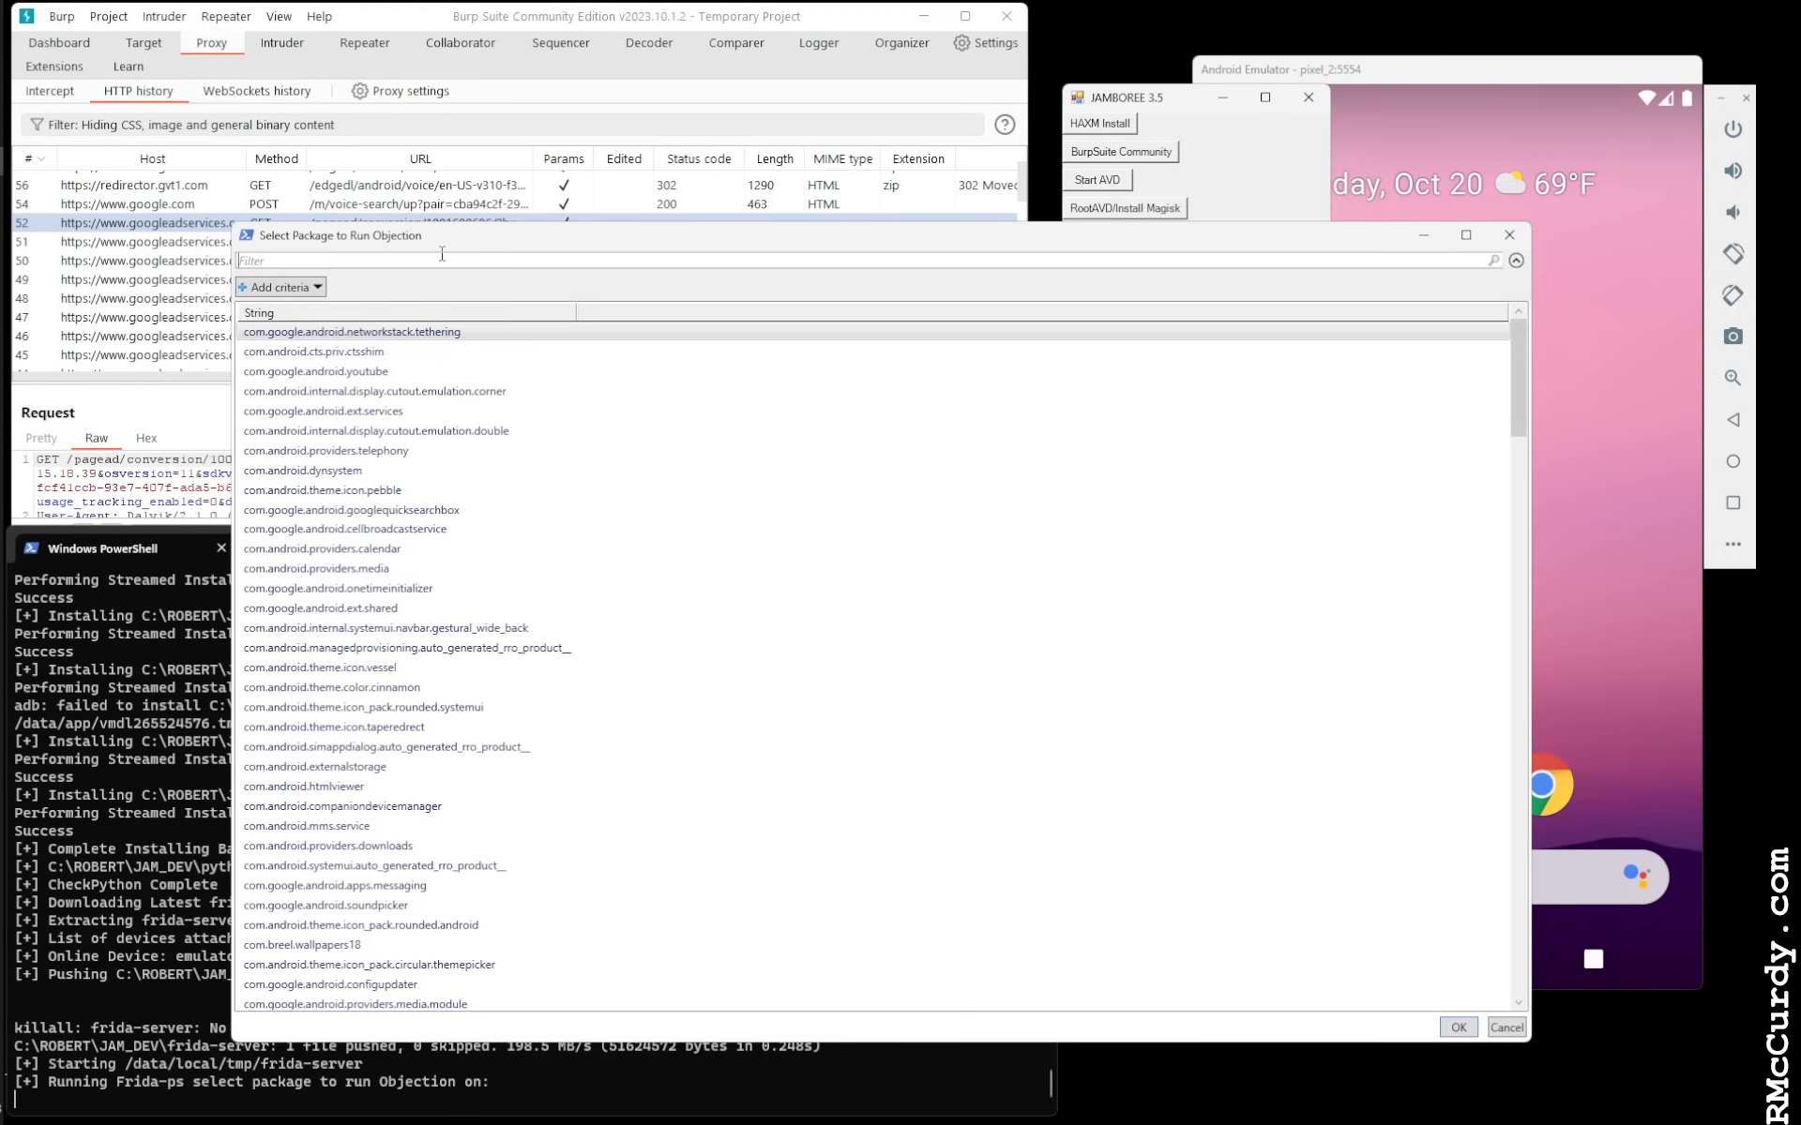
pyautogui.write('goat')
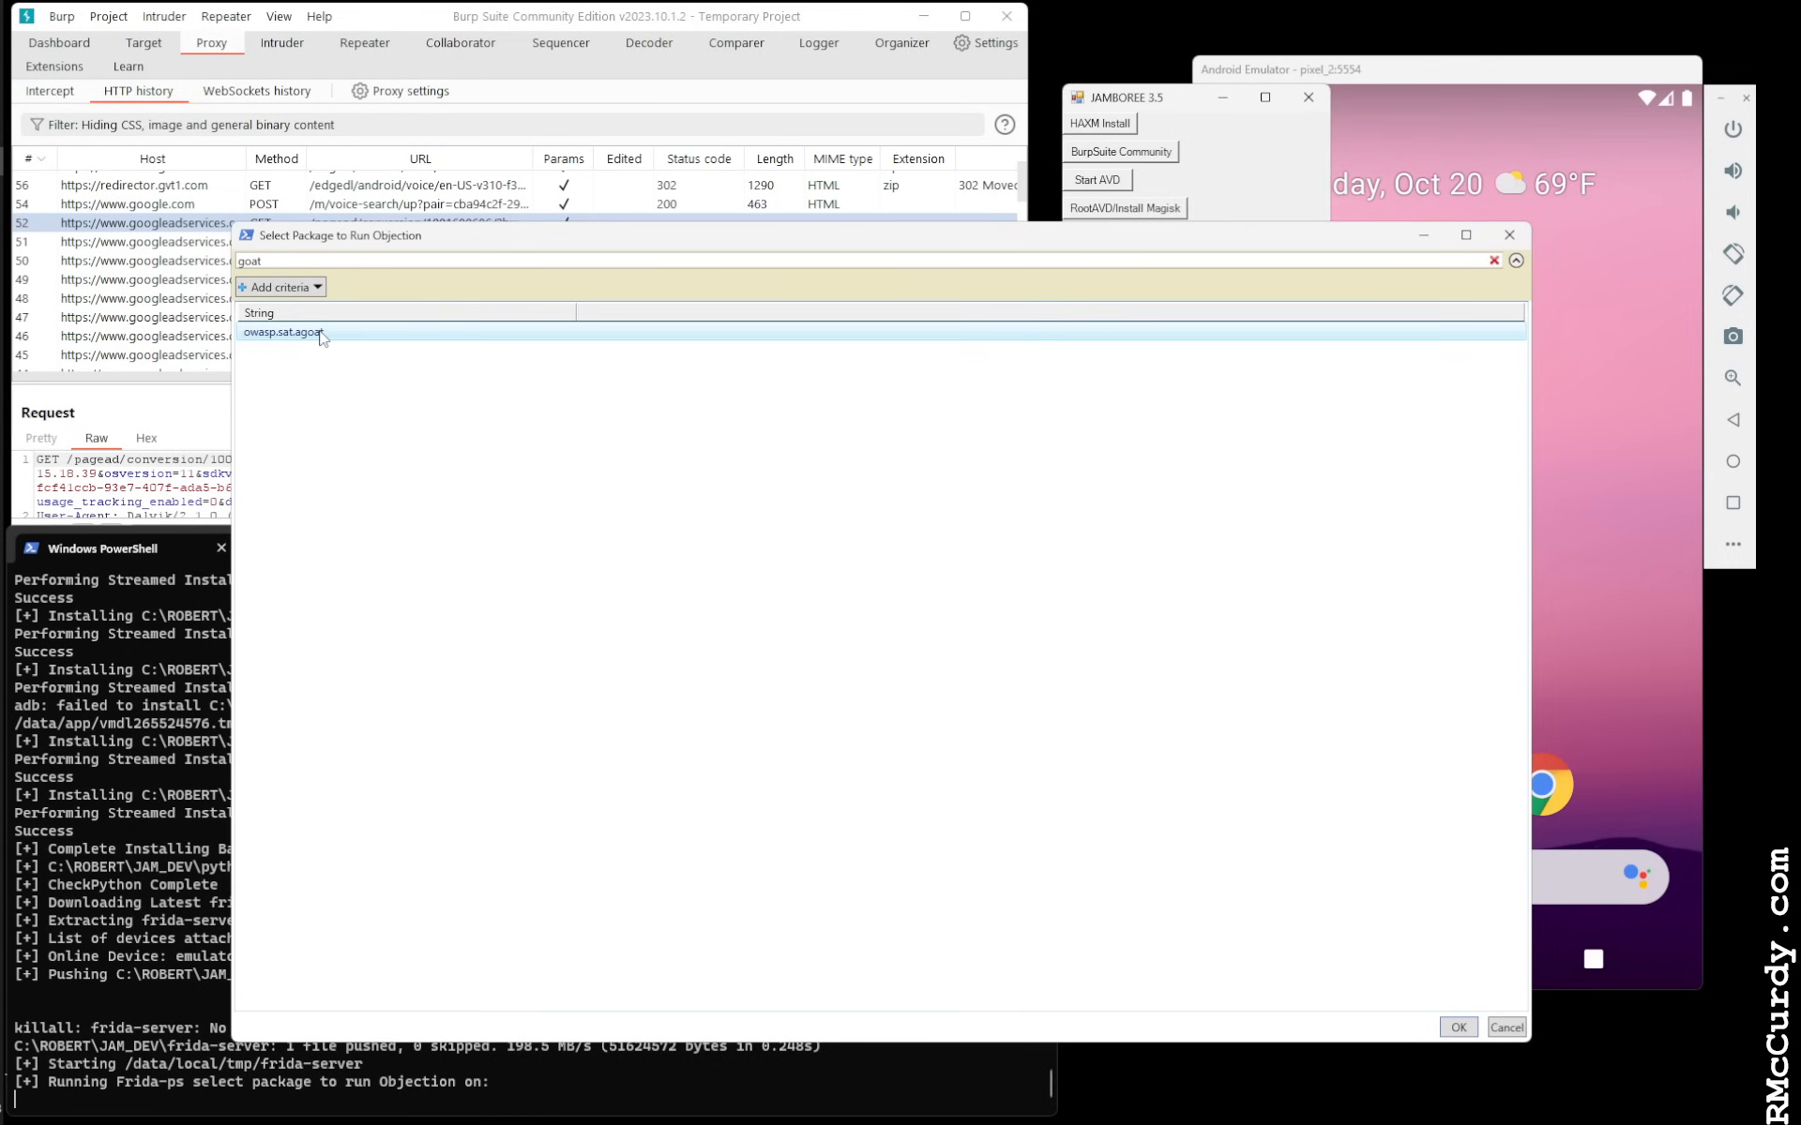
pyautogui.click(1457, 1027)
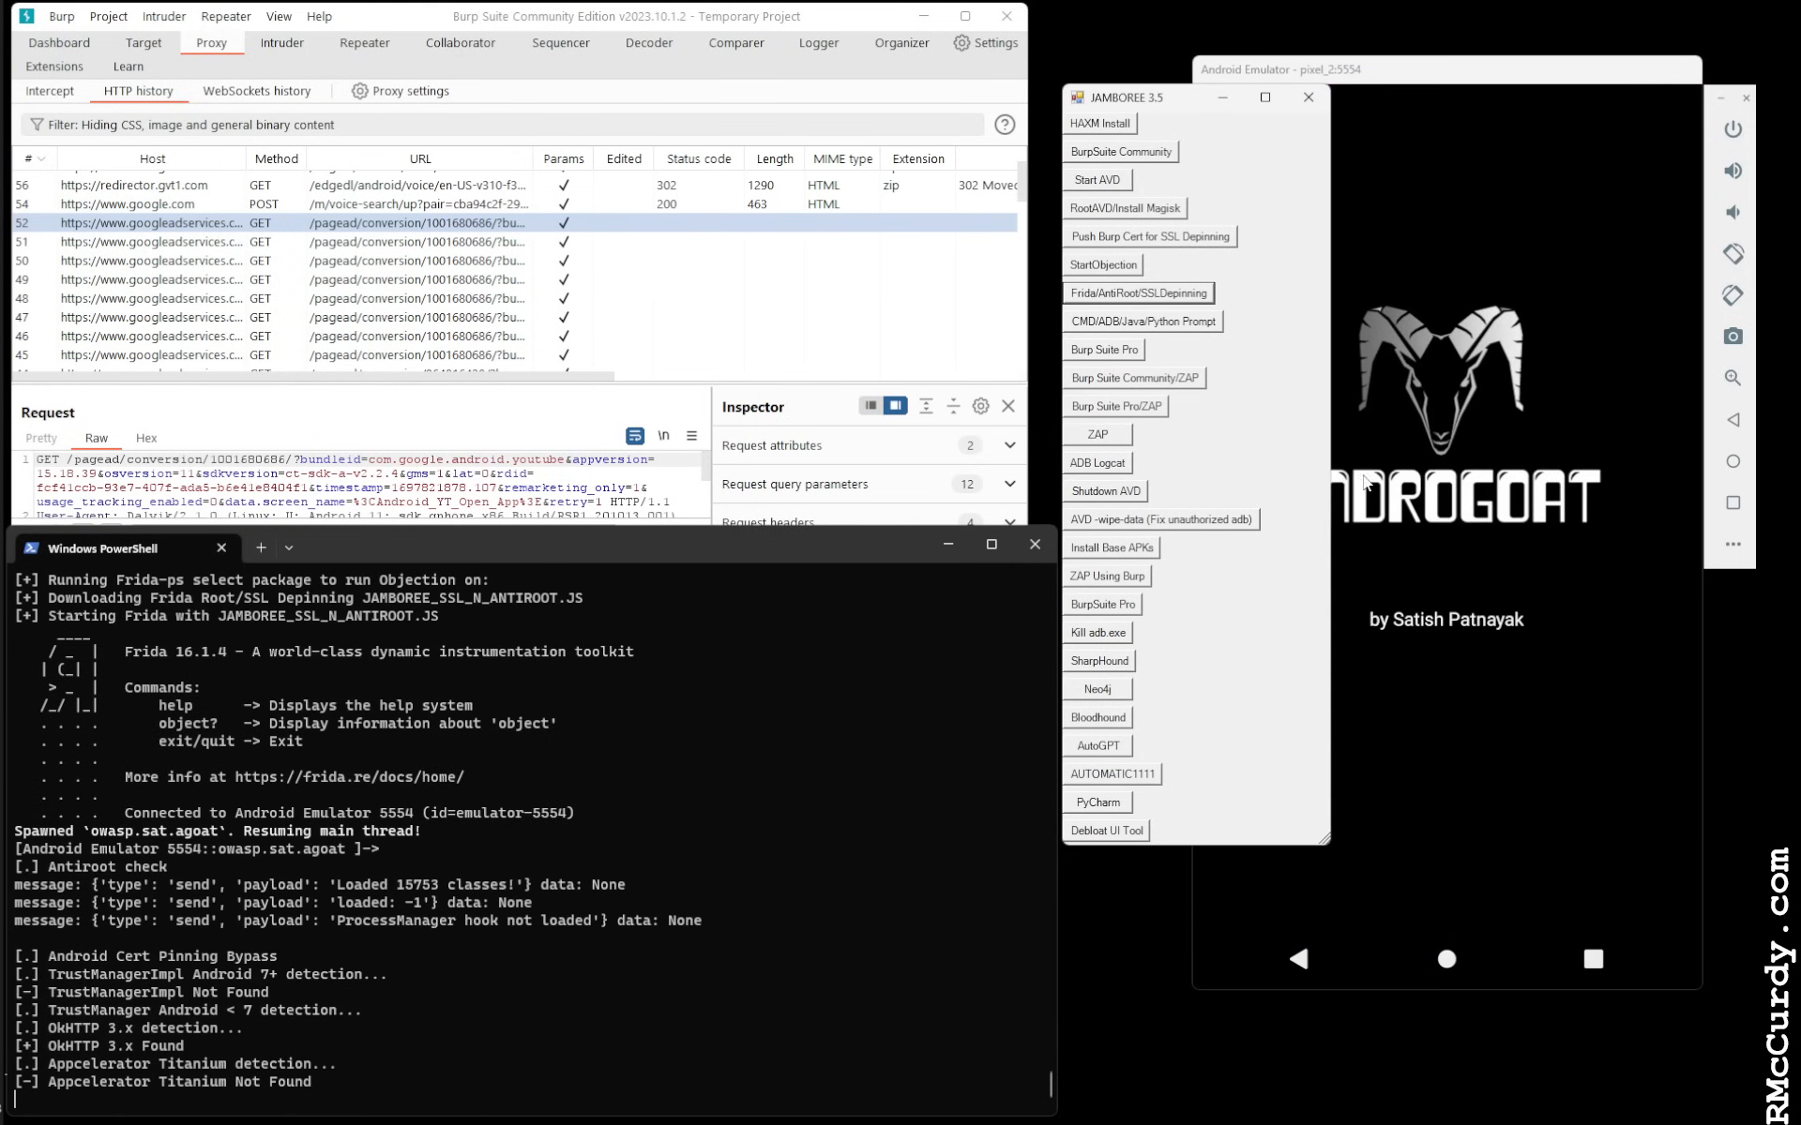
pyautogui.moveTo(1293, 486)
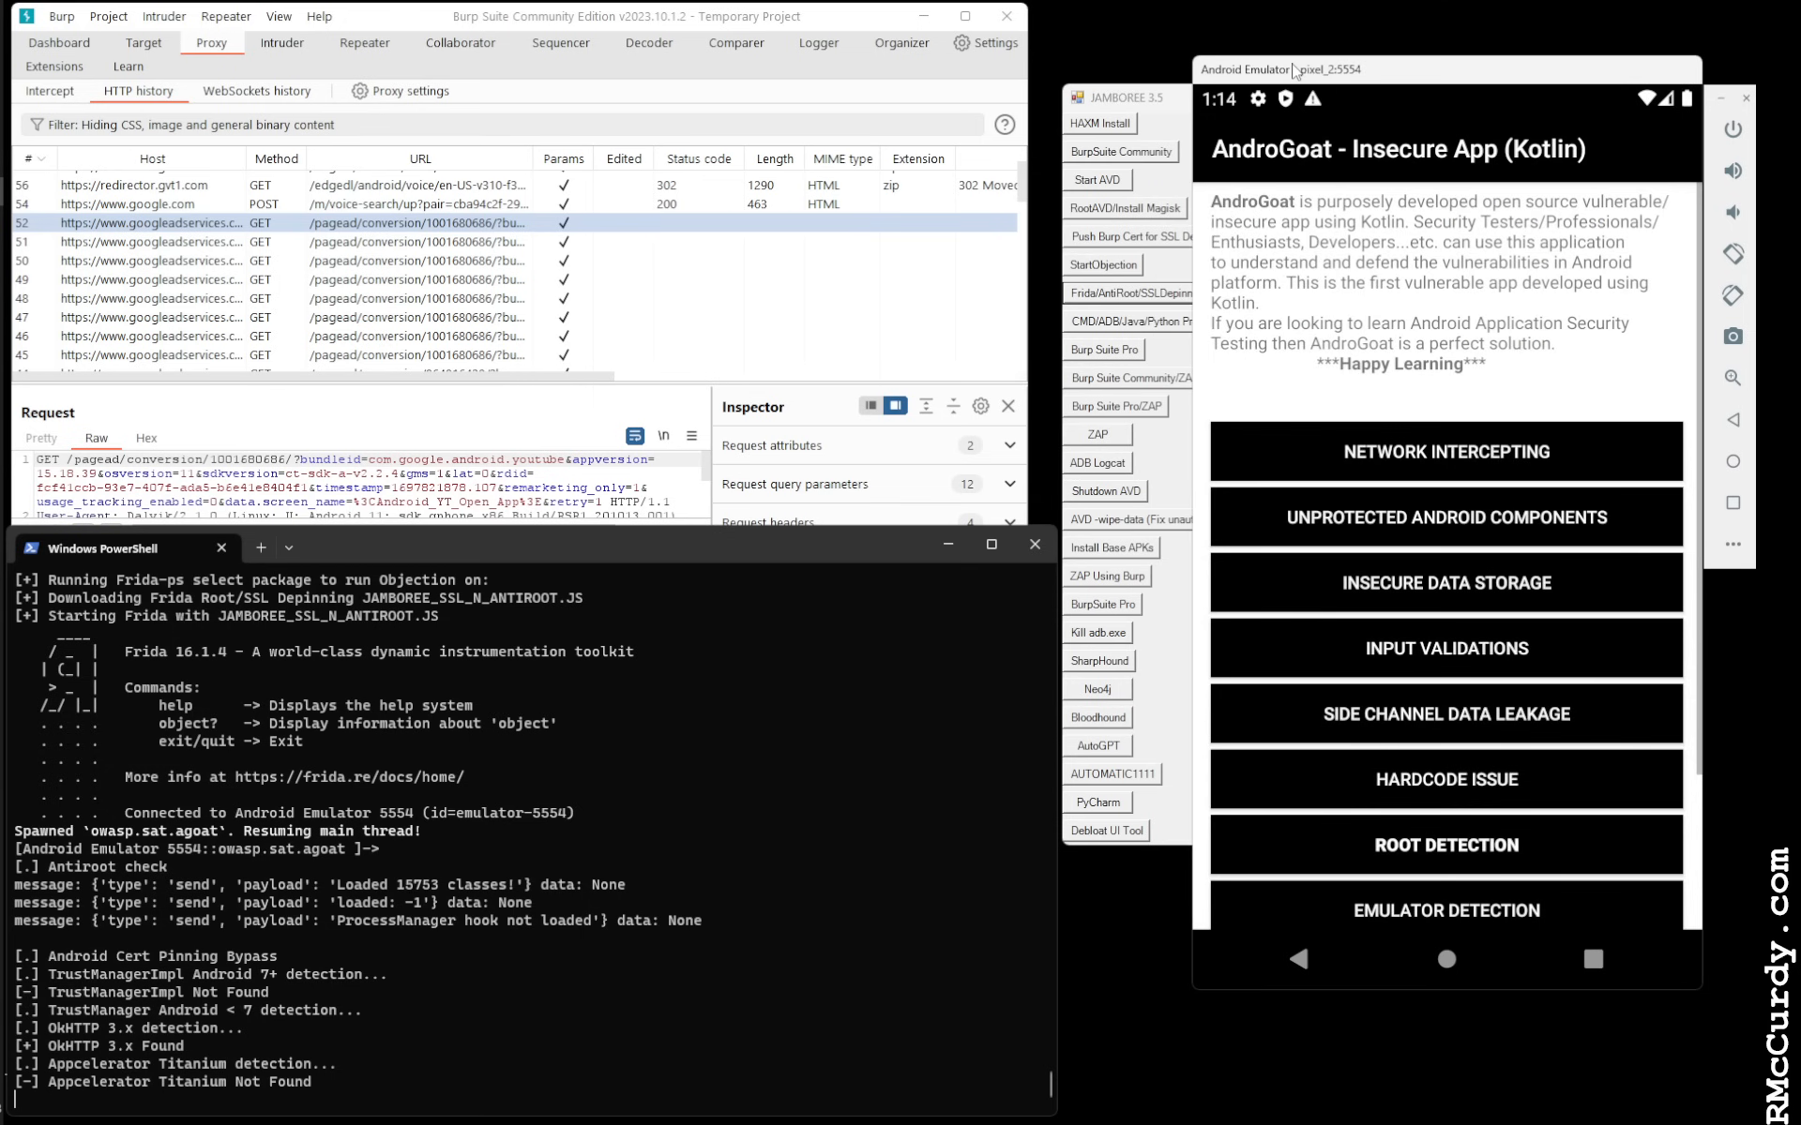
pyautogui.moveTo(1437, 320)
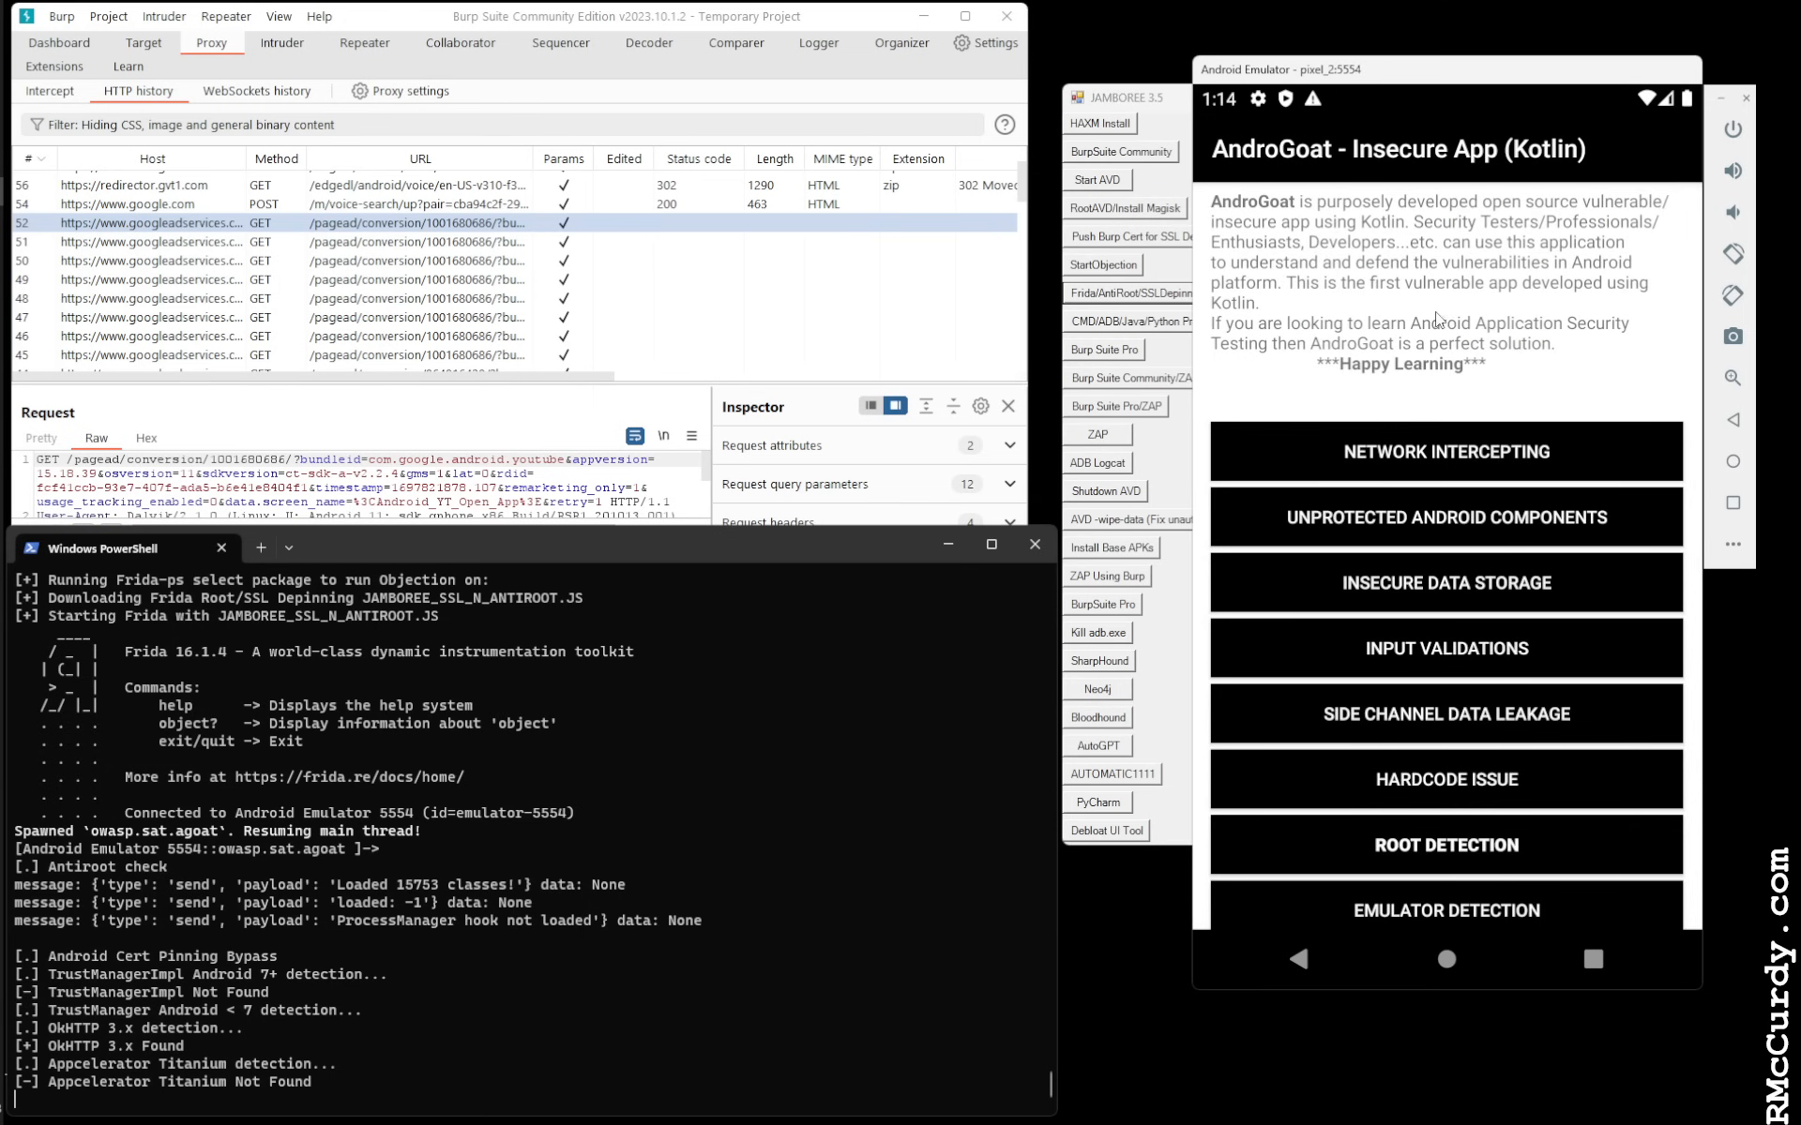
# Open AndroGoat's Network Intercepting lesson and send HTTP requests to owasp.org
pyautogui.click(1444, 451)
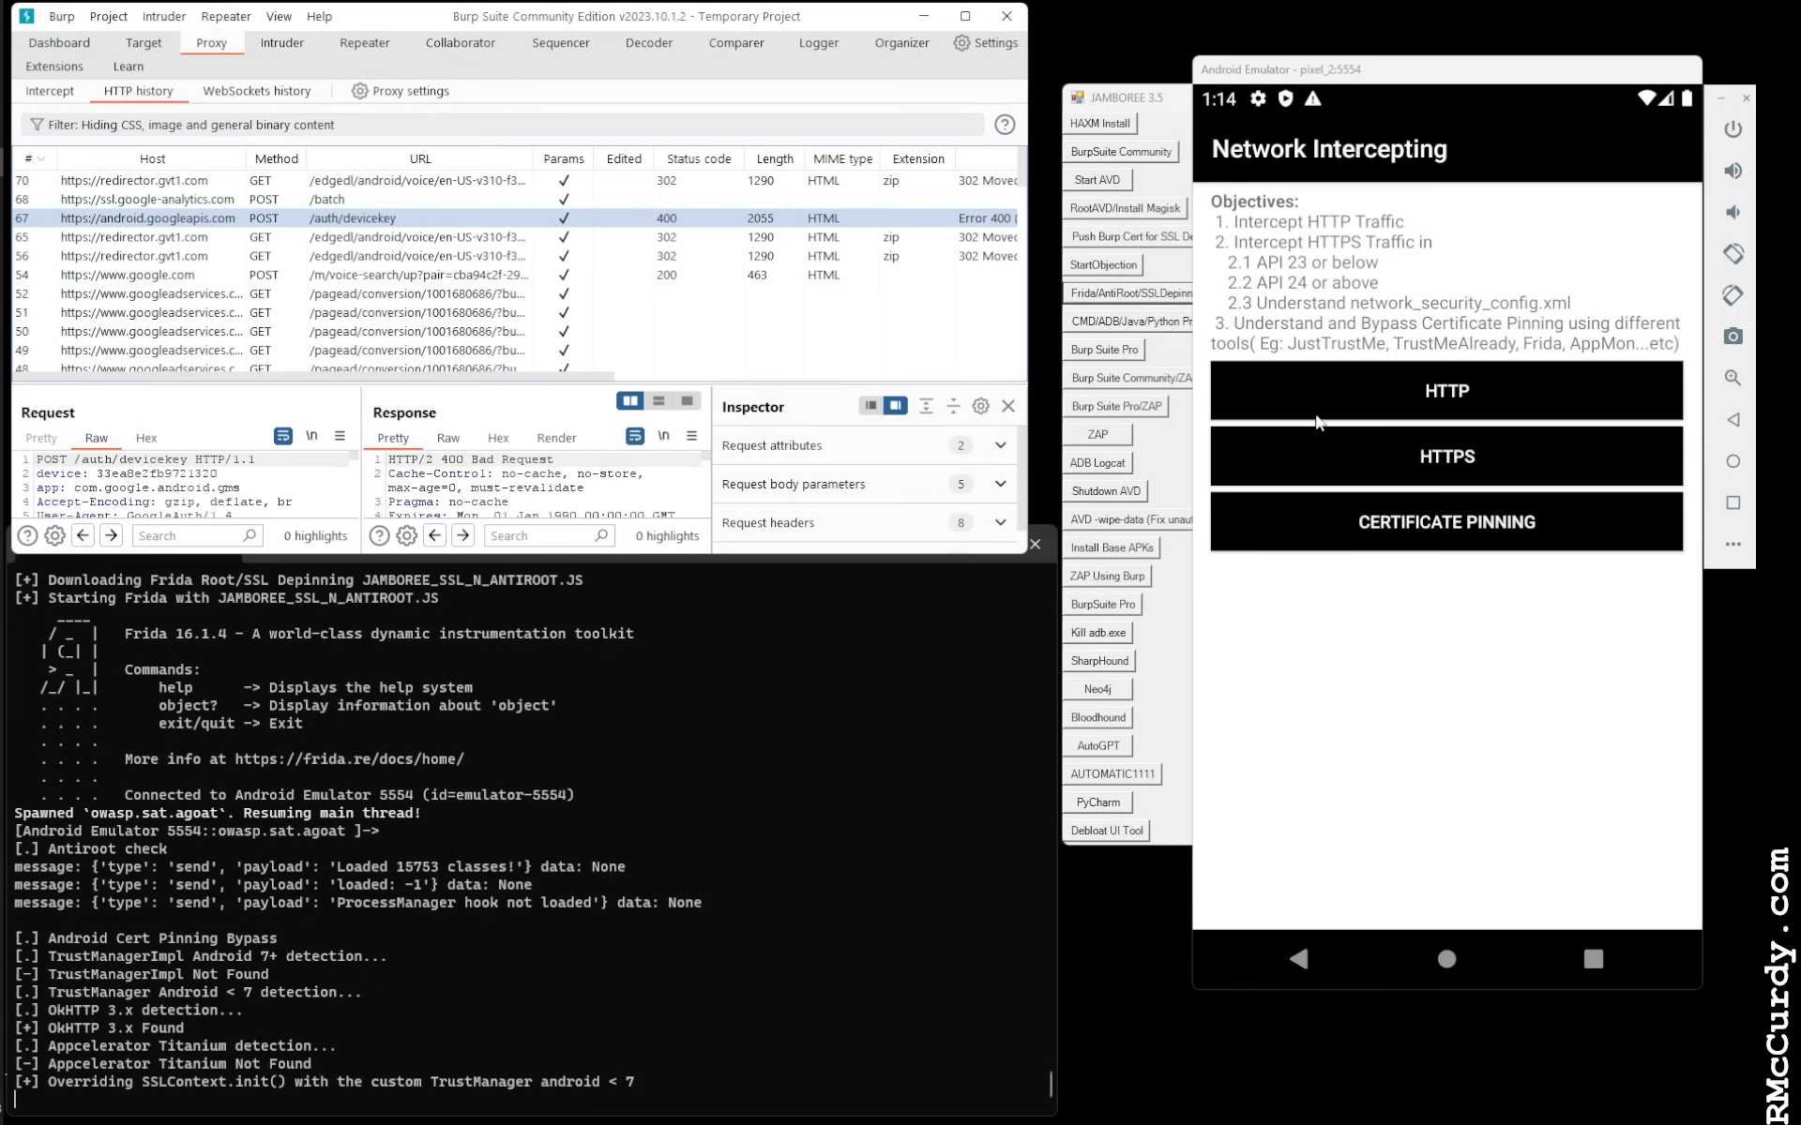
pyautogui.click(1444, 390)
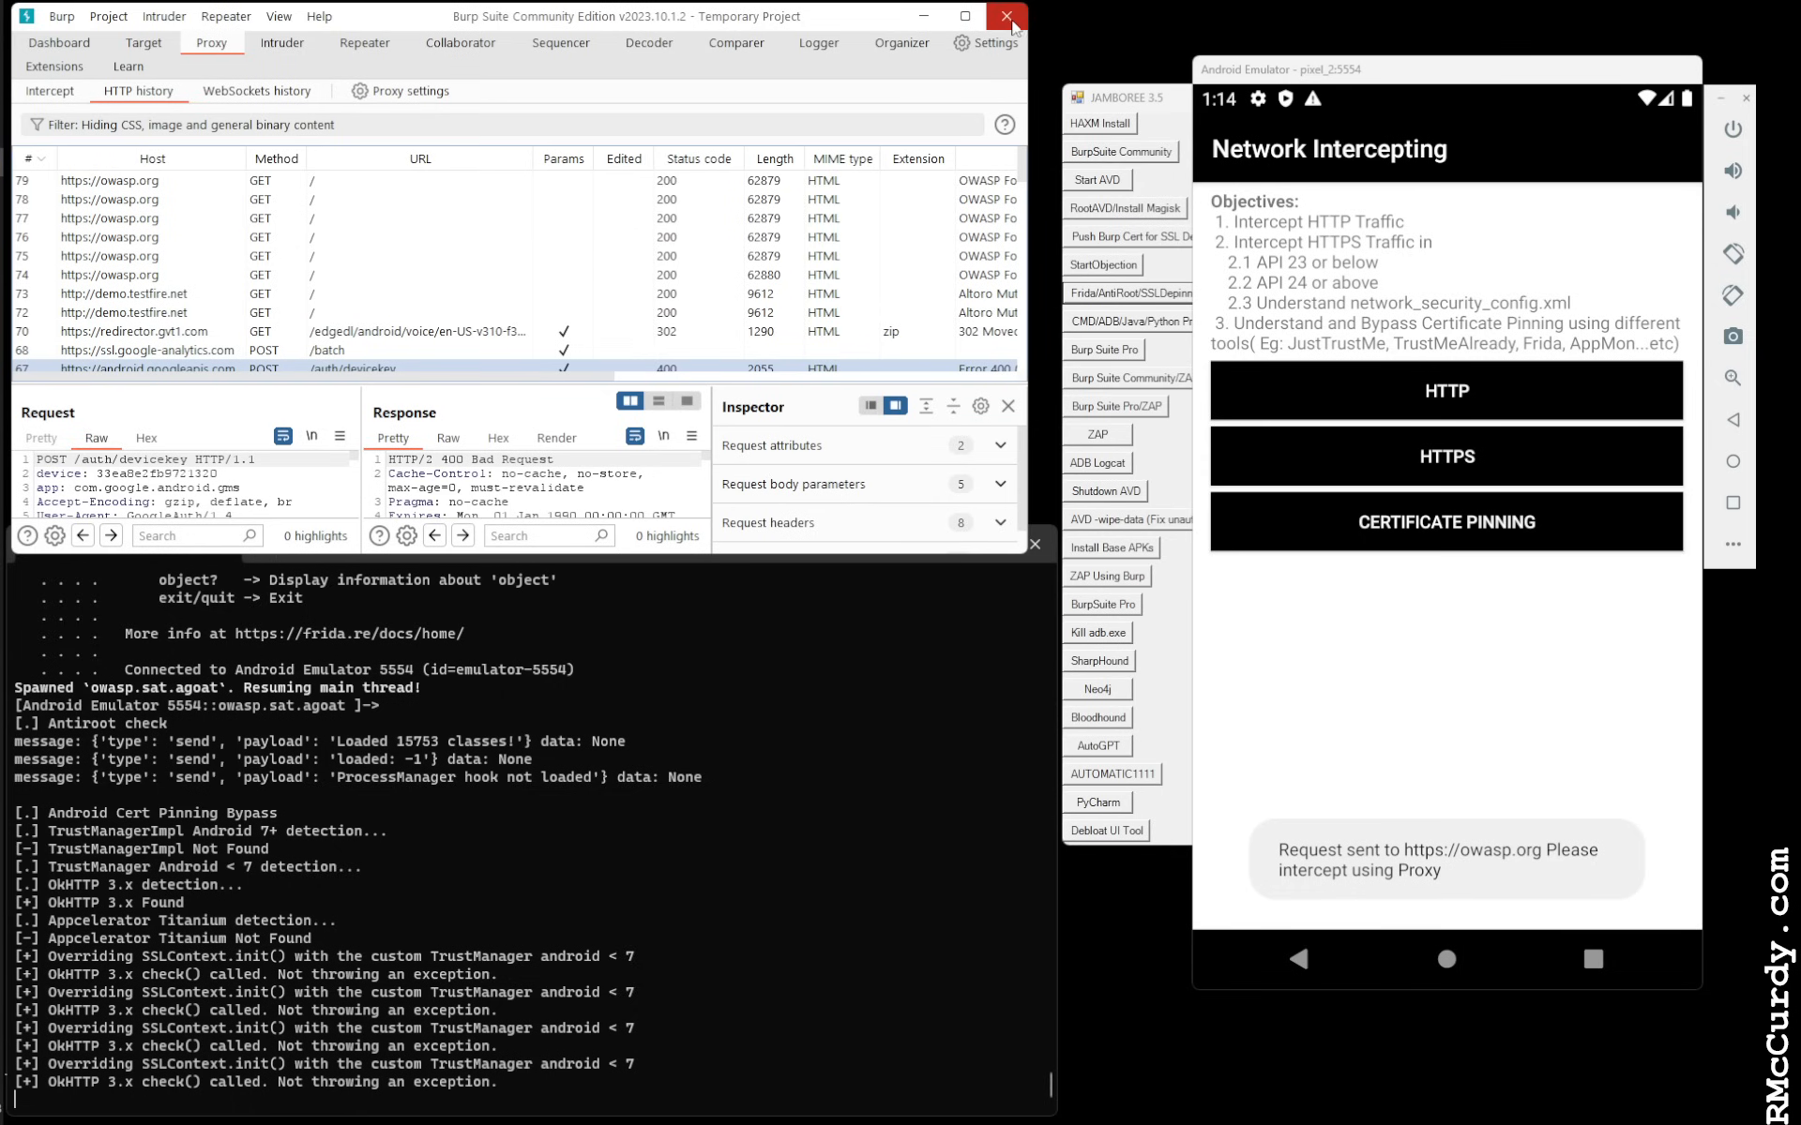
# Check the empty Upstream proxy servers list under Network > Connections, then close Settings
pyautogui.click(984, 43)
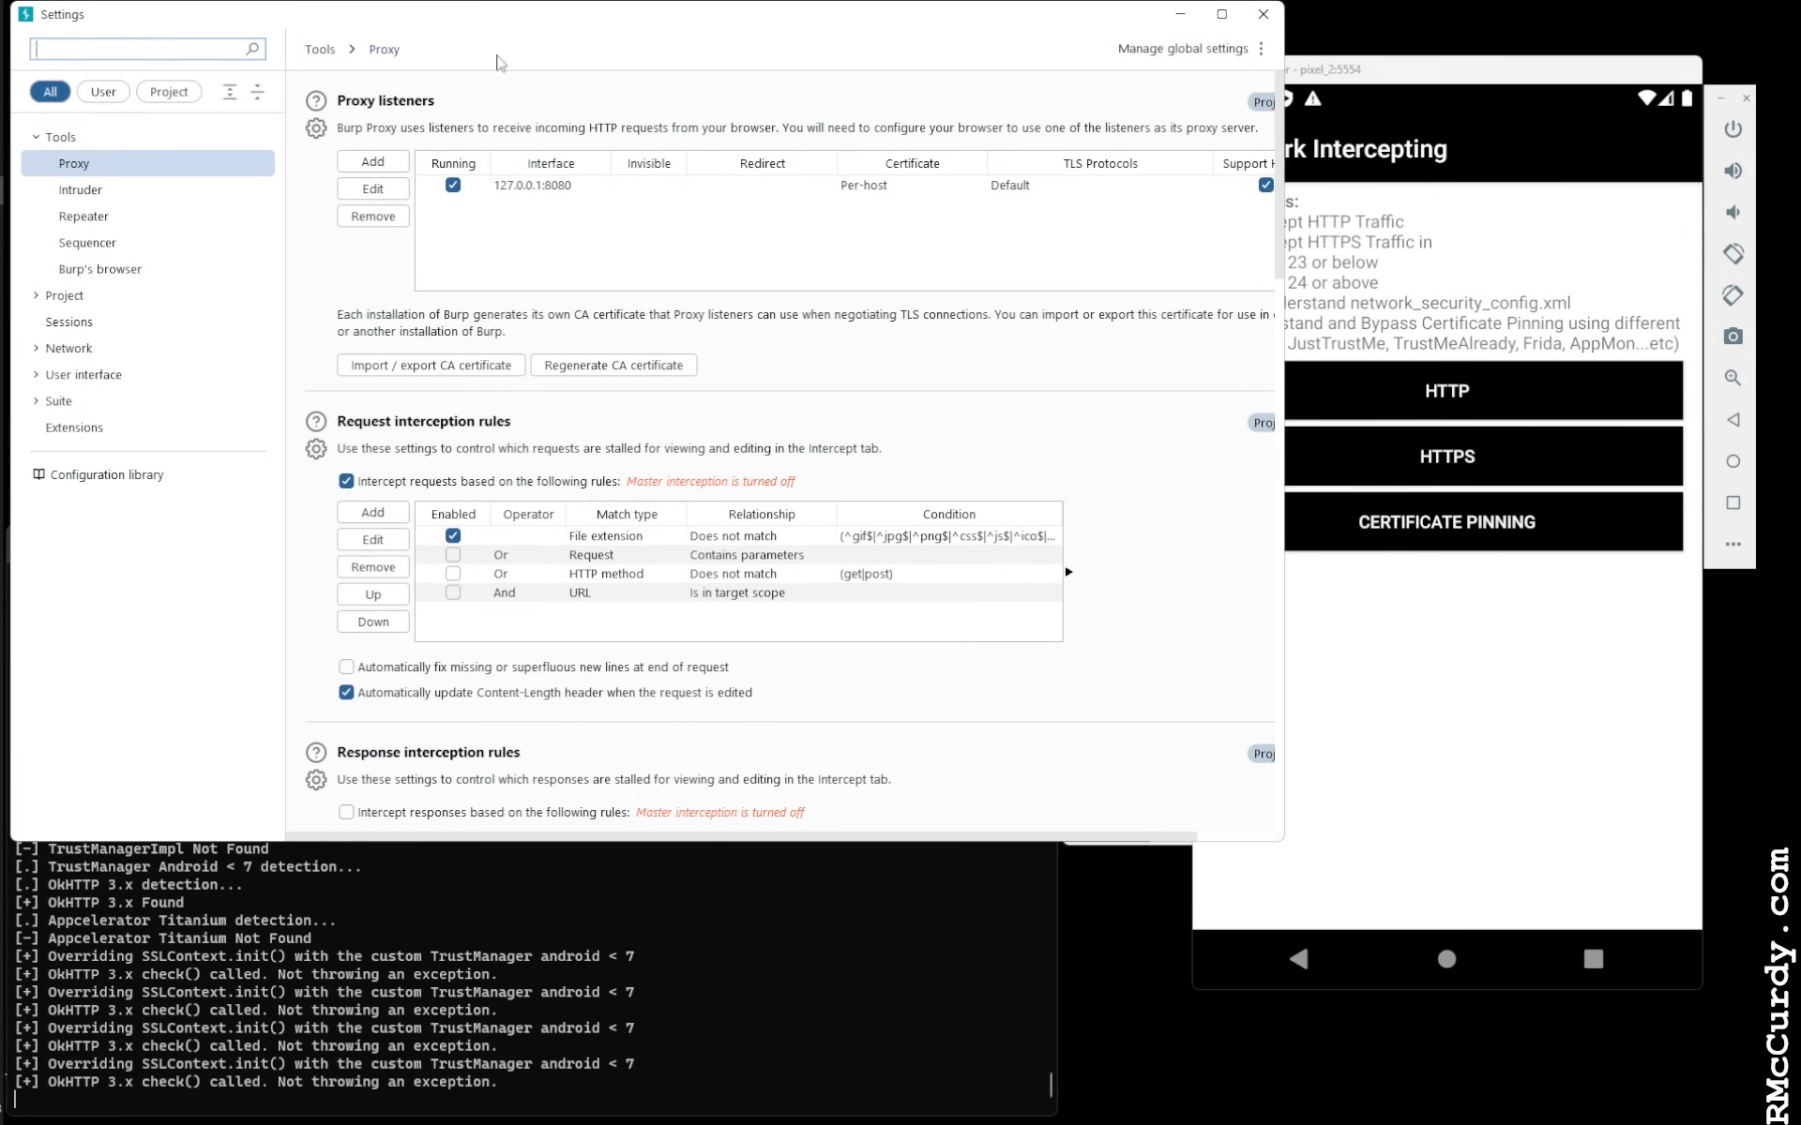
pyautogui.click(68, 373)
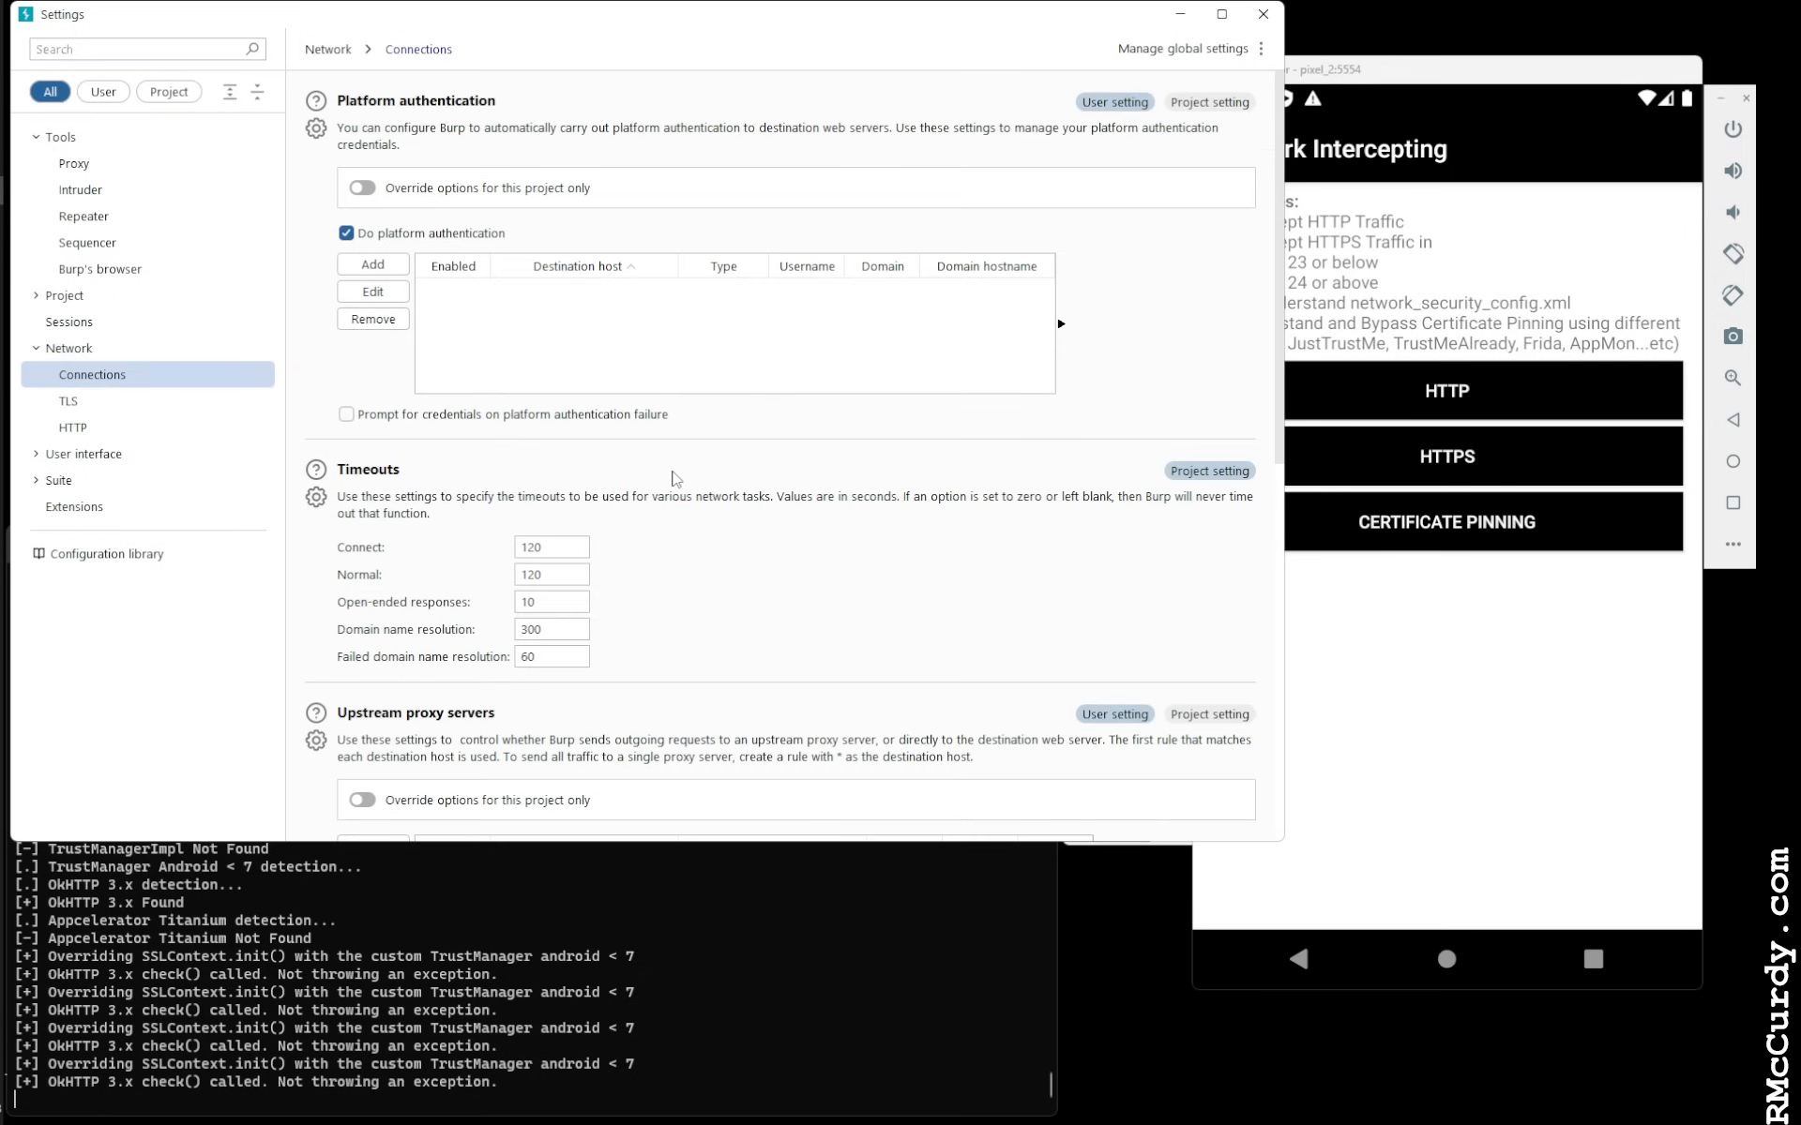
pyautogui.scroll(-3)
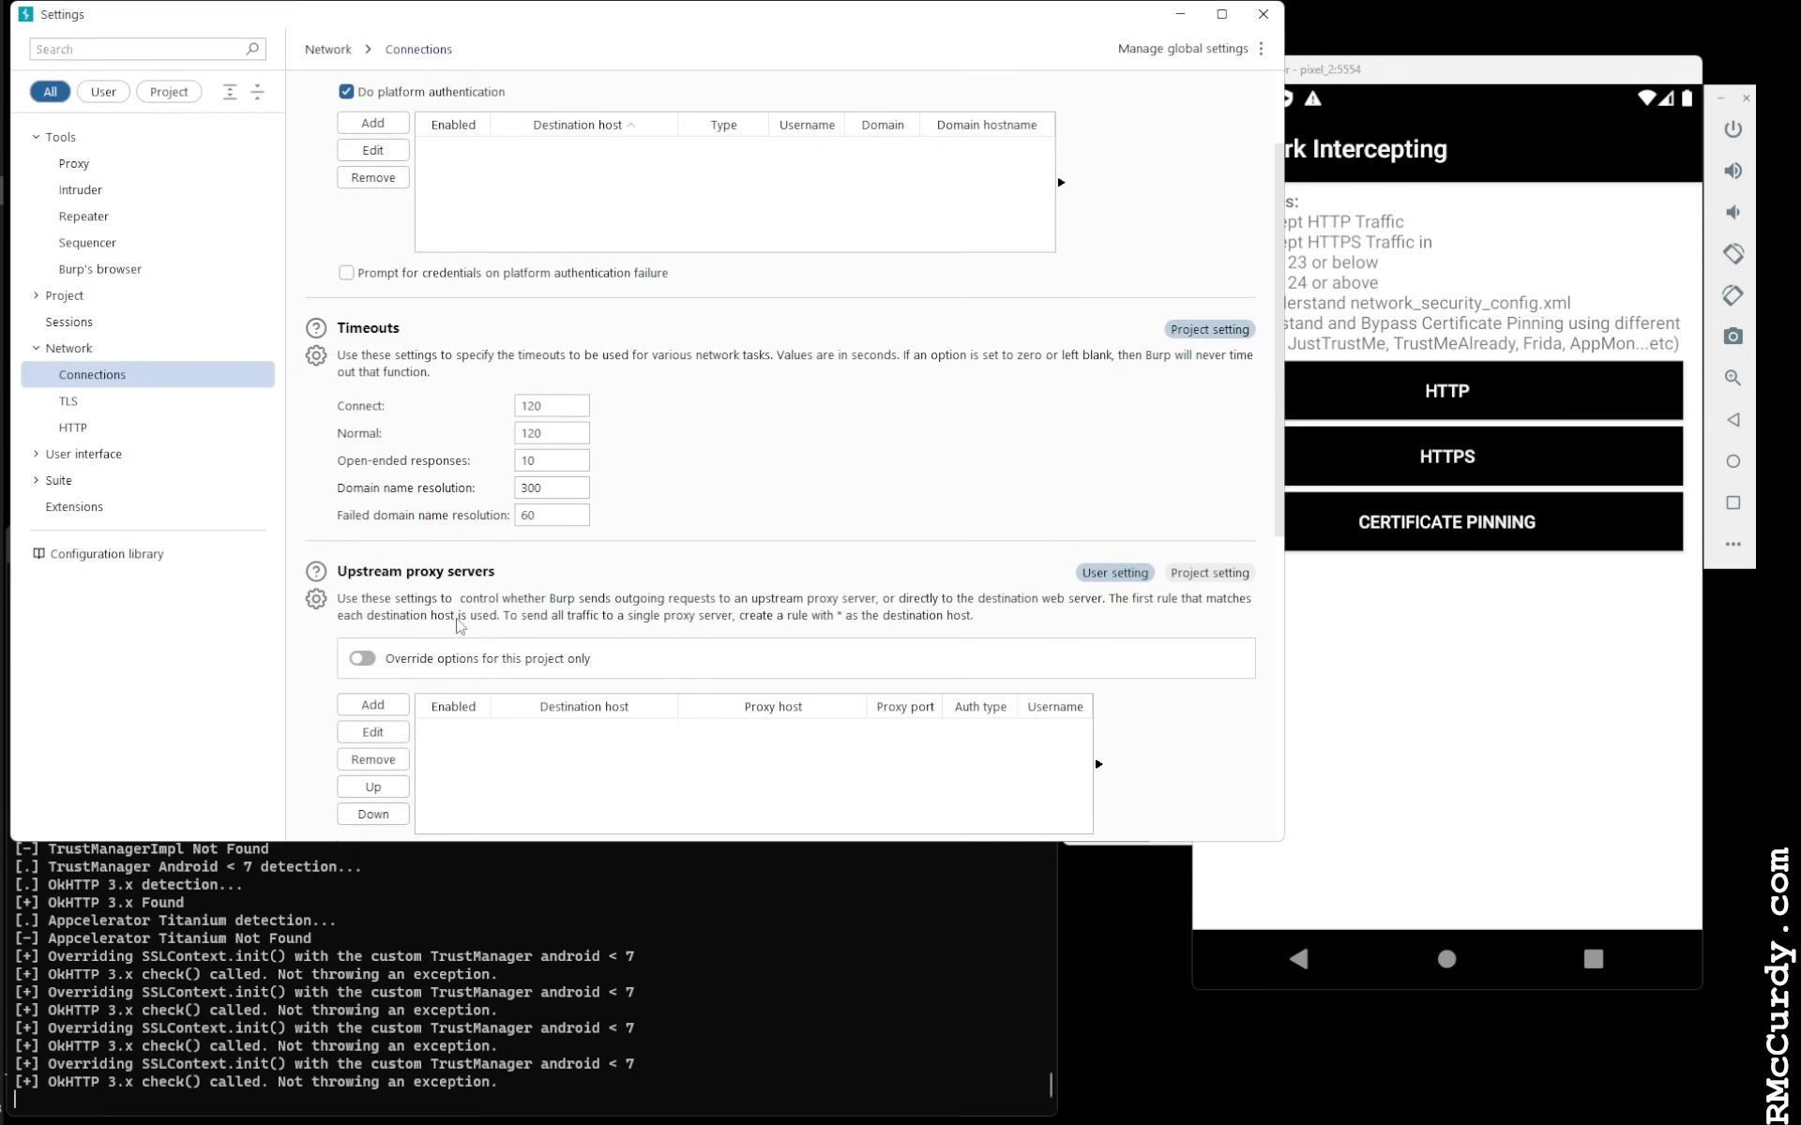
pyautogui.scroll(-3)
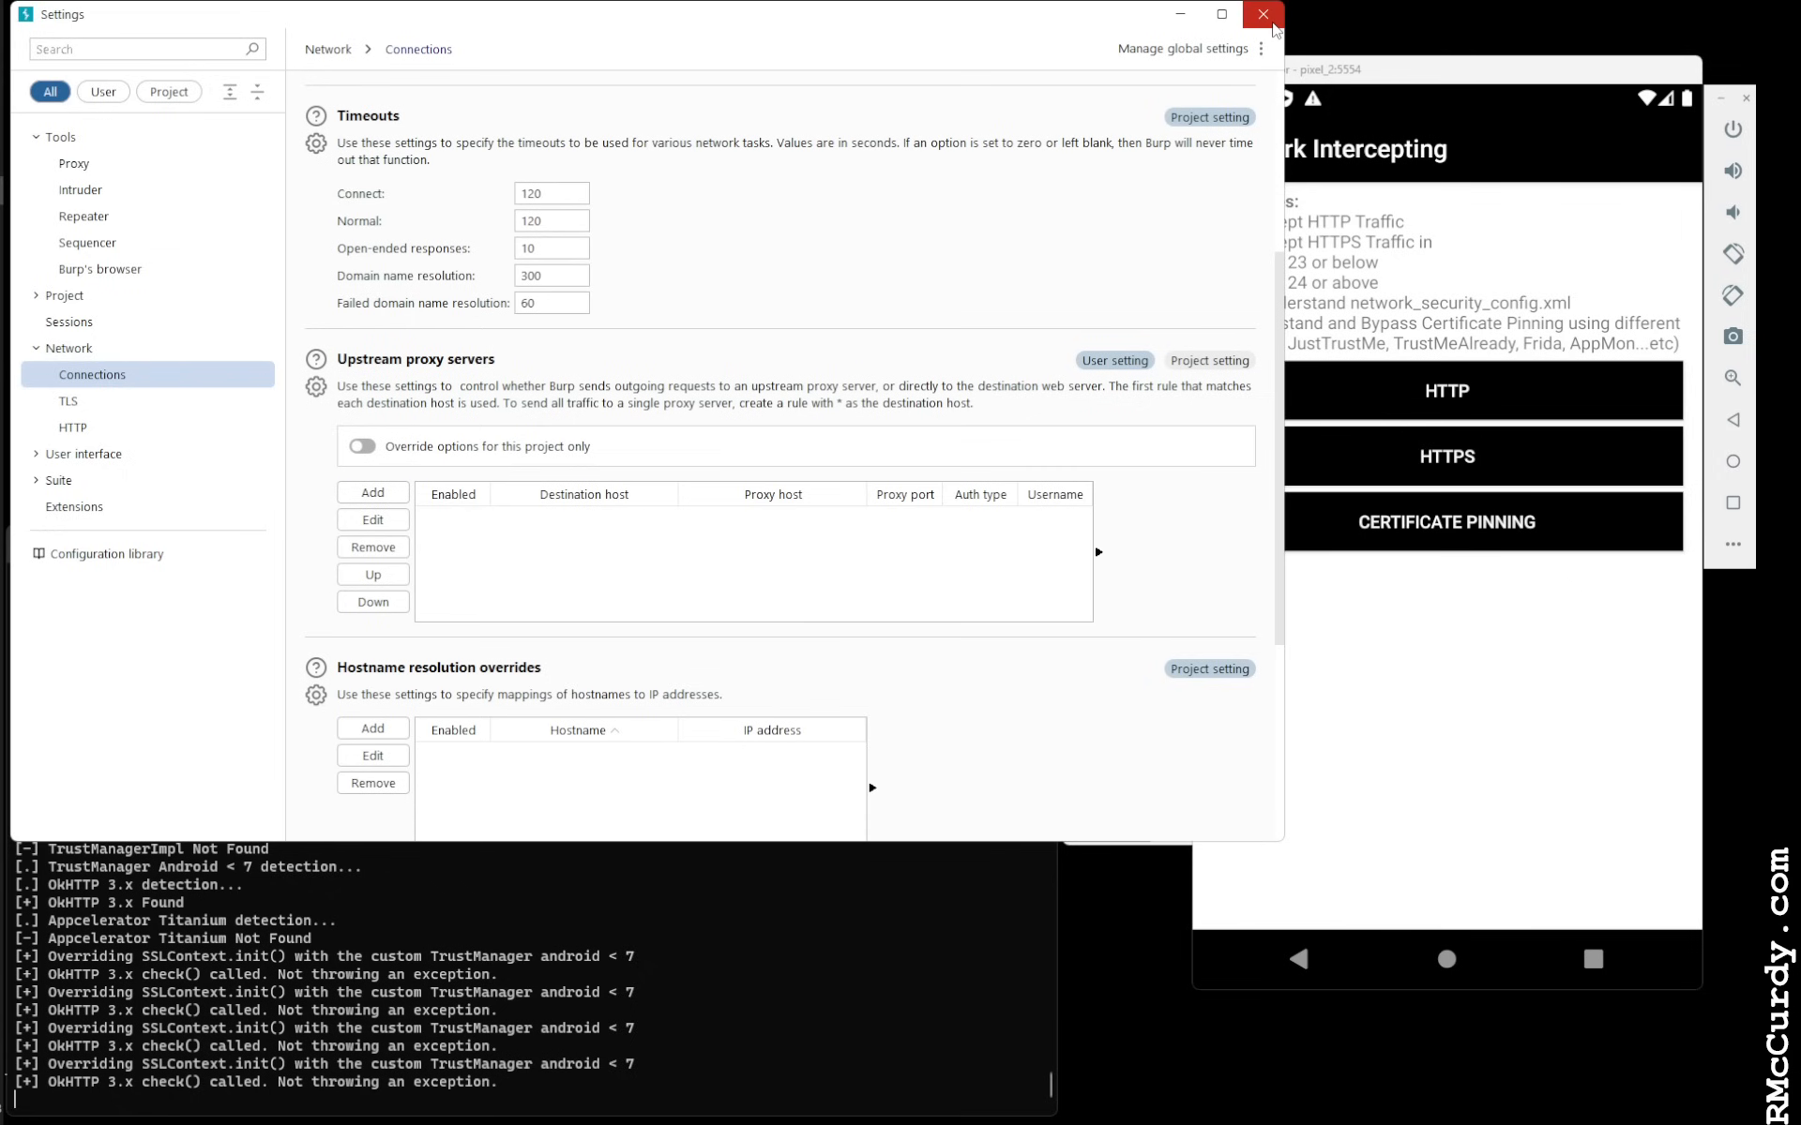
pyautogui.click(1260, 14)
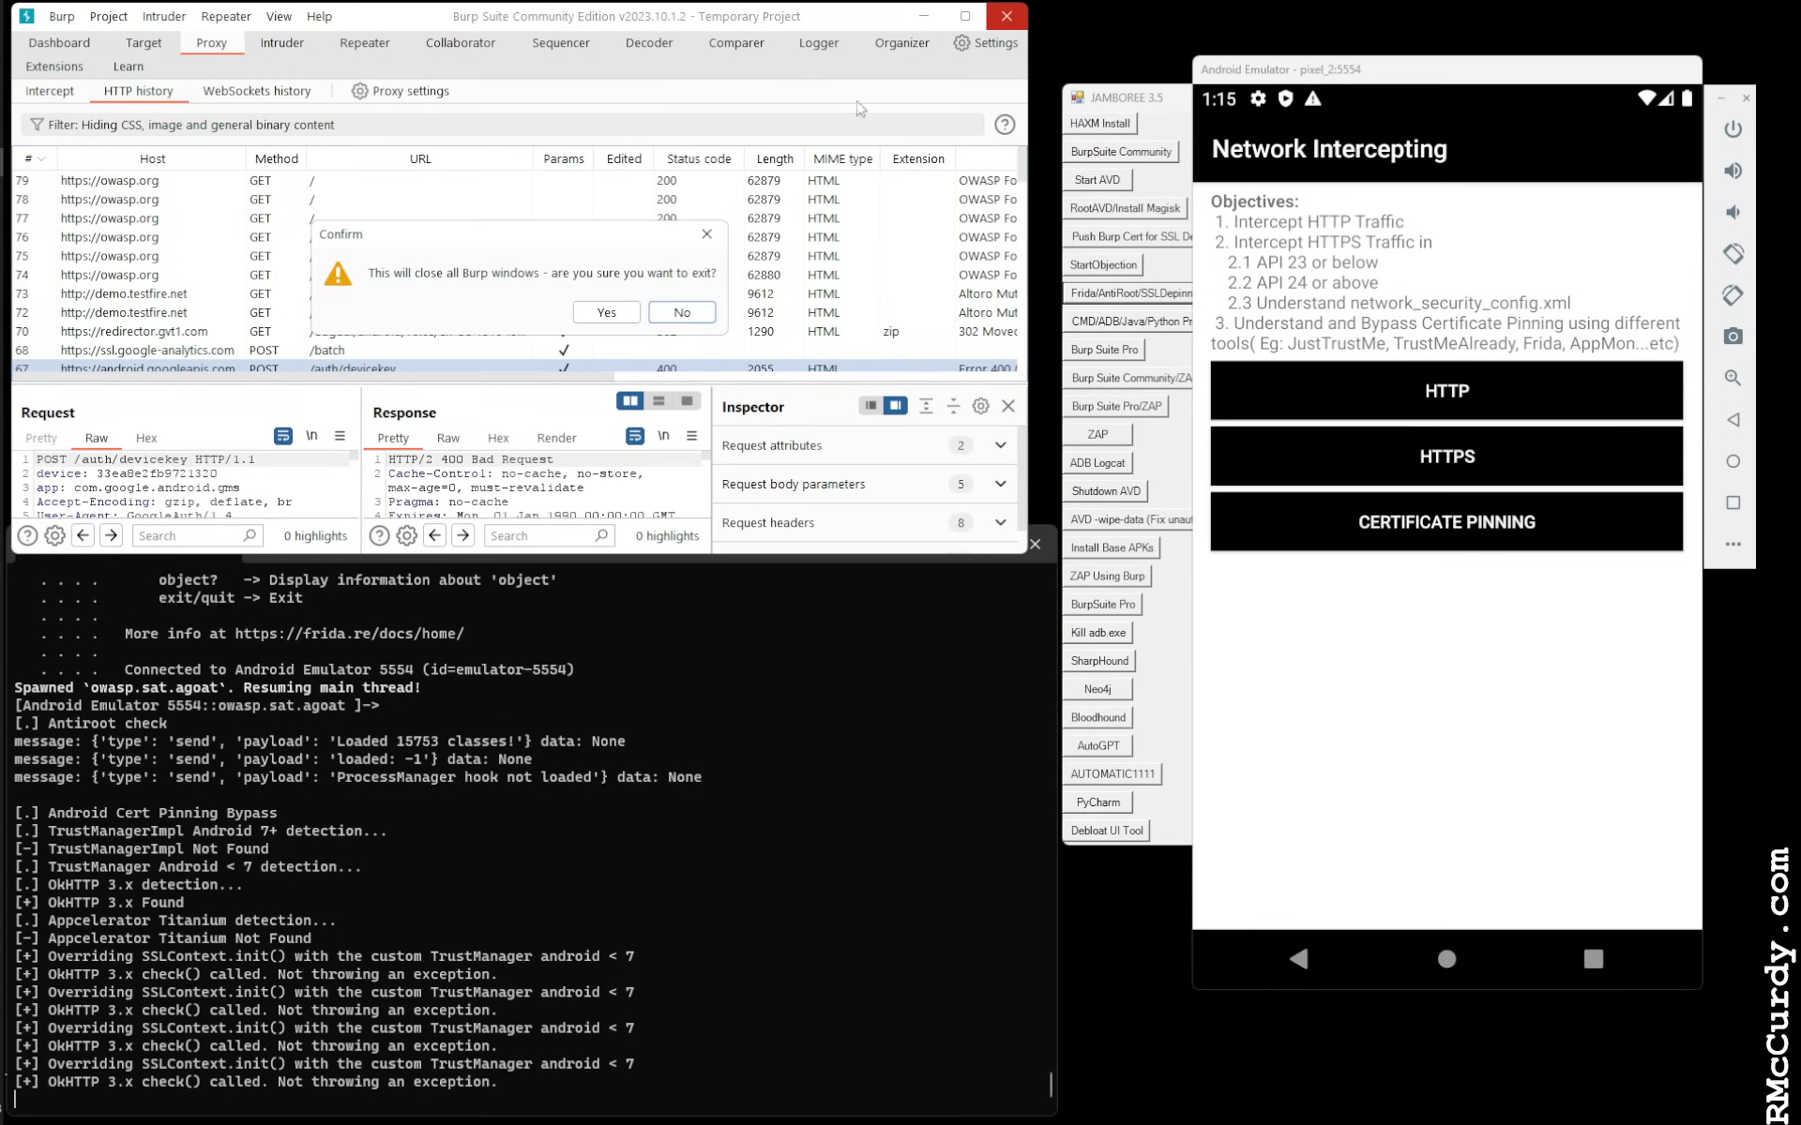
# Bring the JAMBOREE 3.5 launcher window to the front, beside the emulator
pyautogui.click(604, 311)
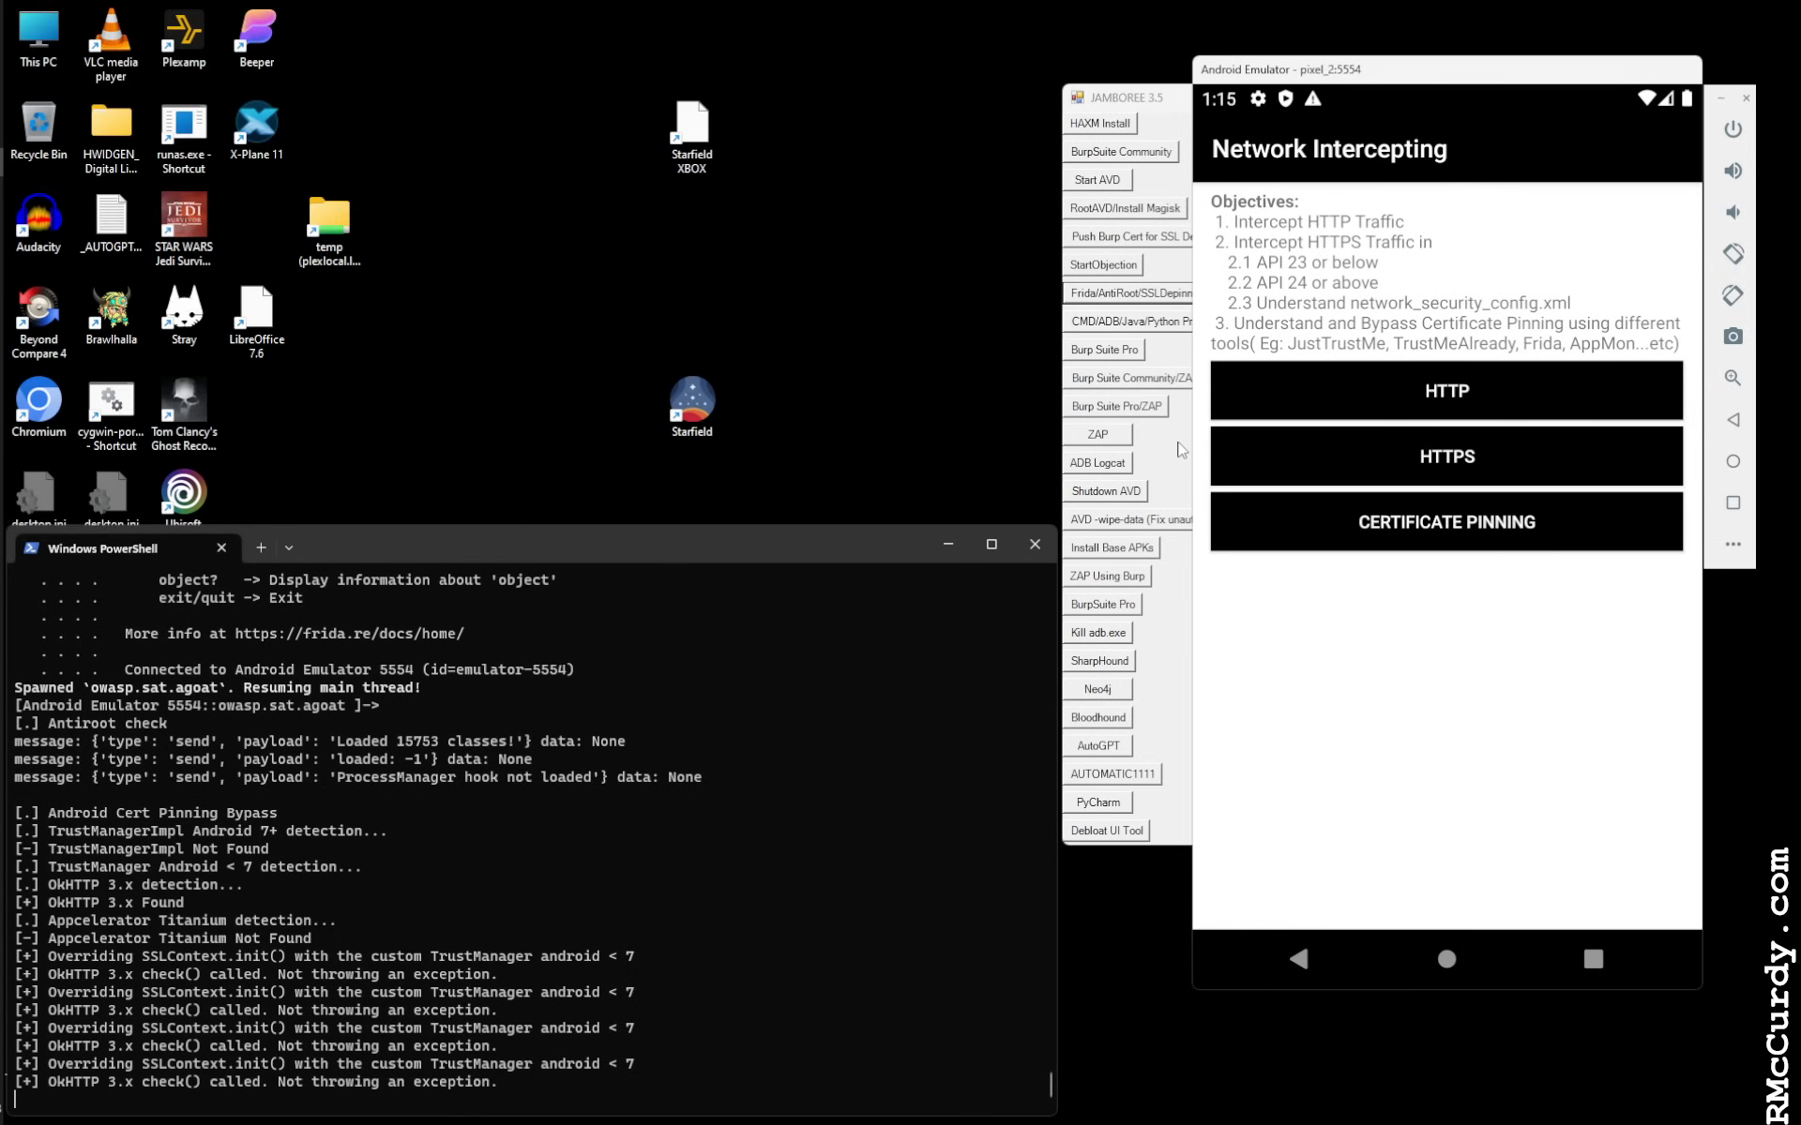
pyautogui.click(1126, 97)
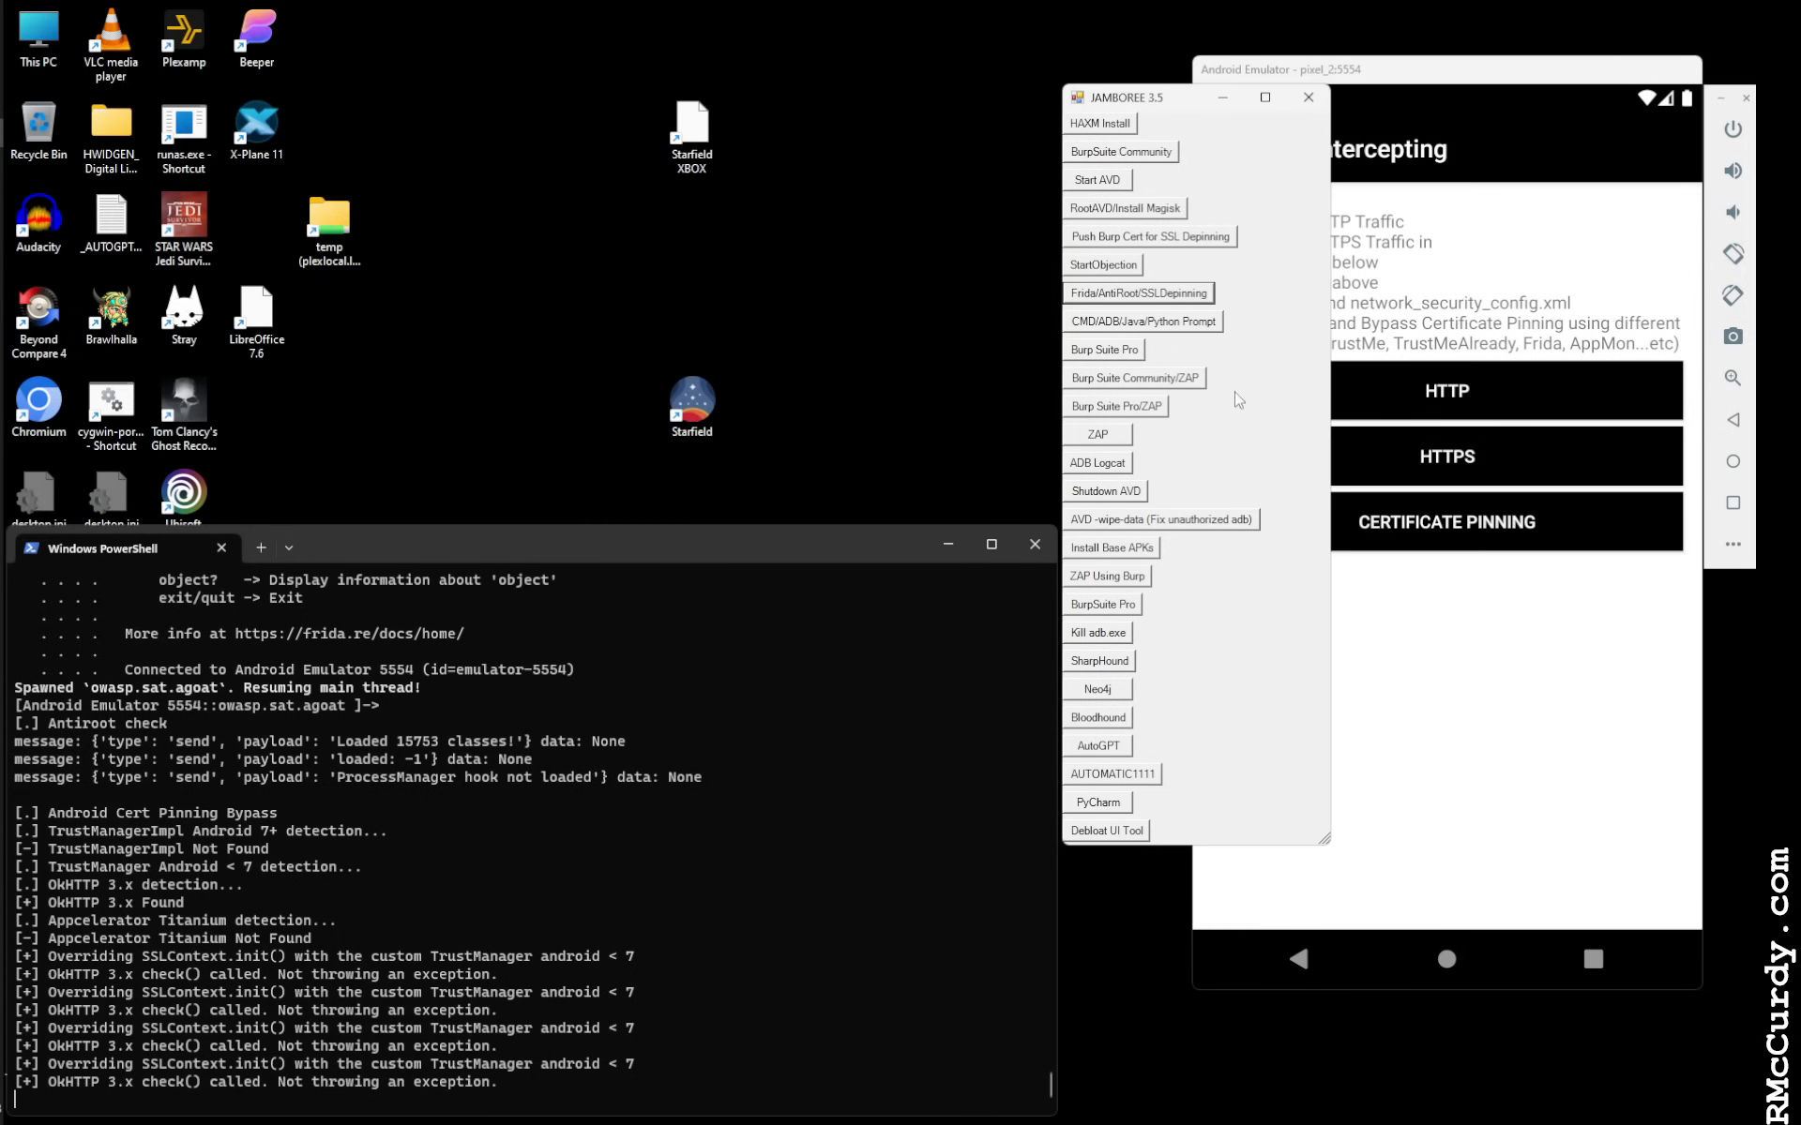
pyautogui.moveTo(1142, 399)
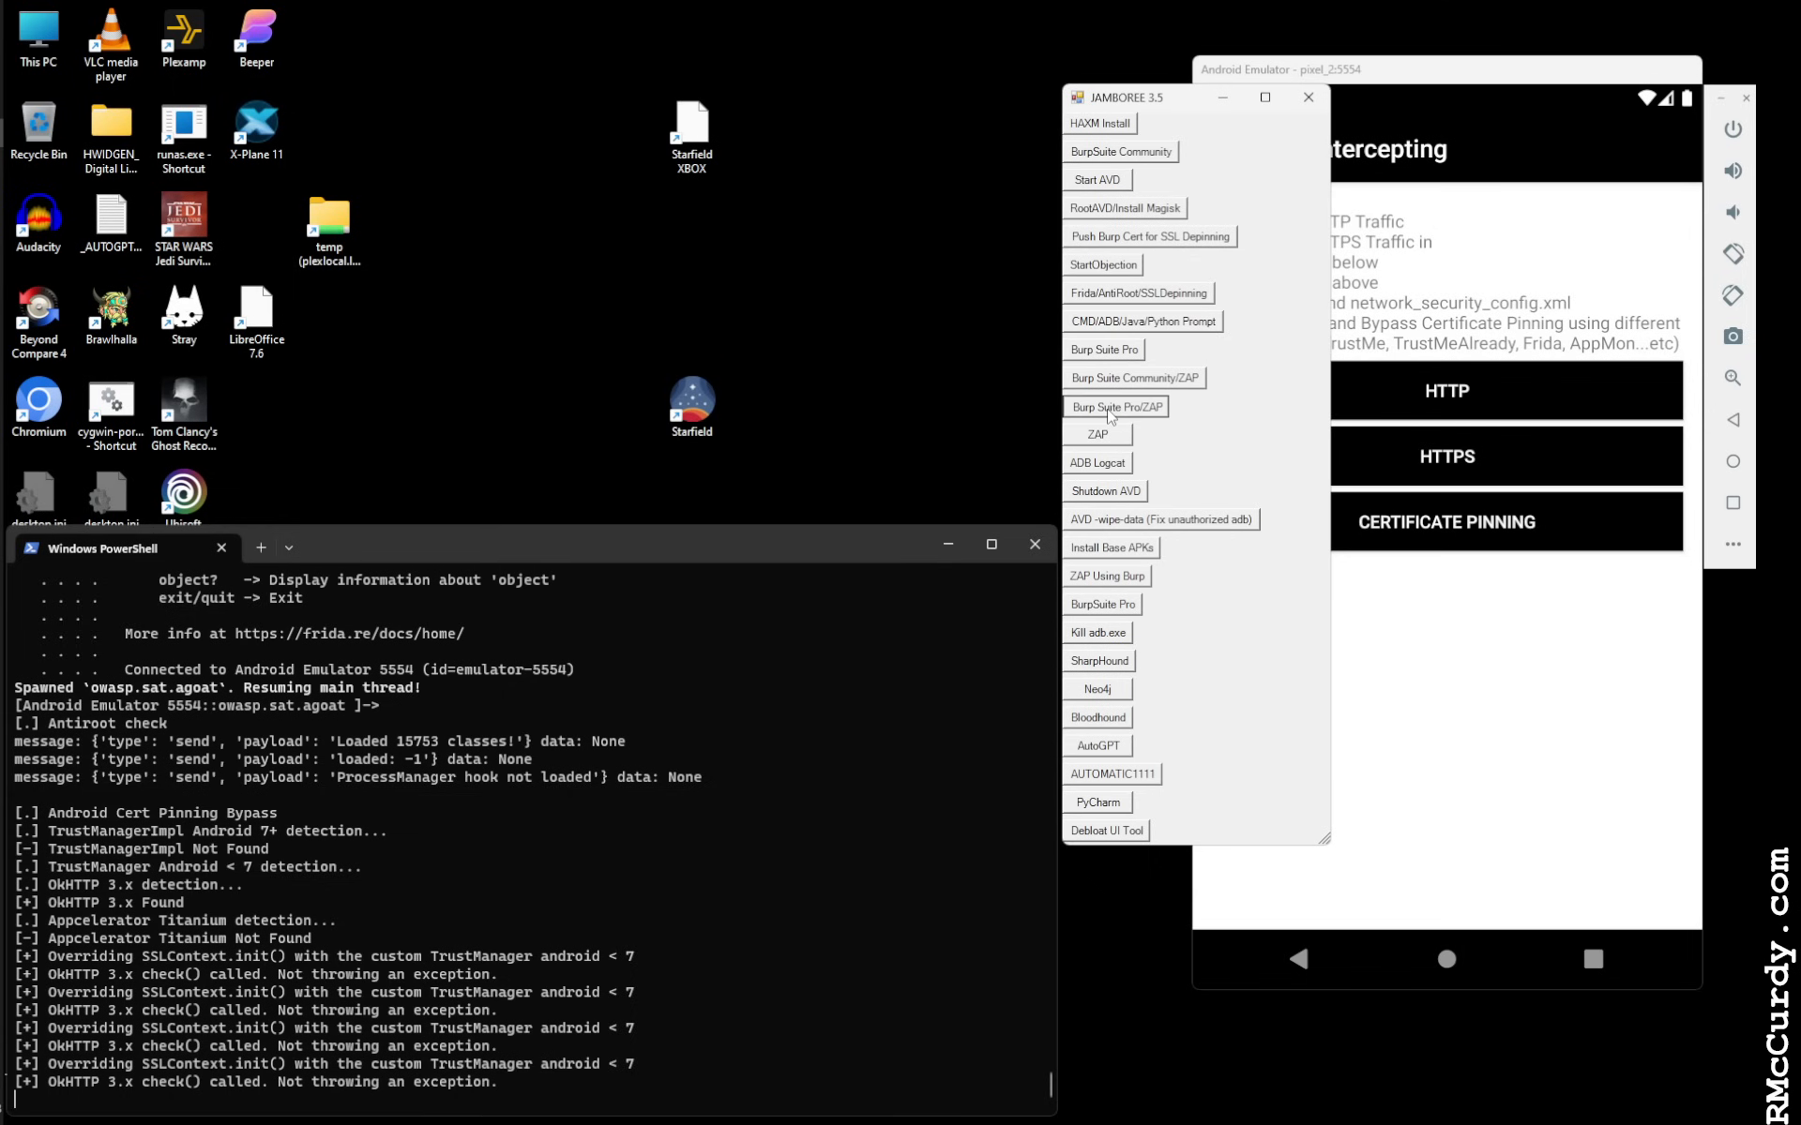
pyautogui.moveTo(1133, 378)
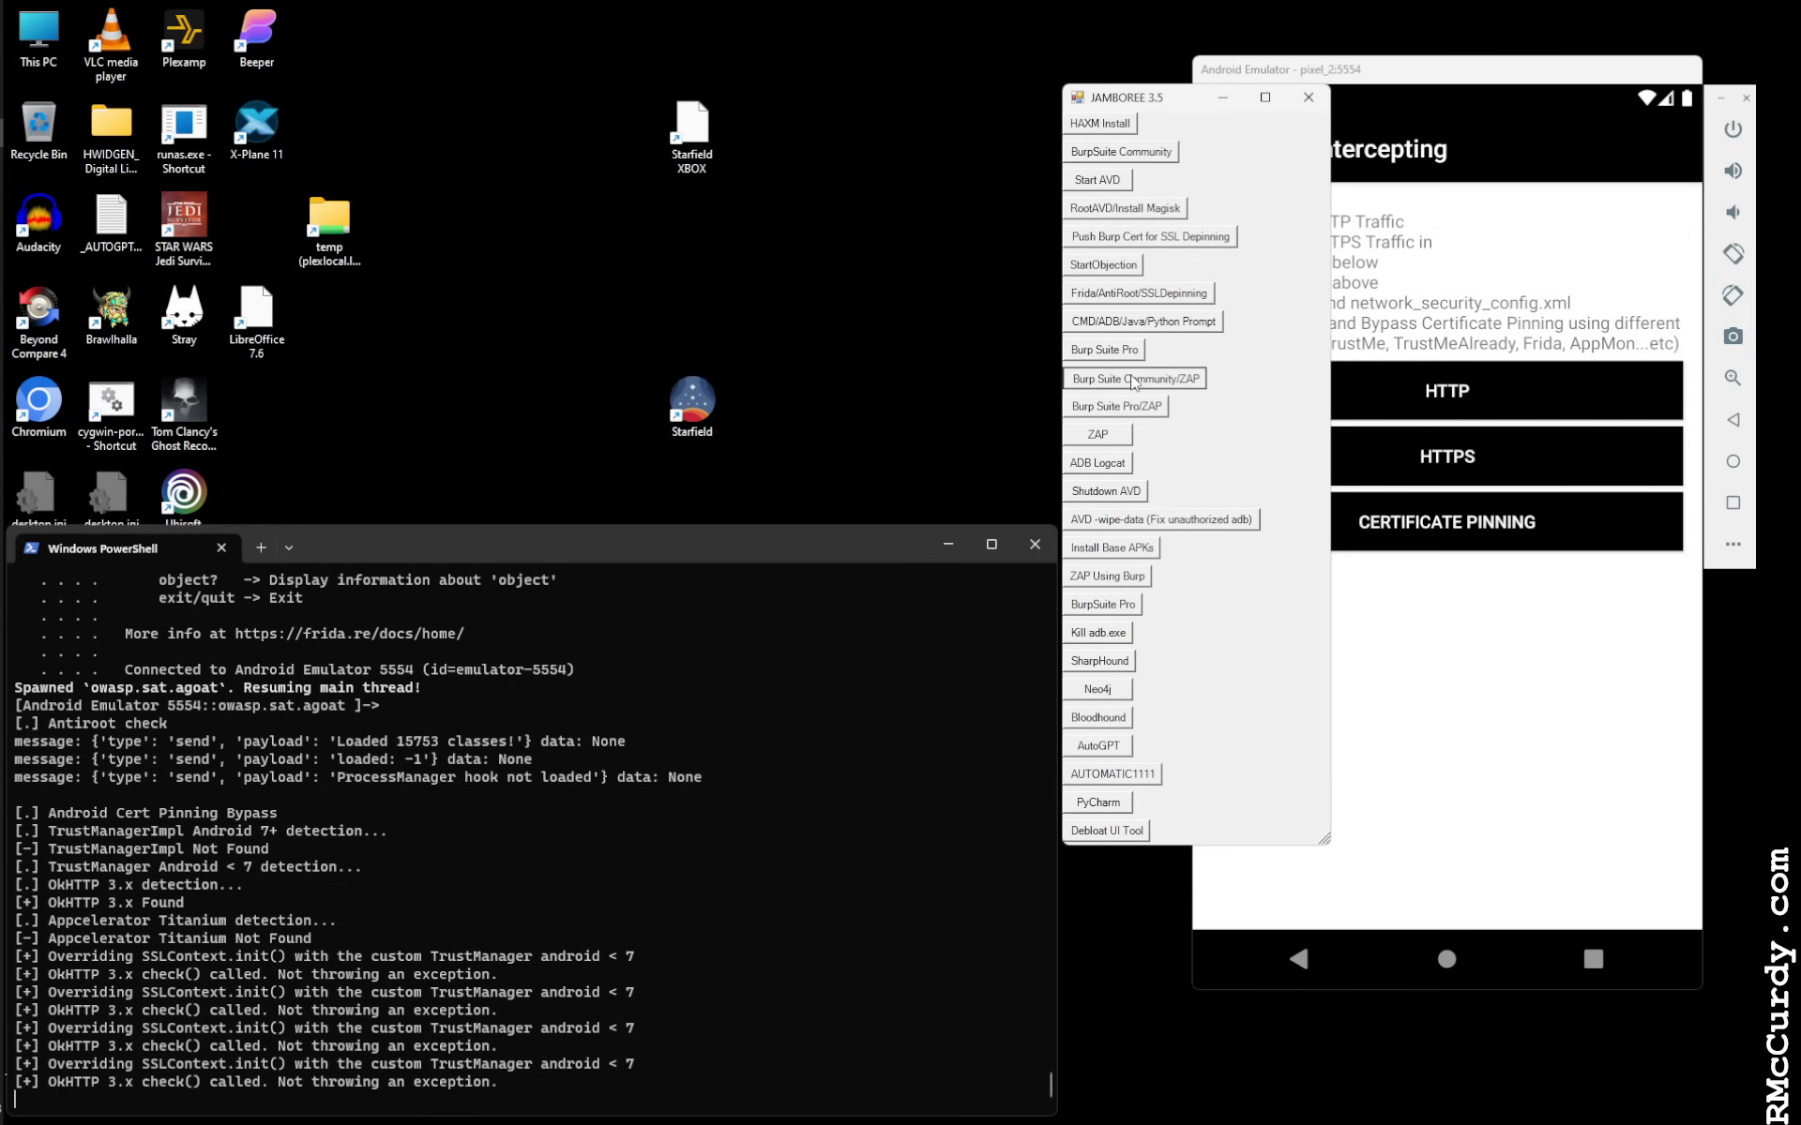
# Relaunch Burp Suite Community with ZAP on a temporary project with Burp defaults, briefly checking Proxy settings
pyautogui.click(1134, 378)
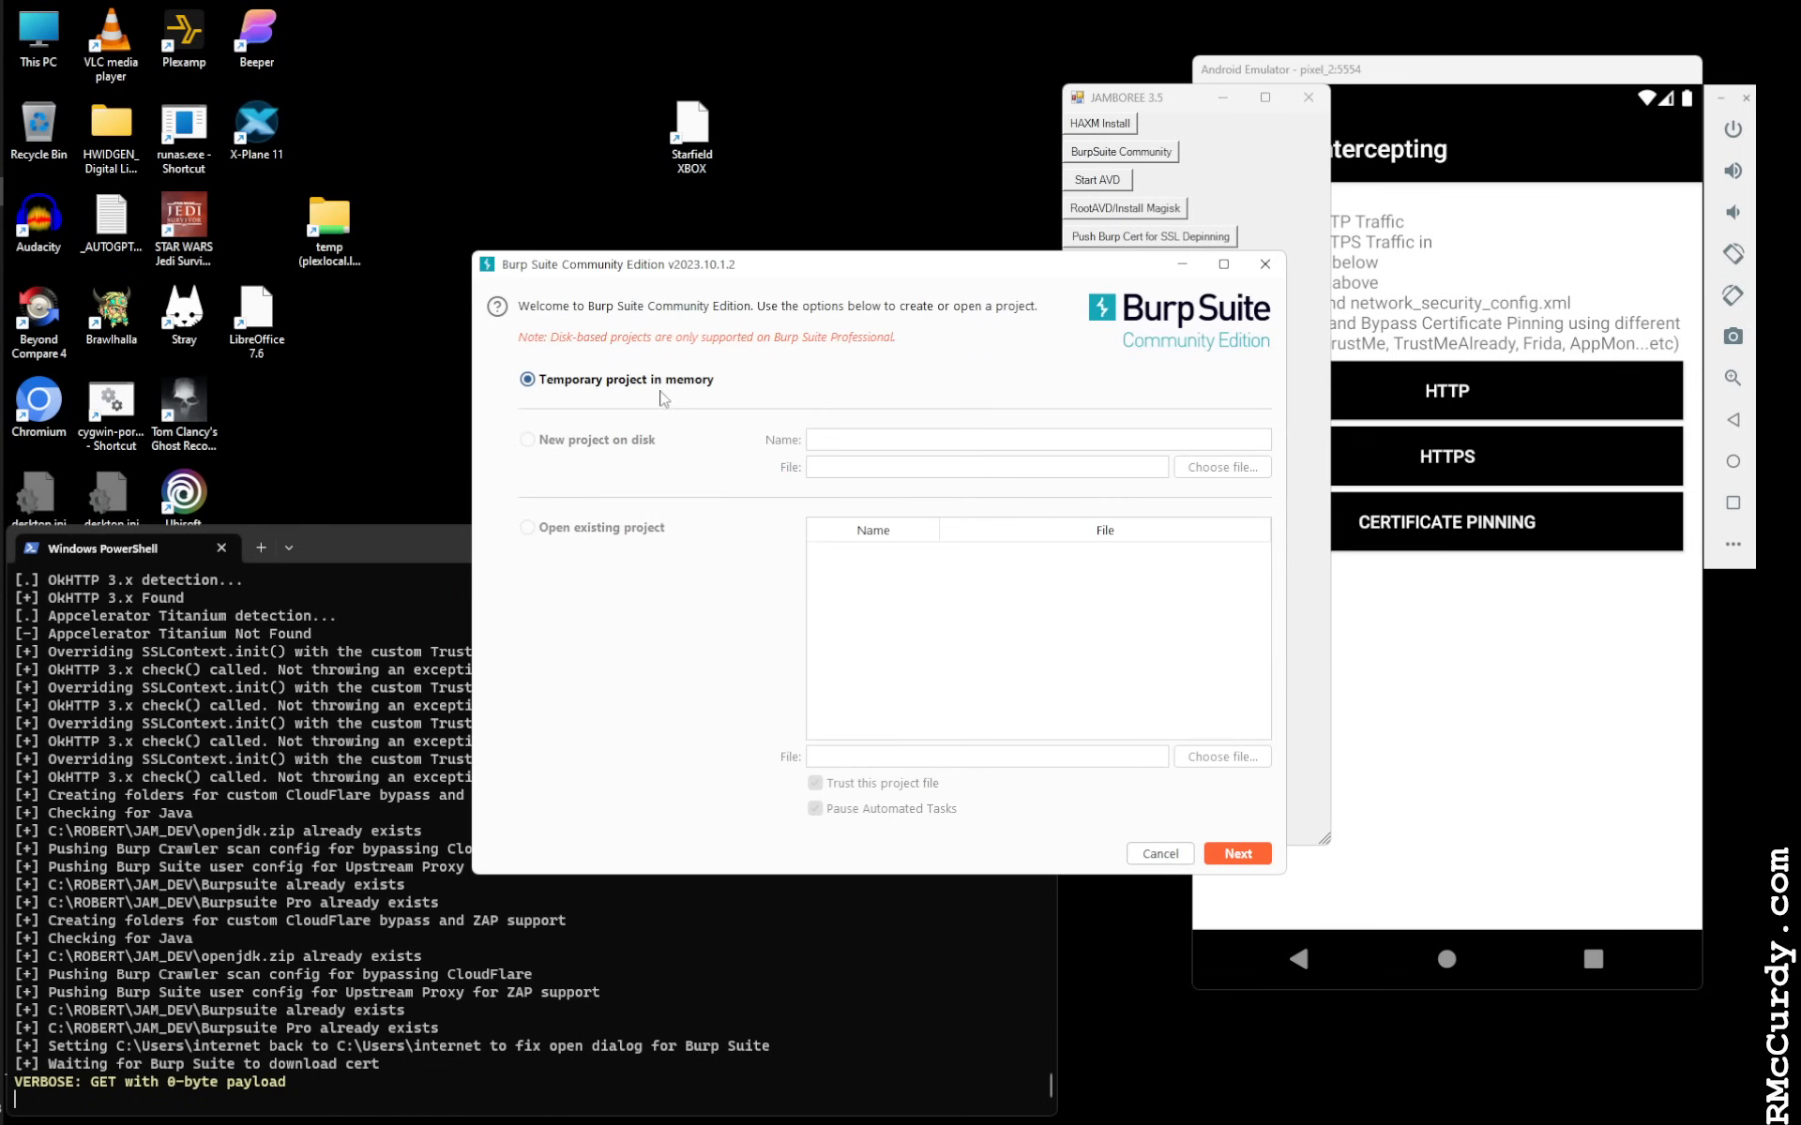
pyautogui.click(1237, 853)
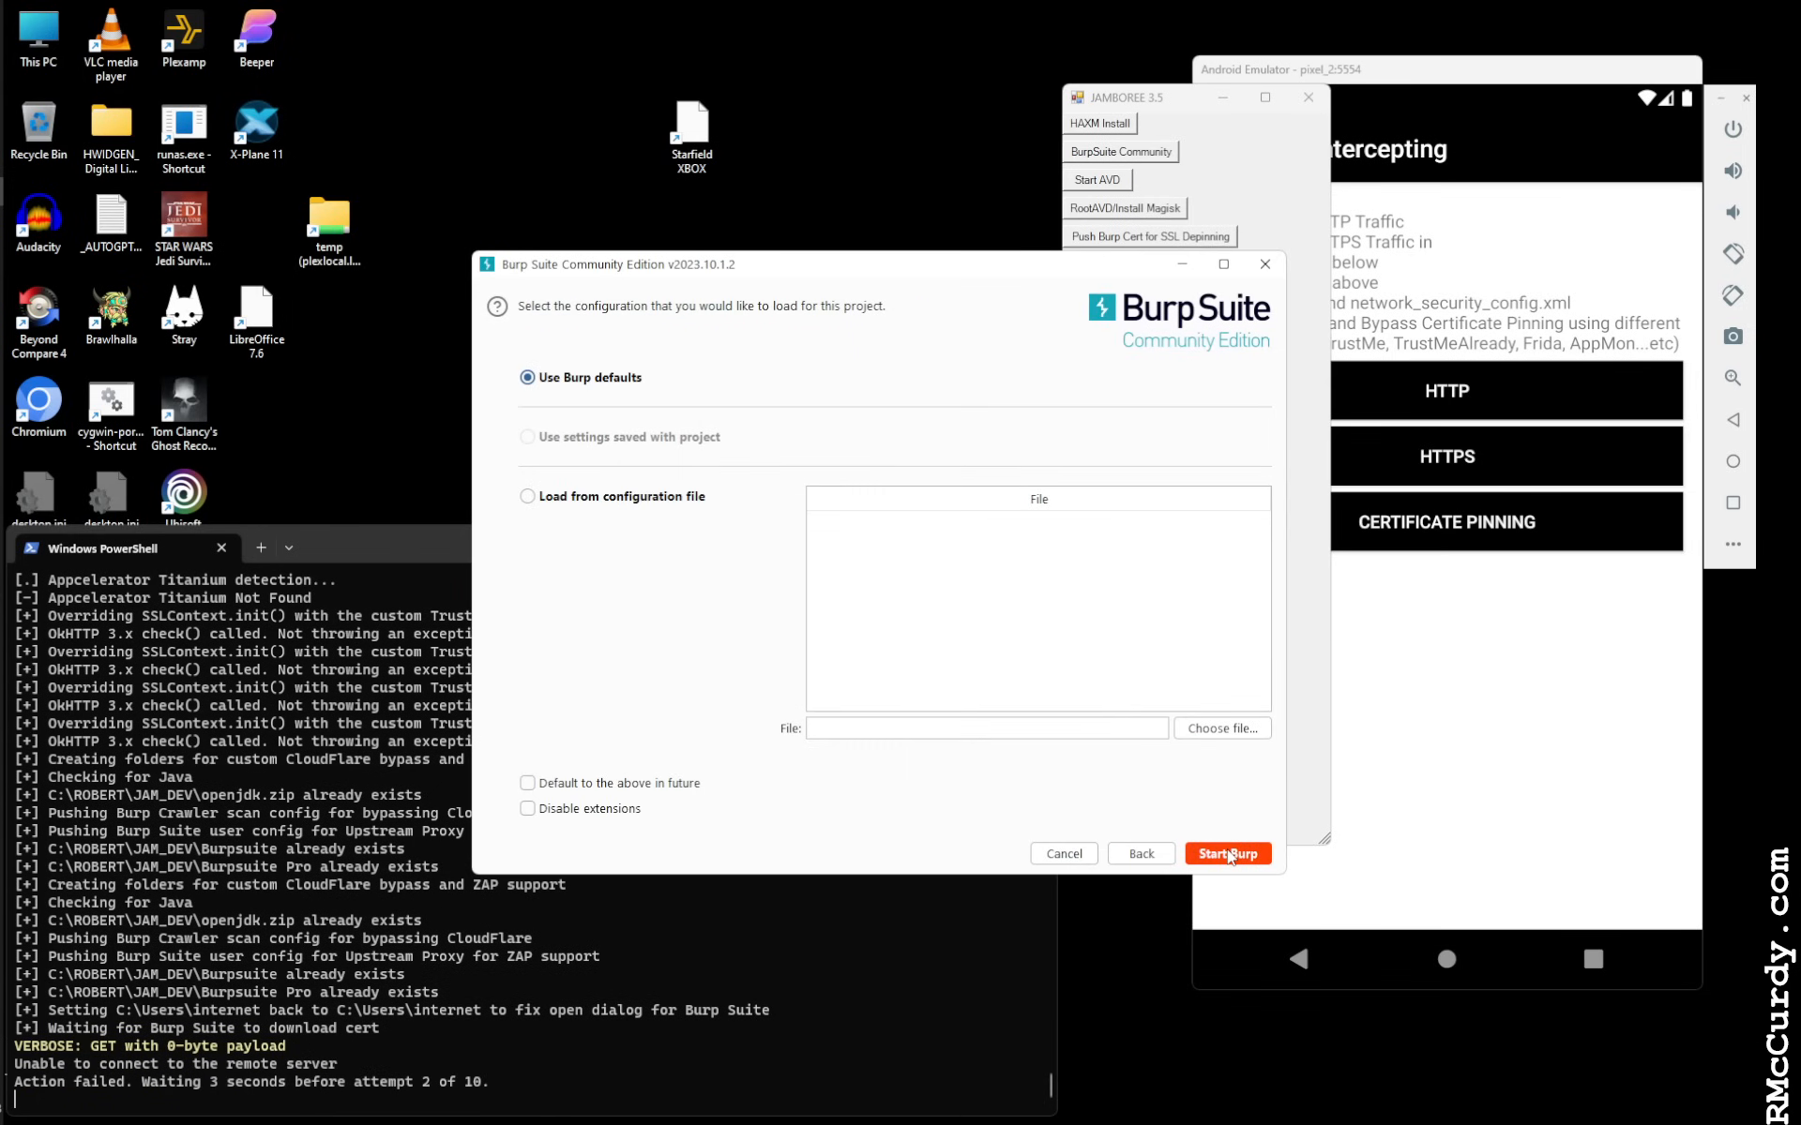
pyautogui.click(1227, 853)
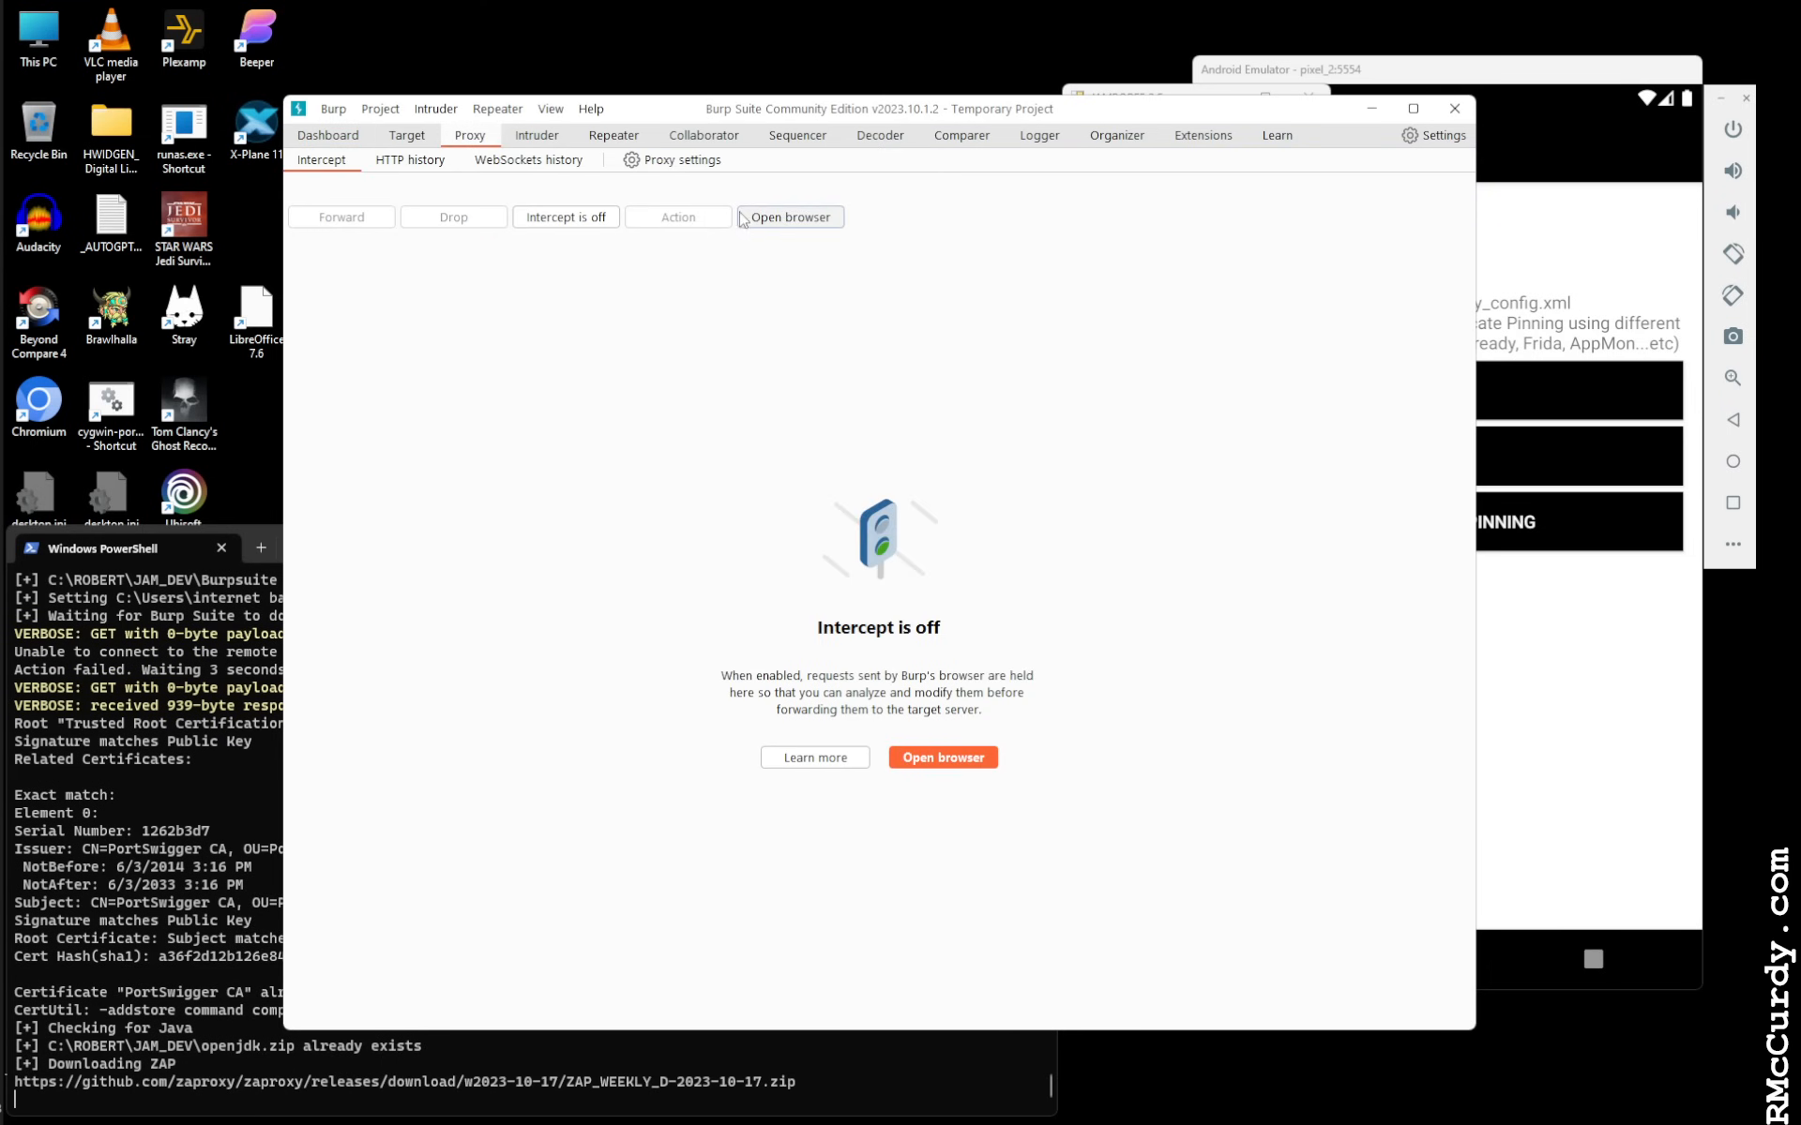
pyautogui.click(680, 160)
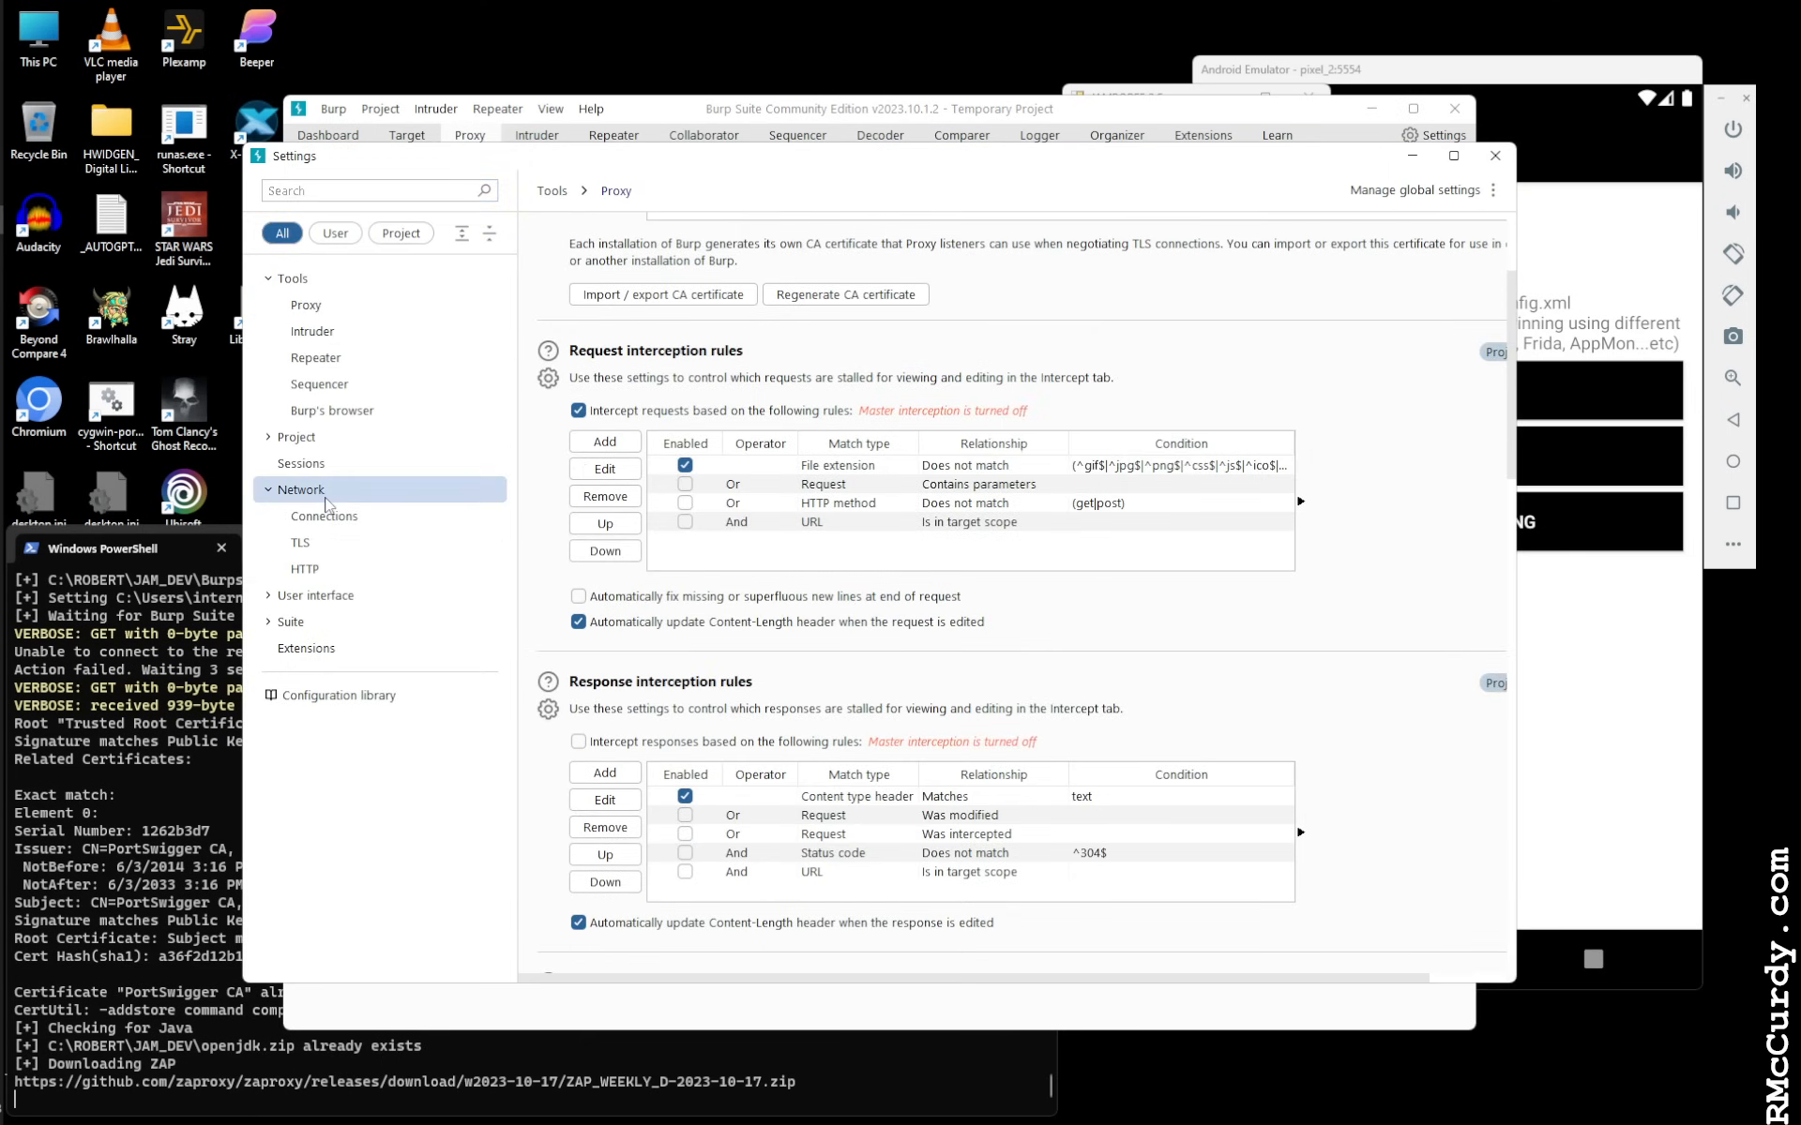
pyautogui.click(324, 515)
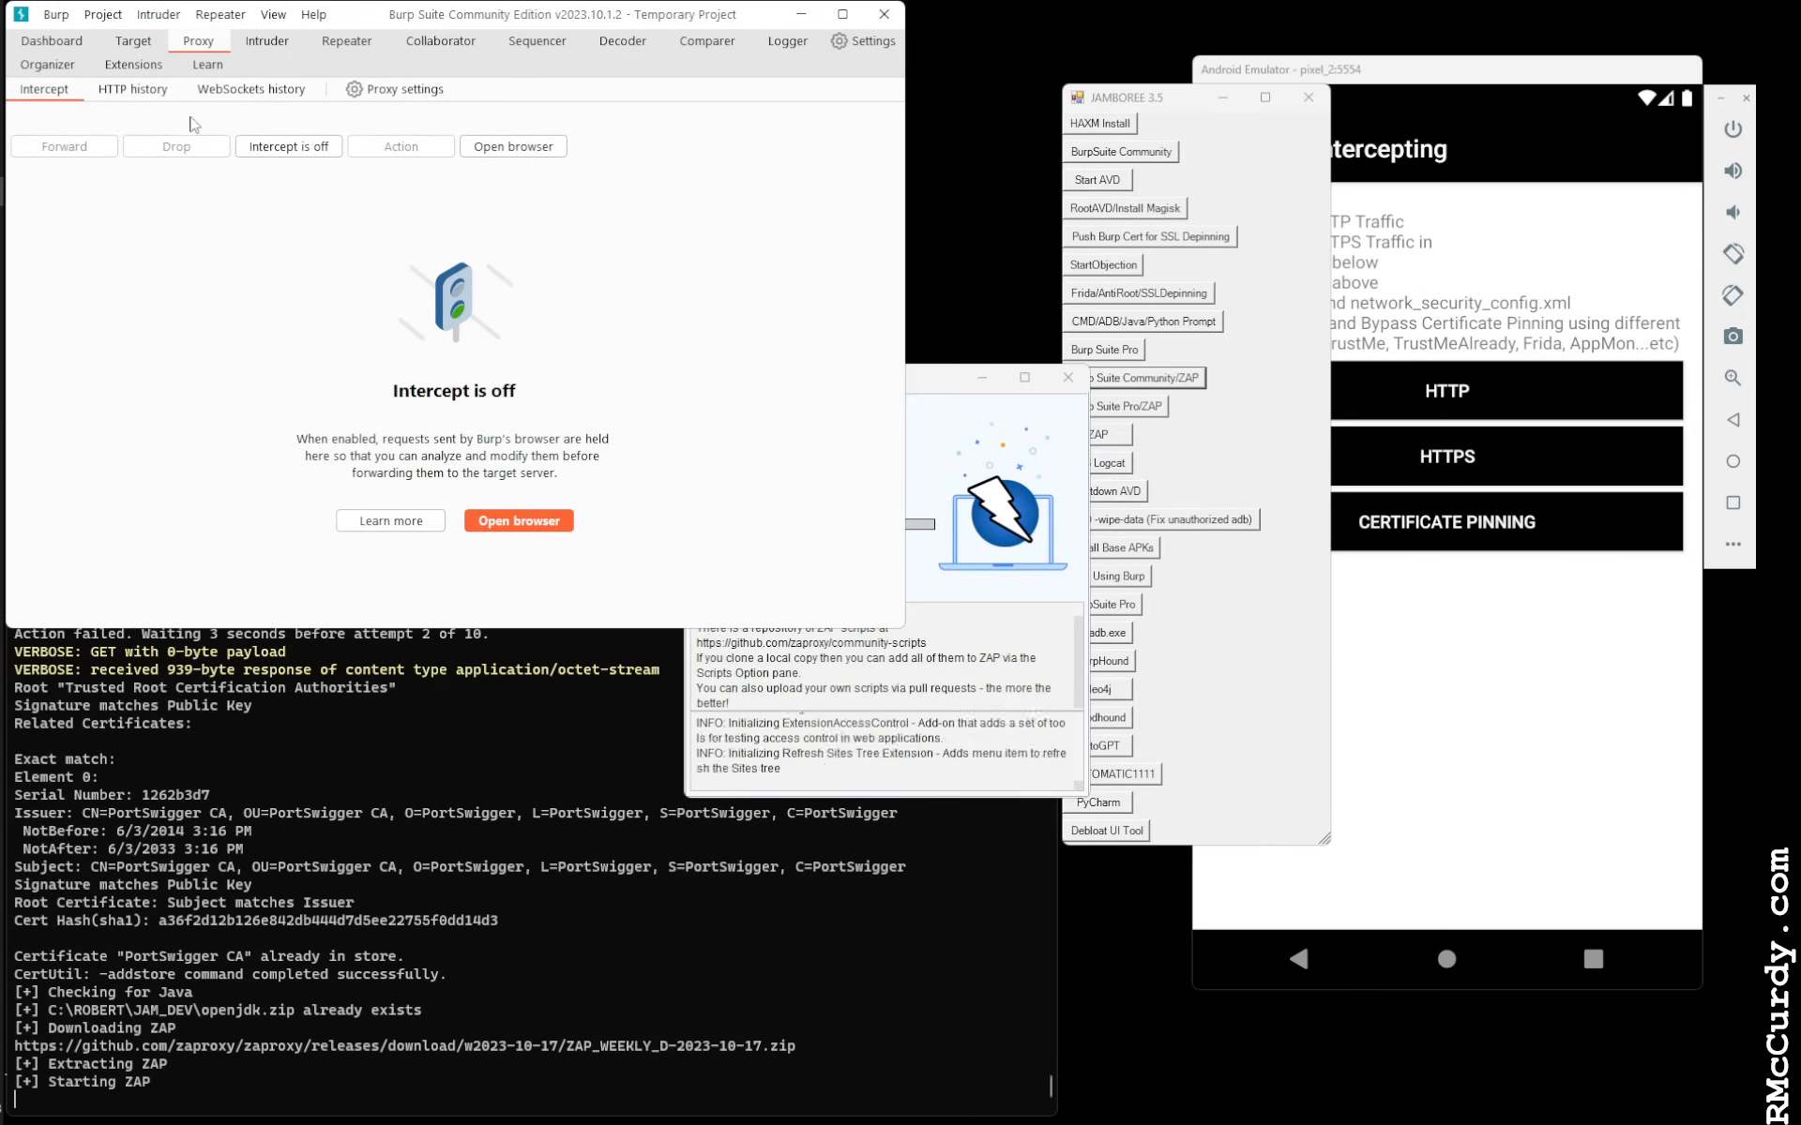
# Show Burp's Proxy HTTP history and send AndroGoat's HTTP request to demo.testfire.net
pyautogui.click(132, 40)
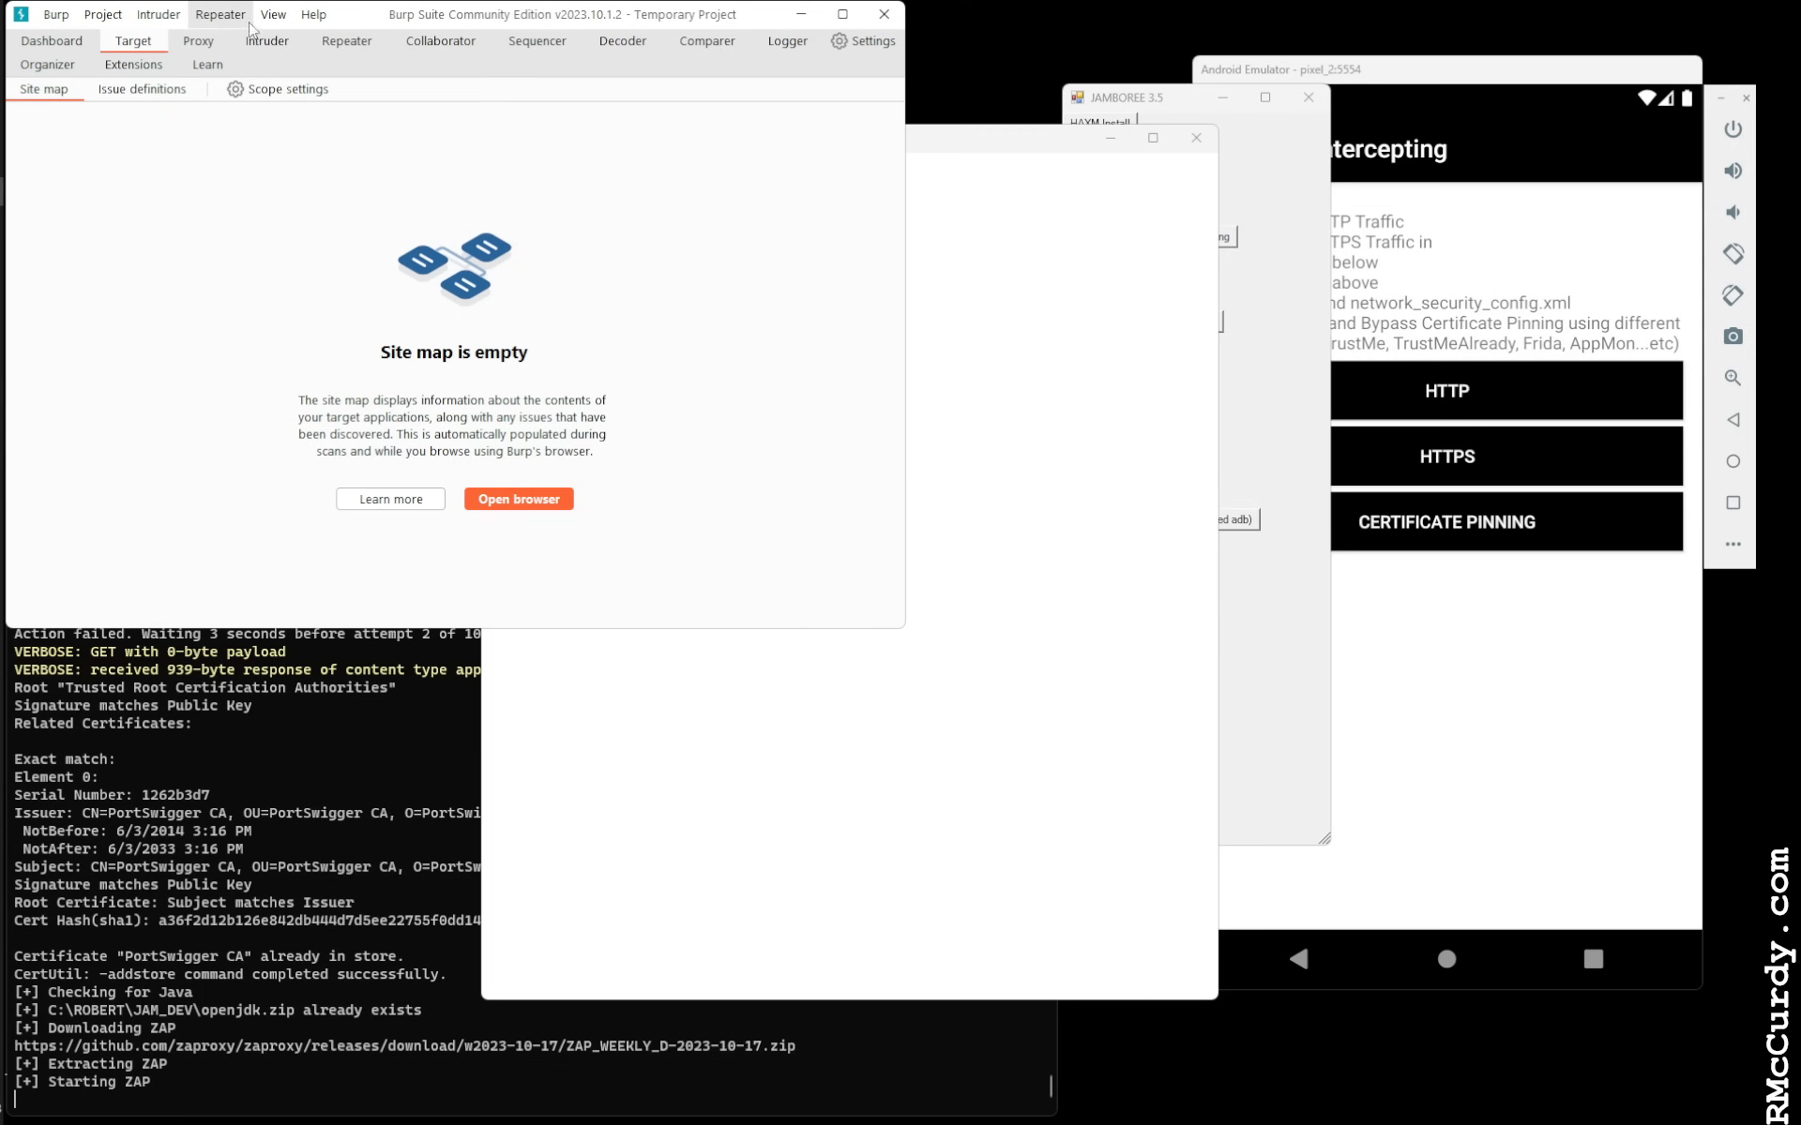
pyautogui.click(198, 41)
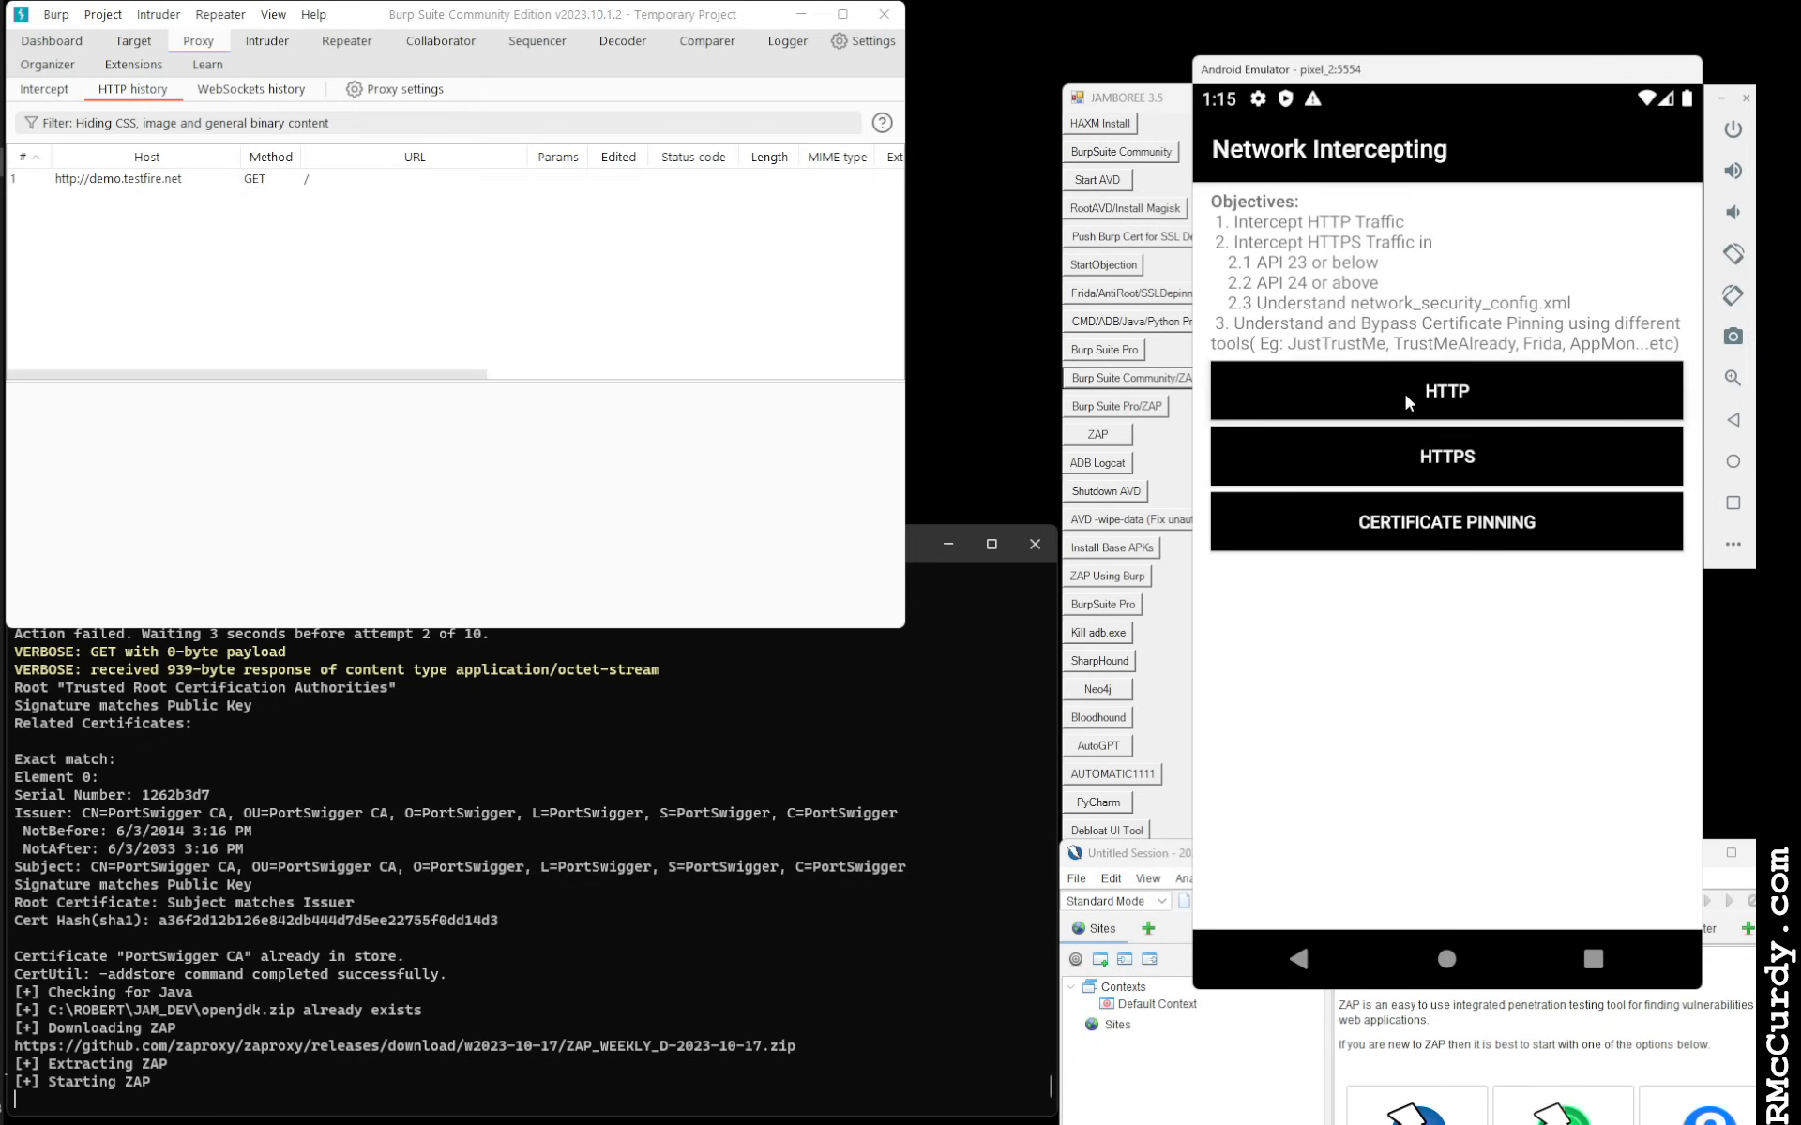
pyautogui.click(1445, 390)
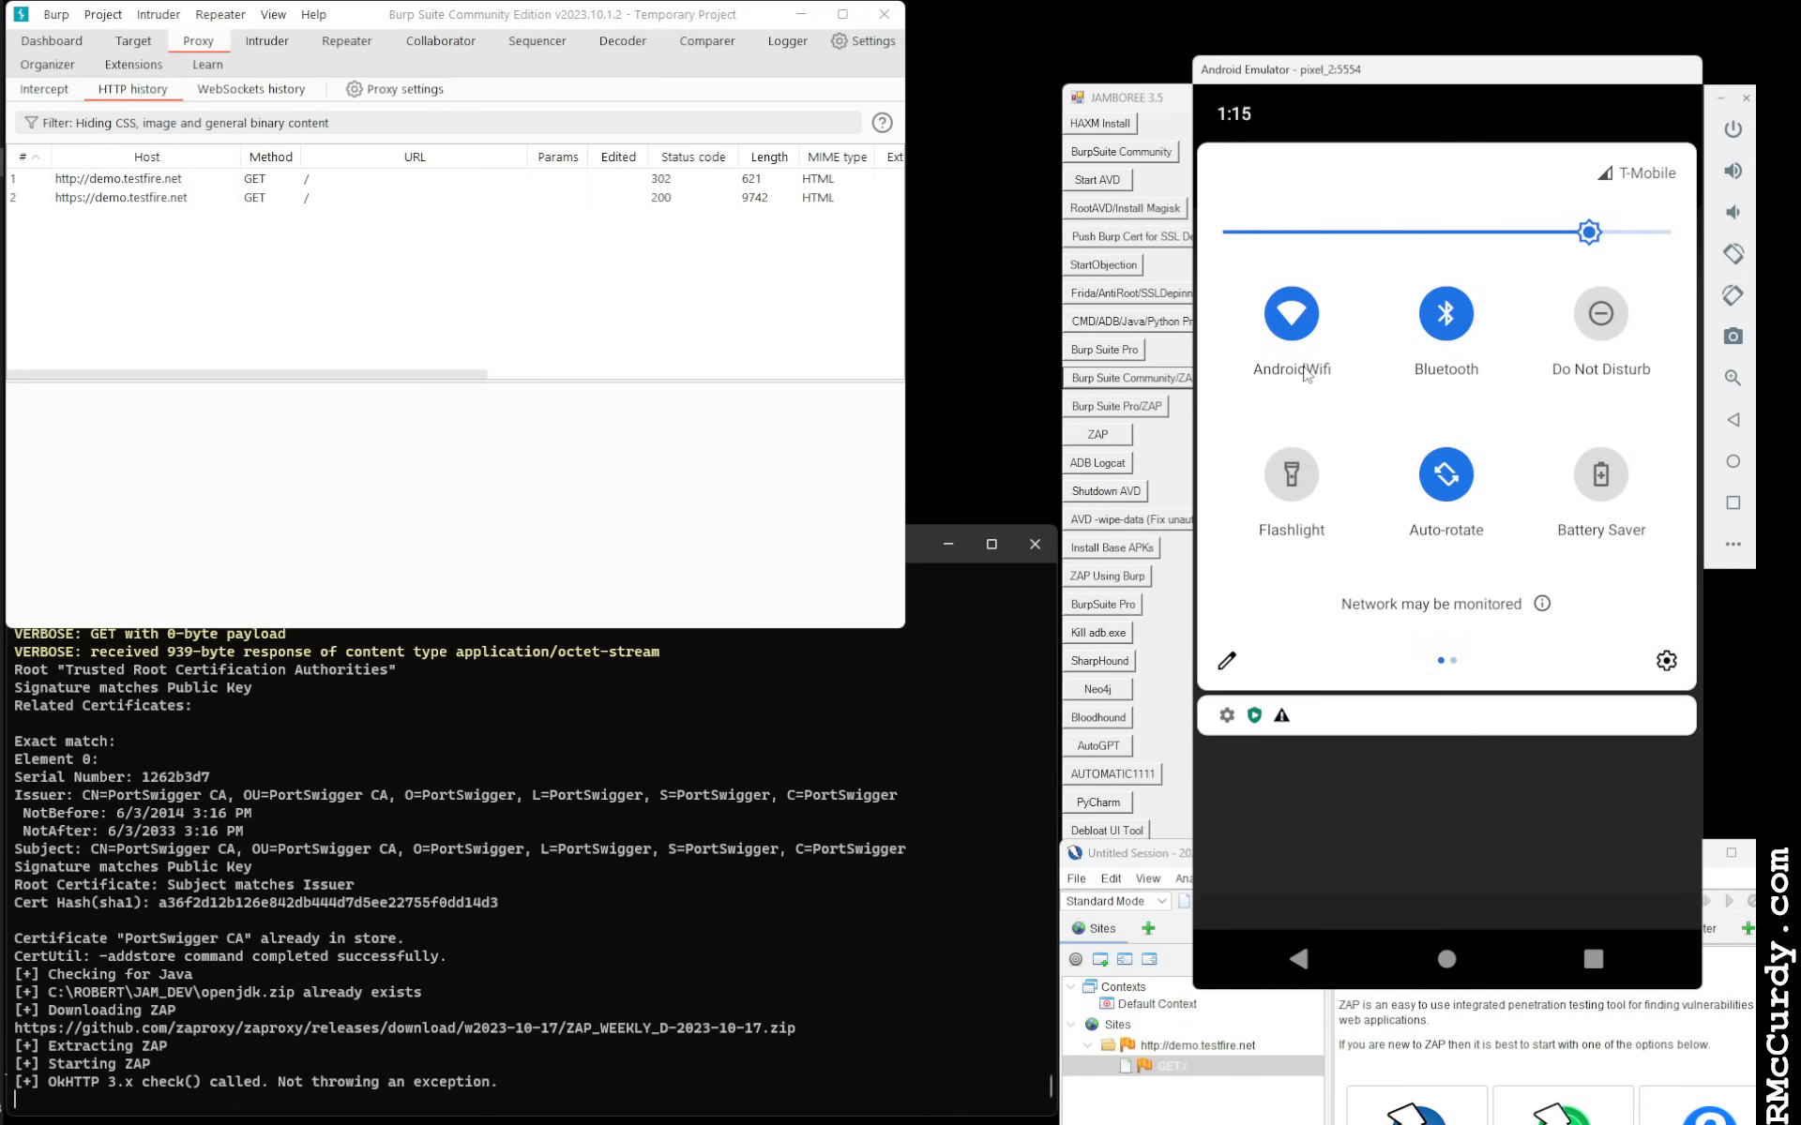
# Disconnect the emulator from AndroidWifi in Wi-Fi settings, then reconnect to it
pyautogui.click(1666, 661)
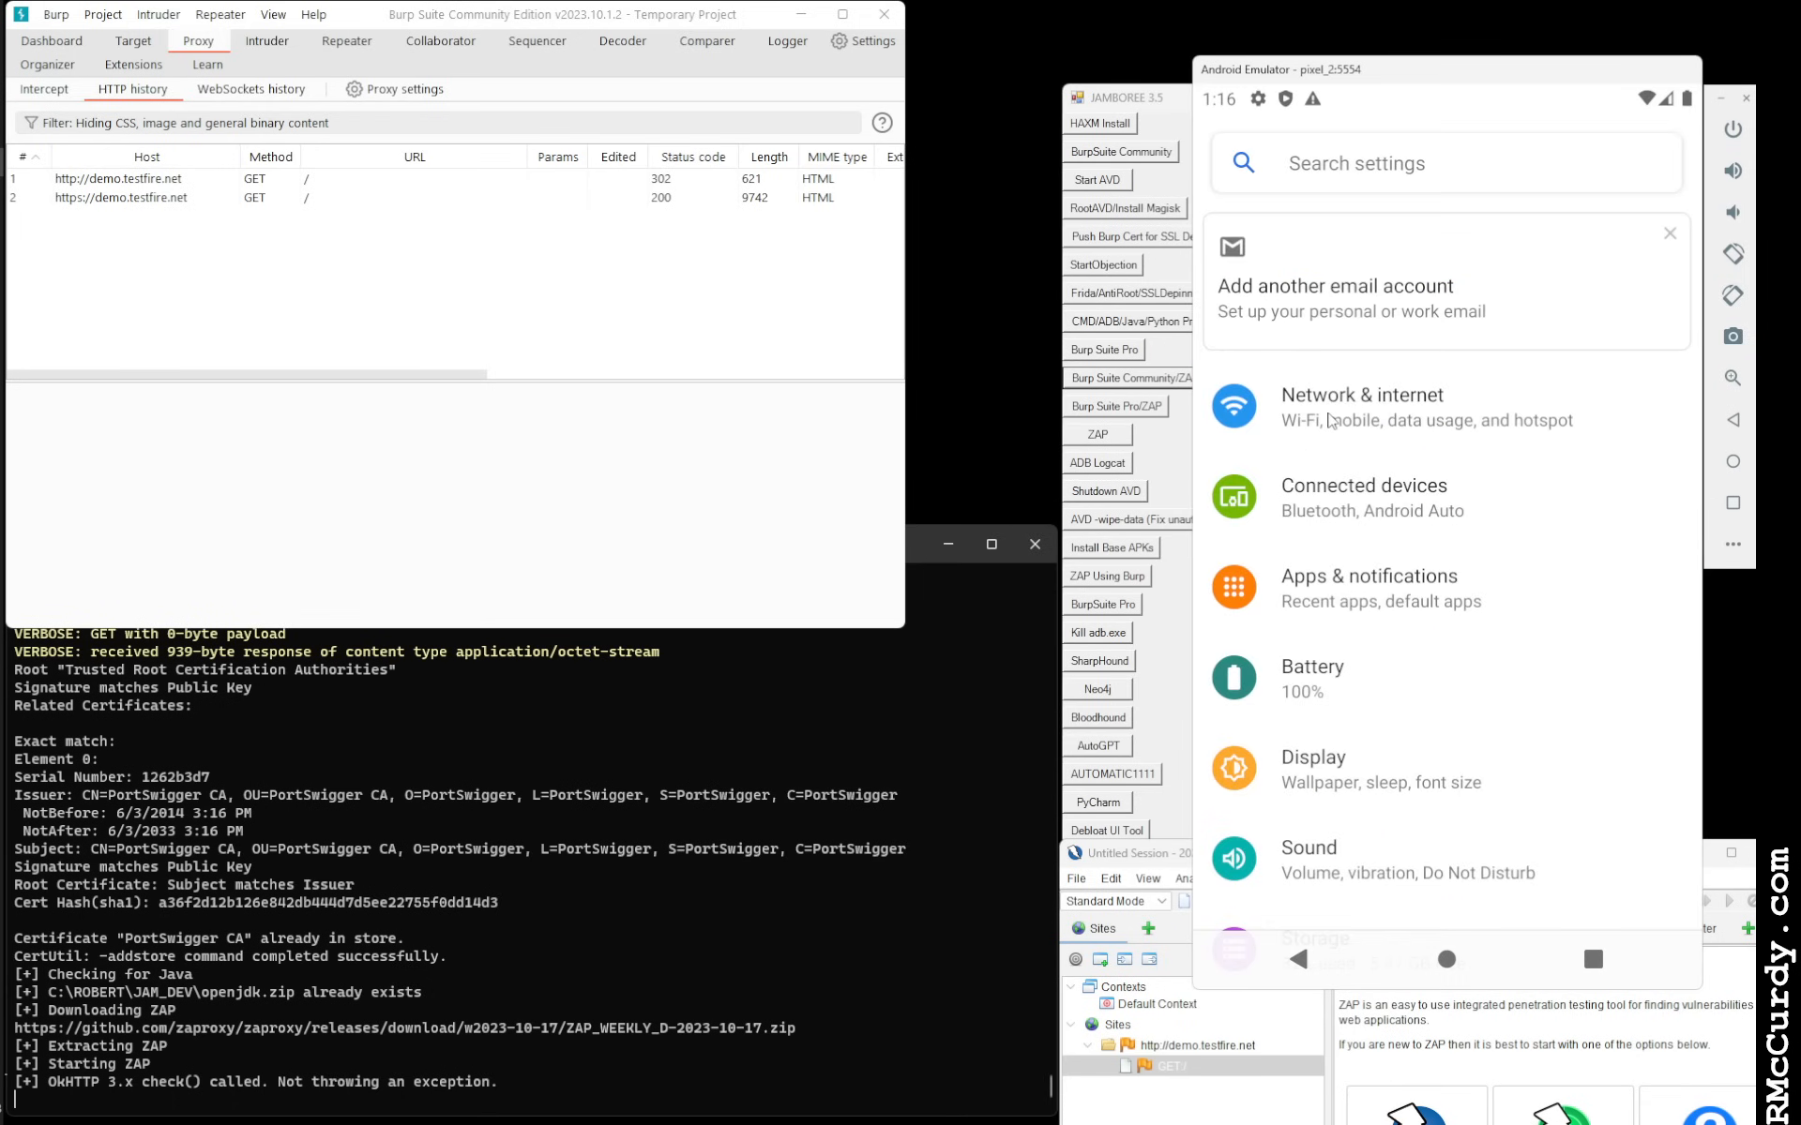
pyautogui.click(1362, 406)
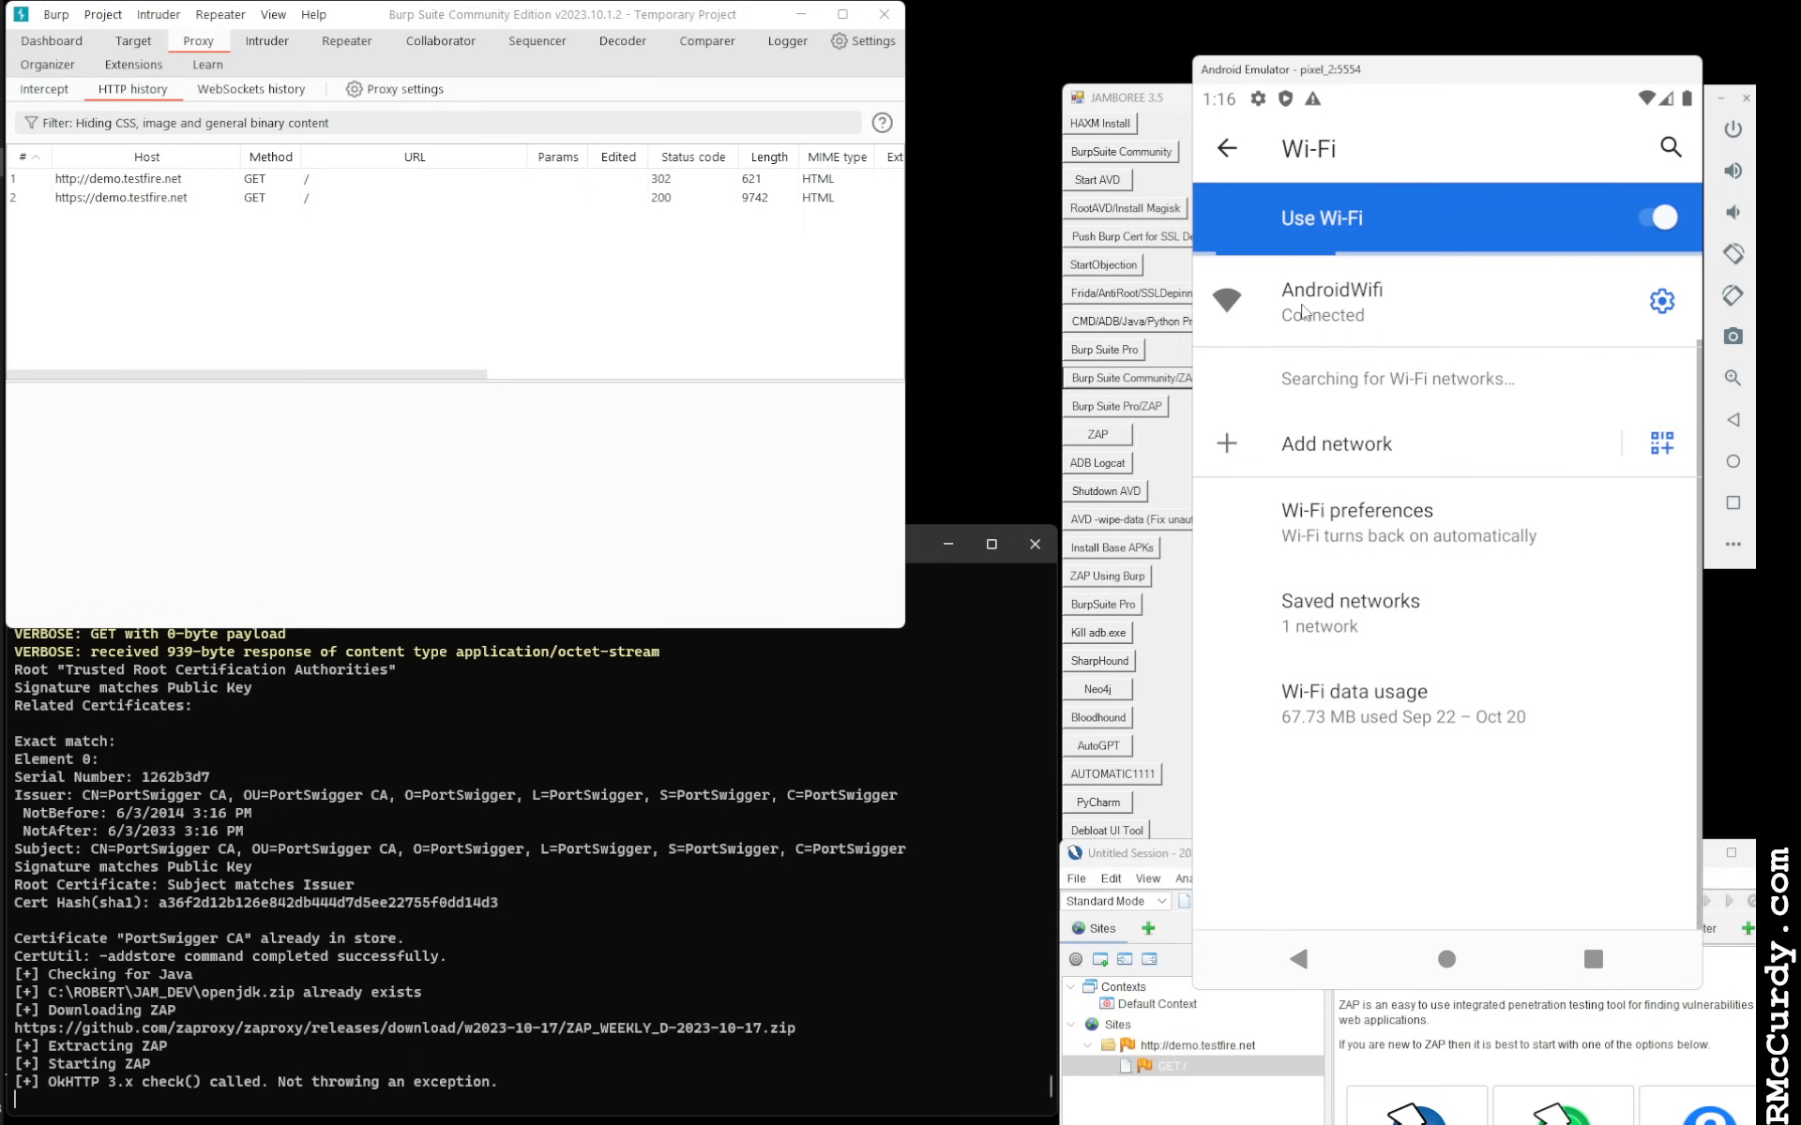
pyautogui.click(1332, 301)
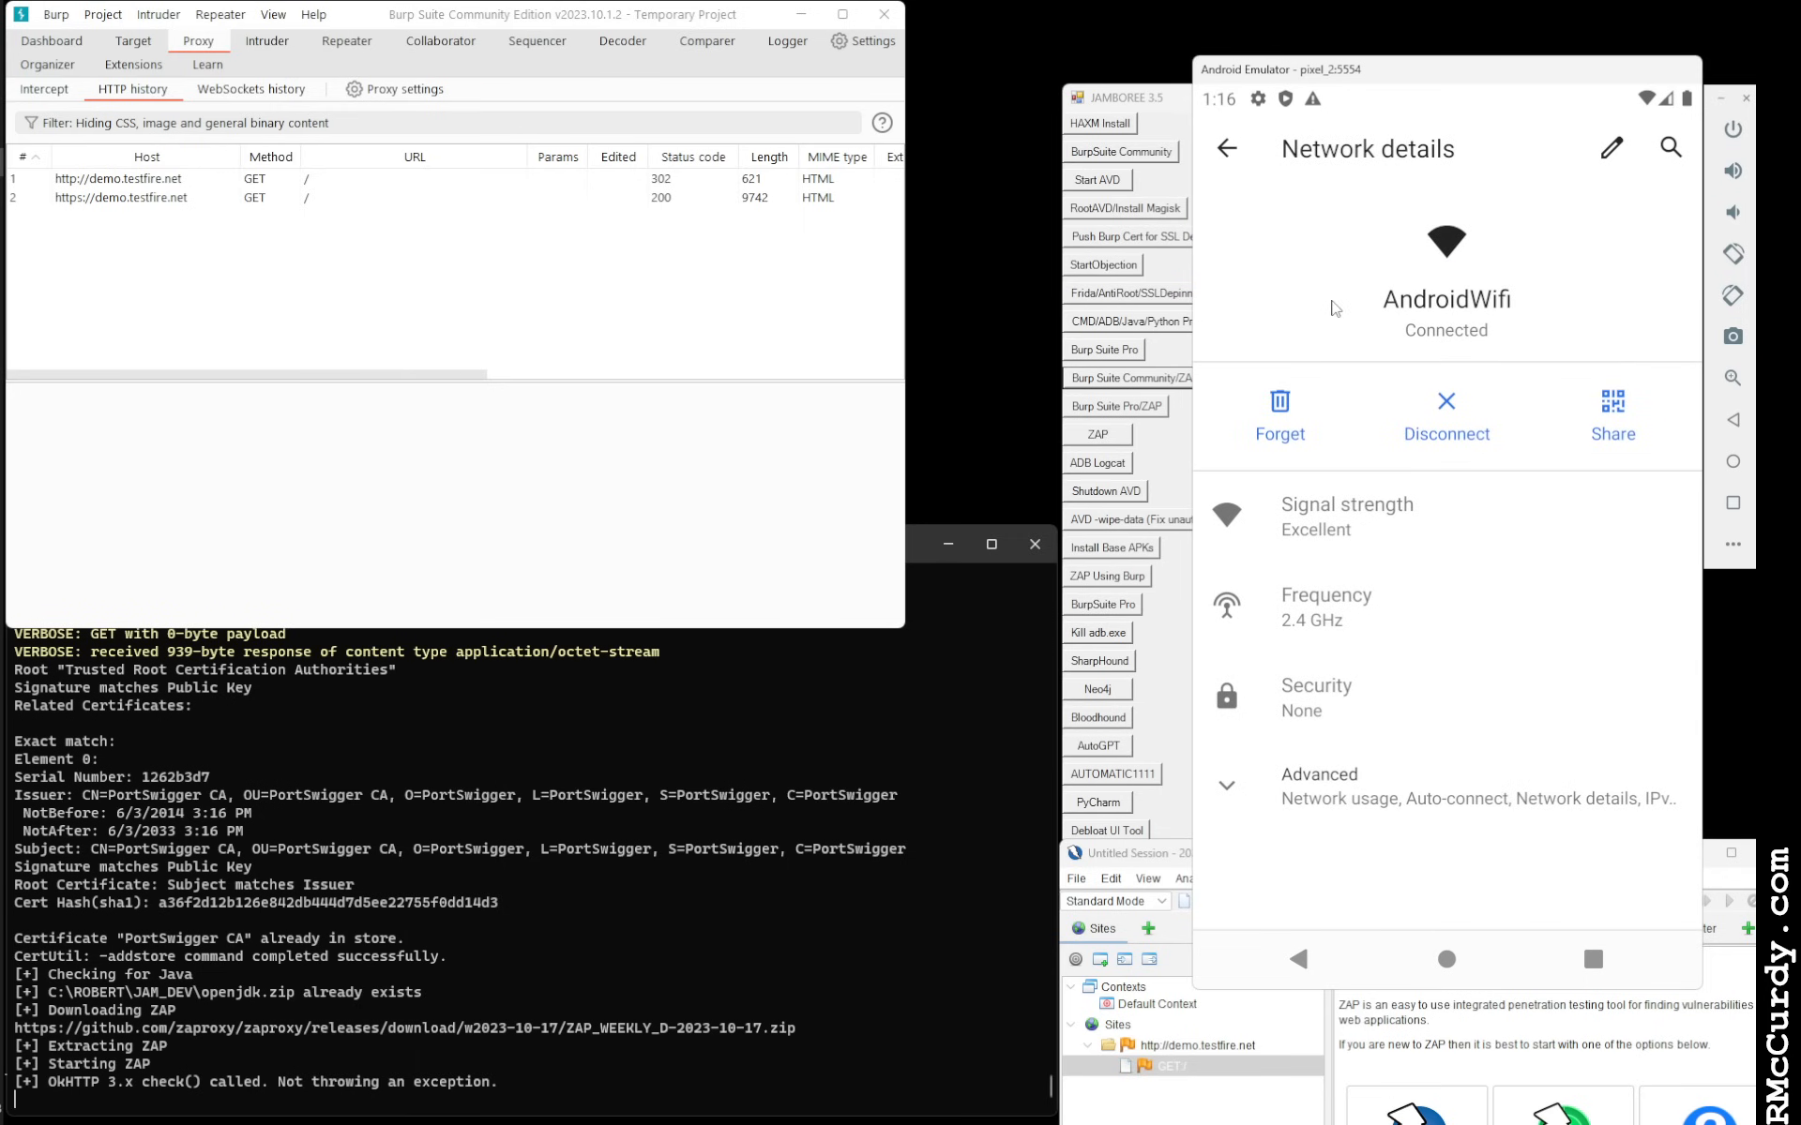
pyautogui.click(1447, 413)
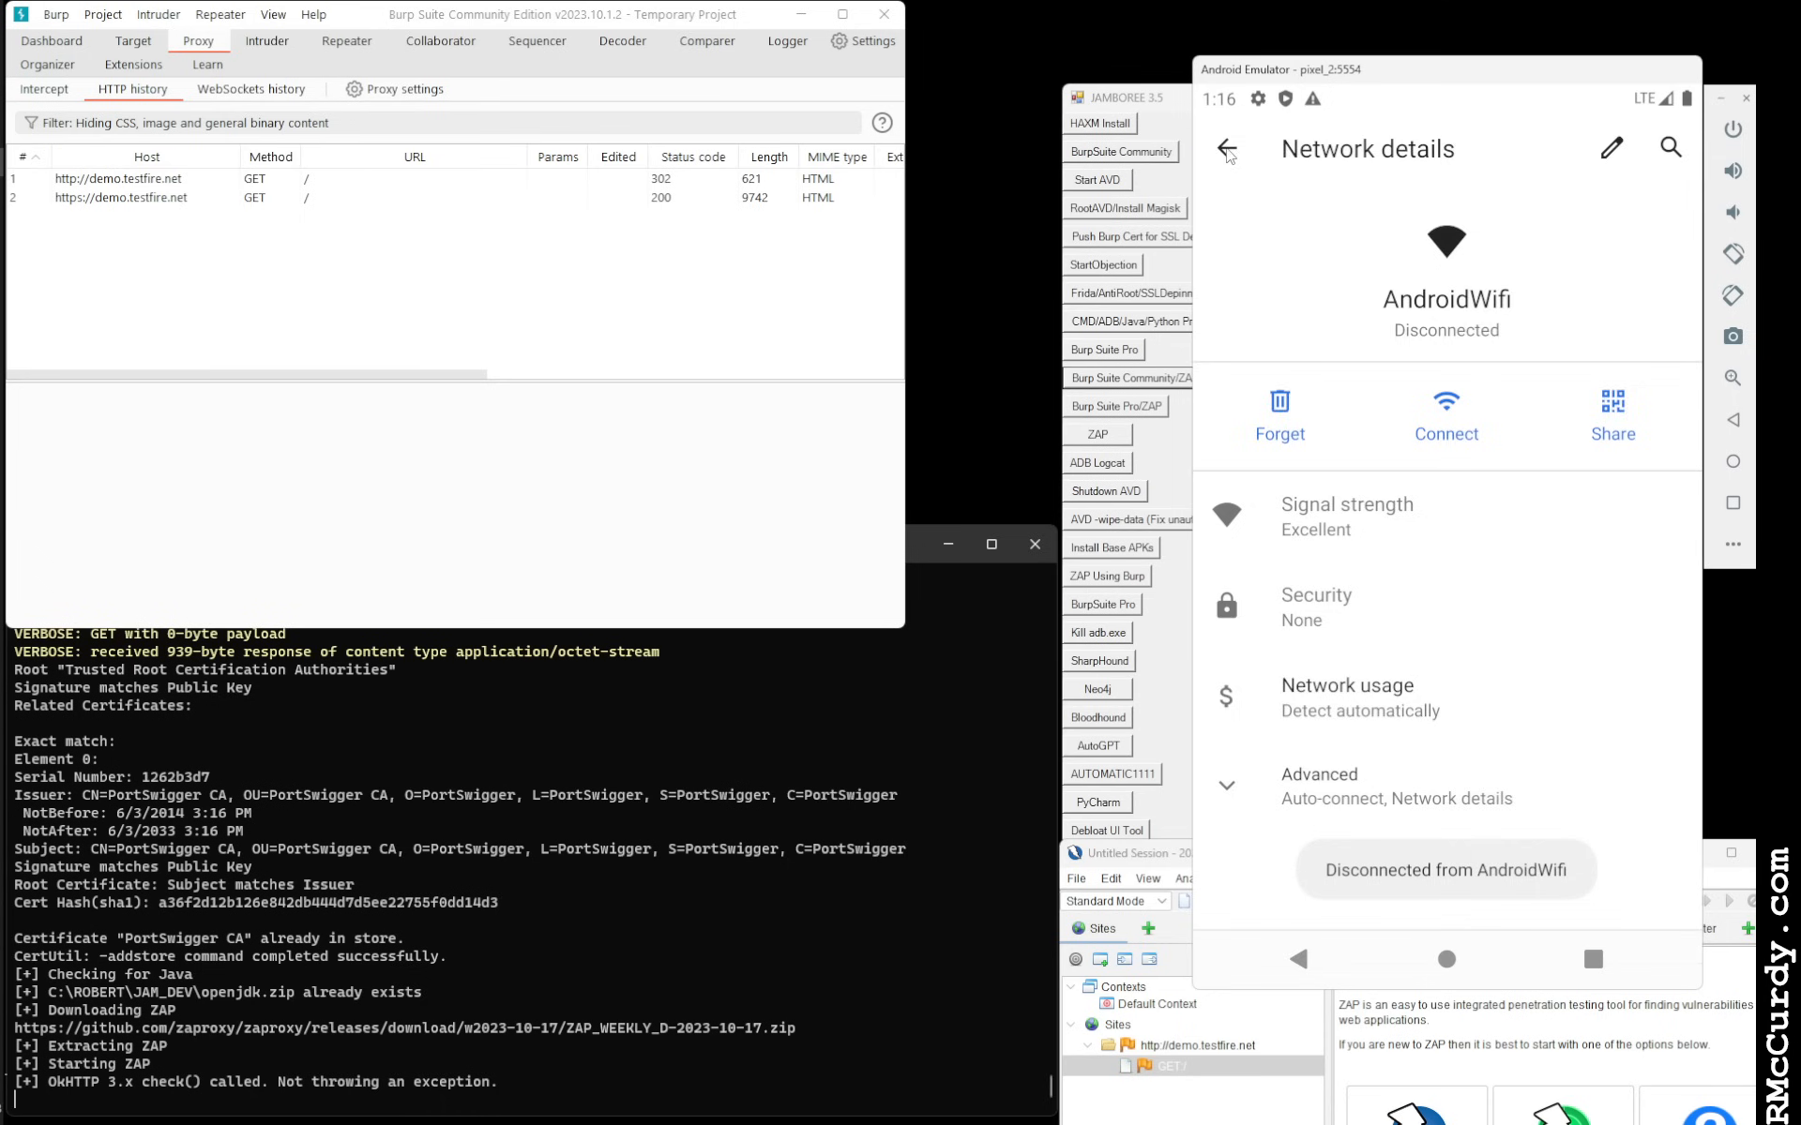
pyautogui.click(1227, 148)
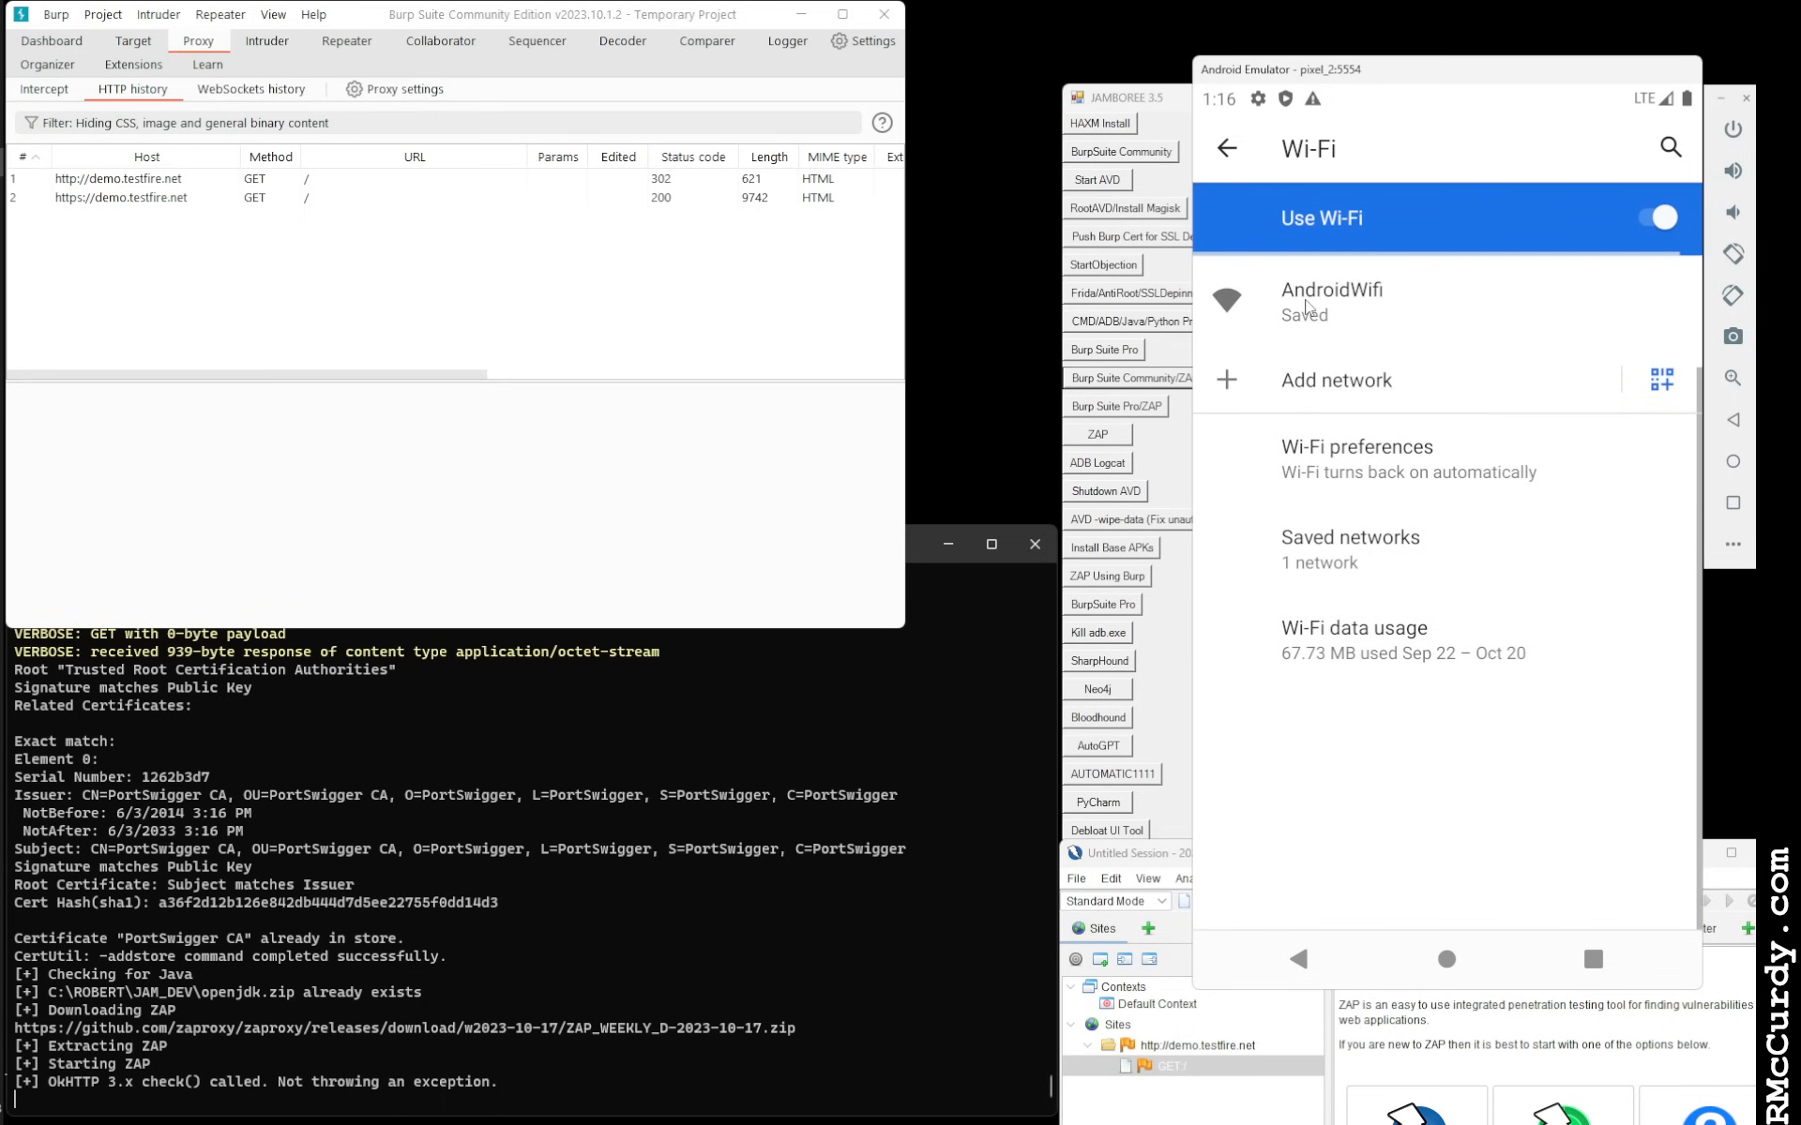
pyautogui.click(1332, 301)
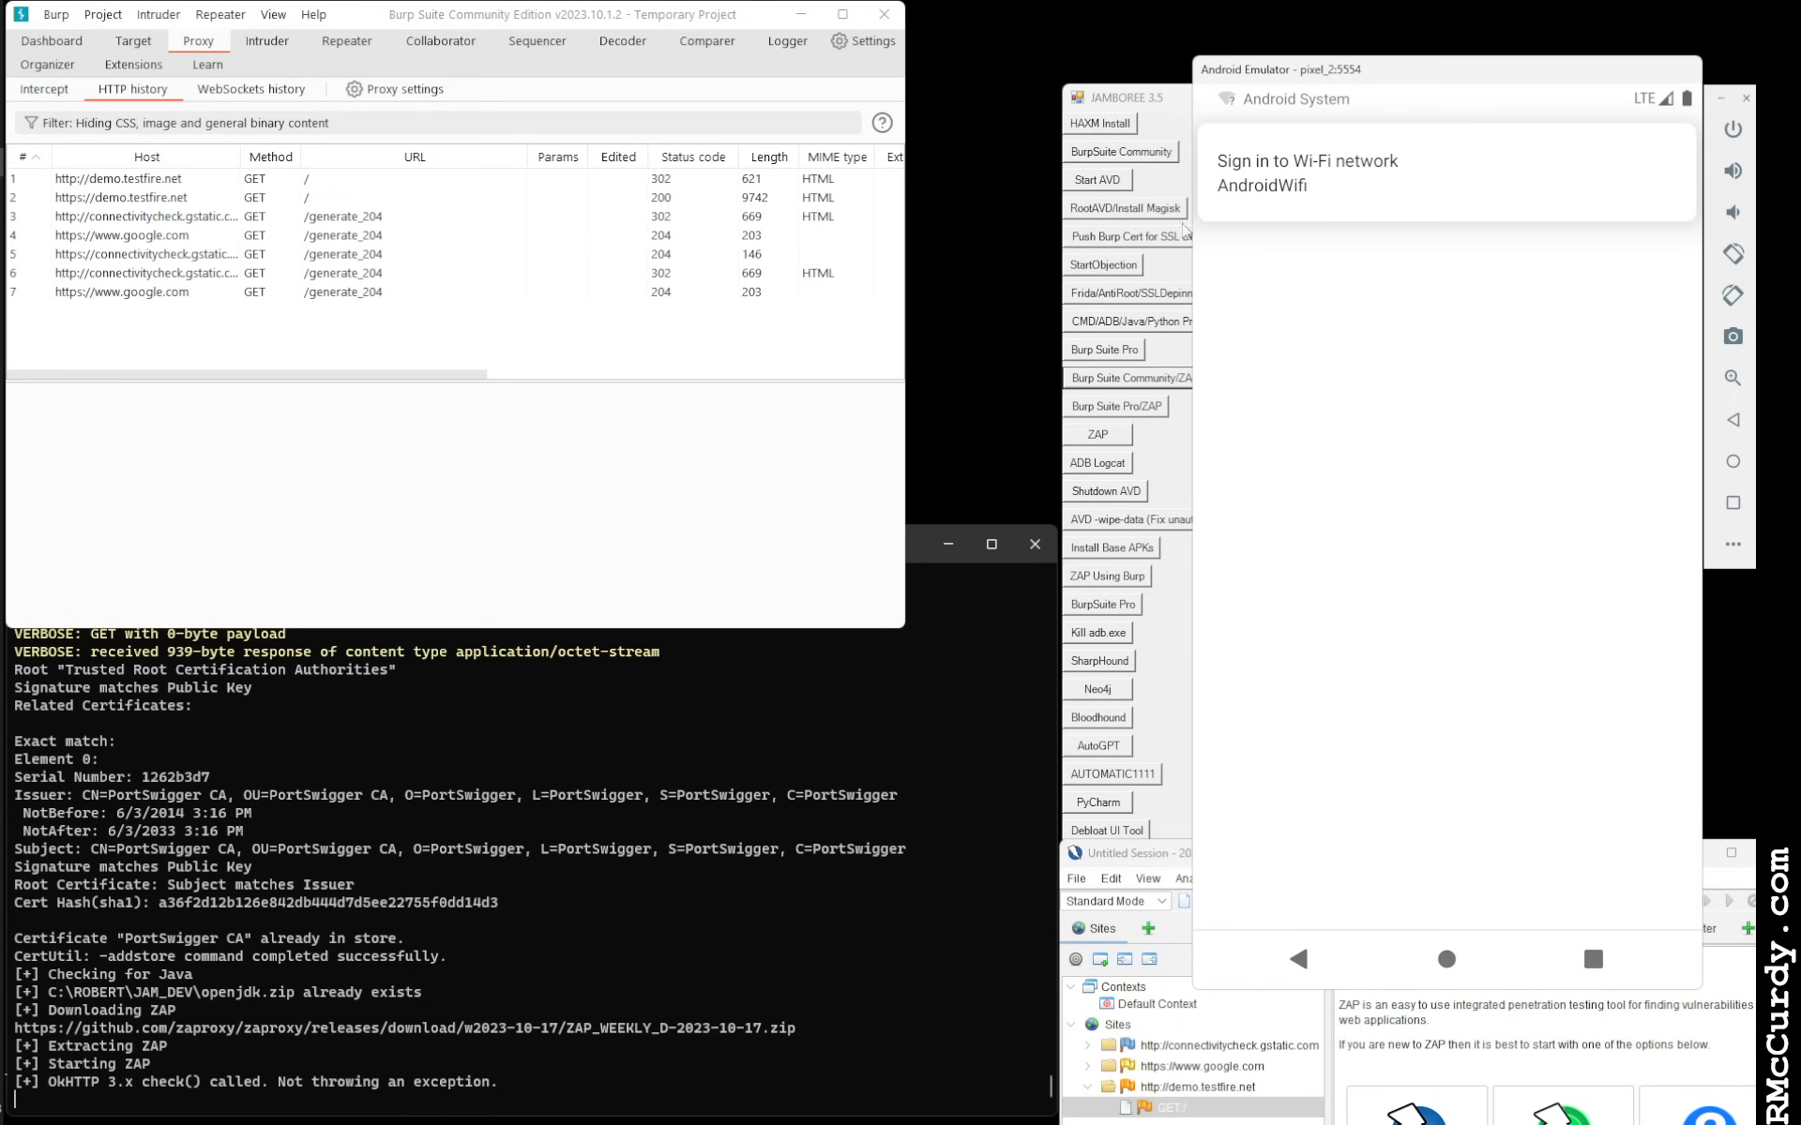
pyautogui.moveTo(470, 844)
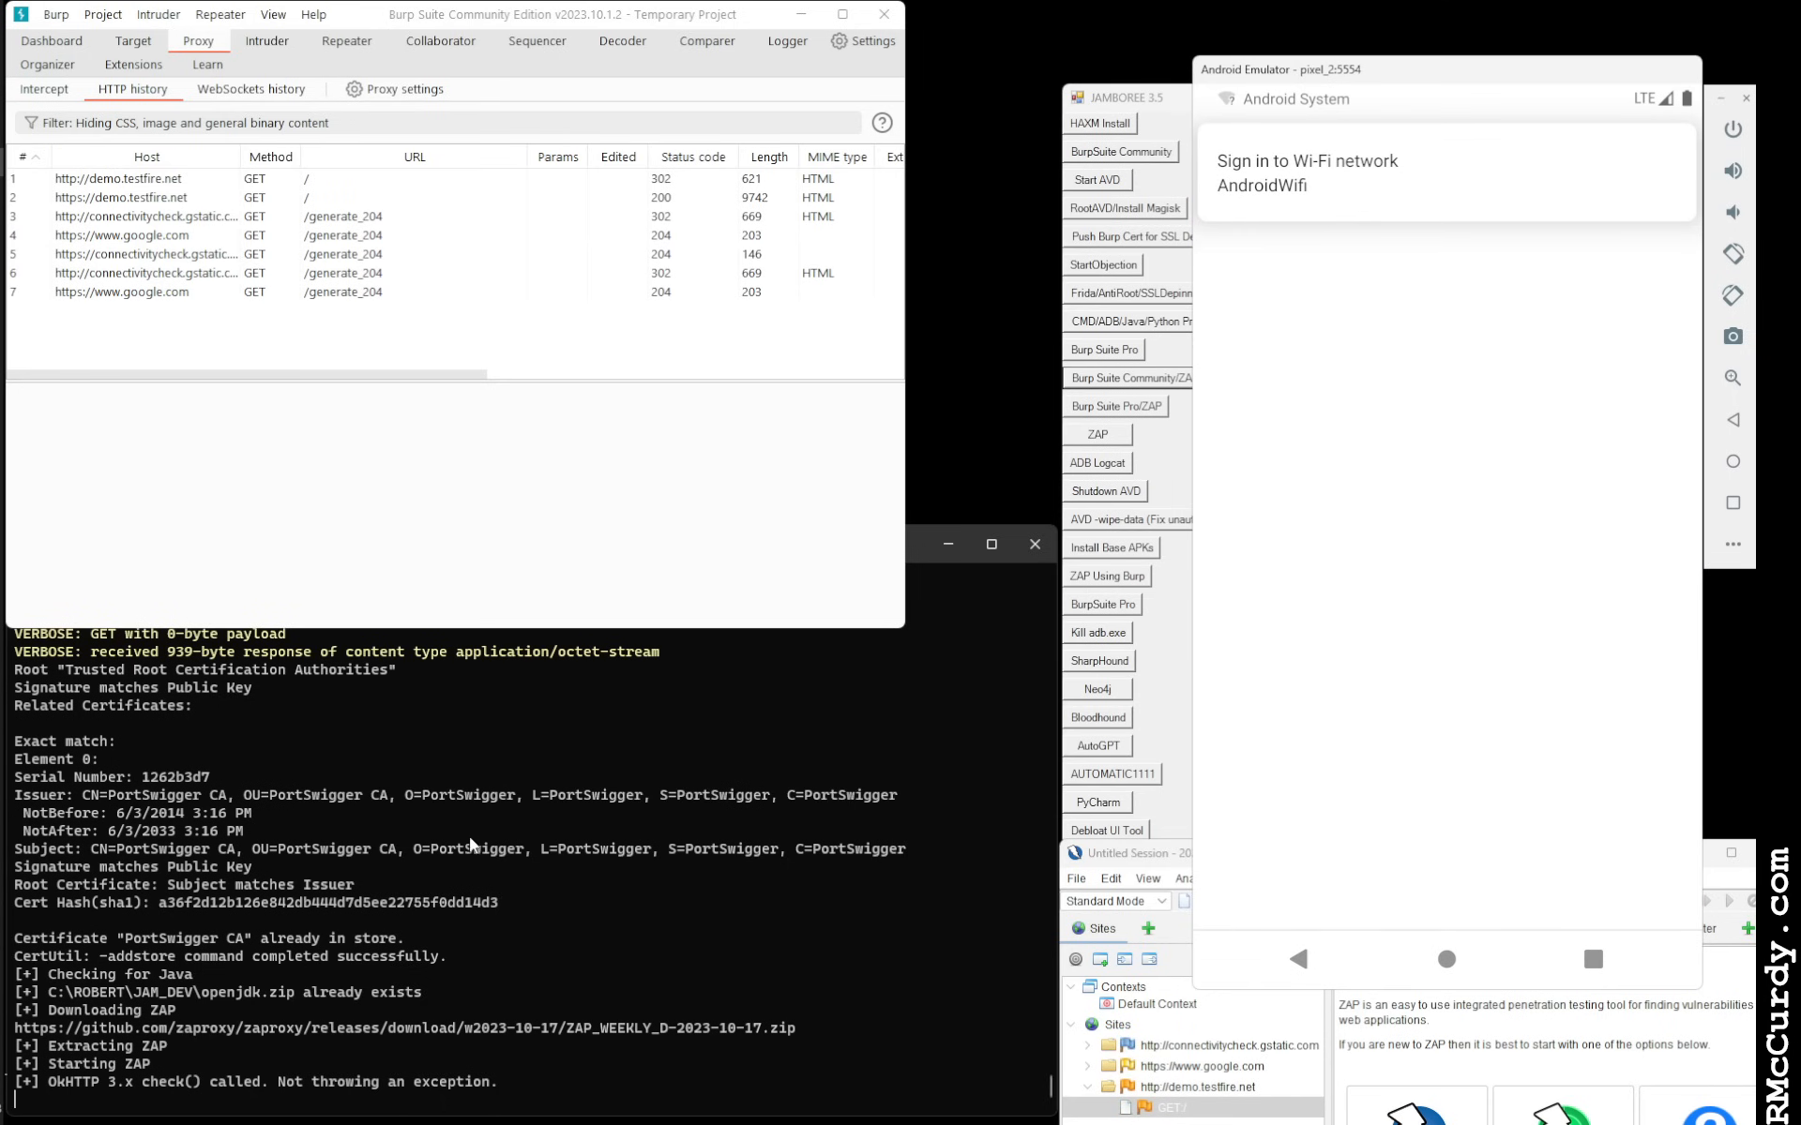
pyautogui.moveTo(1557, 1028)
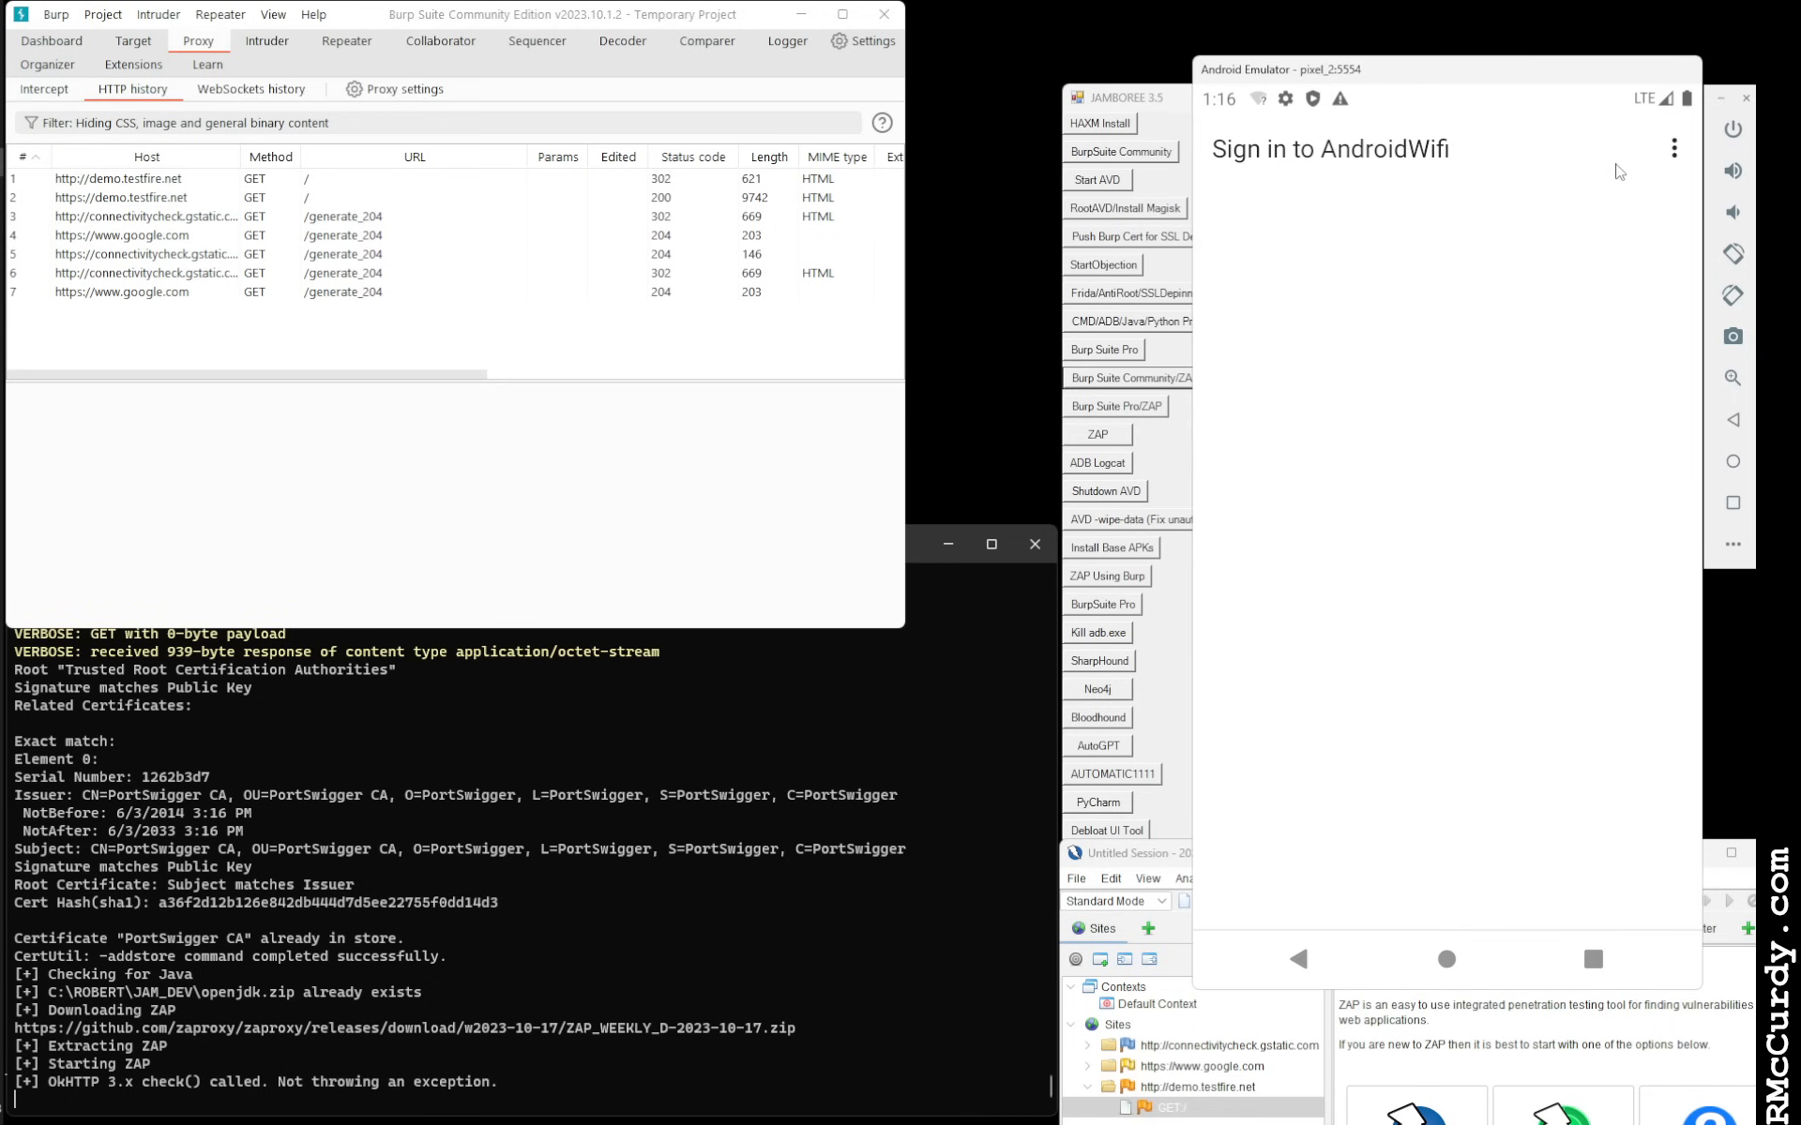
pyautogui.moveTo(1388, 196)
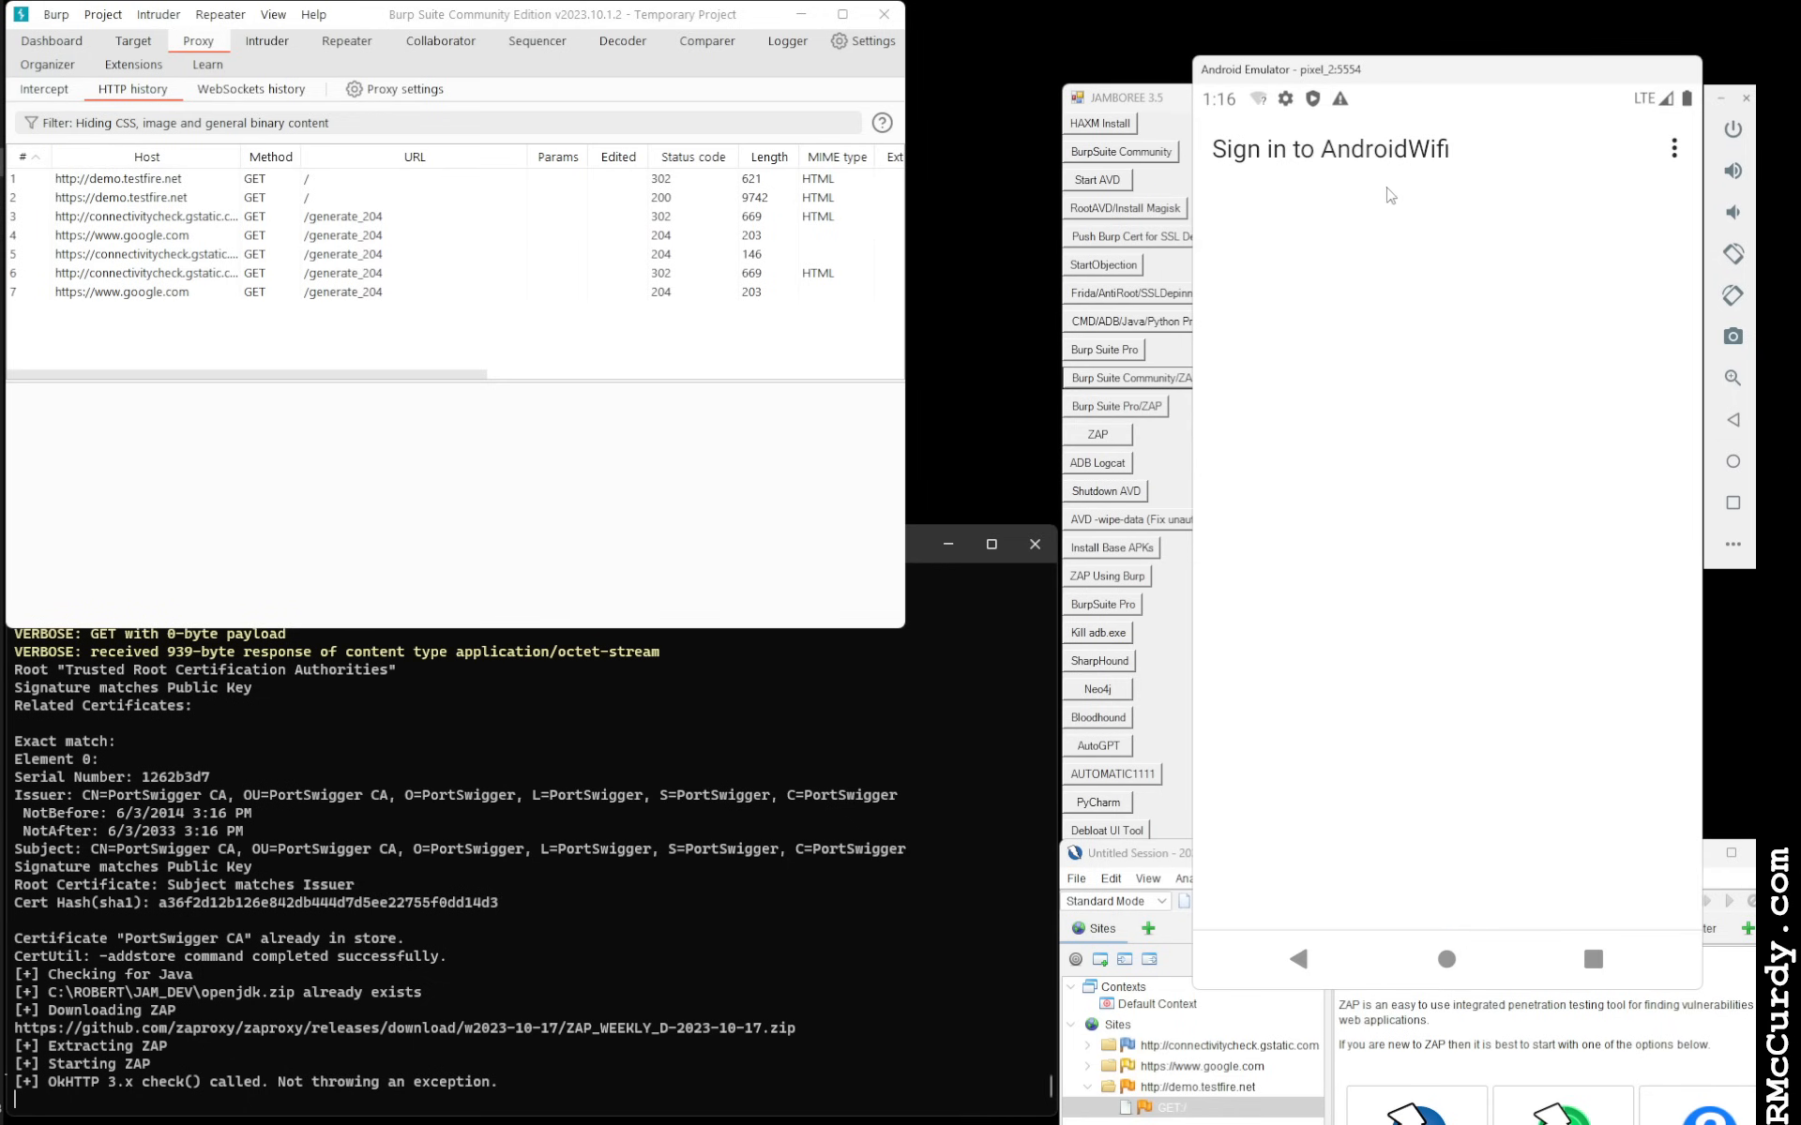
# Choose 'Use this network as is' from the AndroidWifi sign-in page's overflow menu
pyautogui.click(1672, 149)
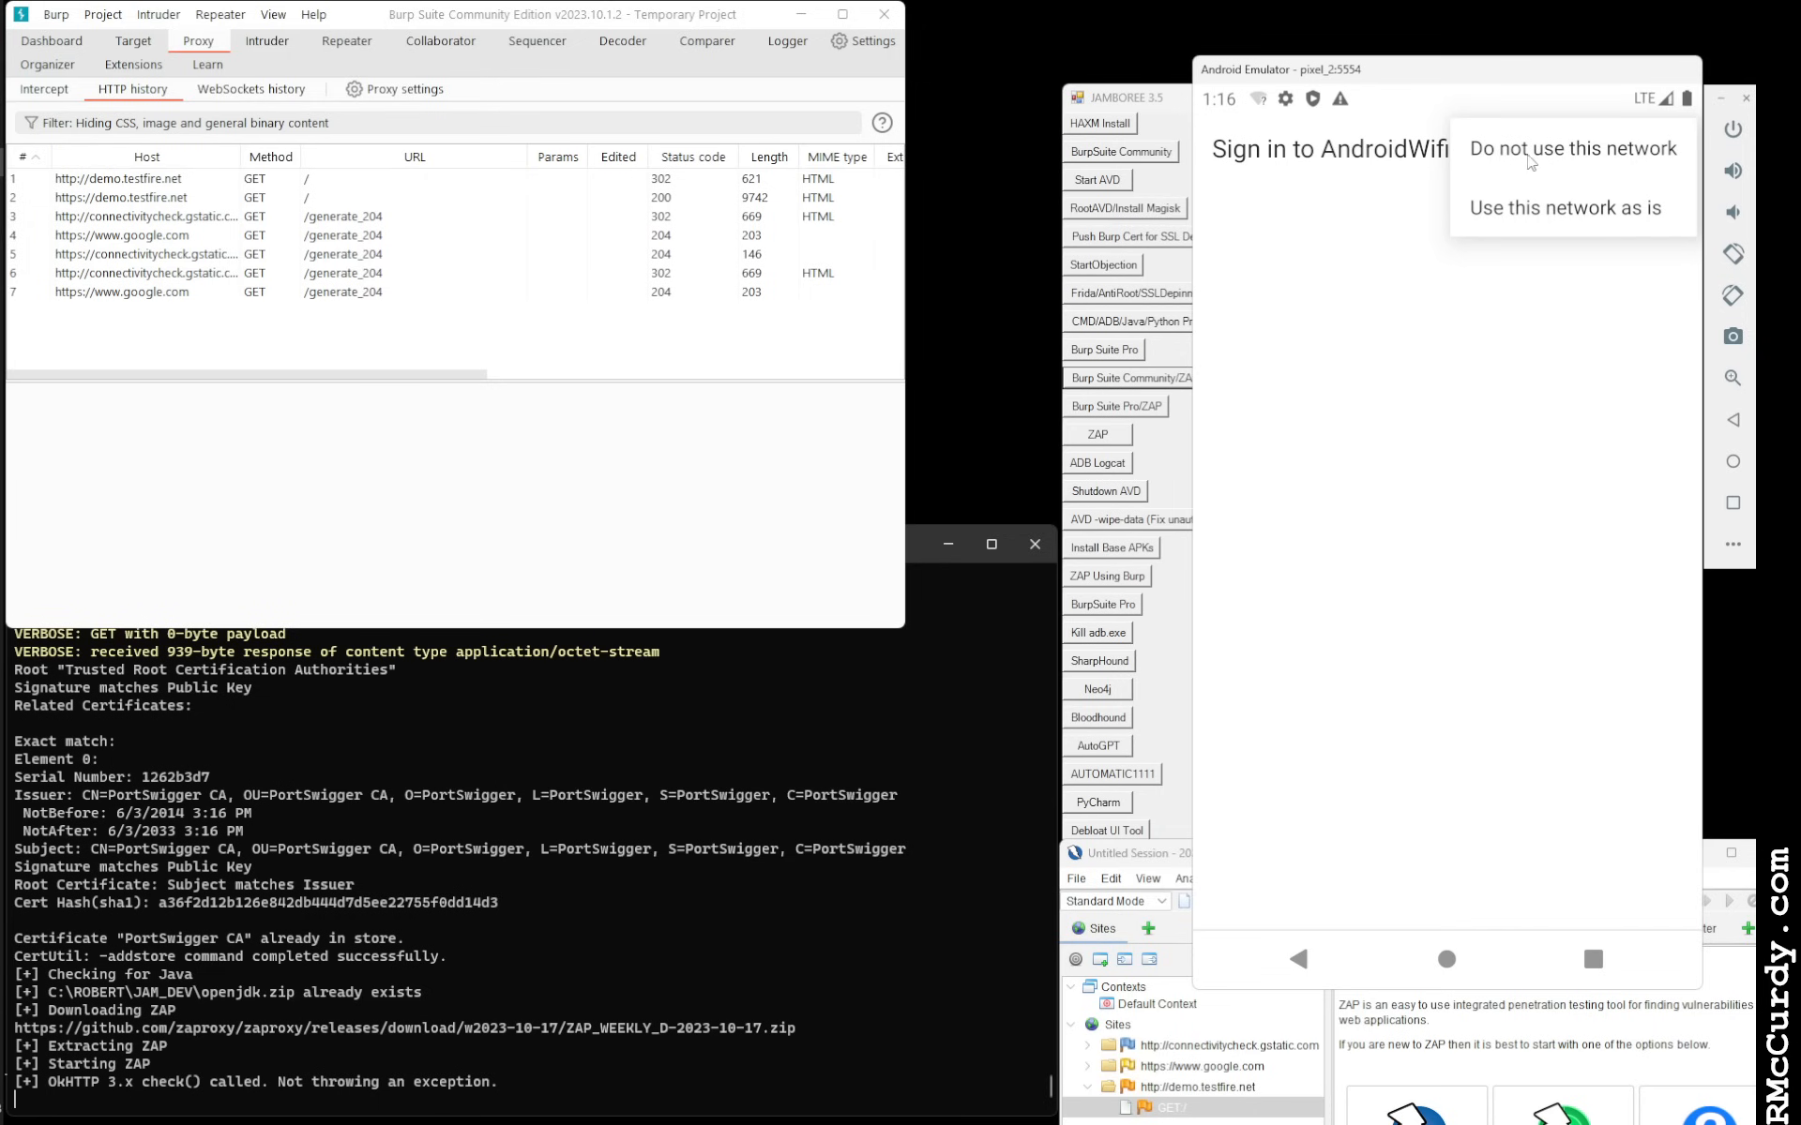
pyautogui.moveTo(1518, 214)
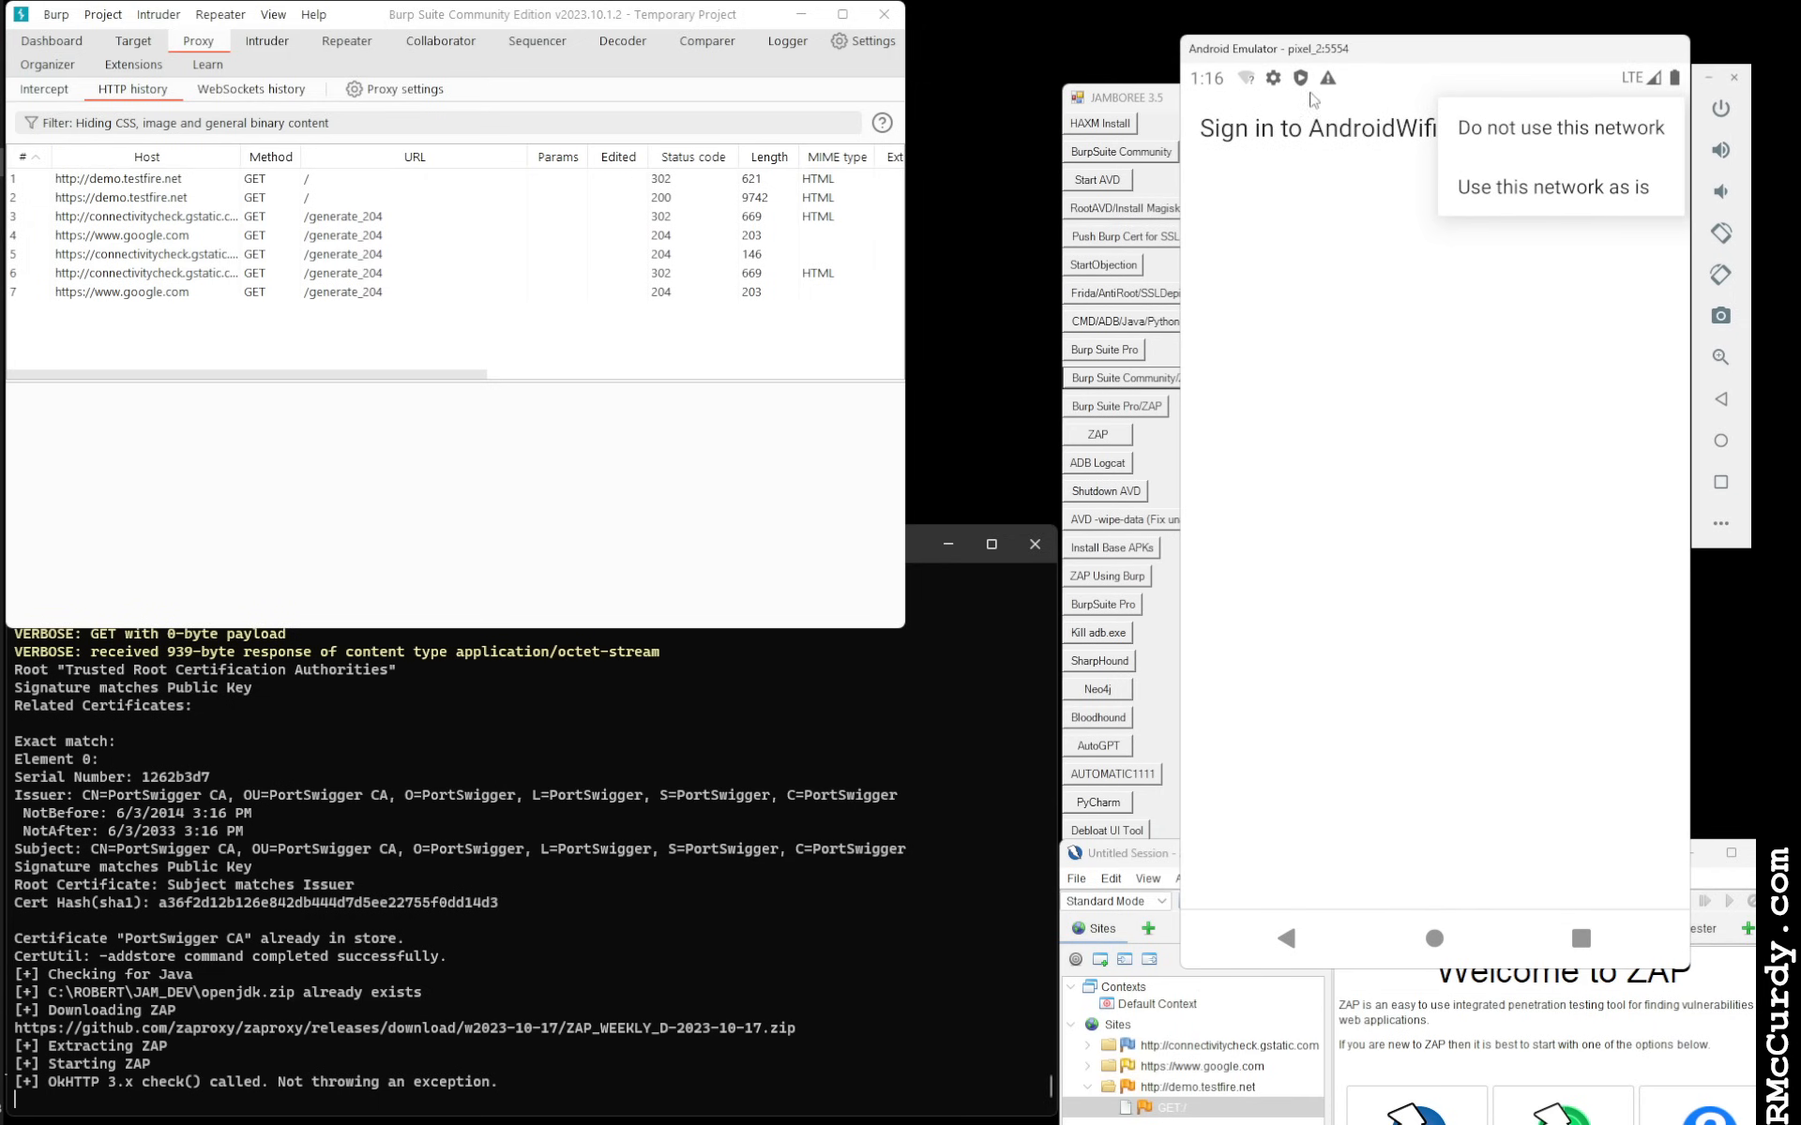
pyautogui.moveTo(1485, 193)
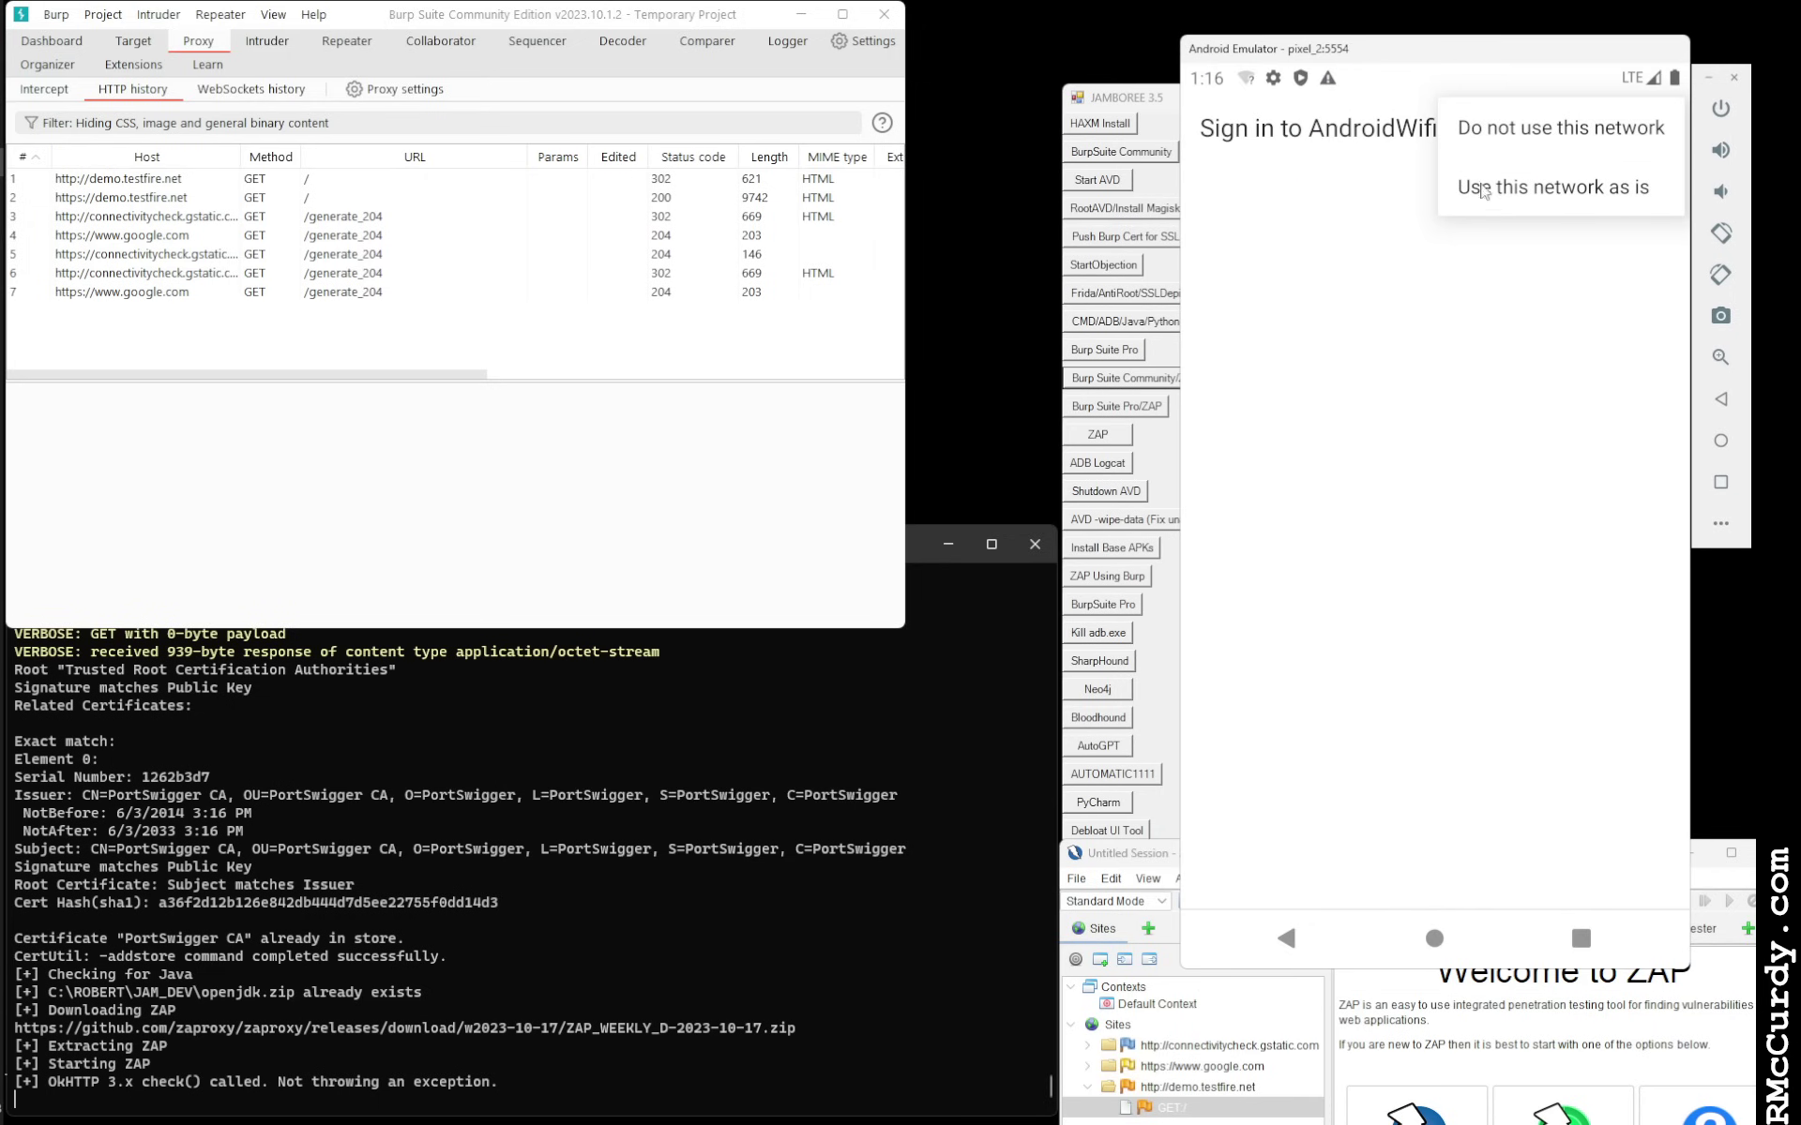
pyautogui.click(1552, 186)
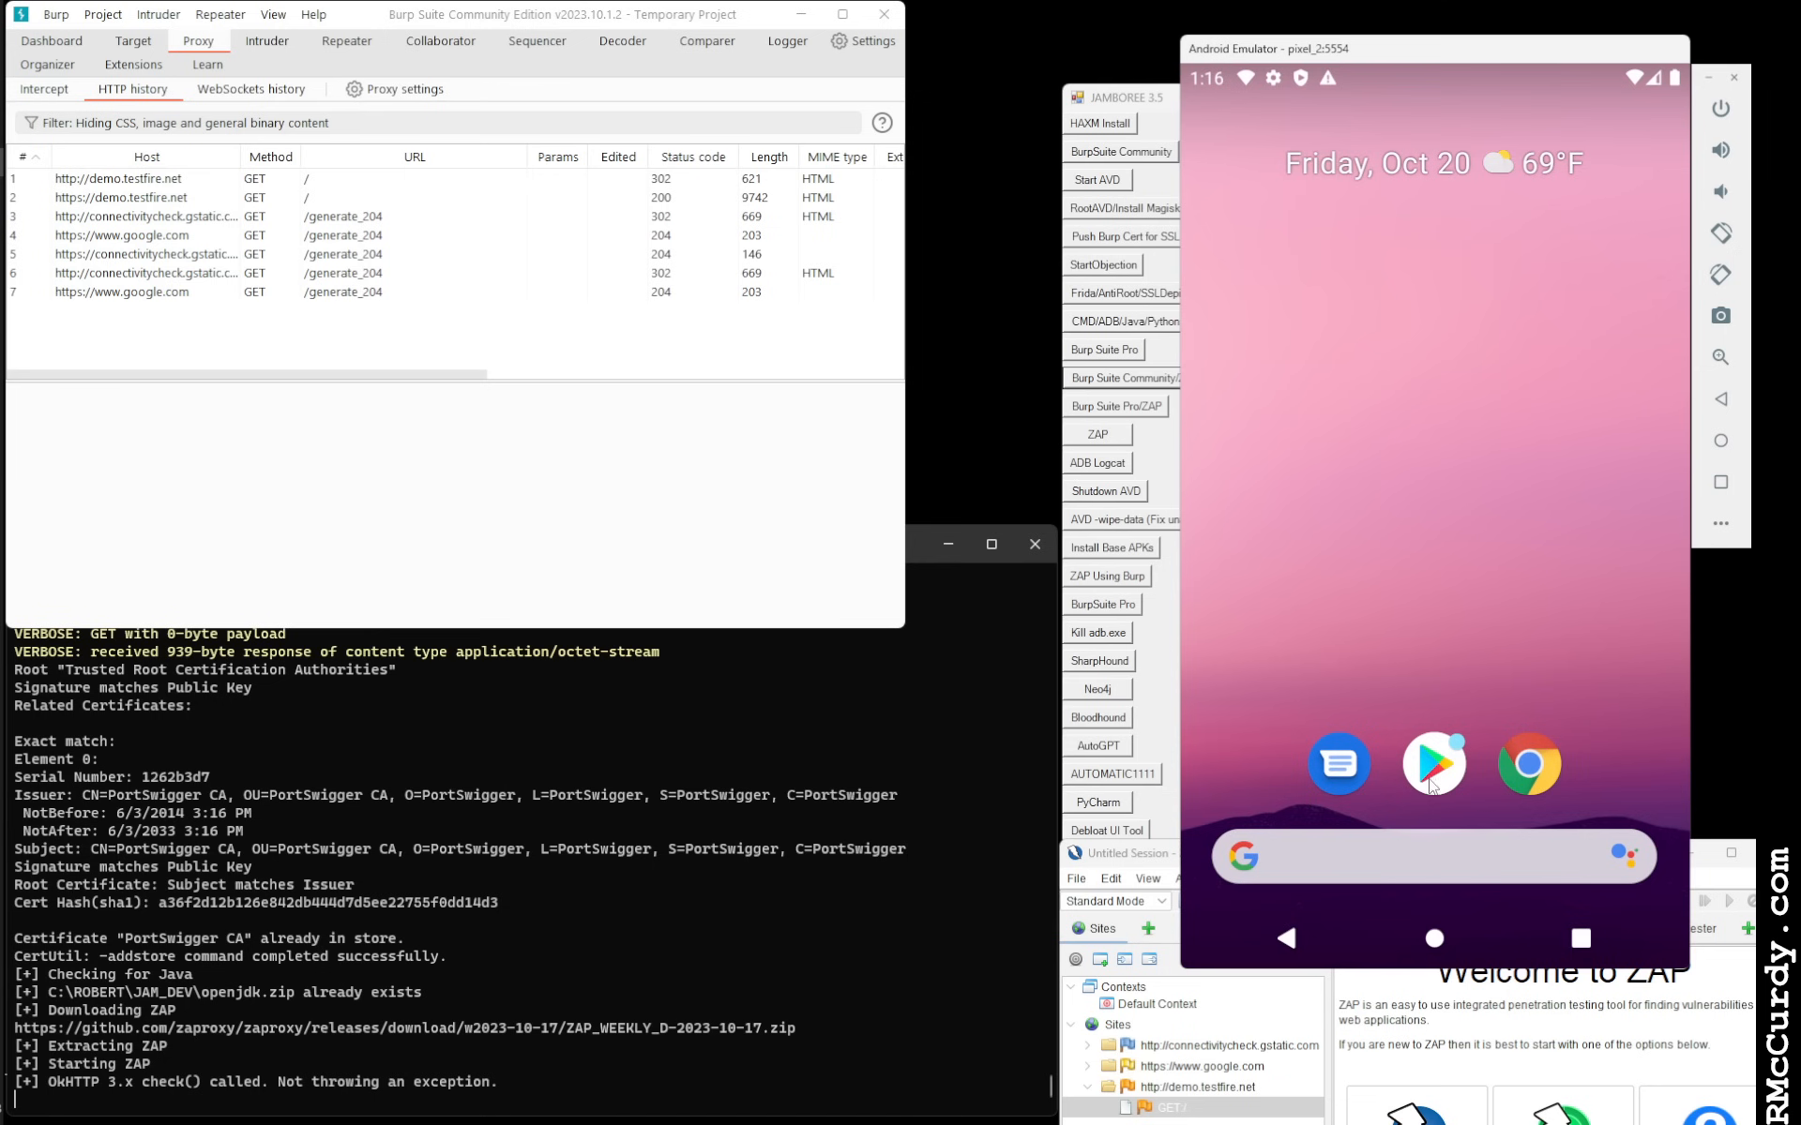
# Reopen AndroGoat's Network Intercepting screen and resend the HTTP and certificate pinning test requests
pyautogui.click(1433, 764)
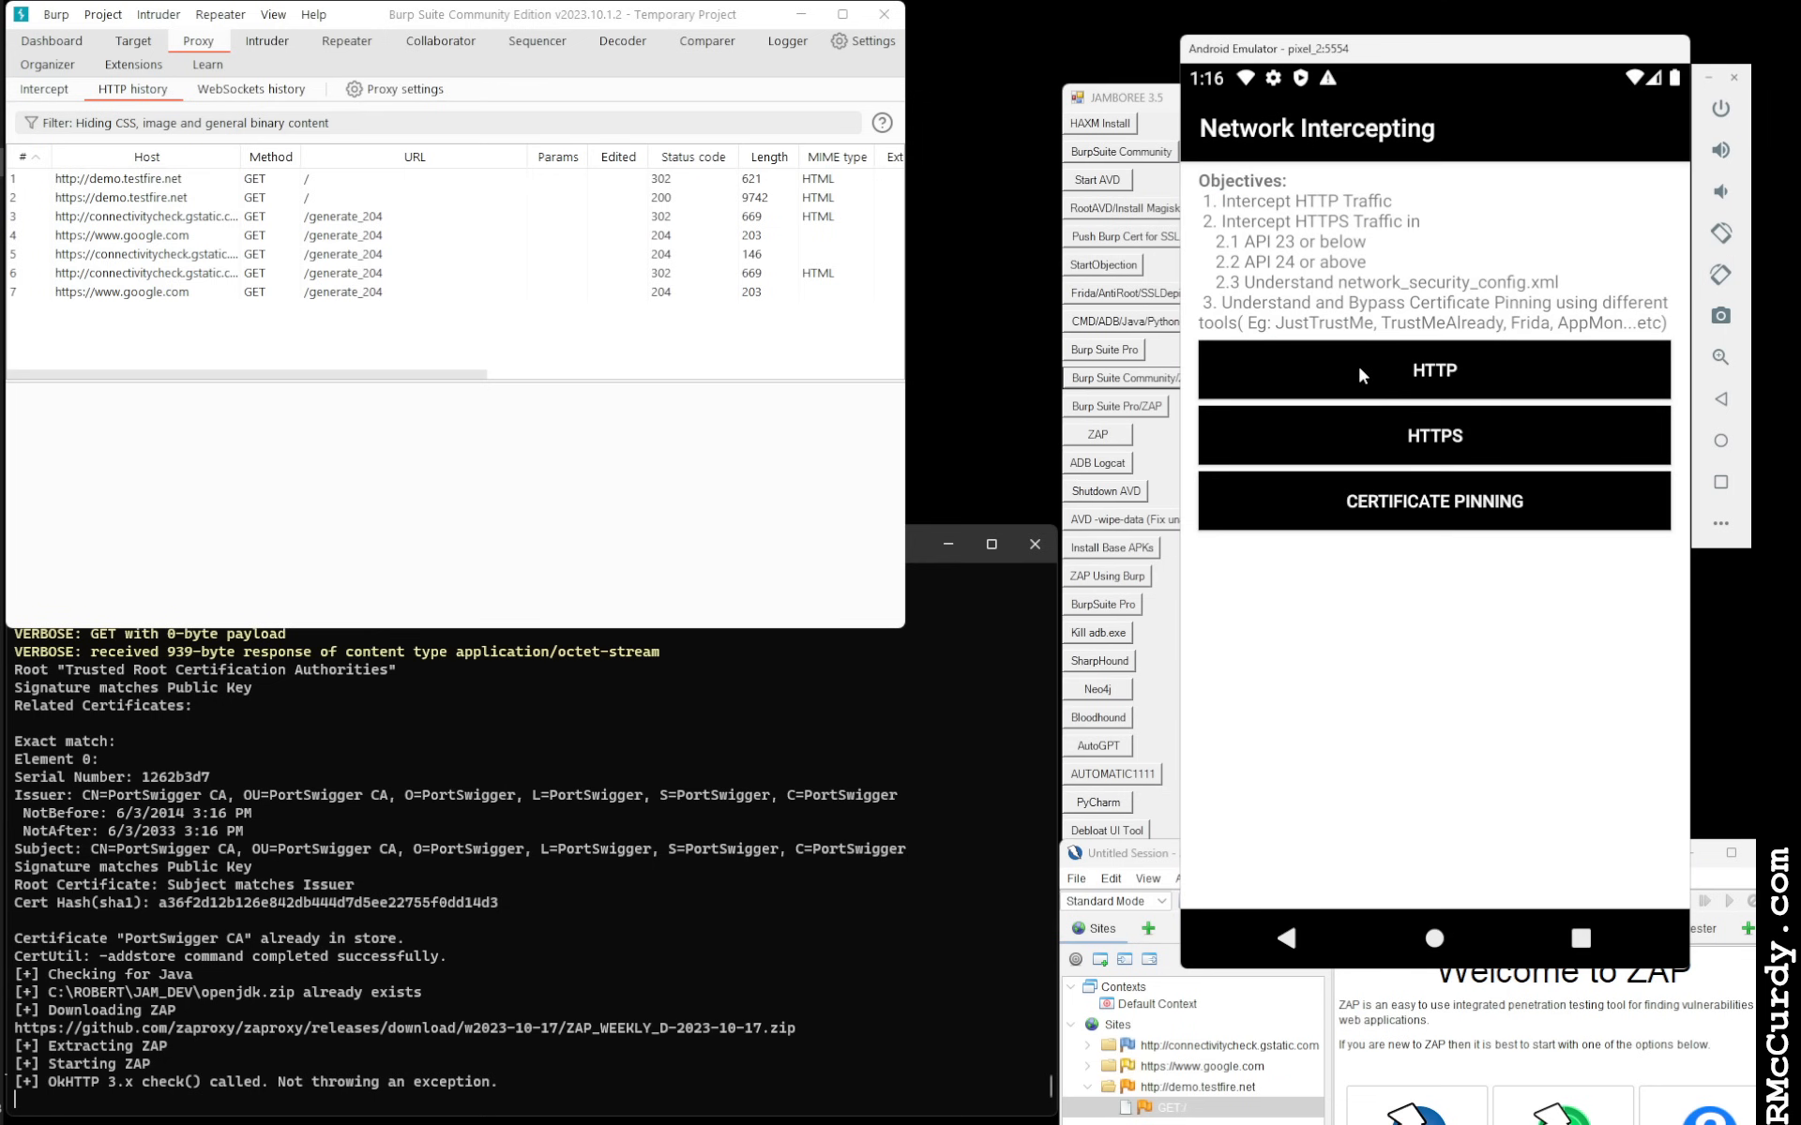
pyautogui.click(1432, 370)
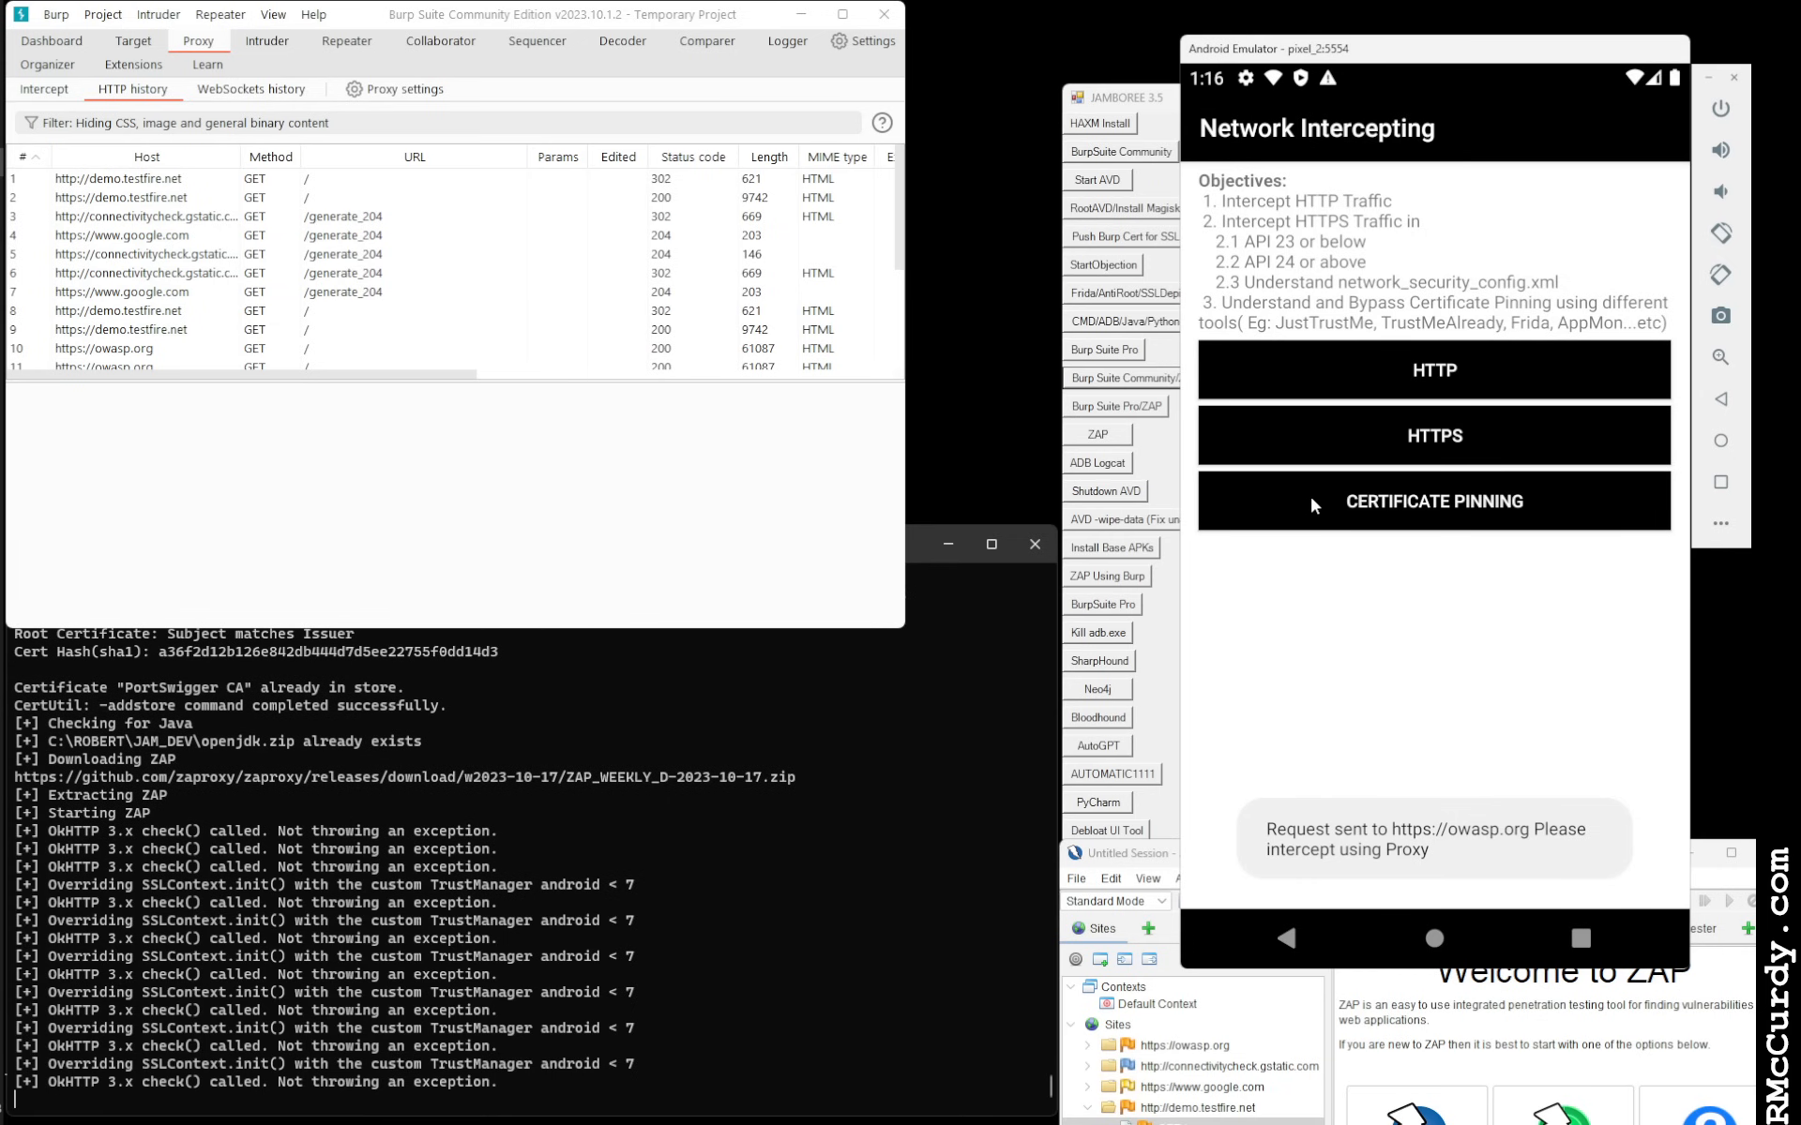
pyautogui.click(146, 292)
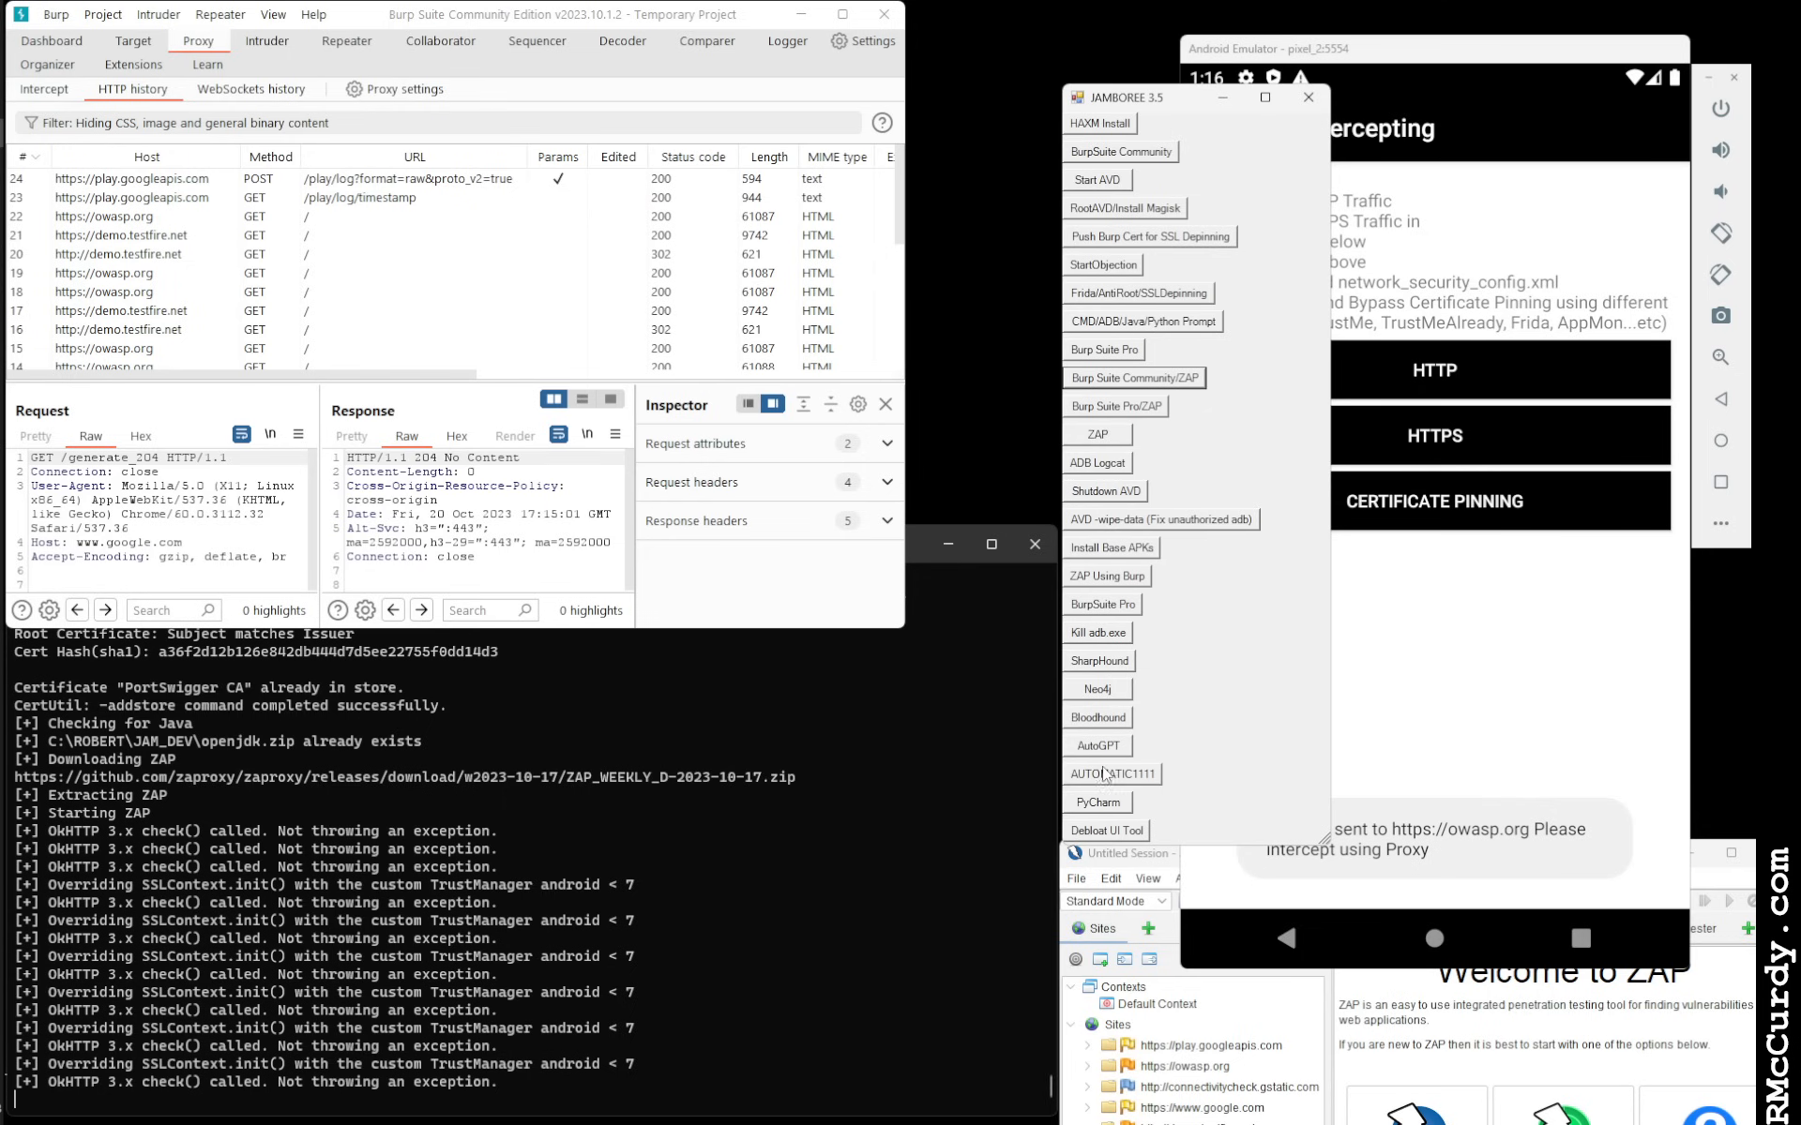
pyautogui.moveTo(1108, 469)
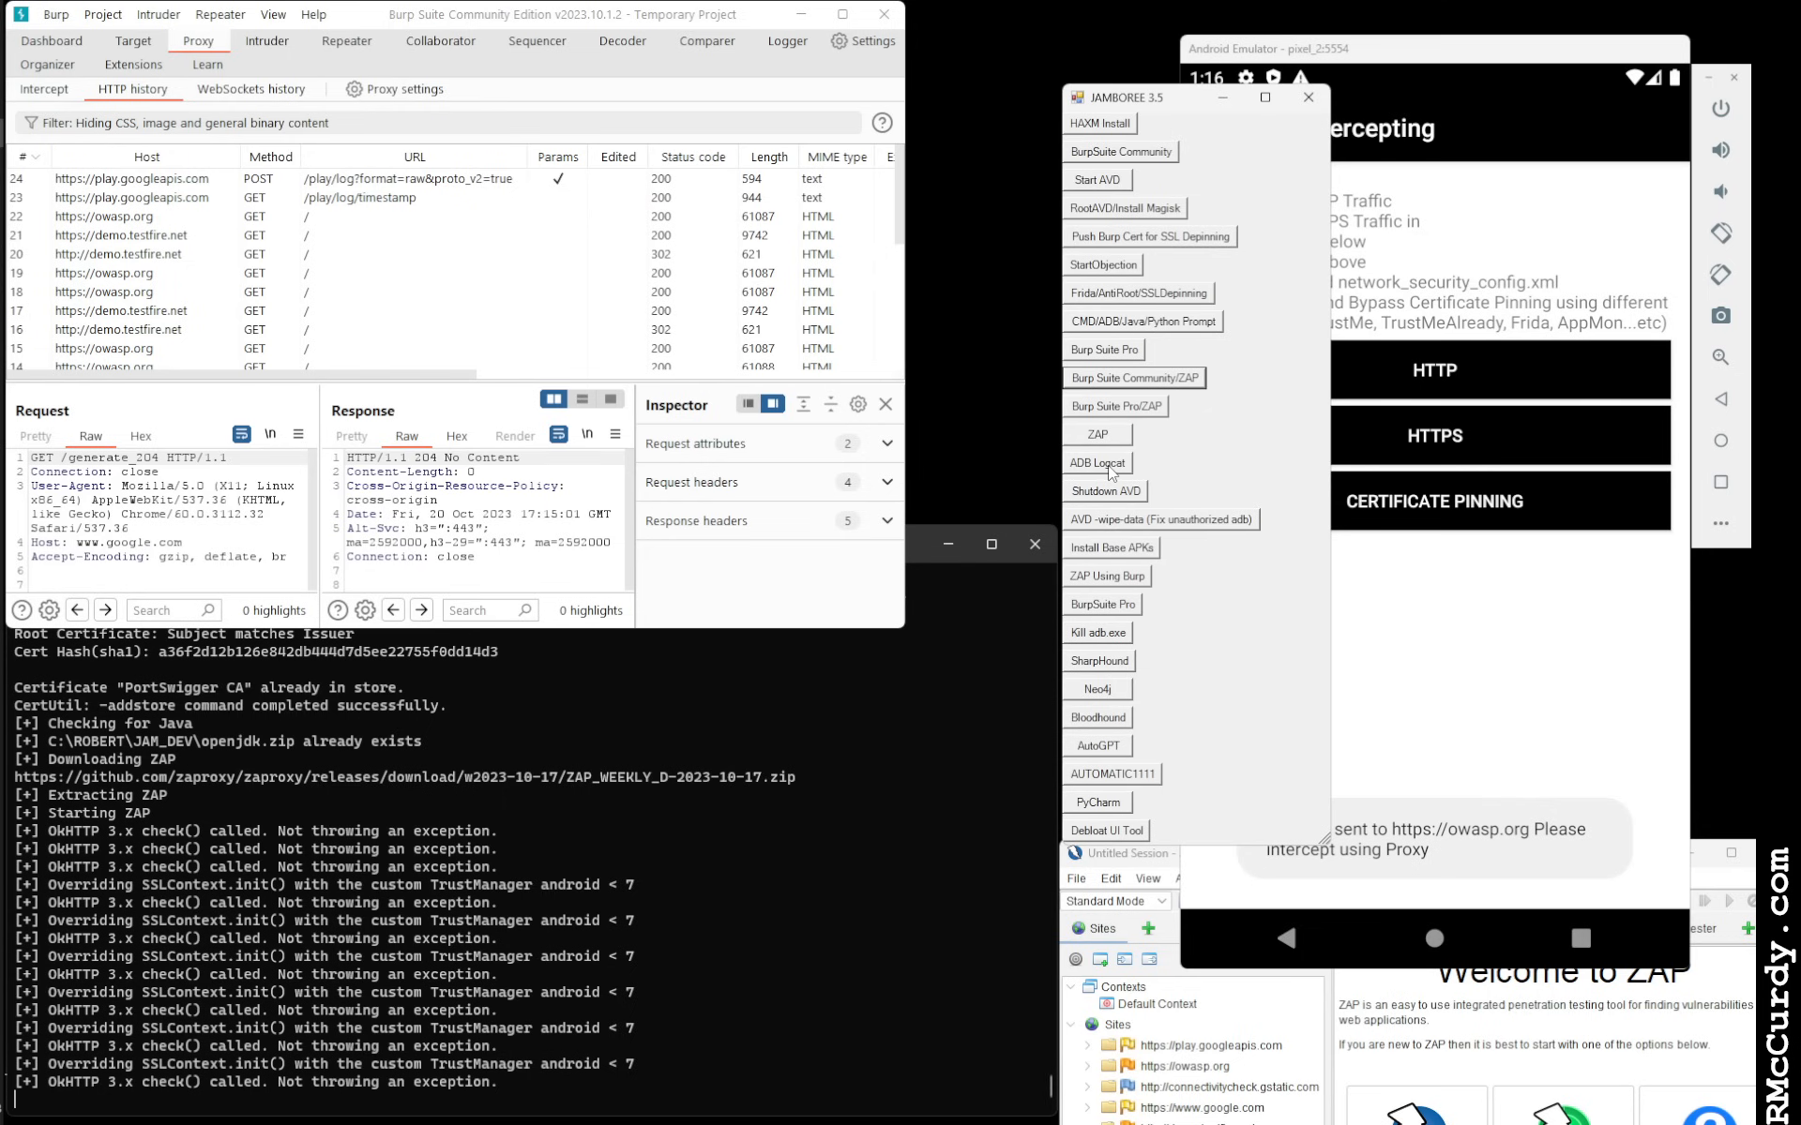